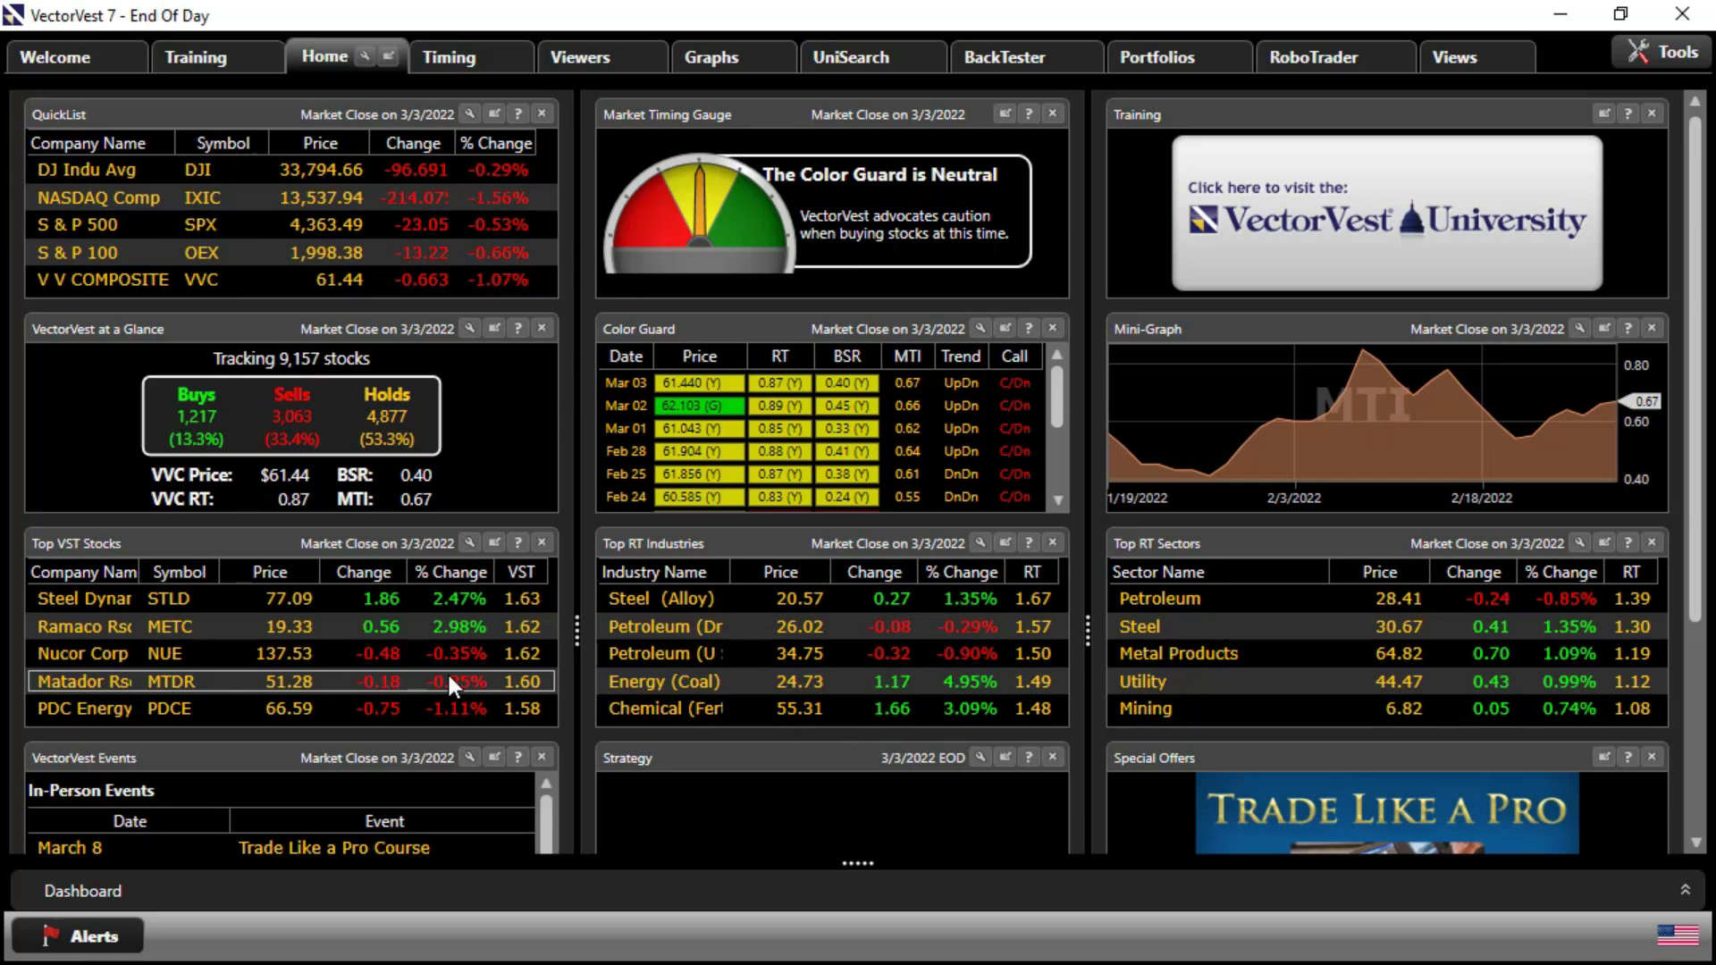
pyautogui.moveTo(1196, 547)
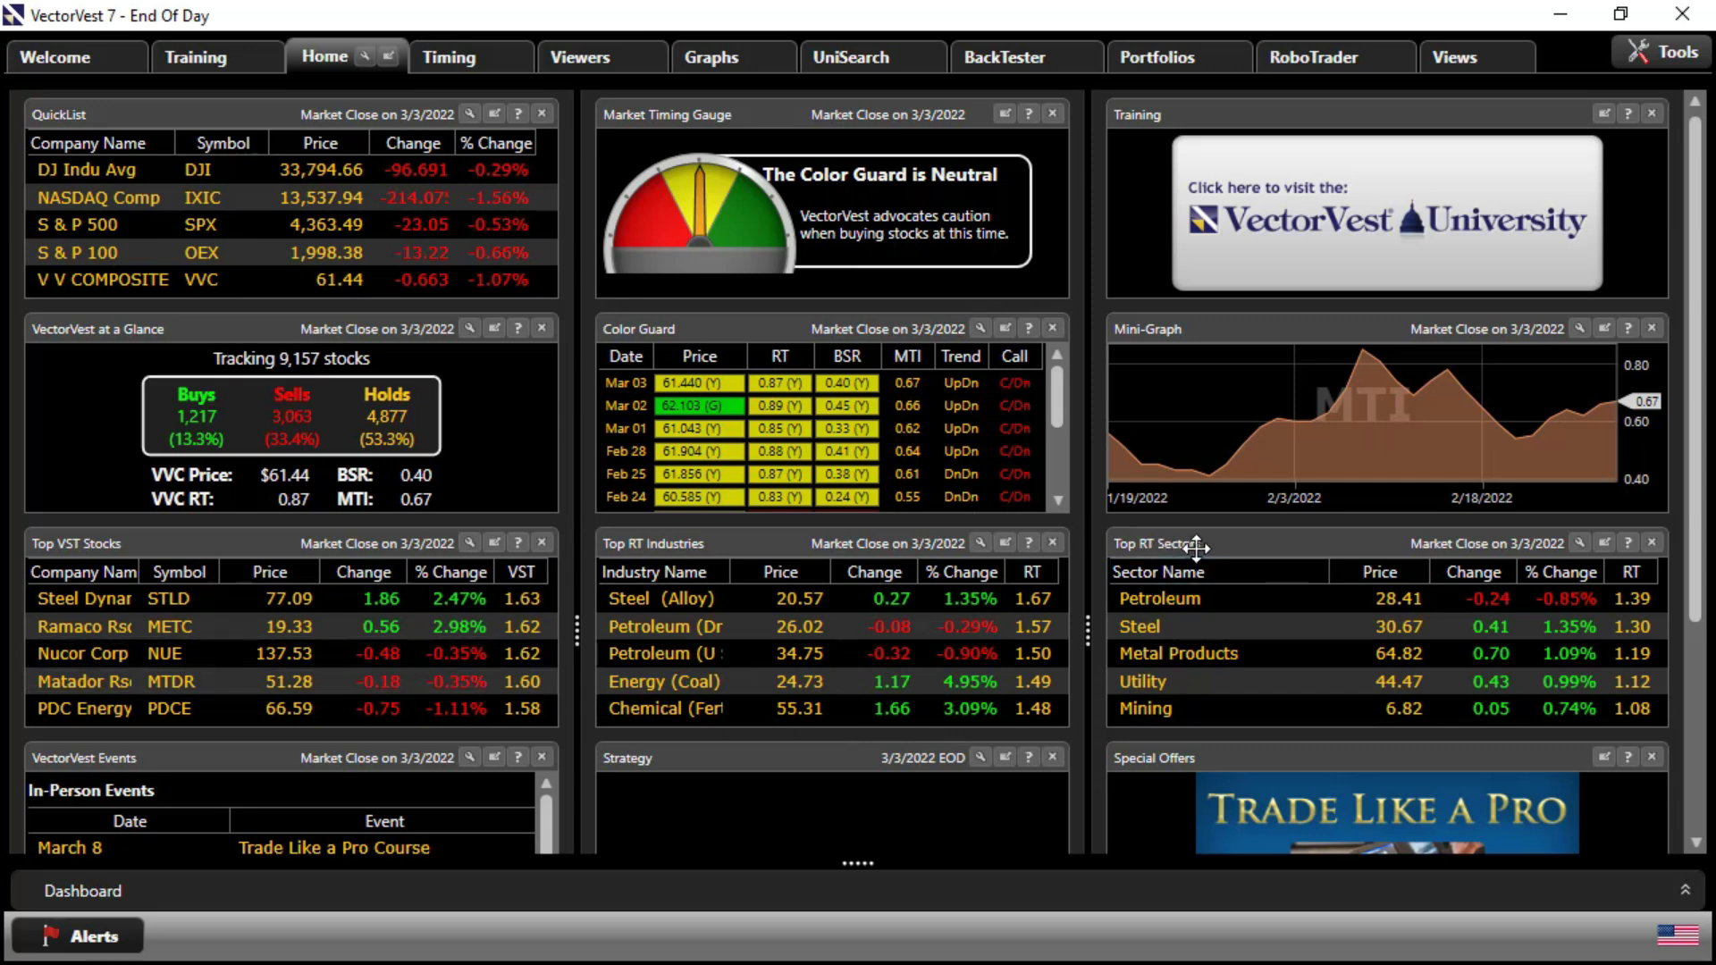
pyautogui.moveTo(1223, 544)
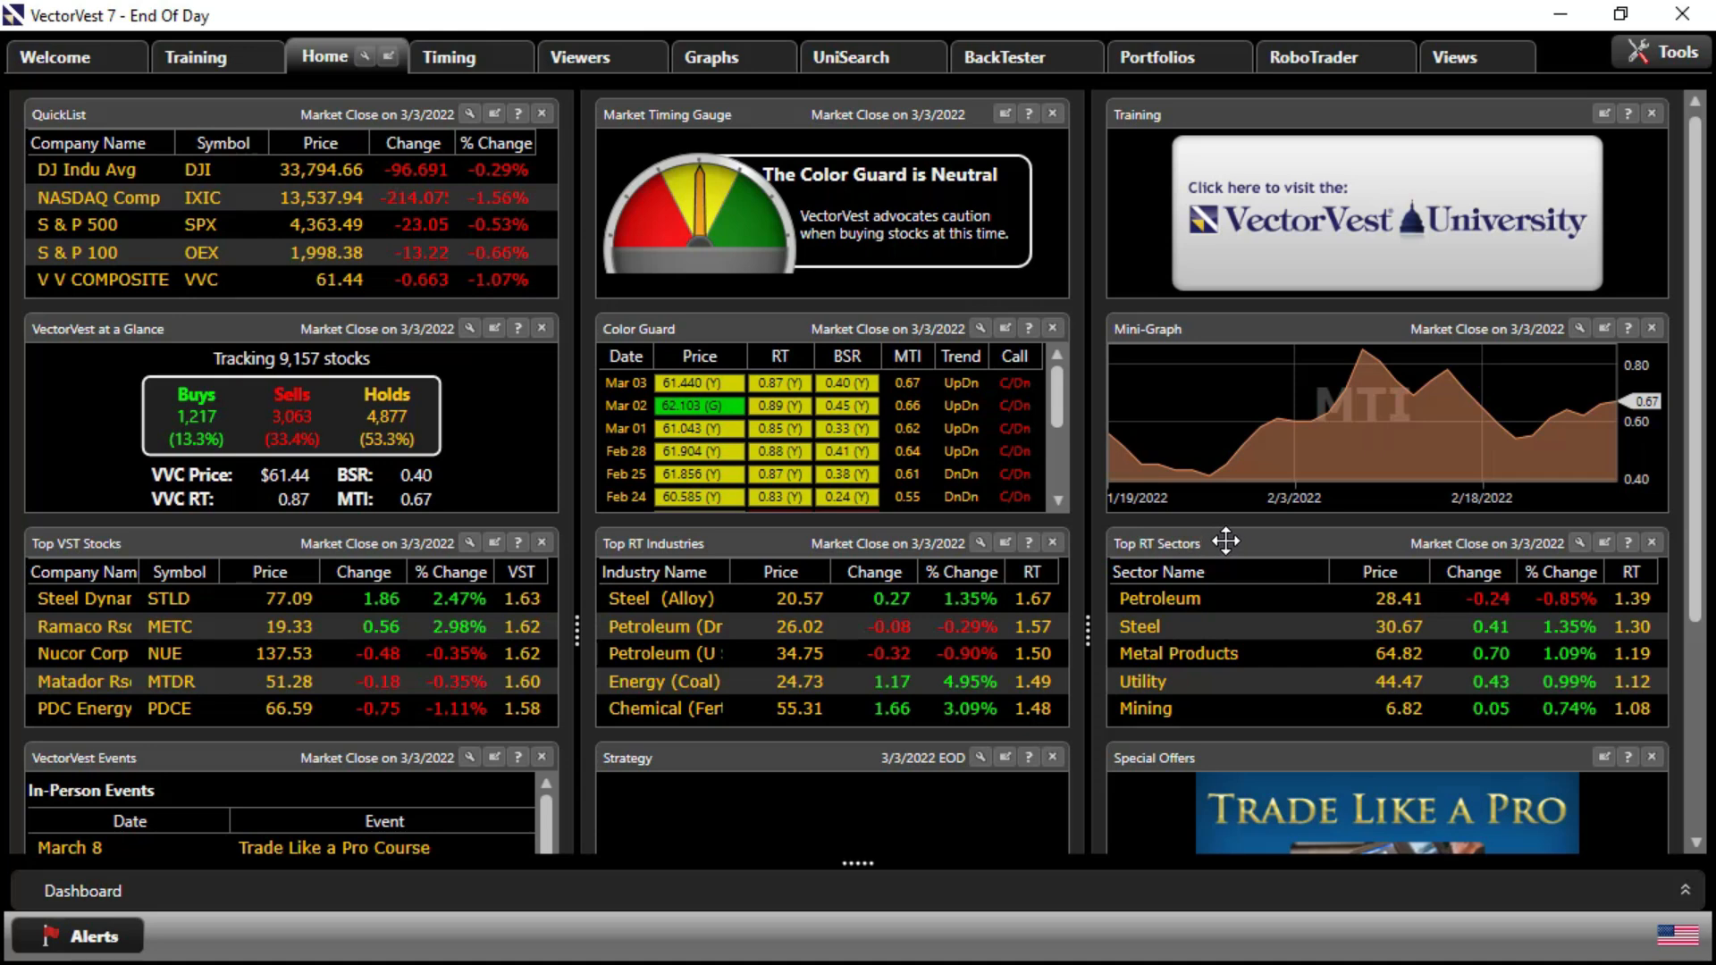
# List the 288 stocks in the Petroleum sector from Top RT Sectors, ranked by VST
pyautogui.click(1198, 599)
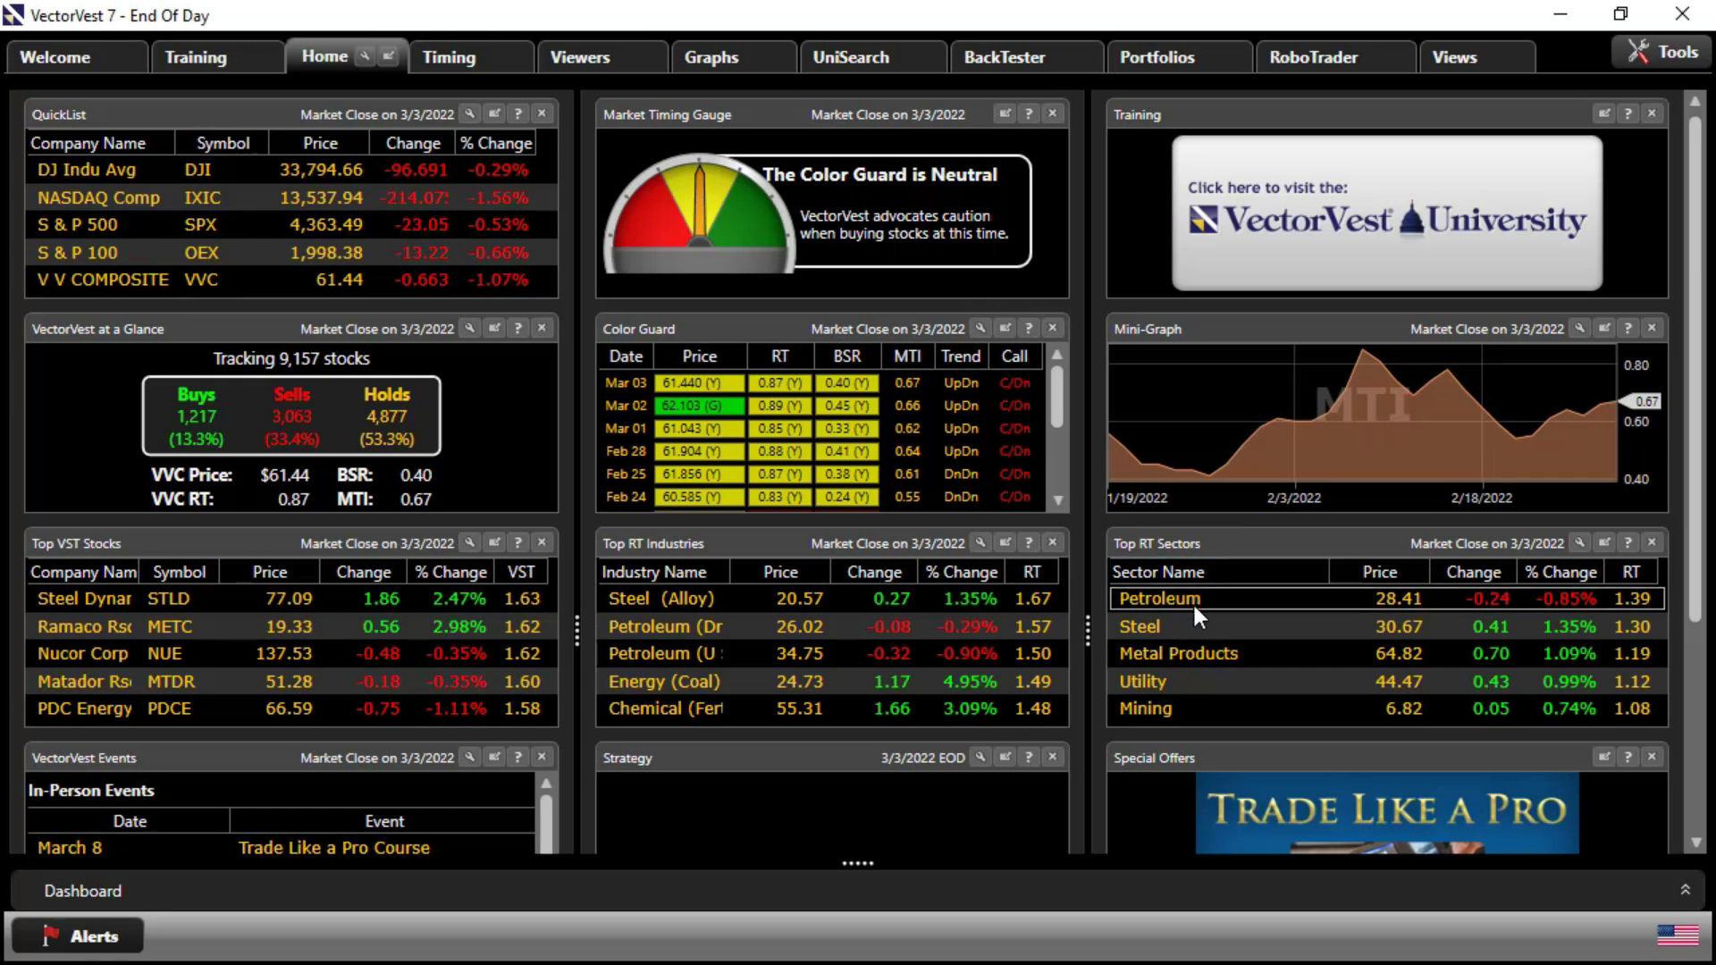
pyautogui.moveTo(1166, 681)
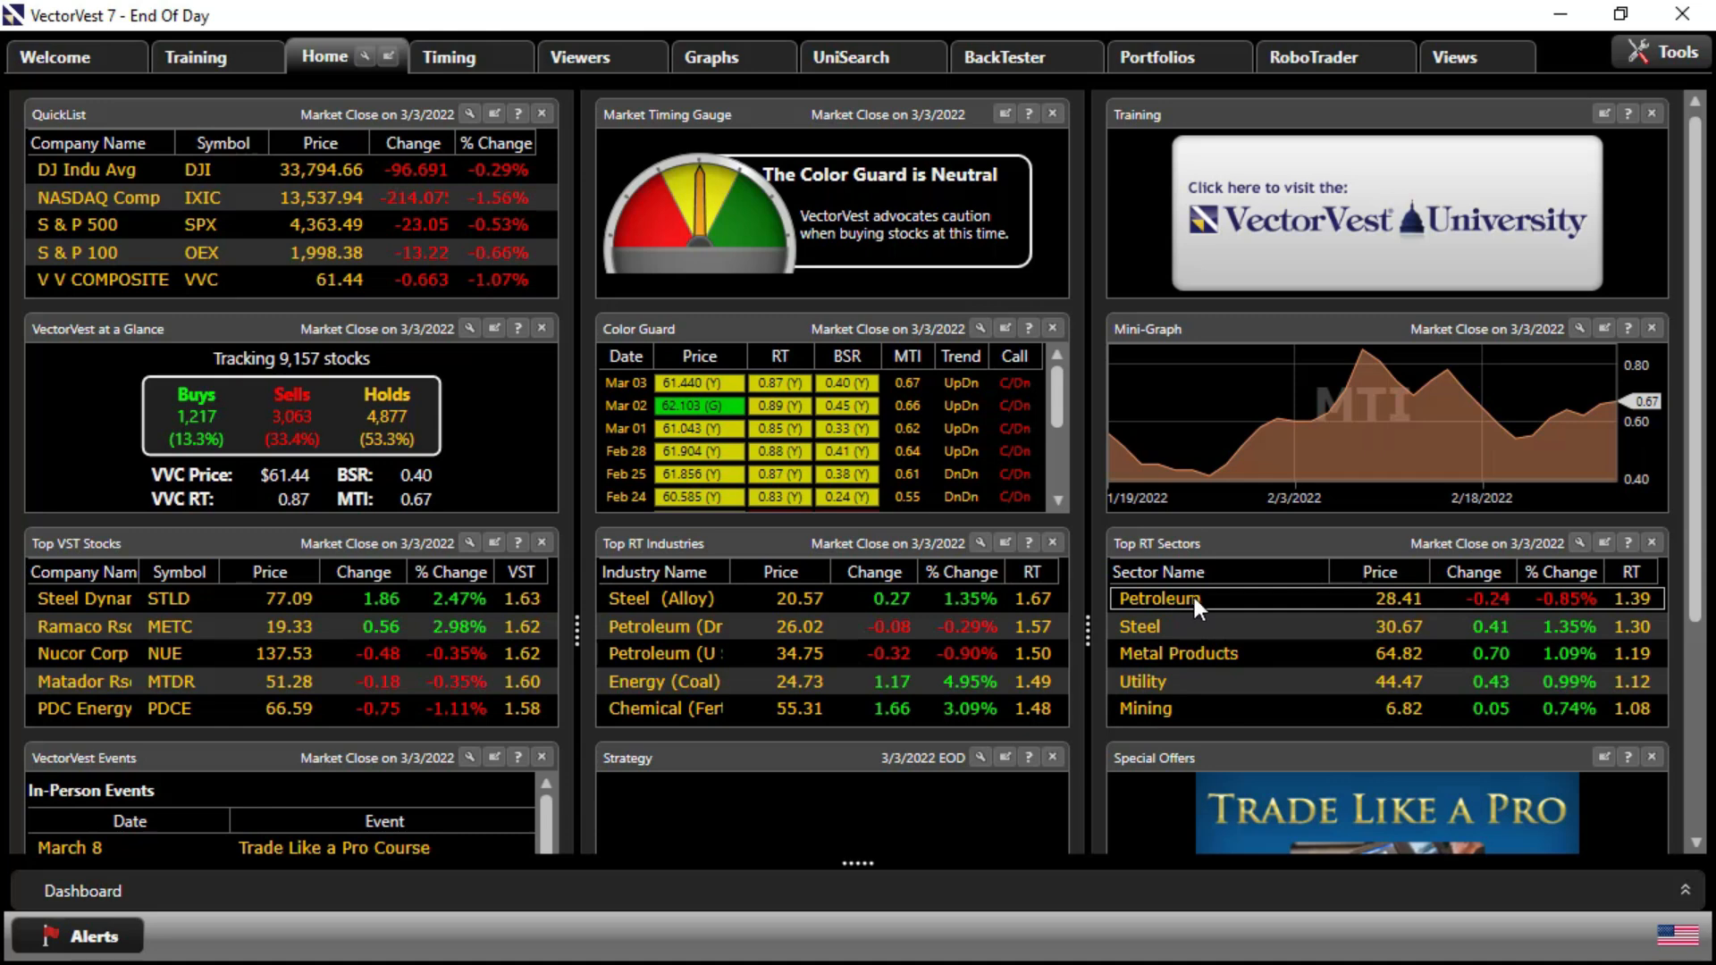
pyautogui.moveTo(1659, 615)
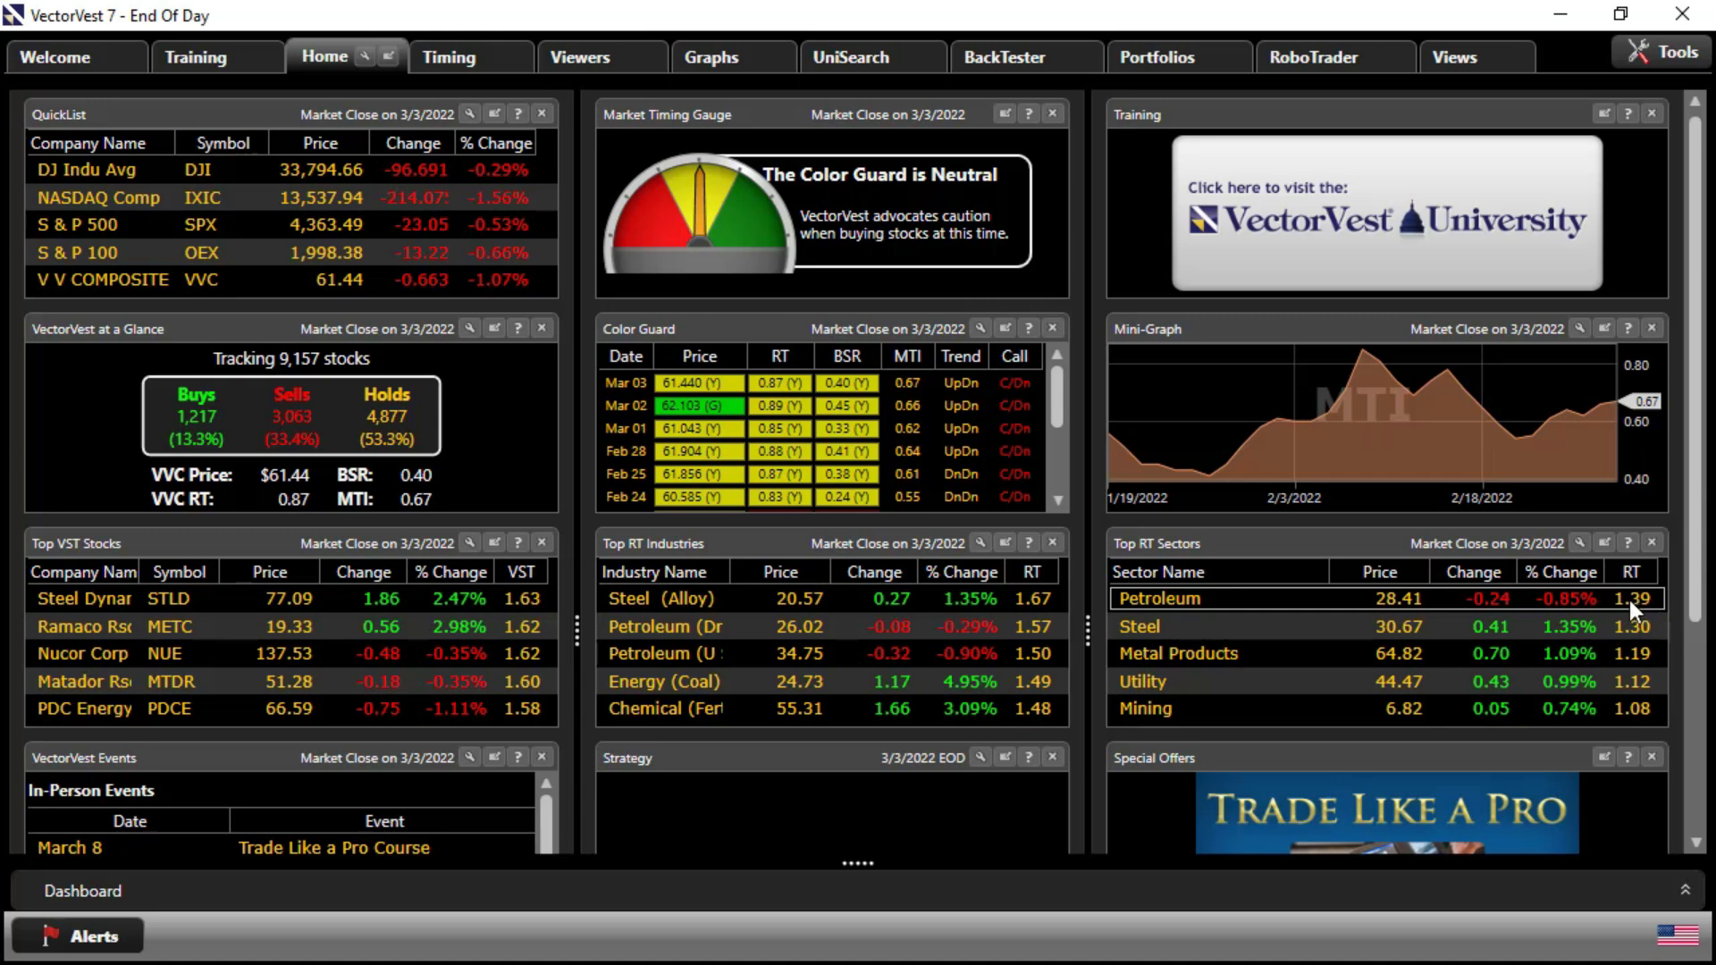
pyautogui.moveTo(1593, 741)
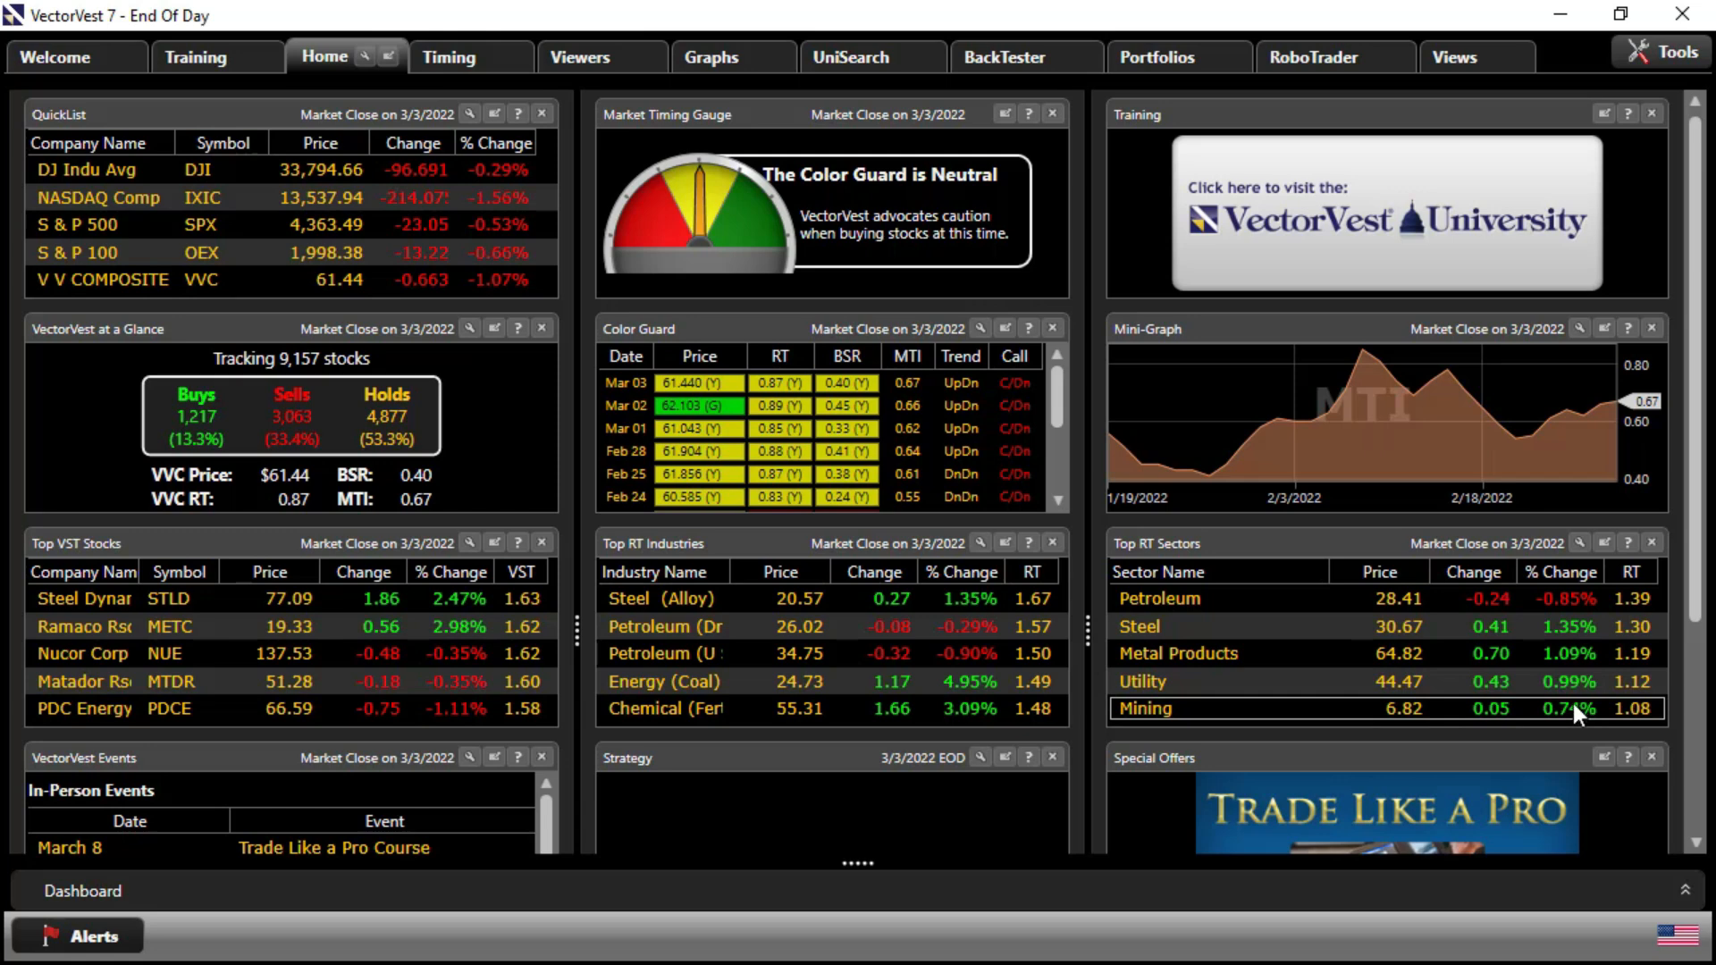
pyautogui.click(1203, 599)
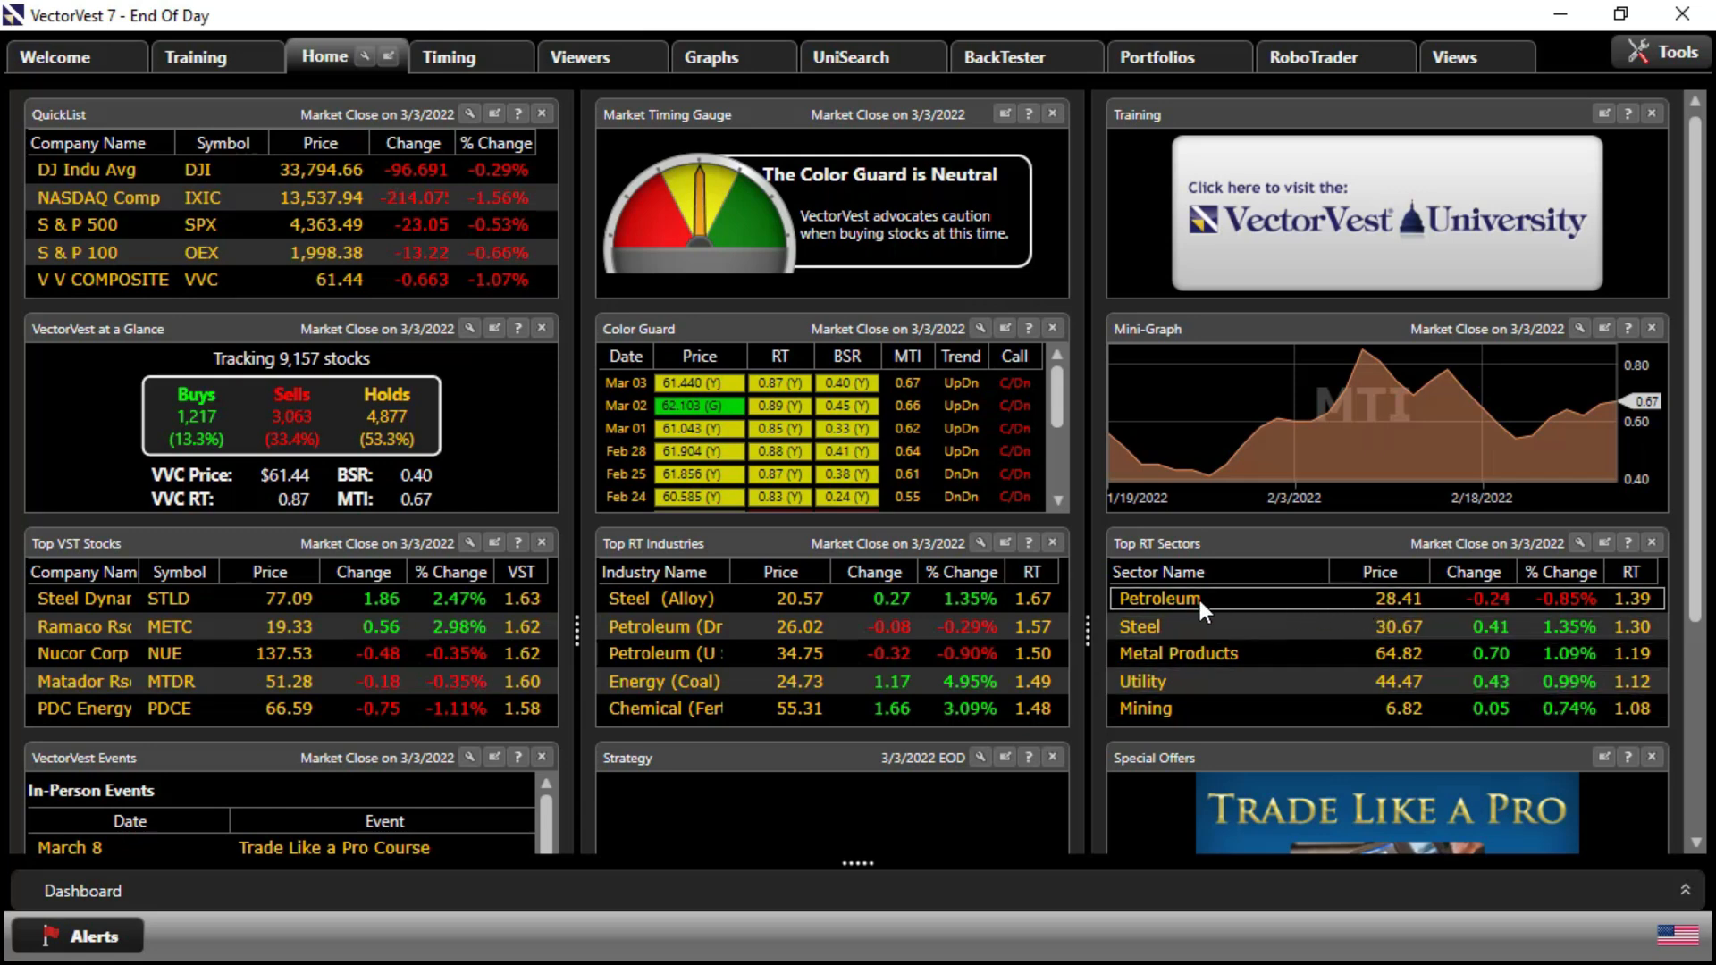
pyautogui.rightClick(1157, 599)
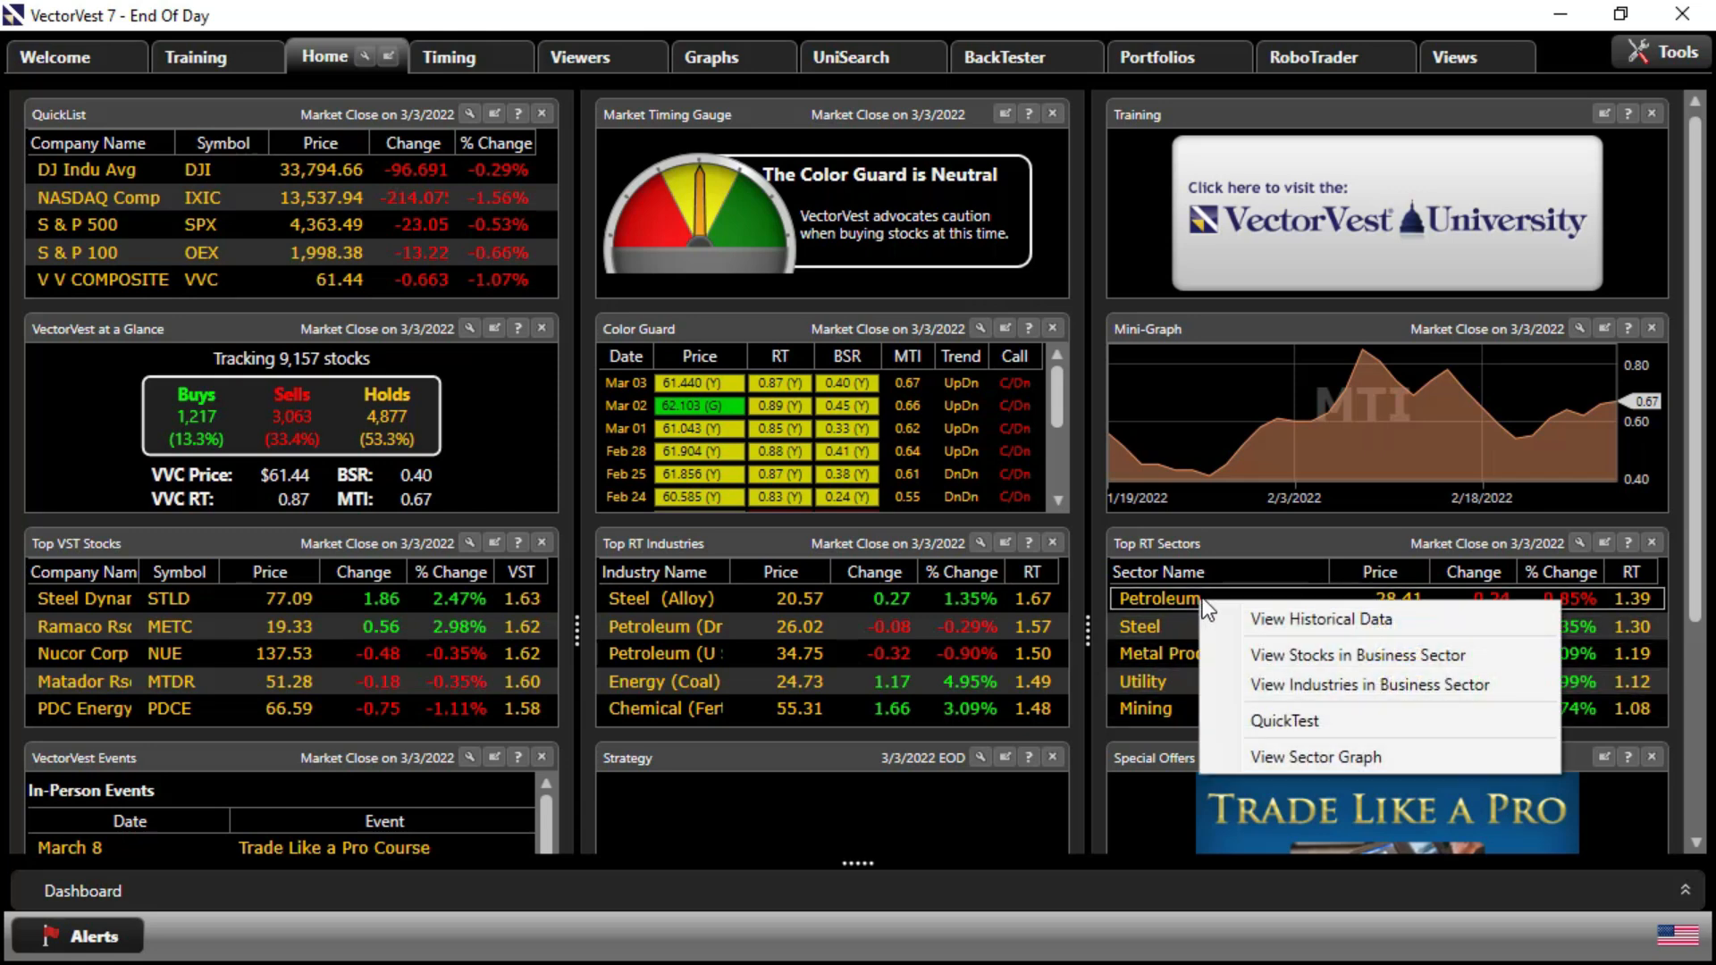
pyautogui.moveTo(1300, 654)
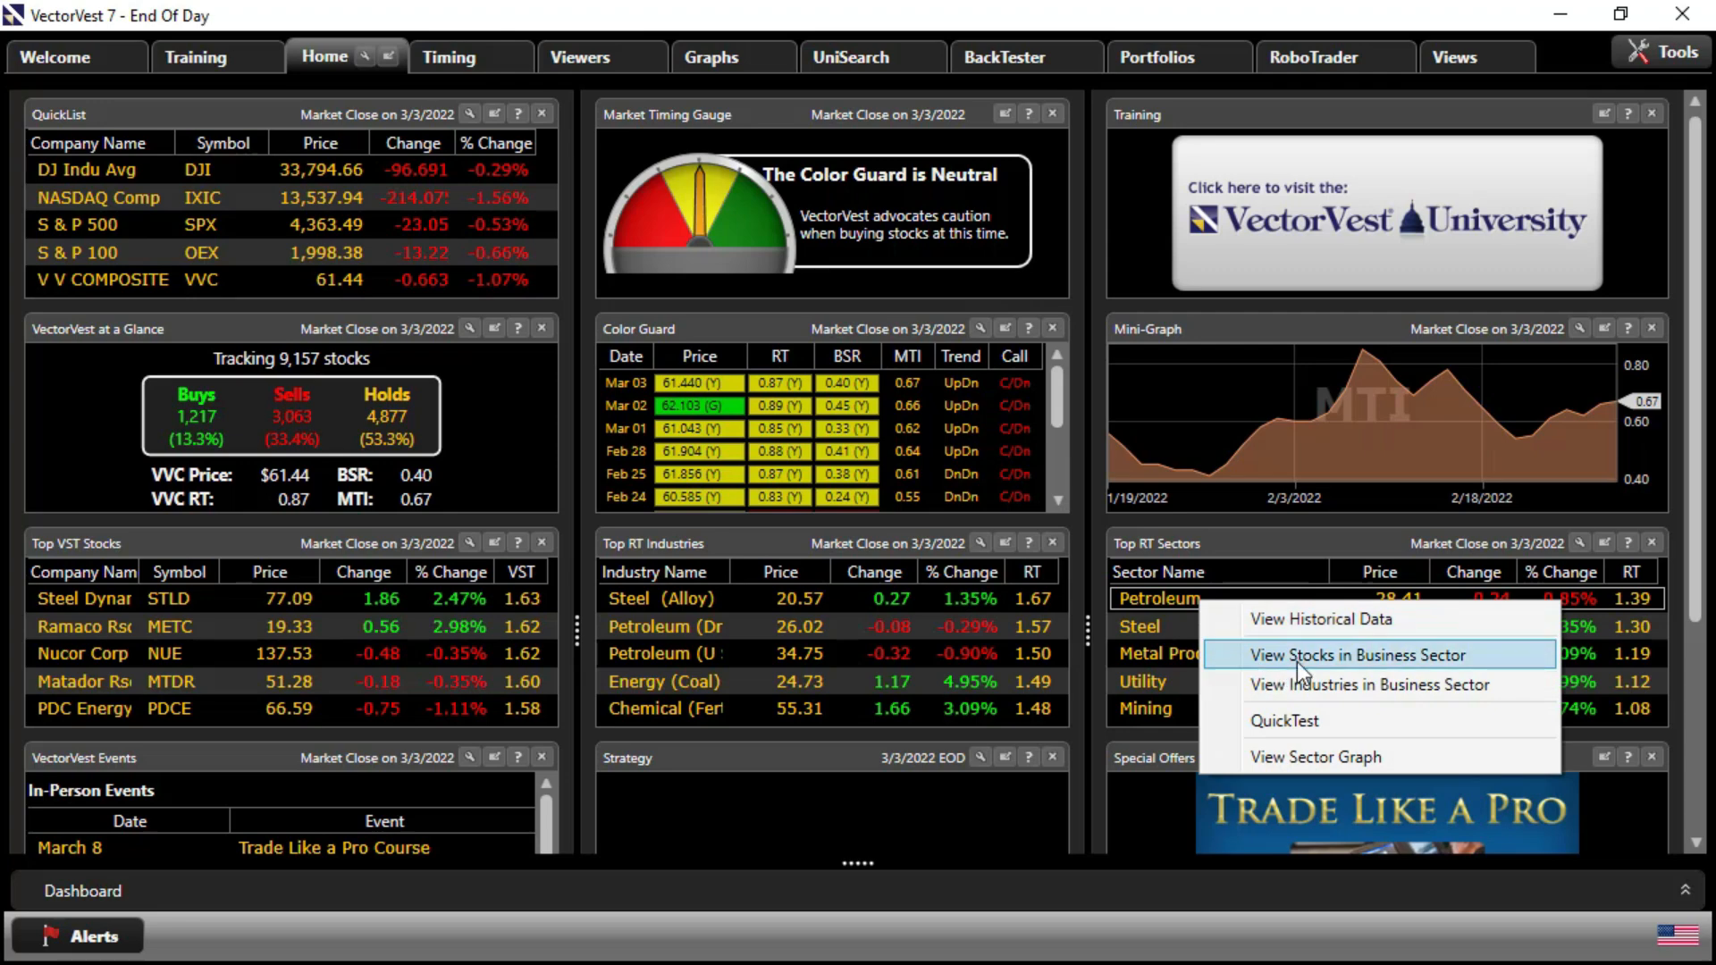
pyautogui.click(1360, 654)
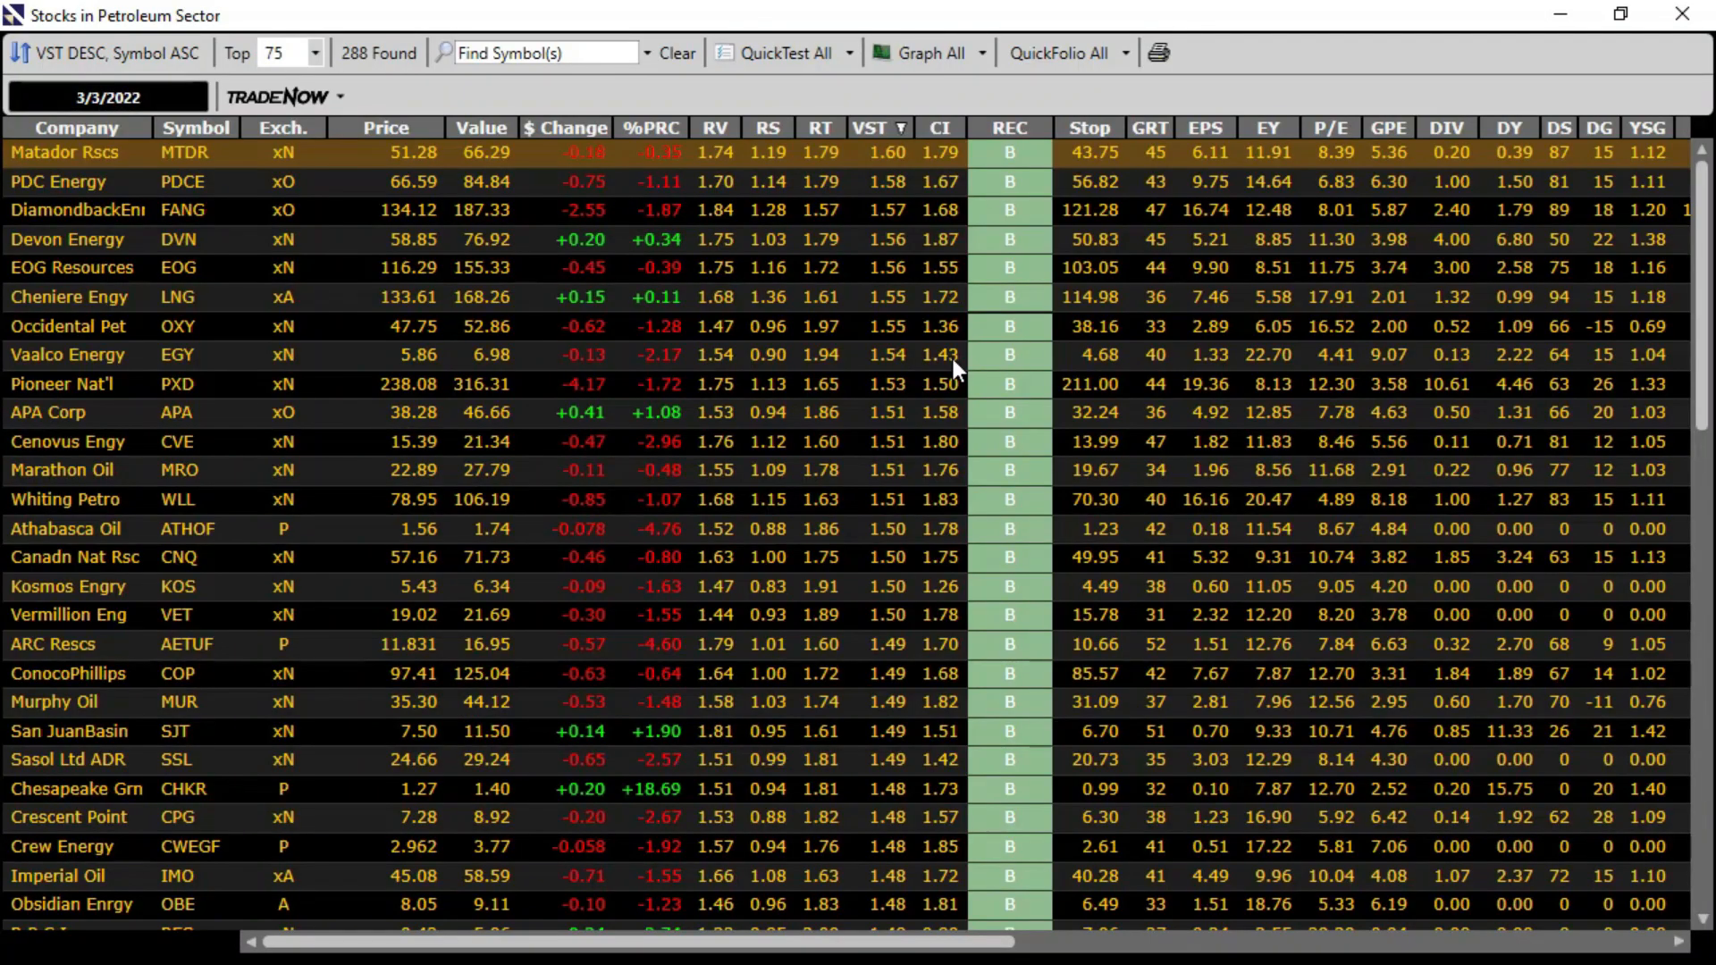
pyautogui.moveTo(425, 589)
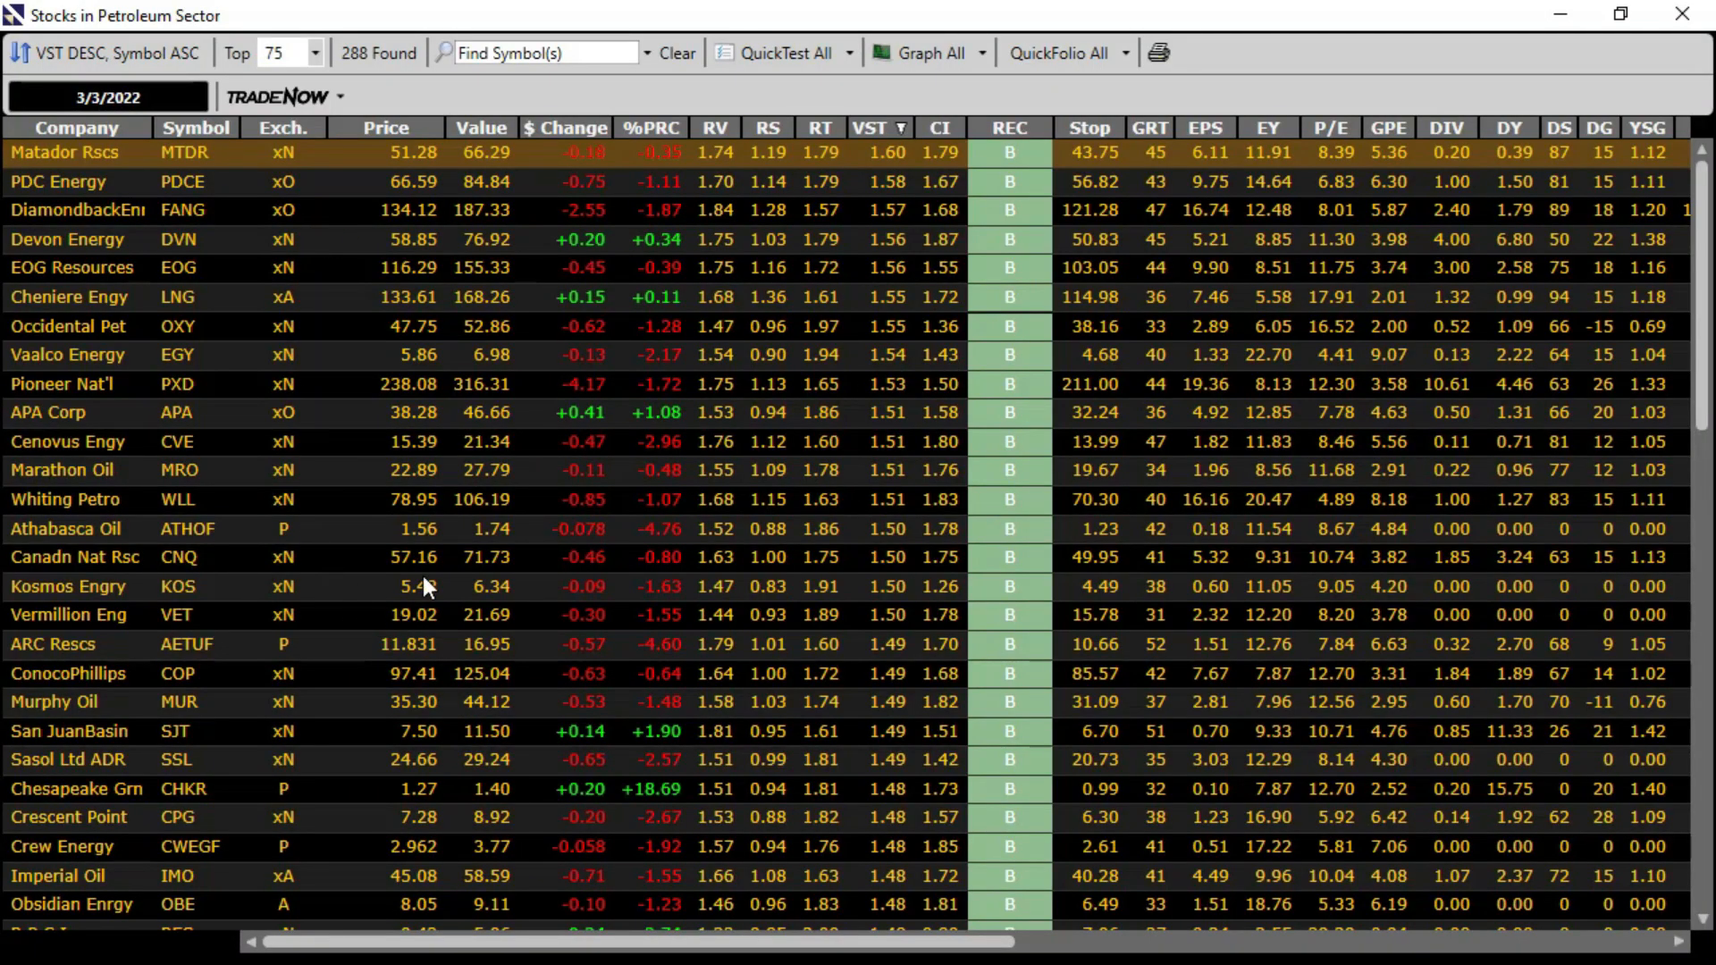
pyautogui.moveTo(885, 383)
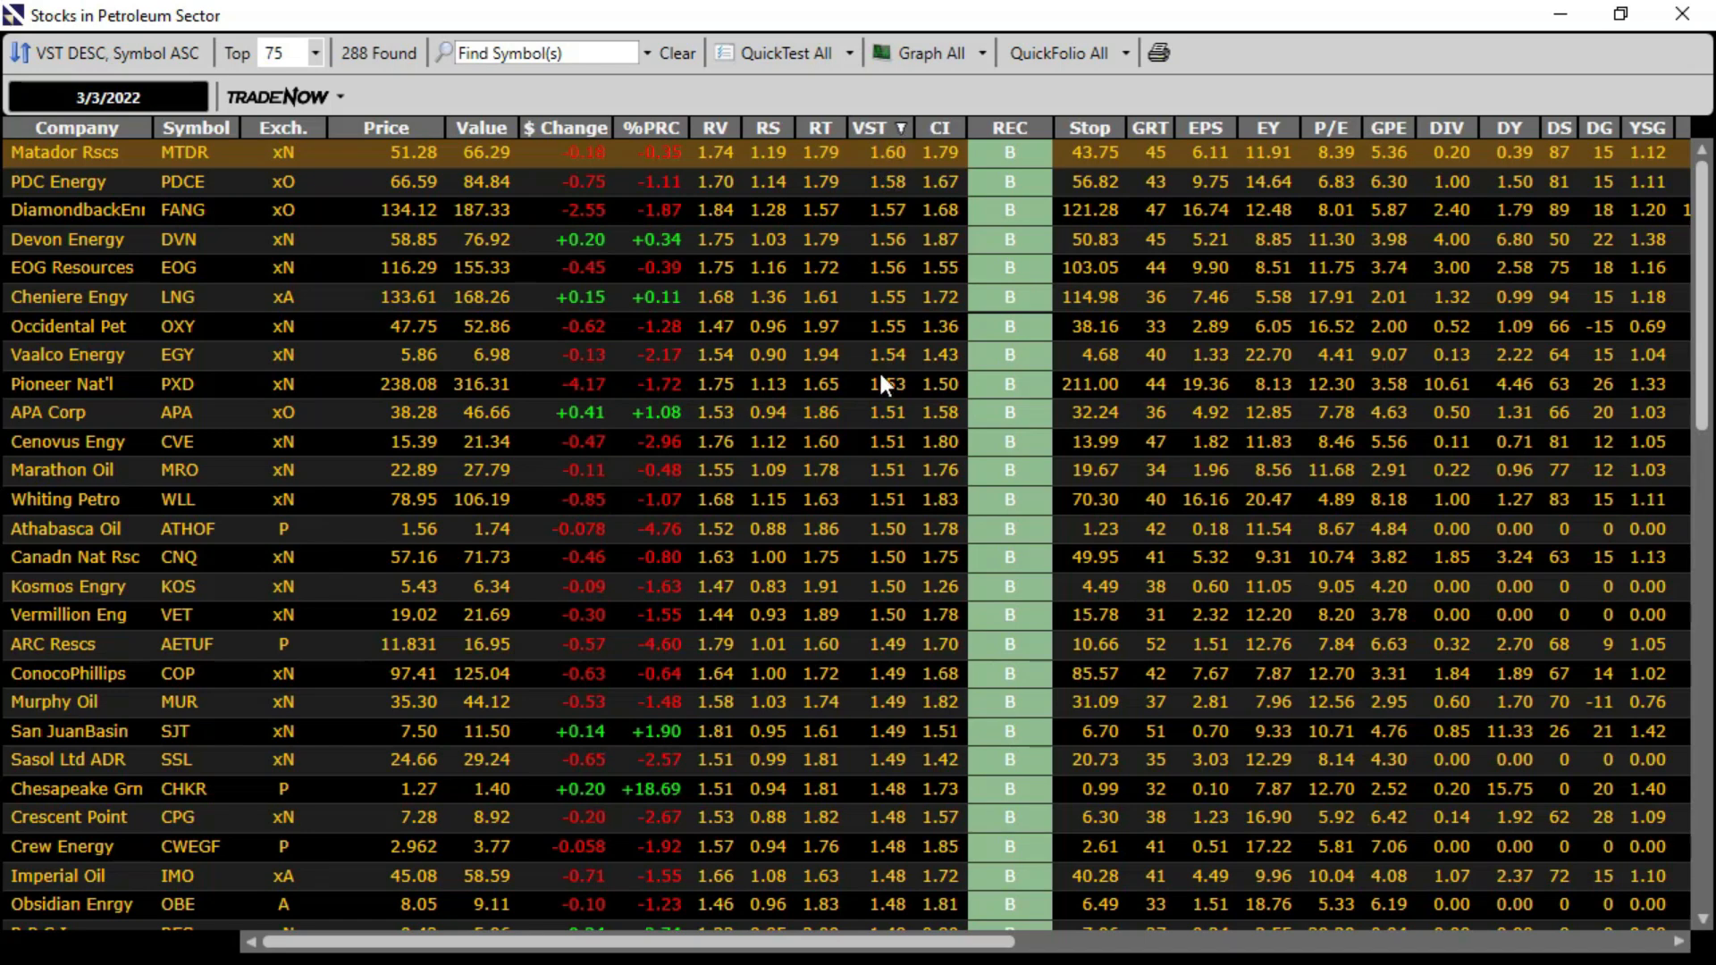
pyautogui.moveTo(869, 885)
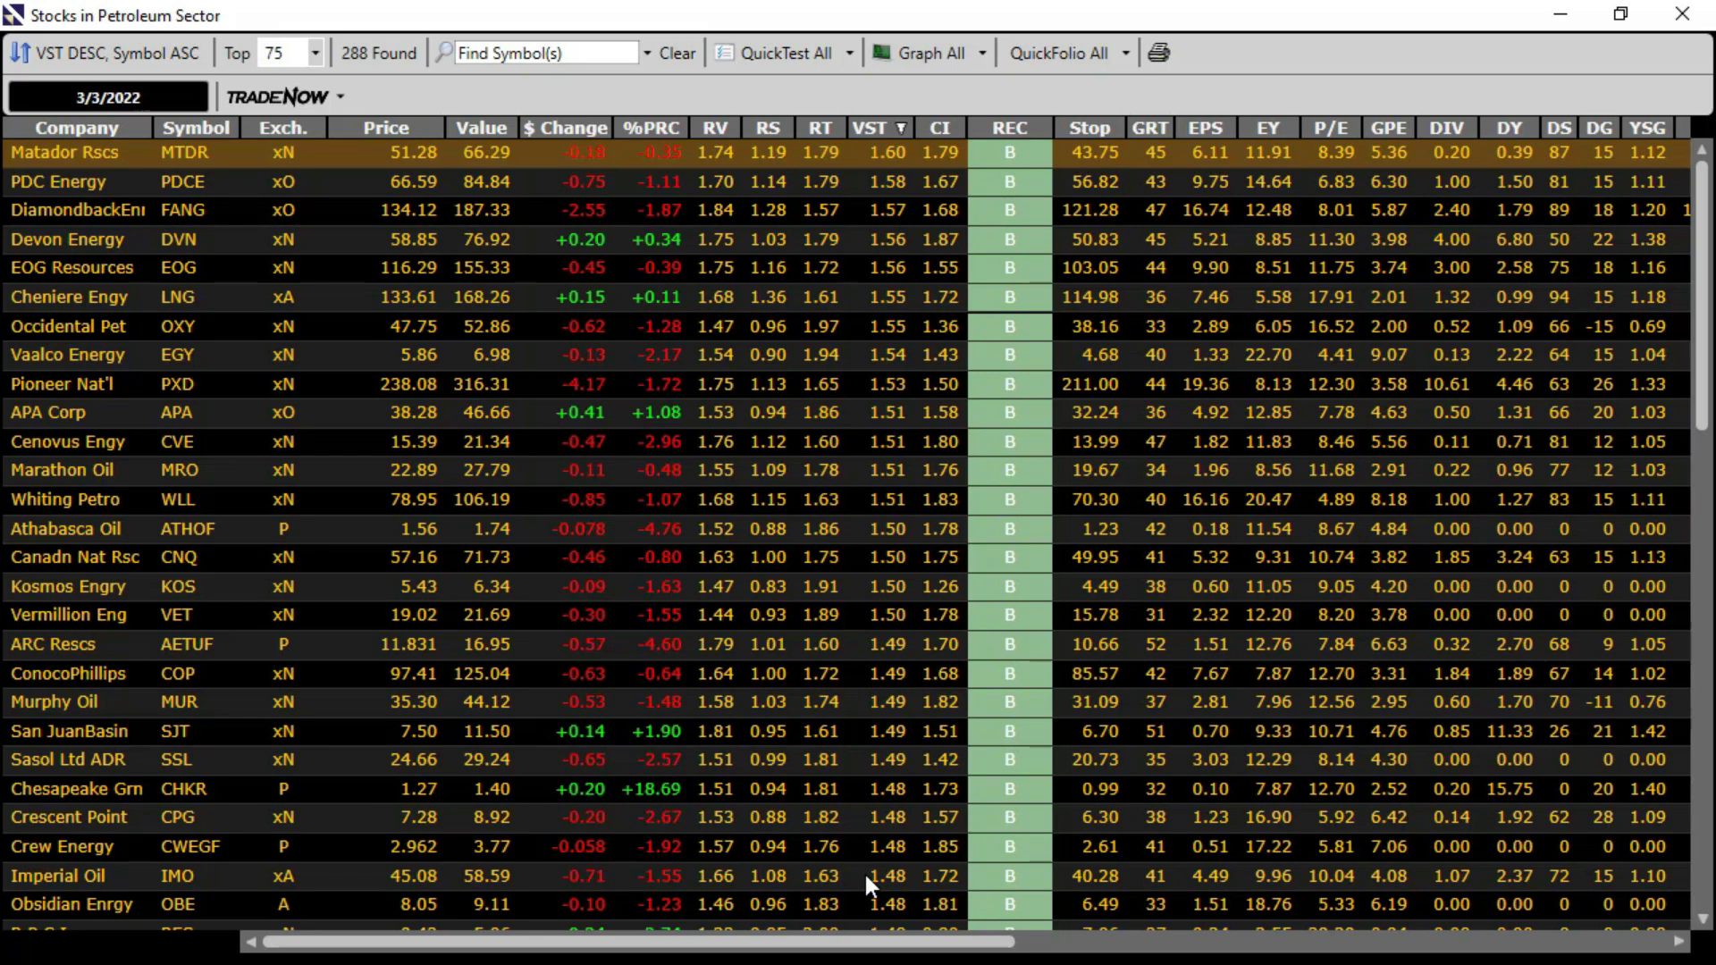
pyautogui.moveTo(751, 388)
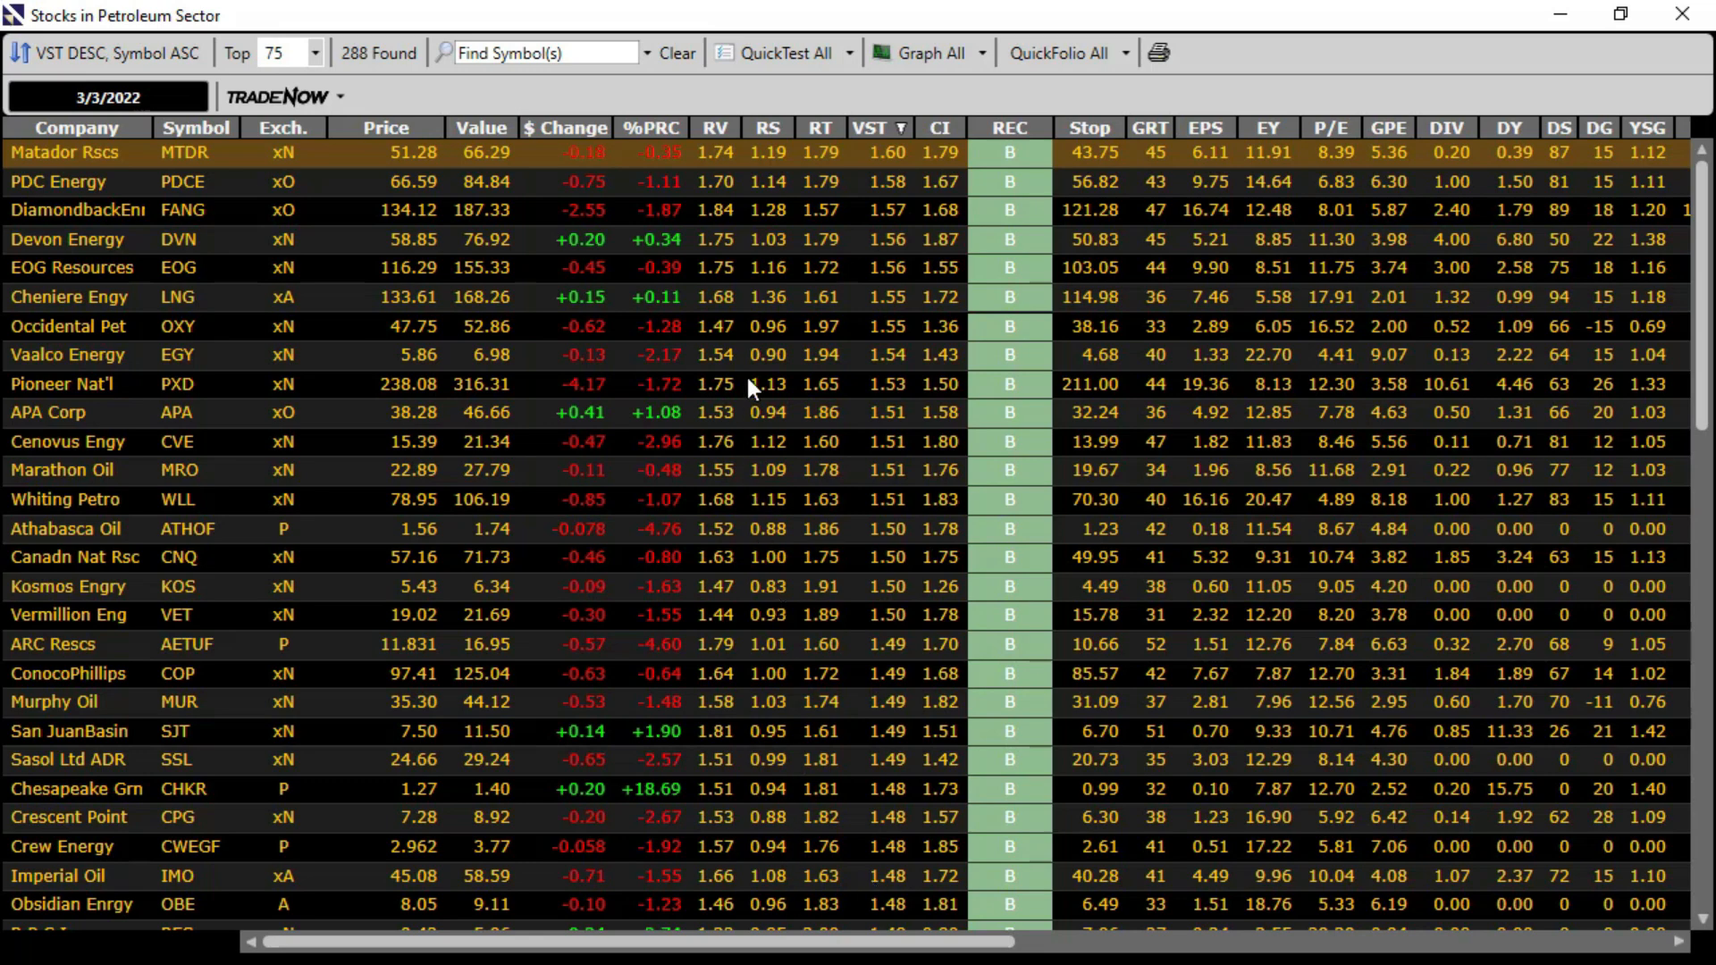
pyautogui.moveTo(640, 819)
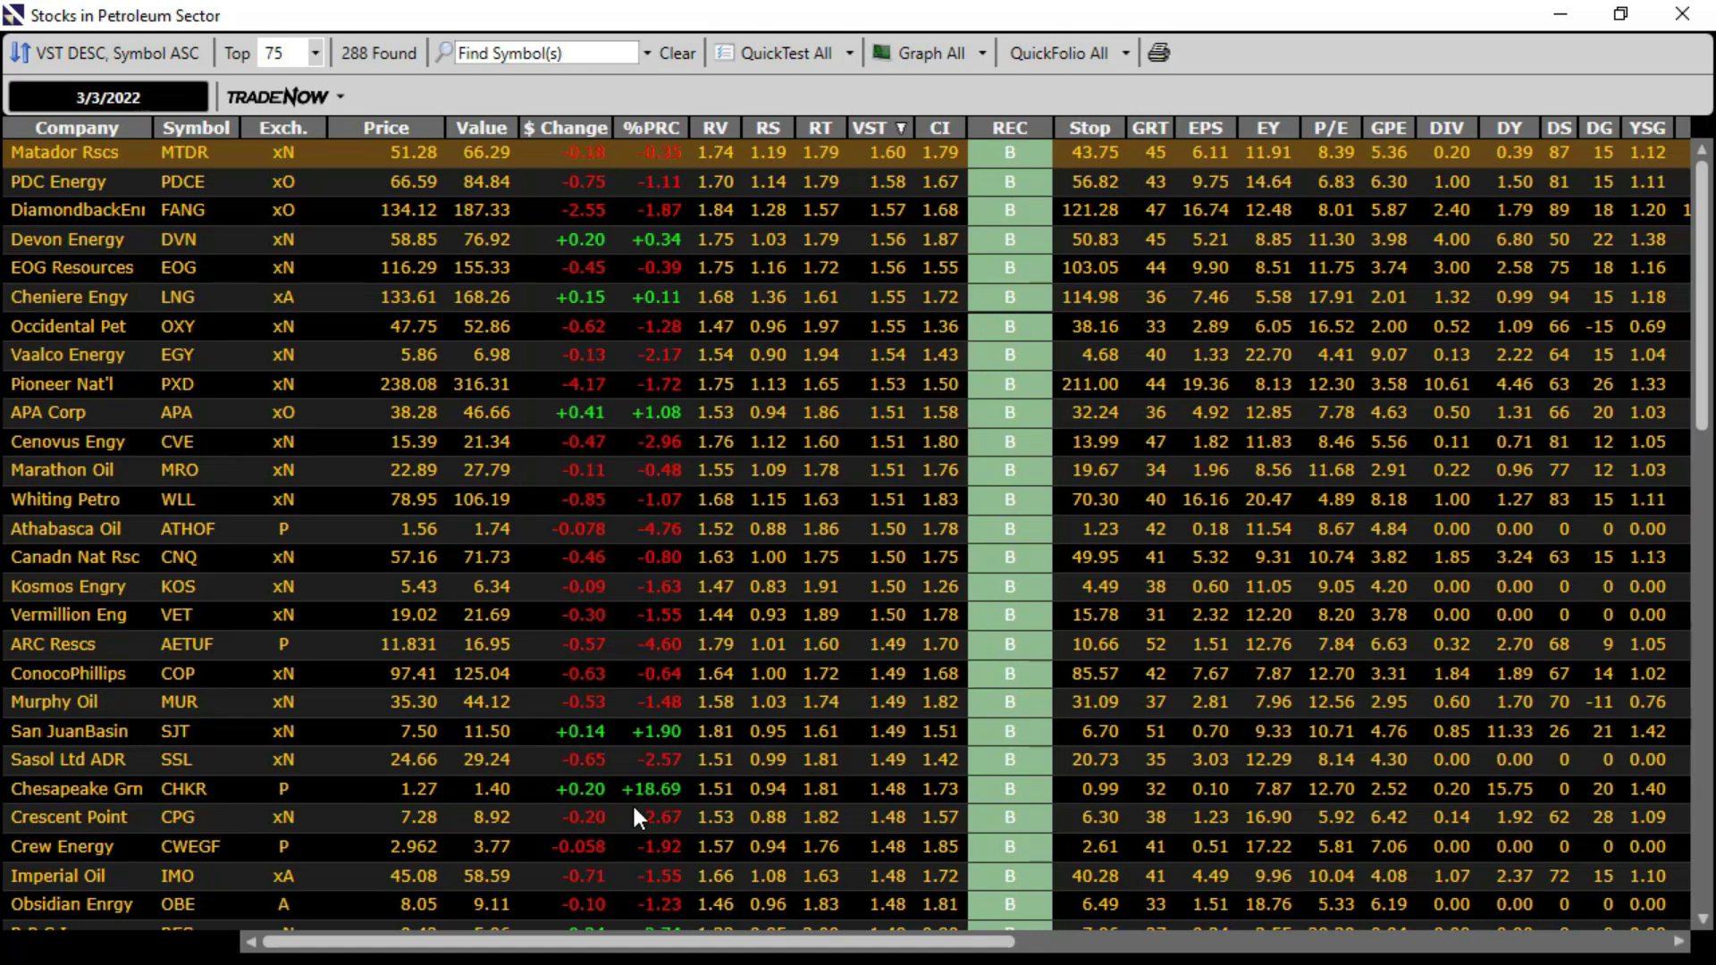
pyautogui.moveTo(538, 339)
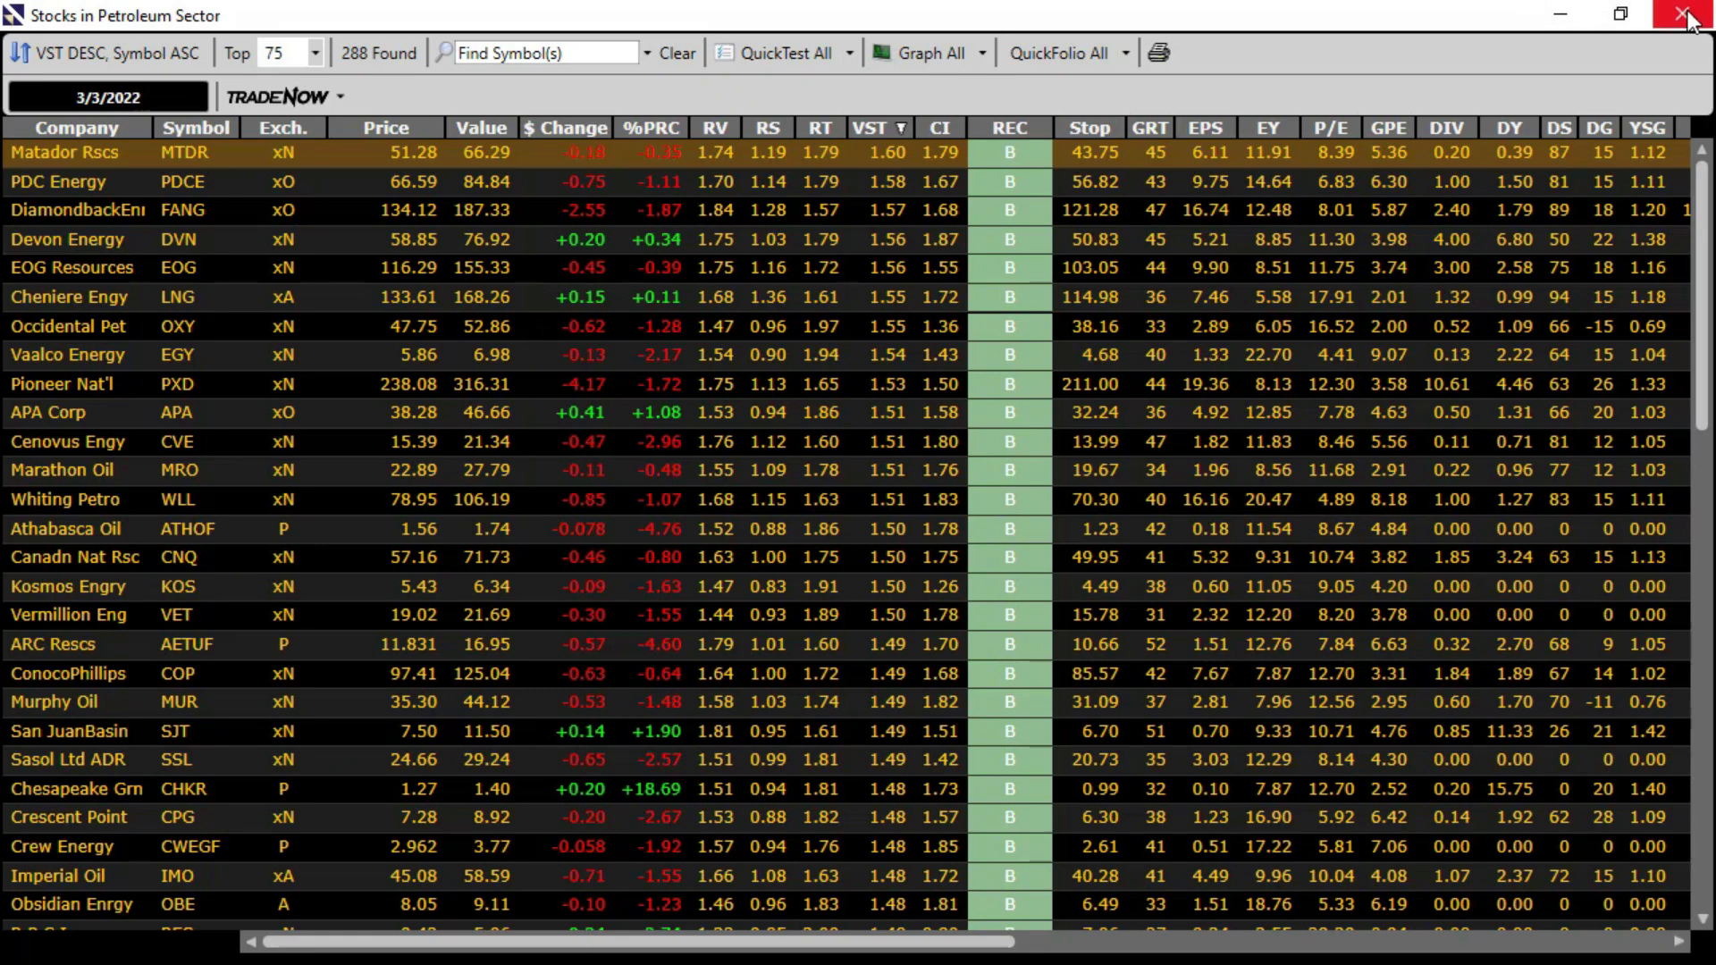
# Close the Petroleum stocks list and show the ETF Viewer with 1754 ETFs ranked by VST
pyautogui.click(1690, 14)
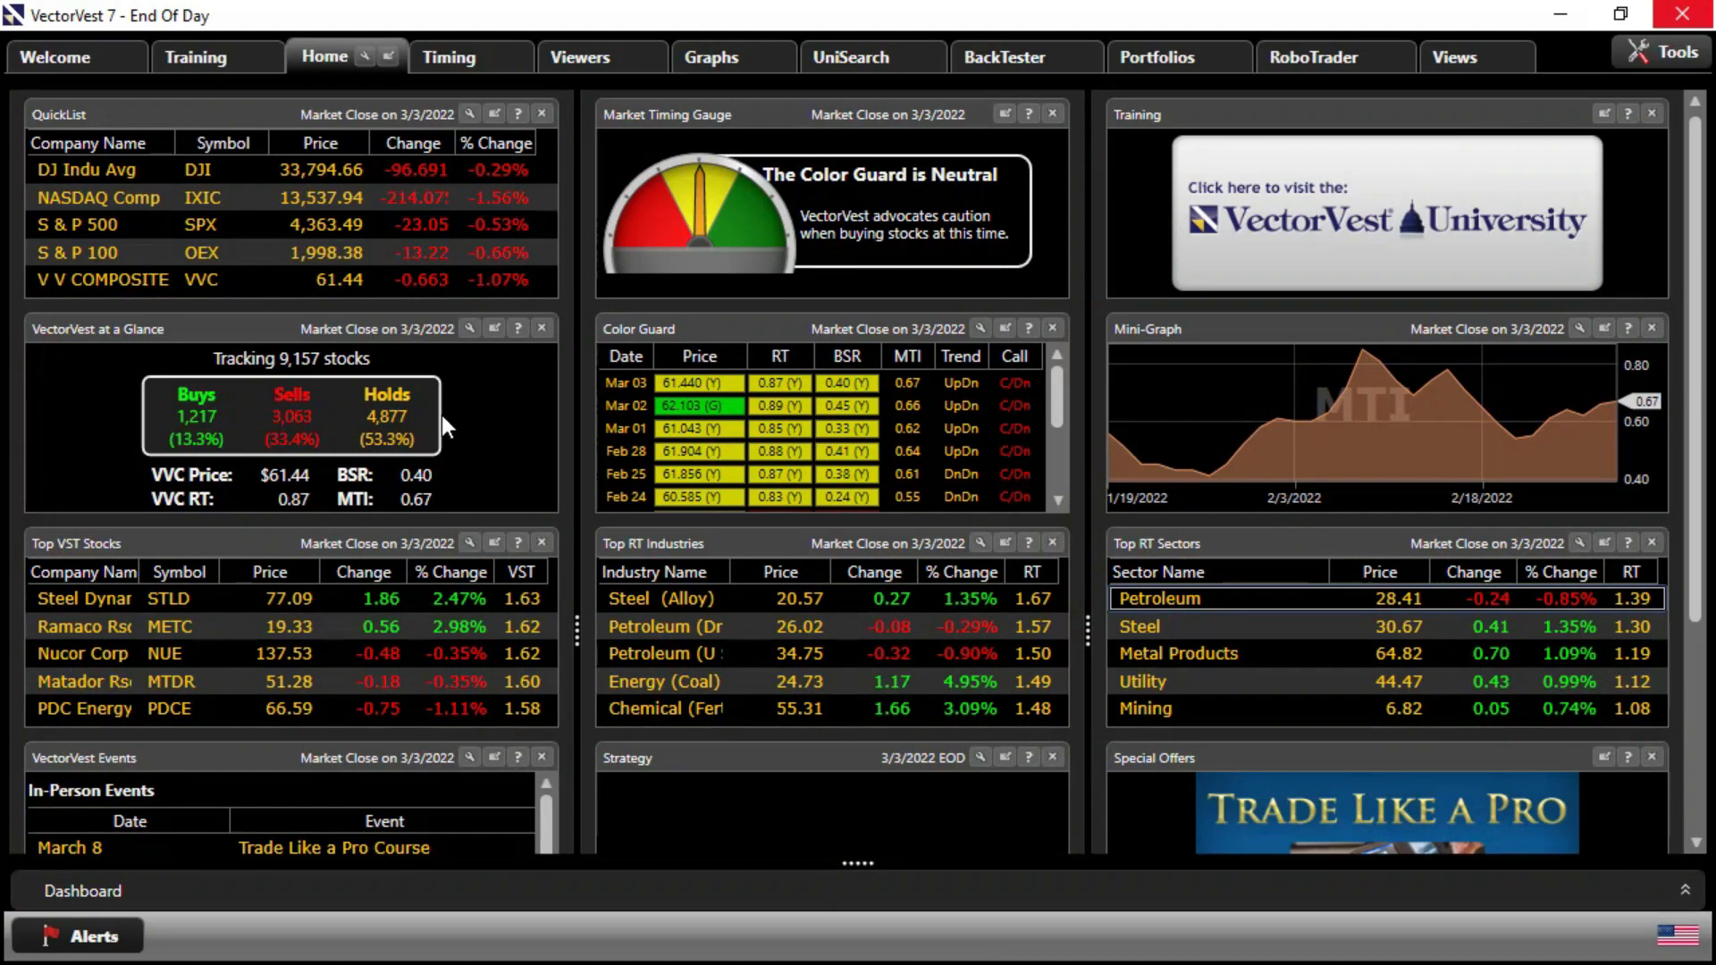
pyautogui.click(579, 57)
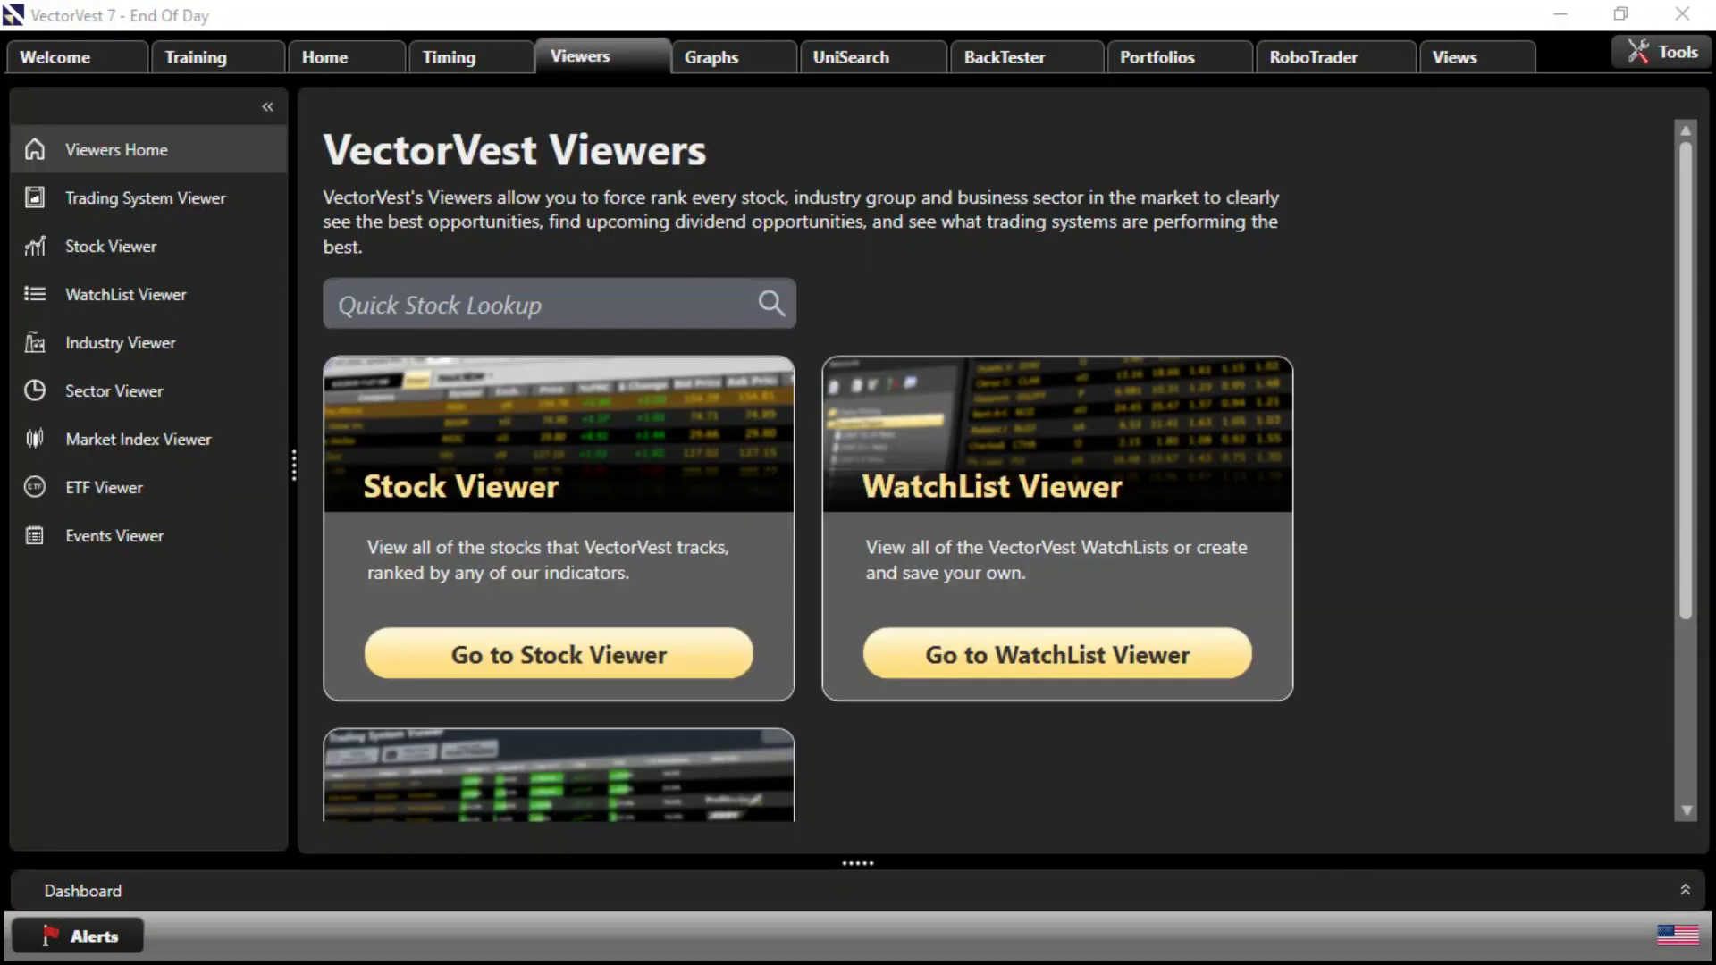
pyautogui.moveTo(149, 306)
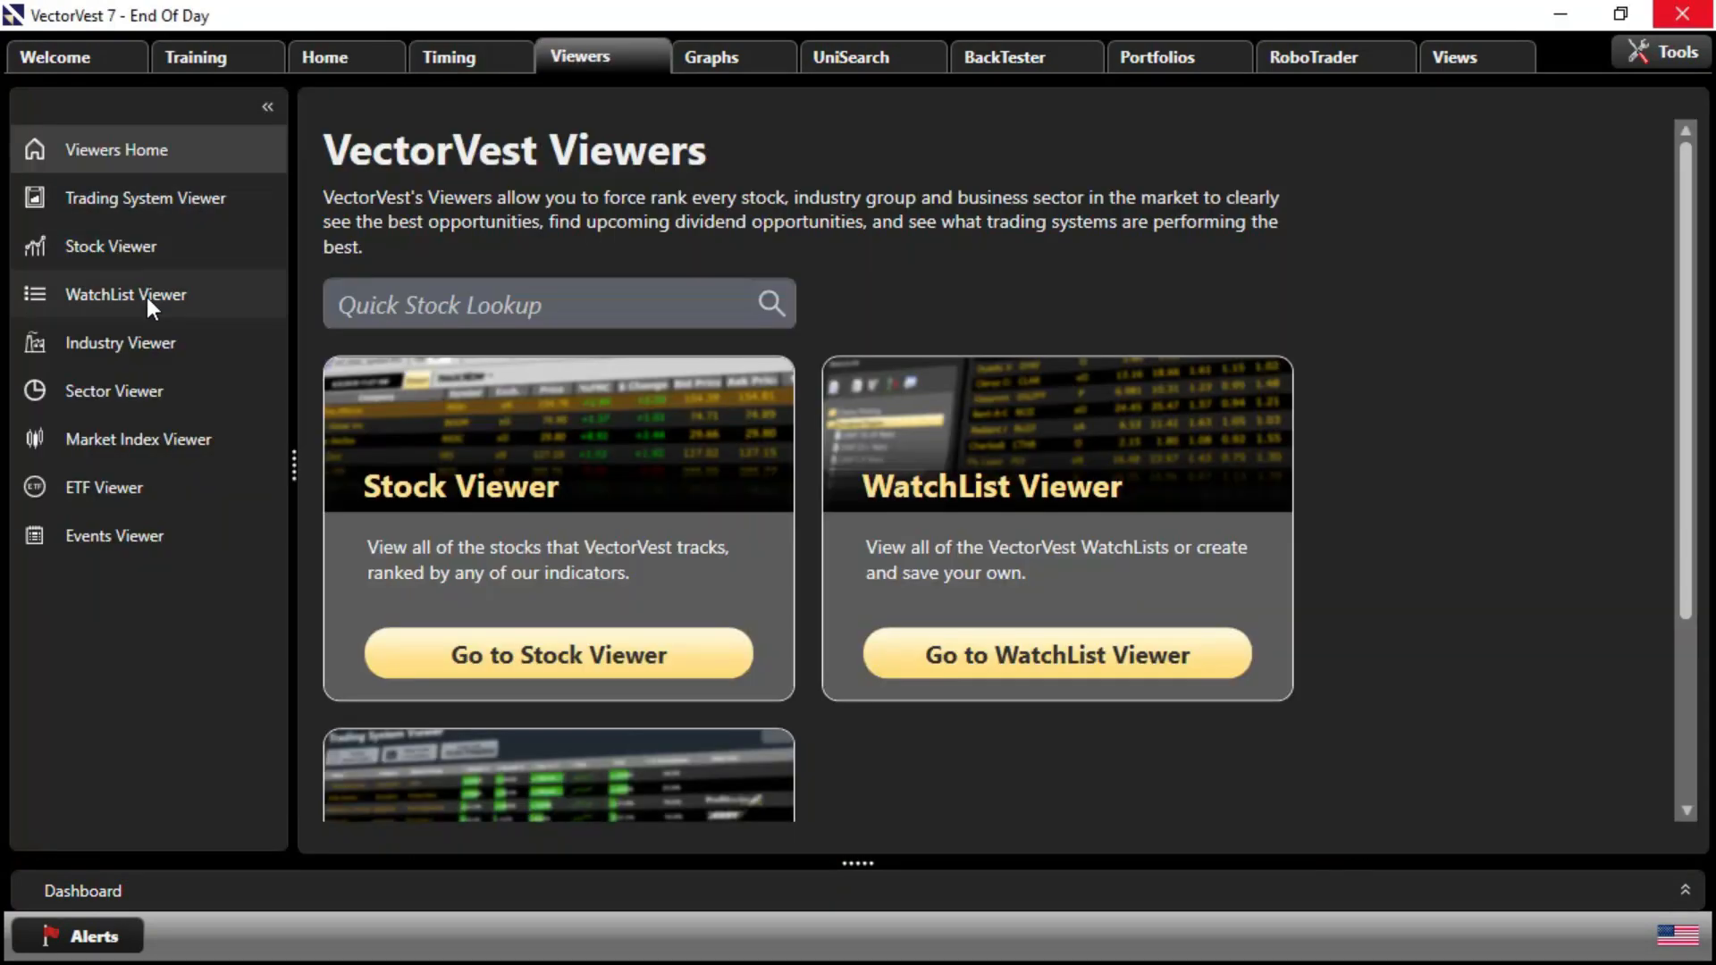
pyautogui.click(104, 487)
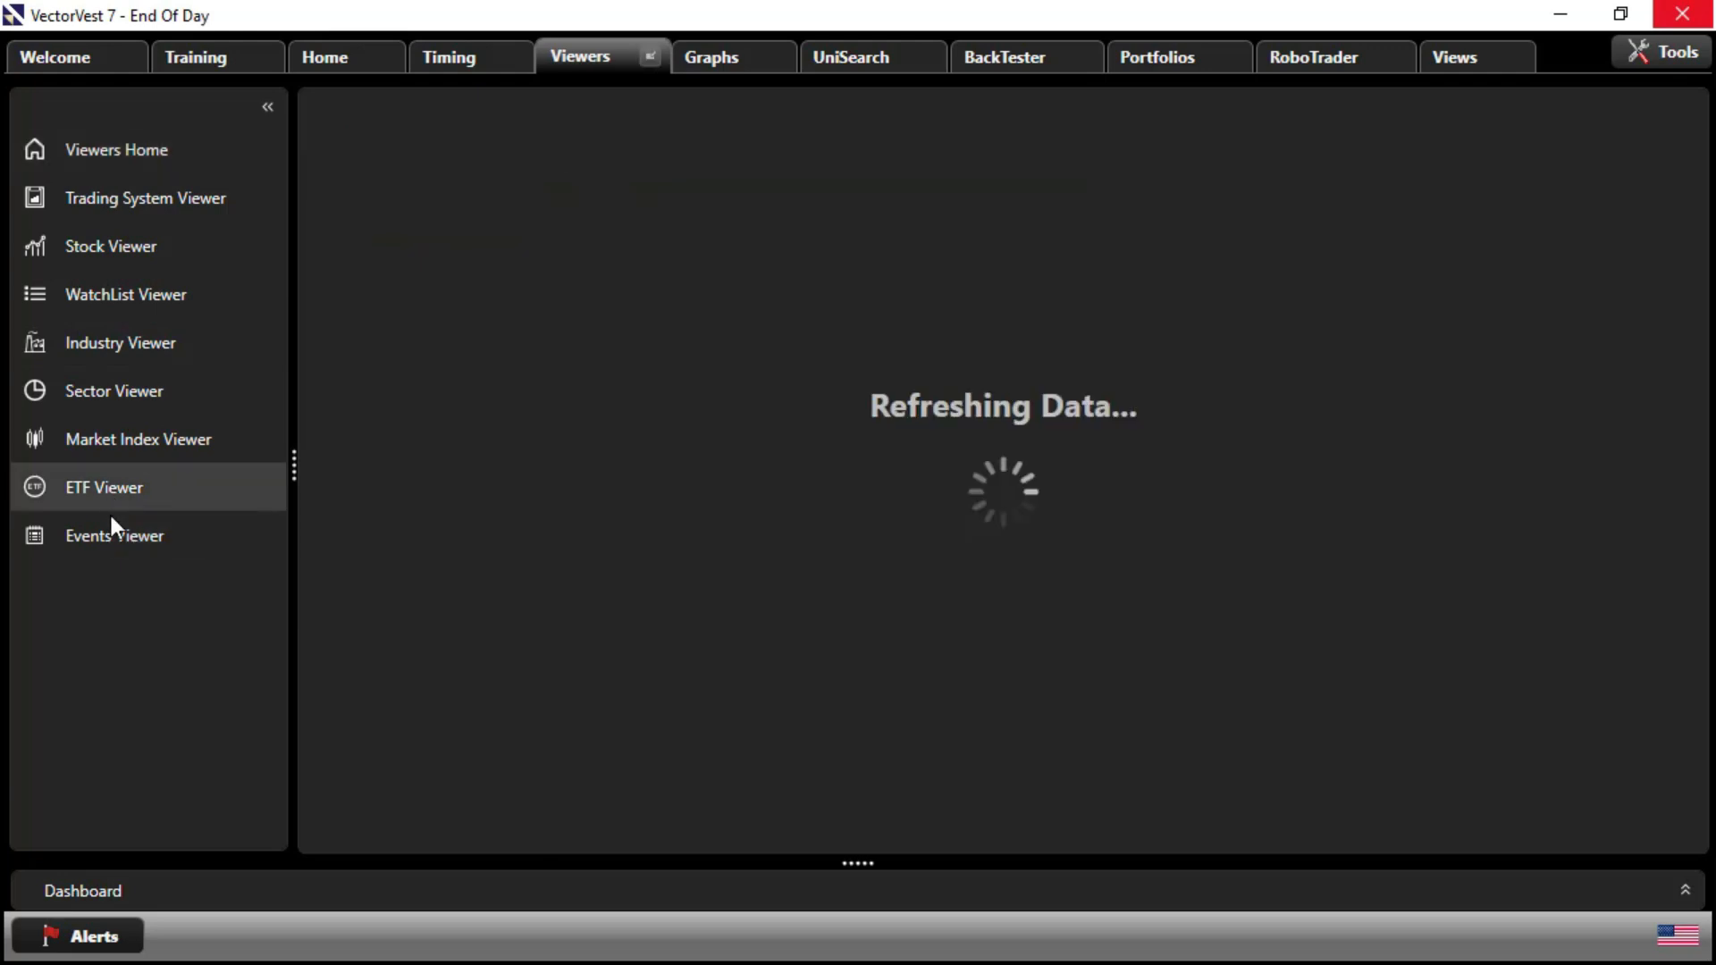
pyautogui.click(104, 486)
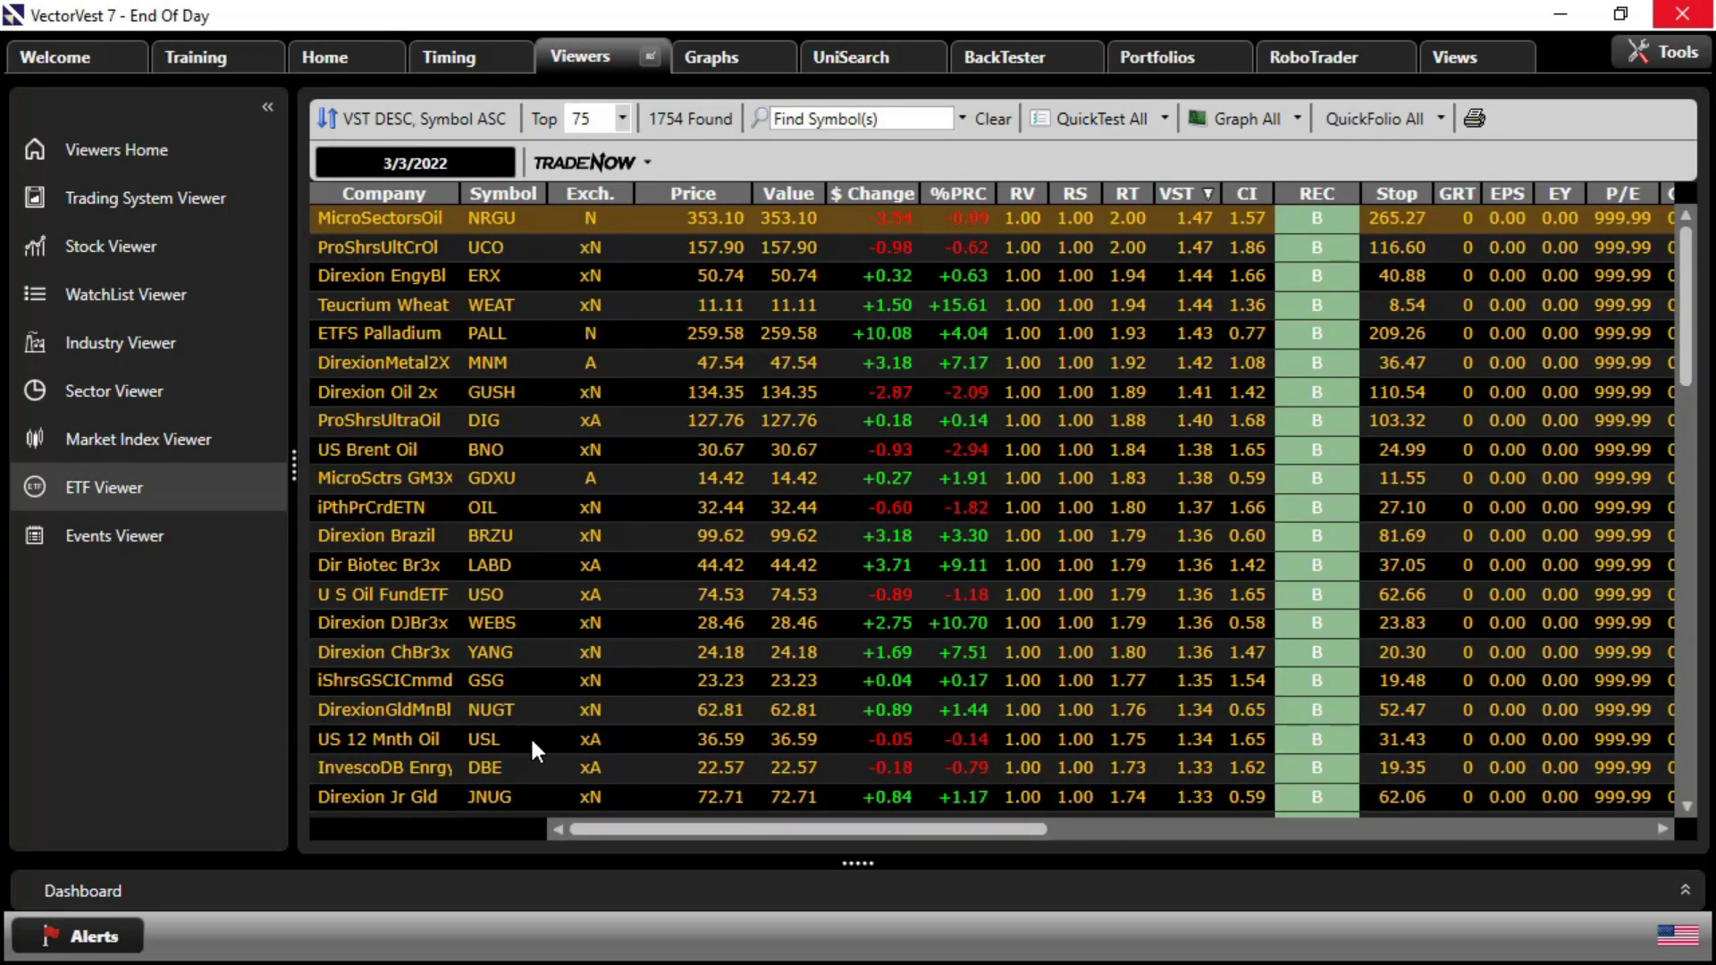
pyautogui.moveTo(799, 569)
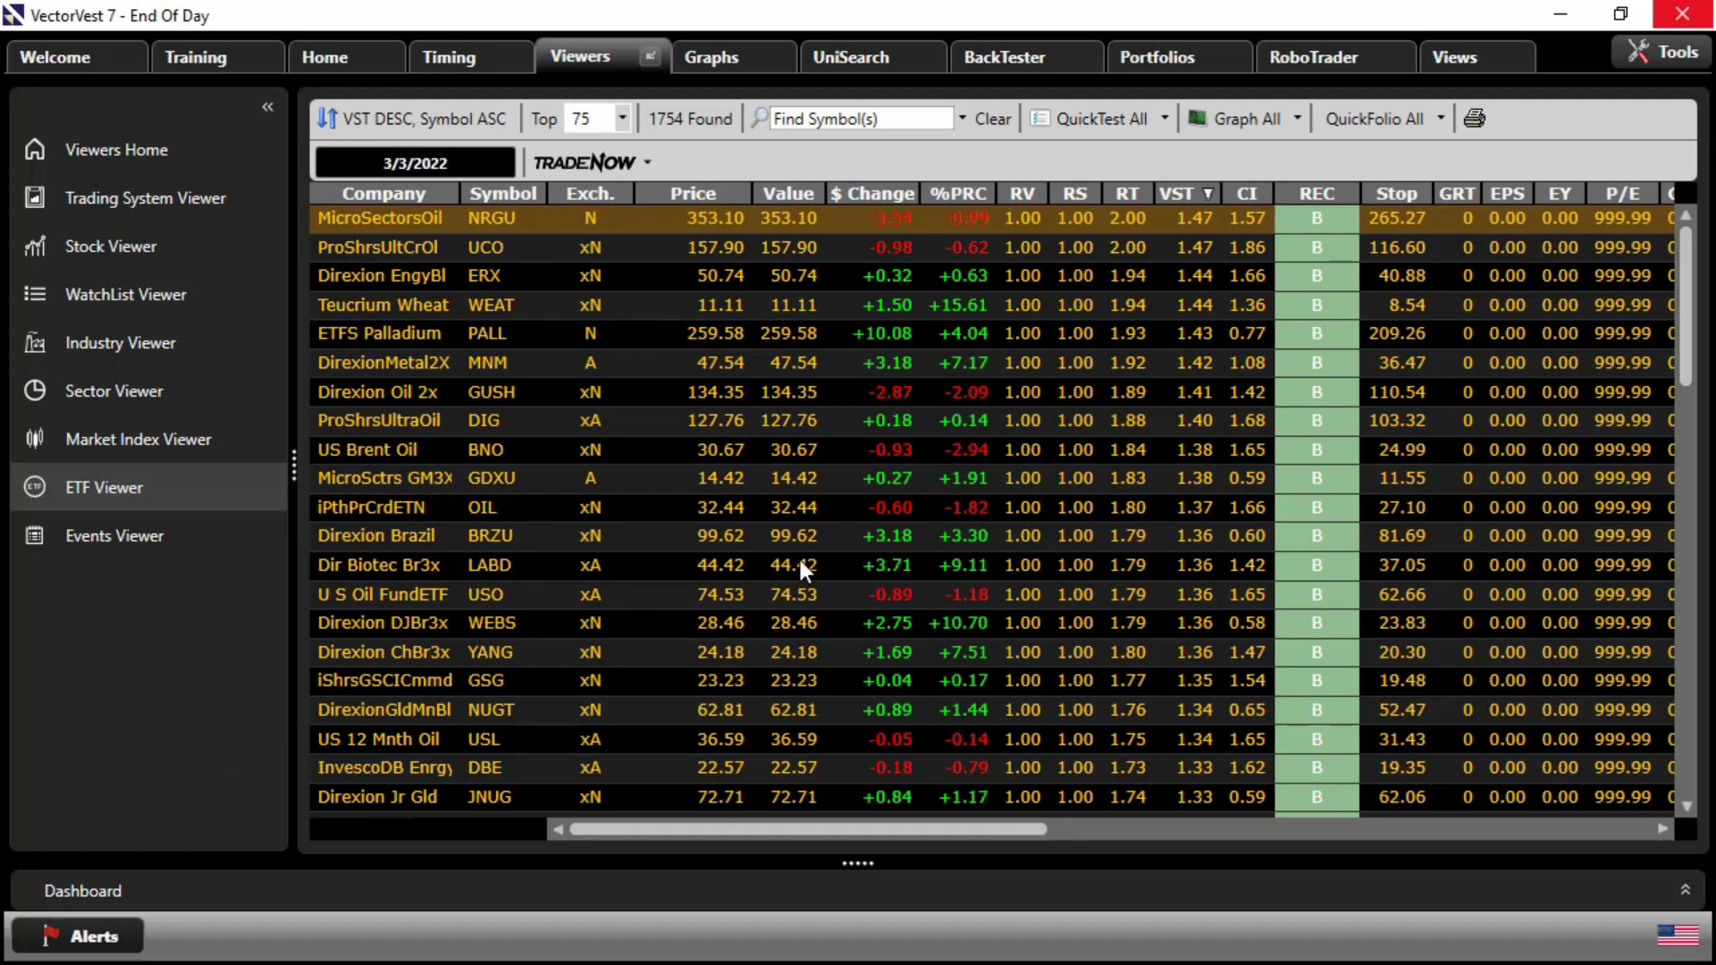
pyautogui.moveTo(793, 749)
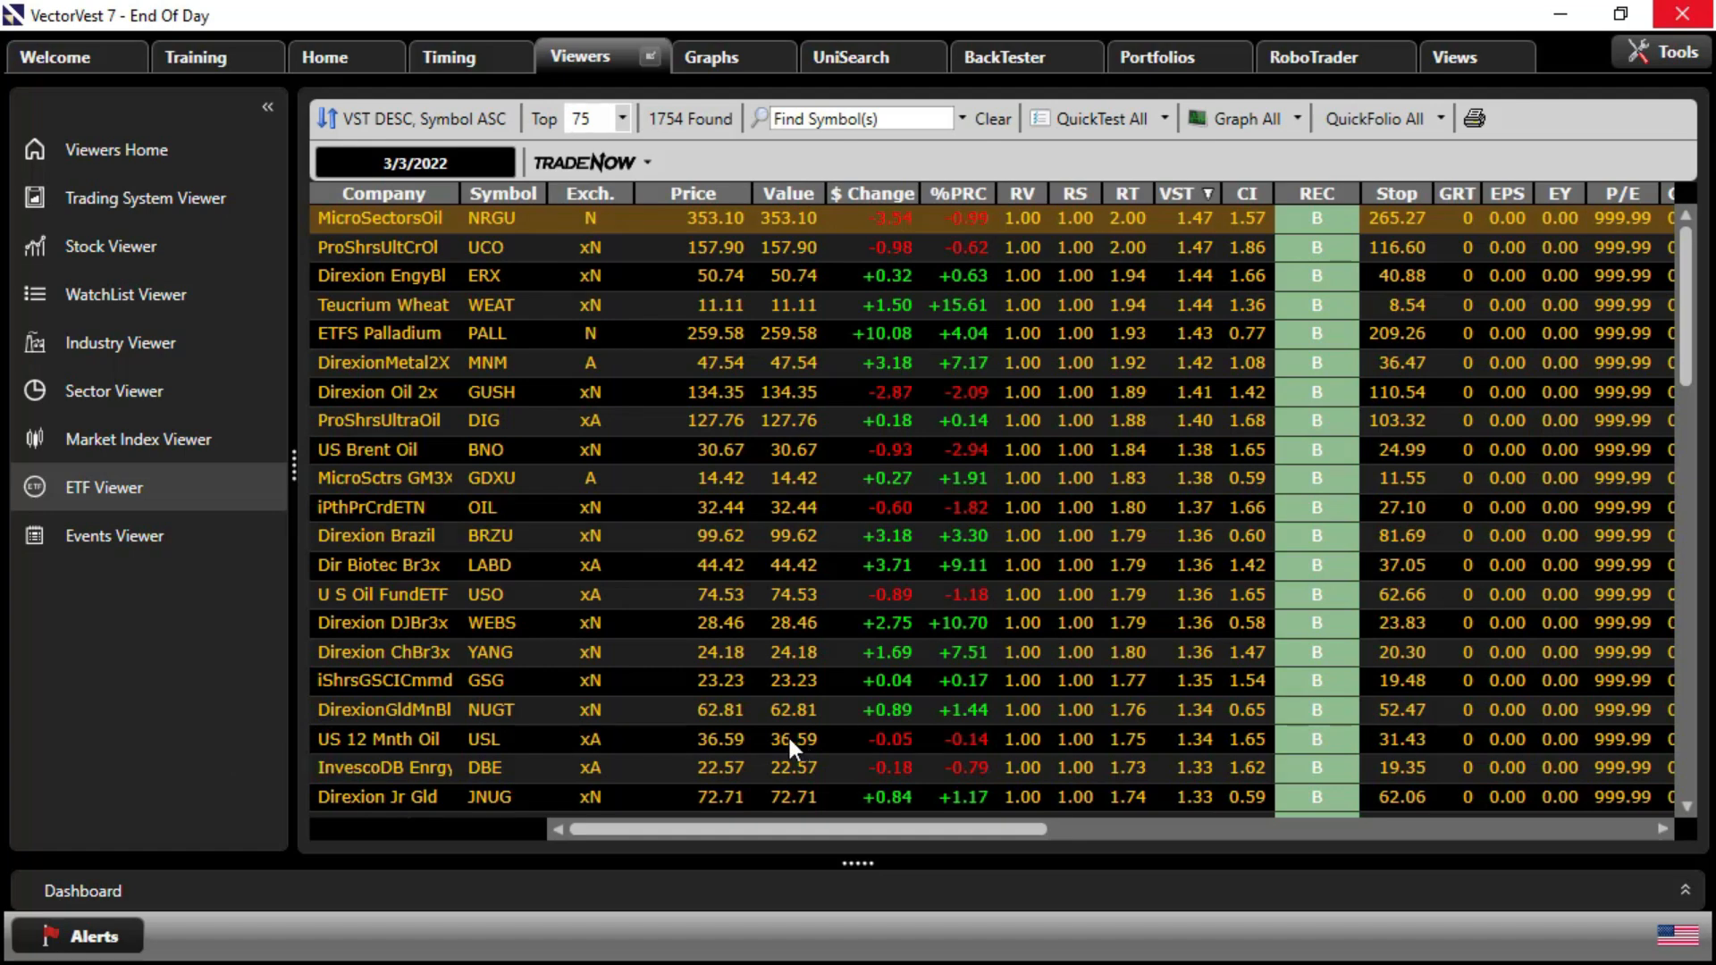
pyautogui.moveTo(1133, 610)
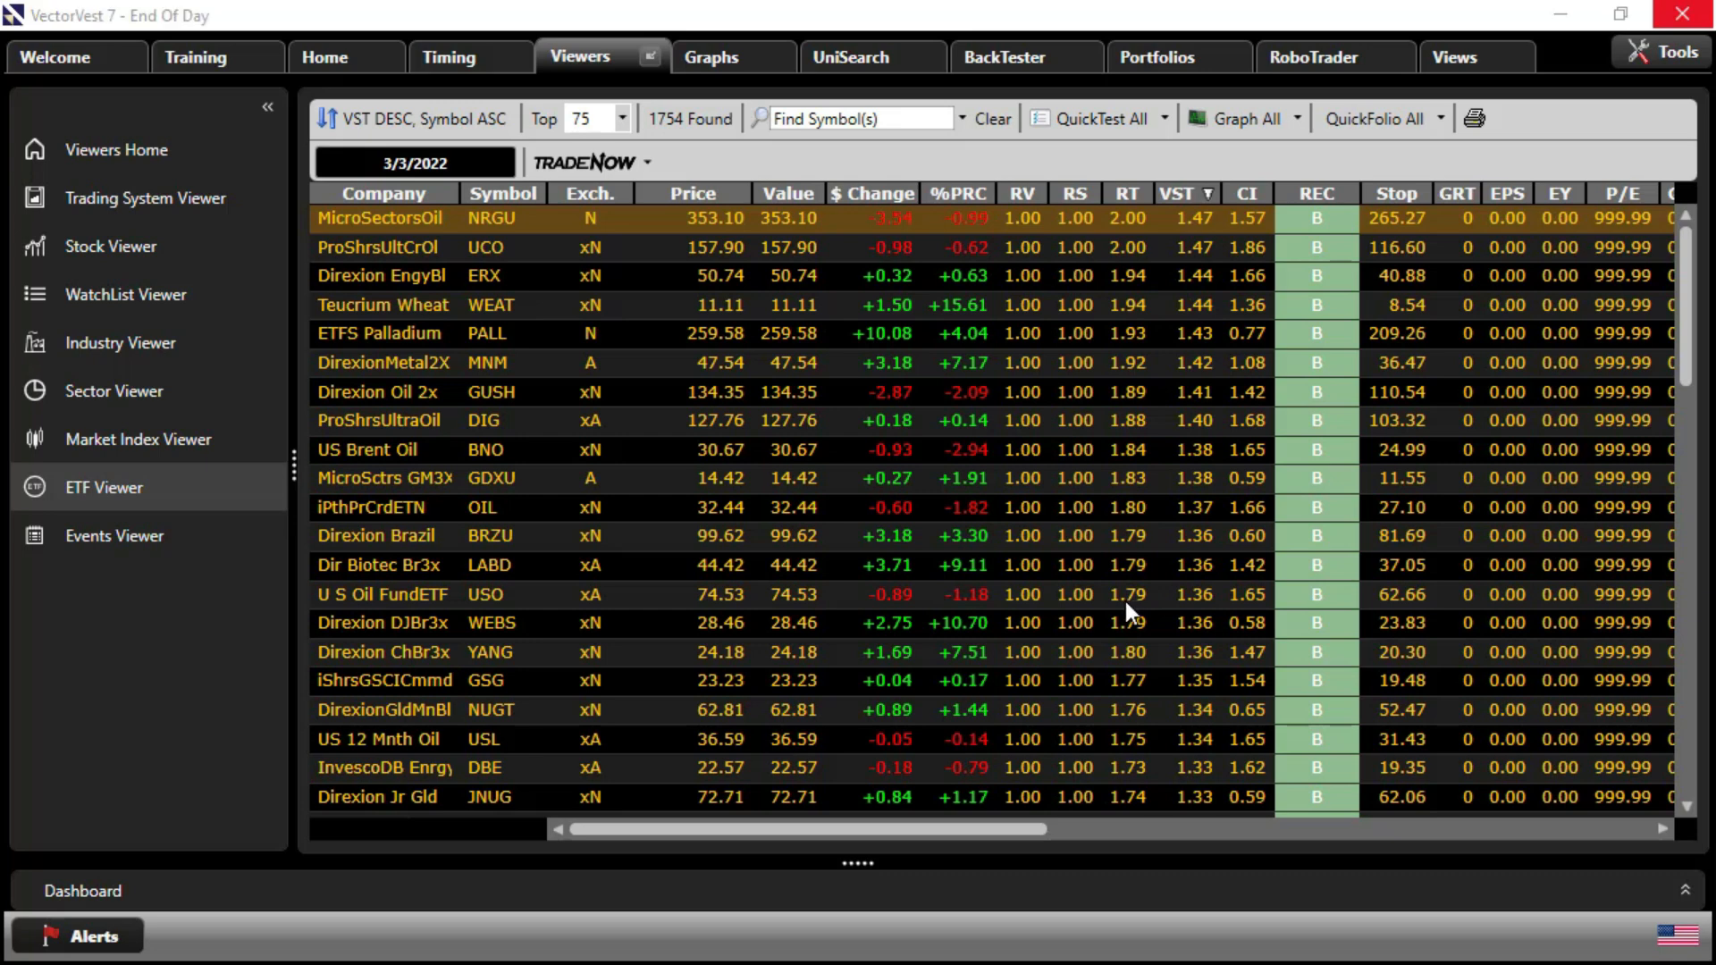
pyautogui.moveTo(822, 591)
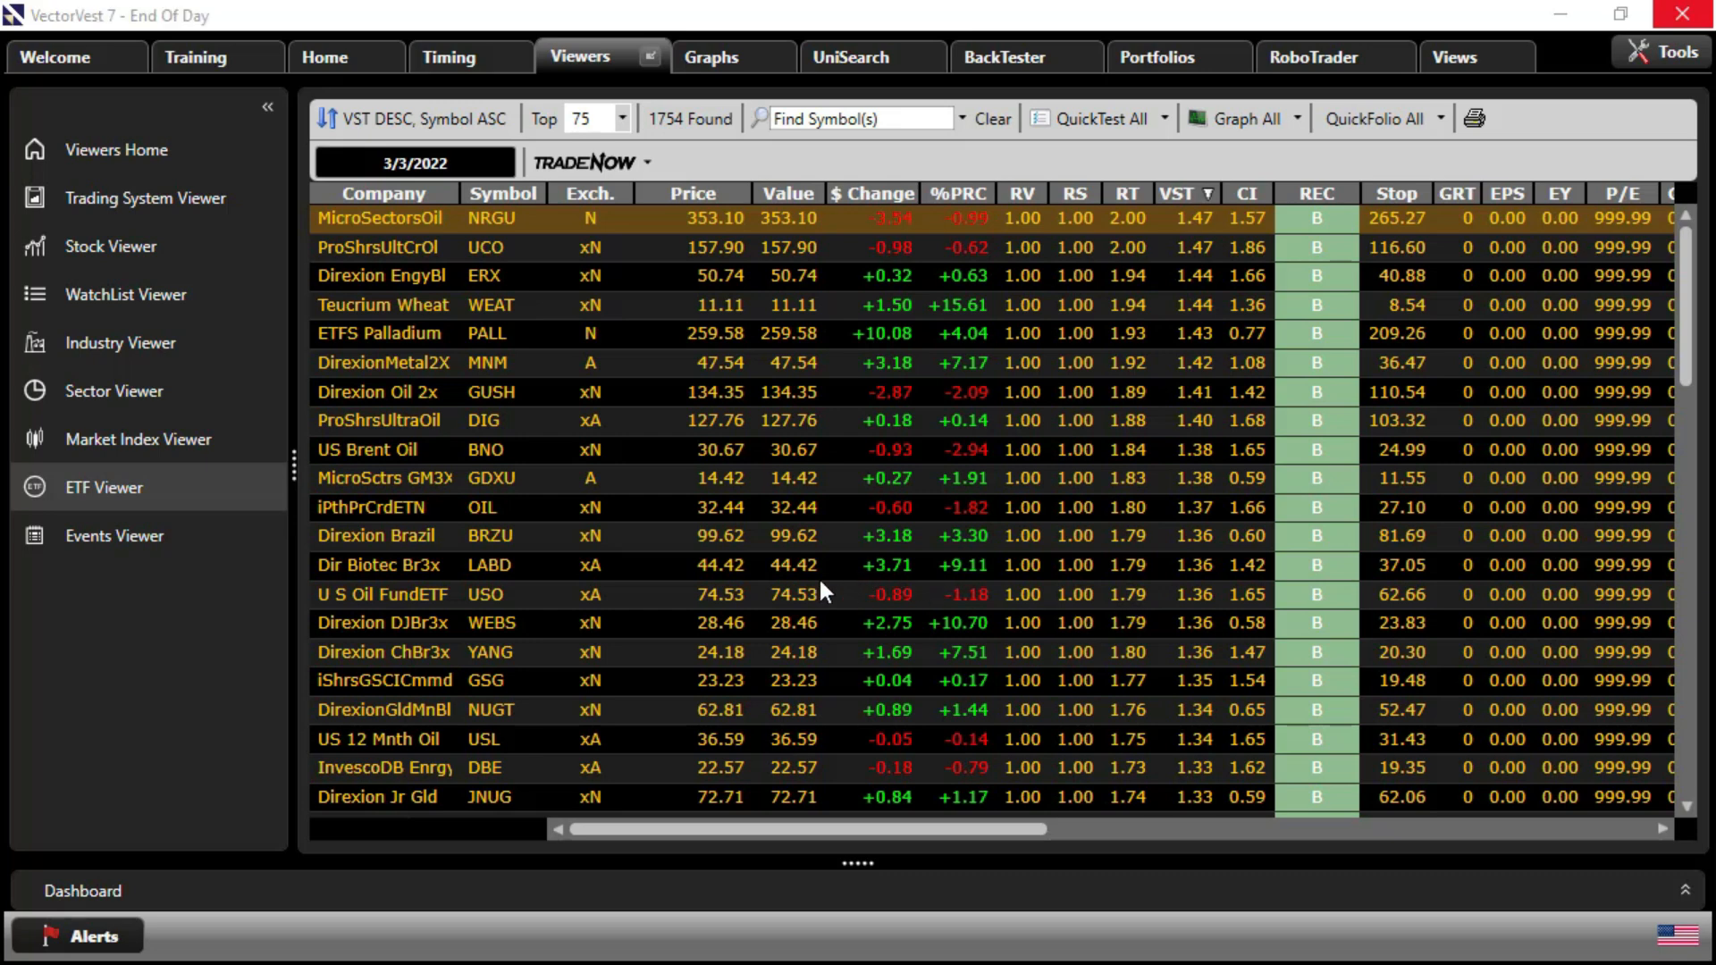
pyautogui.moveTo(149, 701)
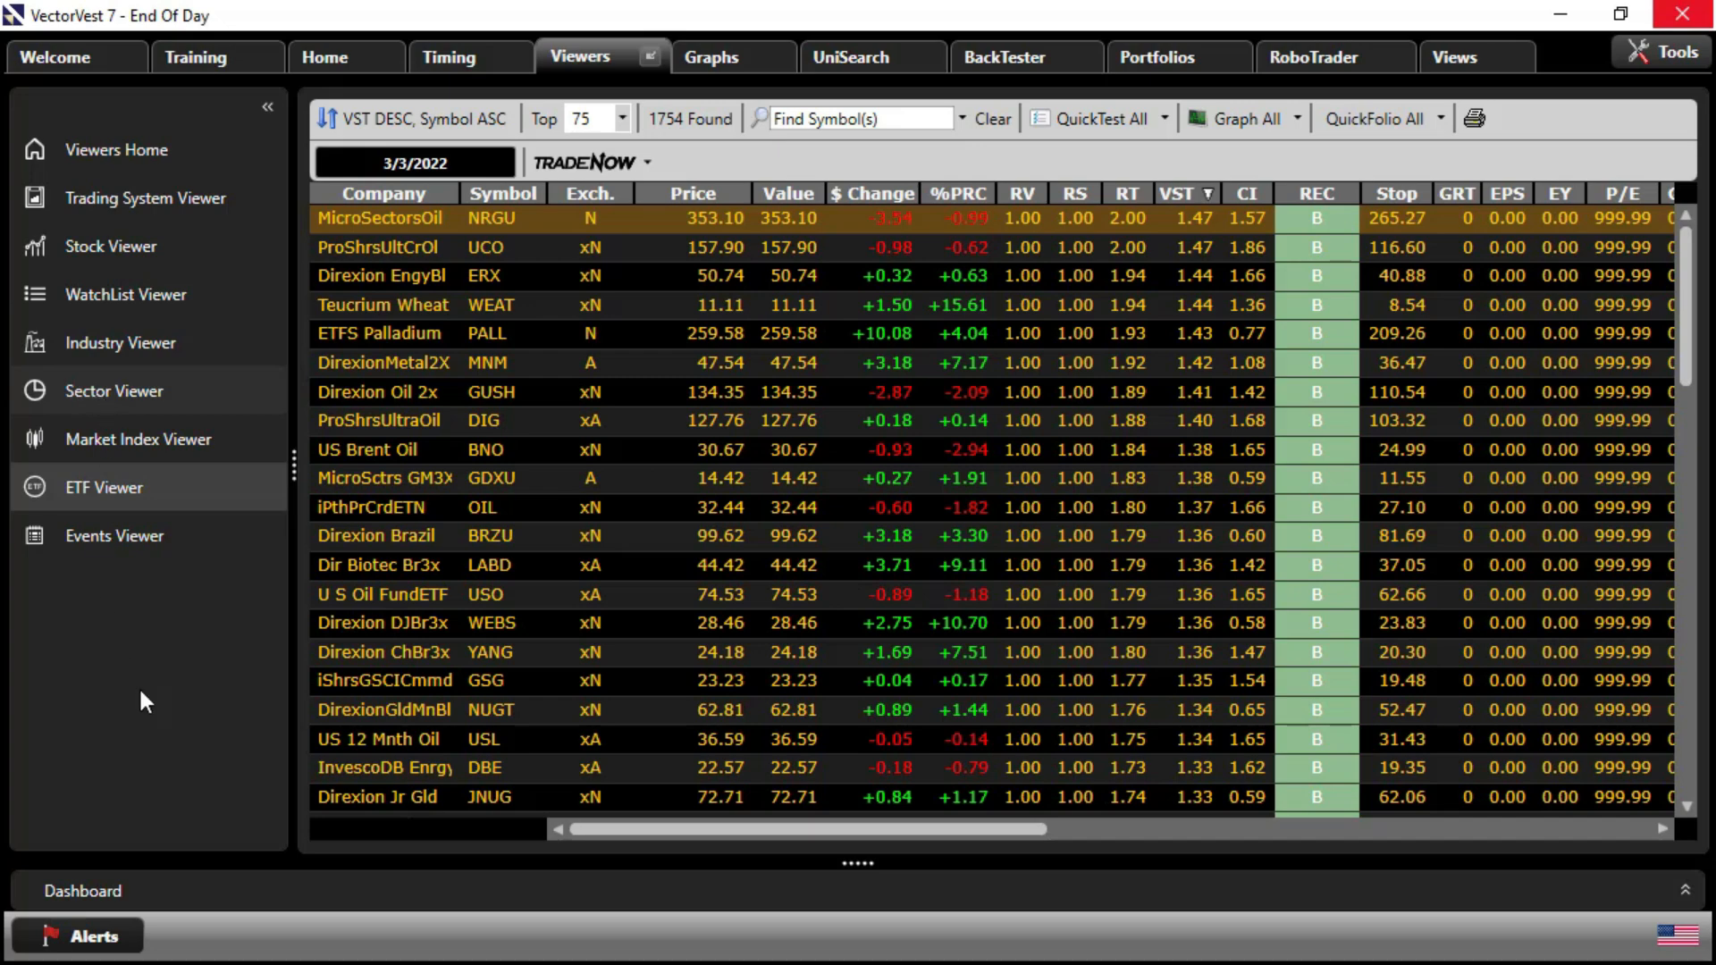
pyautogui.click(114, 391)
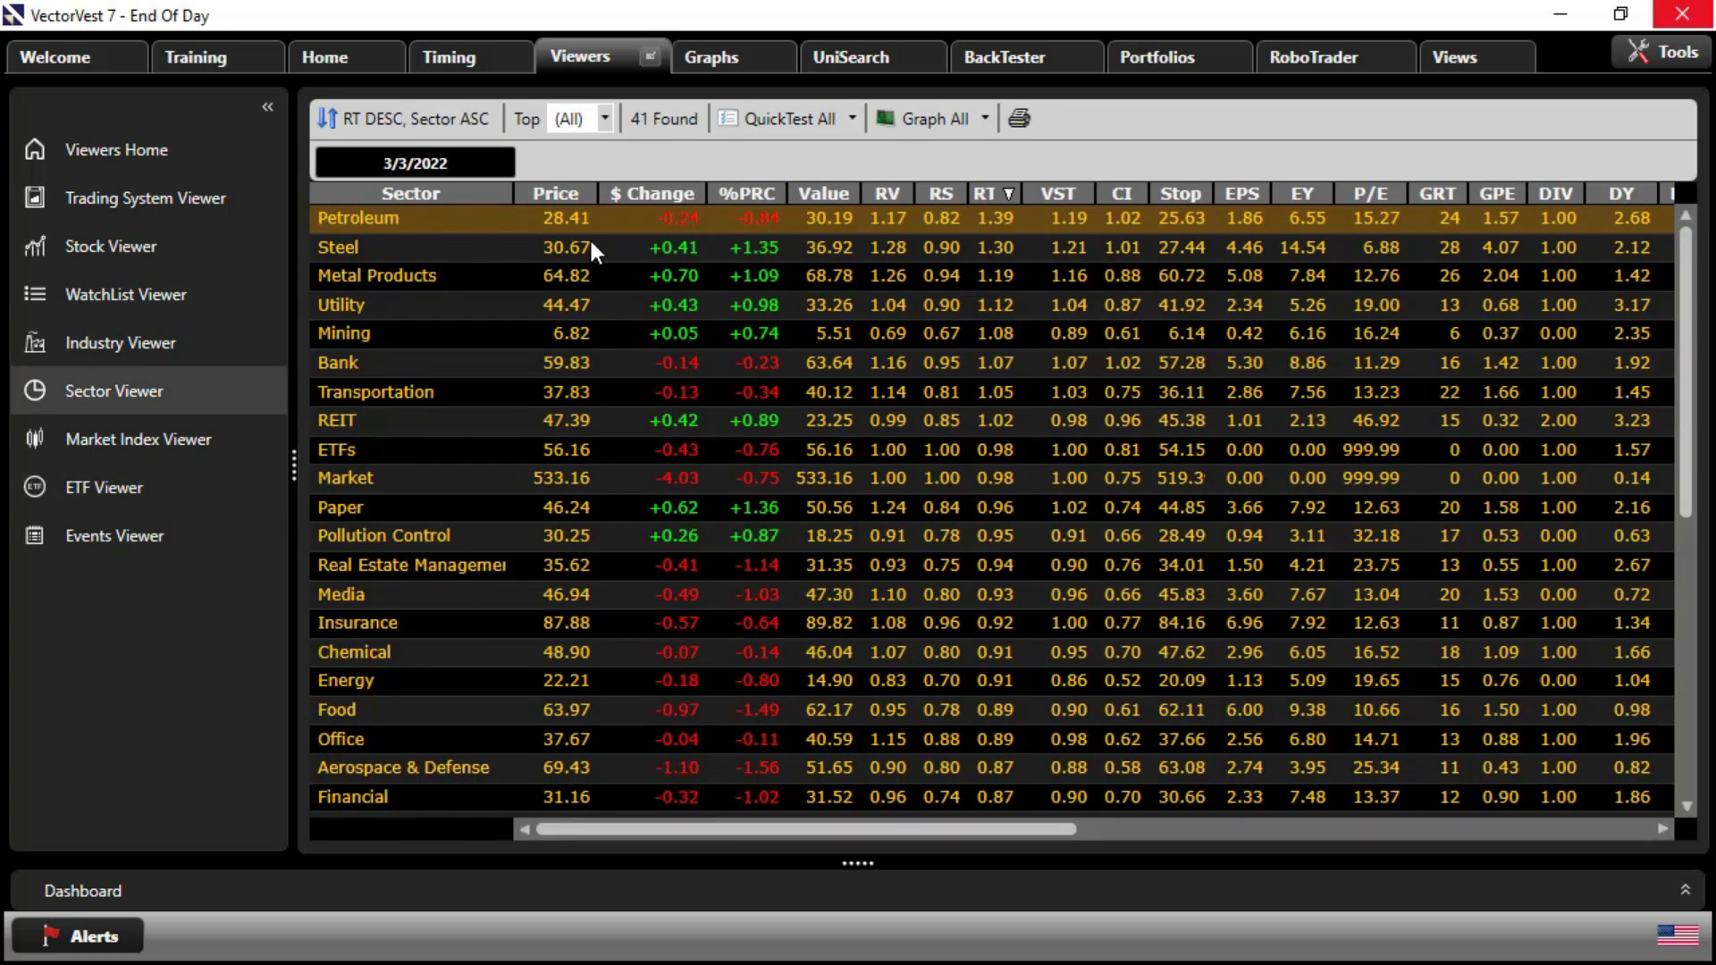
pyautogui.moveTo(476, 212)
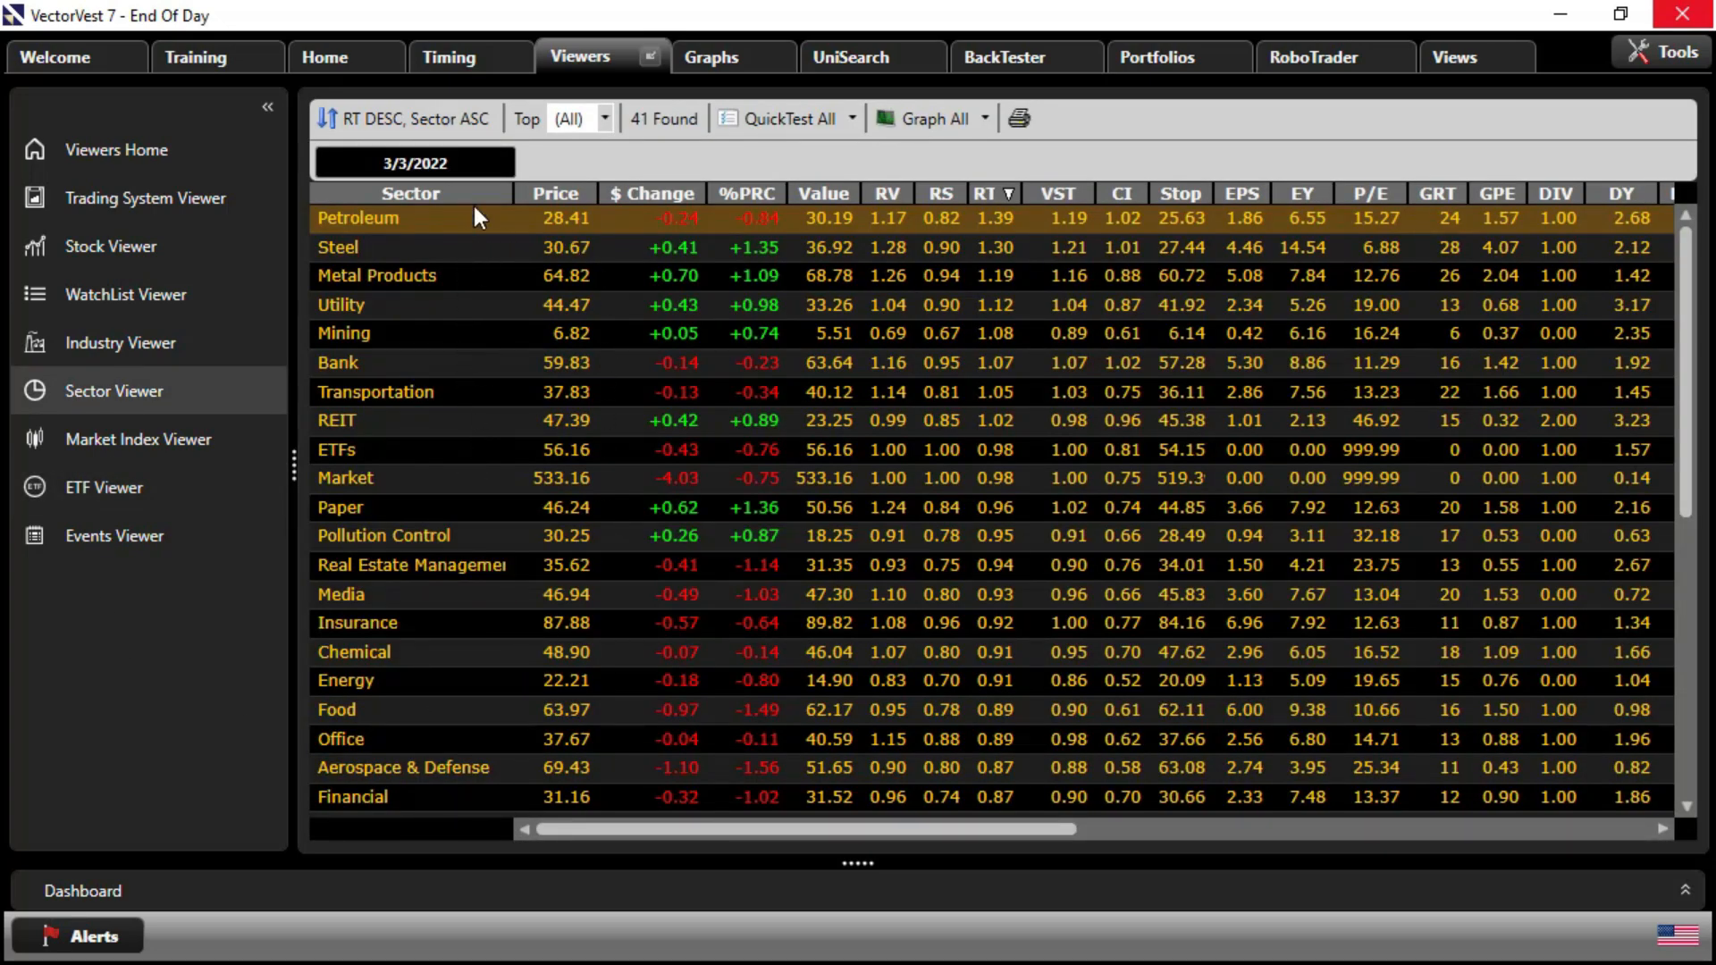
pyautogui.moveTo(494, 300)
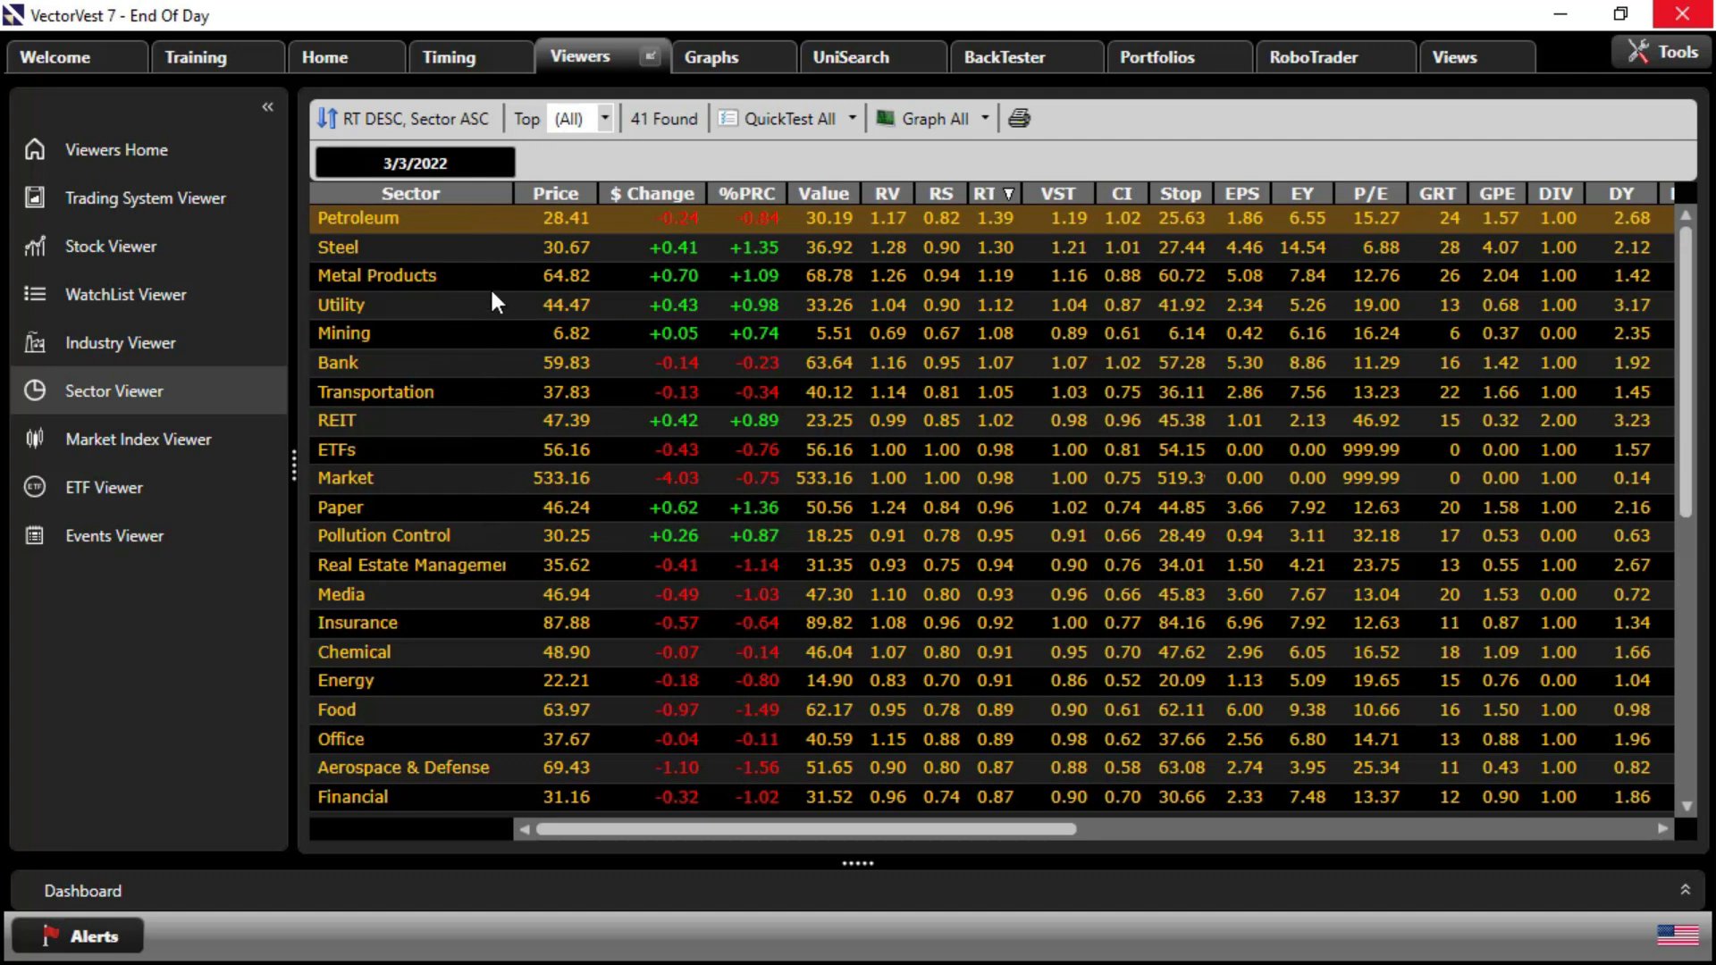
pyautogui.moveTo(495, 240)
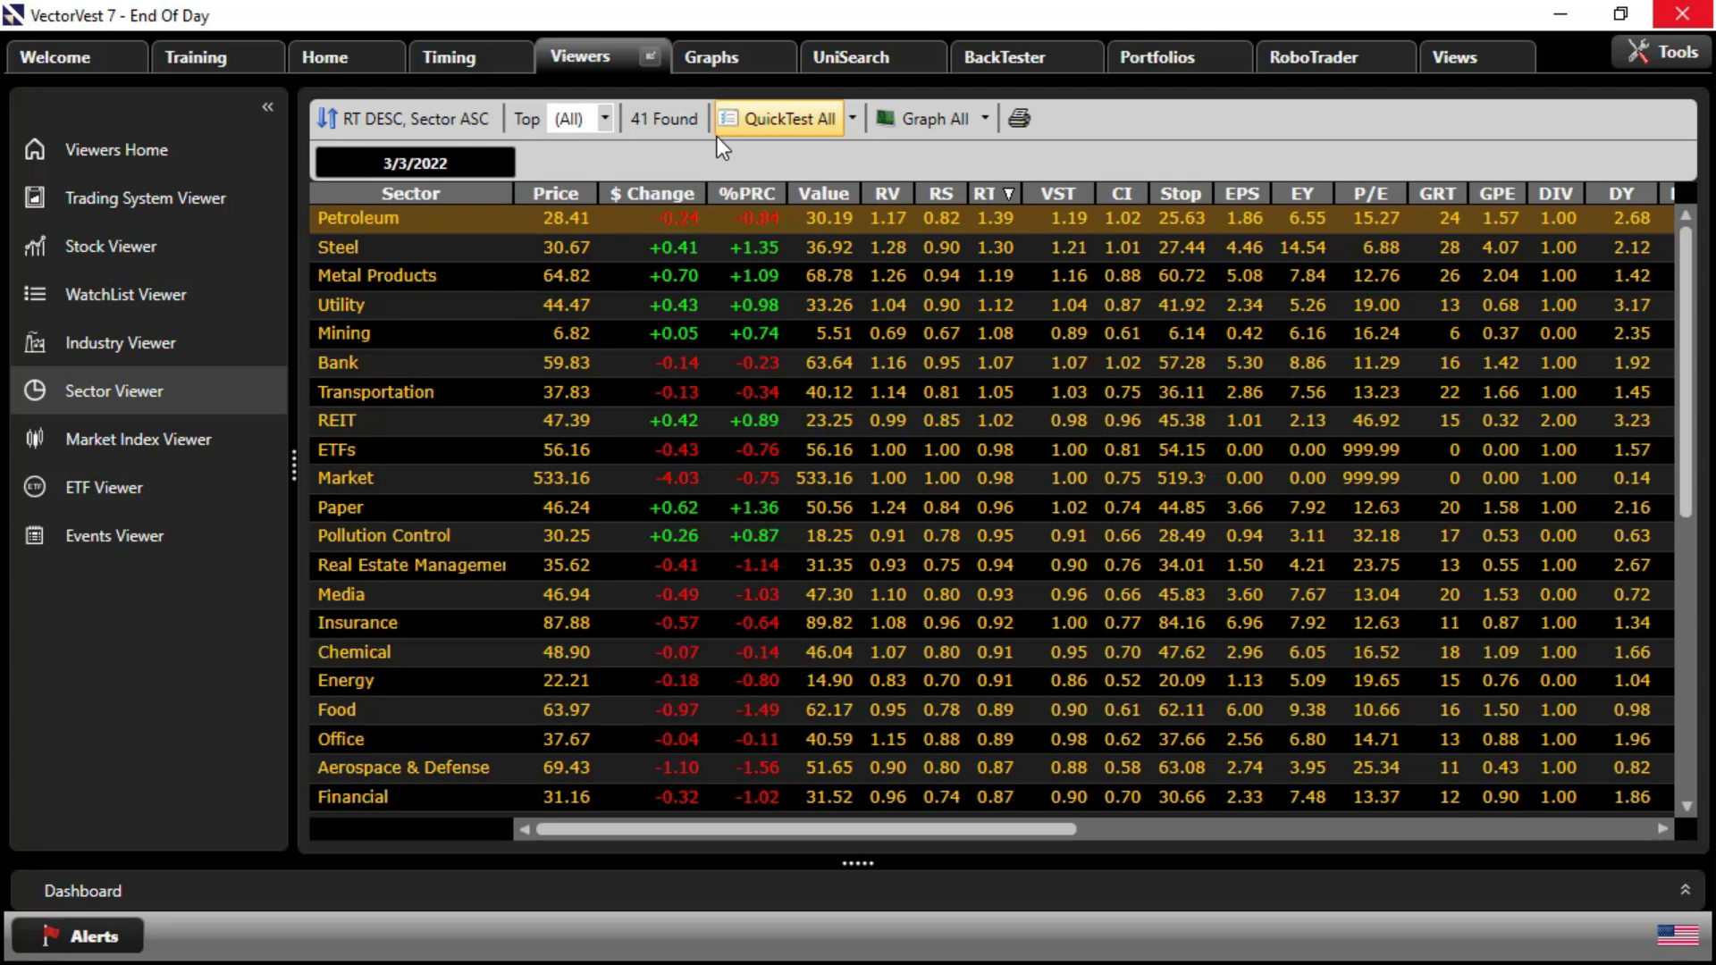
pyautogui.moveTo(1001, 794)
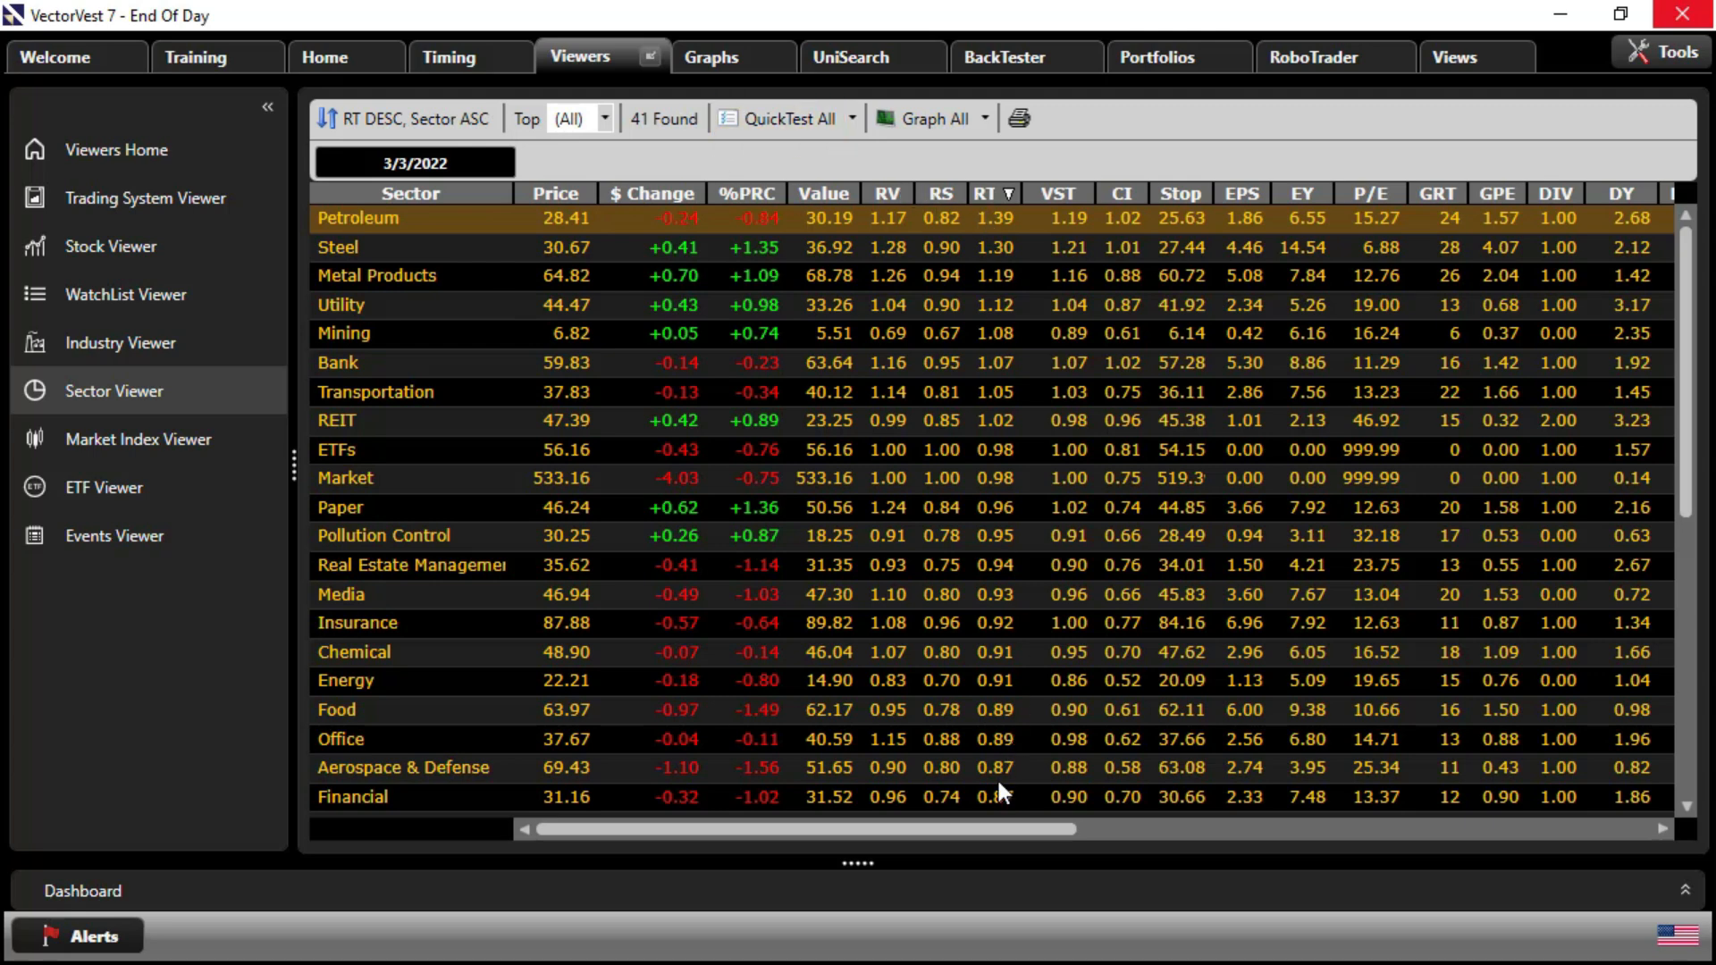
pyautogui.moveTo(1006, 227)
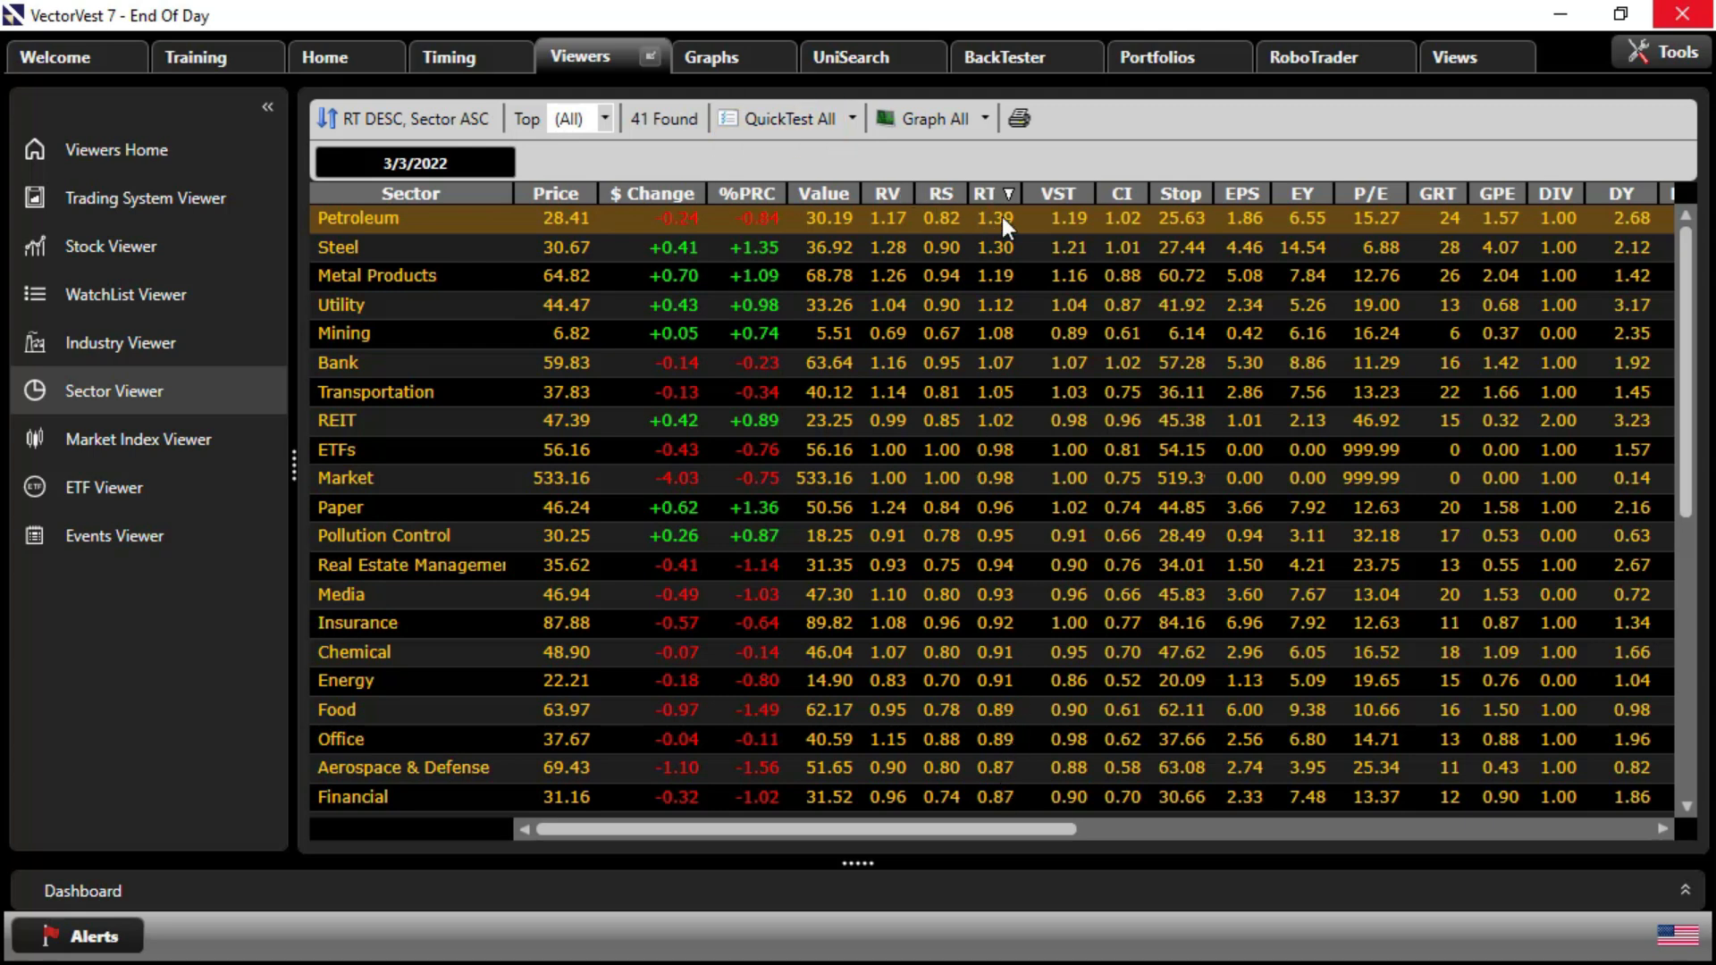
pyautogui.moveTo(960, 409)
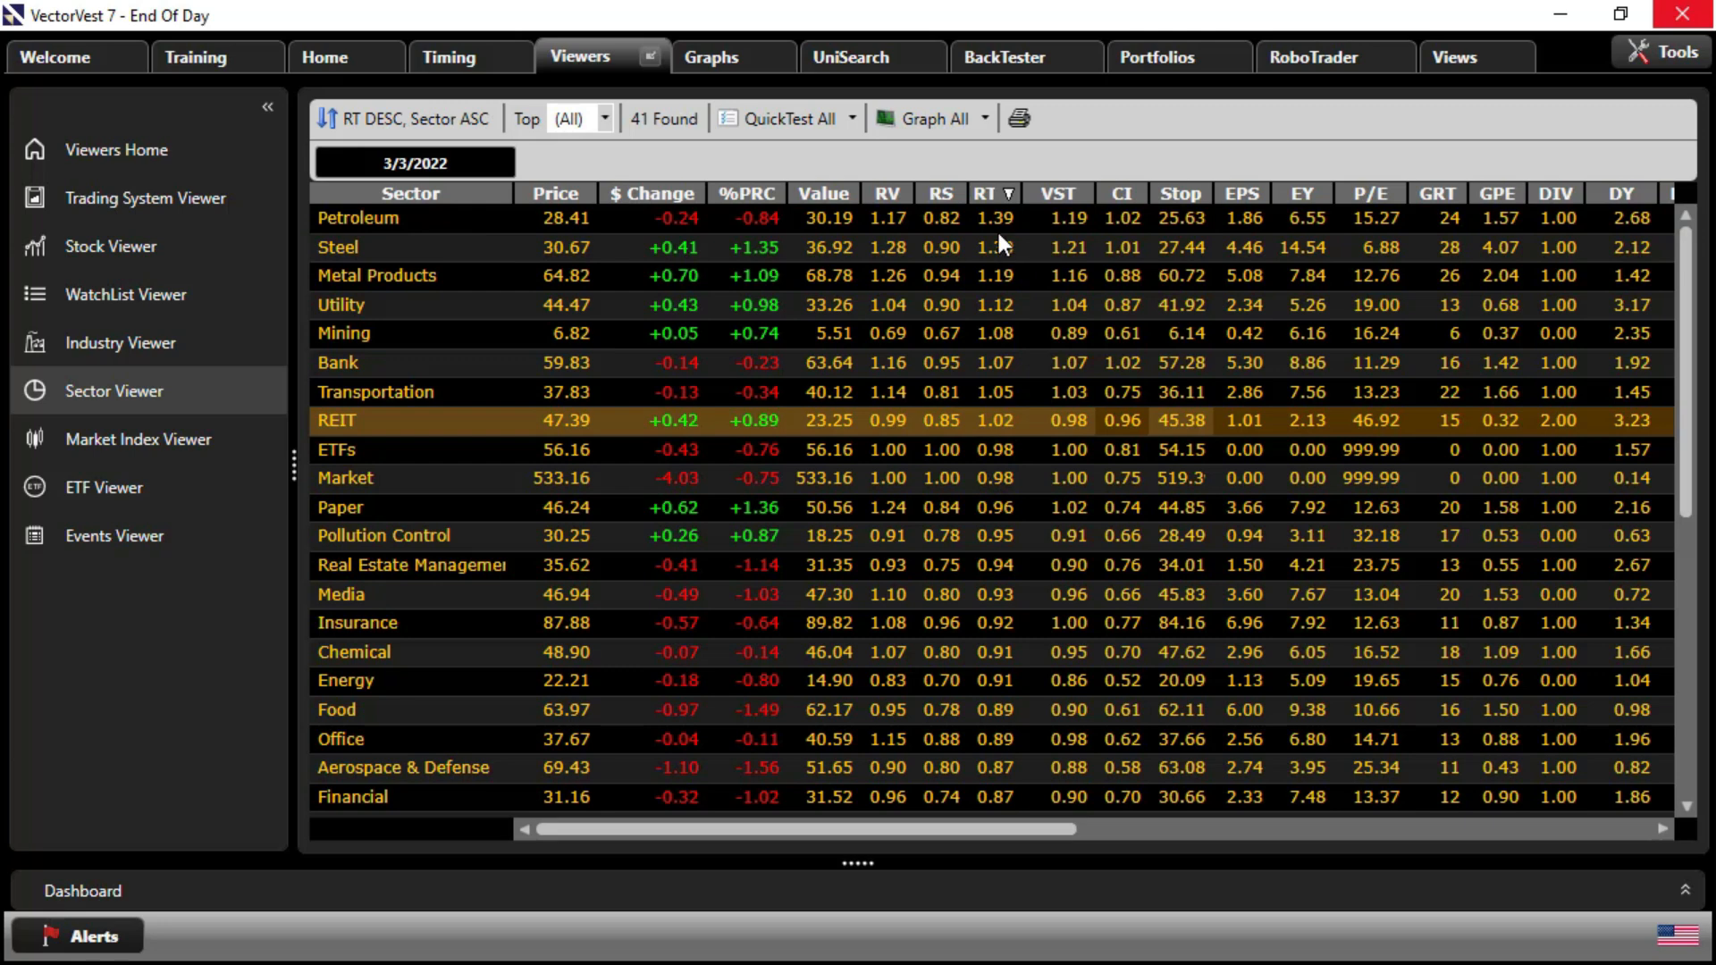
pyautogui.moveTo(1003, 267)
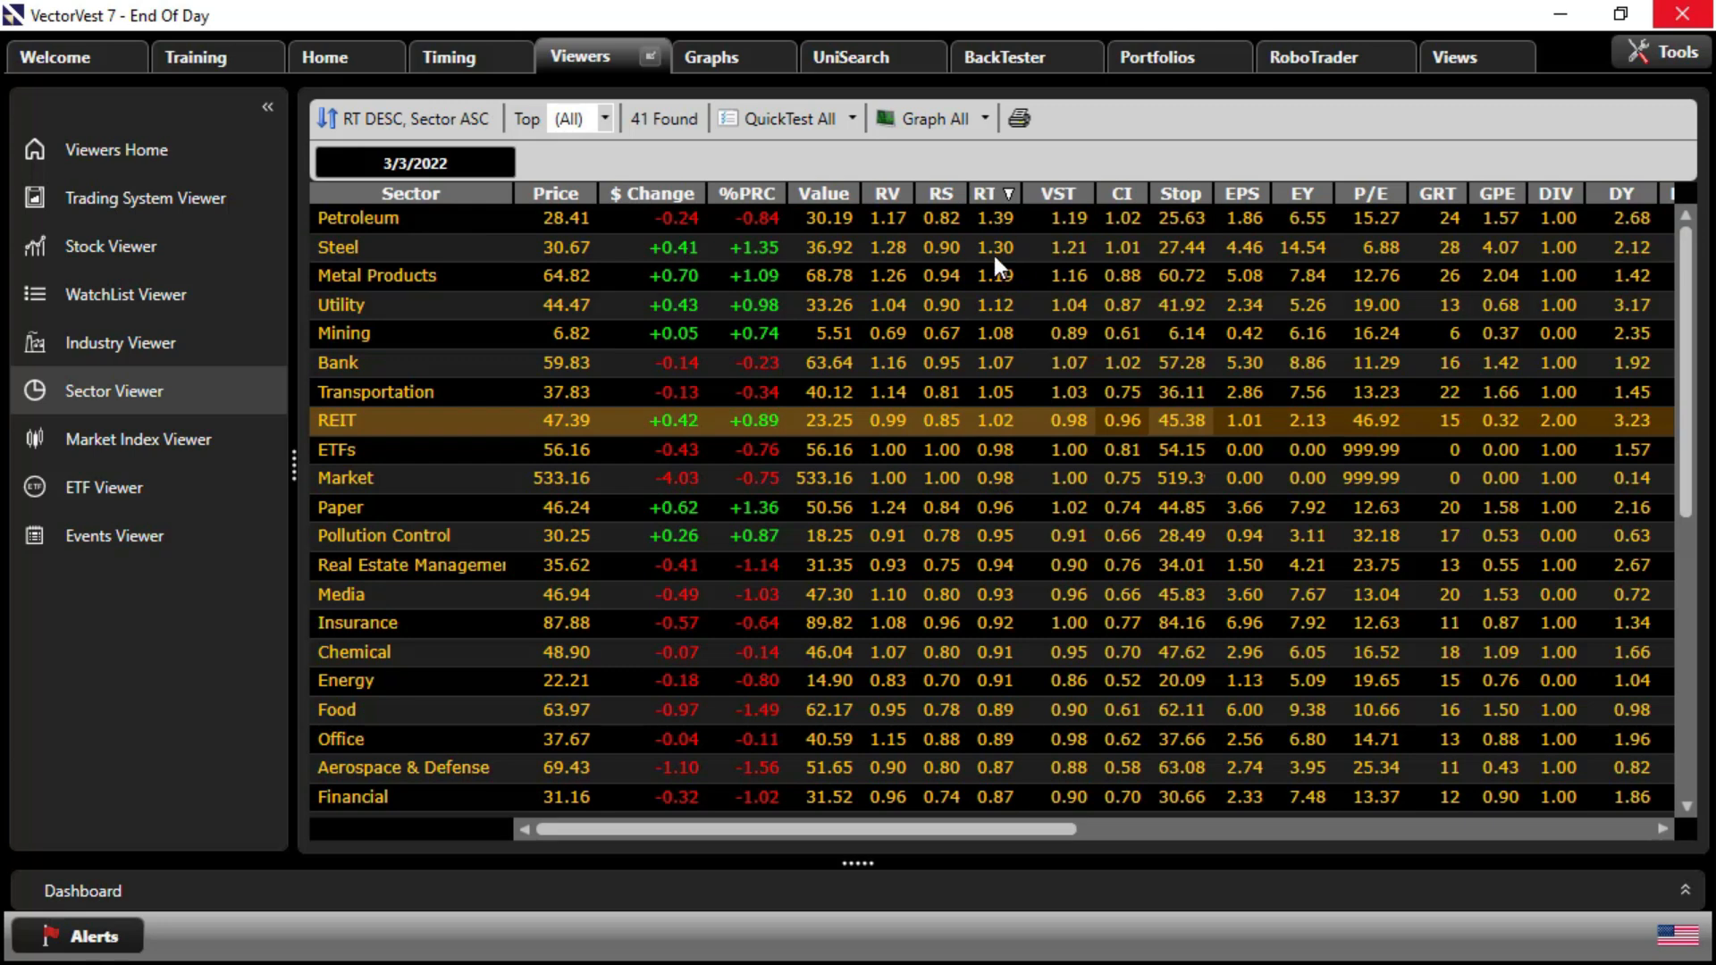
pyautogui.moveTo(464, 470)
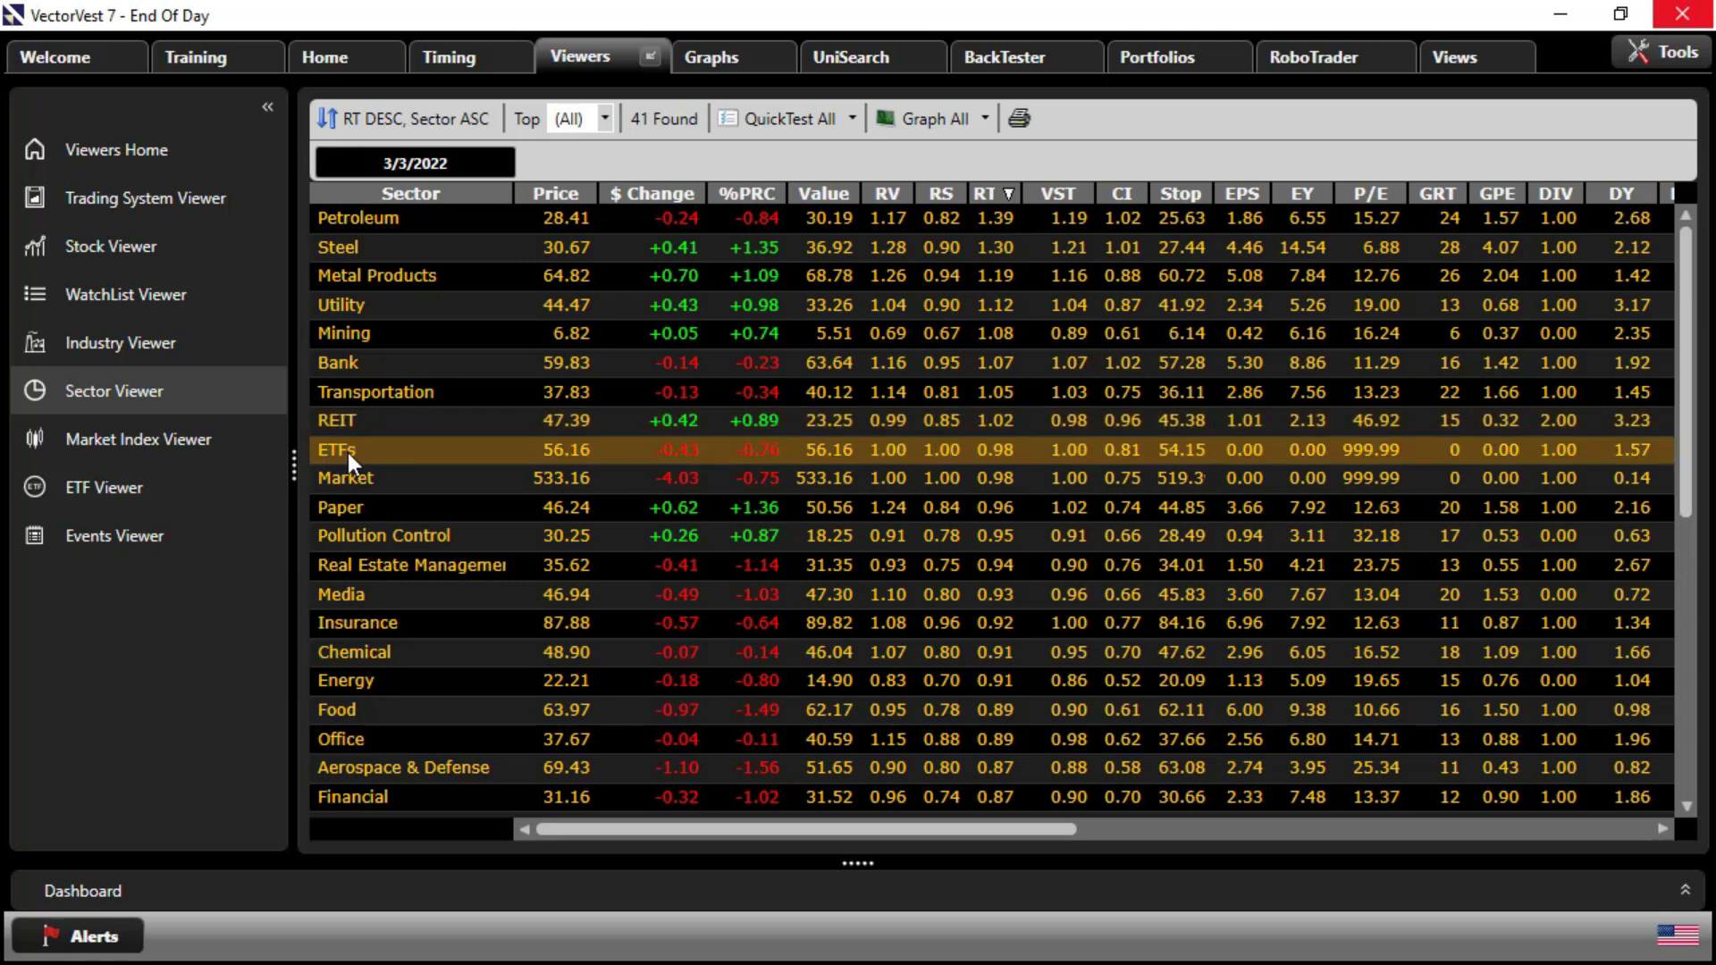
pyautogui.moveTo(388, 456)
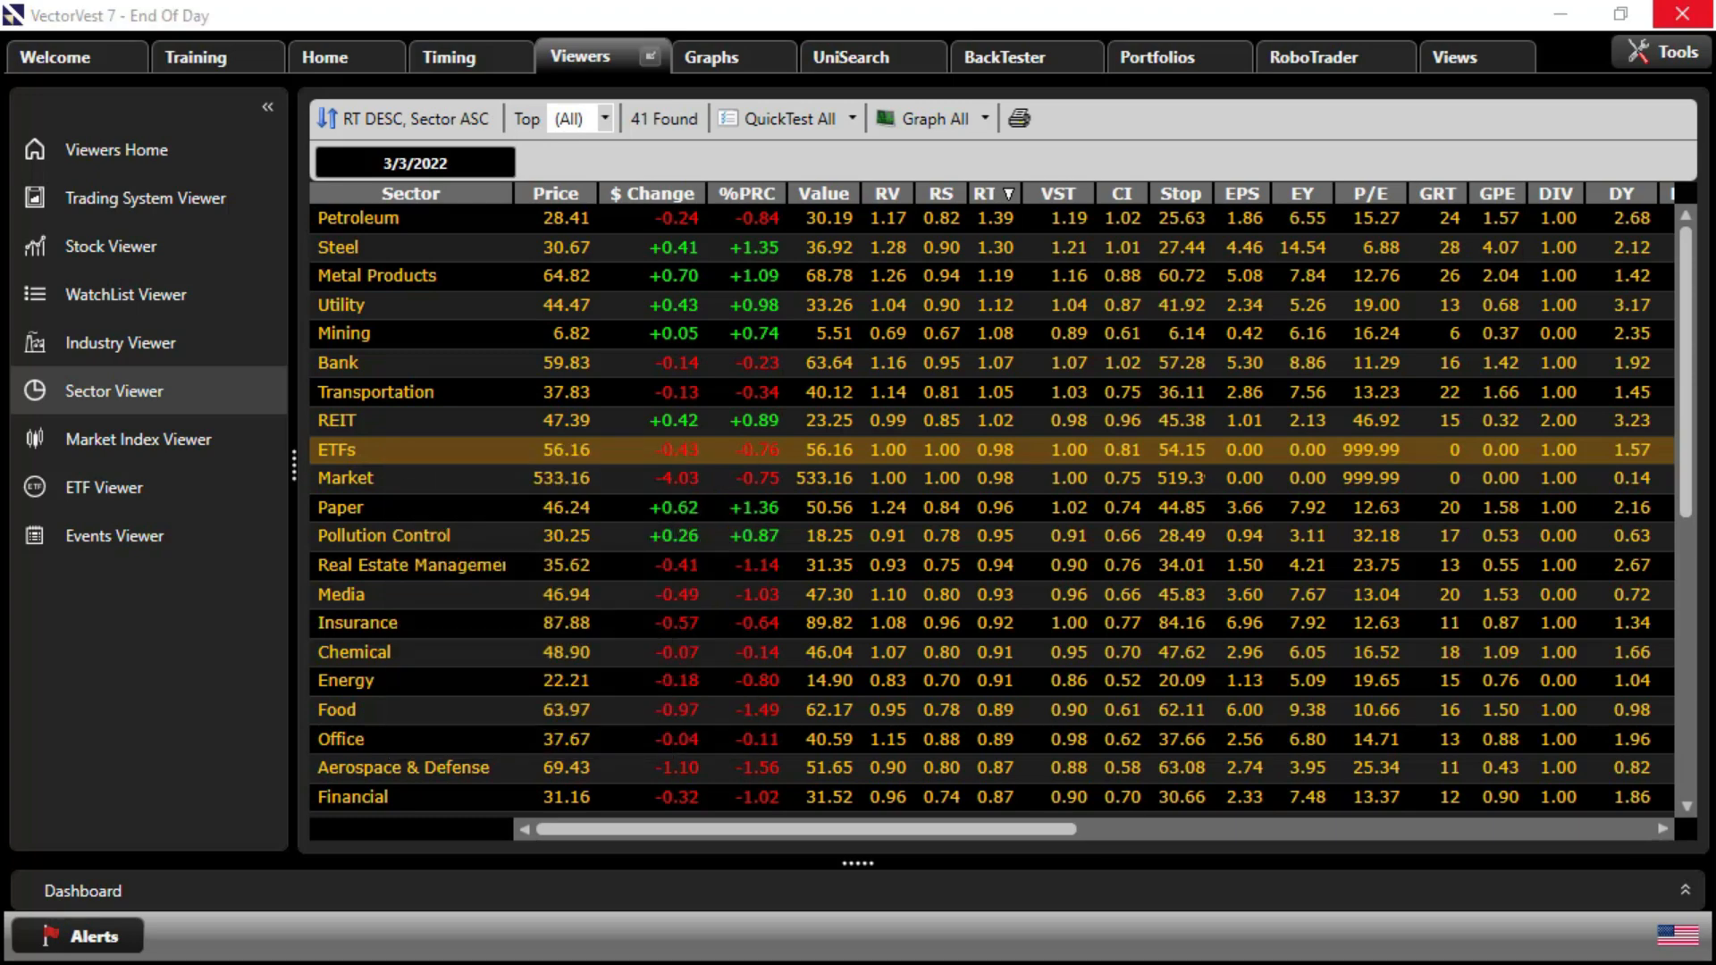
# Show the 32 industries in the ETFs sector full screen, ranked by RT
pyautogui.doubleClick(336, 450)
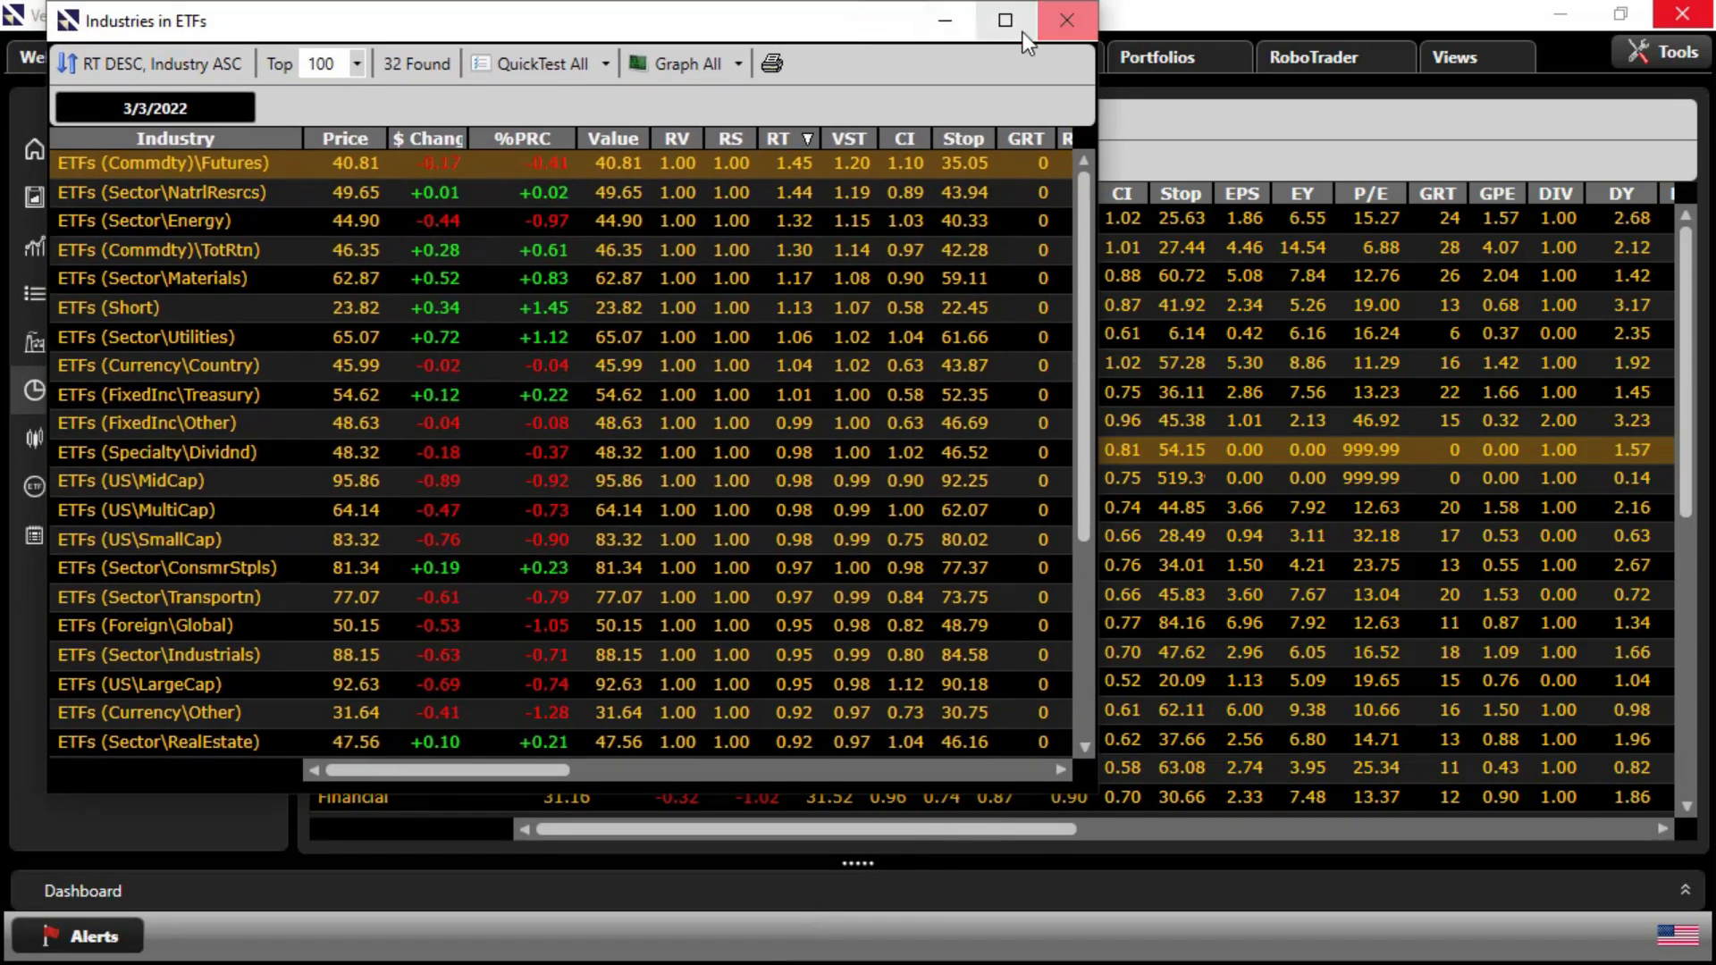
pyautogui.click(1003, 20)
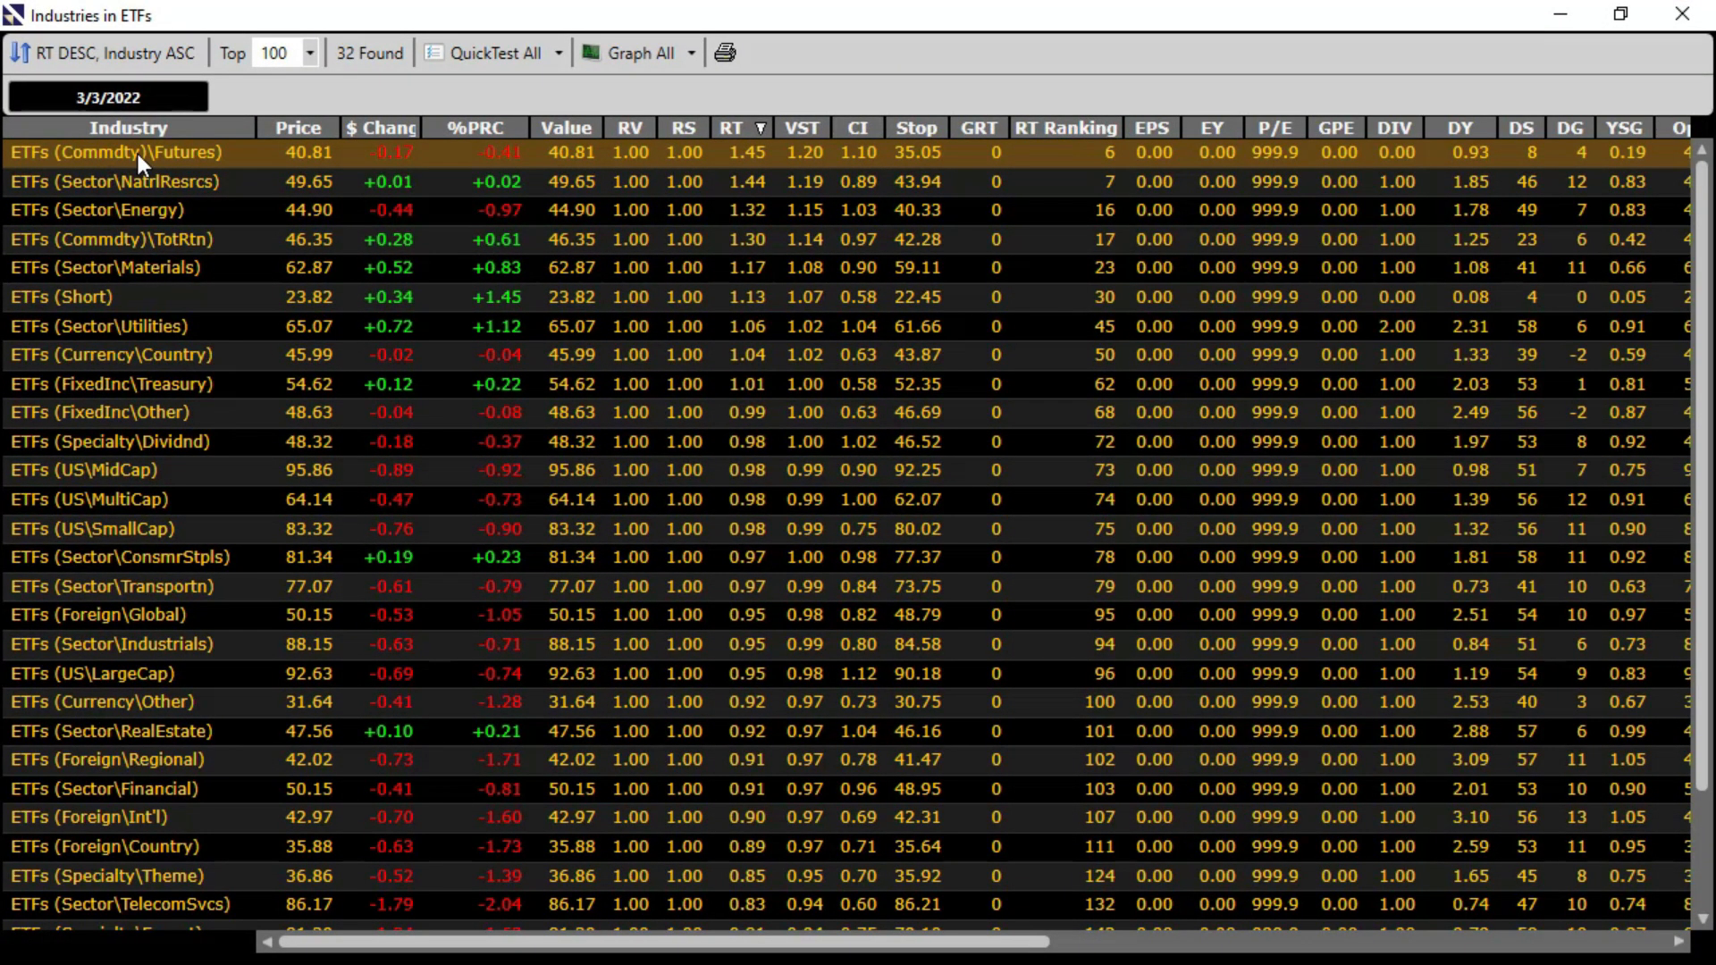
pyautogui.moveTo(205, 839)
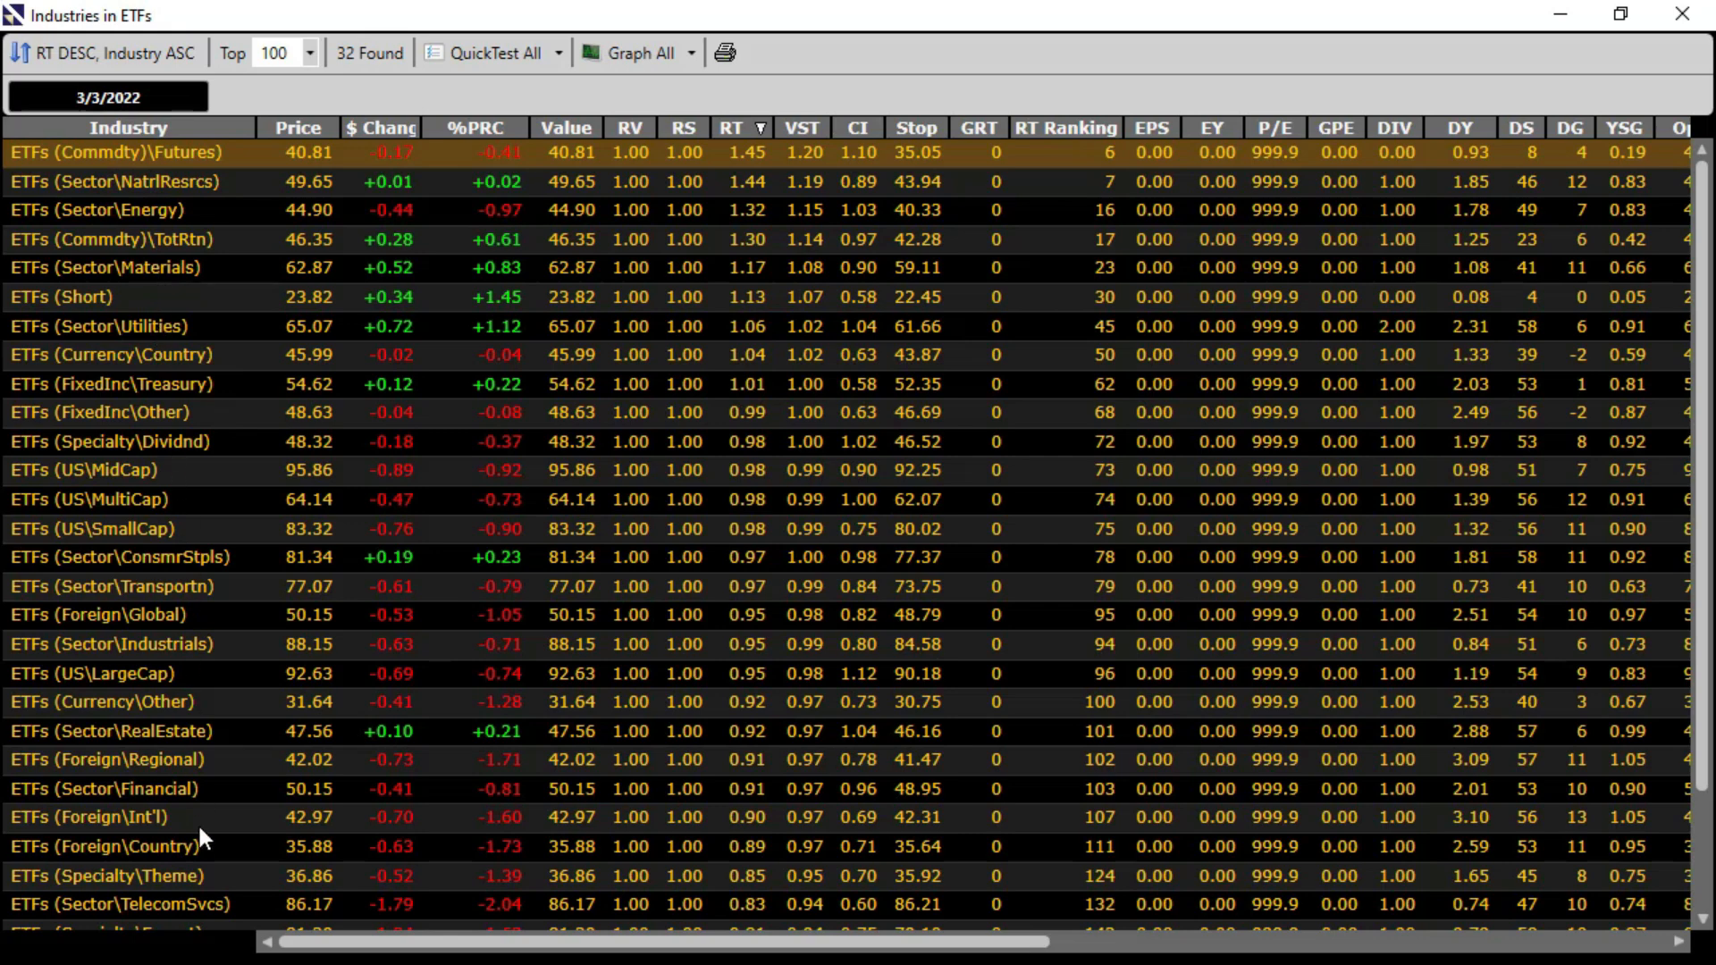
pyautogui.moveTo(144, 883)
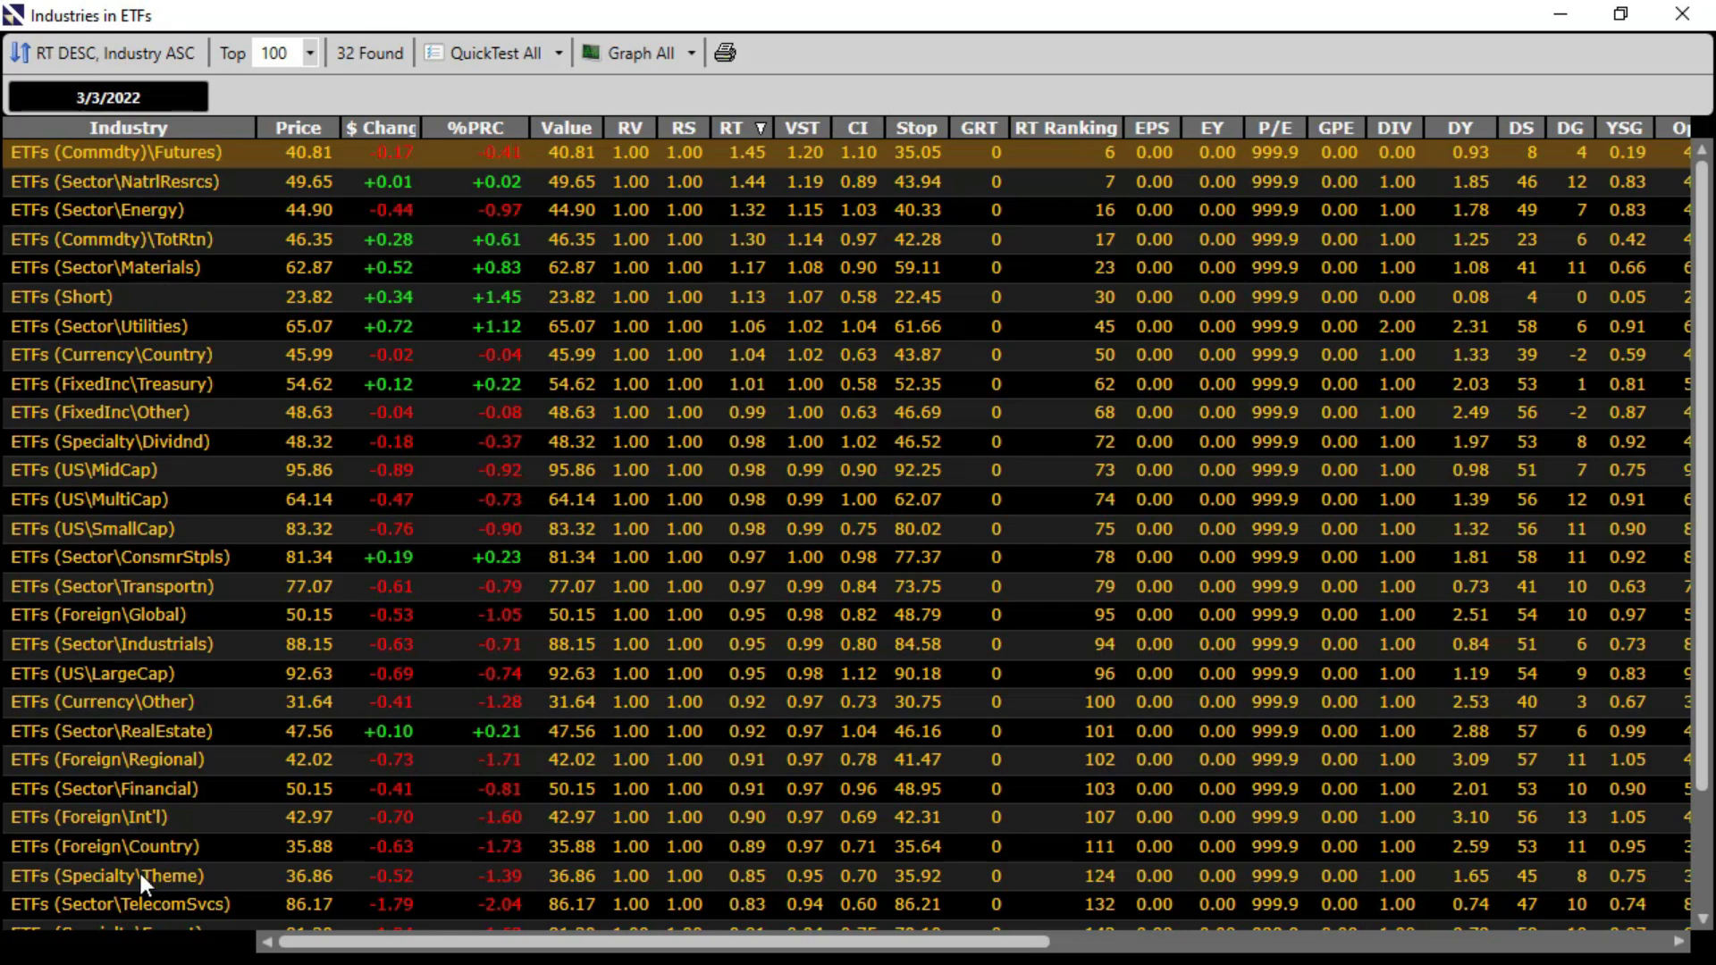
pyautogui.moveTo(247, 667)
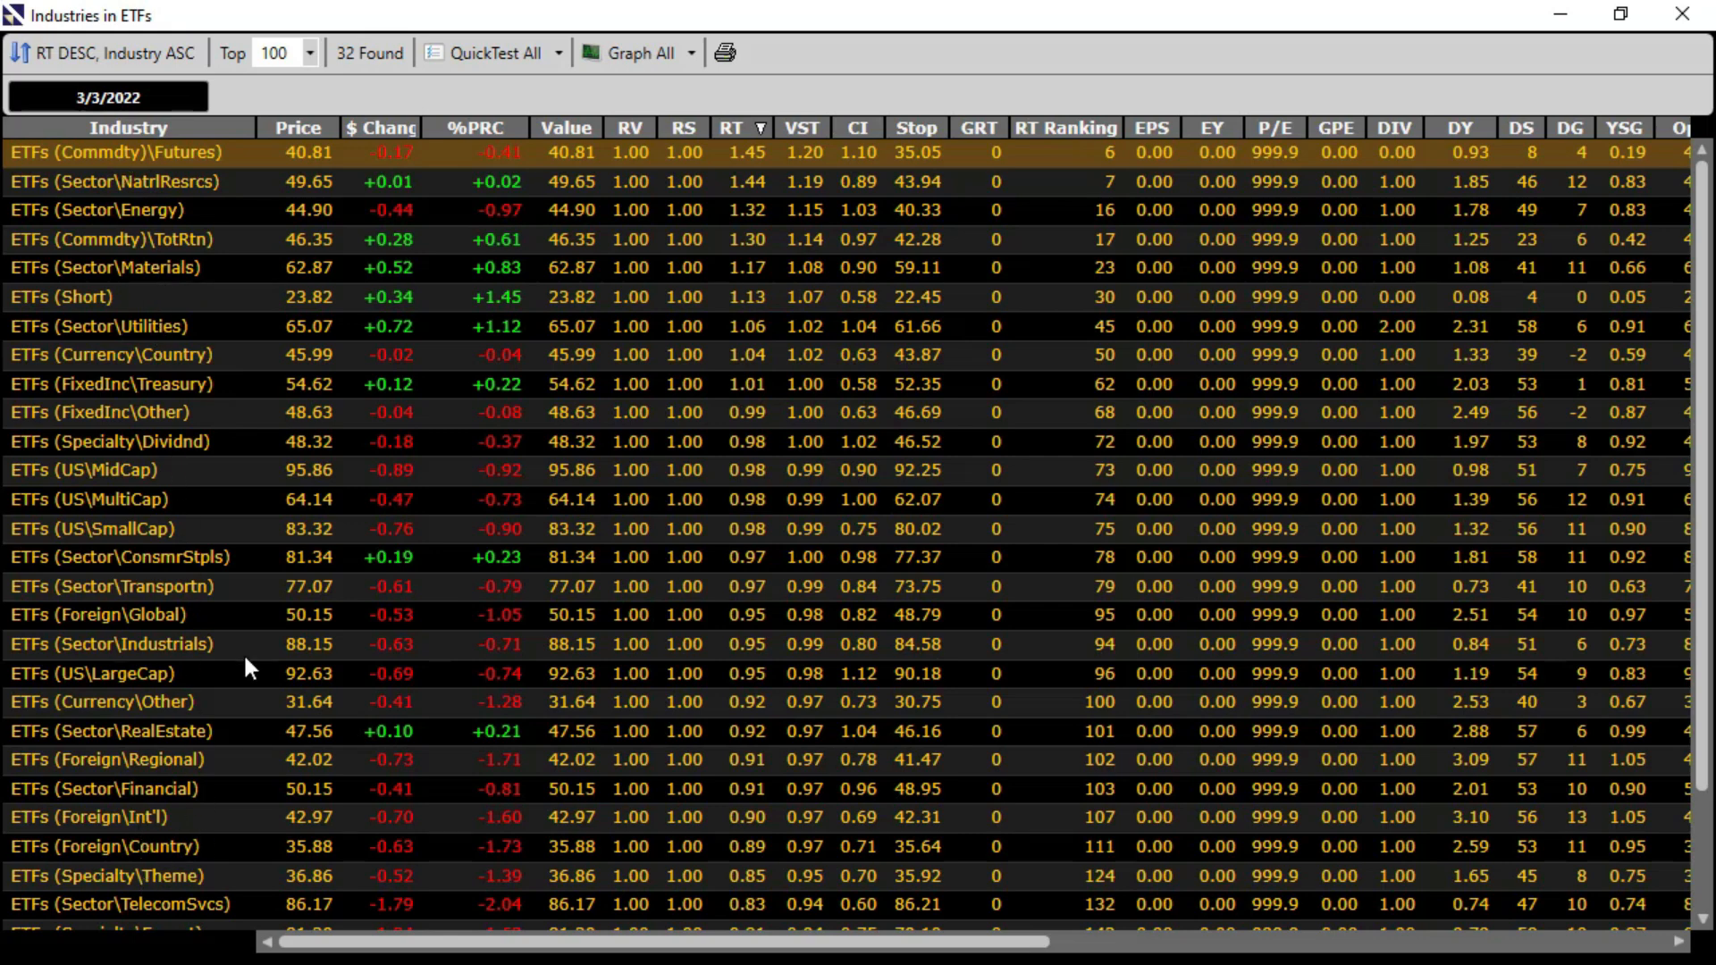
pyautogui.moveTo(357, 71)
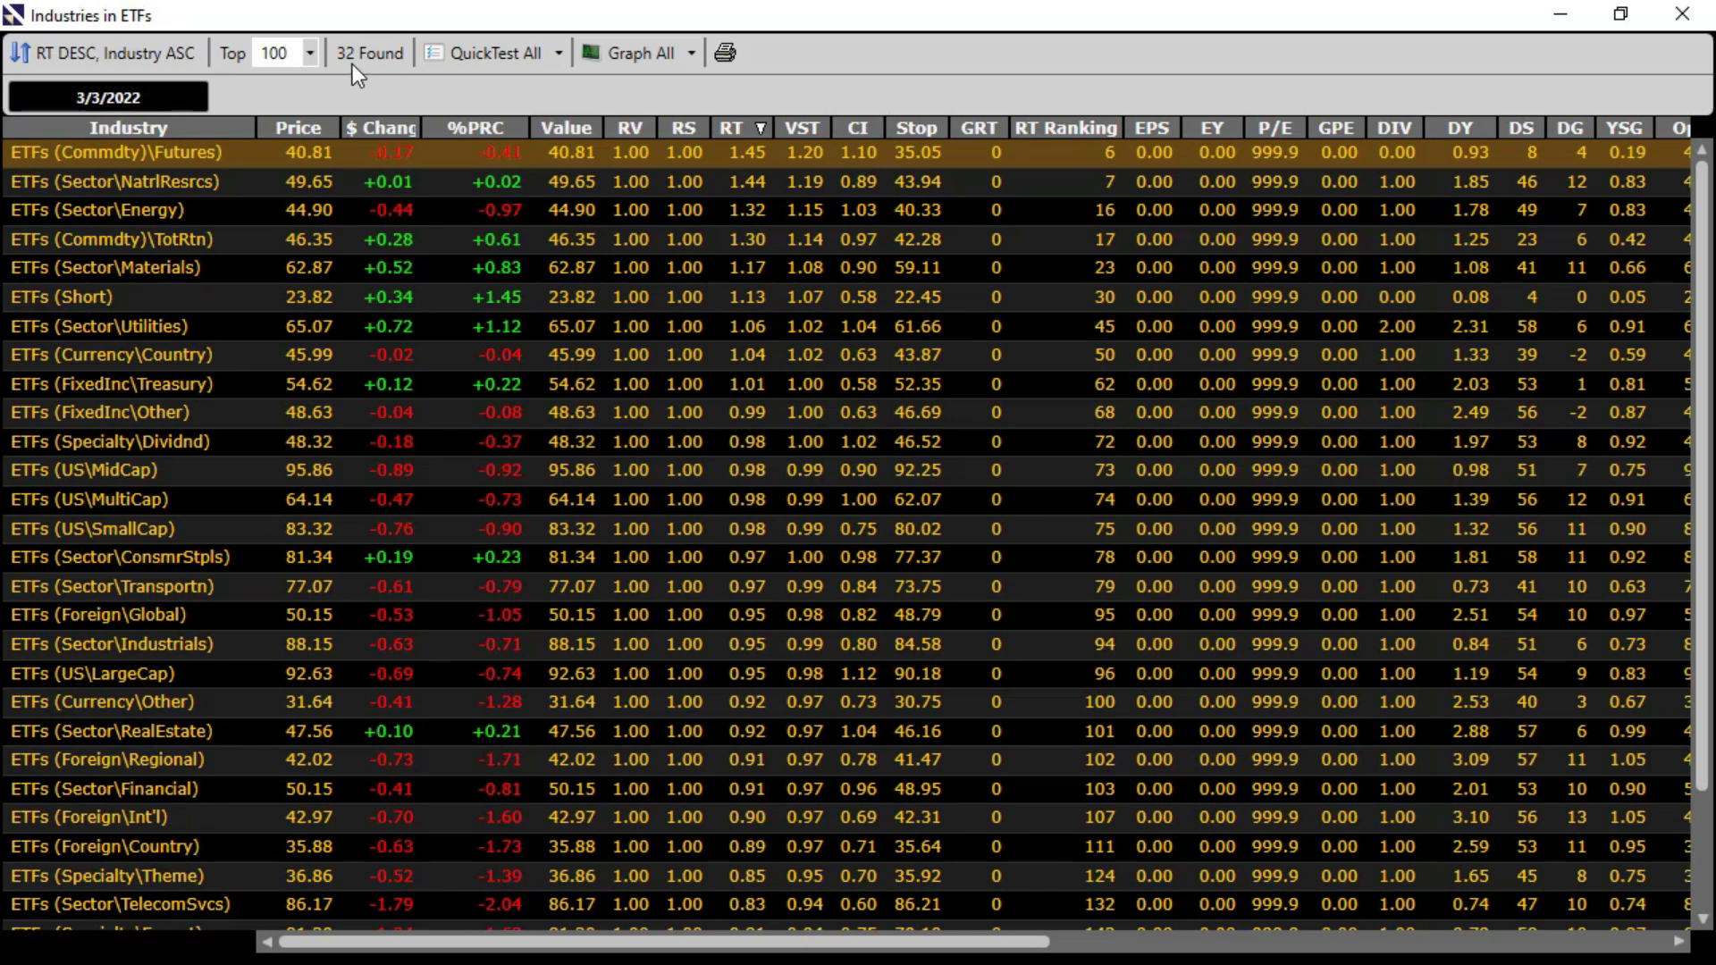
pyautogui.moveTo(390, 69)
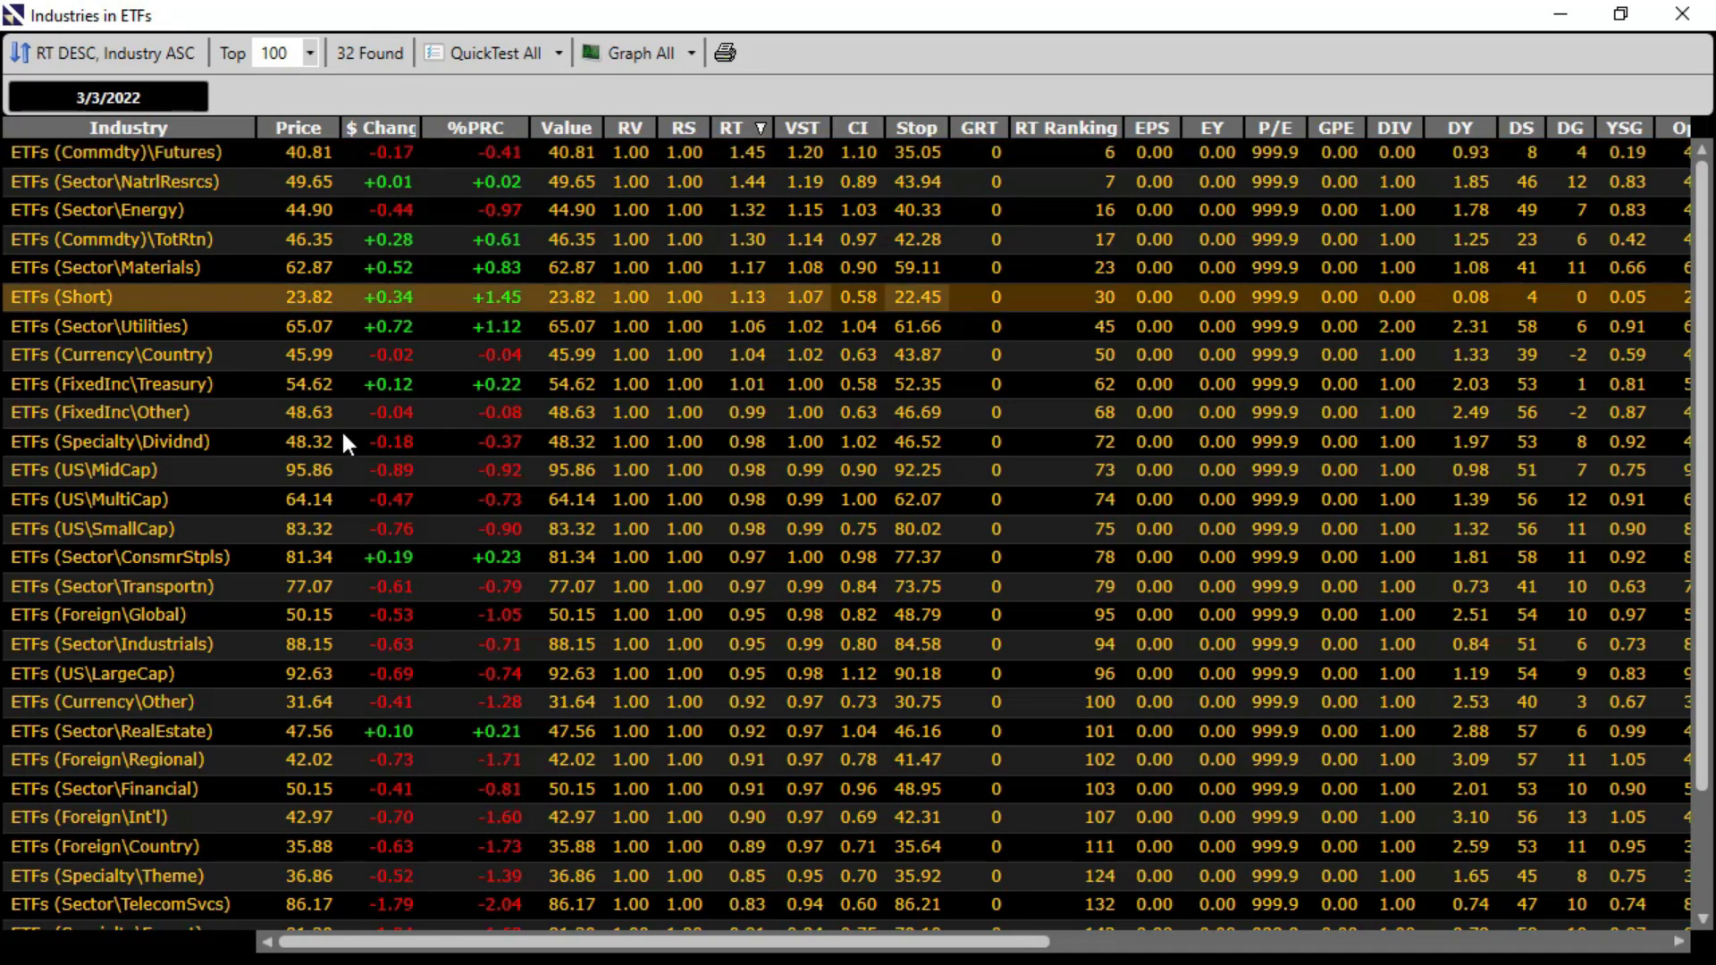
pyautogui.moveTo(163, 310)
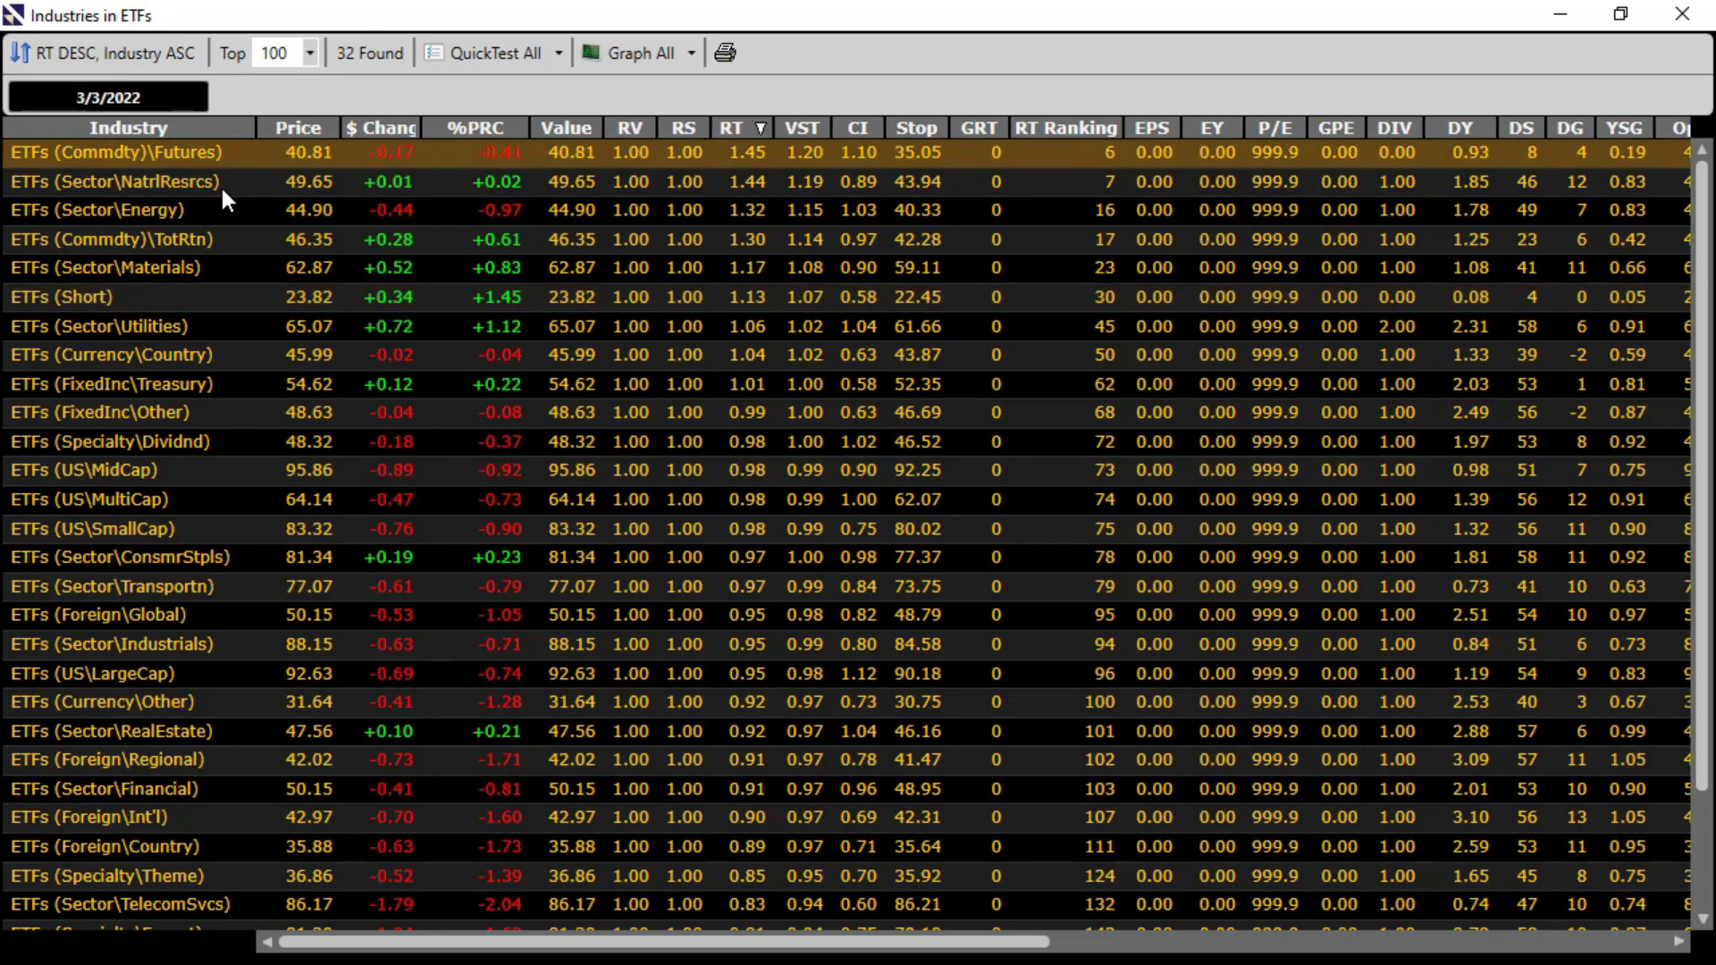
pyautogui.moveTo(749, 131)
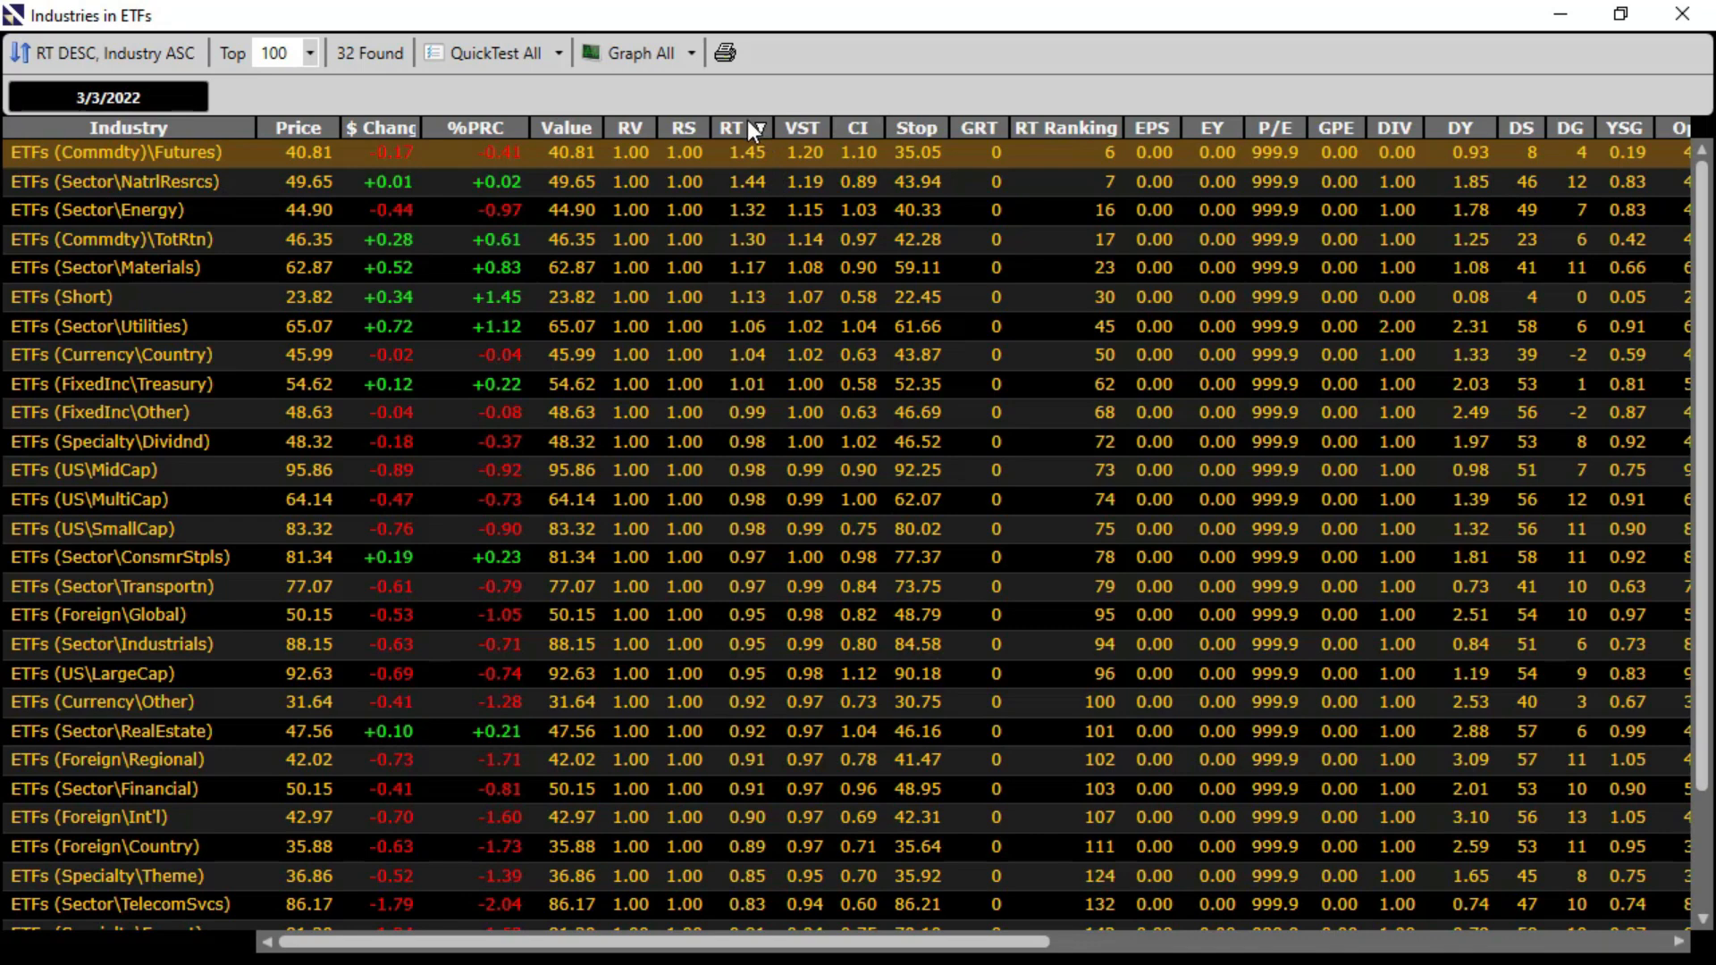
pyautogui.moveTo(747, 592)
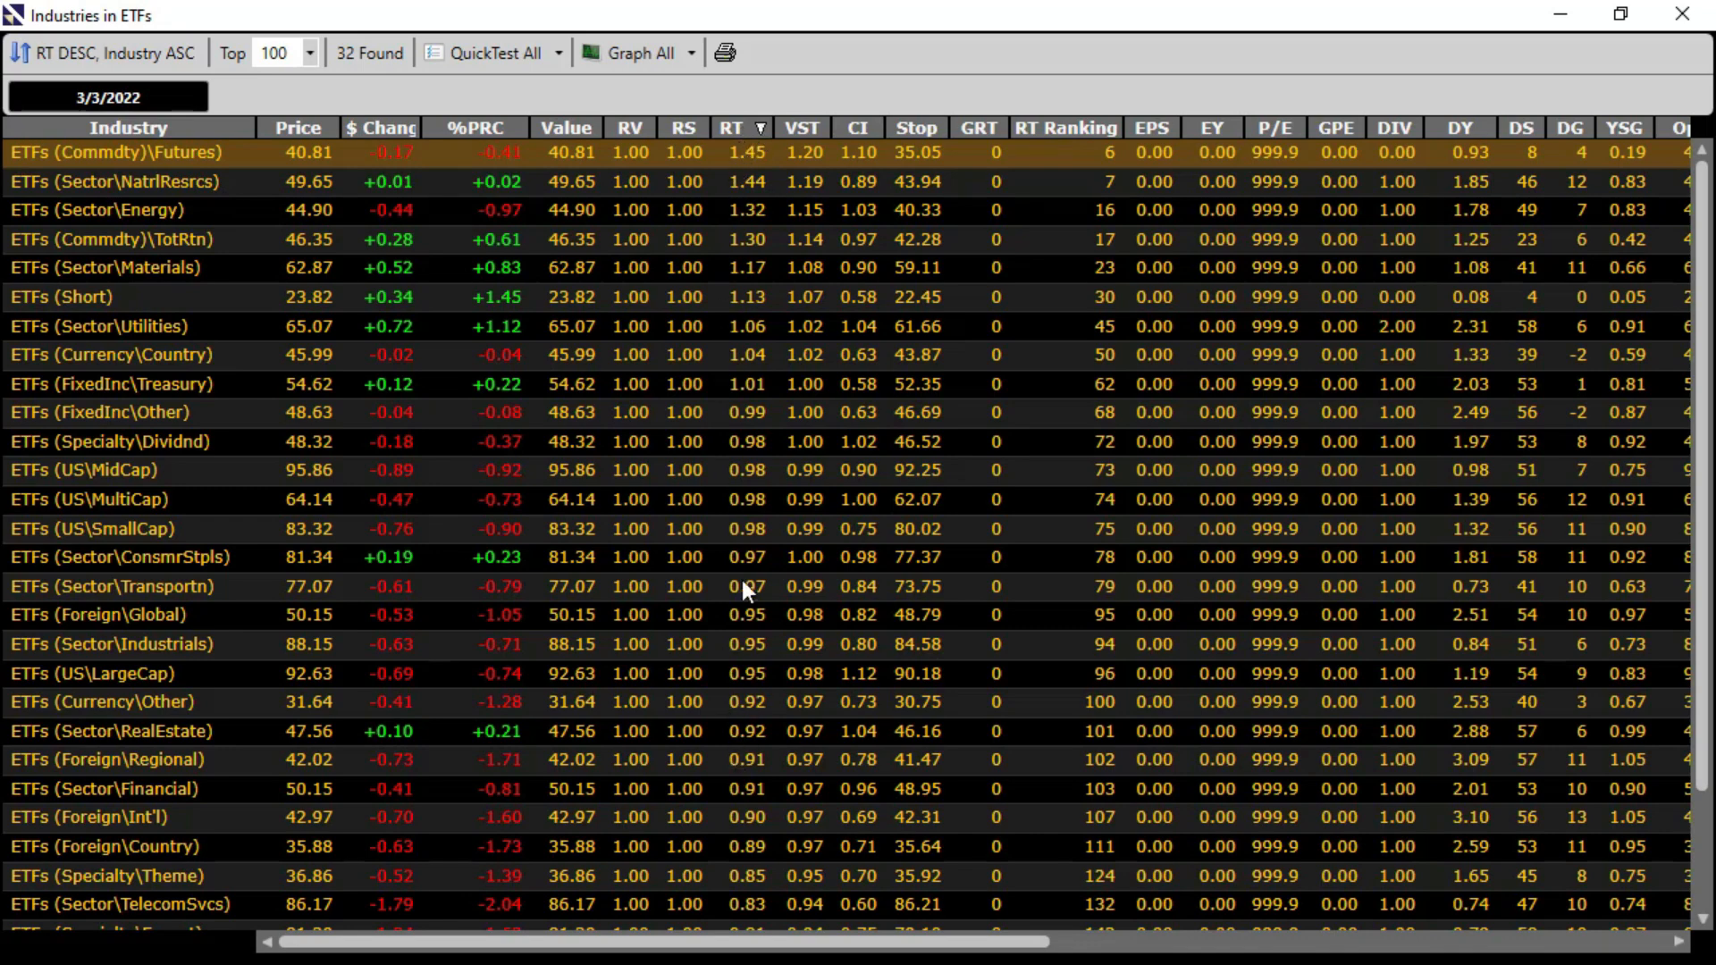
pyautogui.moveTo(747, 163)
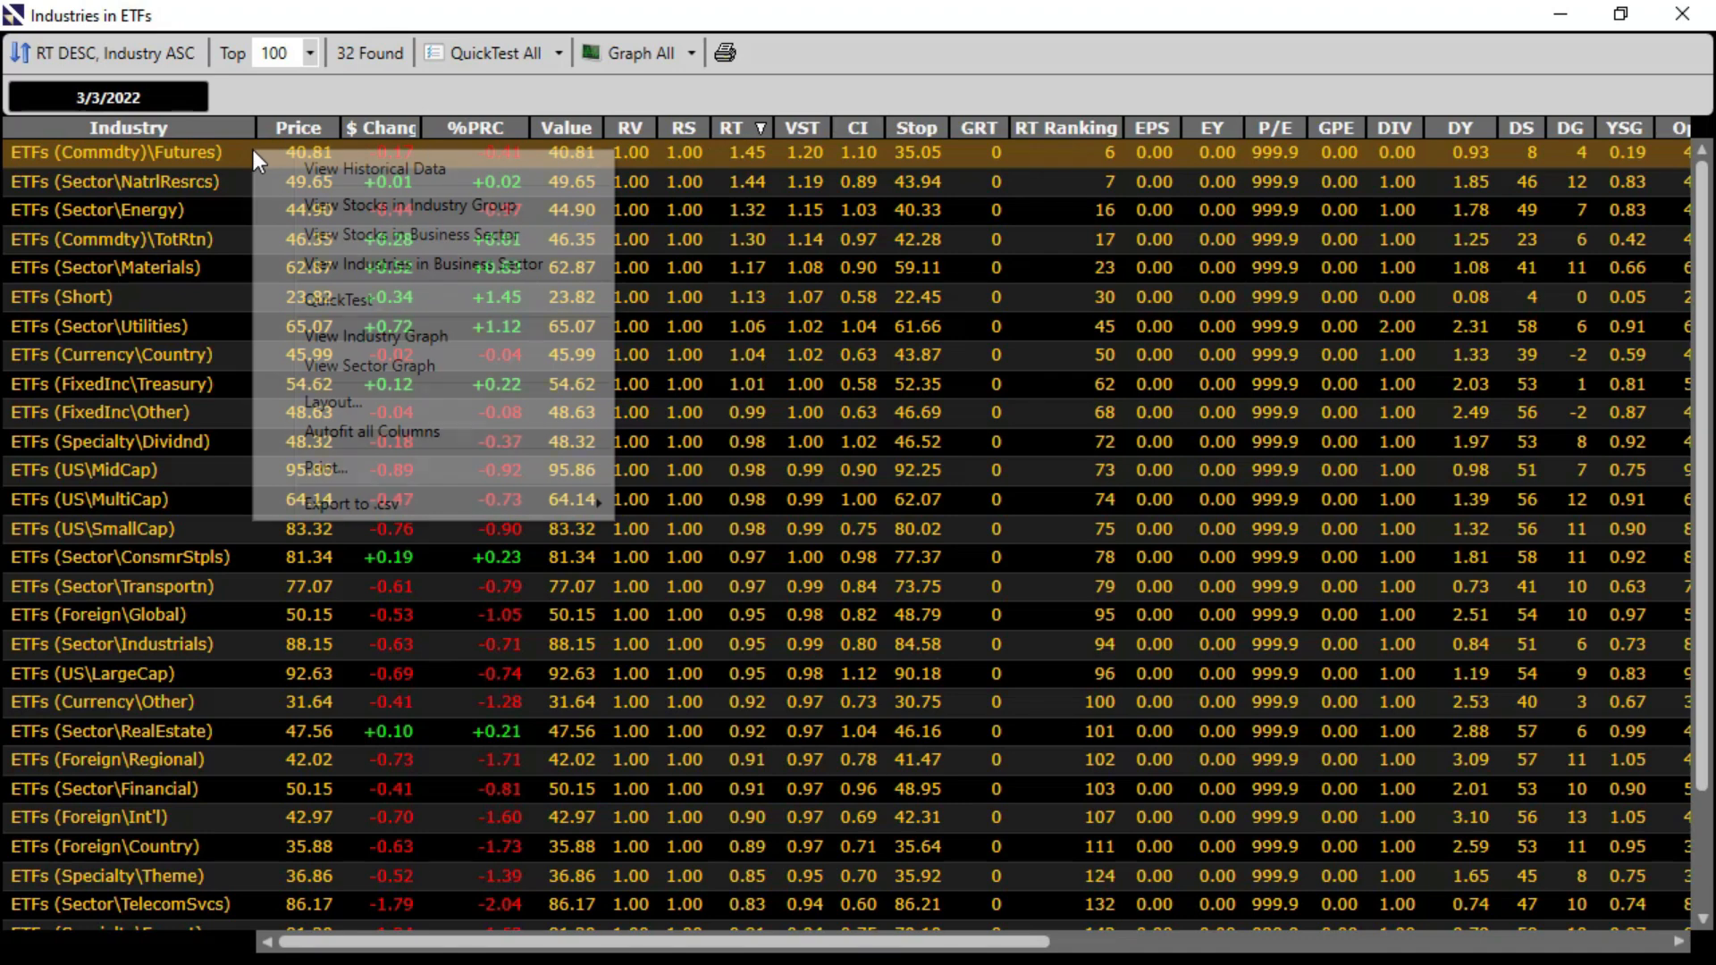
pyautogui.moveTo(338, 204)
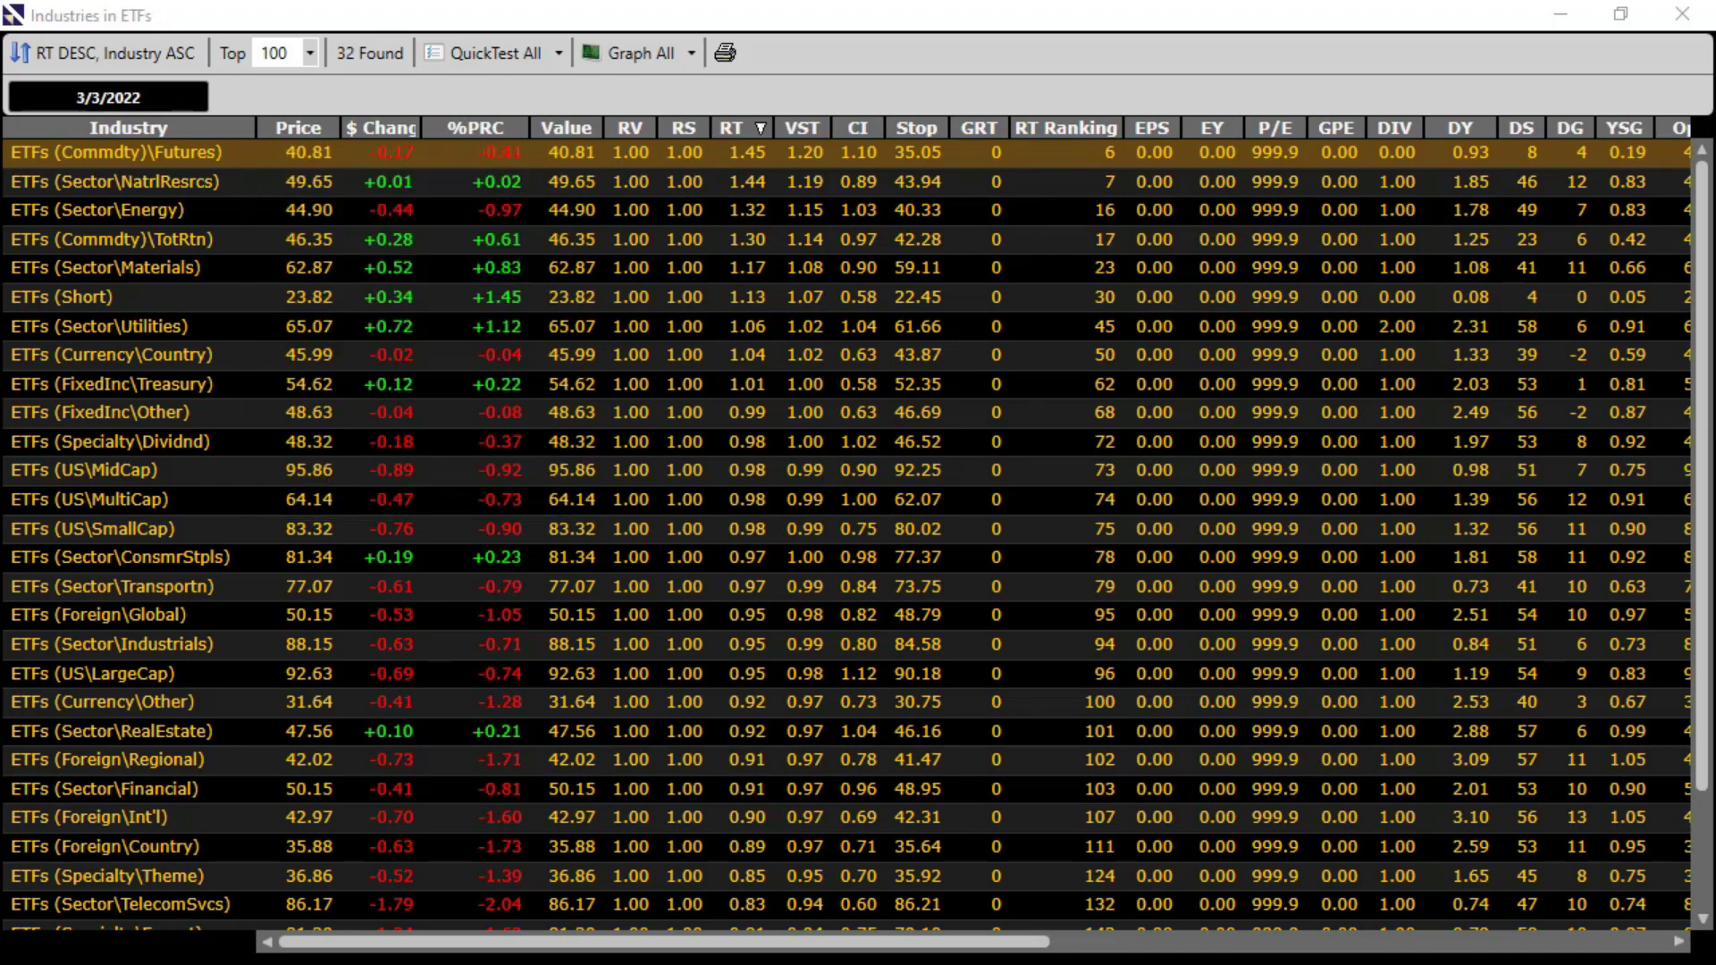
# List the 35 funds in the ETFs Commodity Futures industry and review them
pyautogui.doubleClick(118, 152)
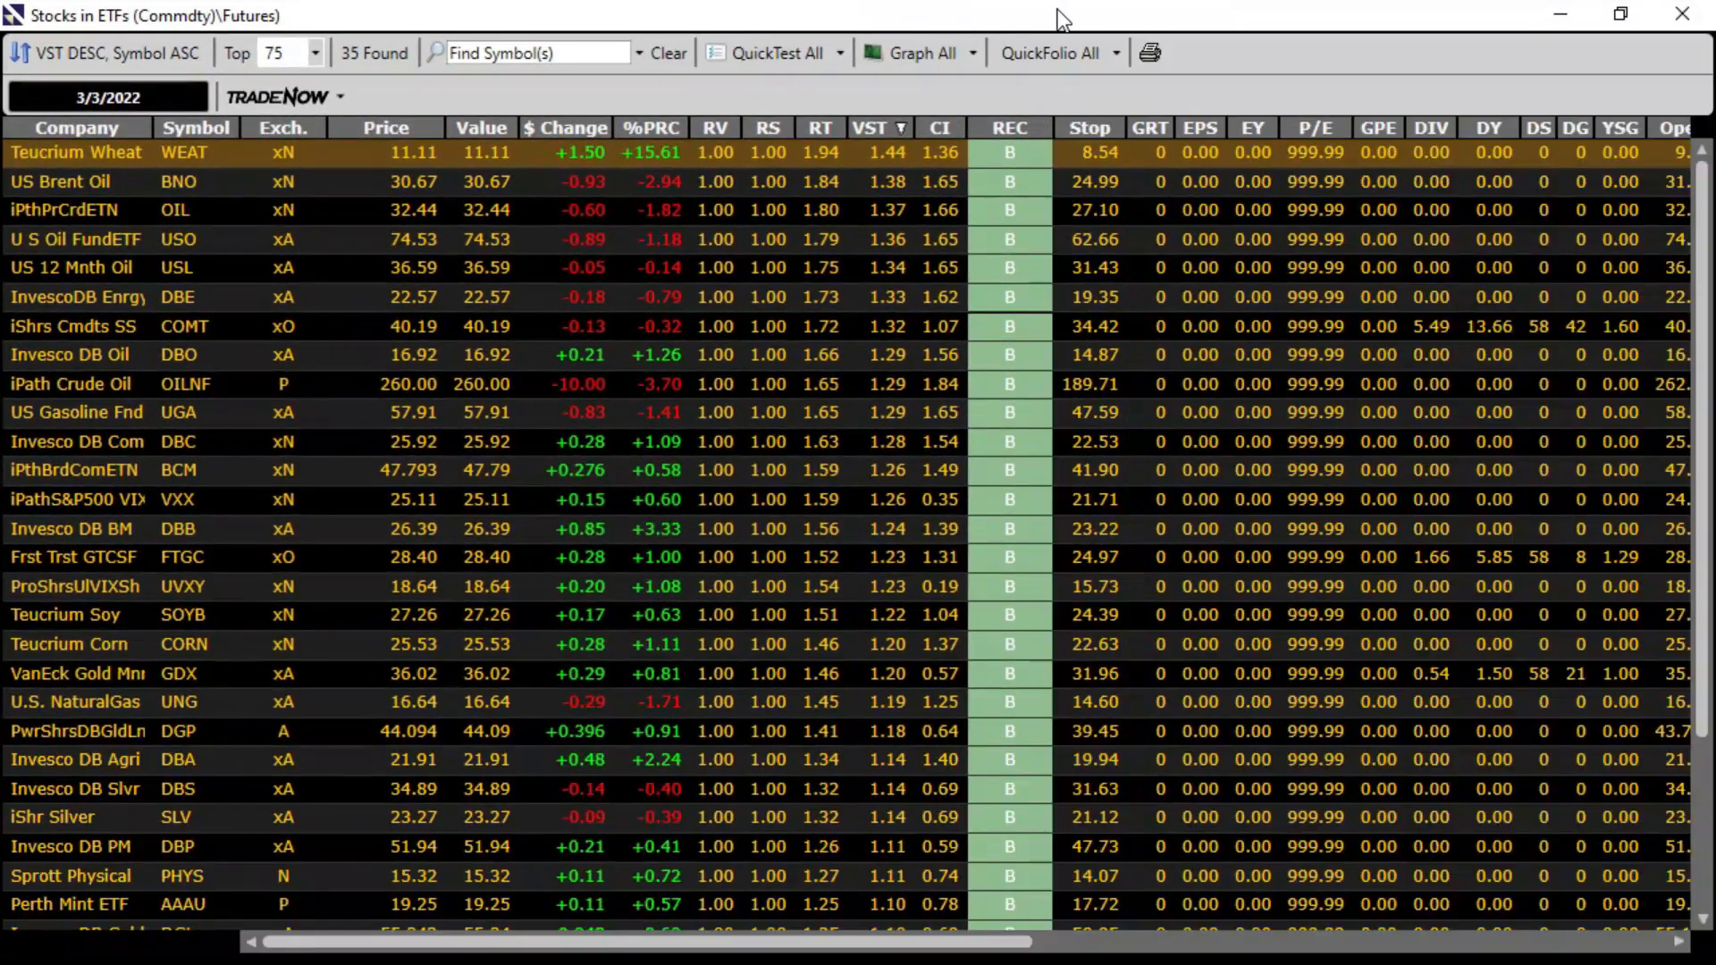
pyautogui.moveTo(179, 615)
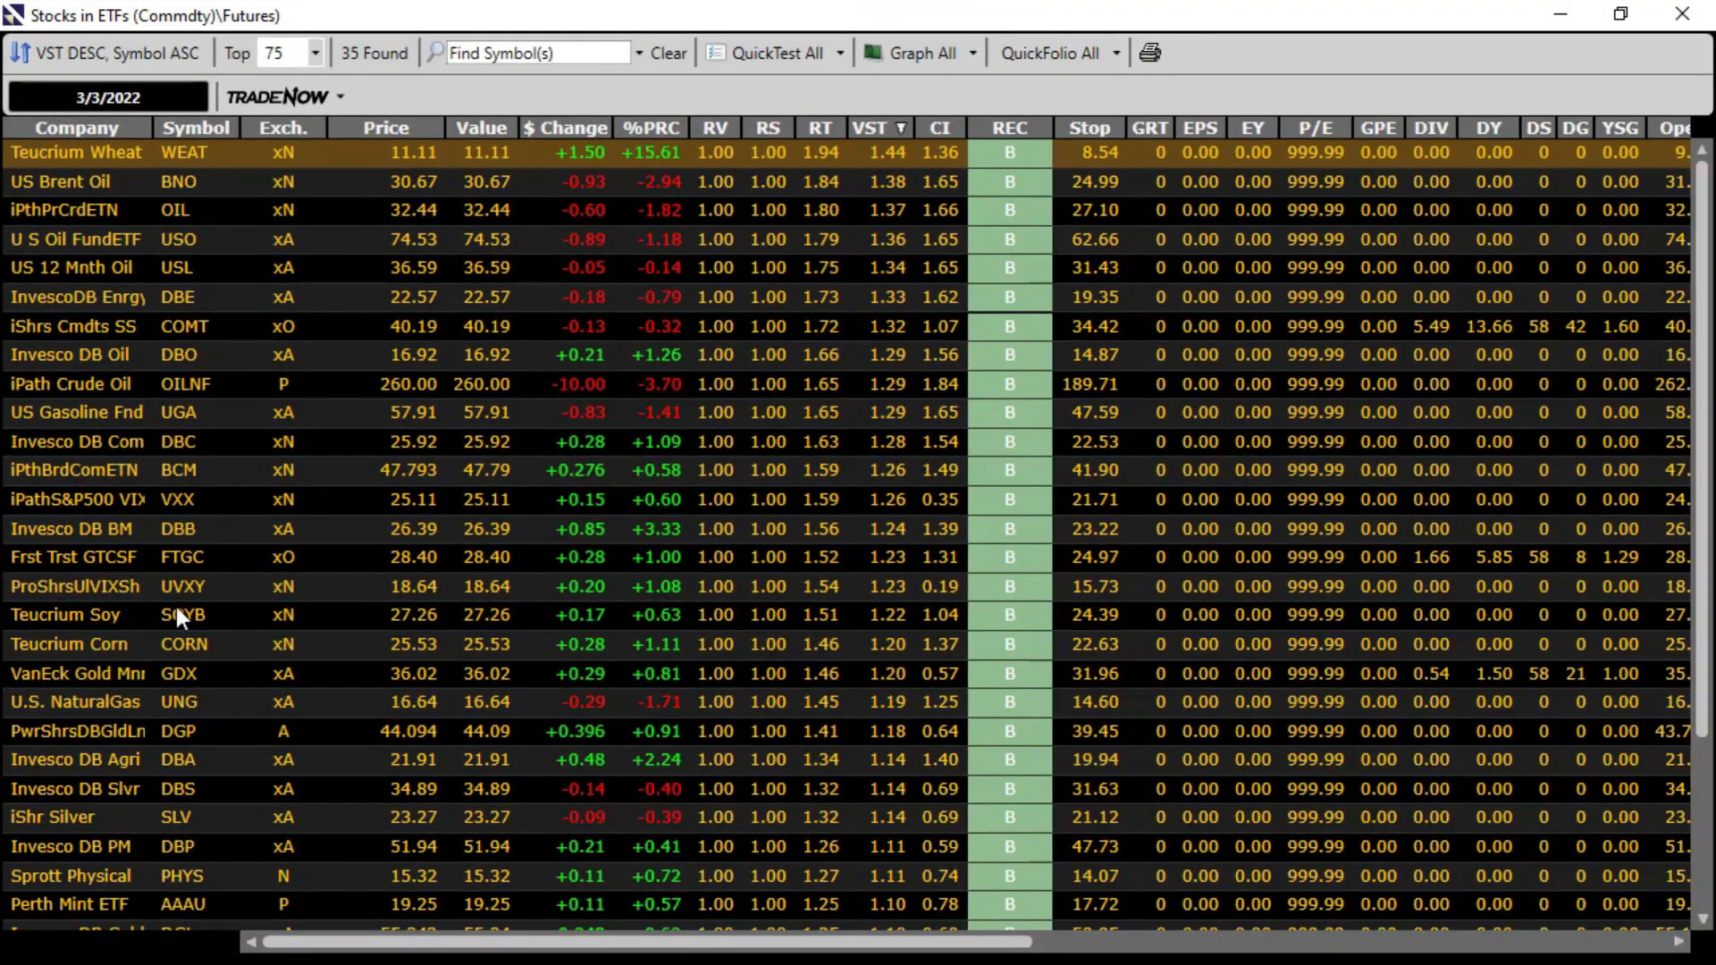
pyautogui.moveTo(238, 30)
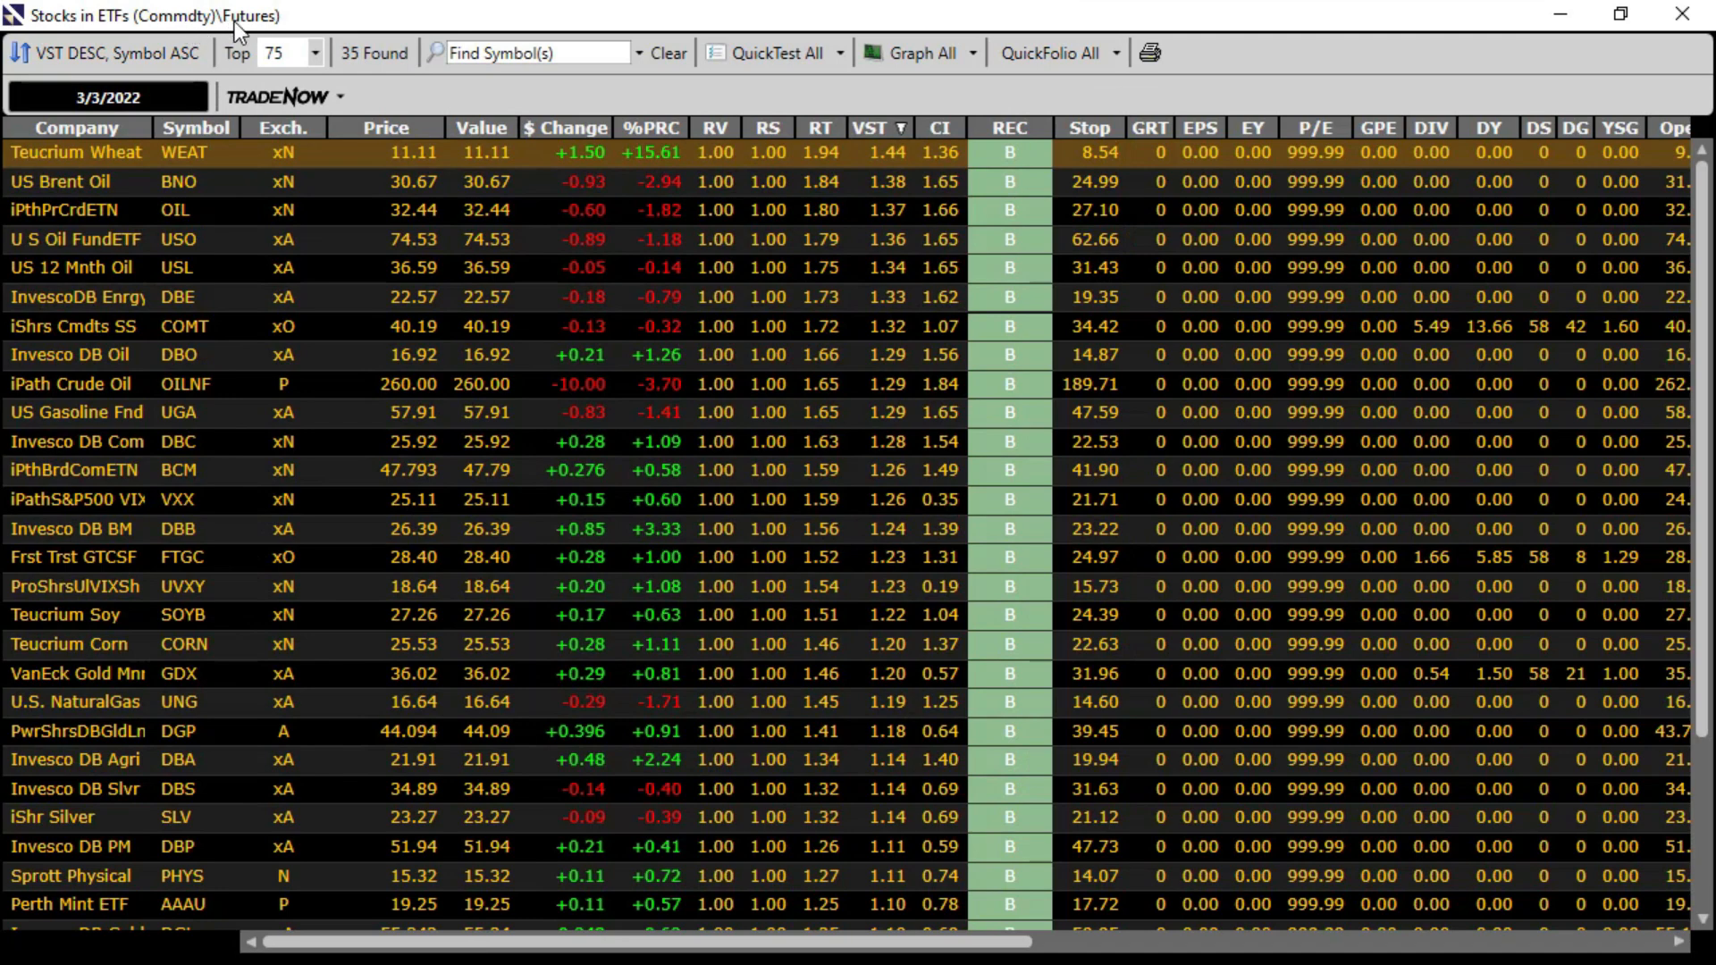
pyautogui.moveTo(874, 199)
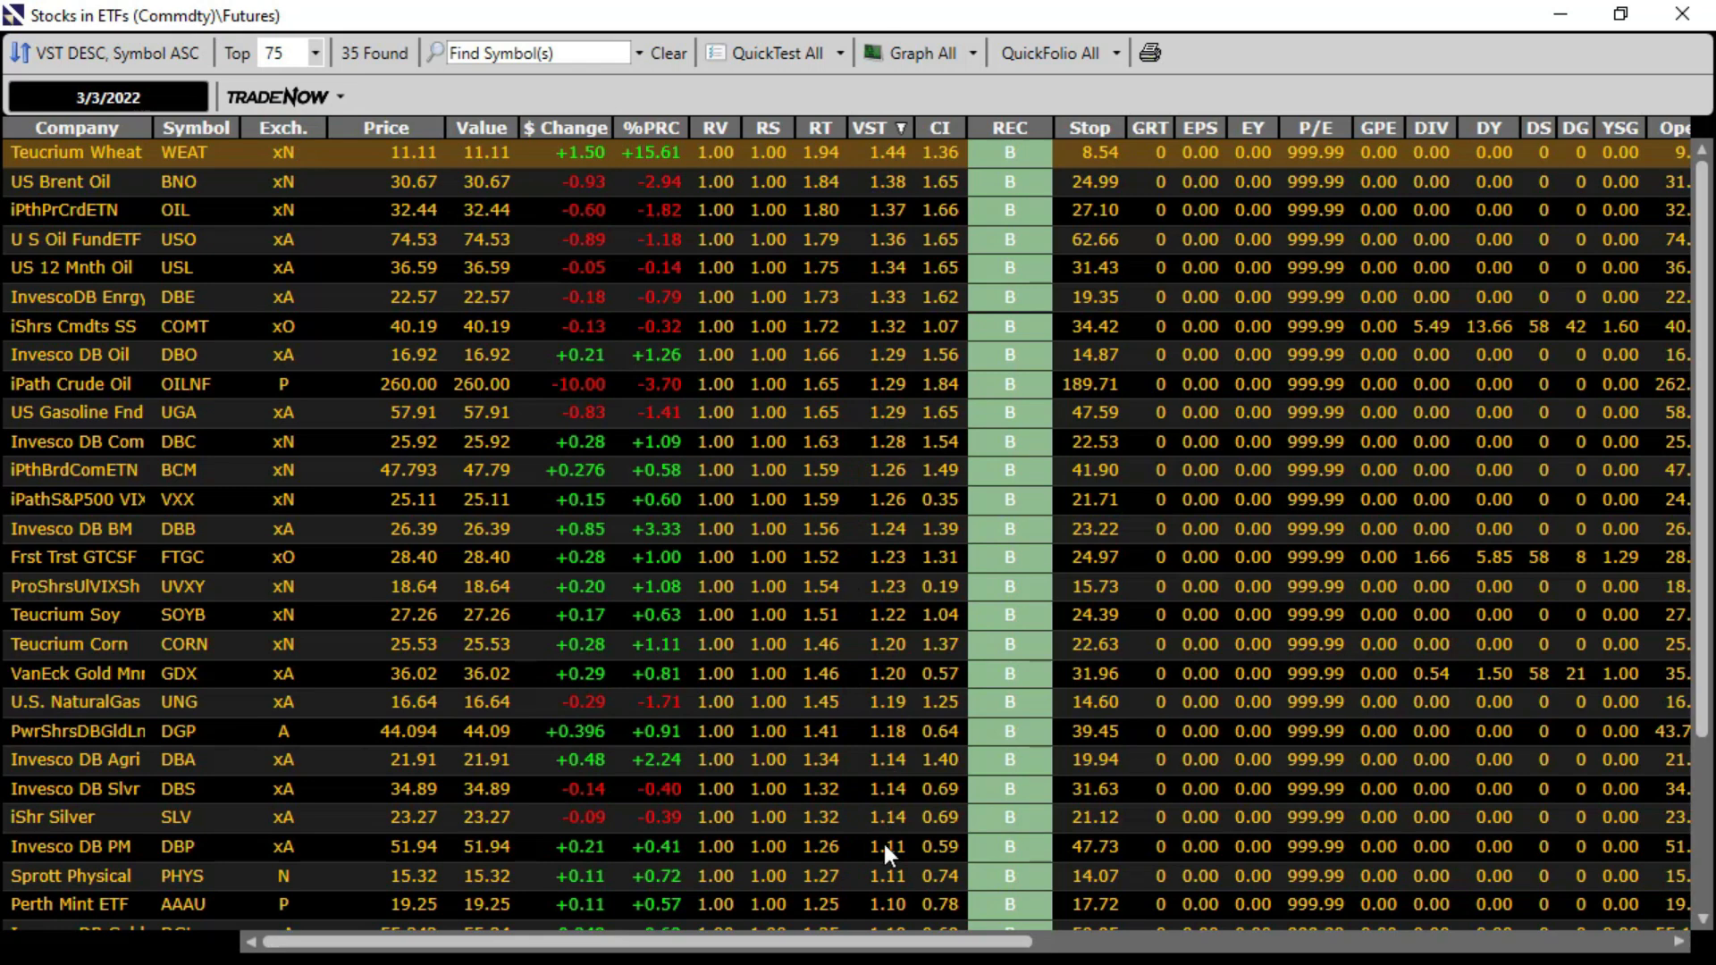
pyautogui.moveTo(794, 261)
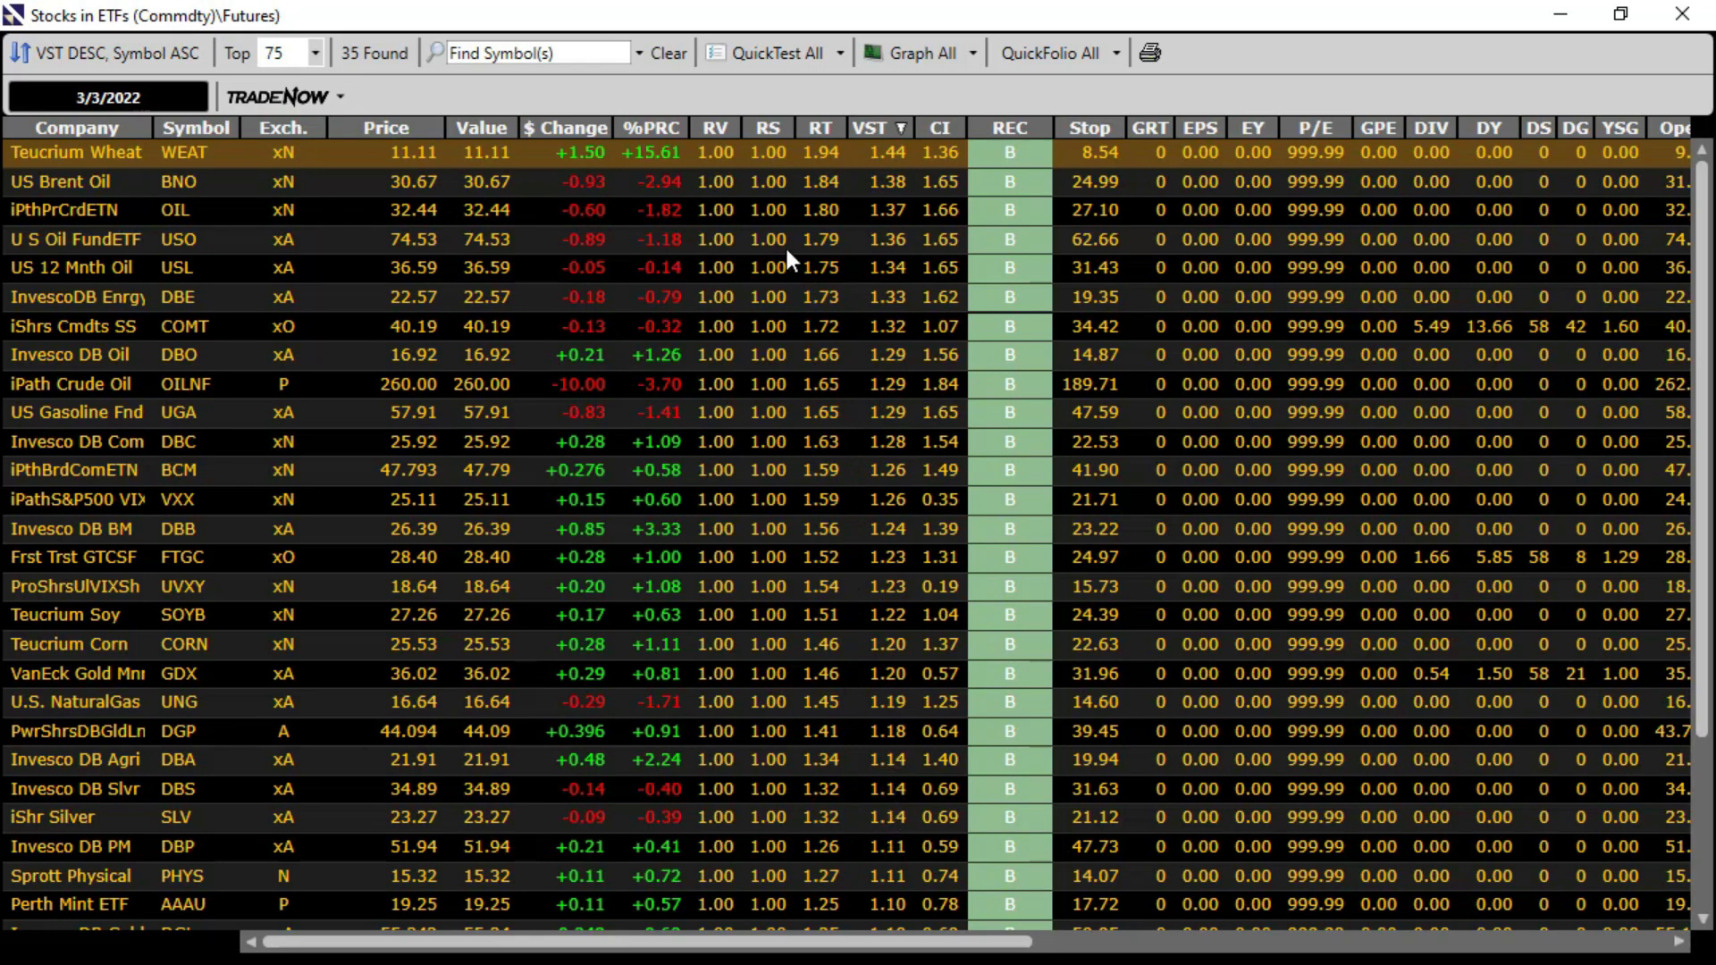
pyautogui.moveTo(781, 230)
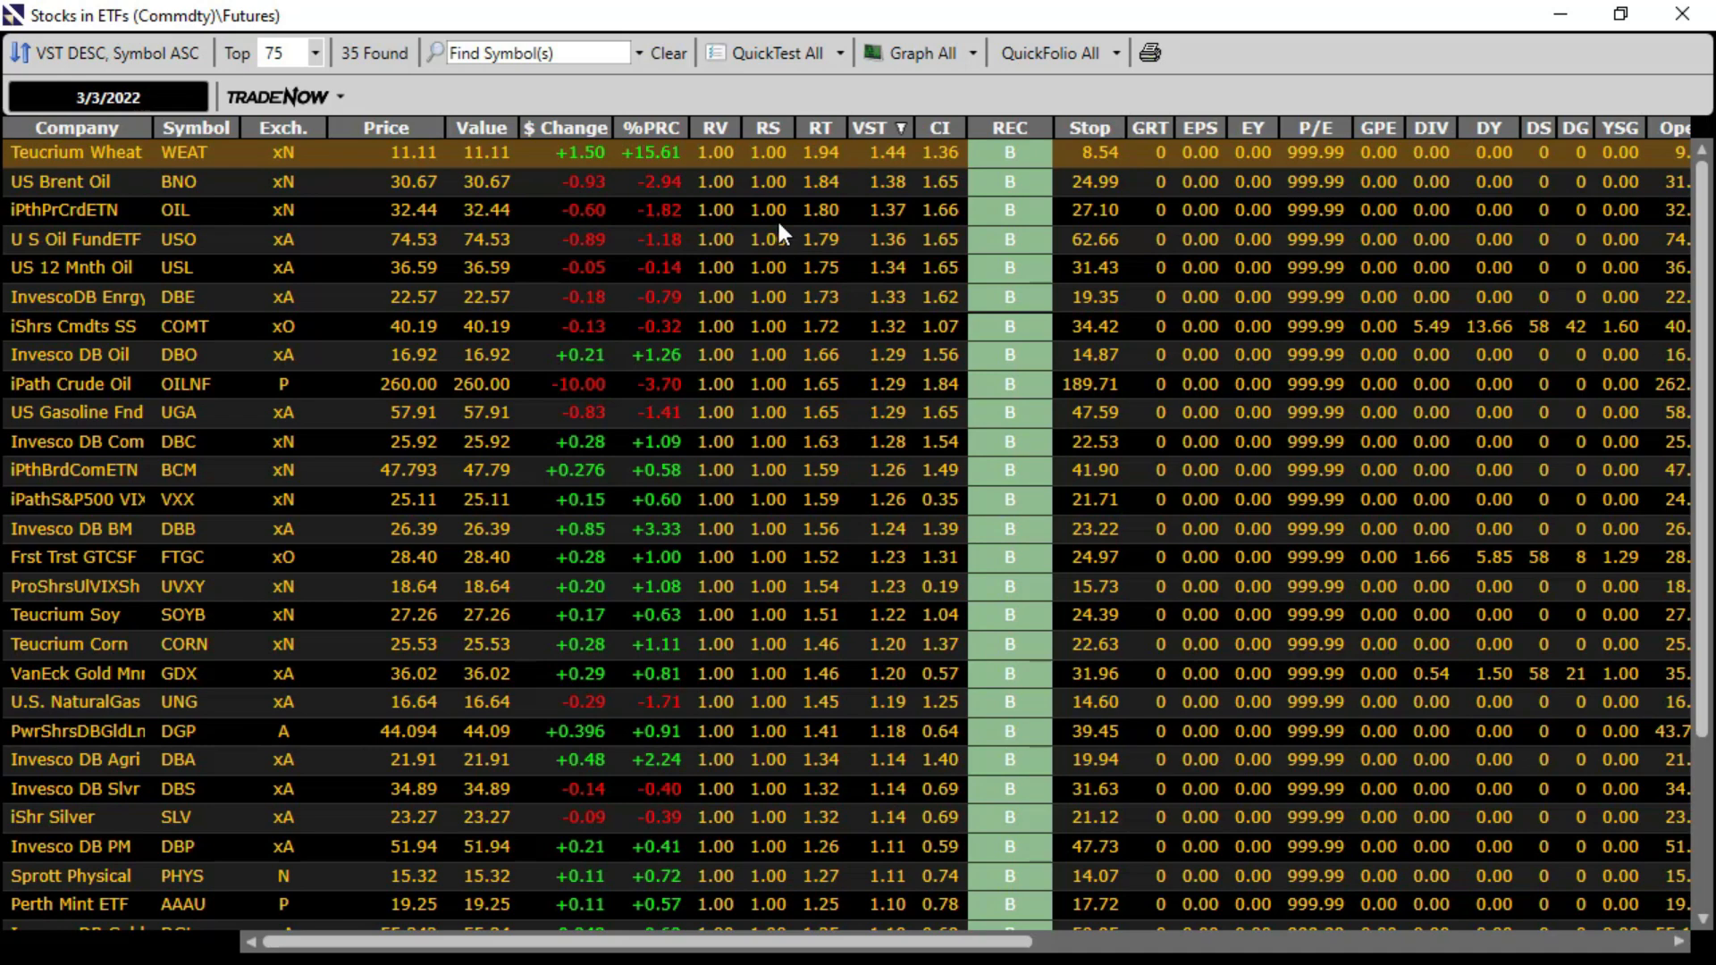
pyautogui.moveTo(767, 170)
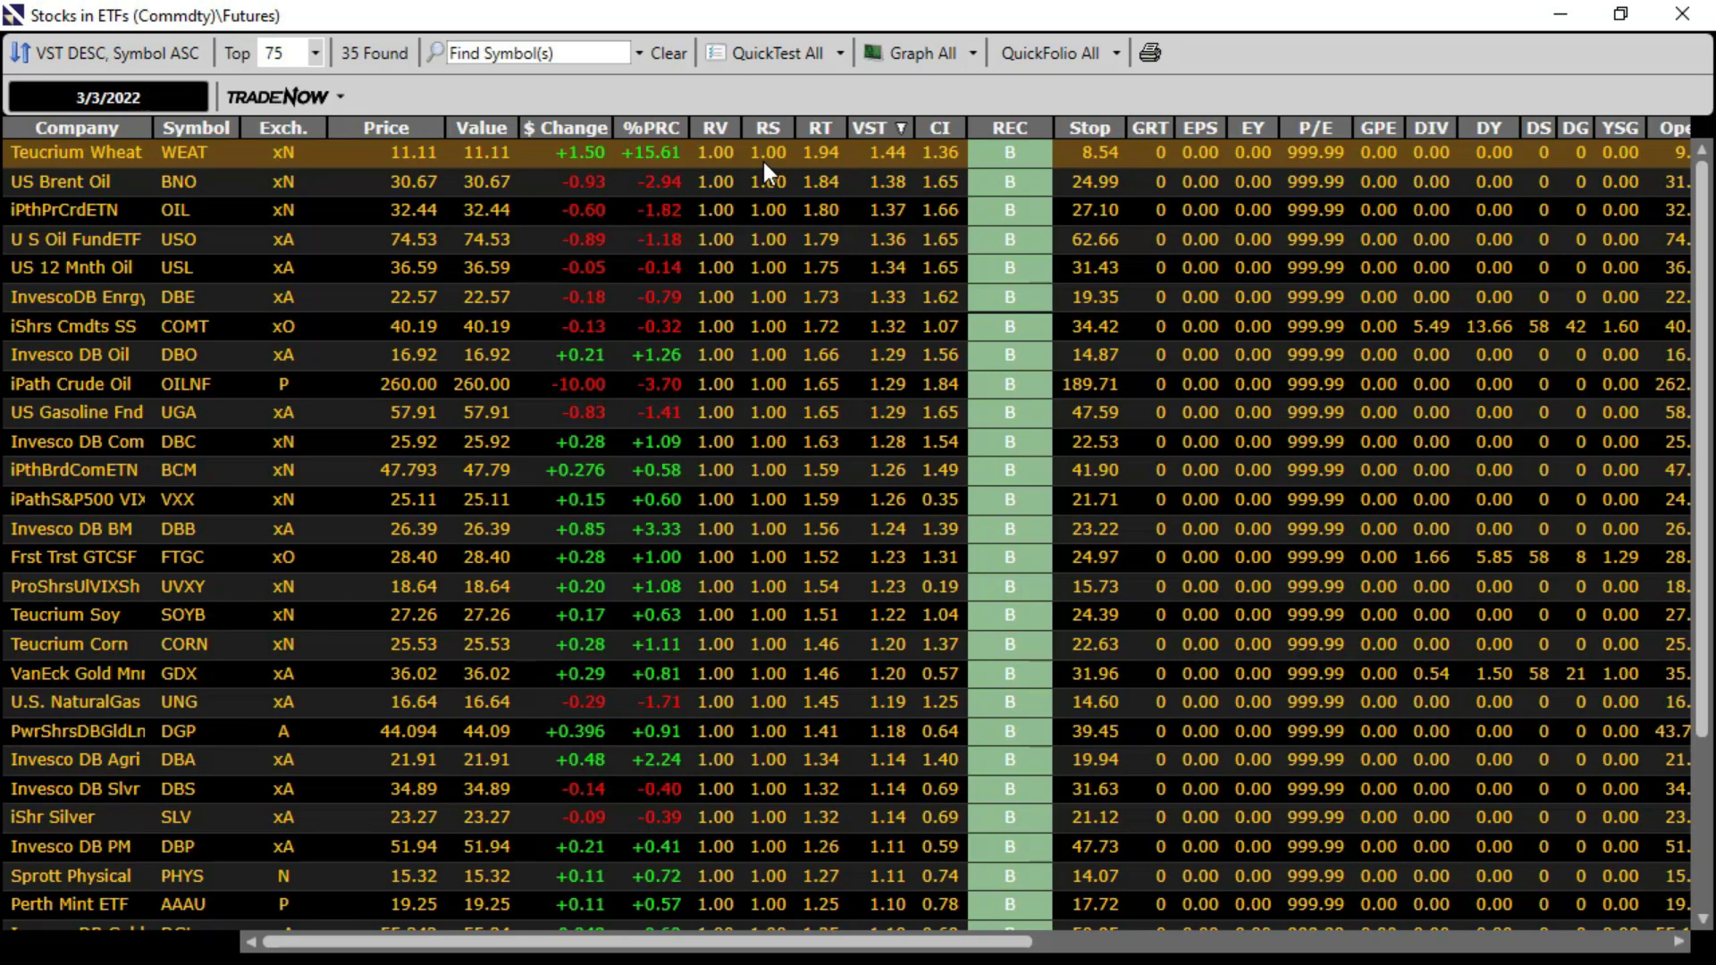
pyautogui.moveTo(862, 149)
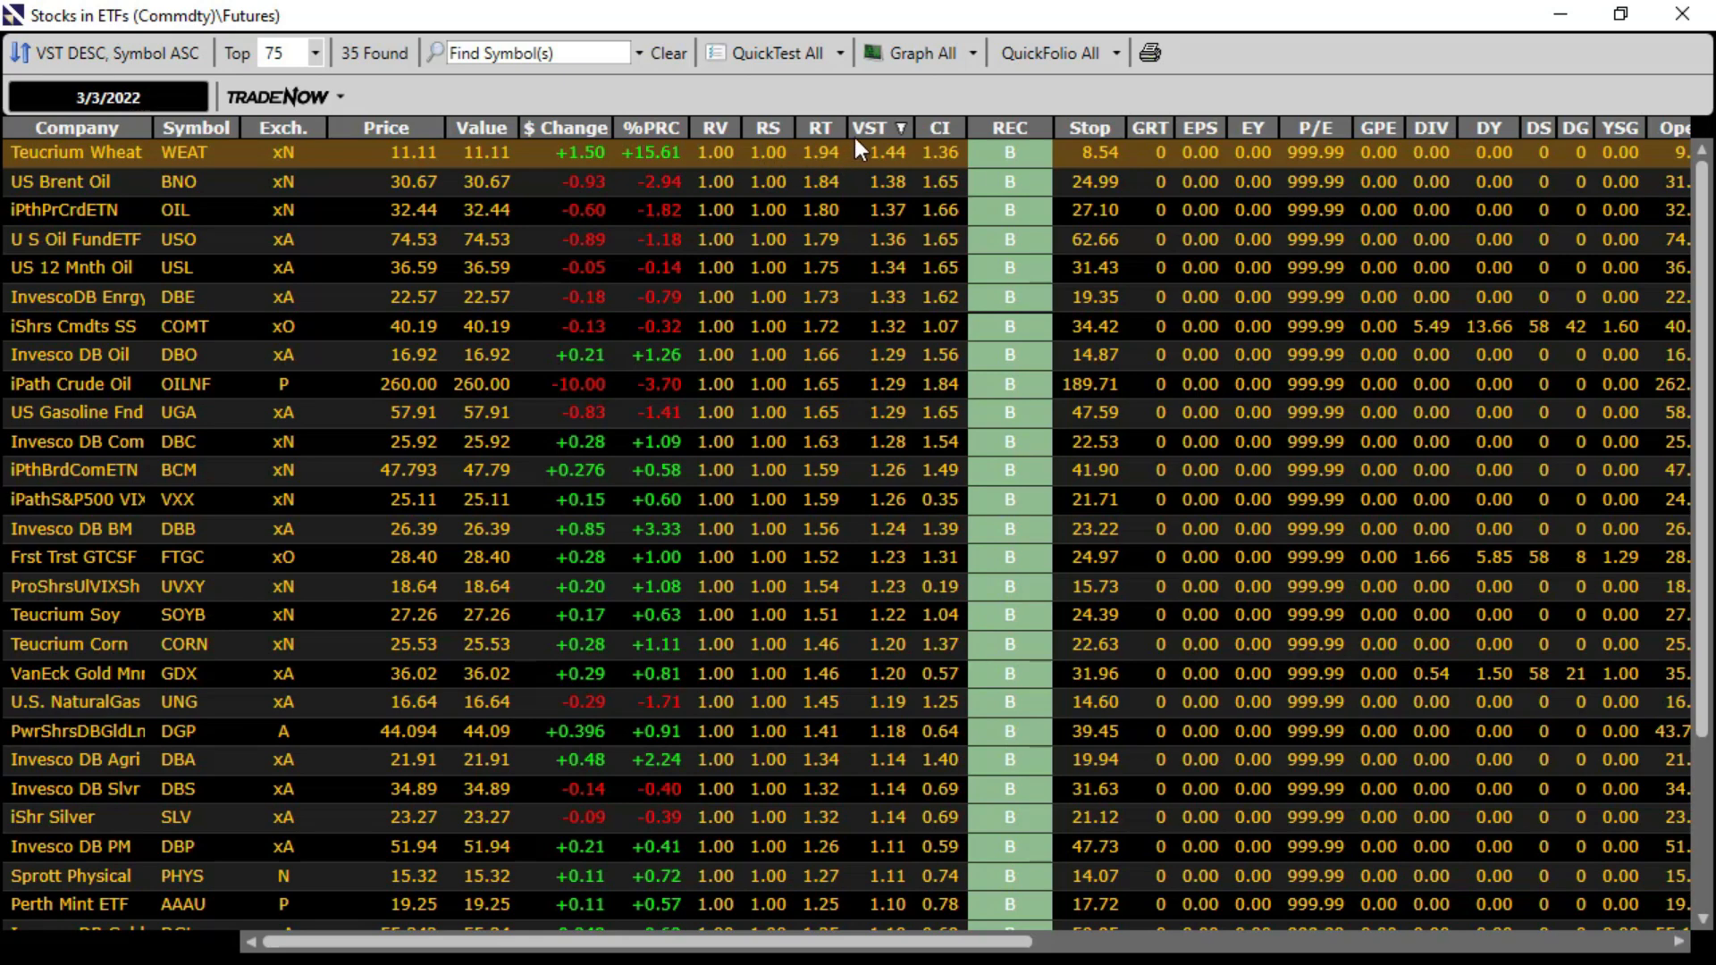
pyautogui.moveTo(823, 163)
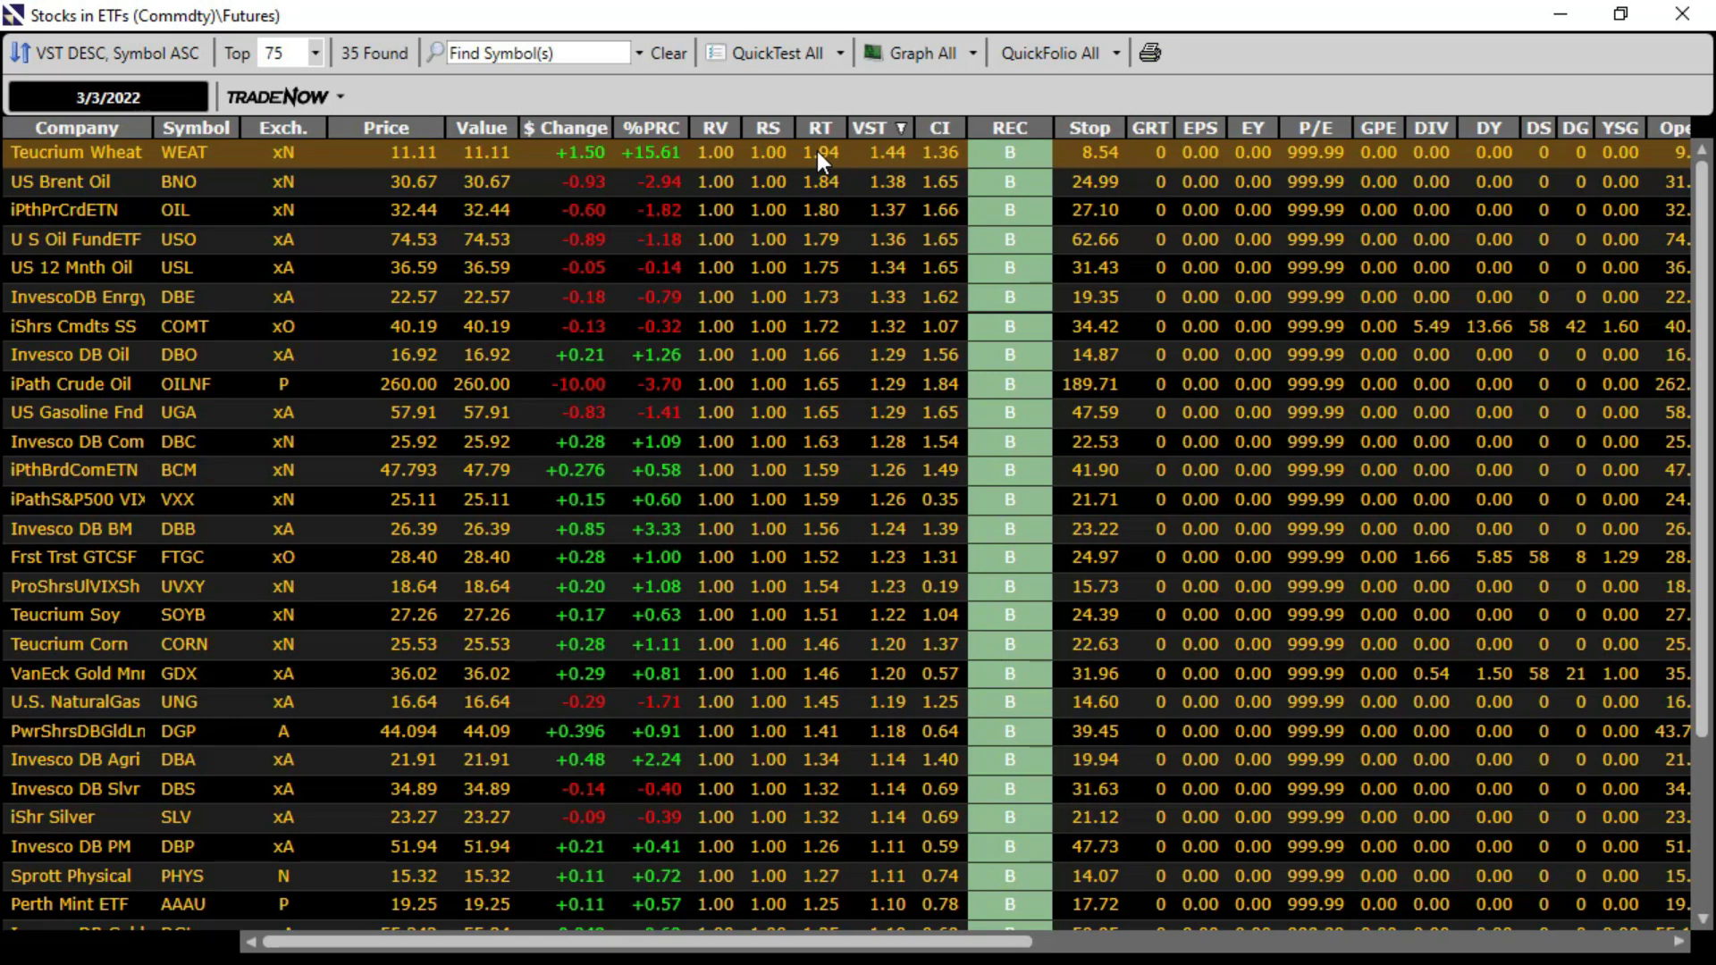
pyautogui.moveTo(1392, 250)
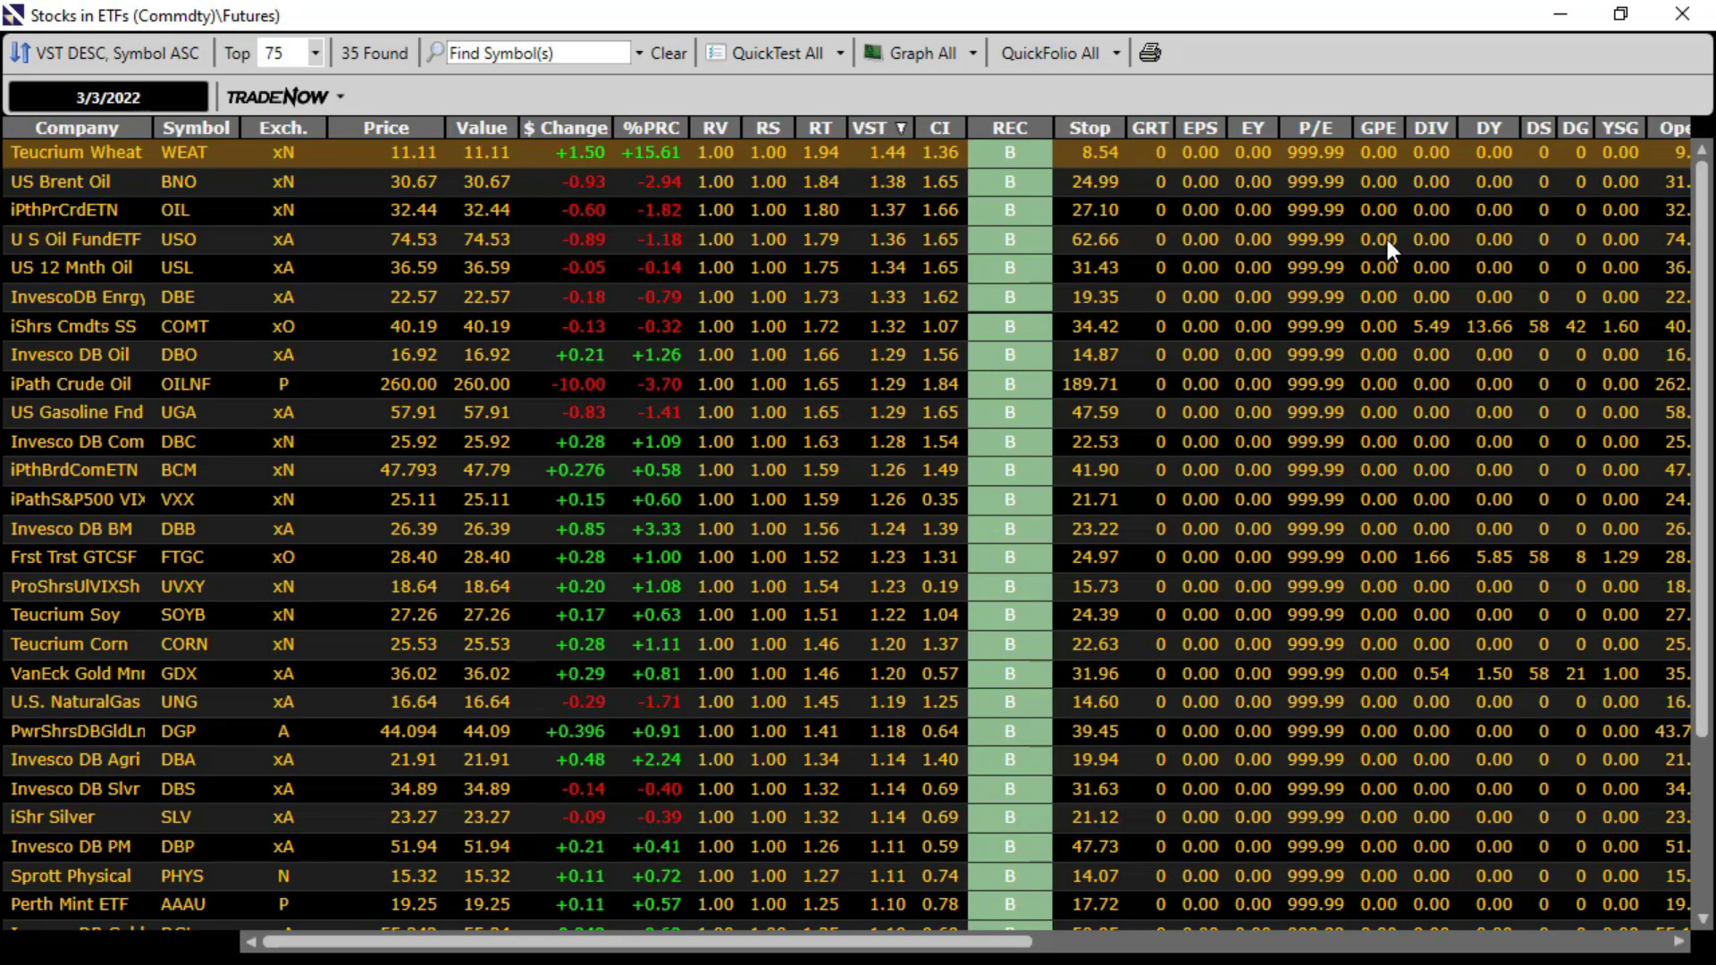
pyautogui.scroll(-3)
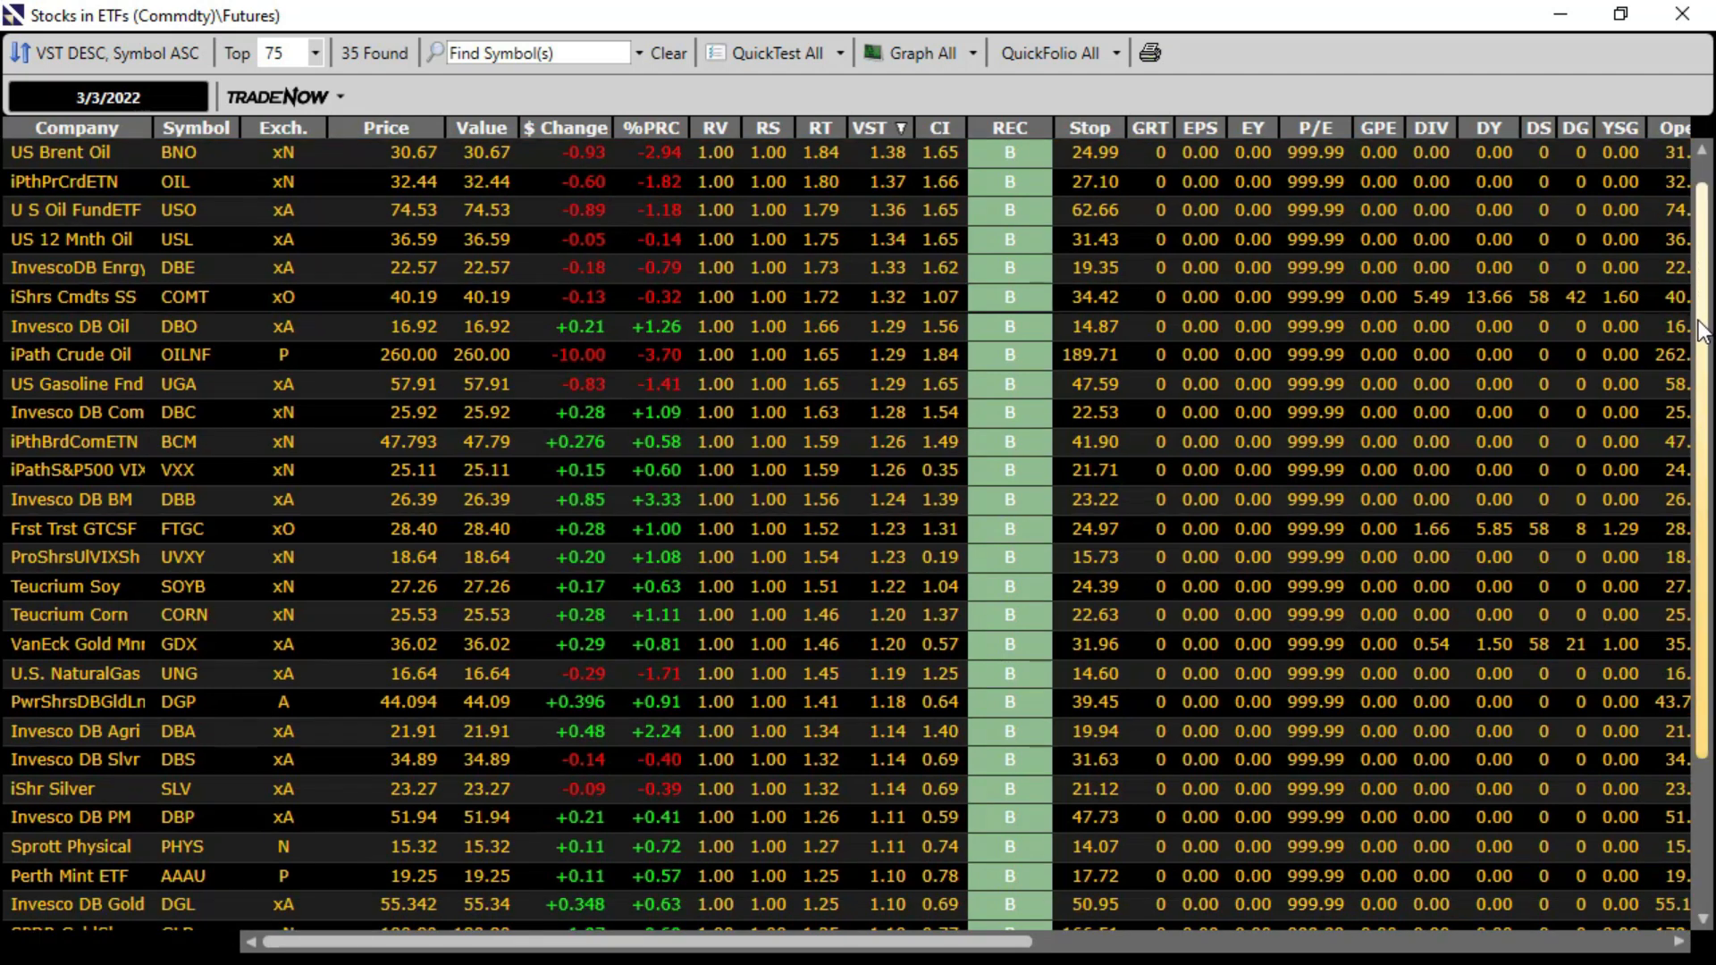
pyautogui.scroll(-3)
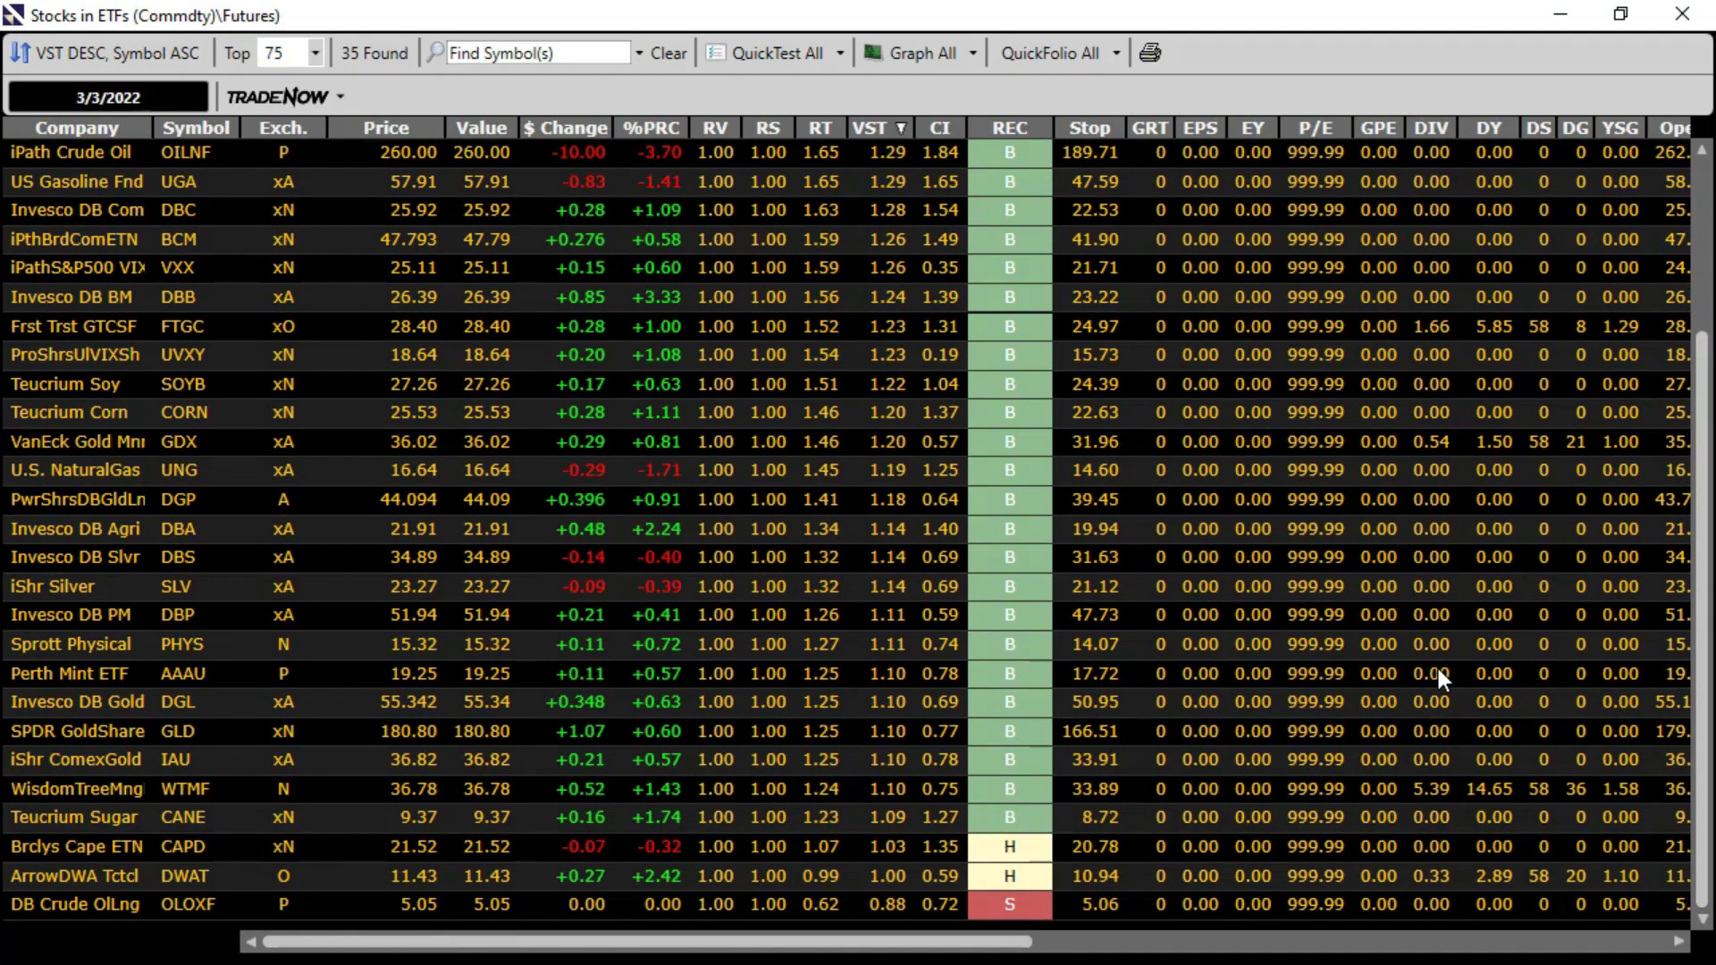
pyautogui.moveTo(1685, 16)
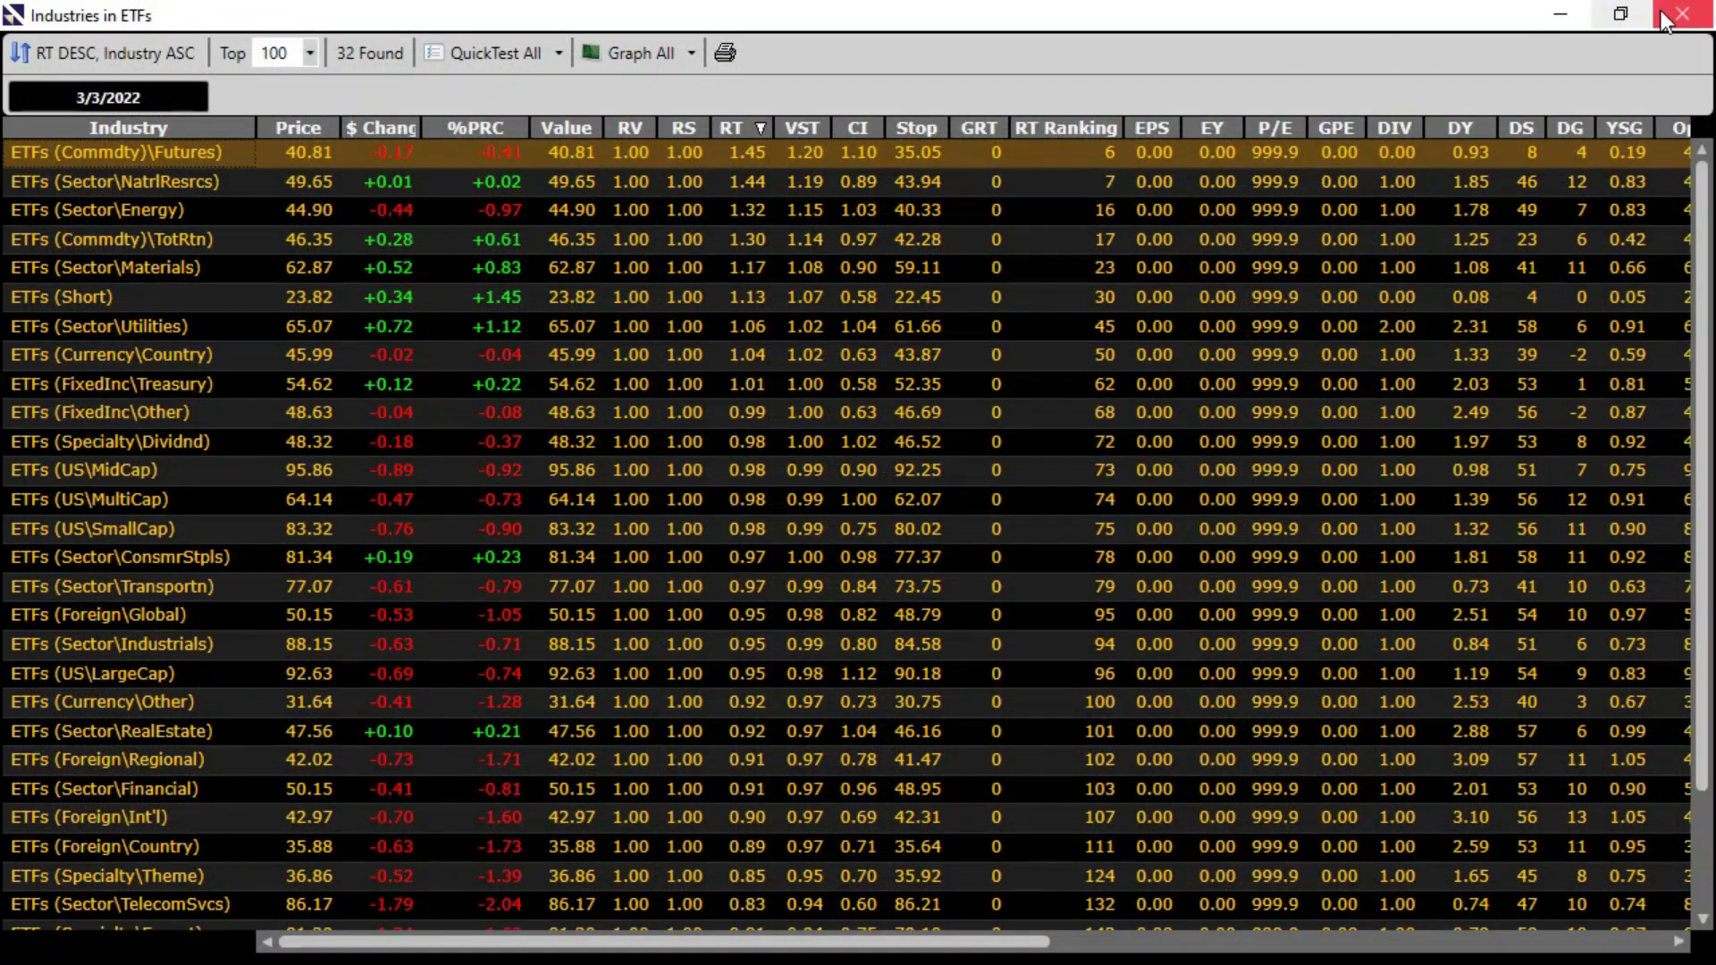
# Close the ETF stock and industry windows, returning to the 41-sector list ranked by RT
pyautogui.click(1689, 16)
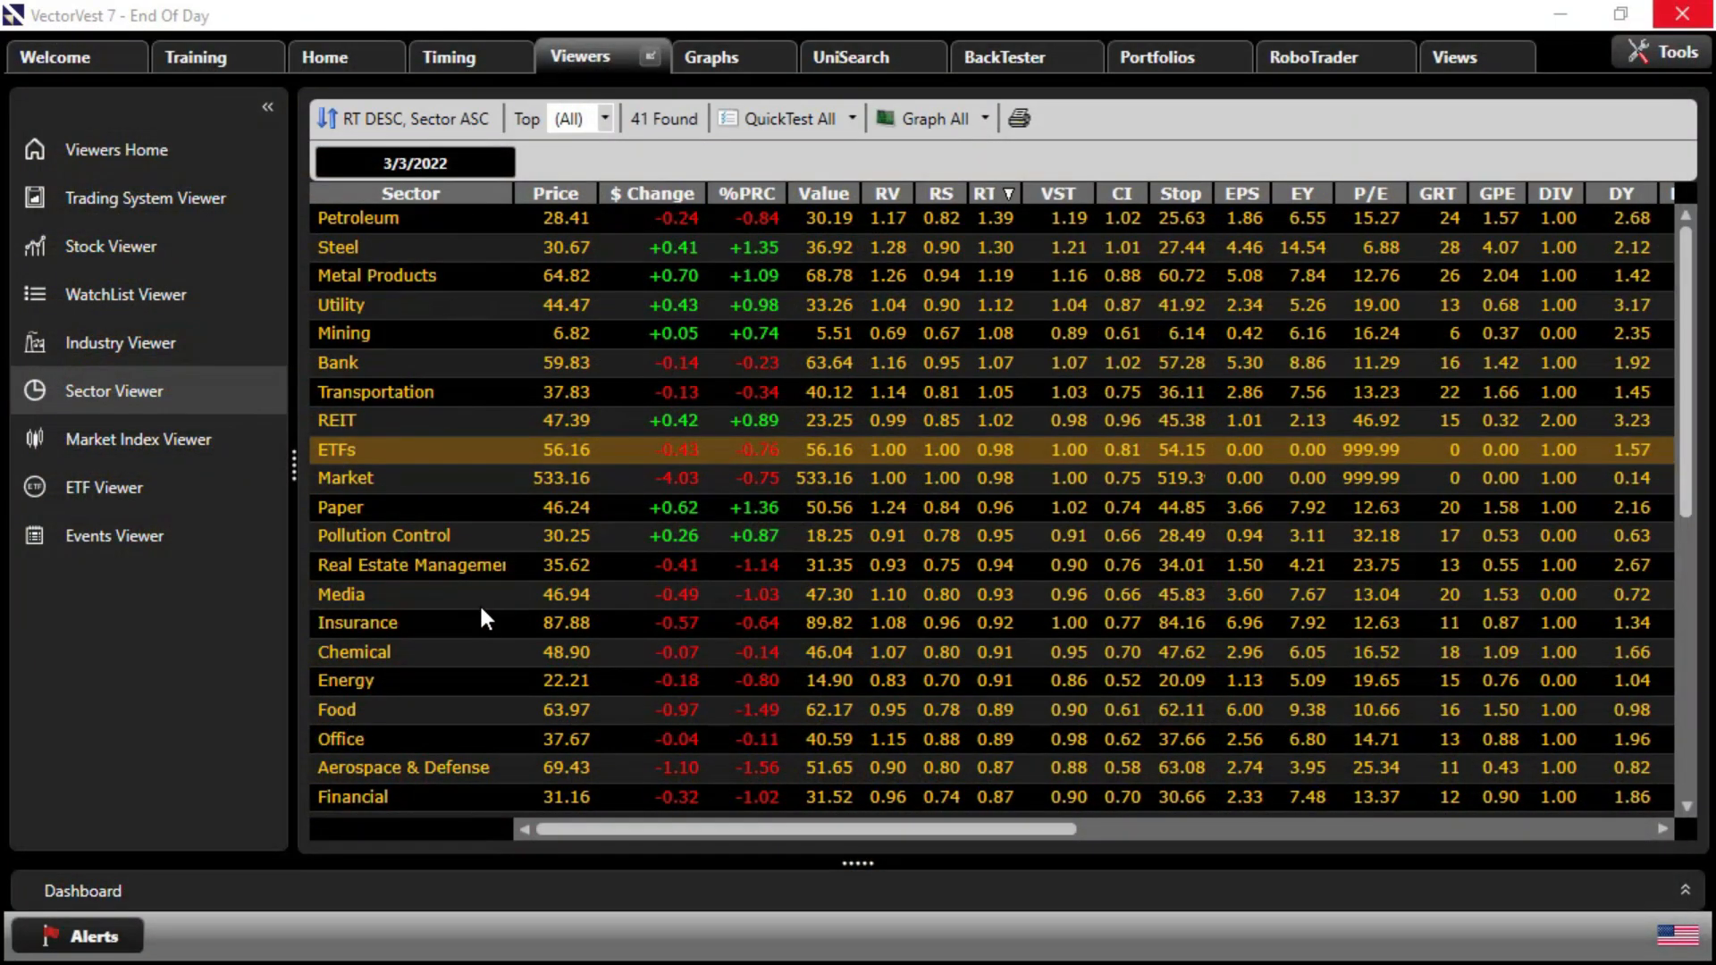
pyautogui.doubleClick(336, 451)
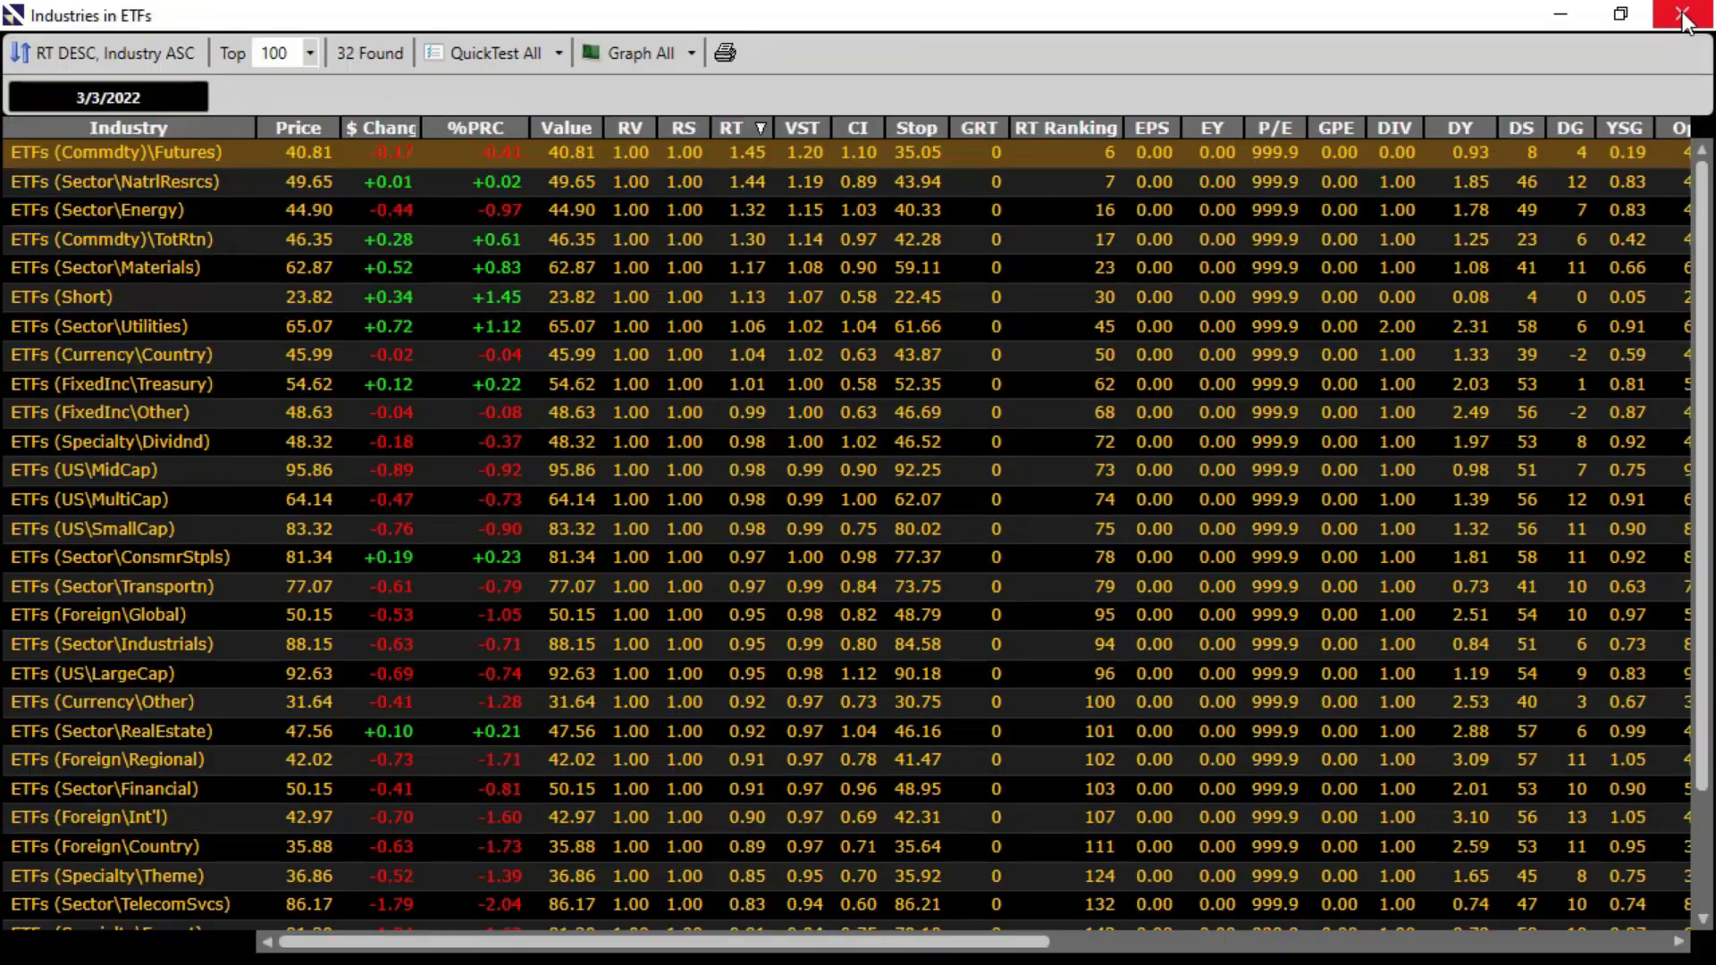
pyautogui.click(1686, 16)
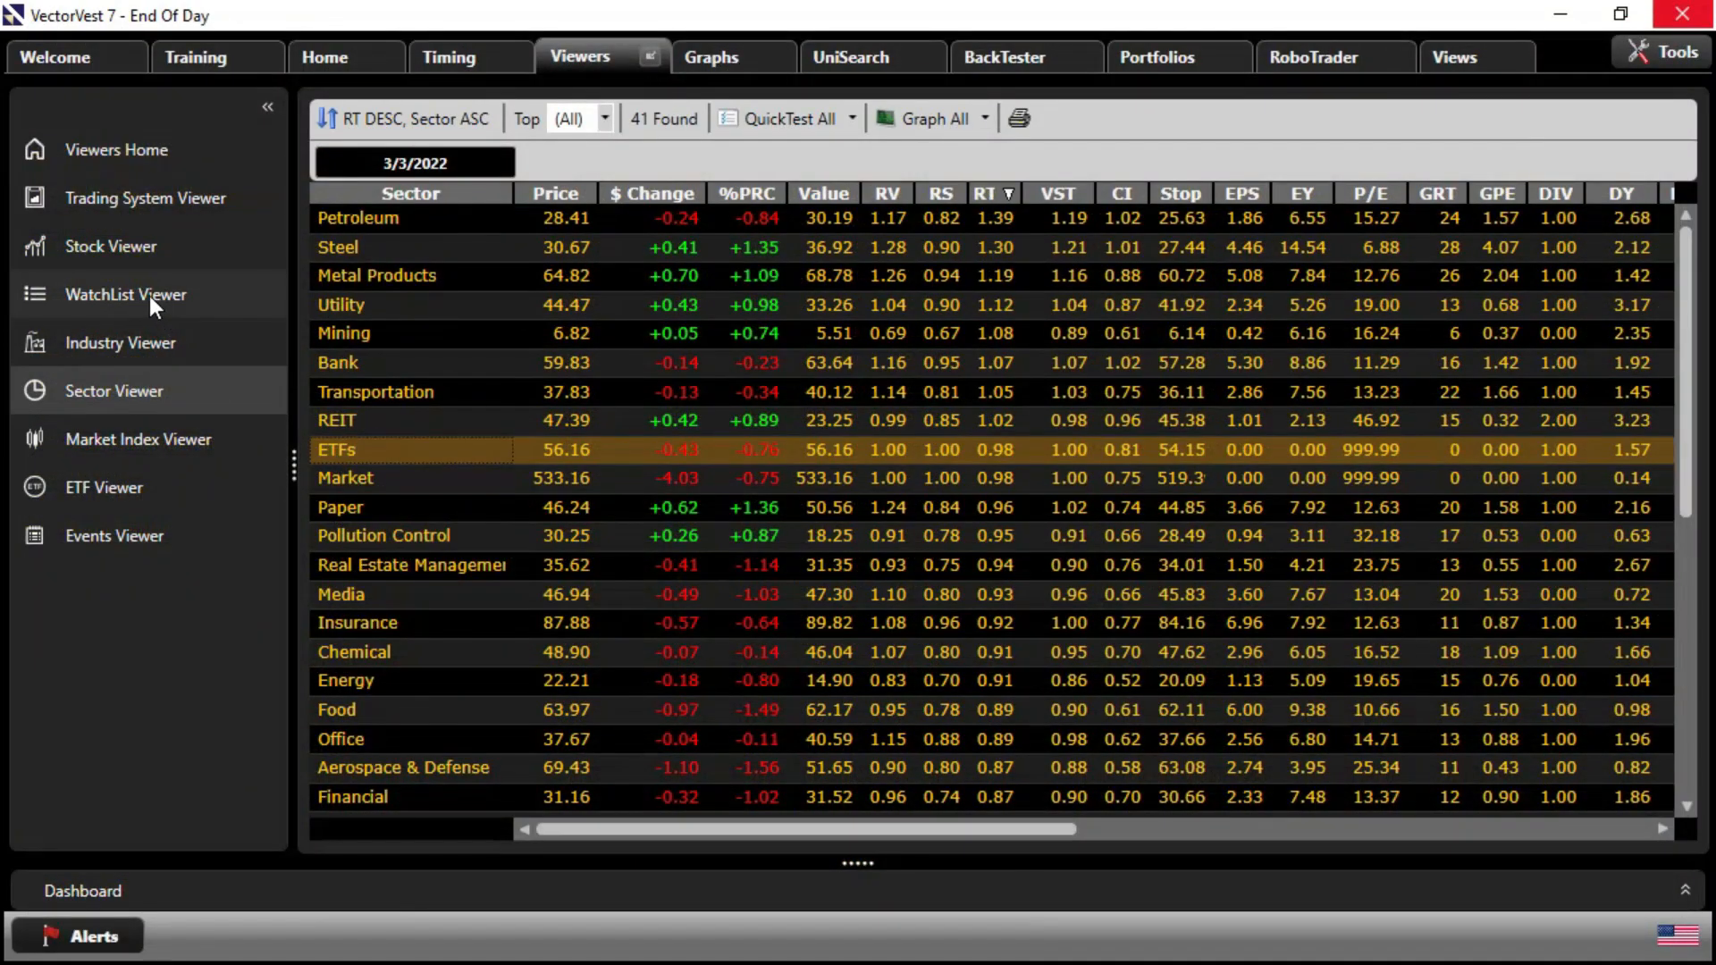
# Show the WatchList Viewer with the ETFs group expanded from 2x Leveraged ETFs through WisdomTree
pyautogui.click(125, 294)
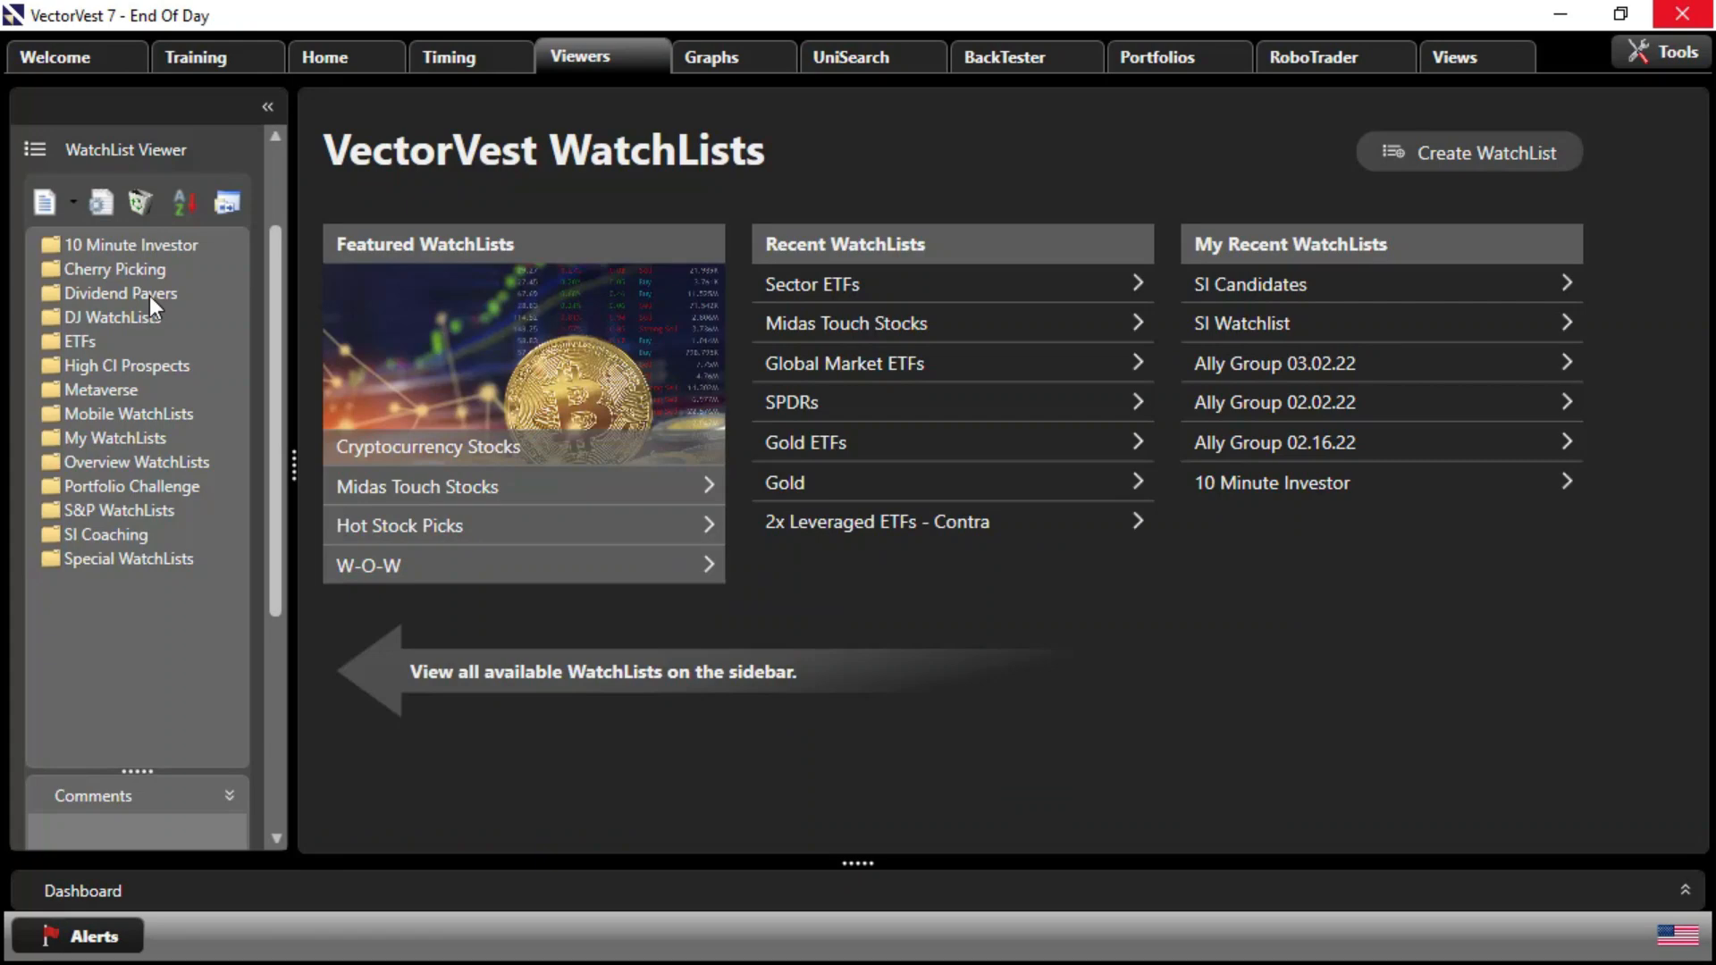
pyautogui.moveTo(217, 363)
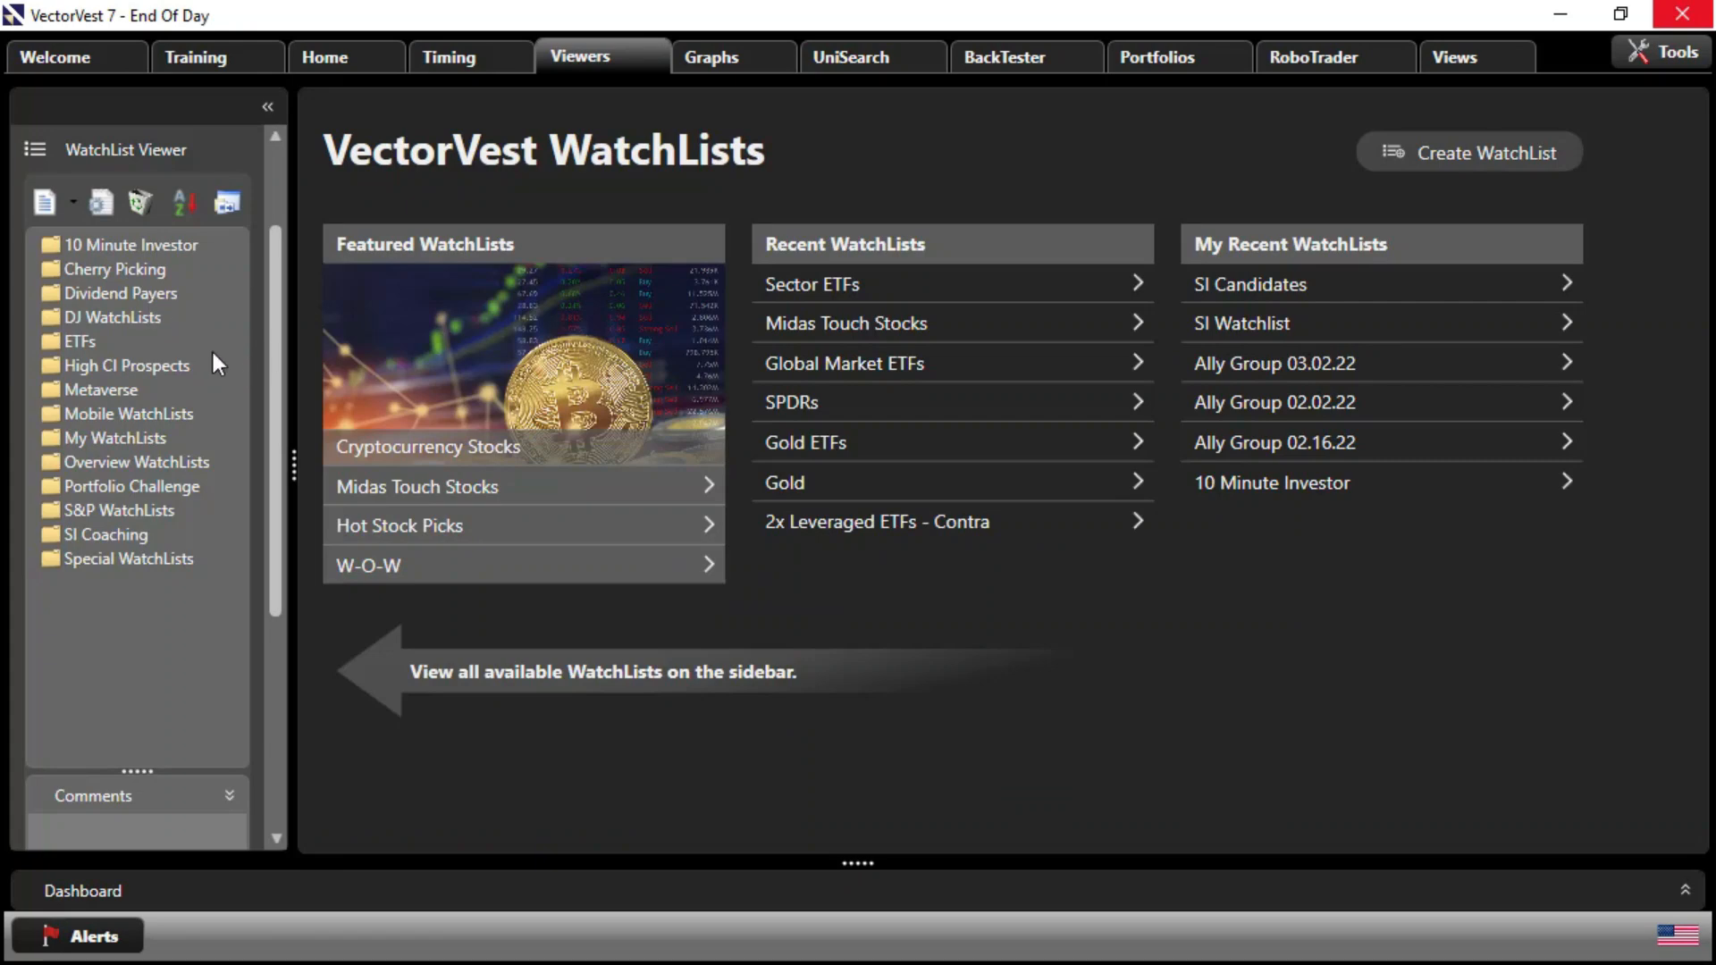
pyautogui.moveTo(152, 358)
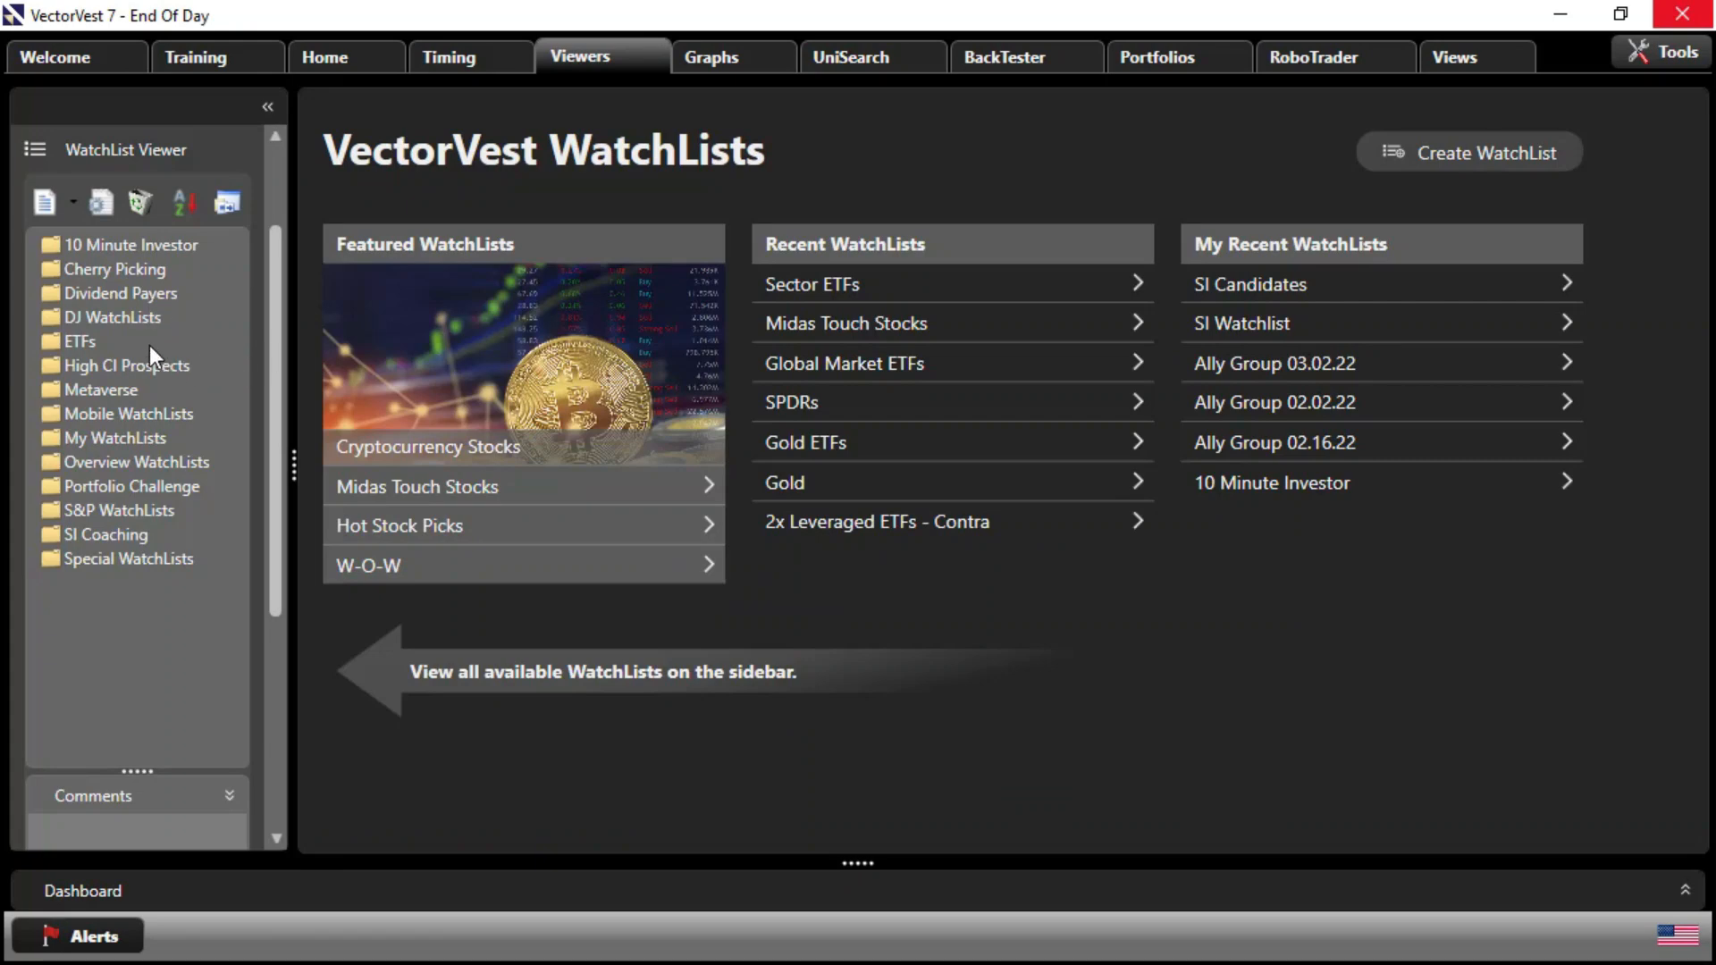
pyautogui.moveTo(85, 348)
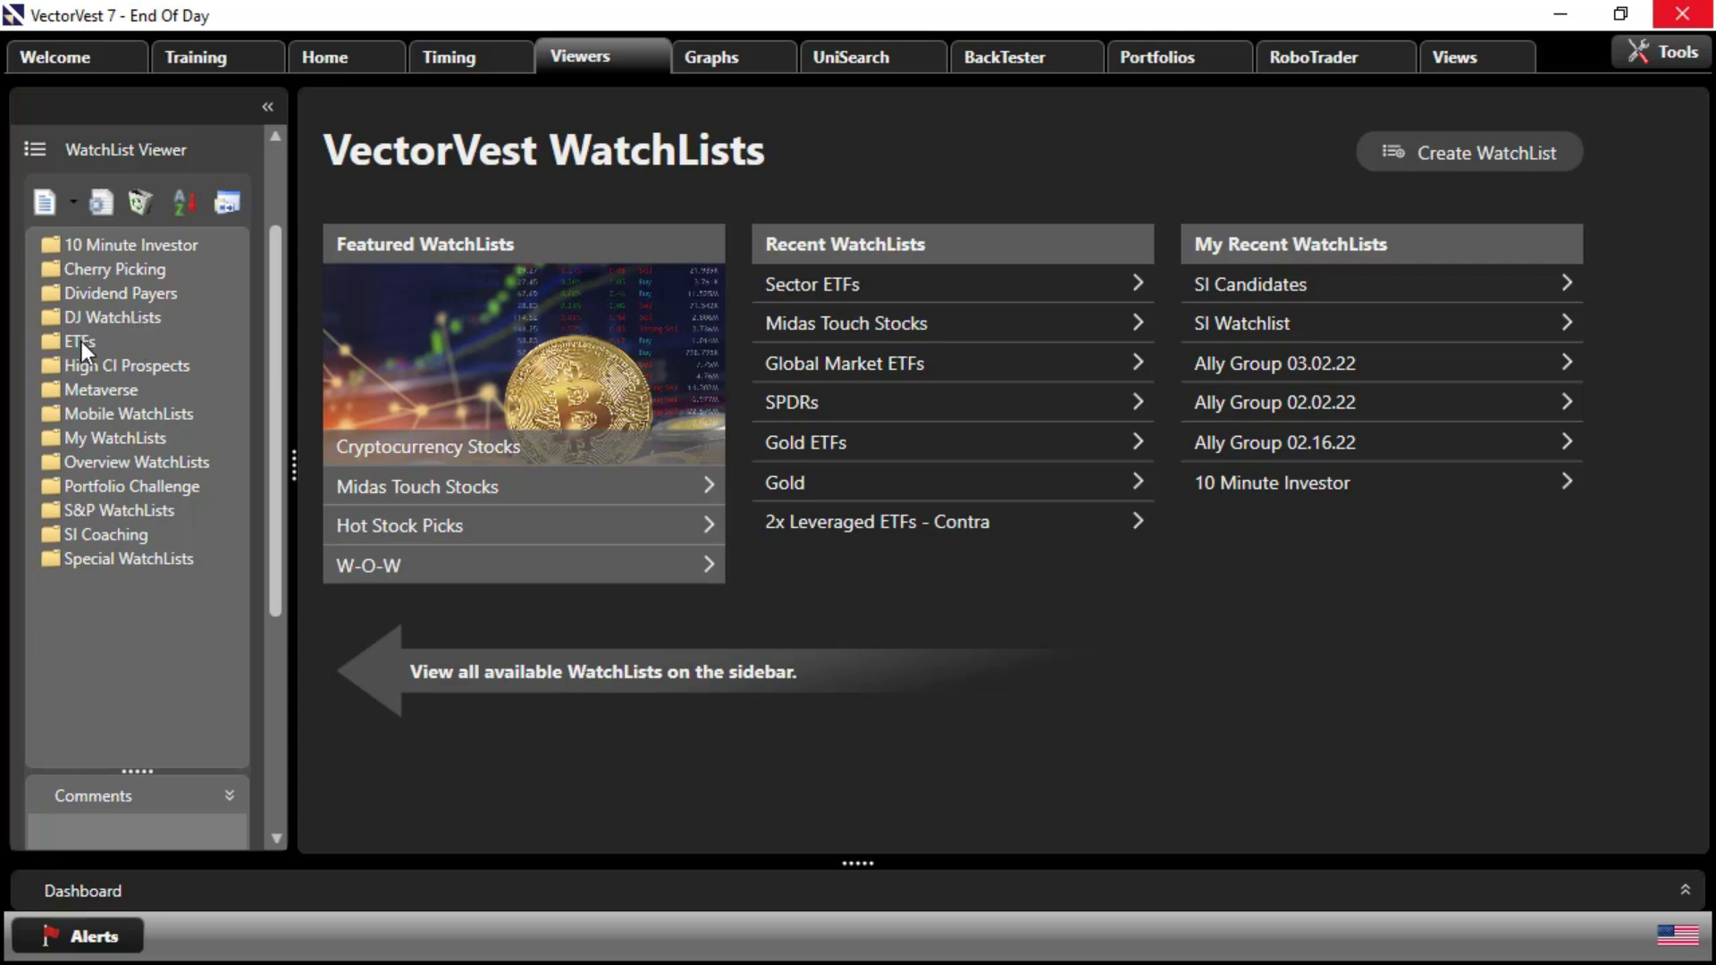
pyautogui.click(79, 340)
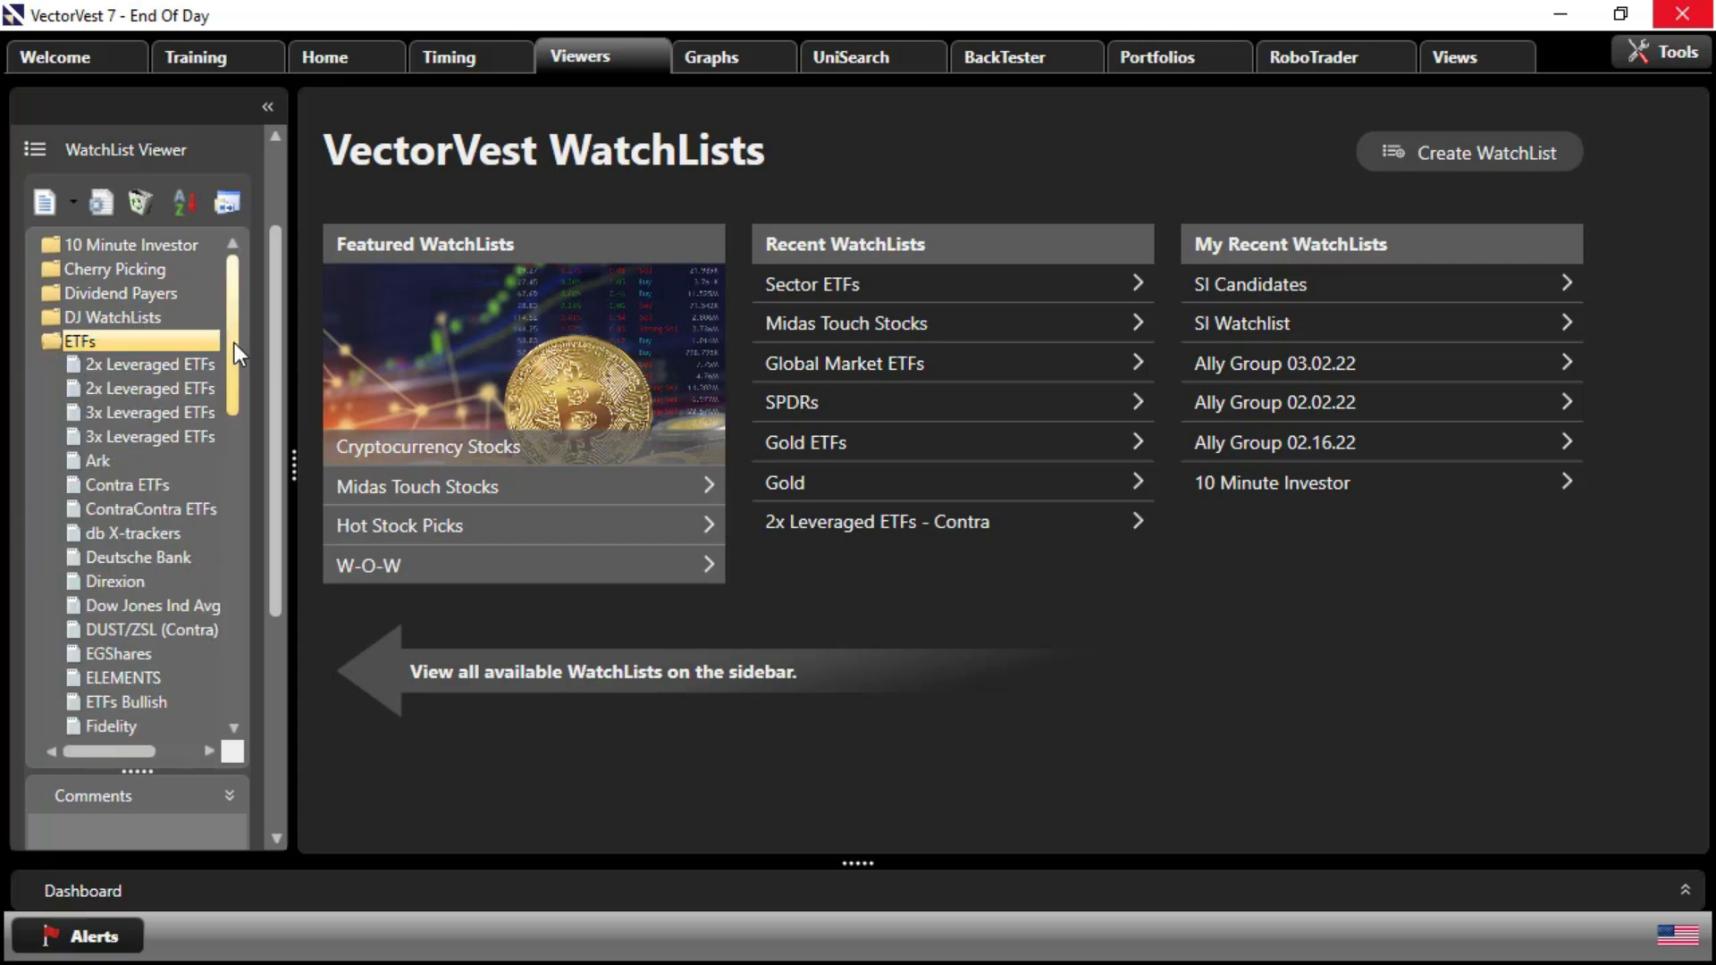
pyautogui.scroll(-3)
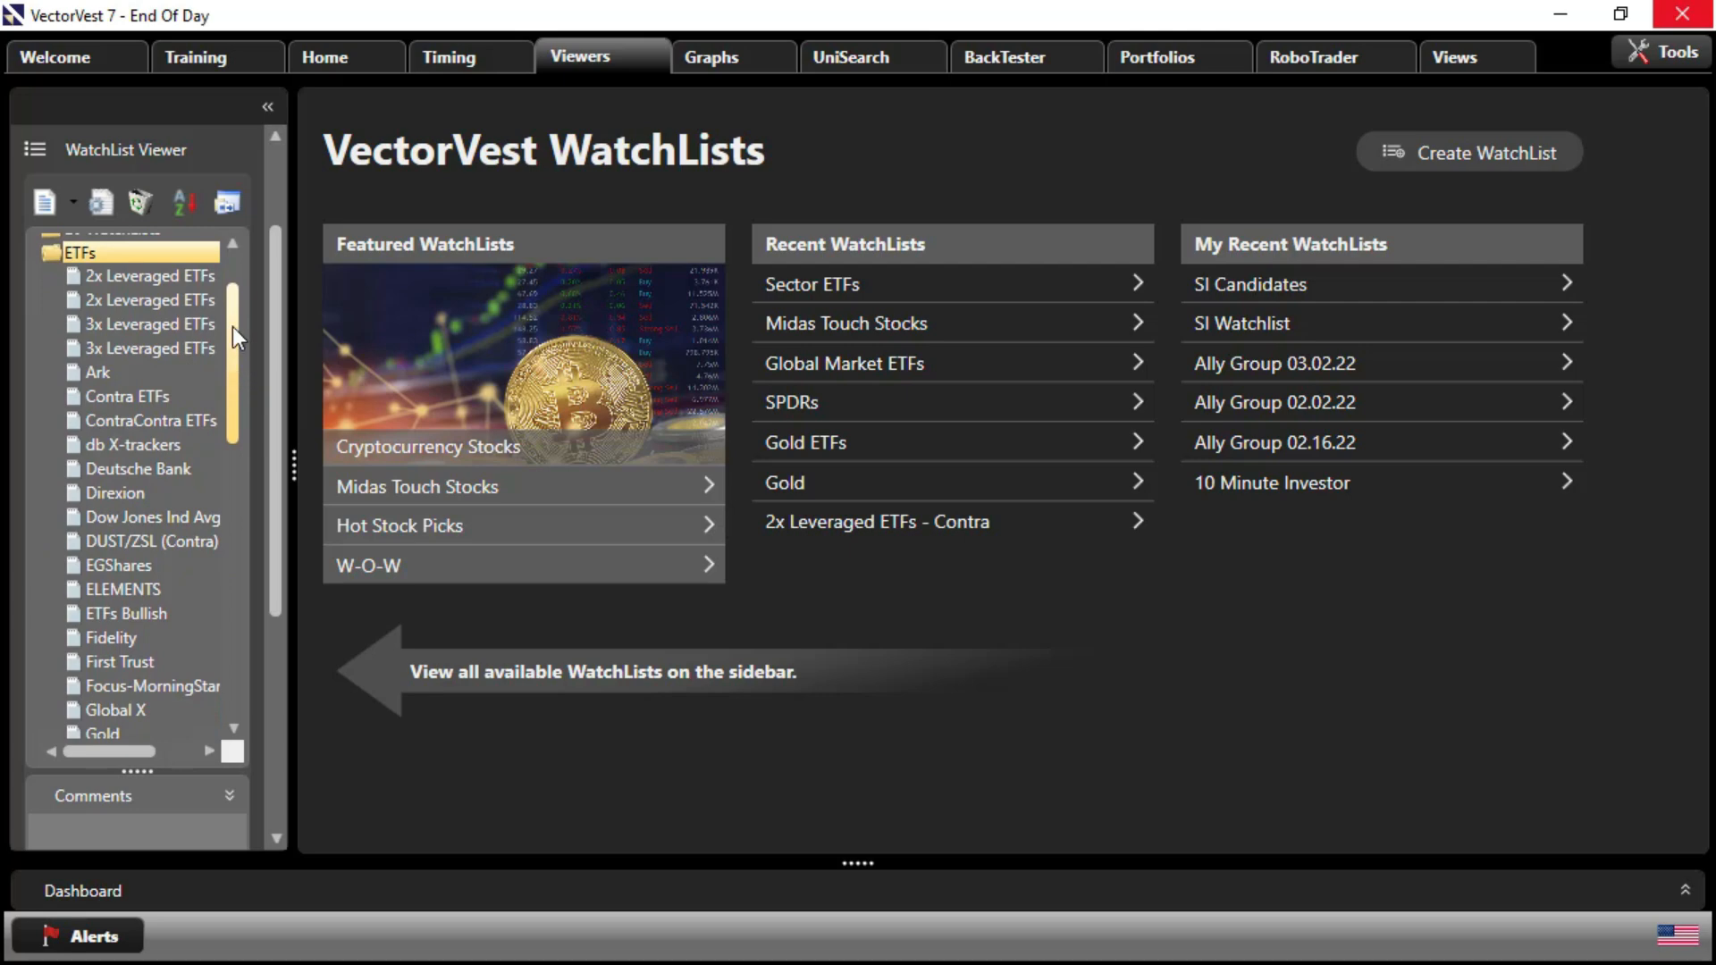
pyautogui.moveTo(98, 449)
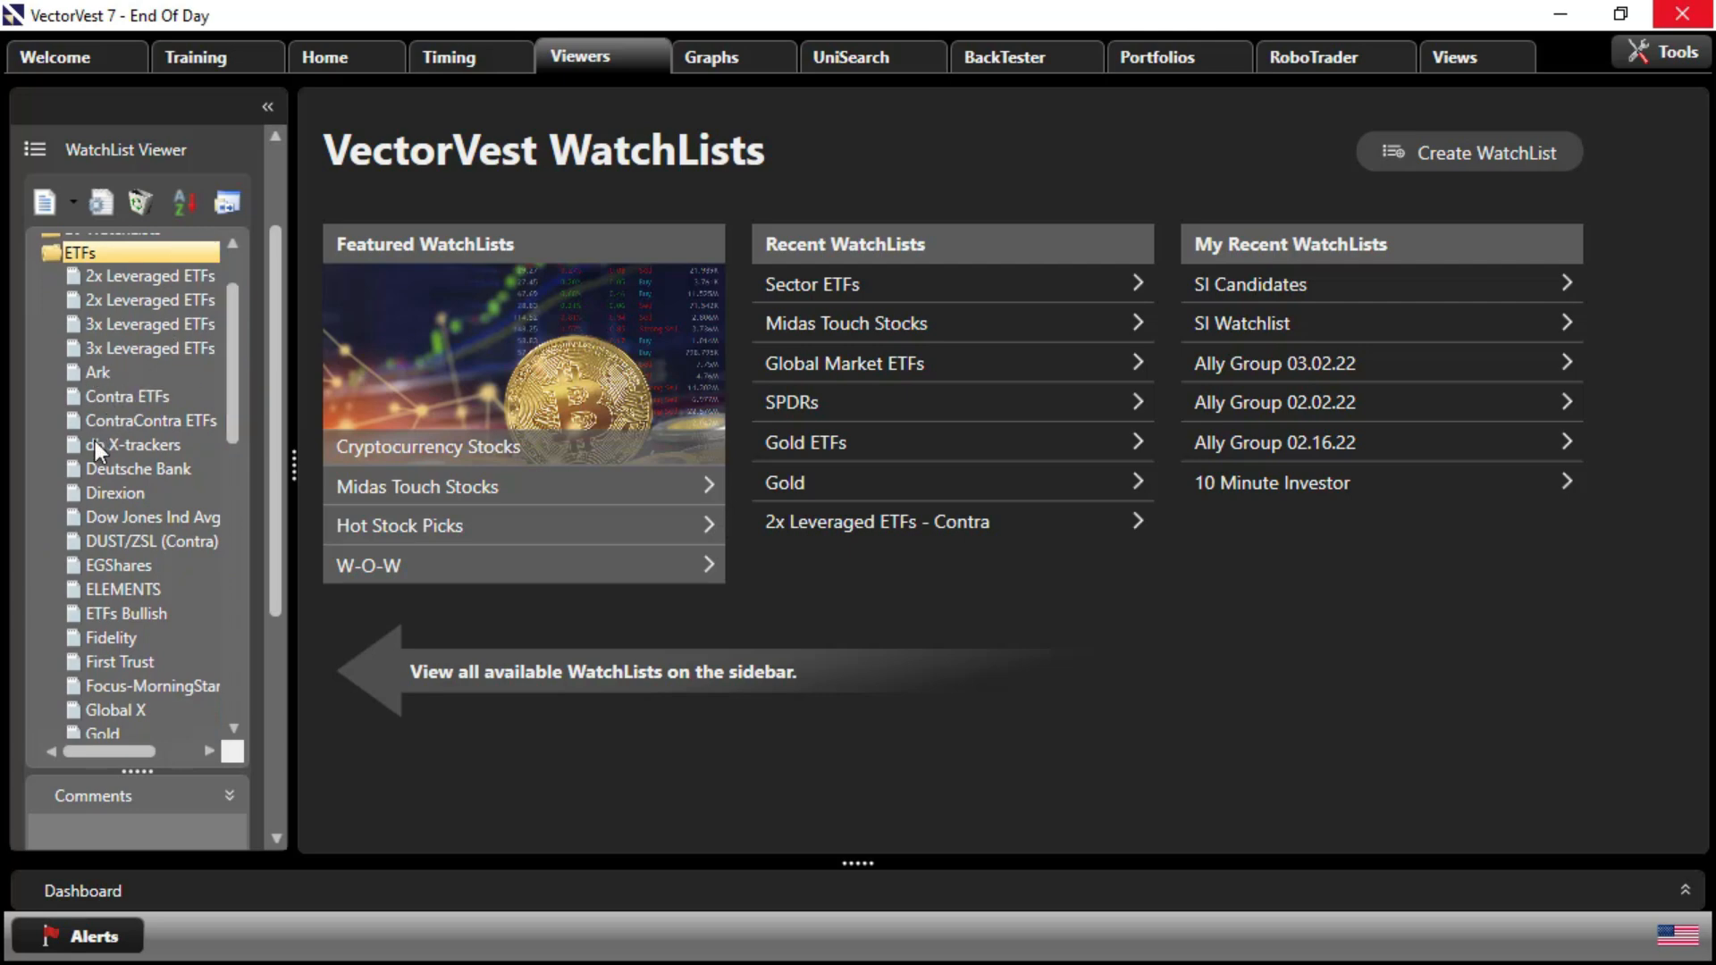
pyautogui.moveTo(191, 440)
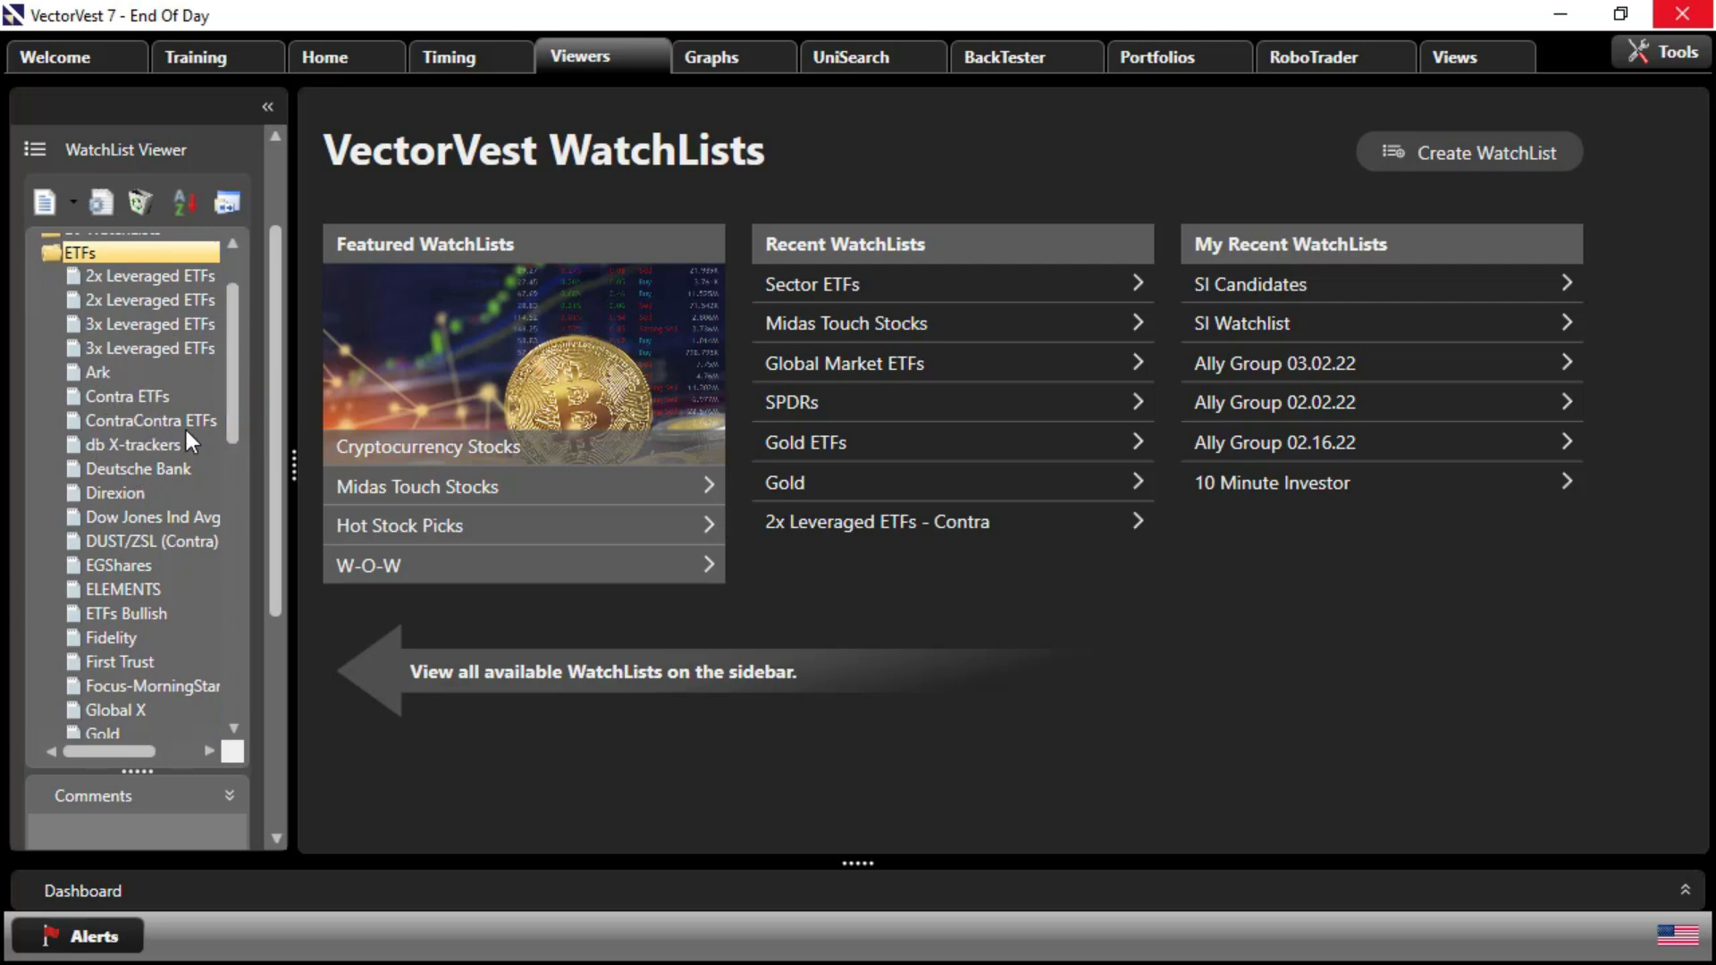
pyautogui.scroll(-3)
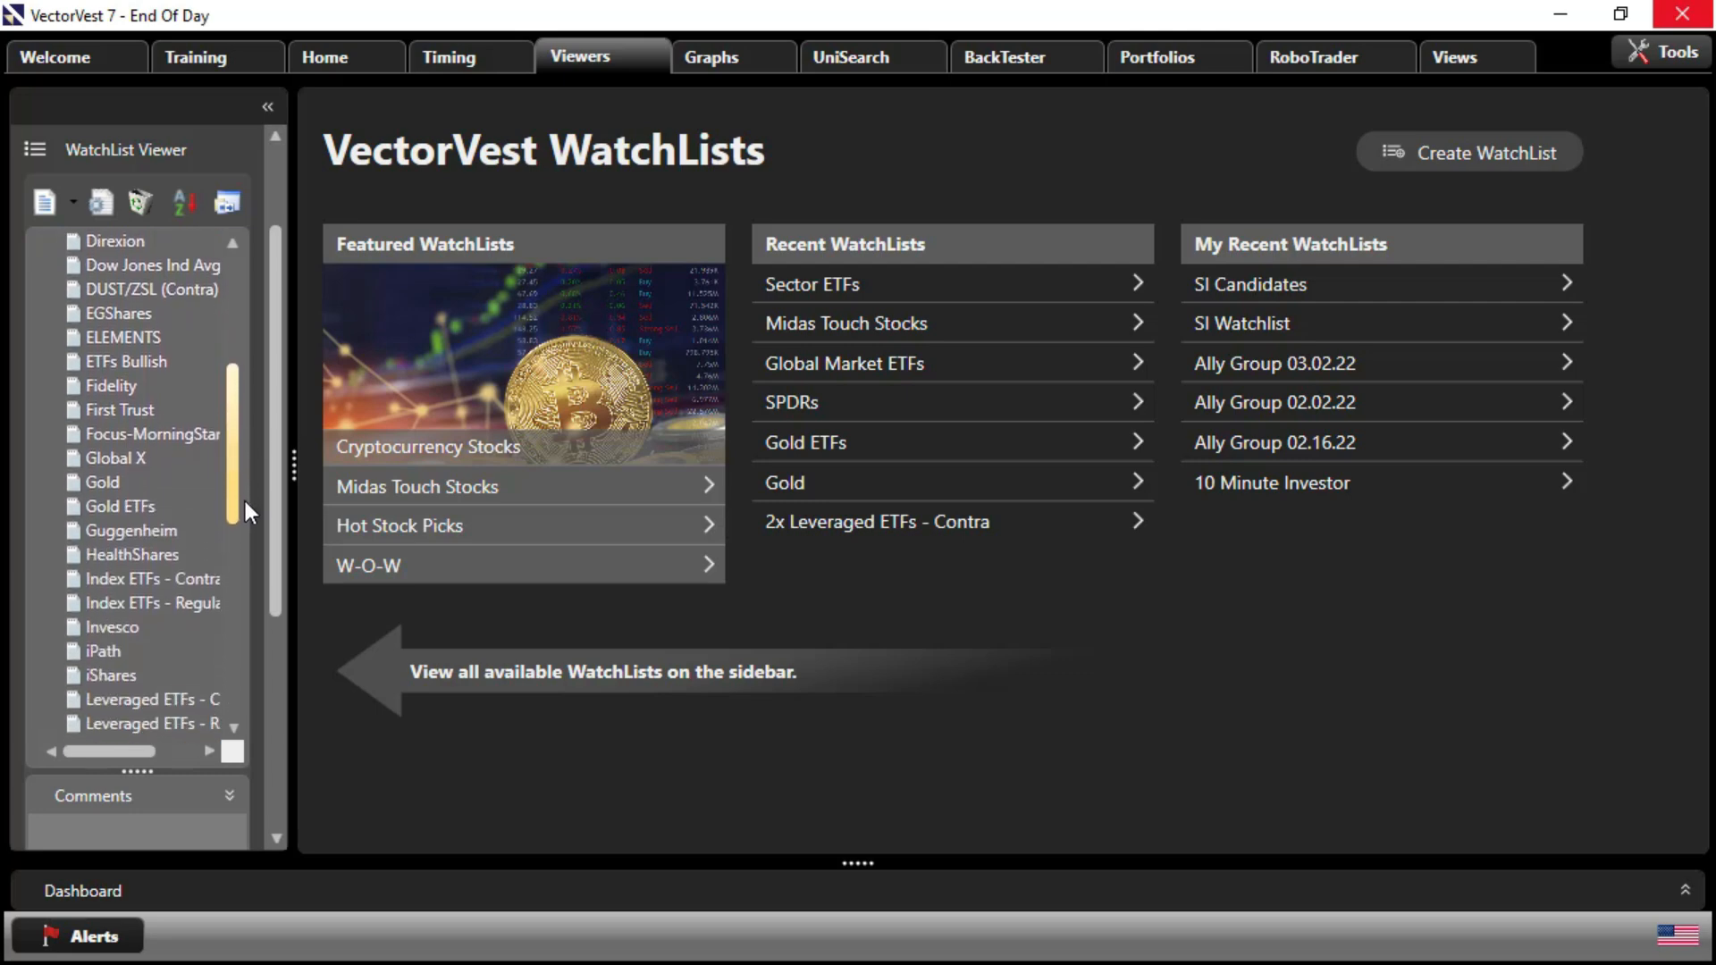
pyautogui.scroll(-3)
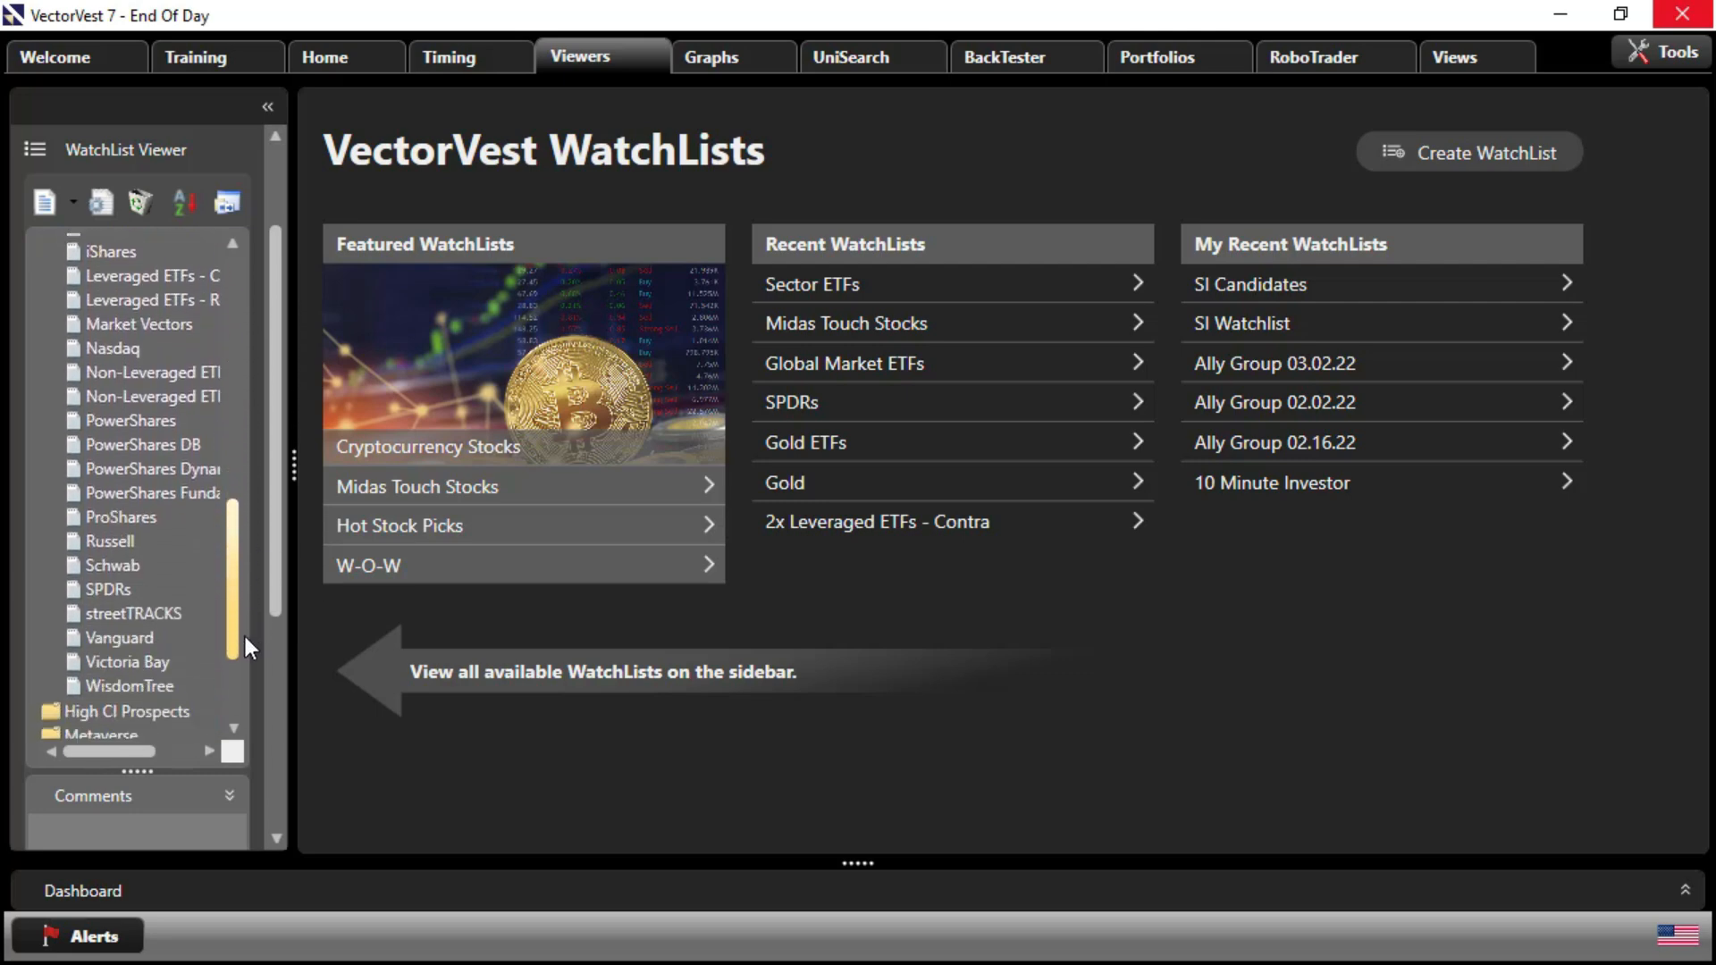
pyautogui.scroll(-3)
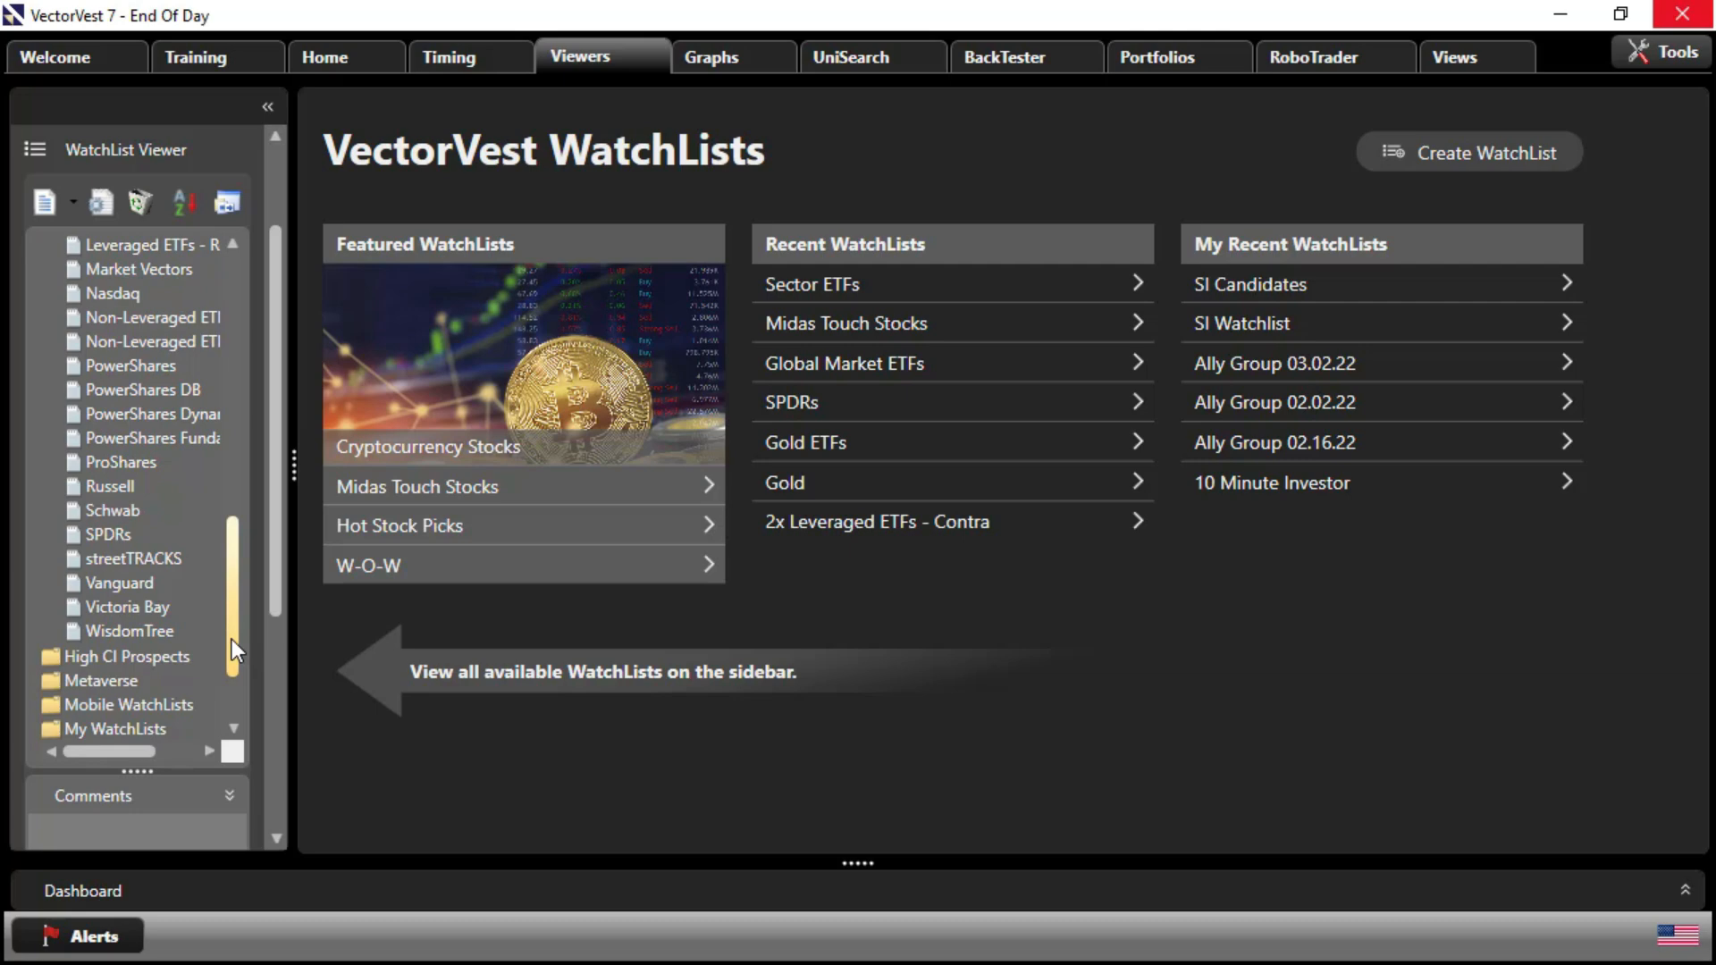
pyautogui.moveTo(236, 644)
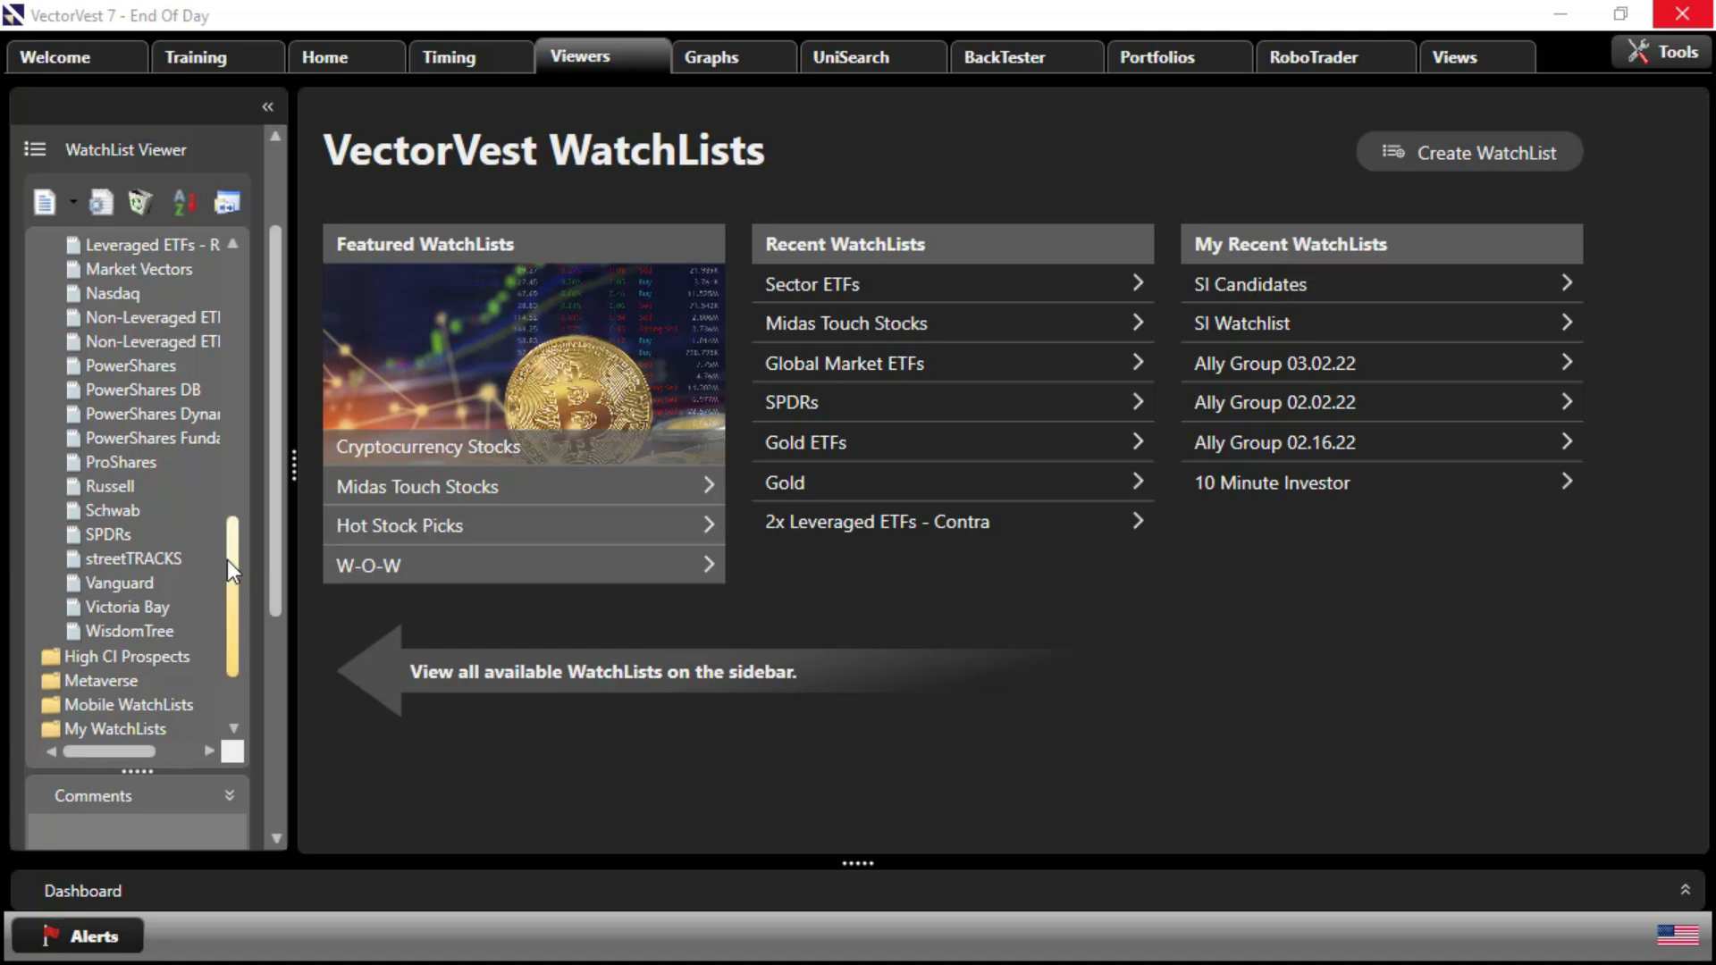
# Display the SPDRs watchlist with full company names, then expand the Cherry Picking group
pyautogui.click(108, 534)
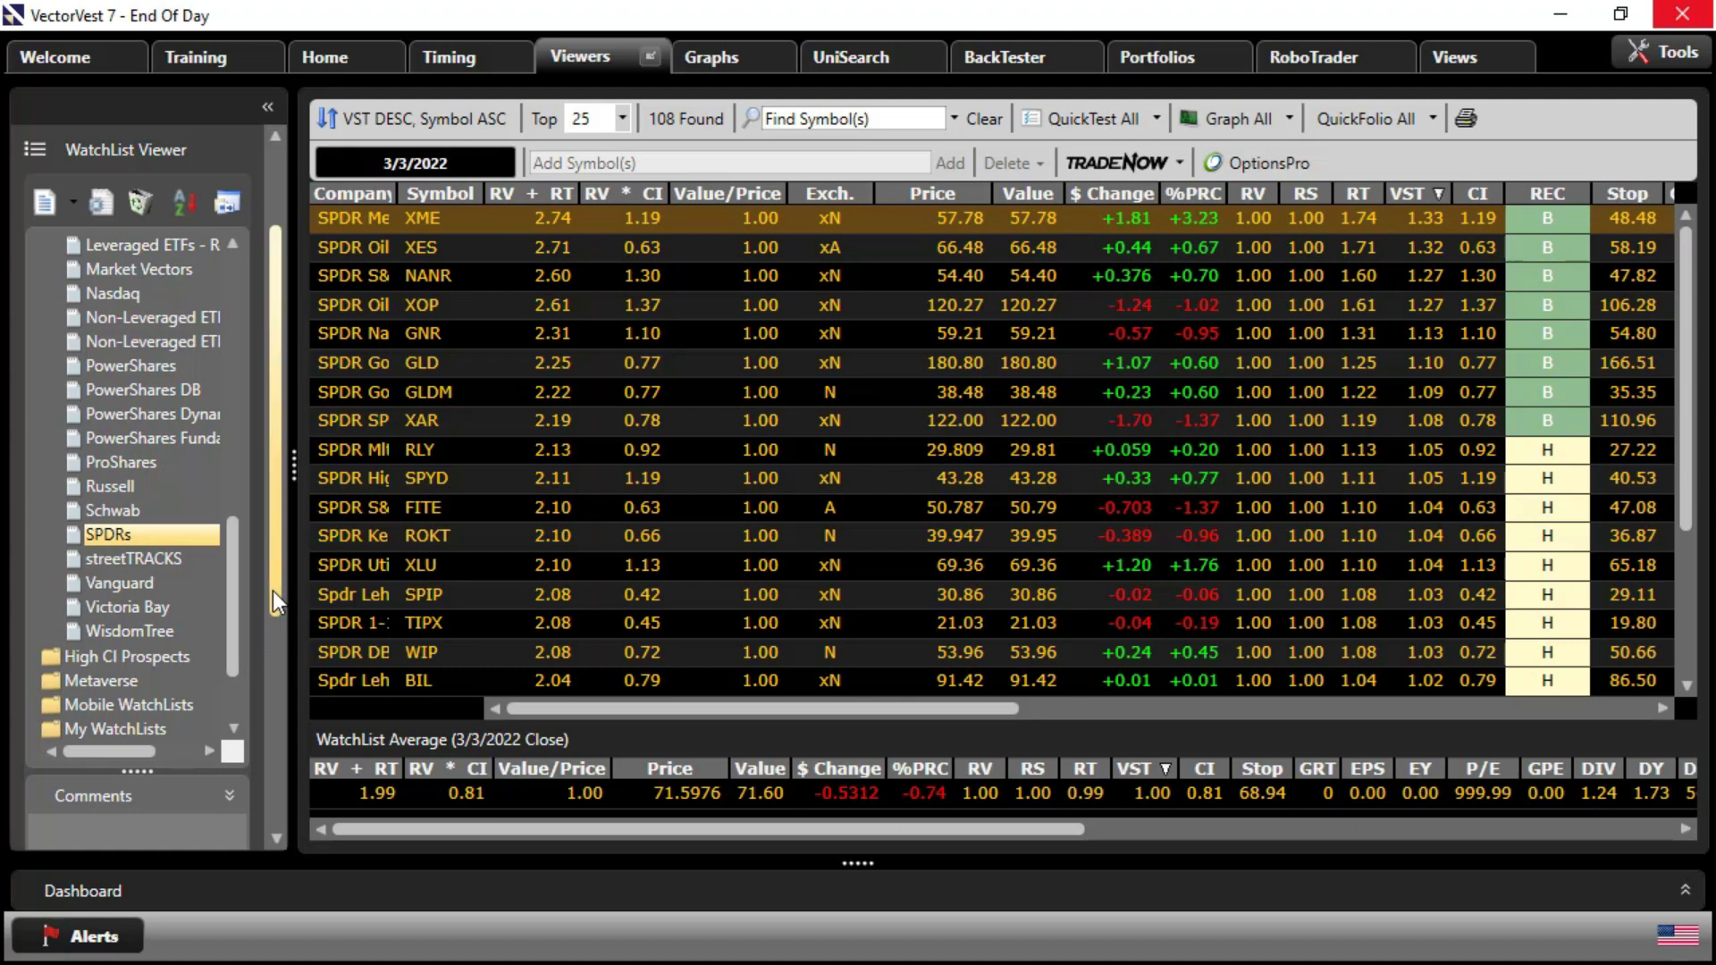
pyautogui.moveTo(397, 207)
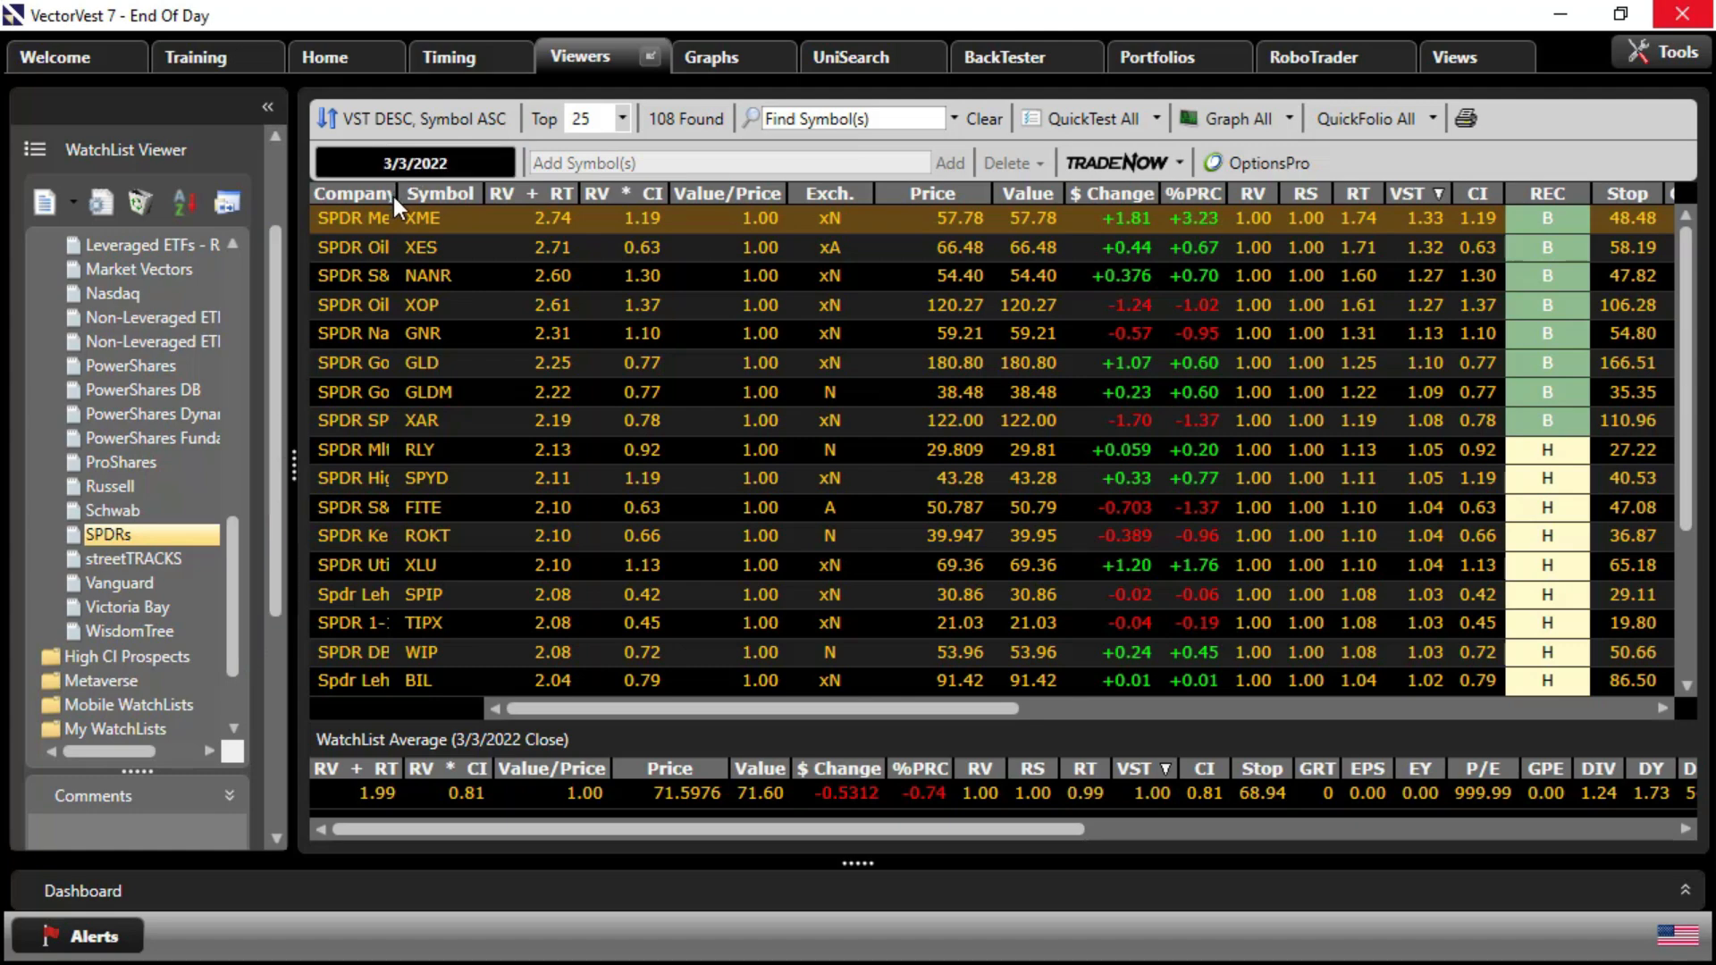
pyautogui.moveTo(399, 193); pyautogui.dragTo(486, 193)
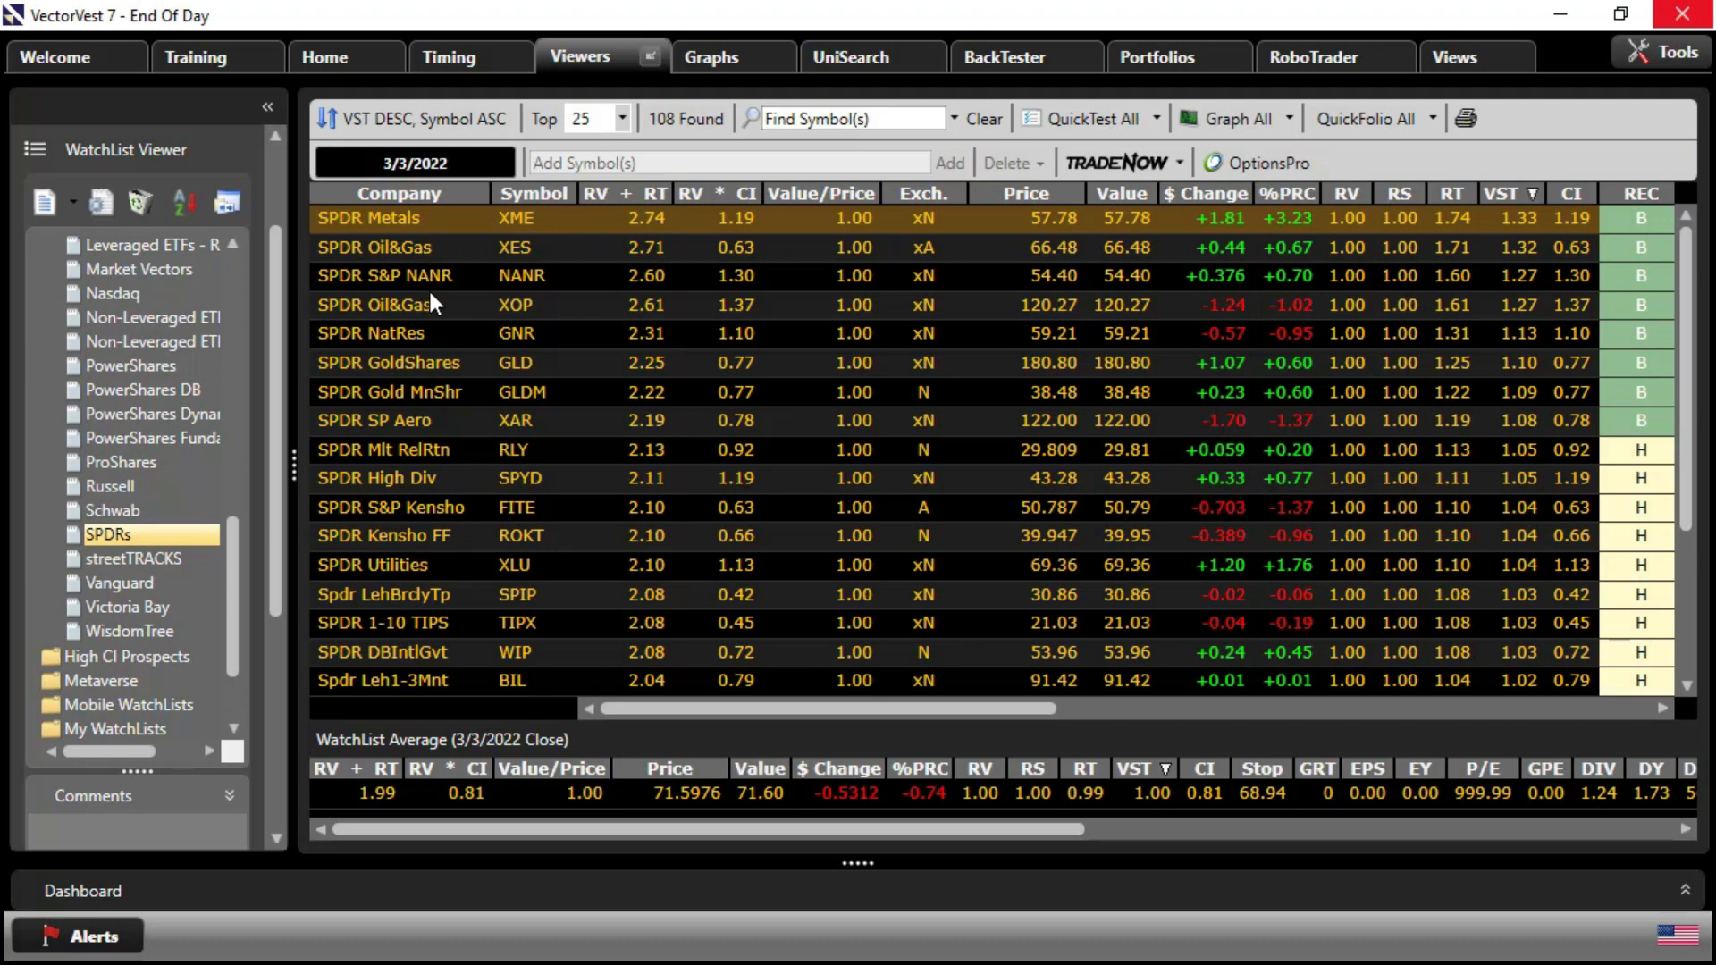
pyautogui.moveTo(448, 363)
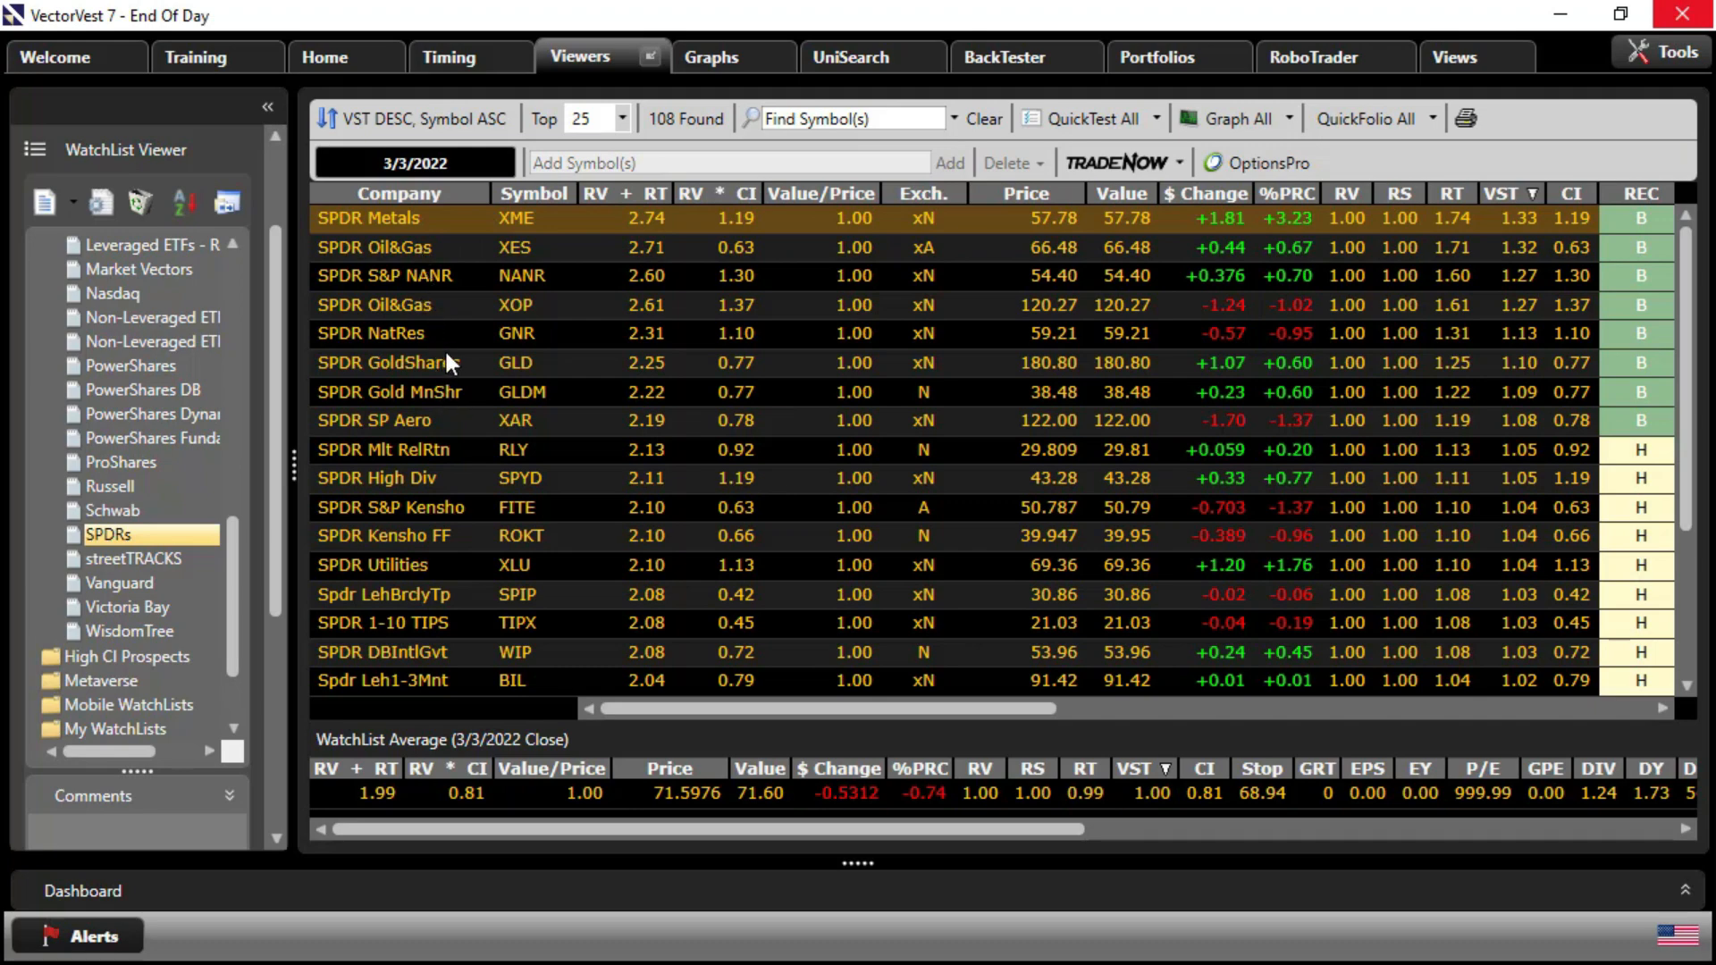
pyautogui.moveTo(408, 533)
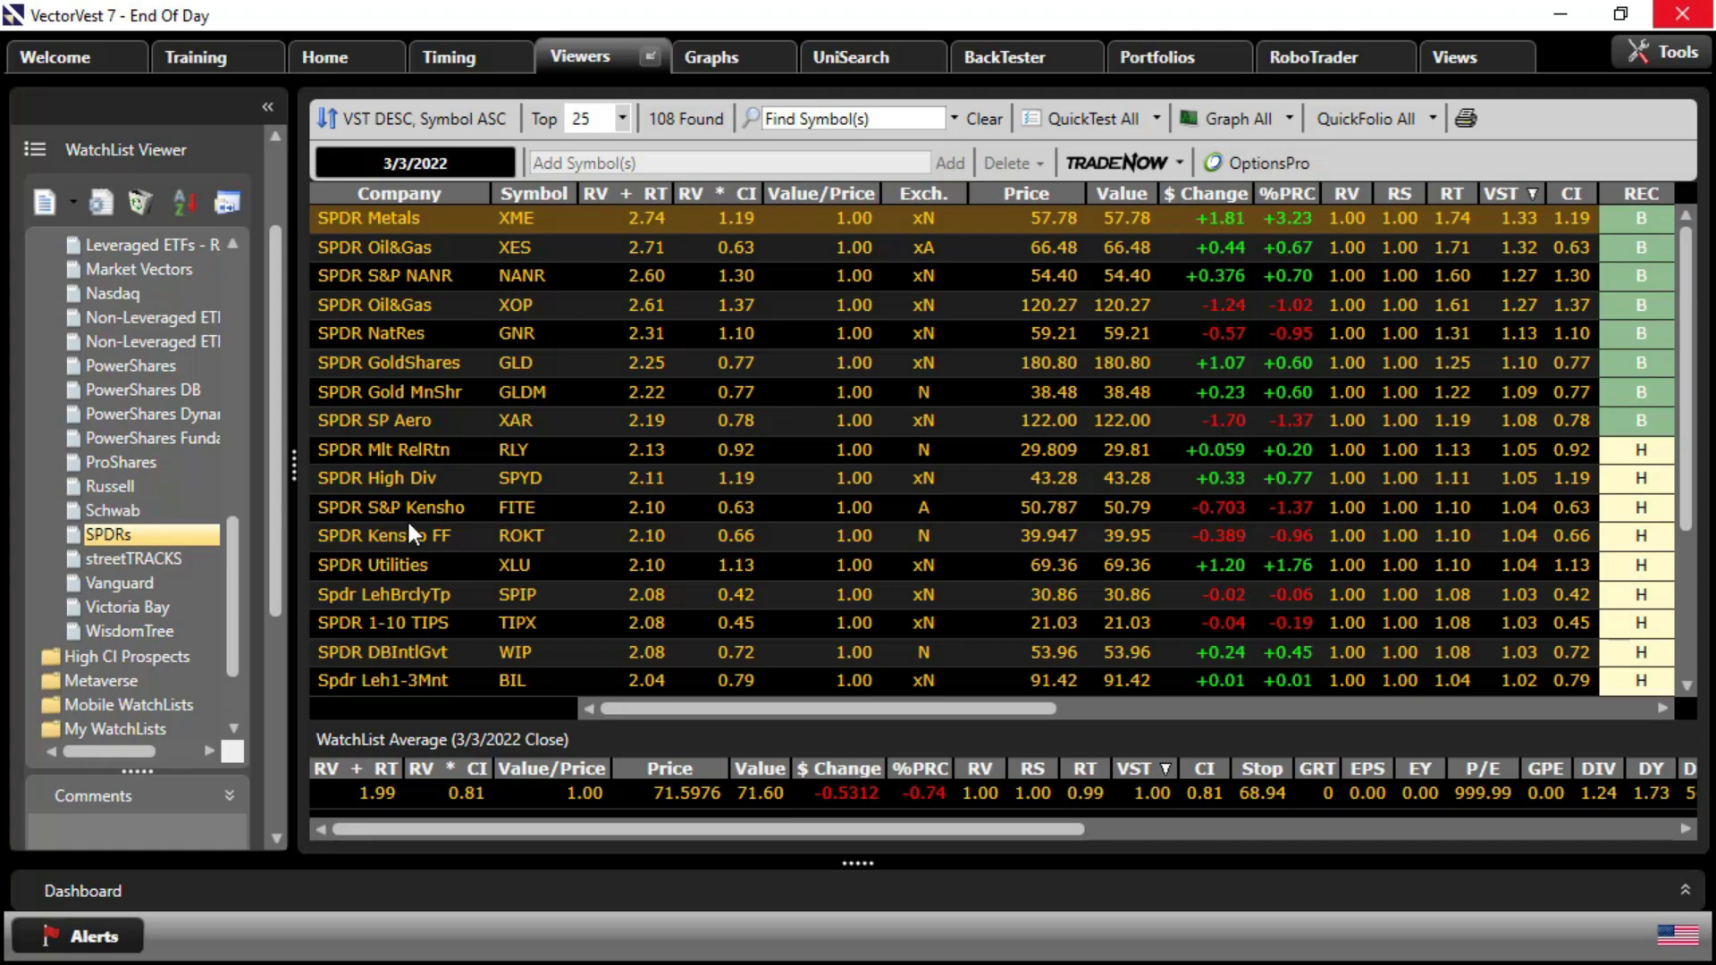
pyautogui.moveTo(624, 495)
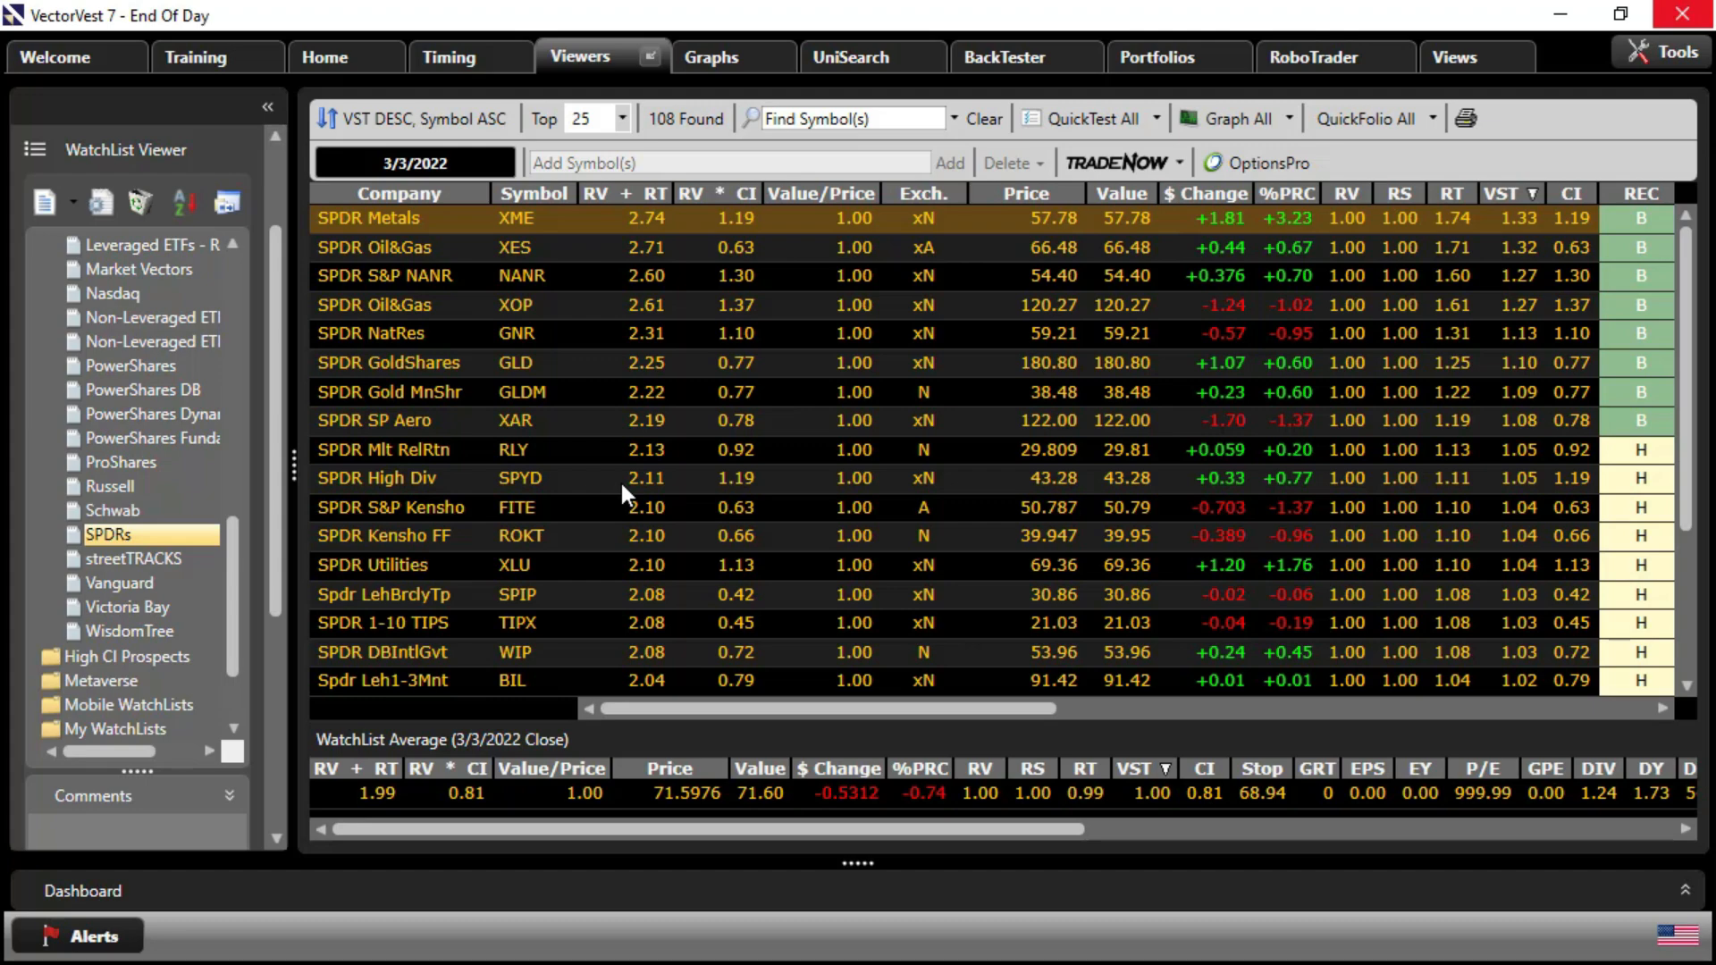
pyautogui.moveTo(437, 438)
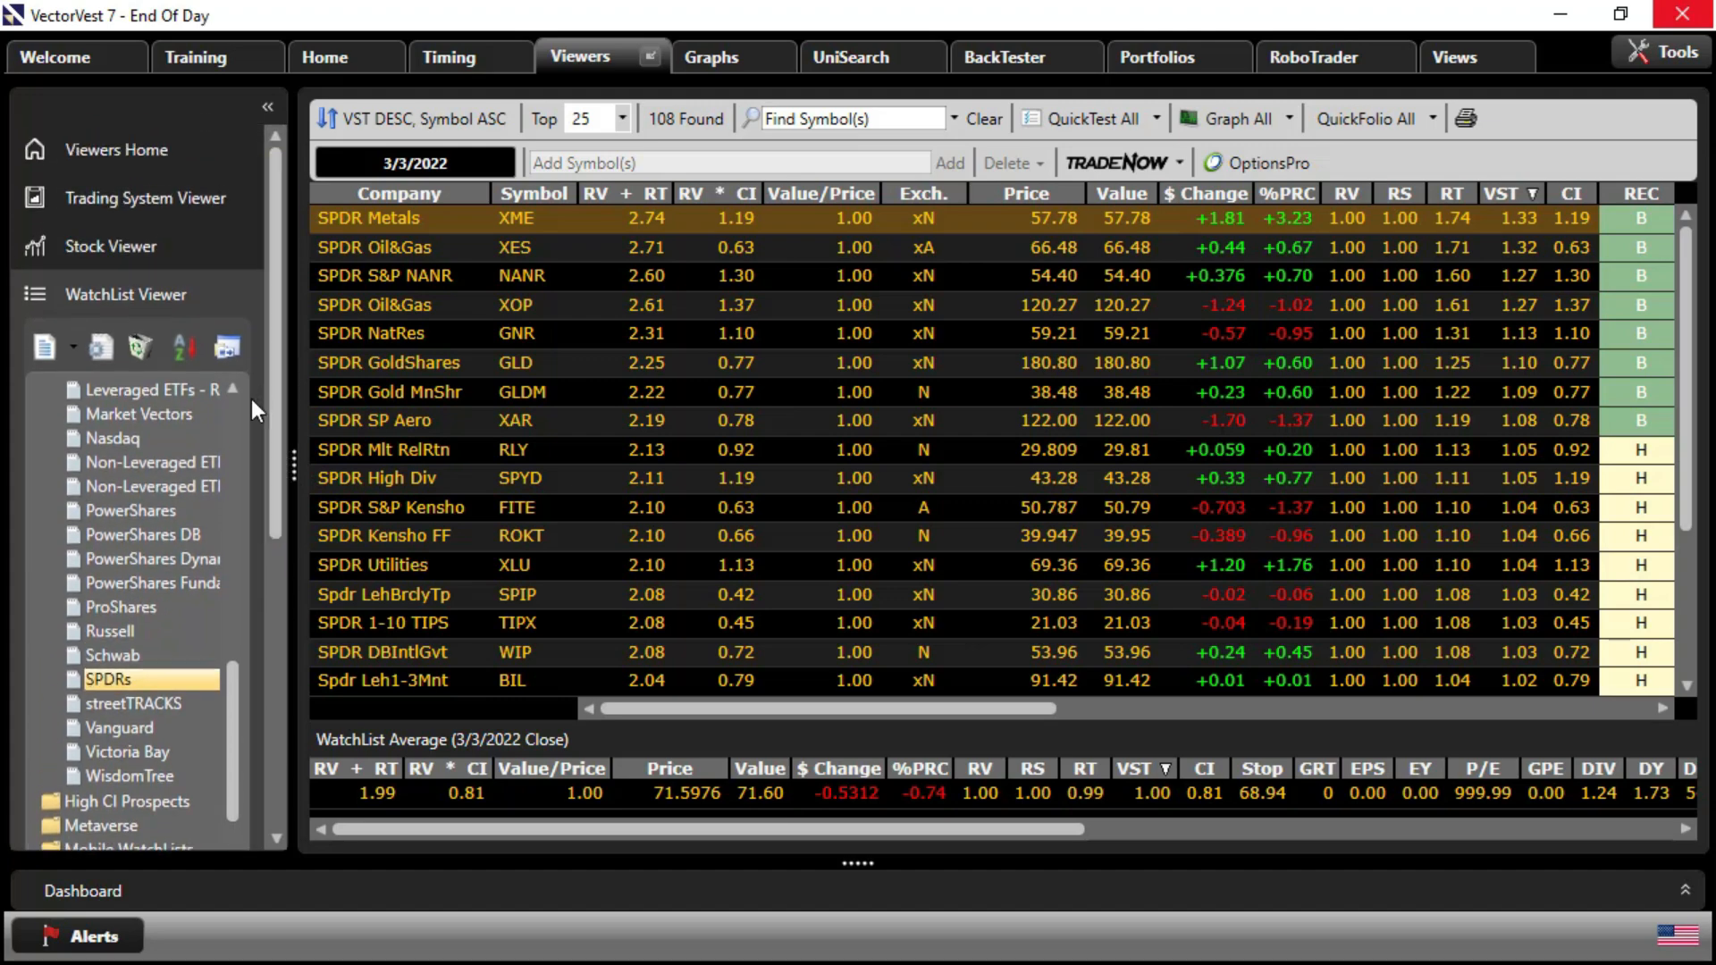
pyautogui.scroll(3)
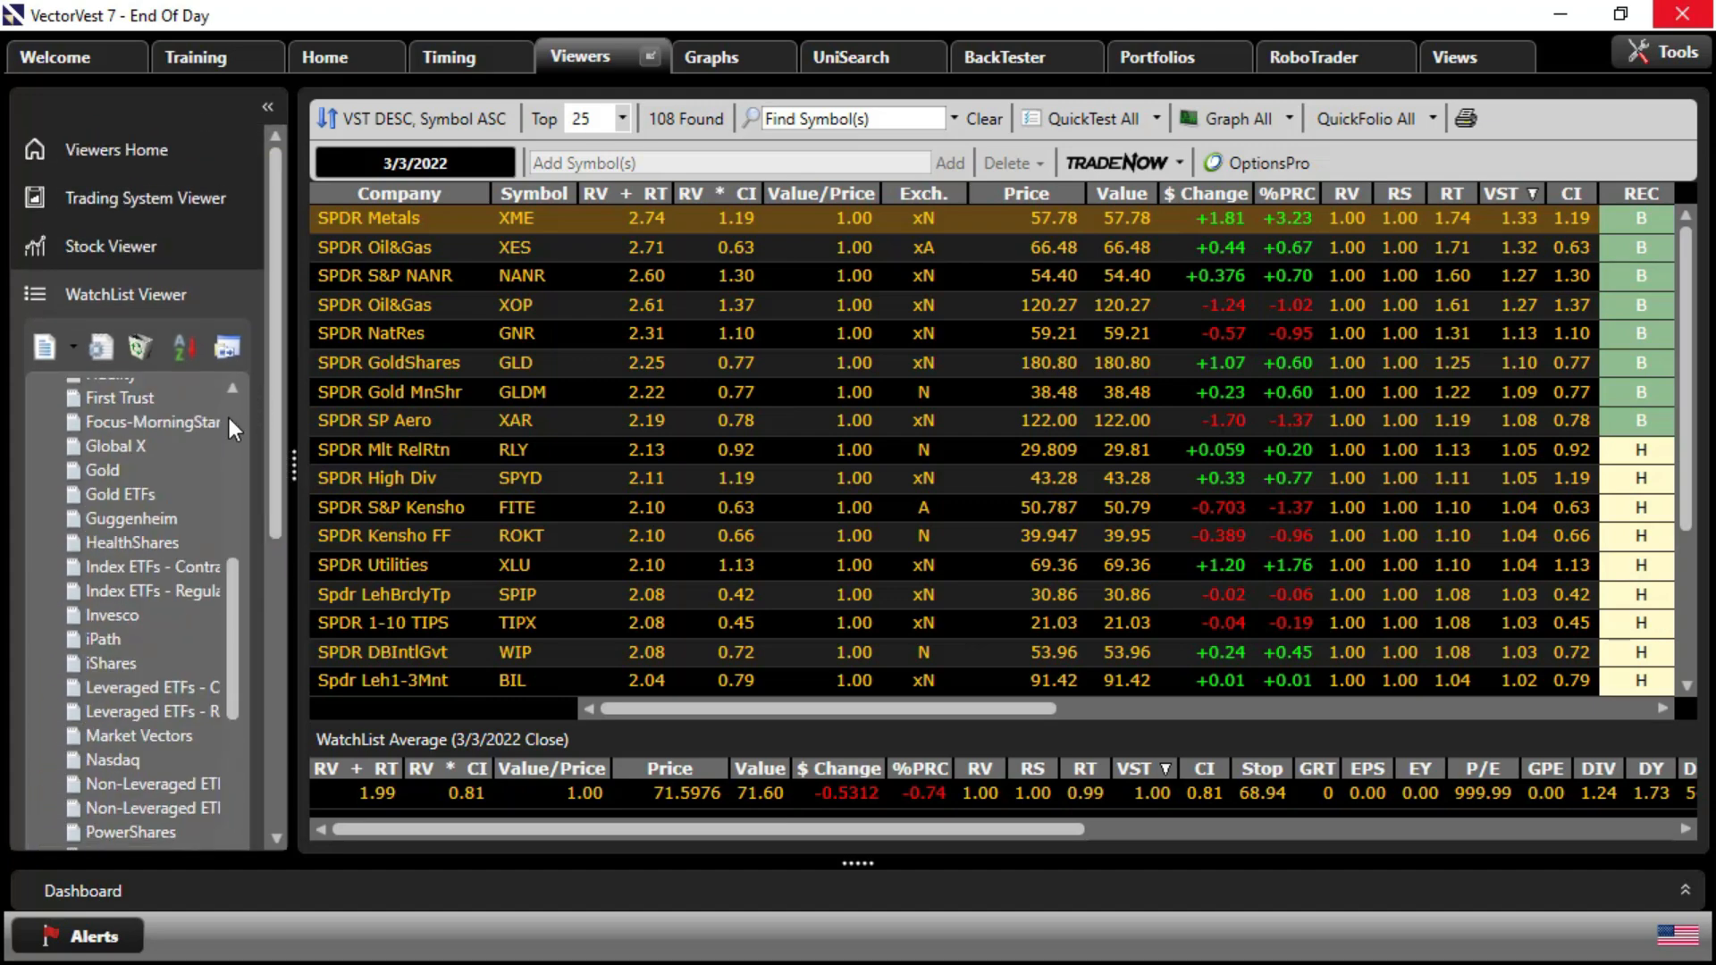
pyautogui.scroll(3)
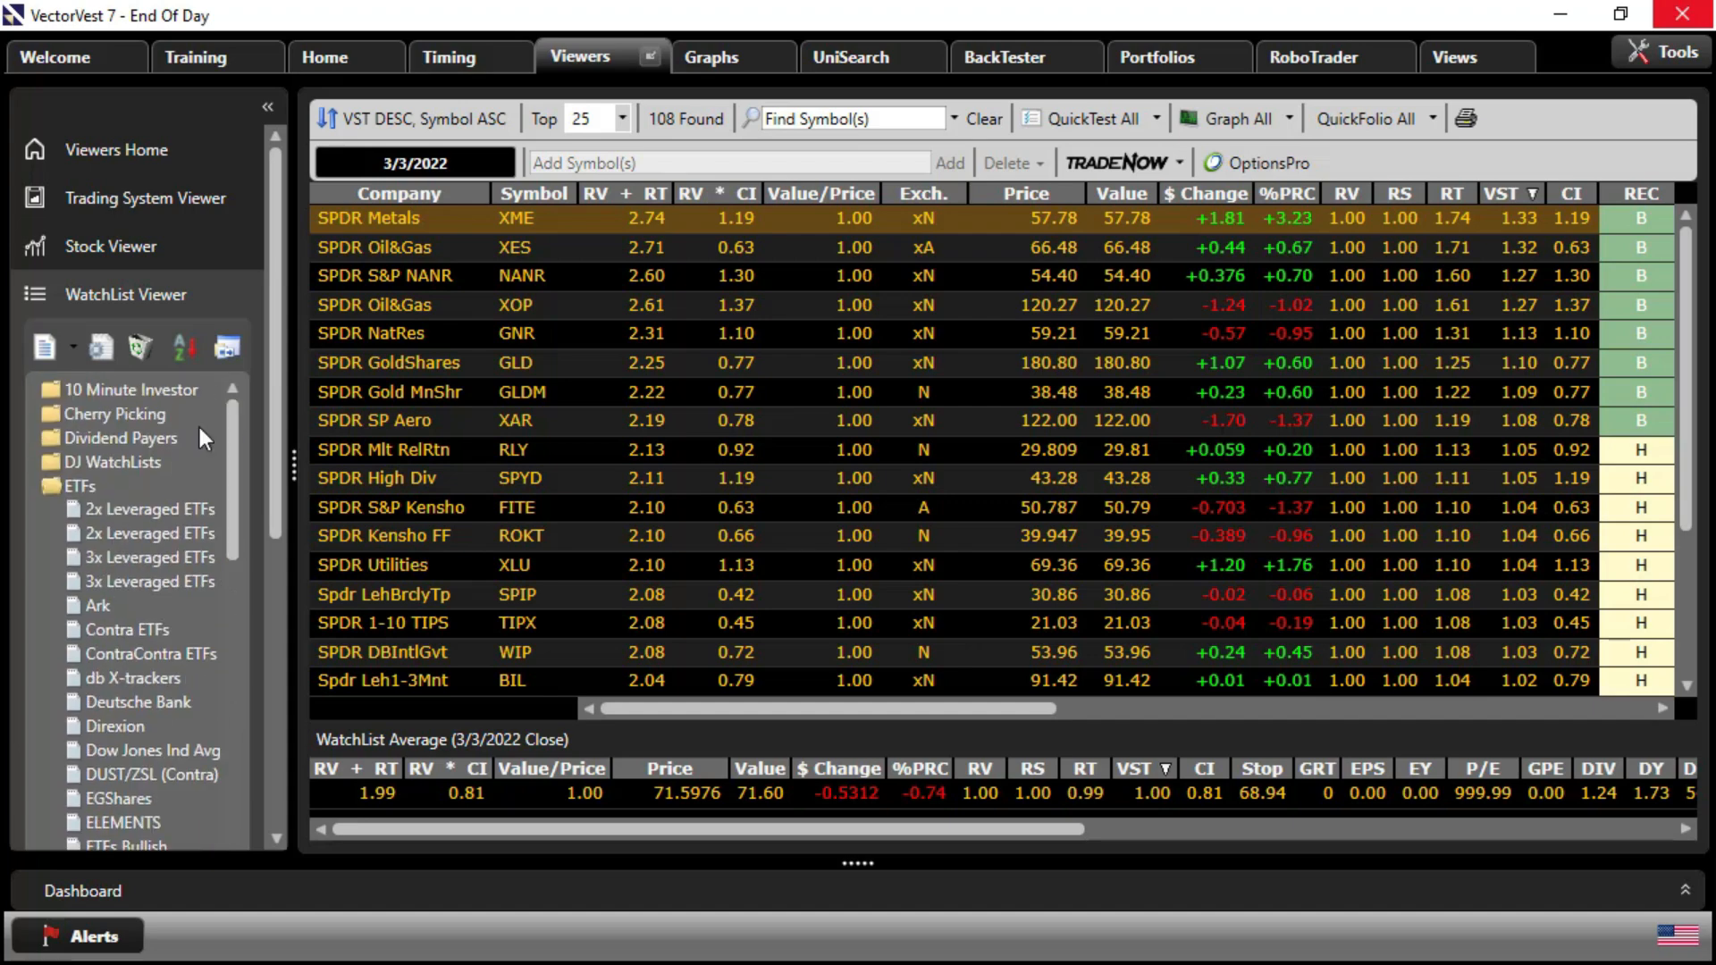
pyautogui.click(114, 413)
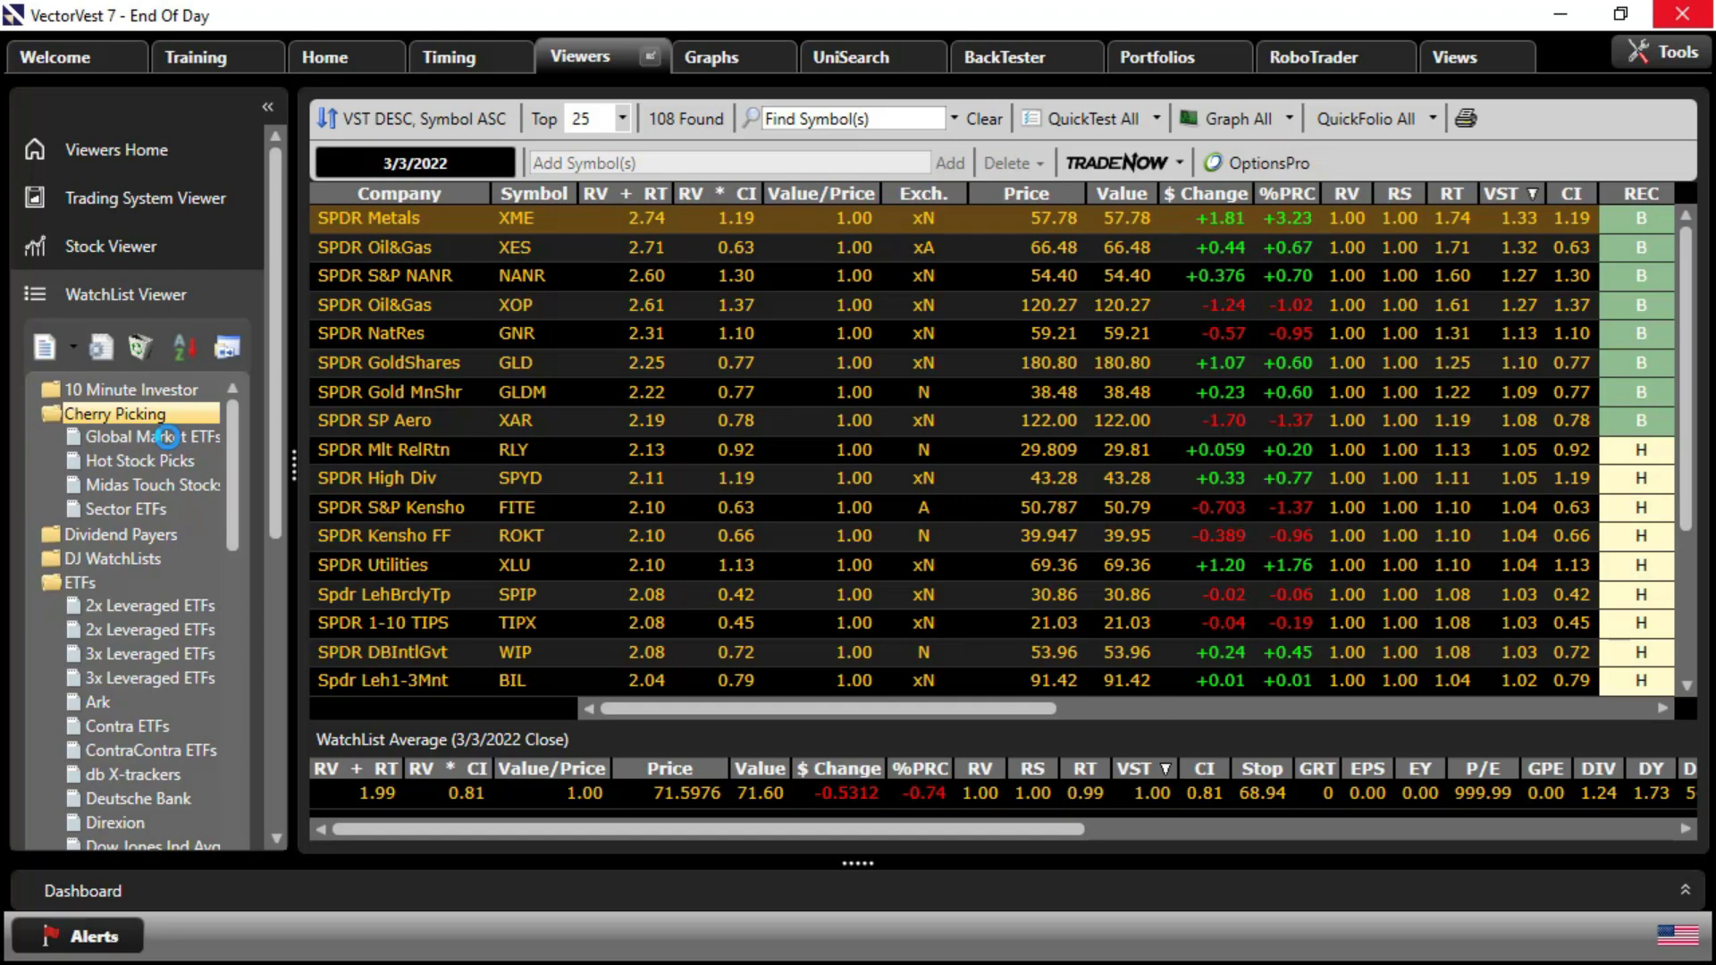
# Show Global Market ETFs, then the Sector ETFs watchlist of 30 funds with SPDR Metals on top
pyautogui.click(151, 436)
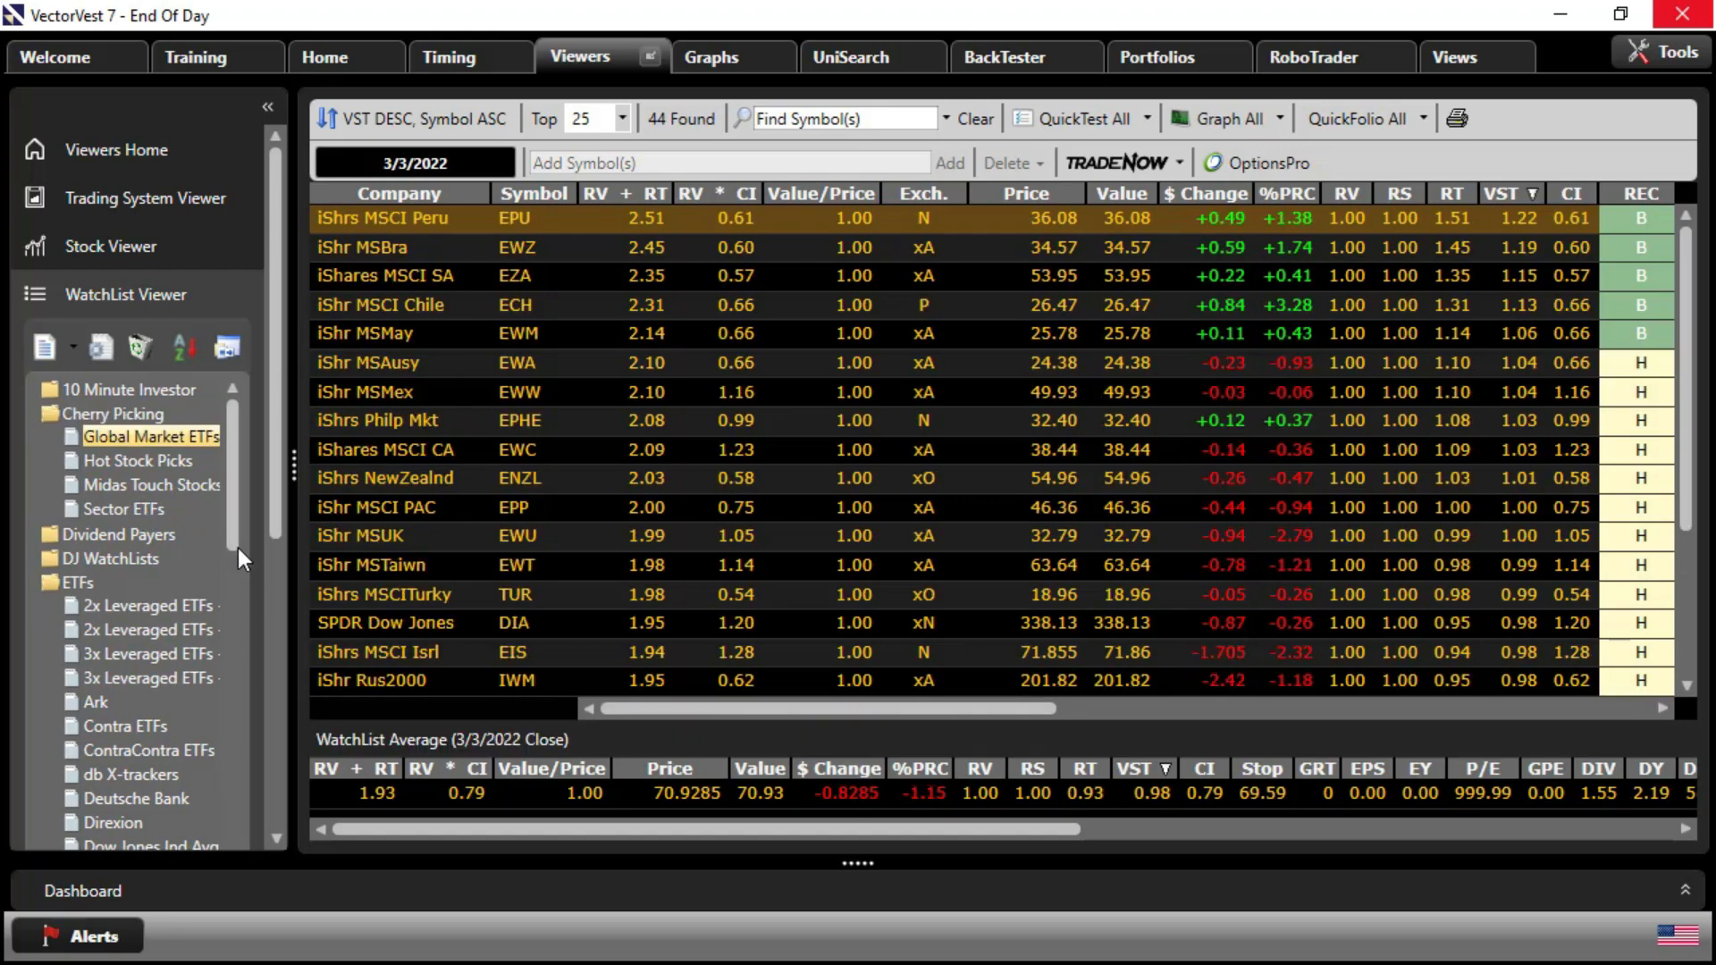
pyautogui.click(125, 510)
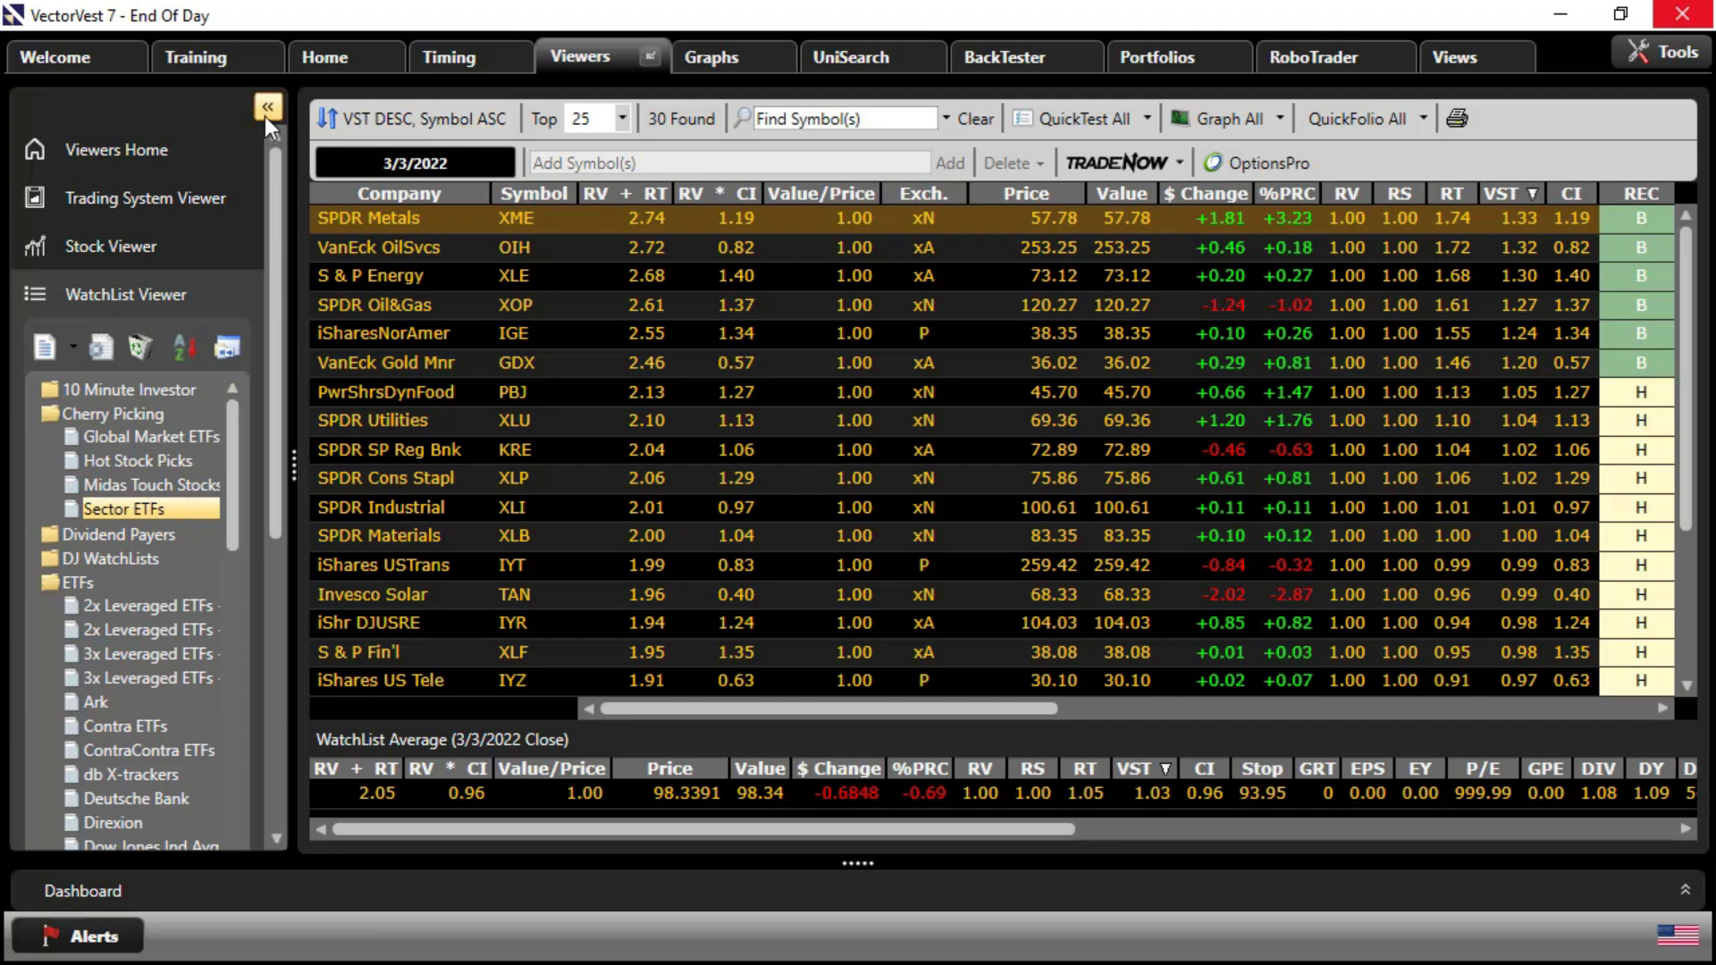
pyautogui.click(266, 105)
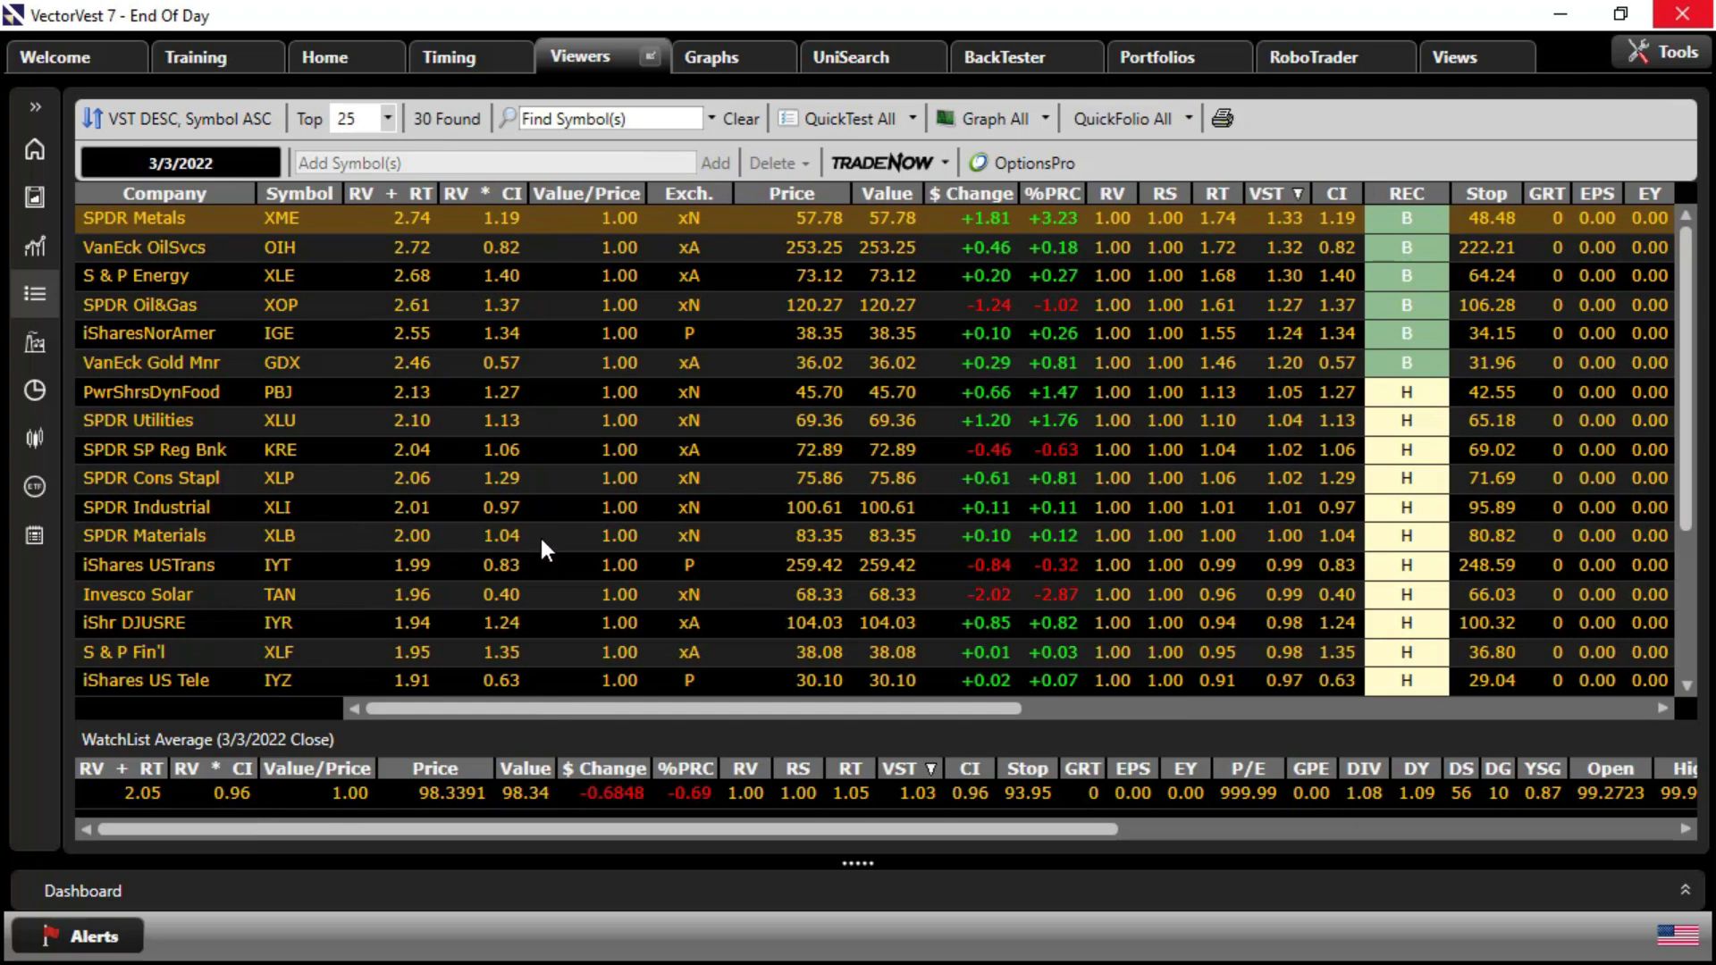
pyautogui.moveTo(213, 553)
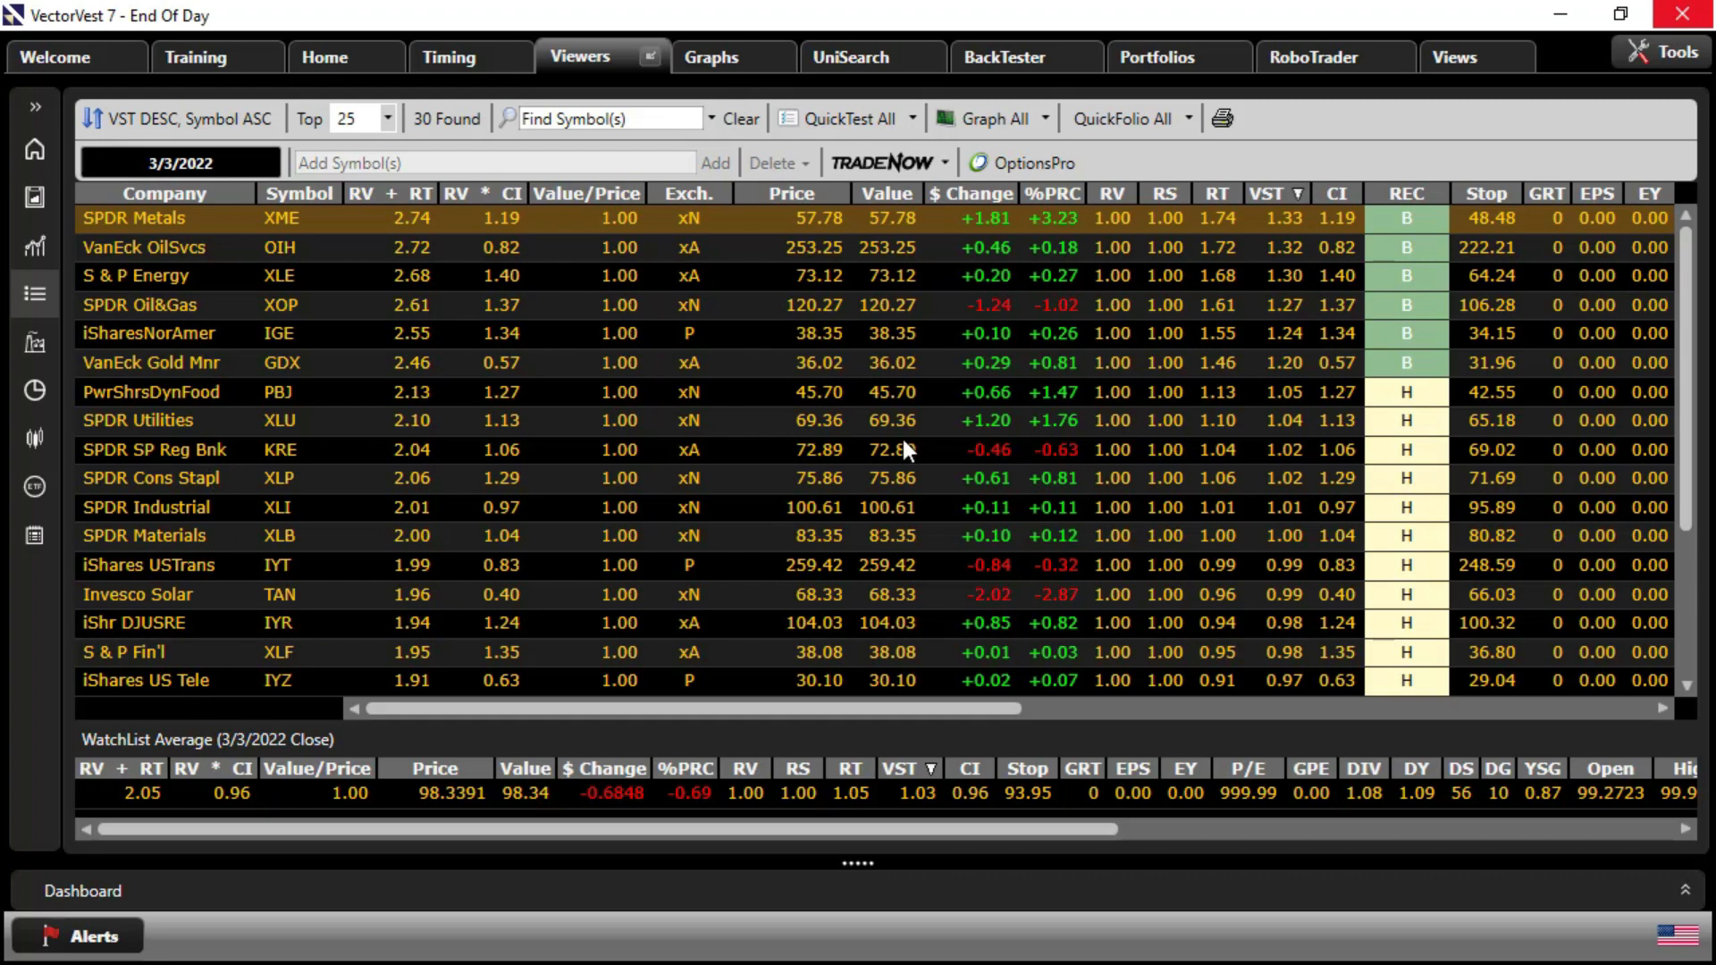
pyautogui.moveTo(1260, 511)
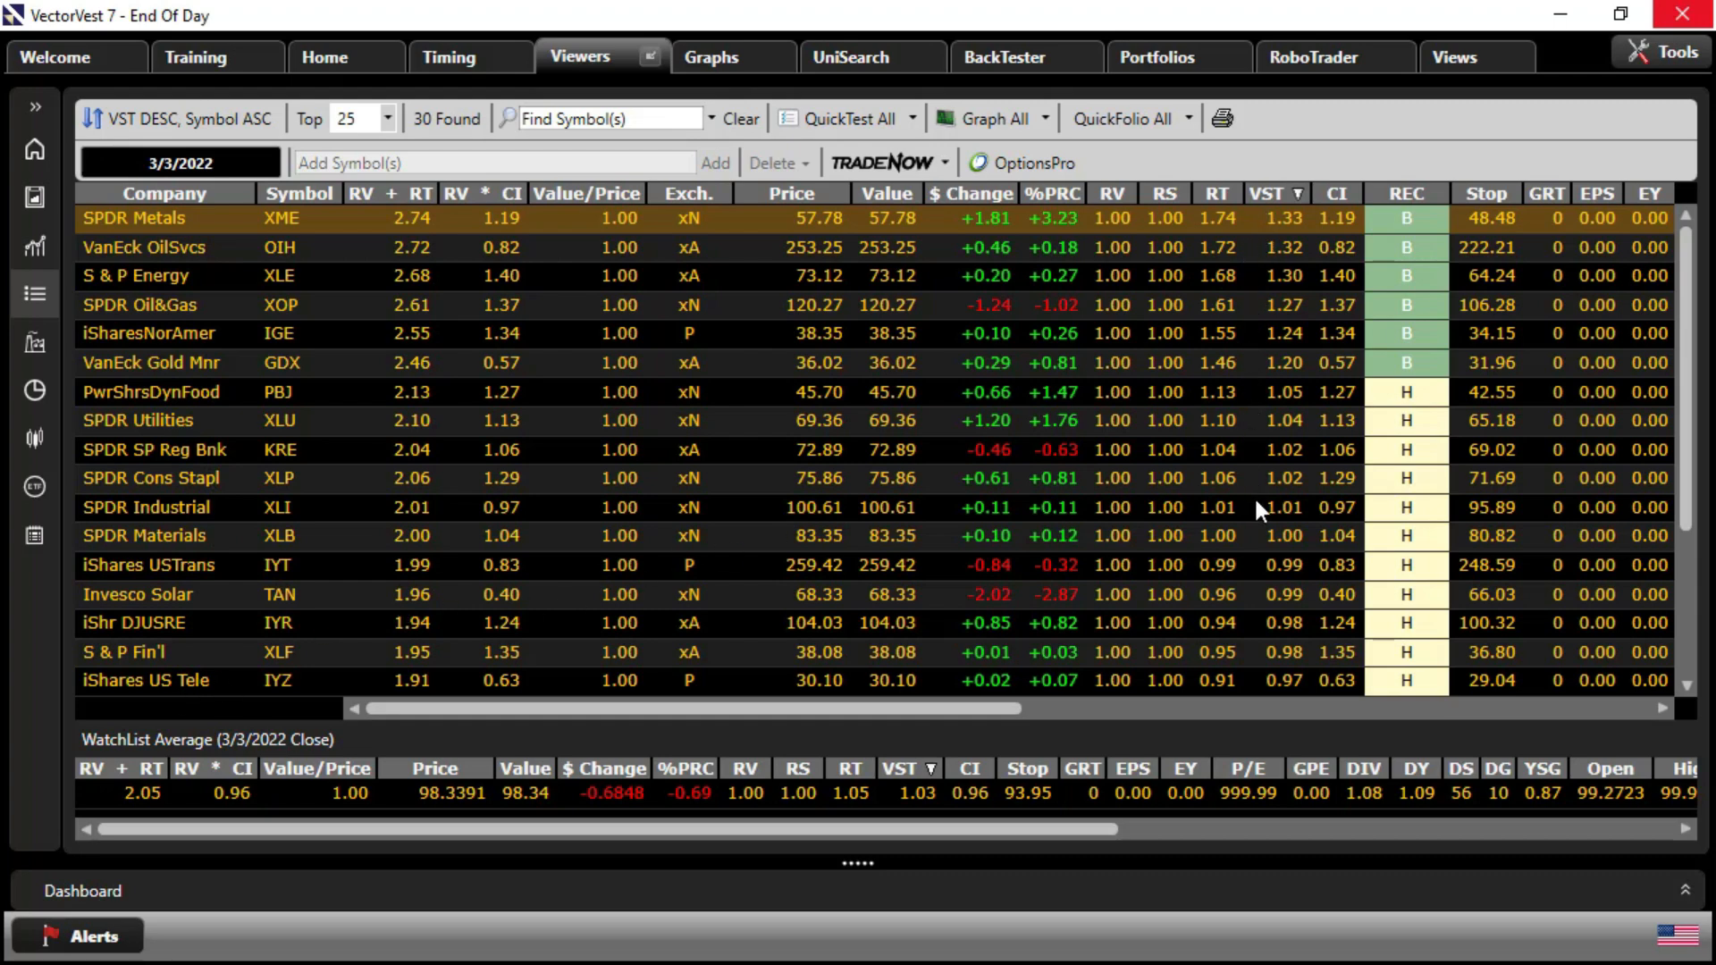
pyautogui.moveTo(1423, 392)
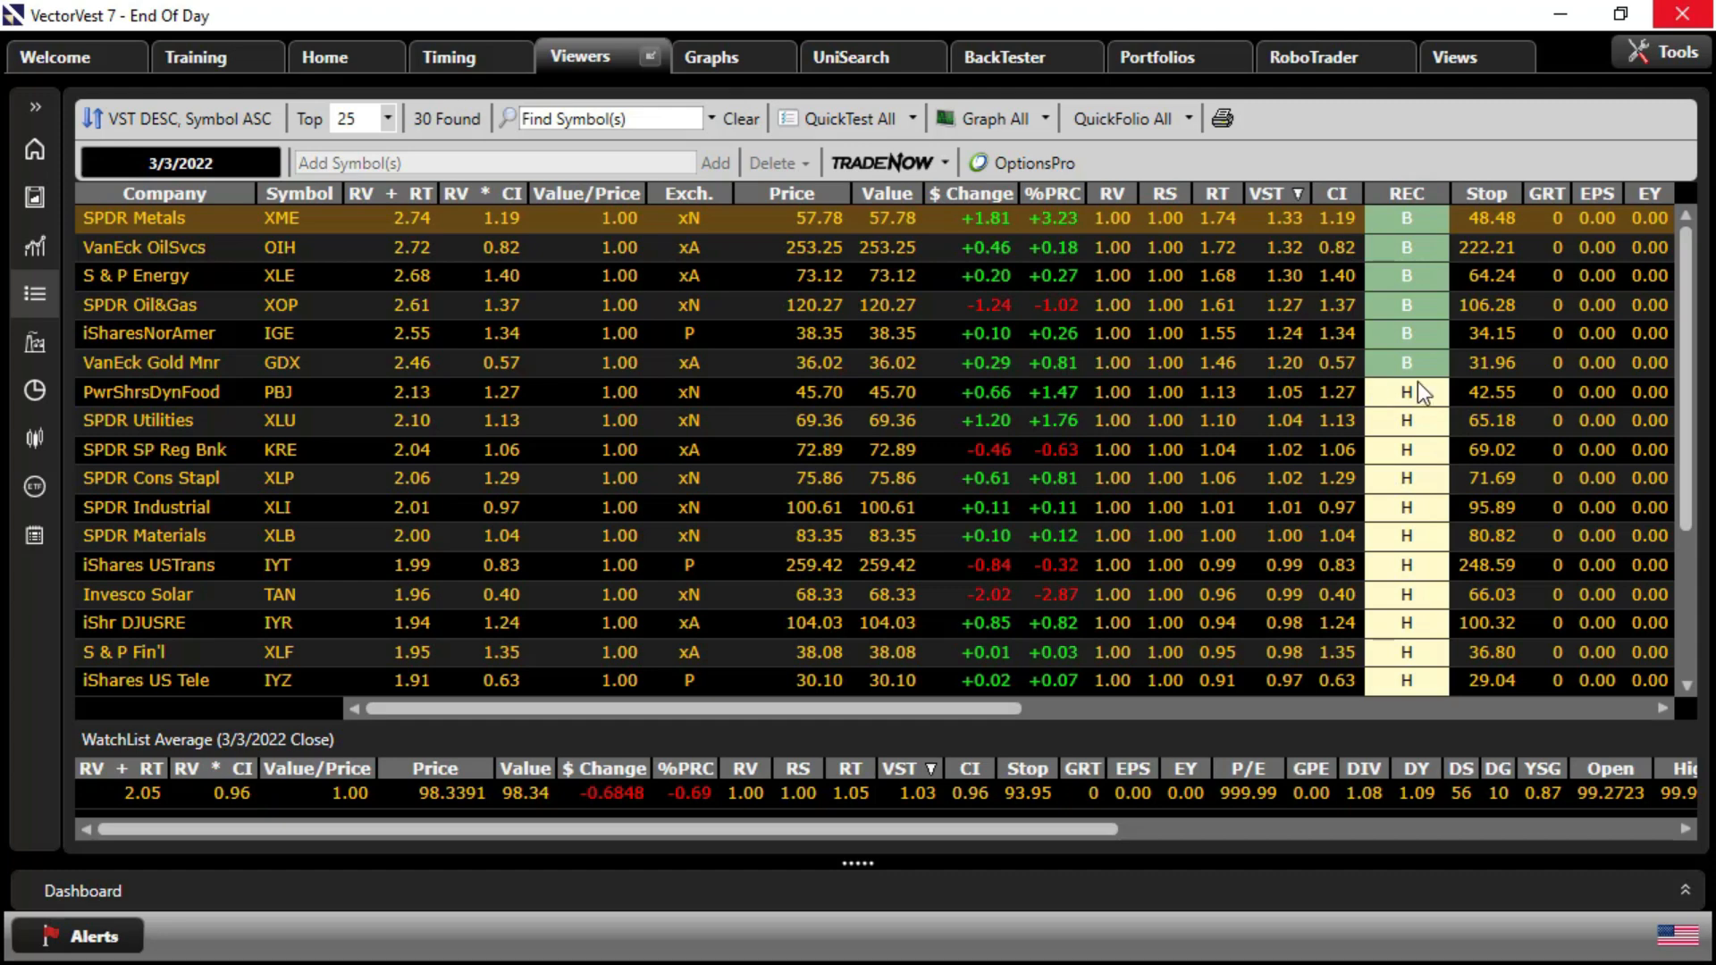
pyautogui.moveTo(1466, 427)
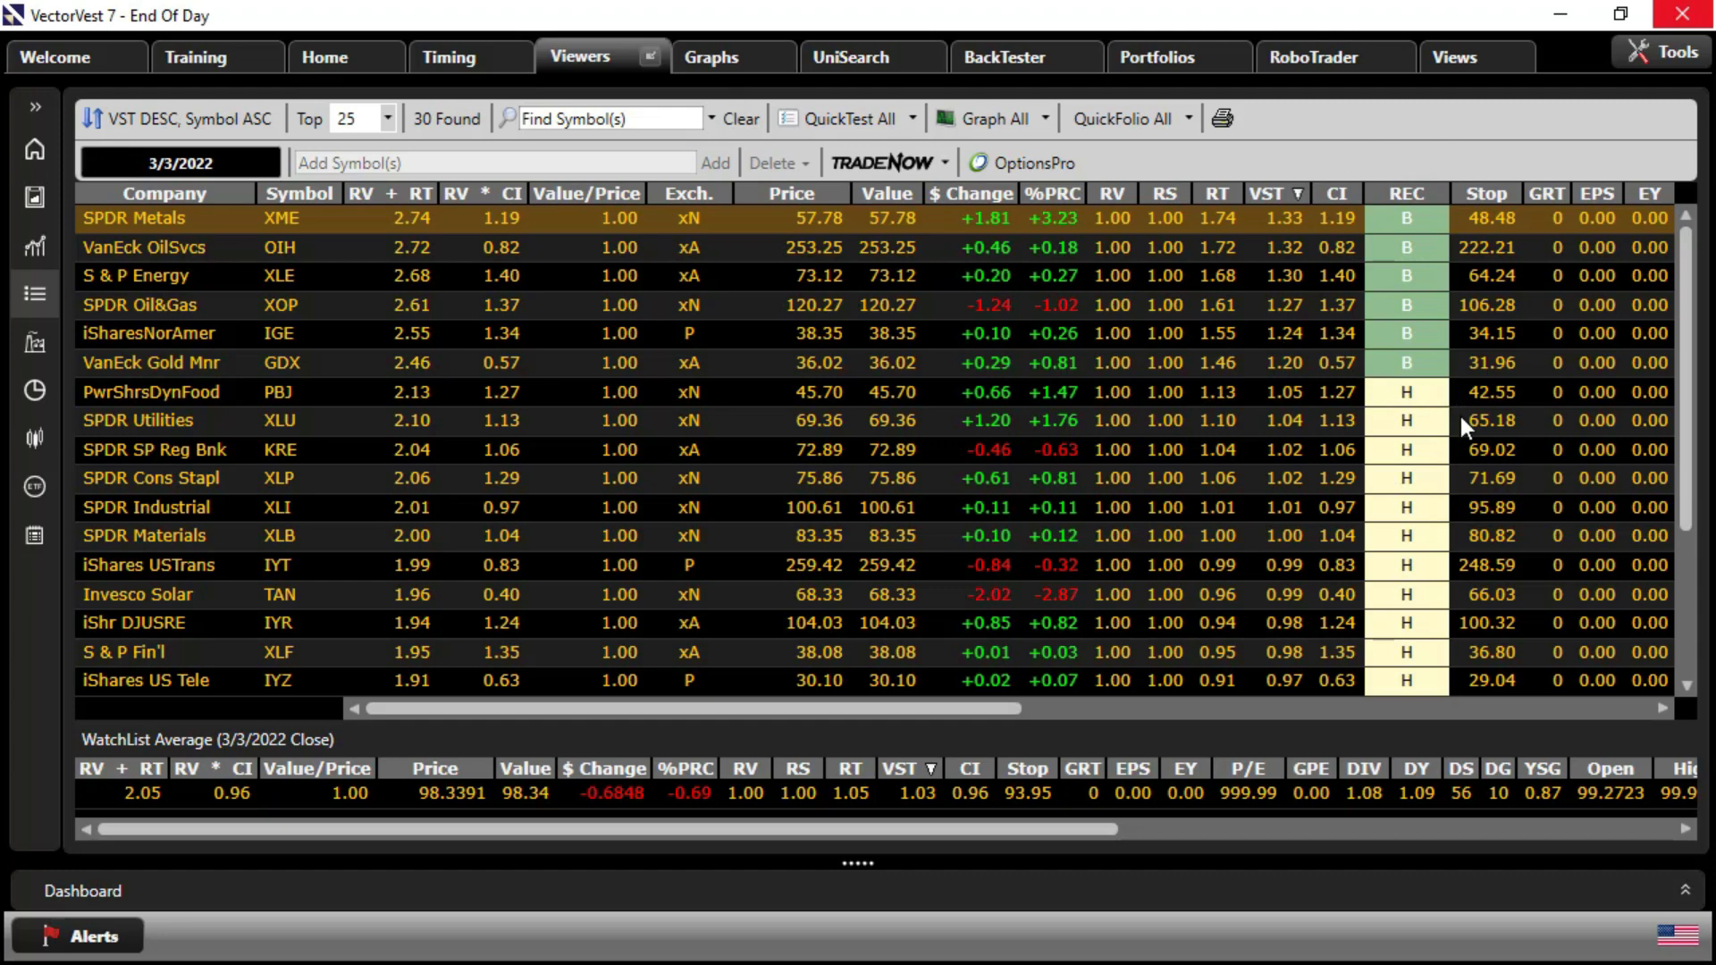
pyautogui.moveTo(1384, 282)
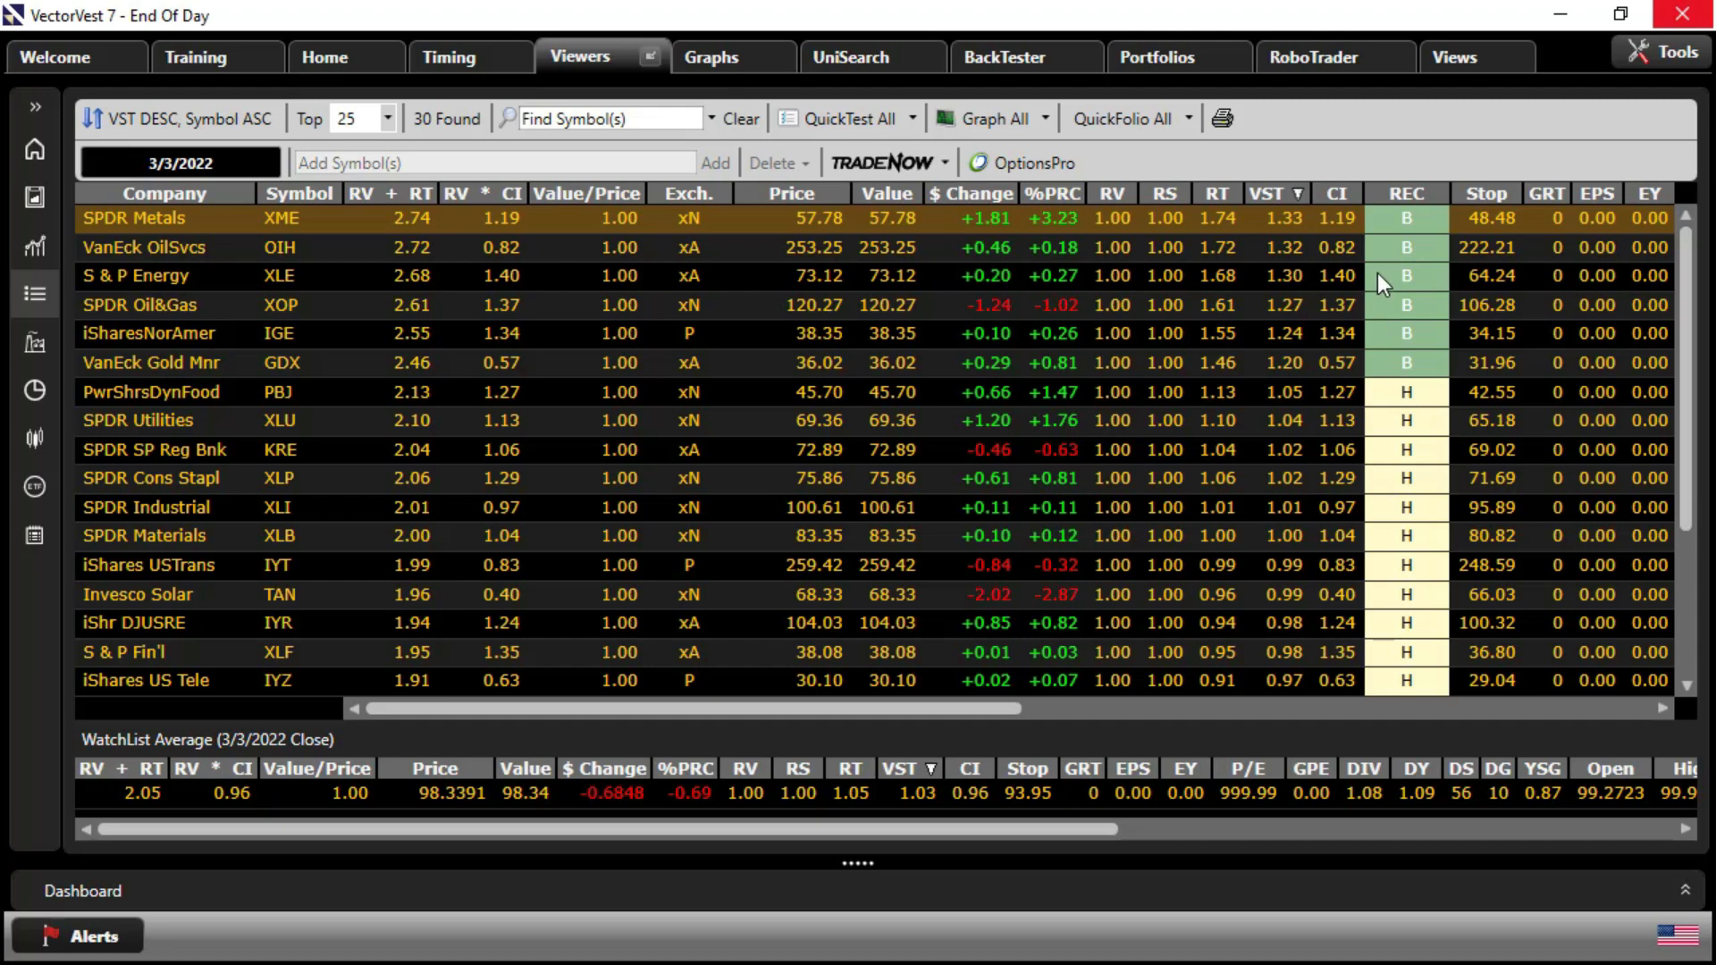
pyautogui.moveTo(1414, 236)
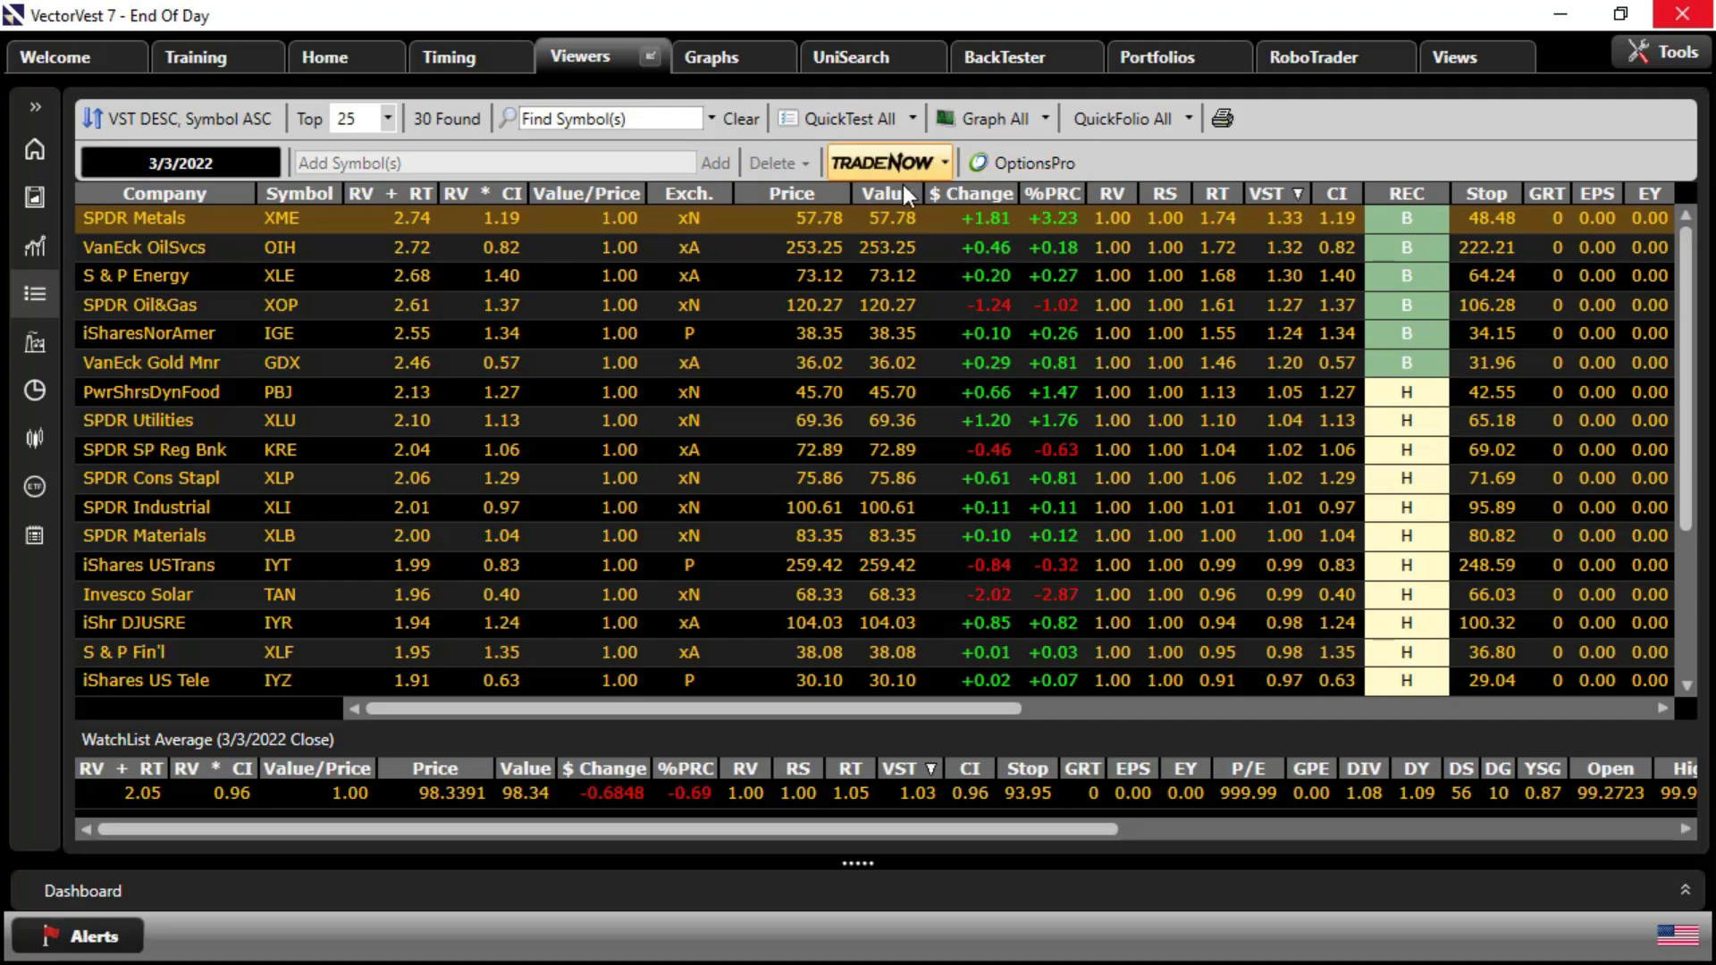
pyautogui.moveTo(1478, 211)
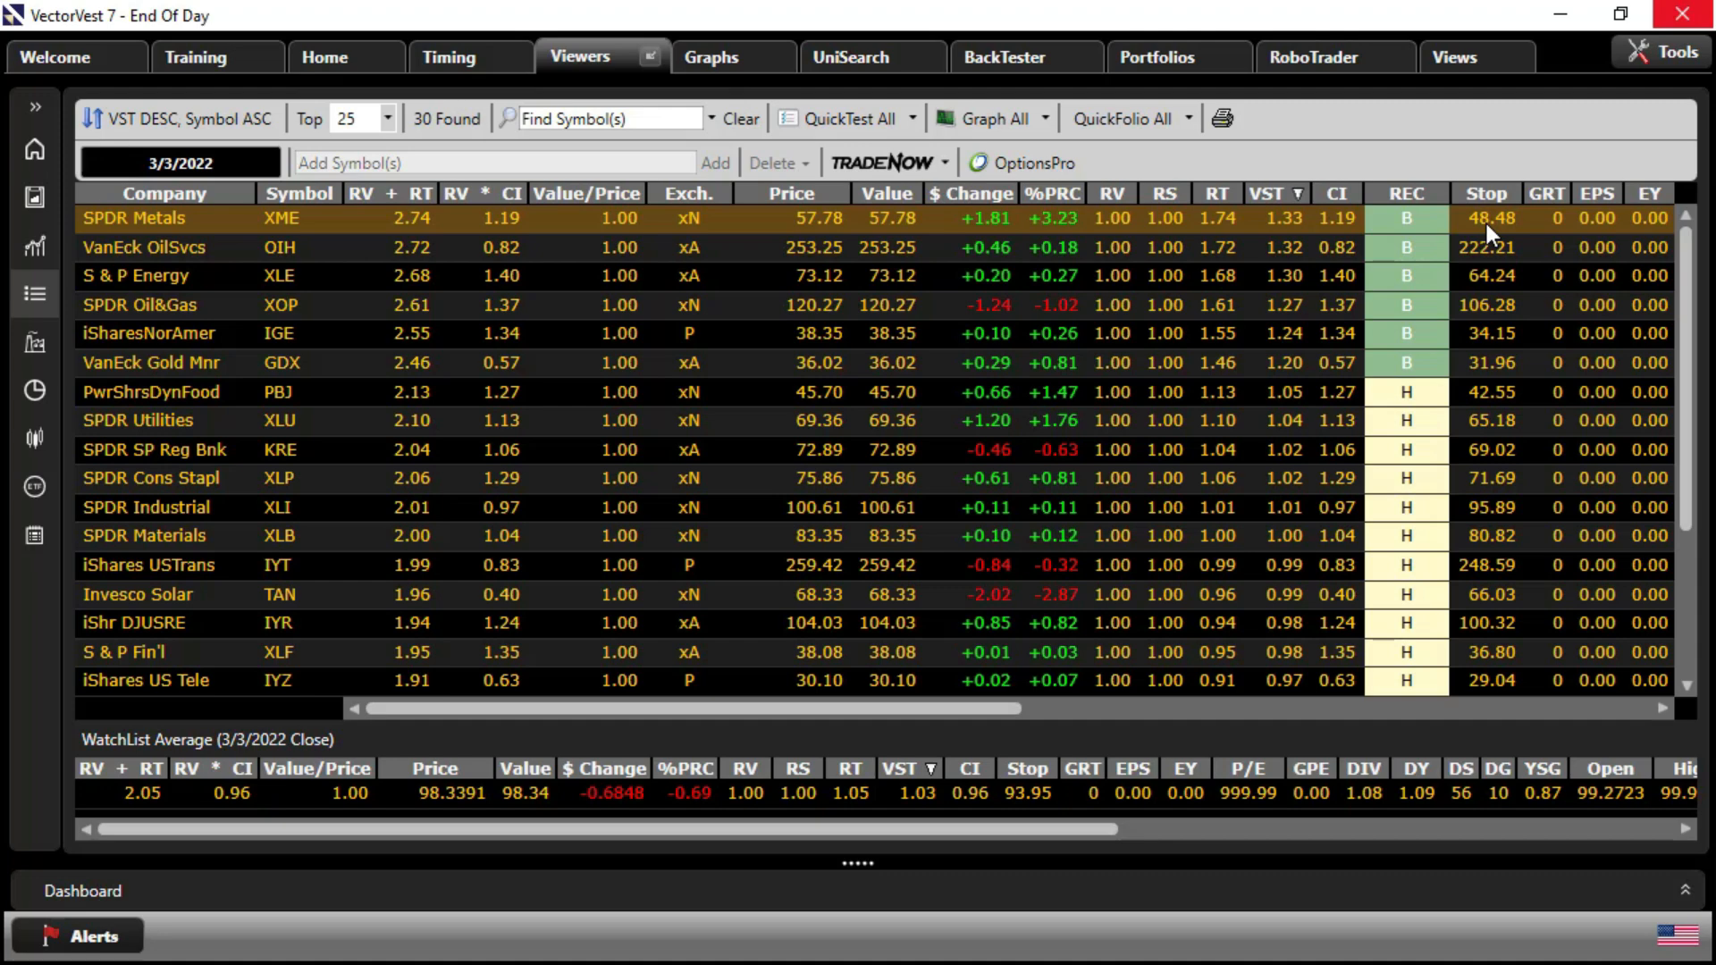
pyautogui.moveTo(1230, 225)
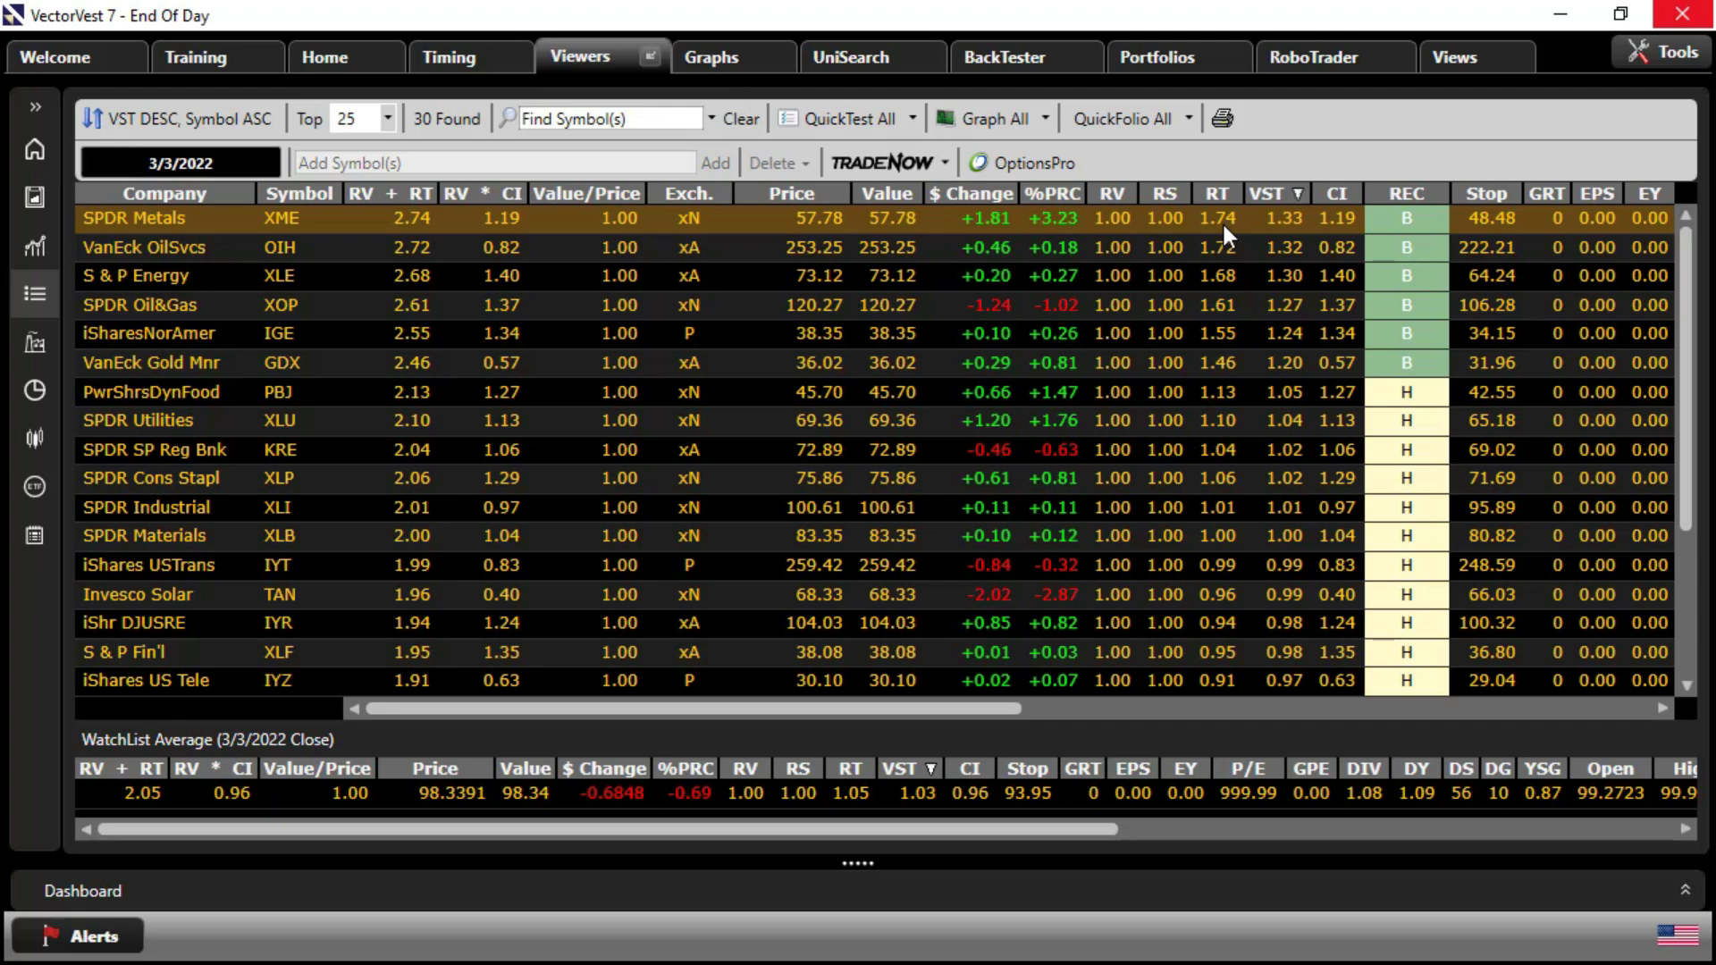
pyautogui.moveTo(1289, 232)
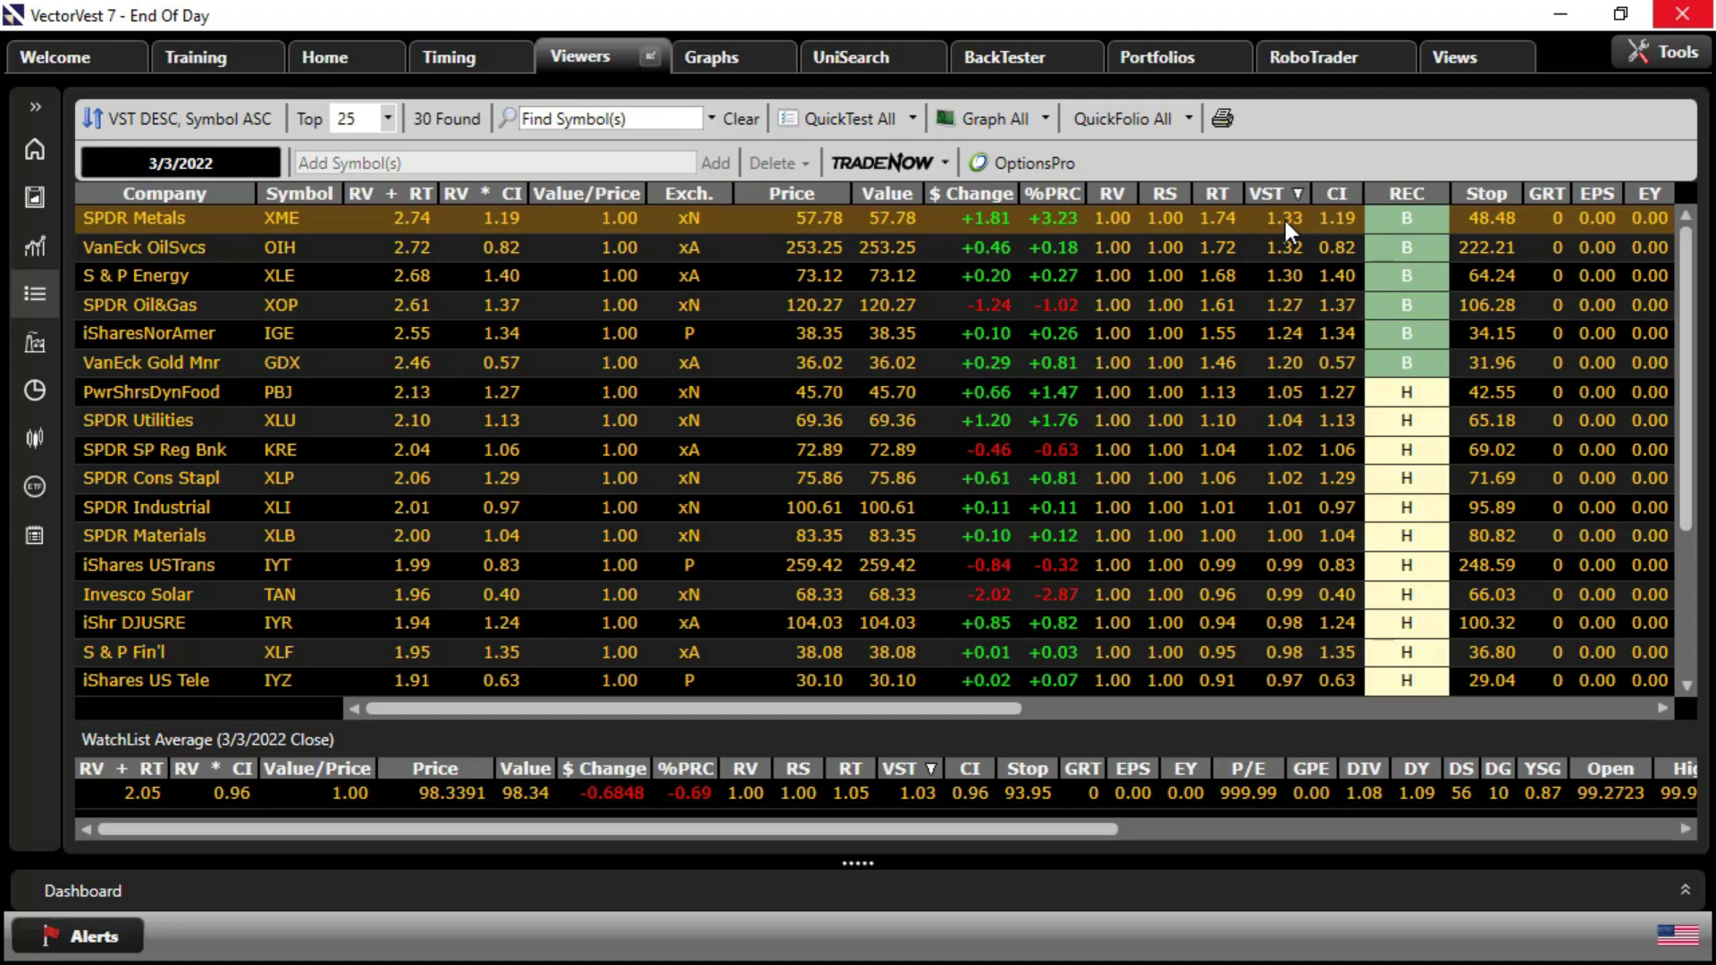
pyautogui.moveTo(1221, 262)
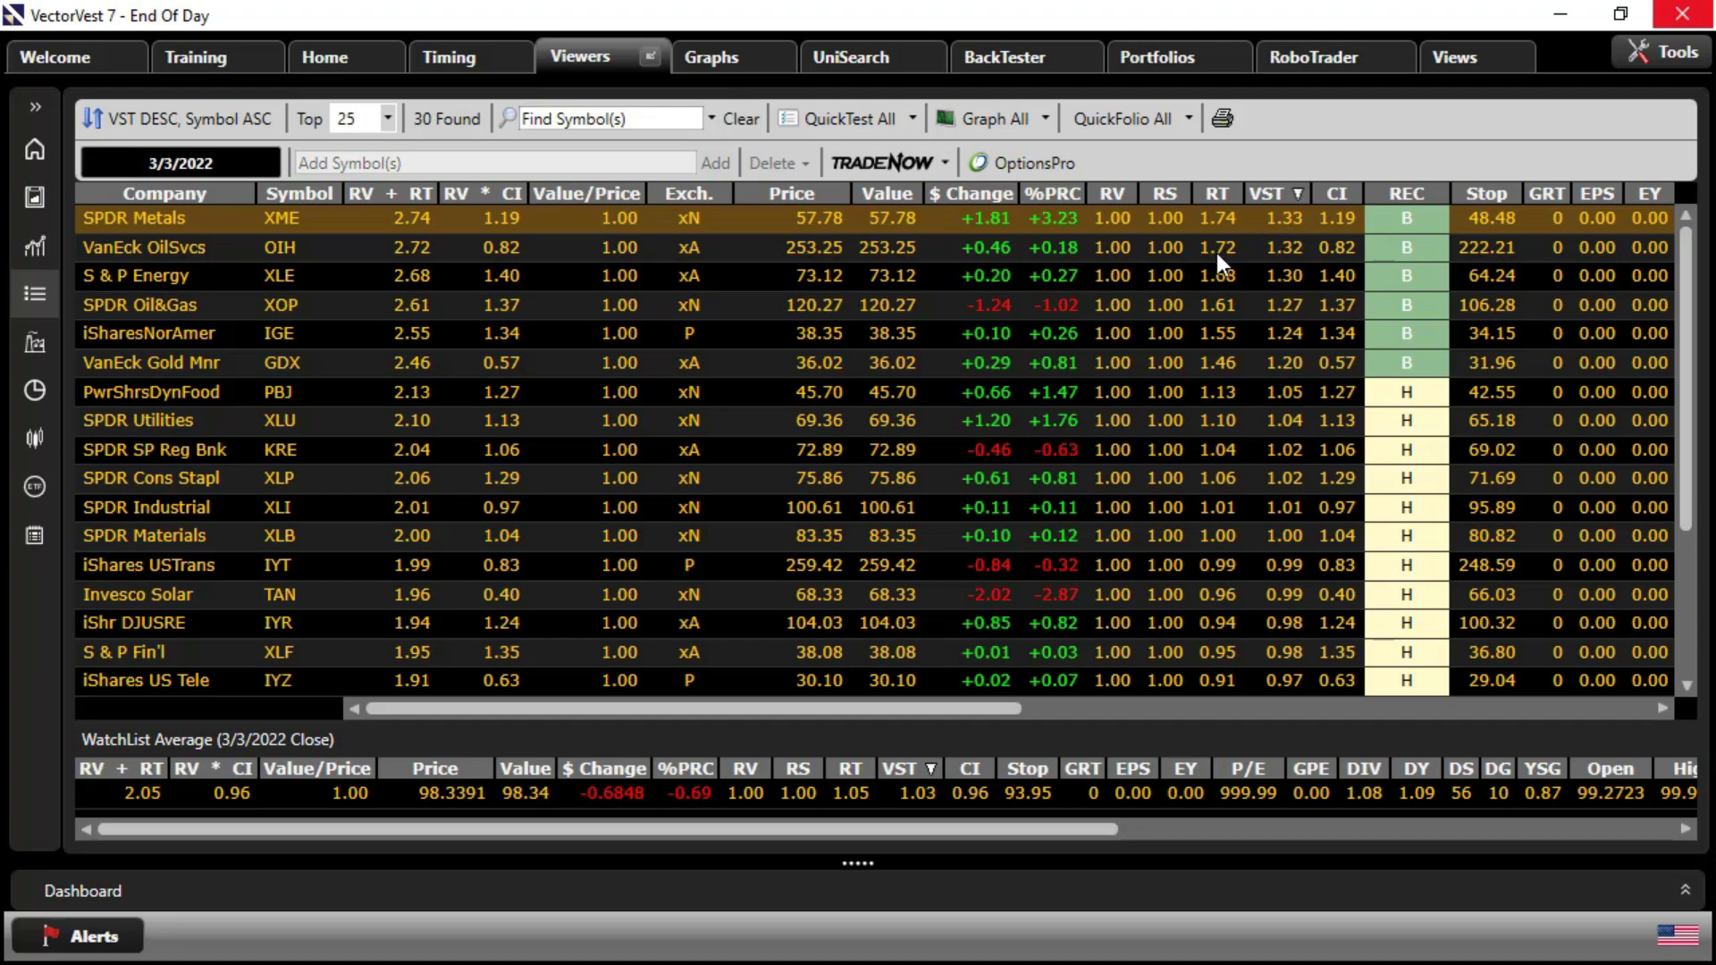
pyautogui.moveTo(640, 242)
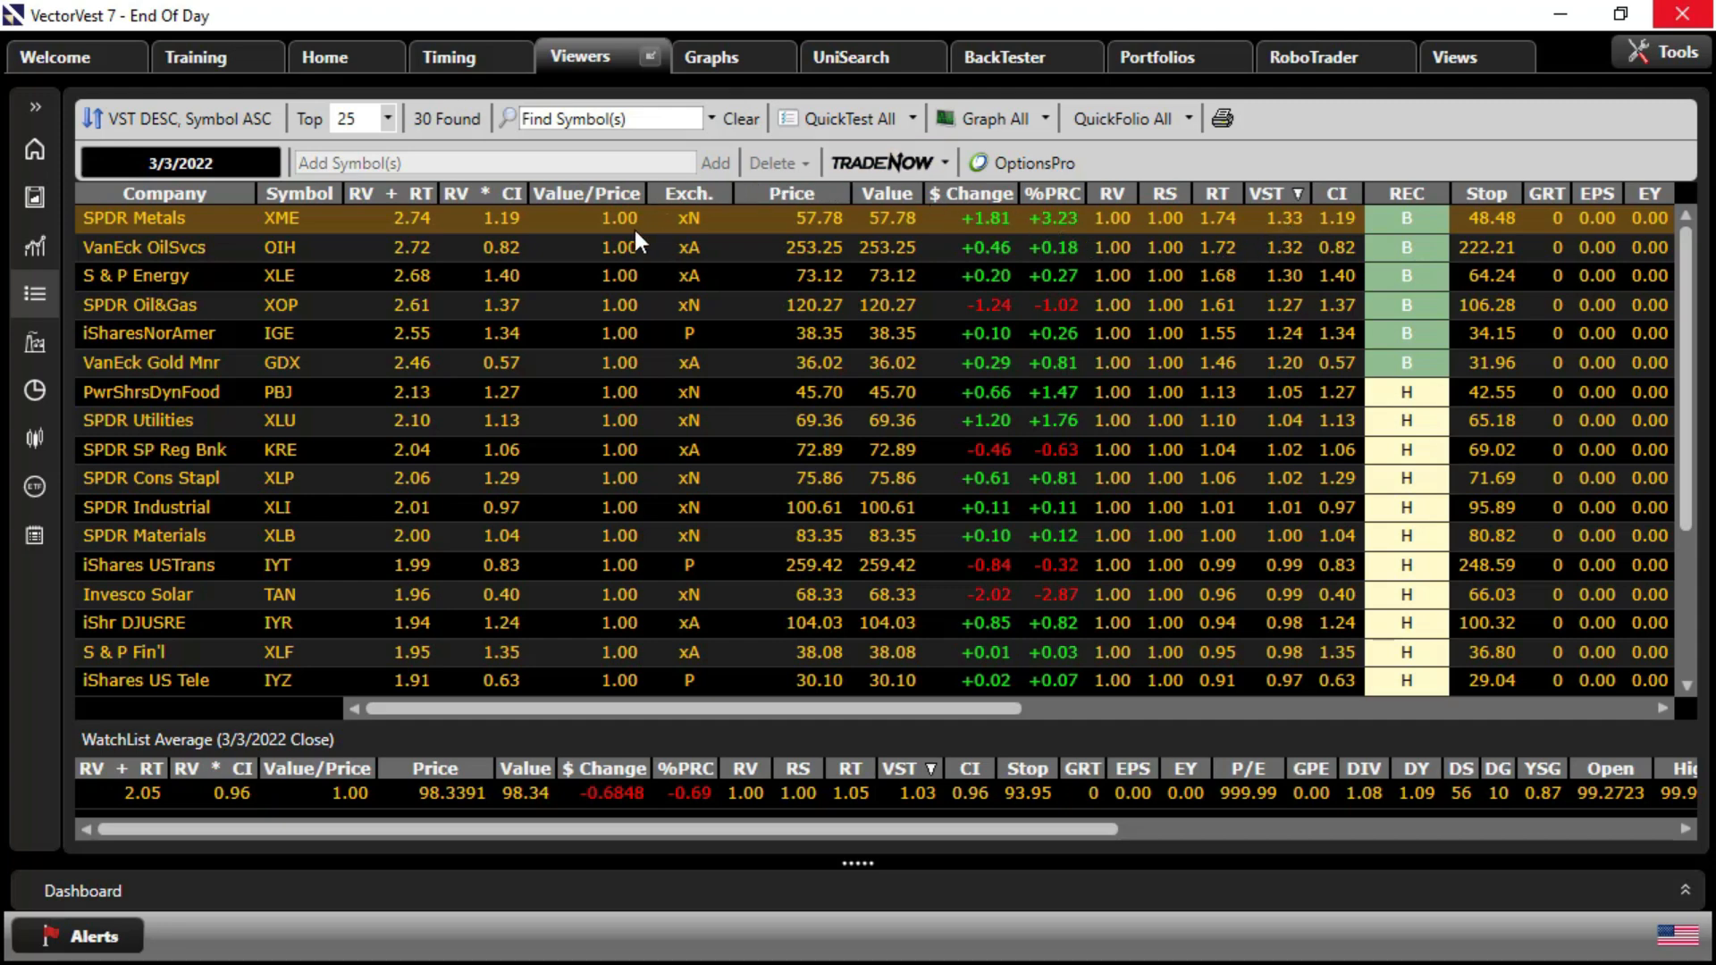
pyautogui.moveTo(531, 314)
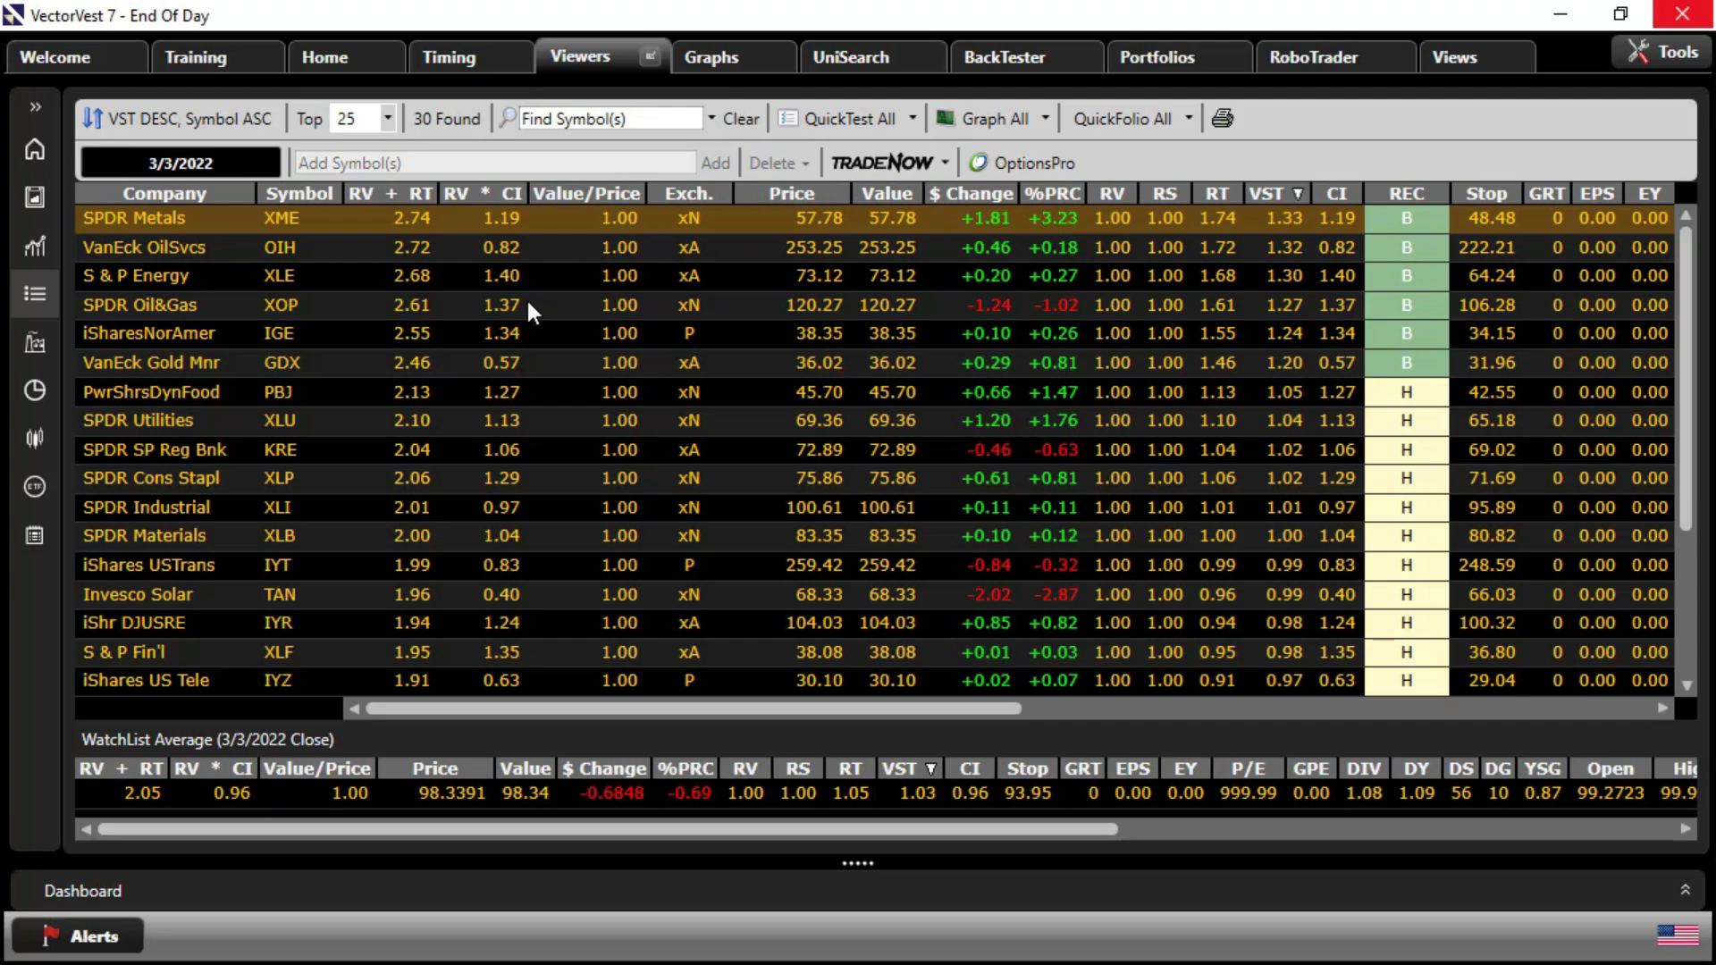
pyautogui.moveTo(252, 266)
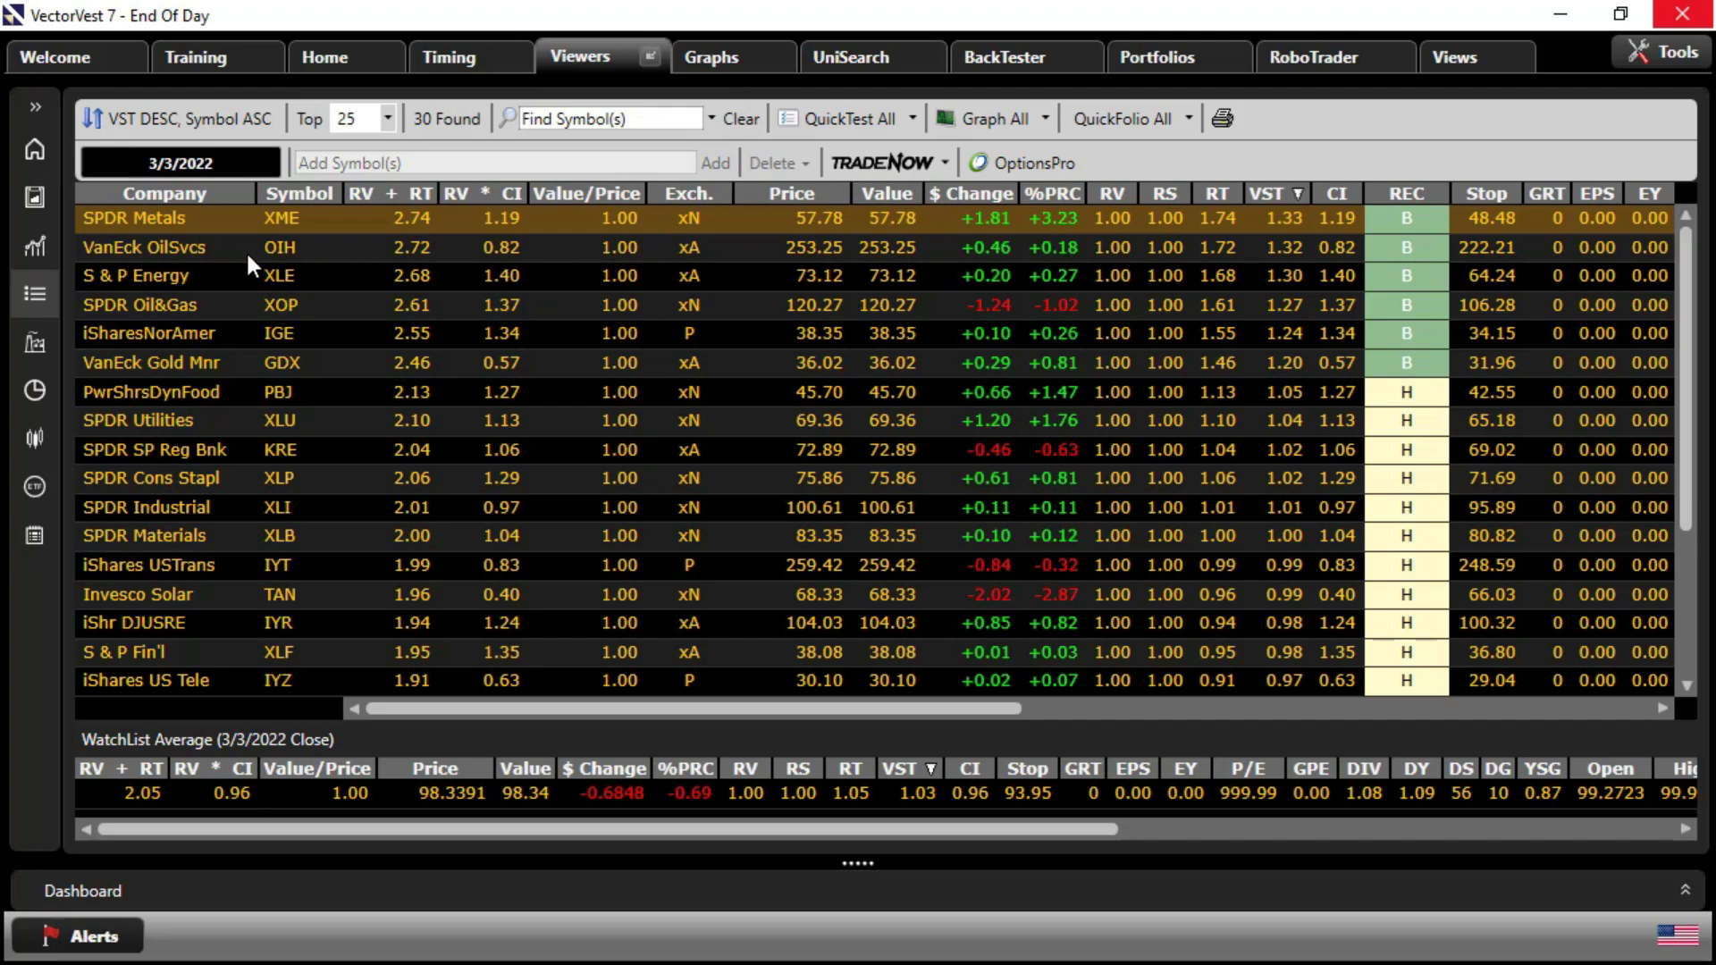
pyautogui.moveTo(285, 271)
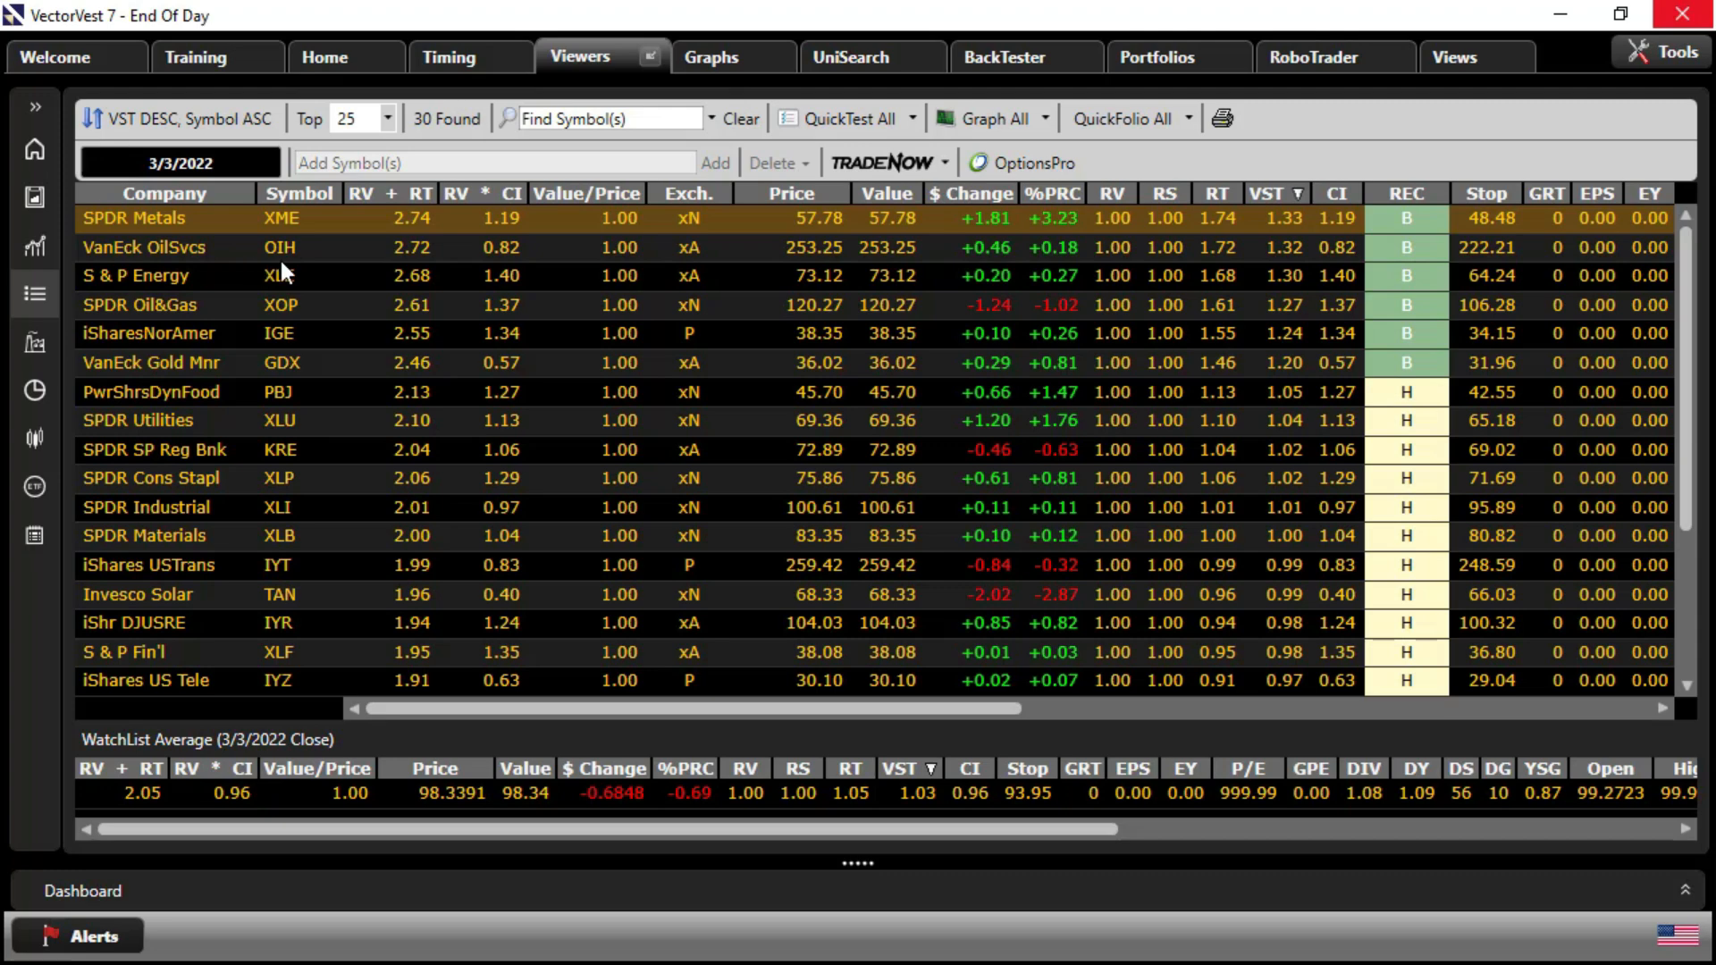
pyautogui.moveTo(34, 535)
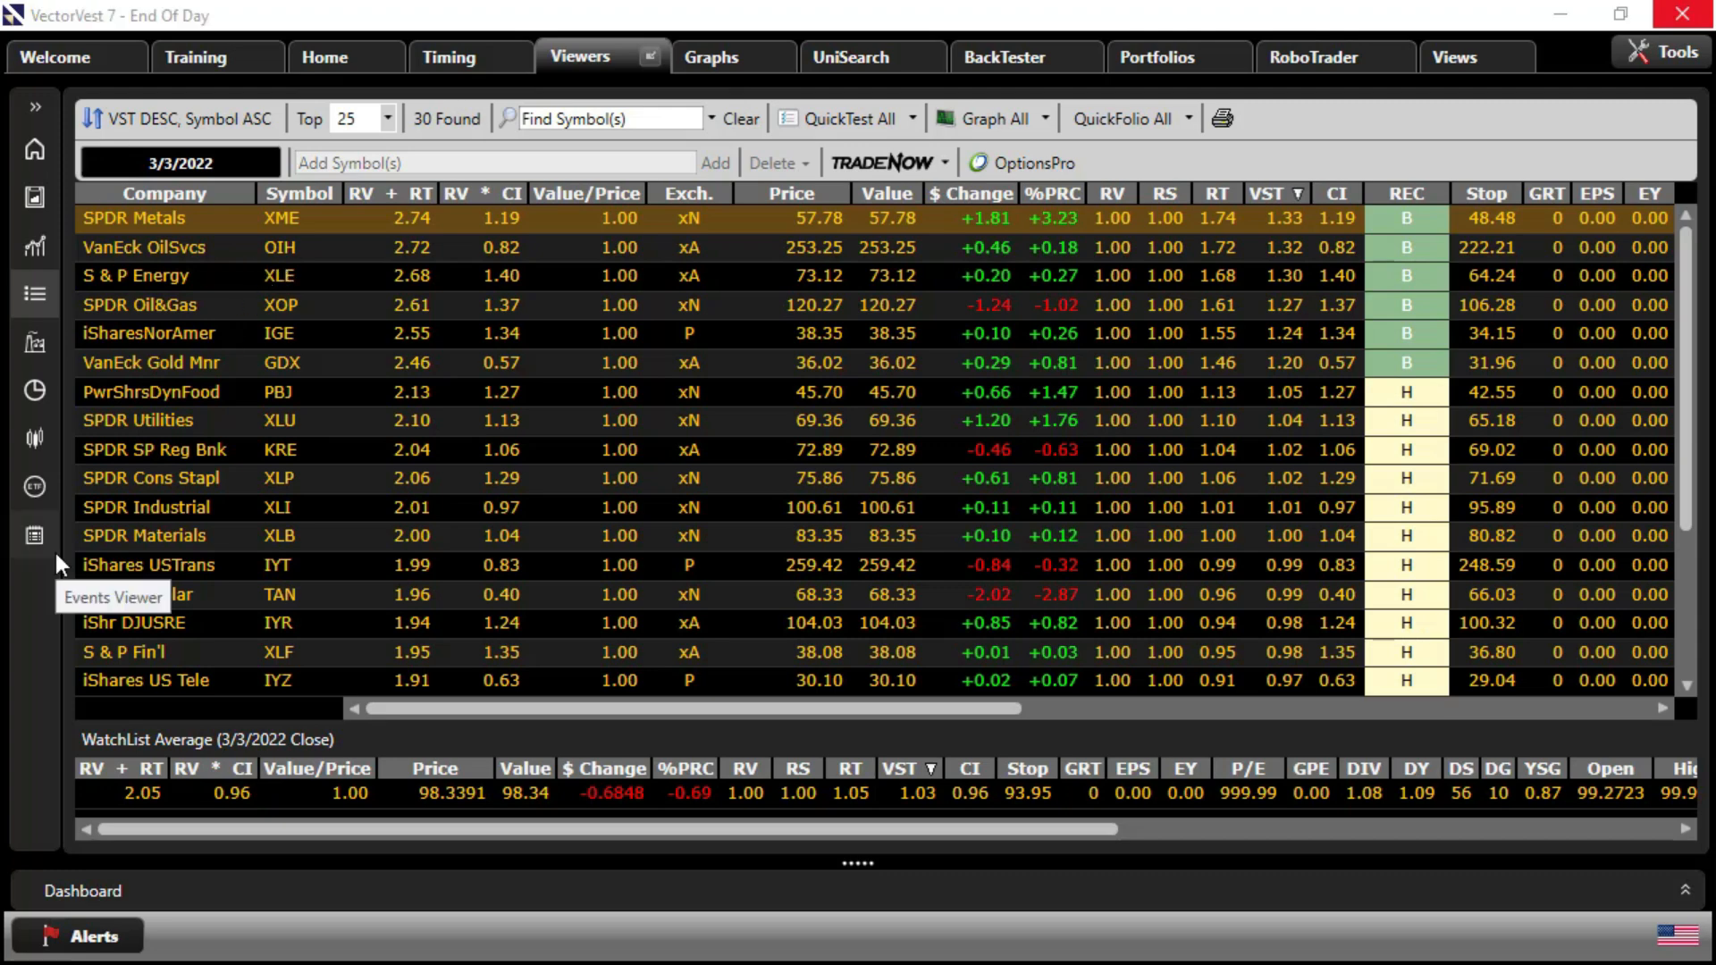
pyautogui.moveTo(89, 537)
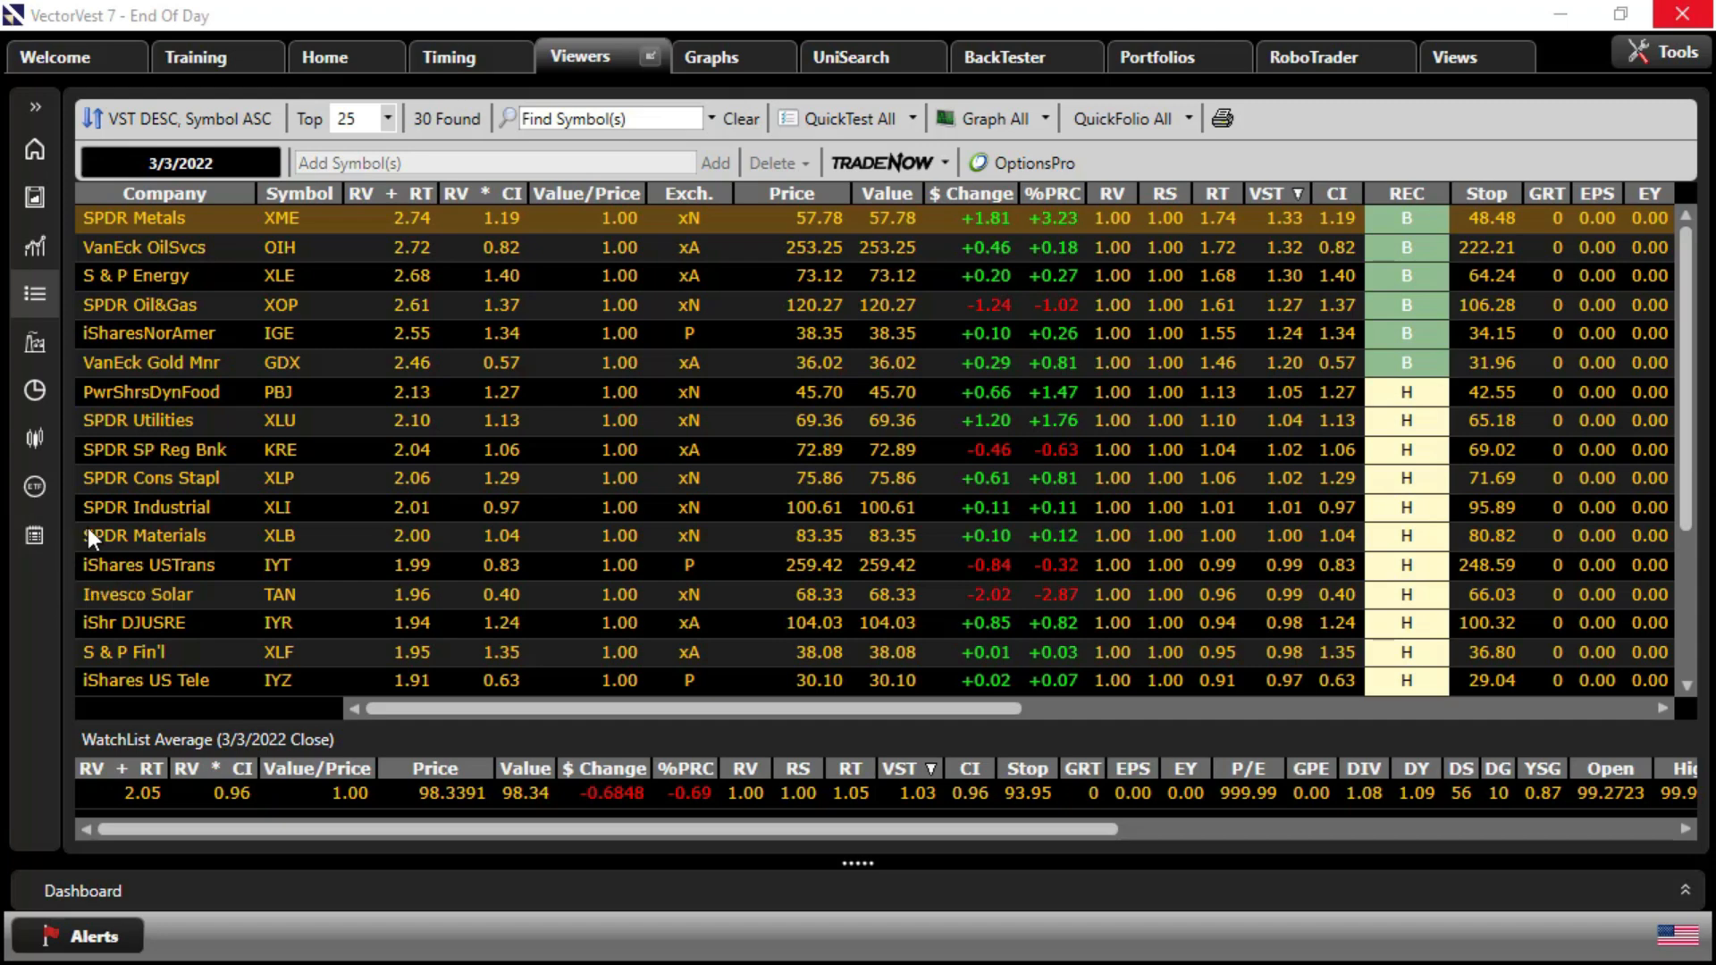
pyautogui.moveTo(378, 237)
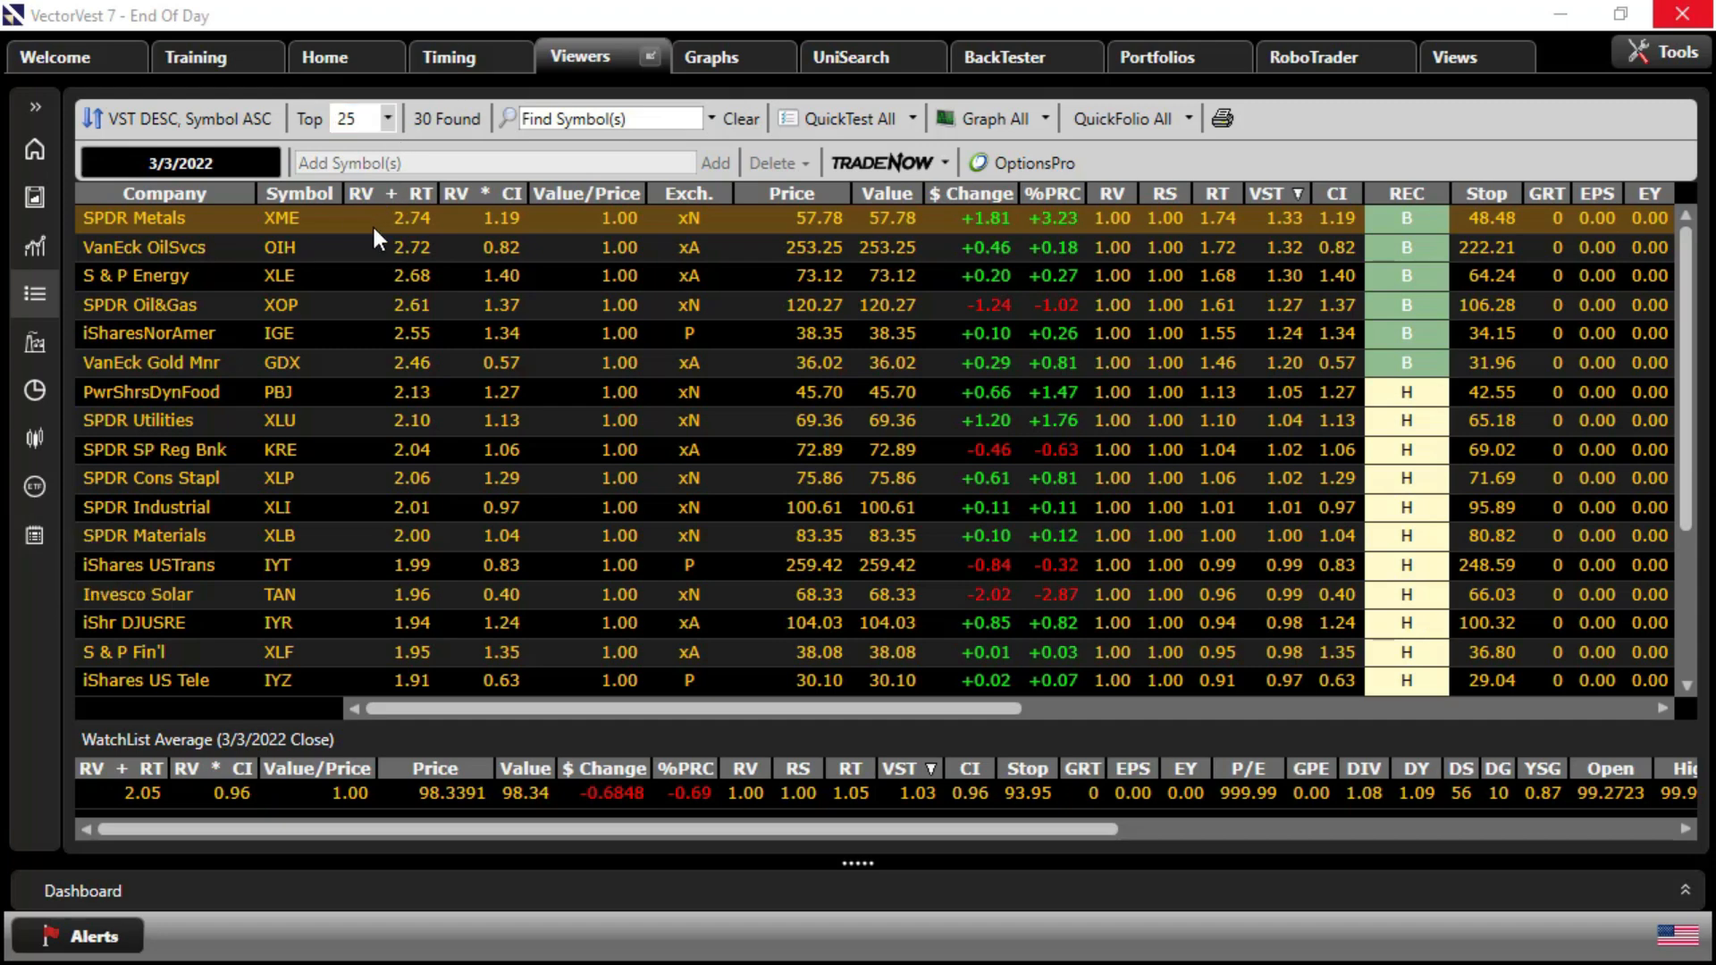
pyautogui.moveTo(279, 252)
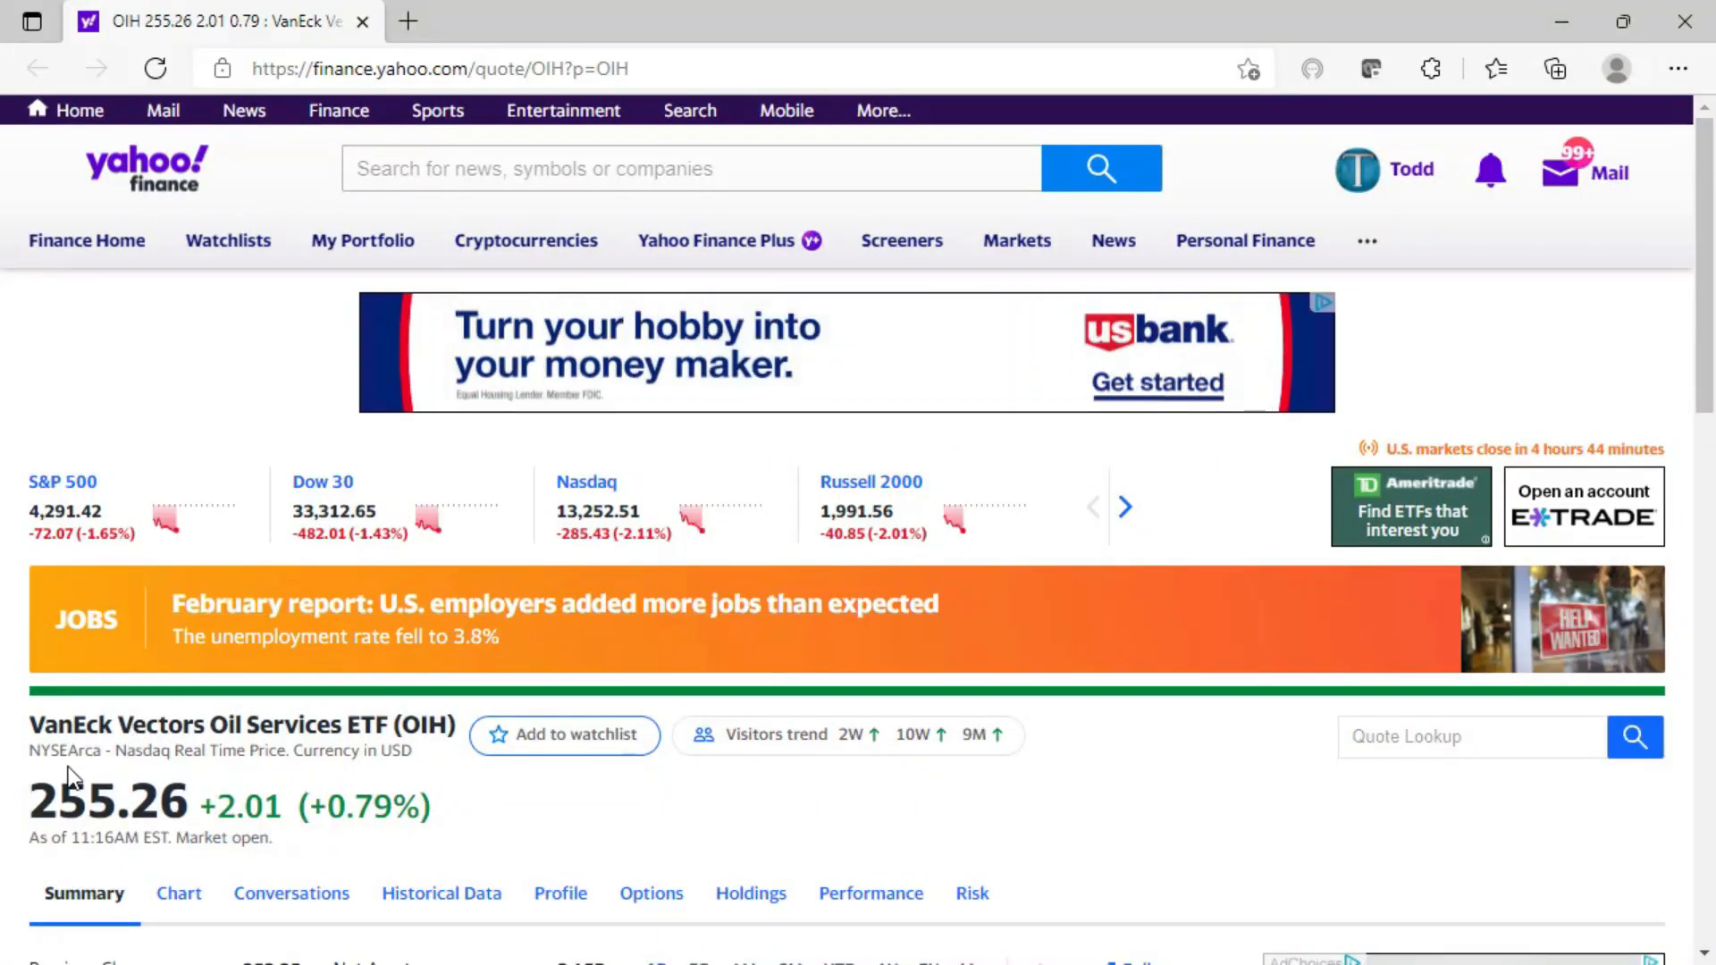
pyautogui.moveTo(1695, 307)
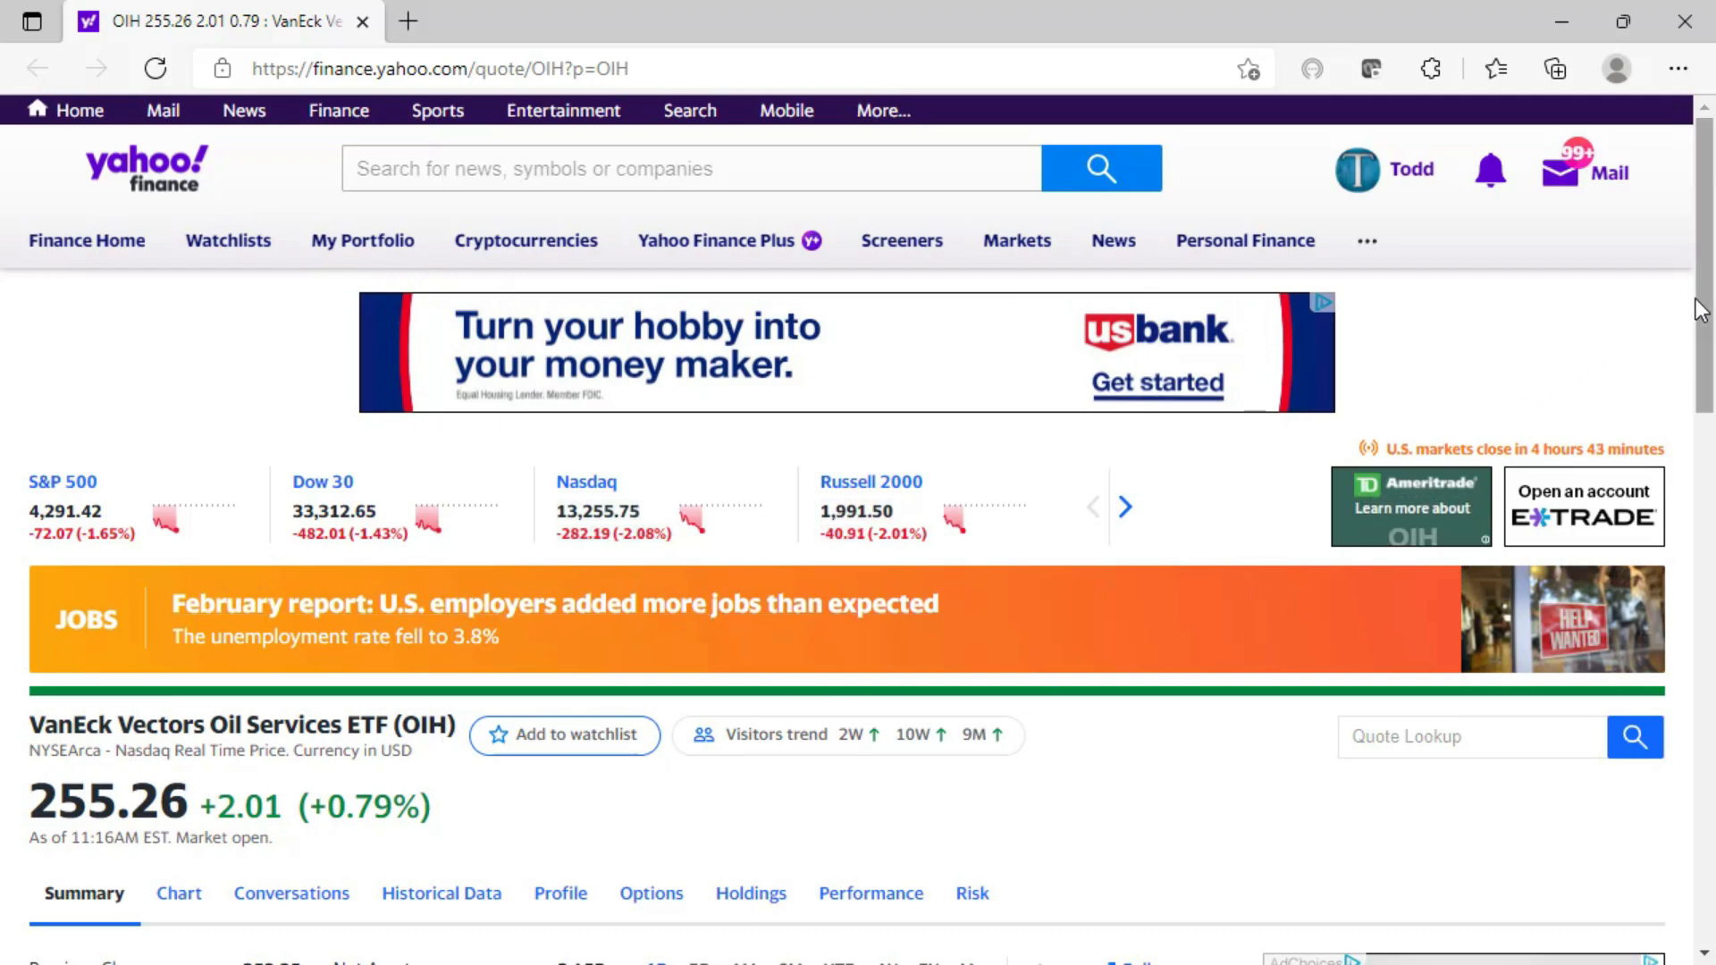
# Scroll the Yahoo Finance OIH quote page down to its Top Holdings and fund summary
pyautogui.scroll(-3)
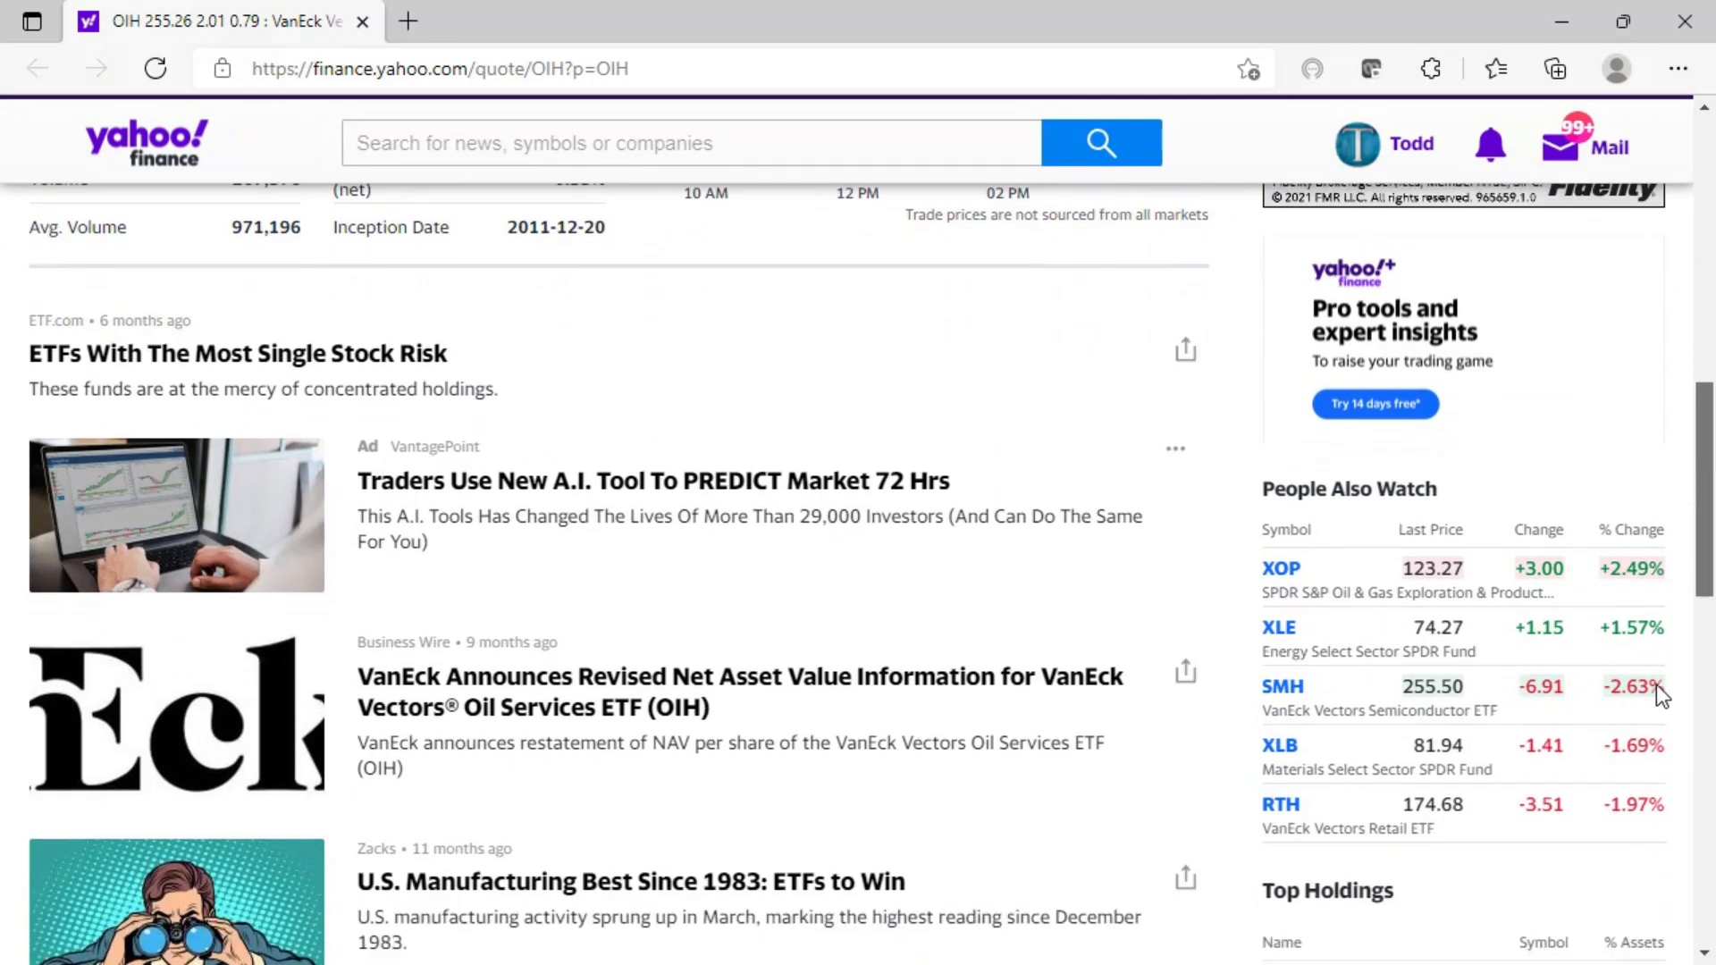
pyautogui.scroll(-3)
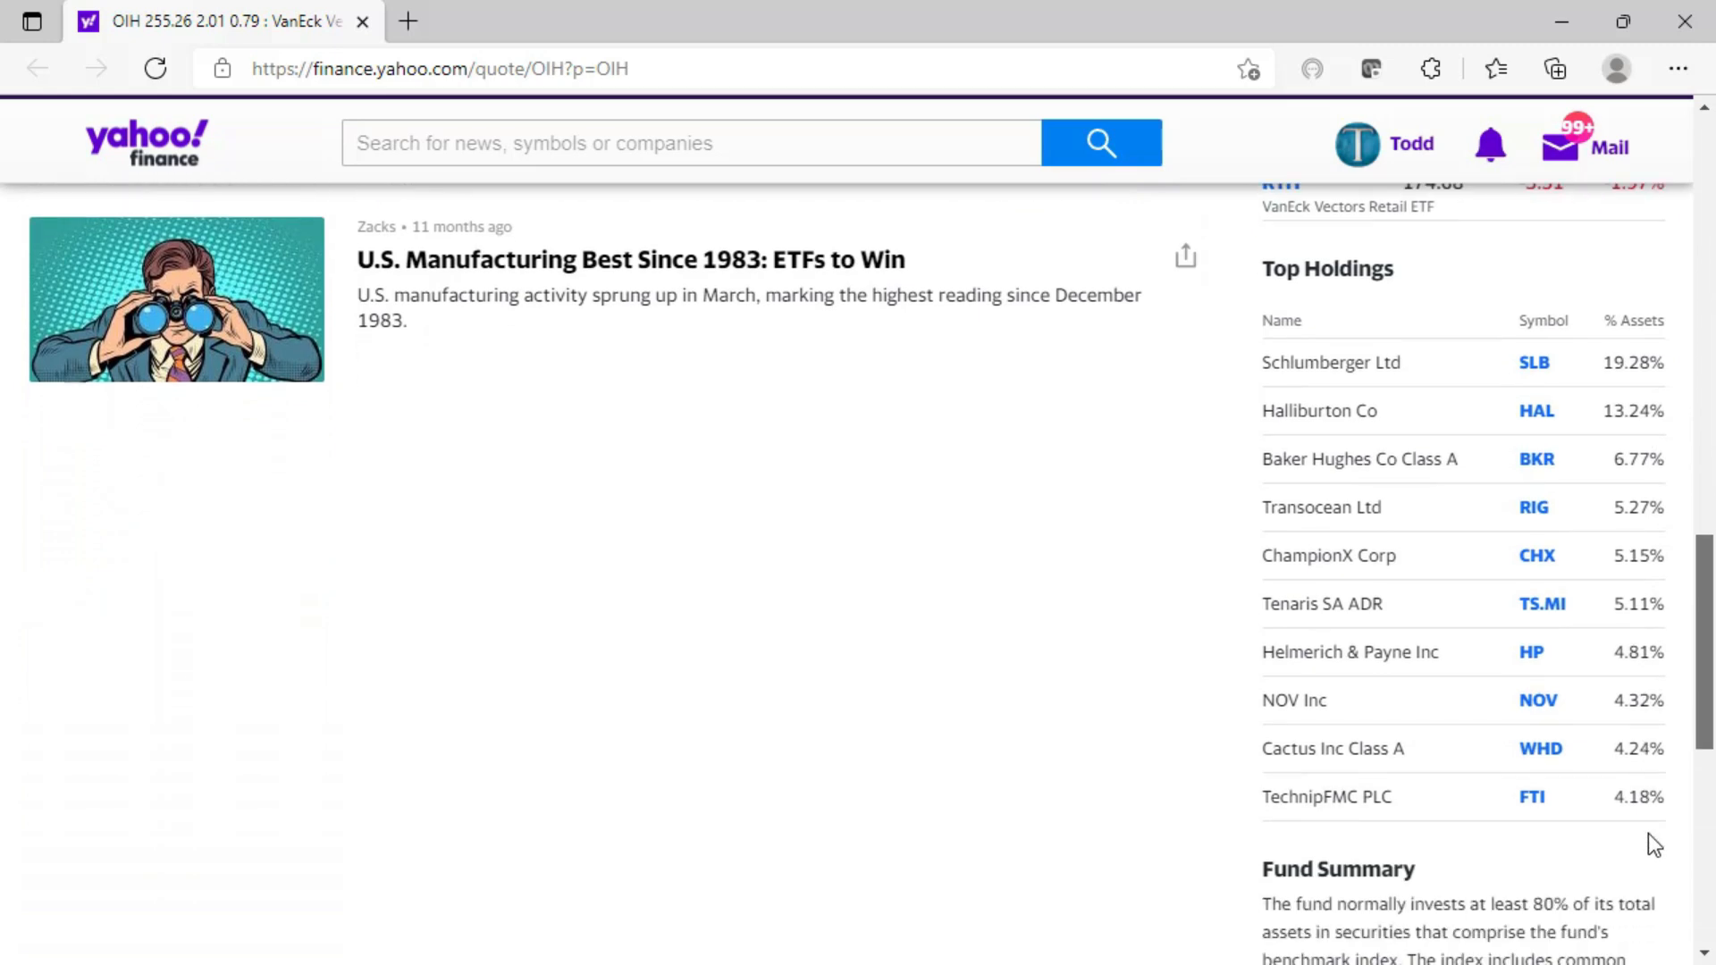
pyautogui.scroll(-3)
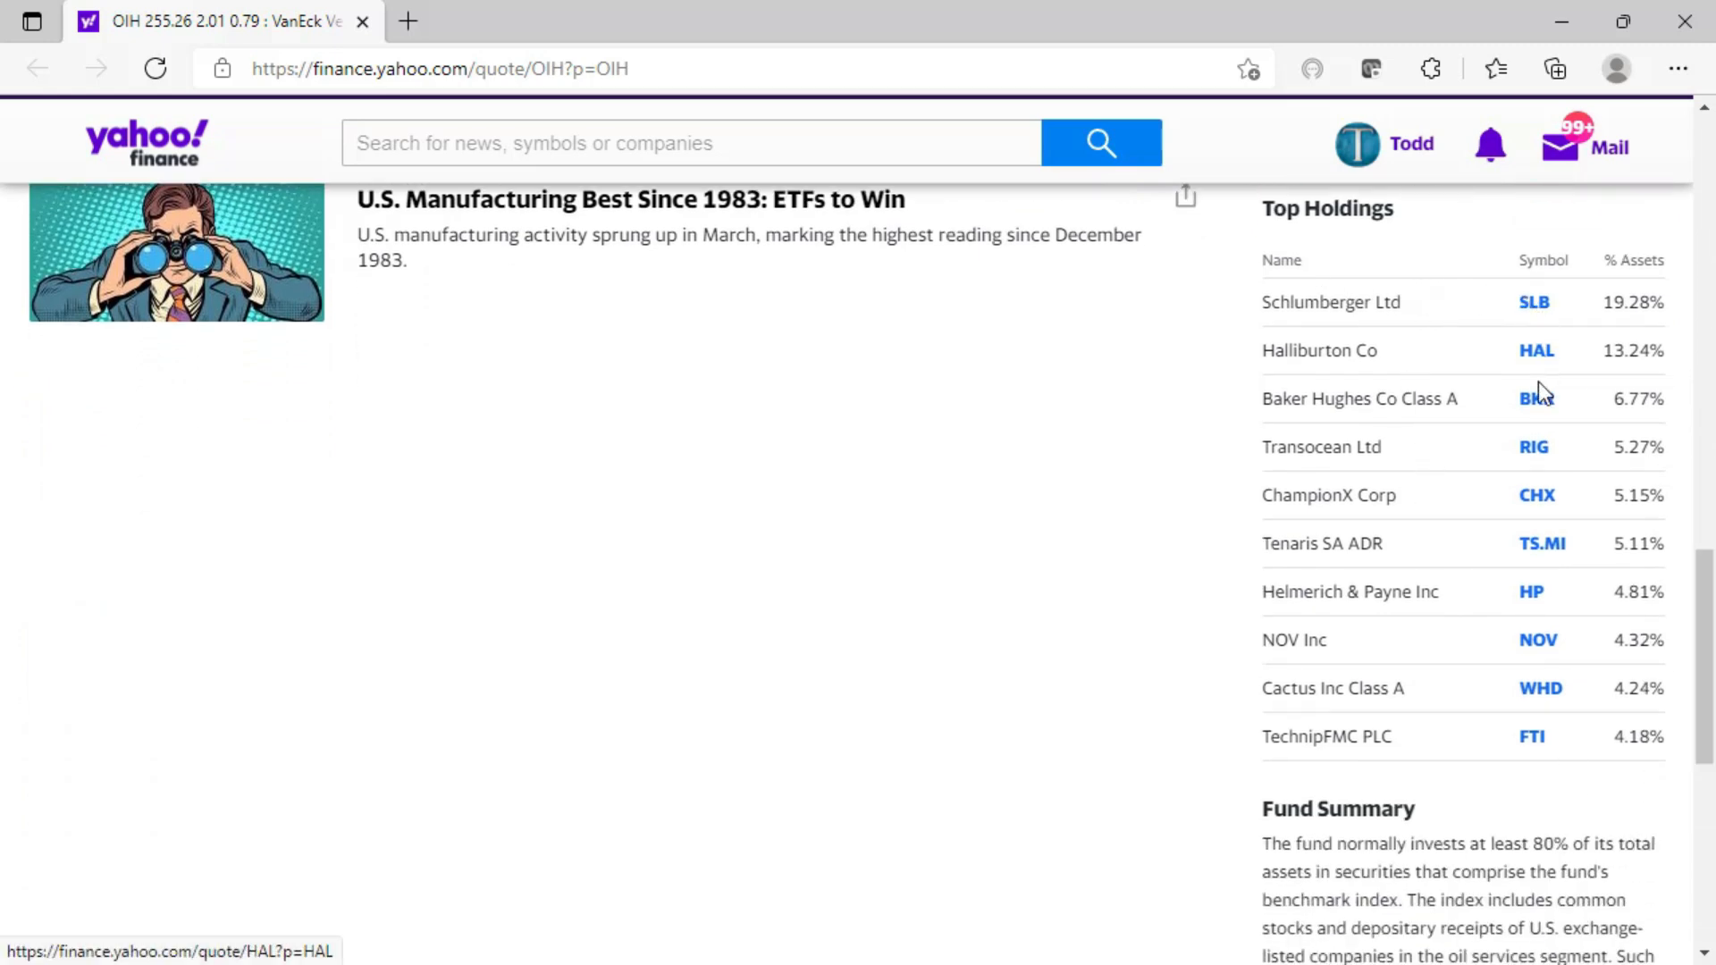
pyautogui.moveTo(1561, 786)
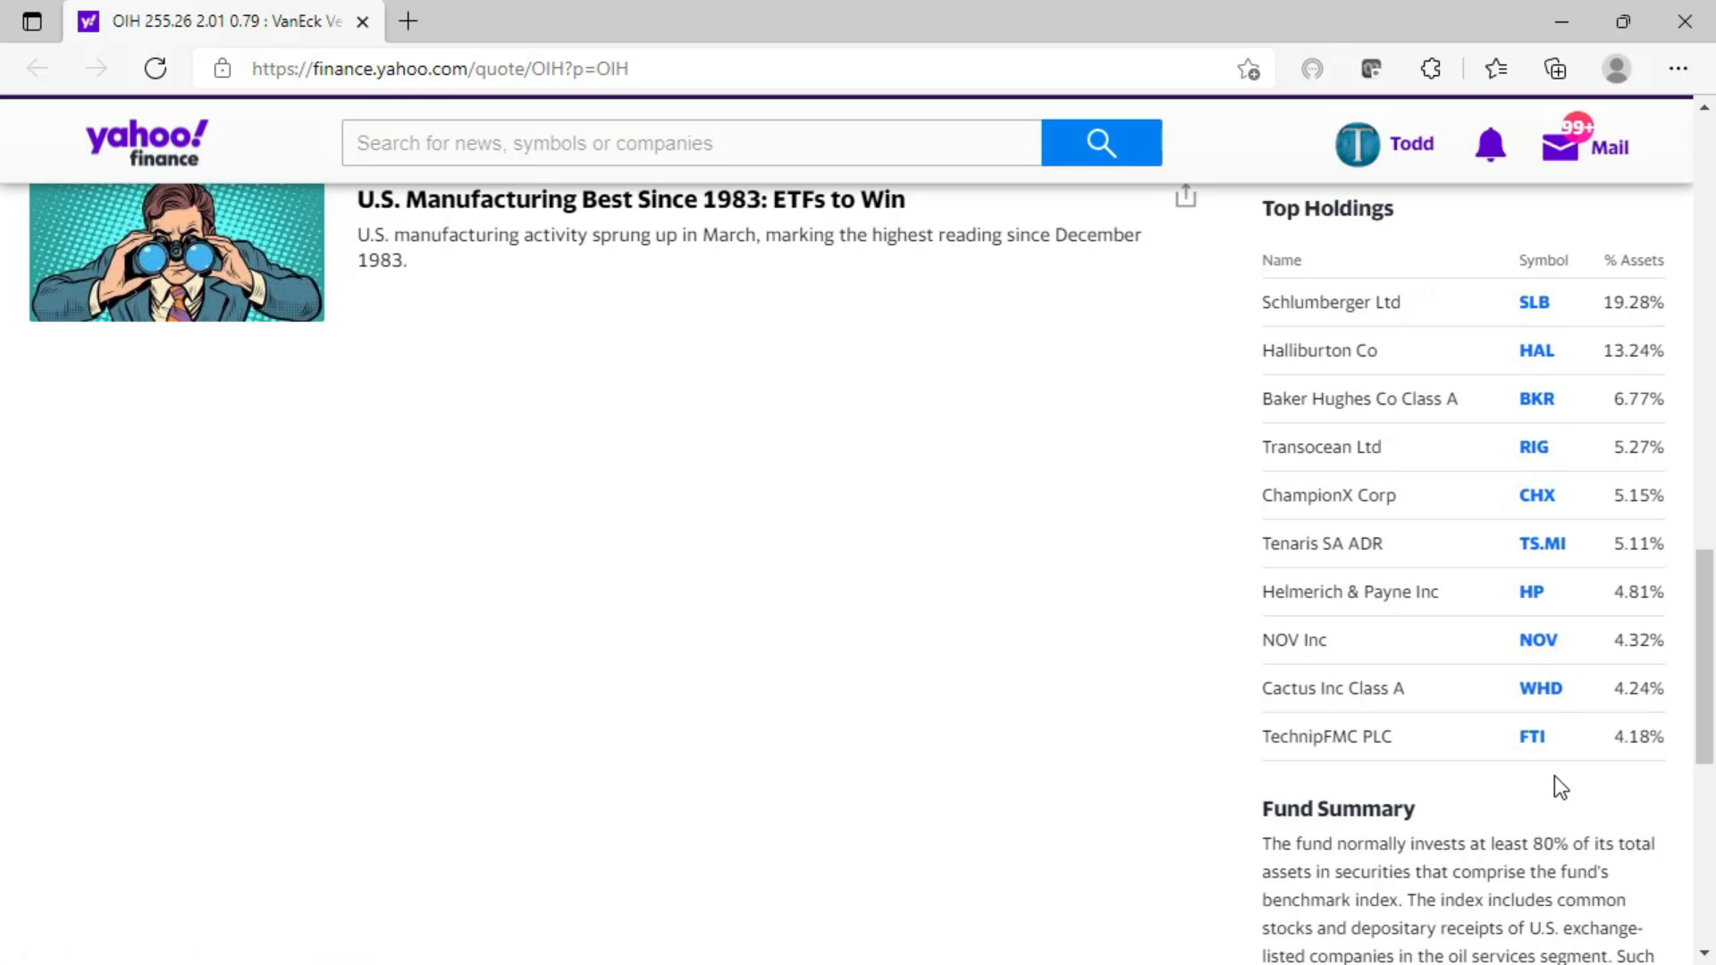
pyautogui.moveTo(1413, 659)
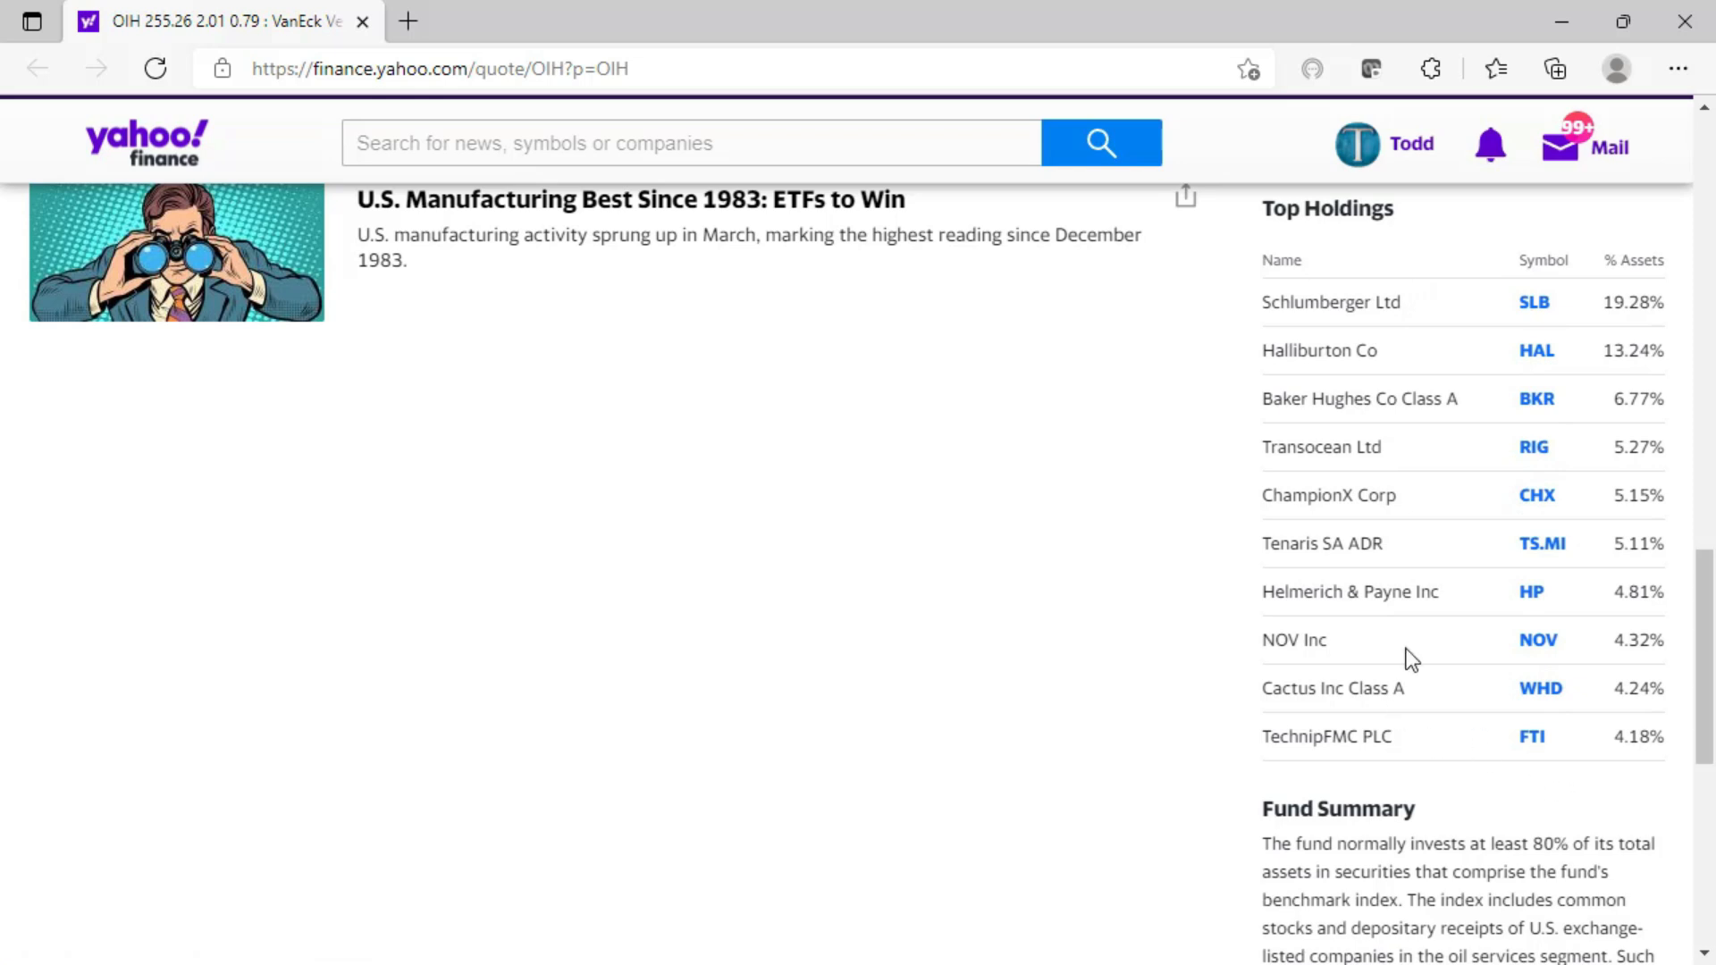
pyautogui.moveTo(1537, 399)
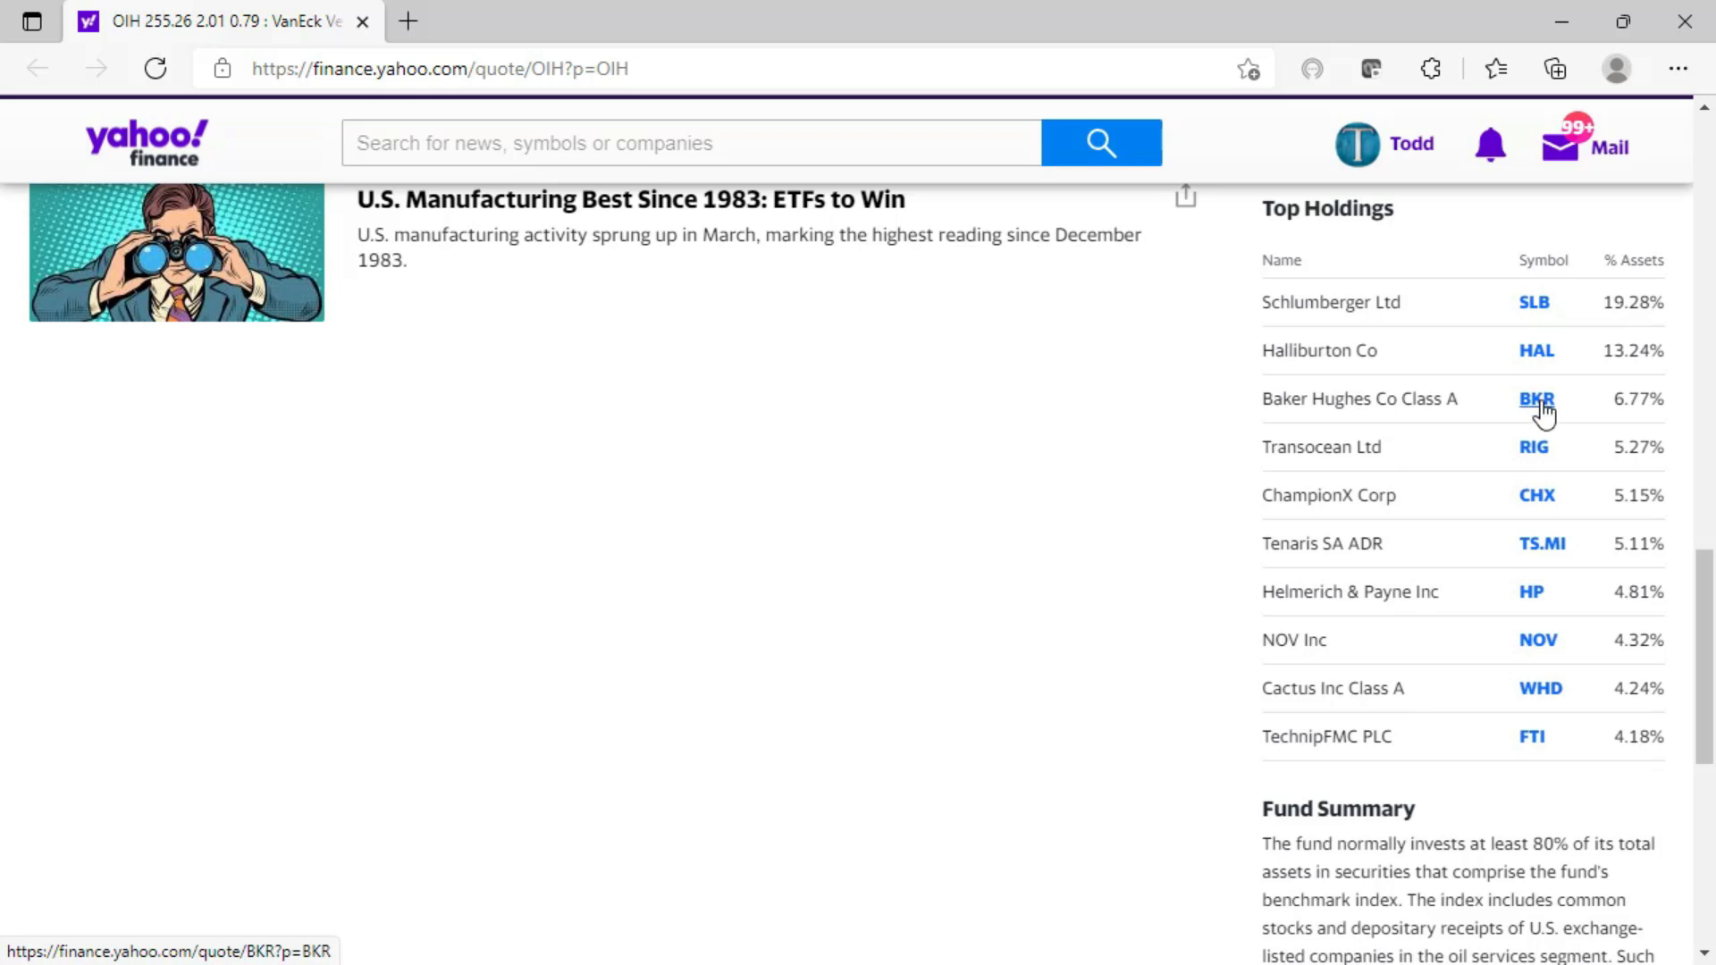
pyautogui.moveTo(1543, 544)
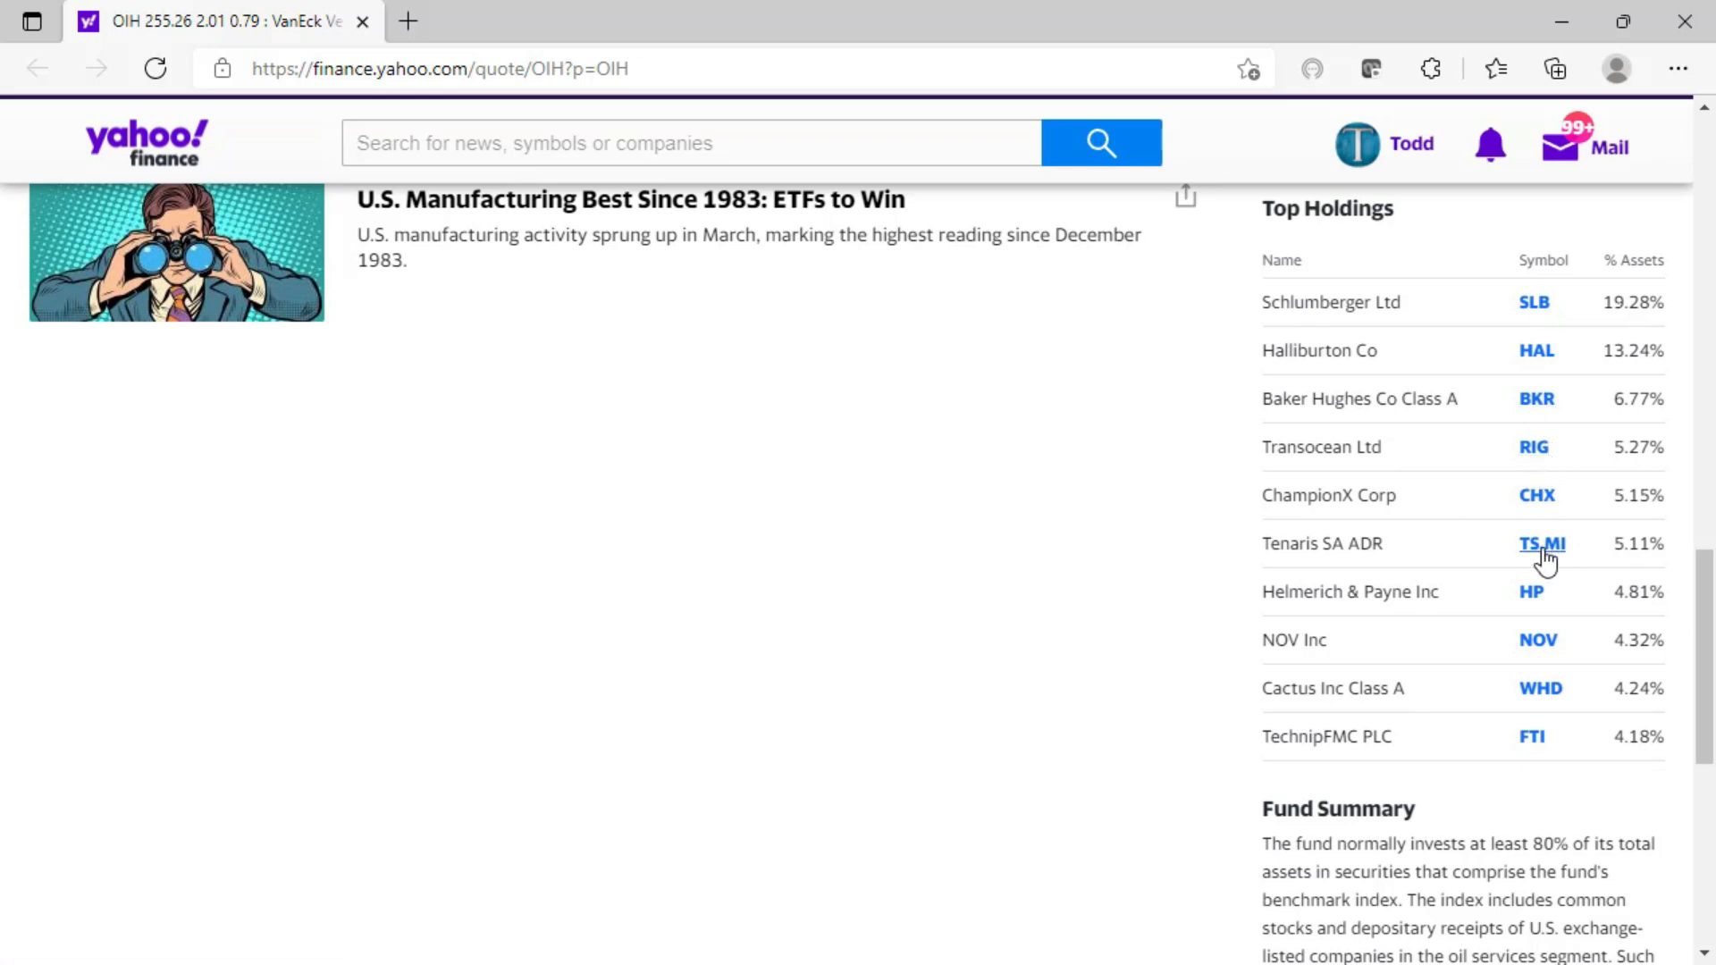
pyautogui.scroll(-3)
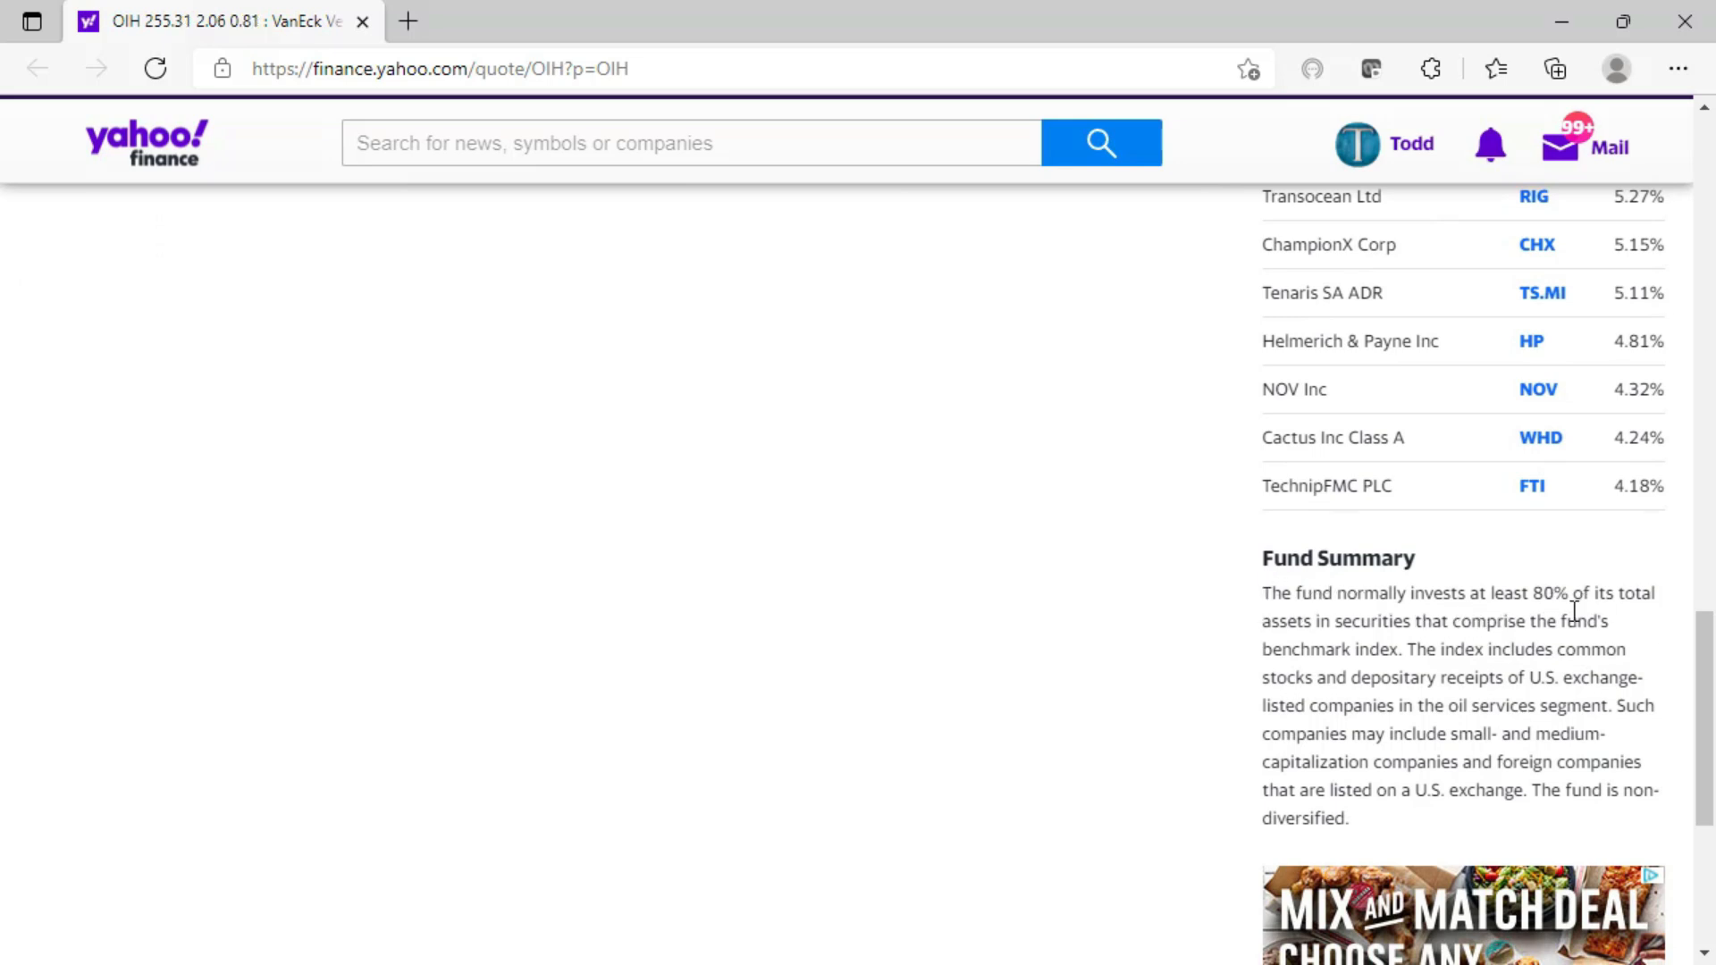
pyautogui.moveTo(1316, 646)
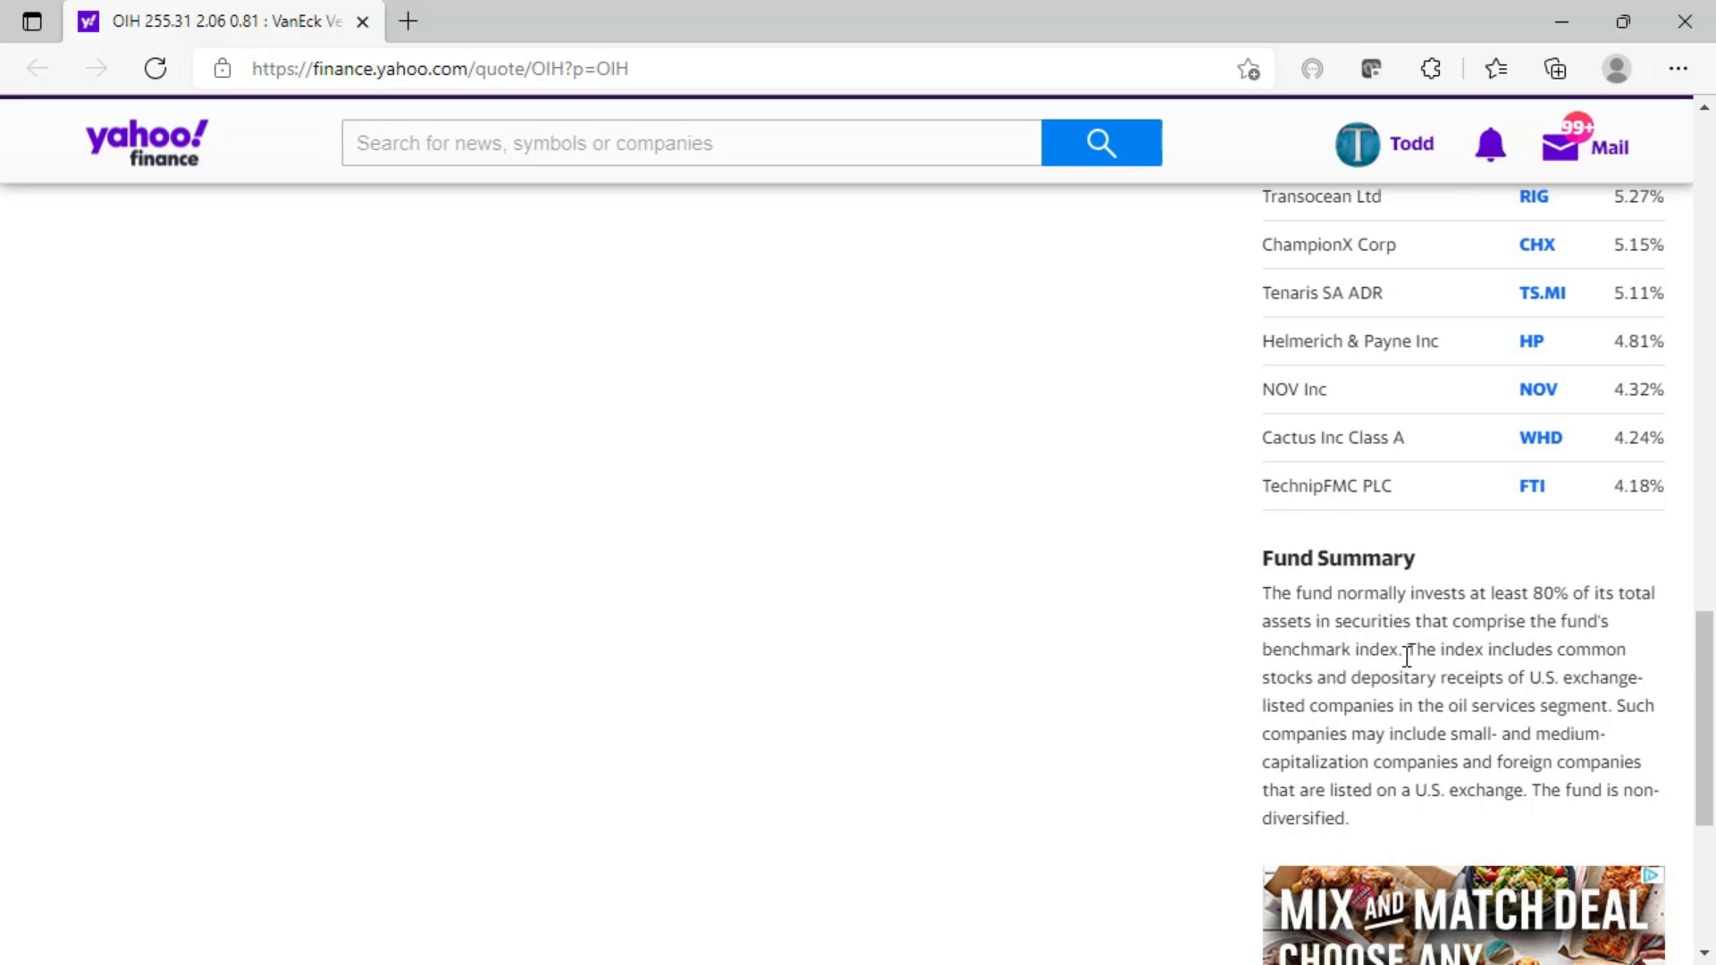
pyautogui.moveTo(1248, 704)
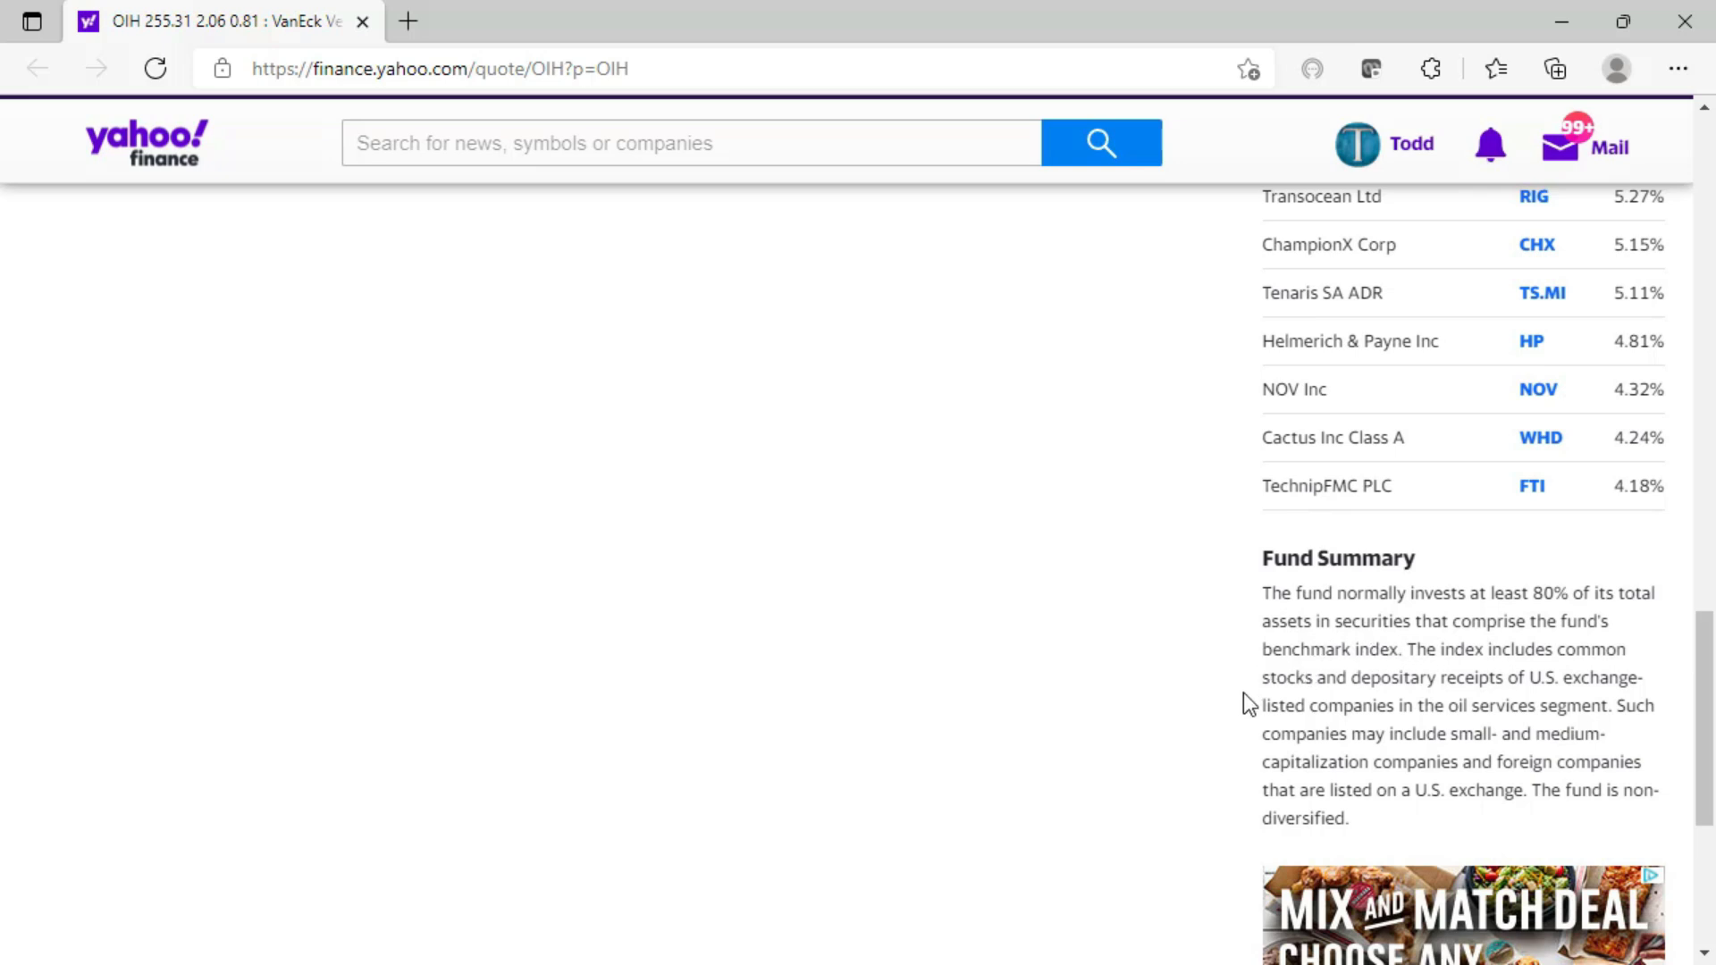
pyautogui.moveTo(1251, 717)
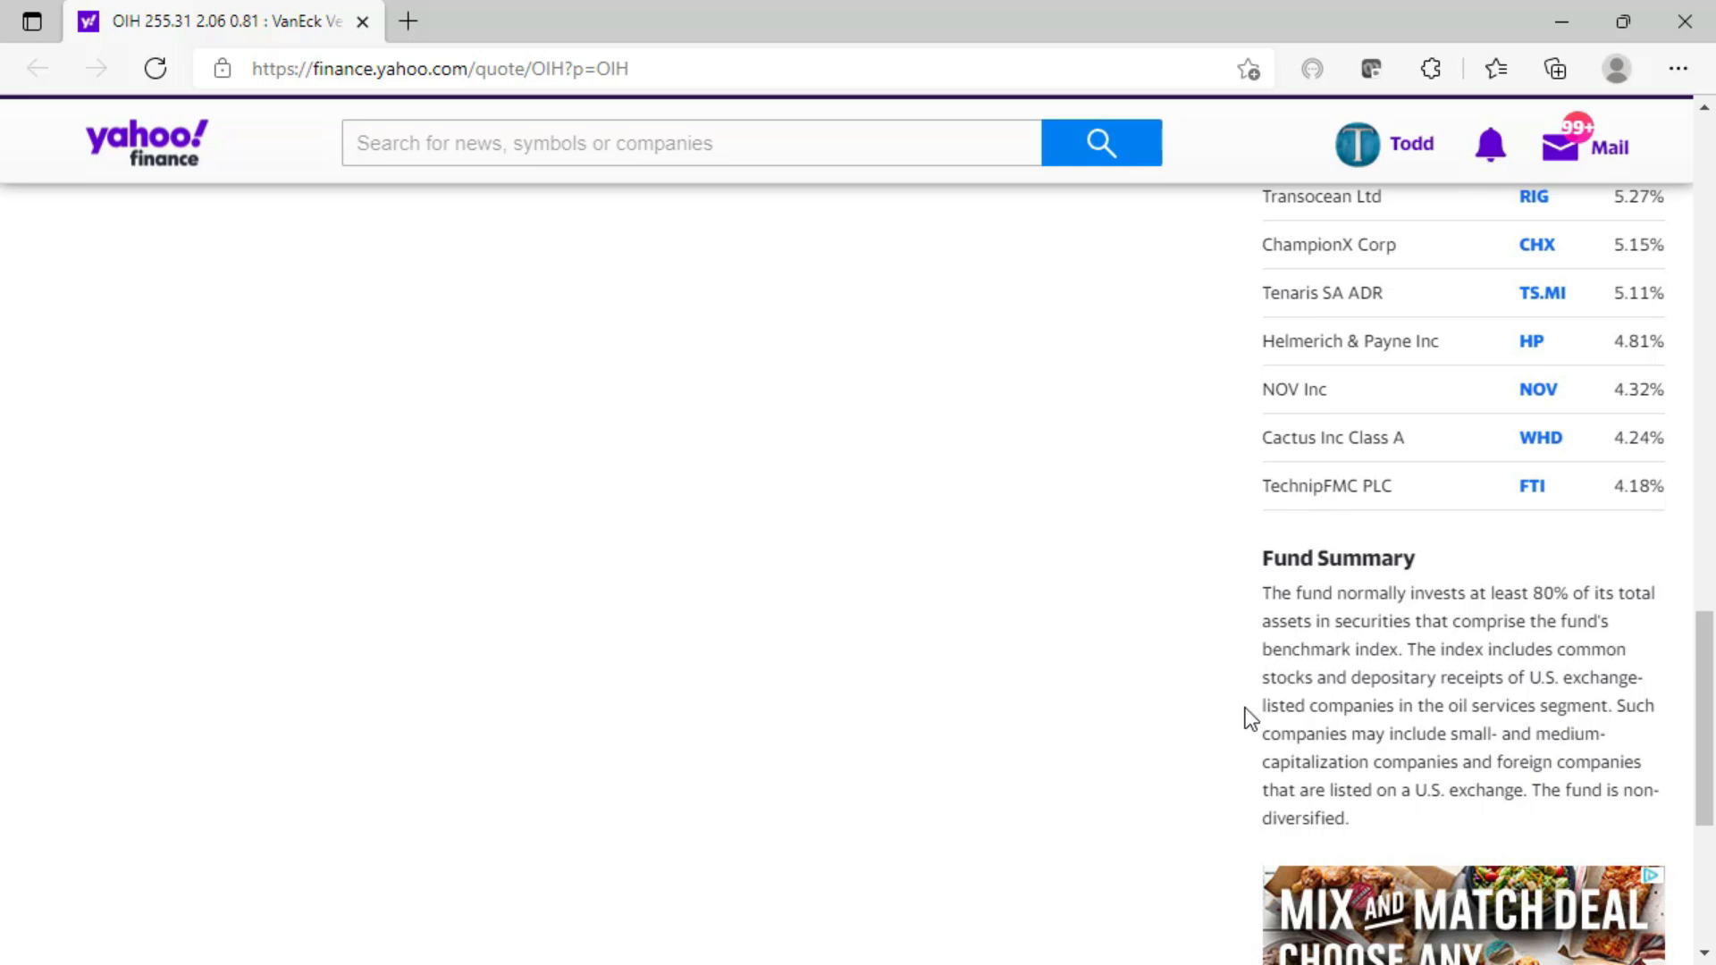
pyautogui.moveTo(1378, 758)
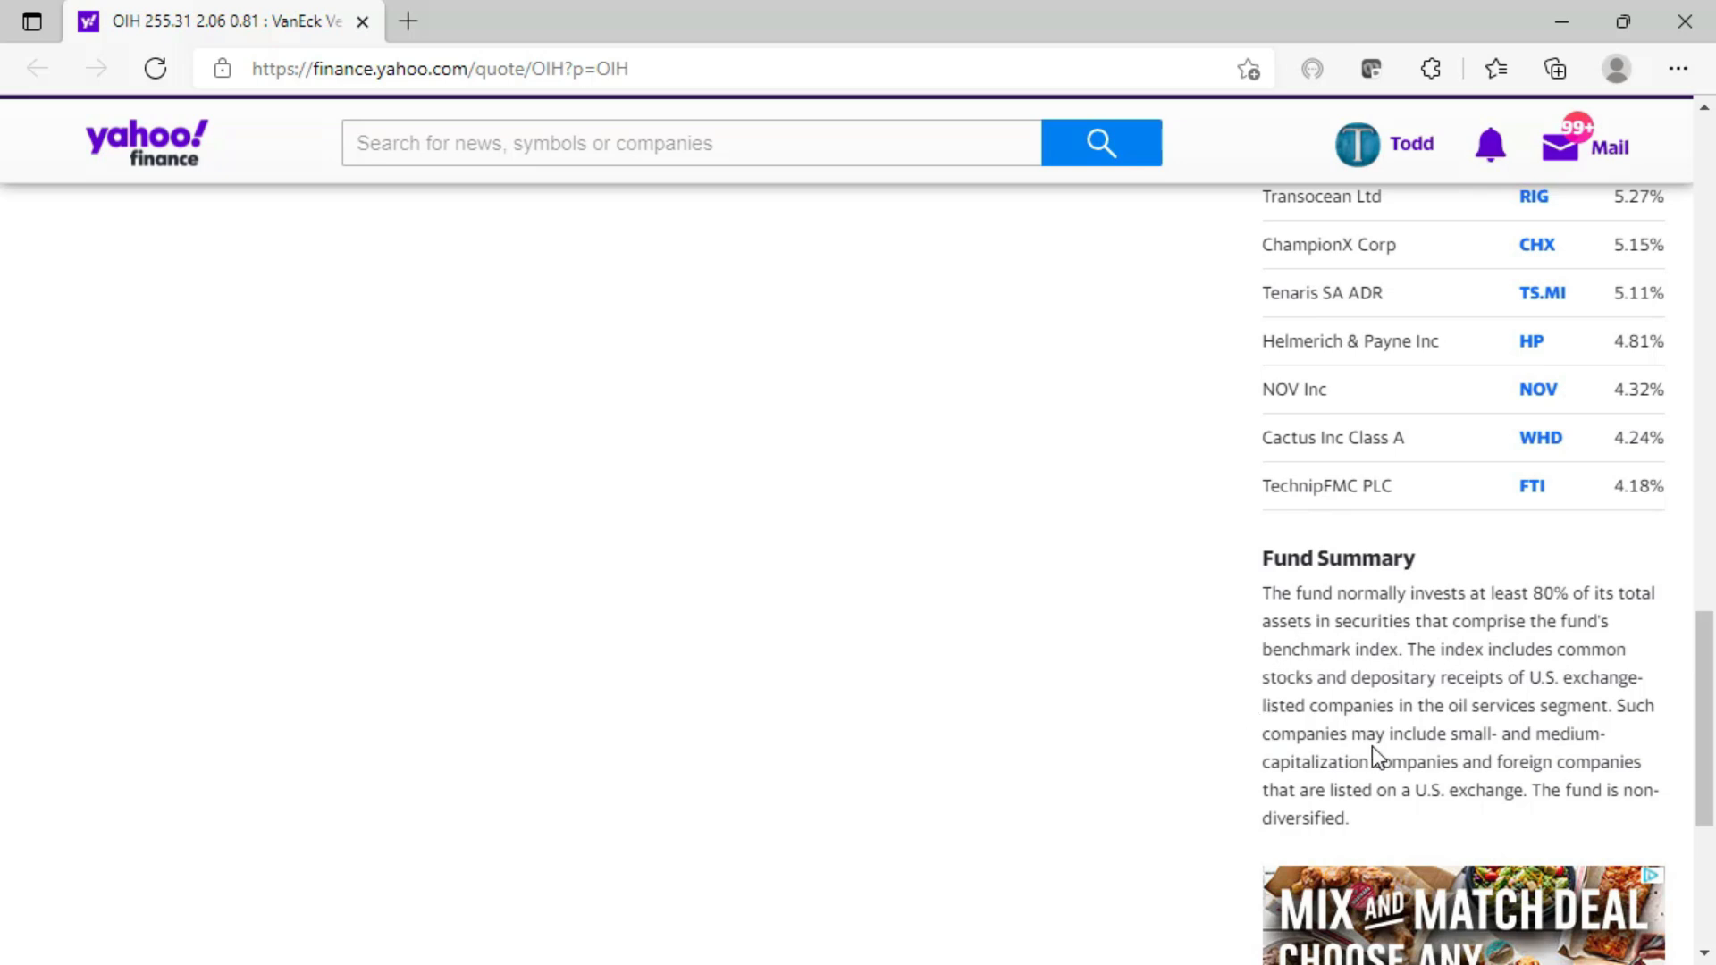
pyautogui.moveTo(1302, 785)
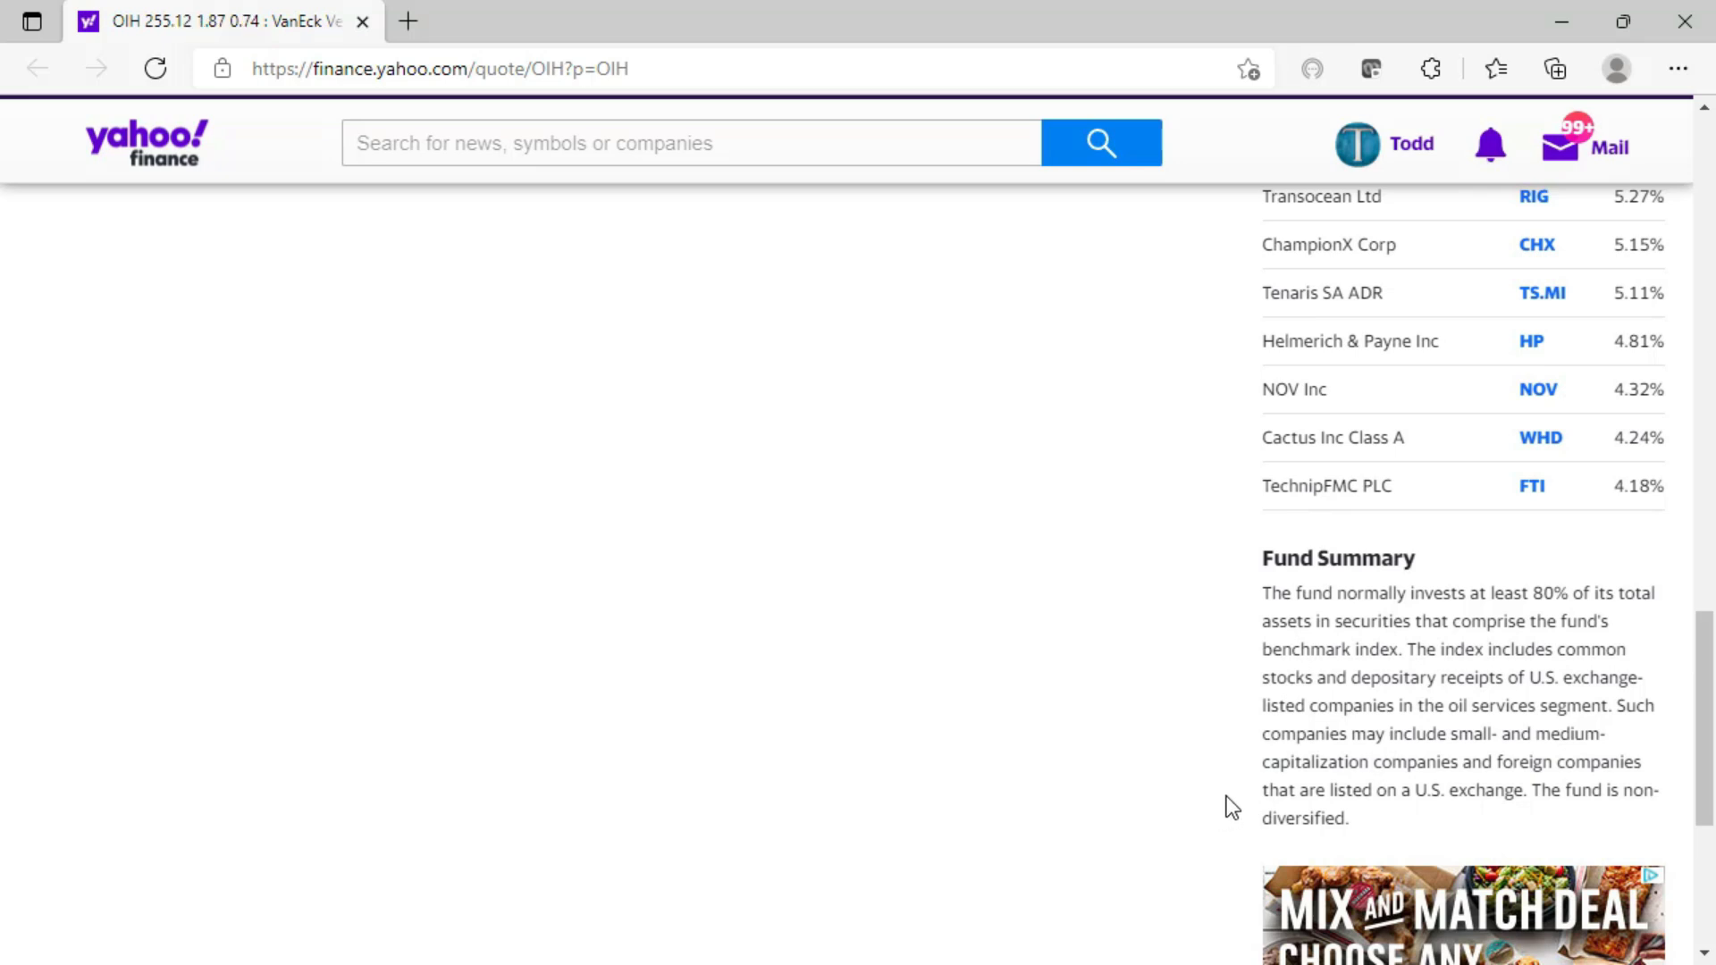
pyautogui.moveTo(1235, 830)
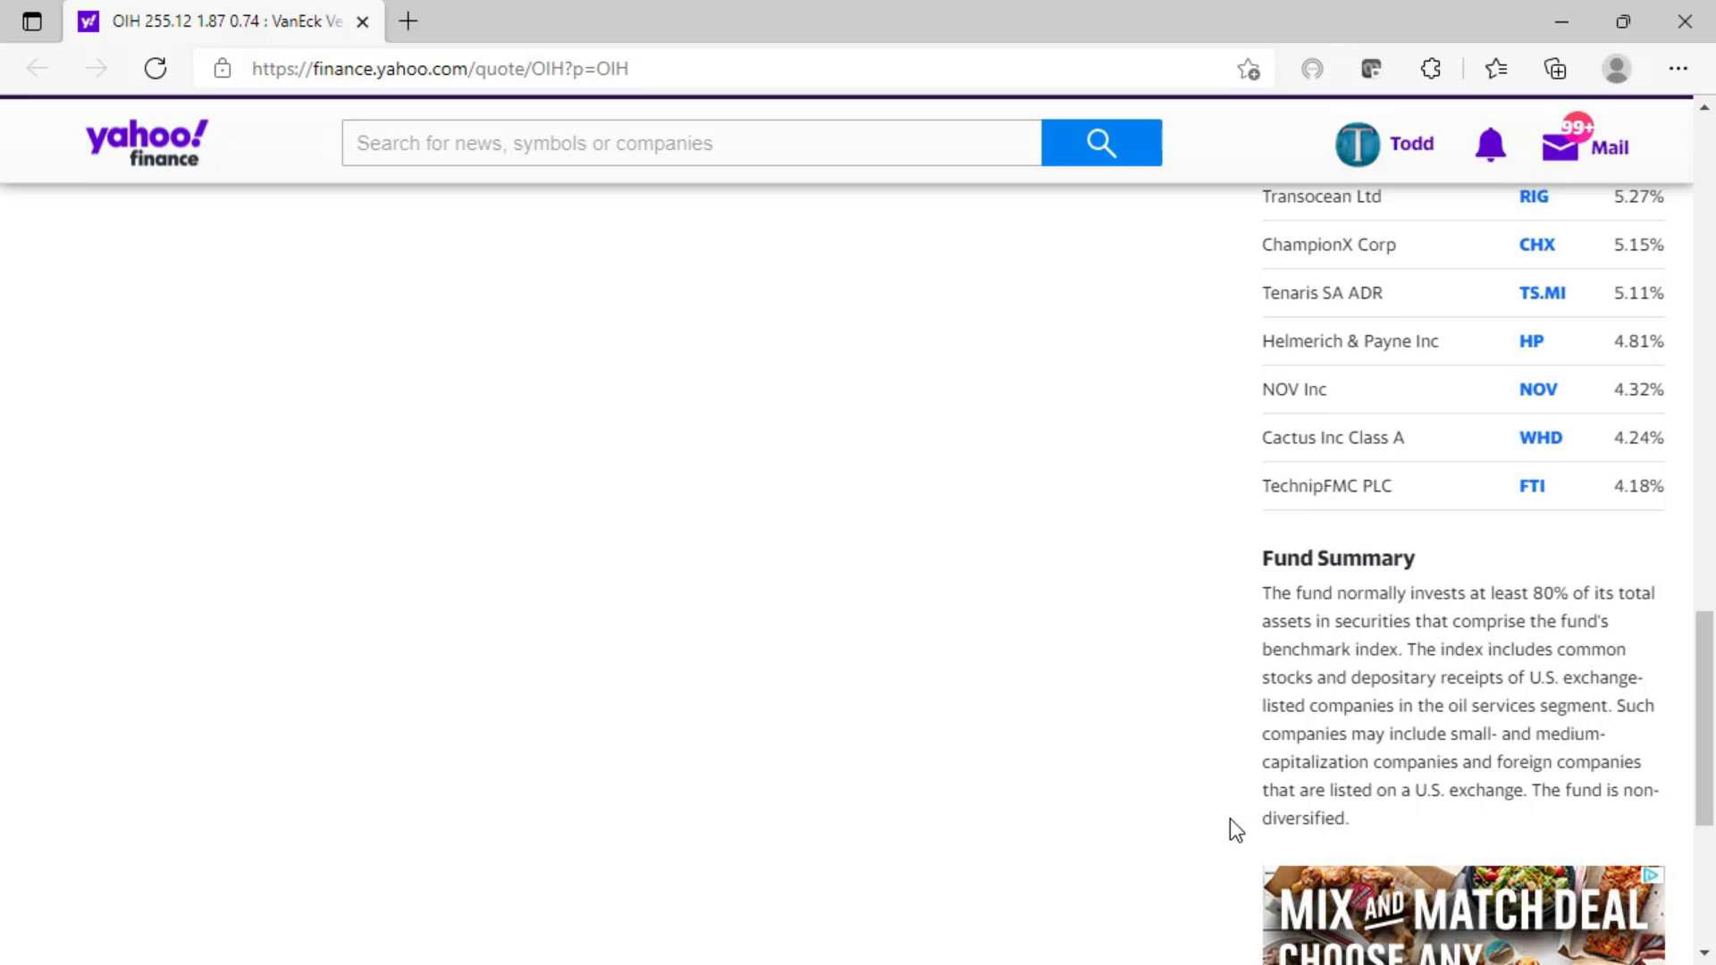
pyautogui.moveTo(1694, 788)
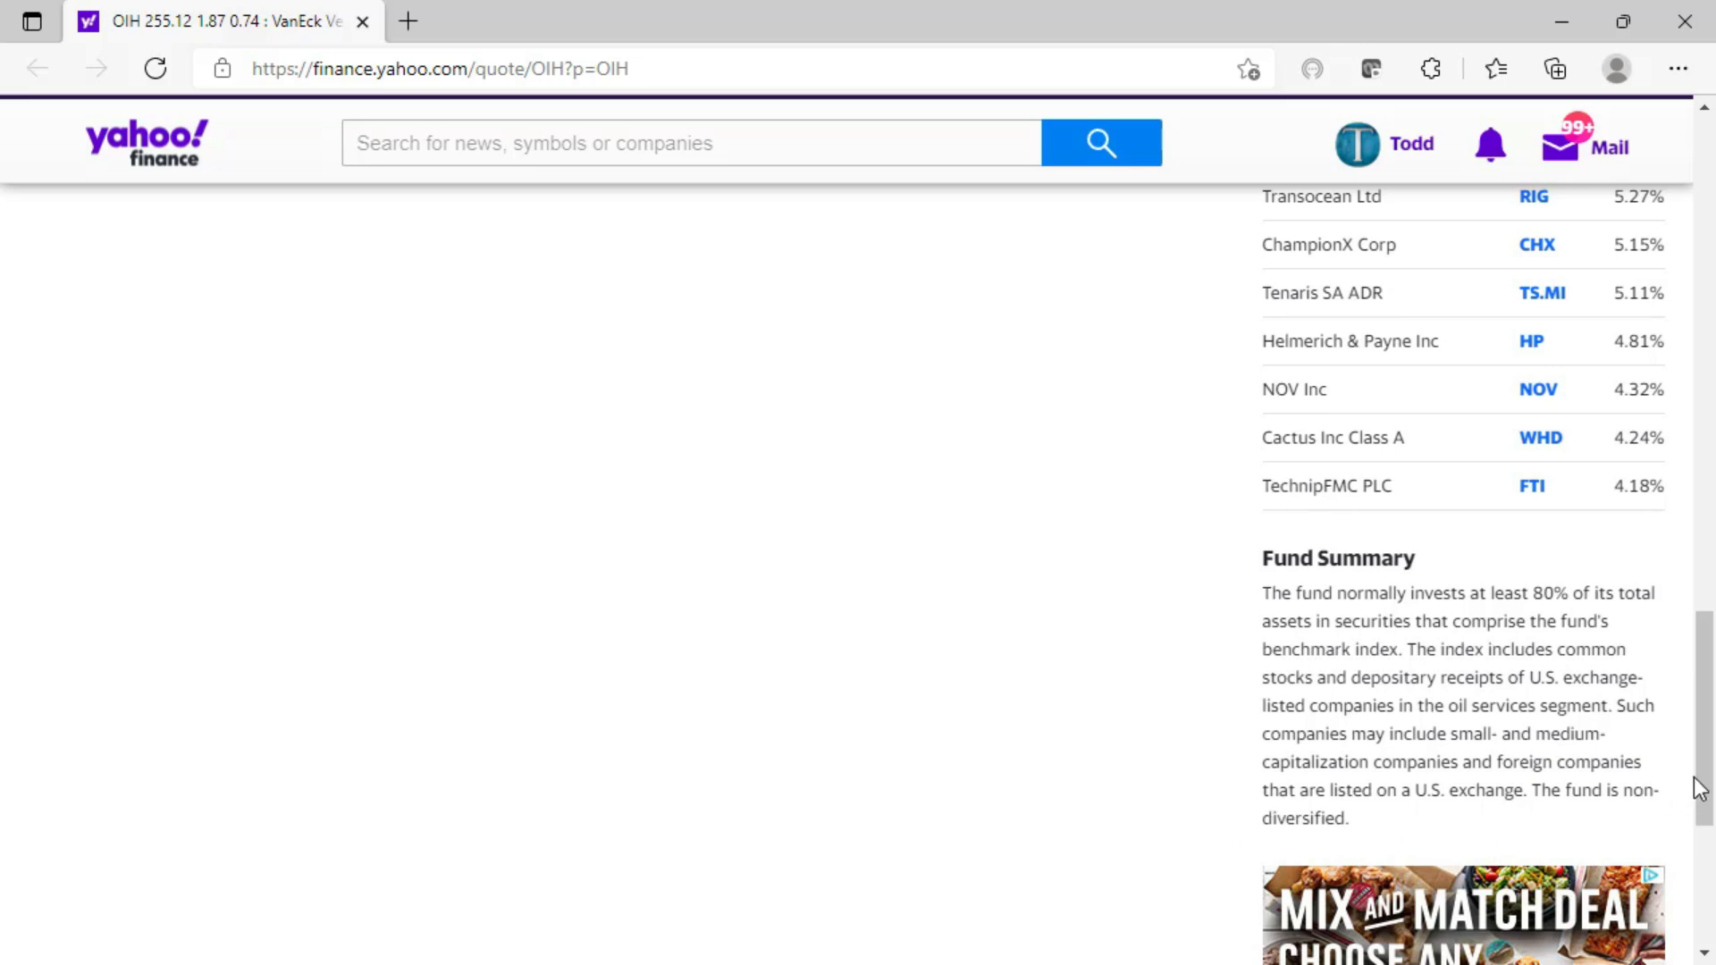
pyautogui.scroll(3)
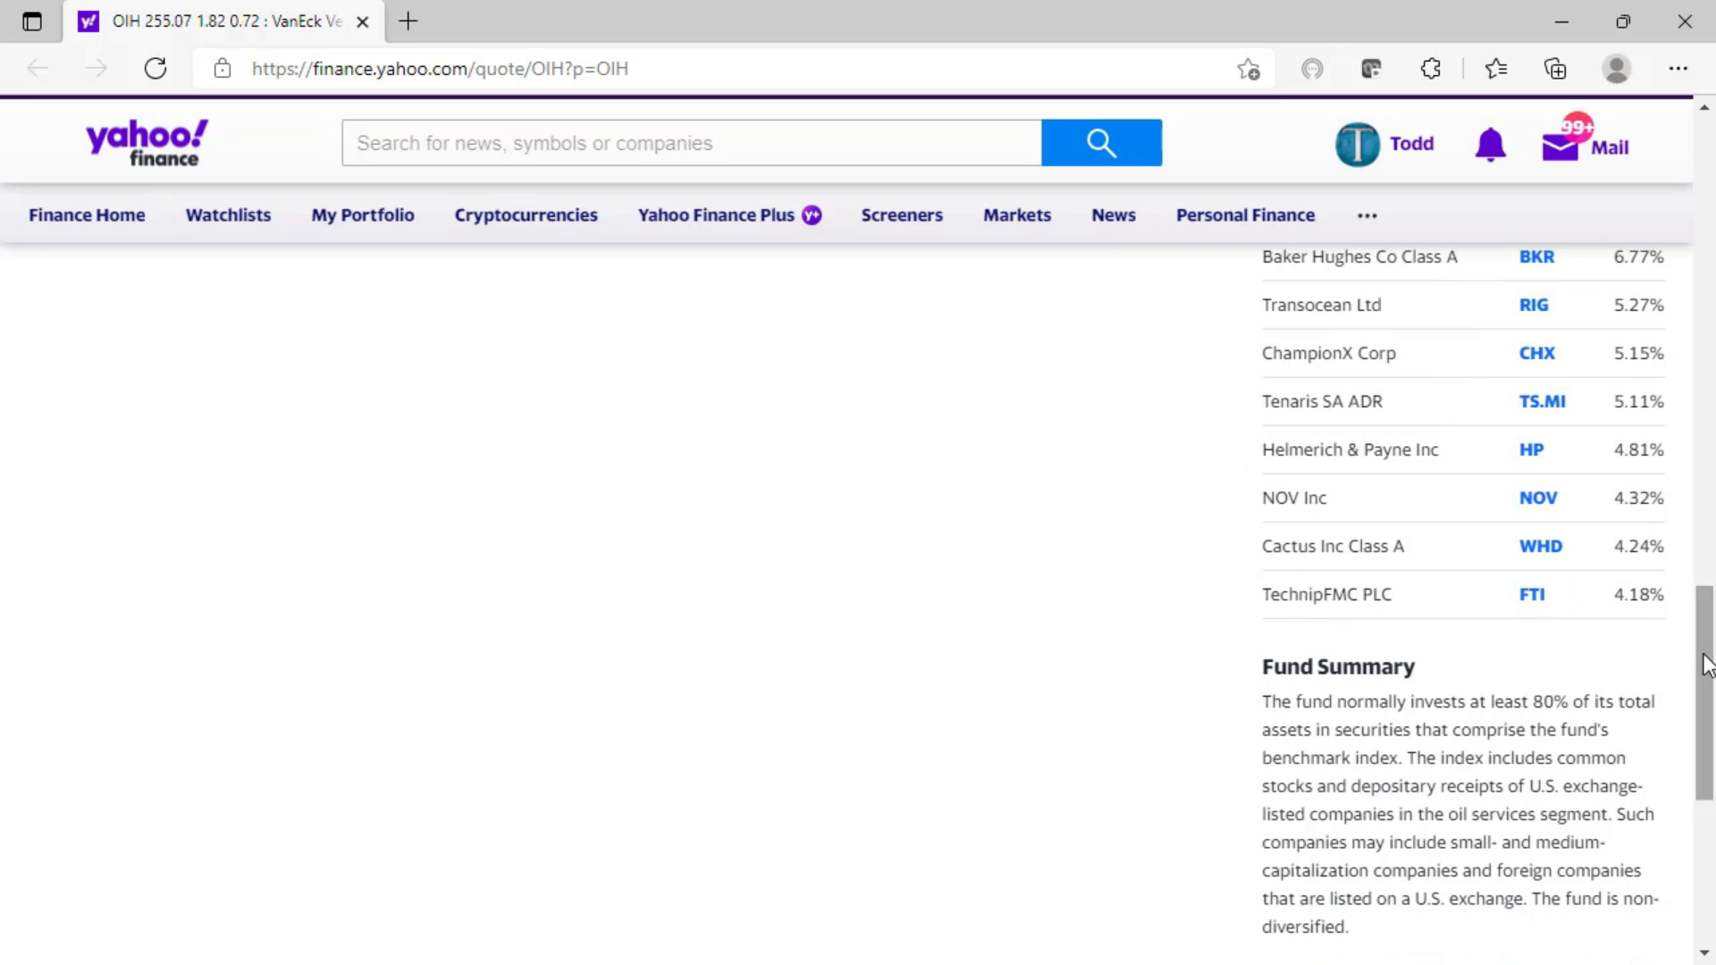
pyautogui.scroll(3)
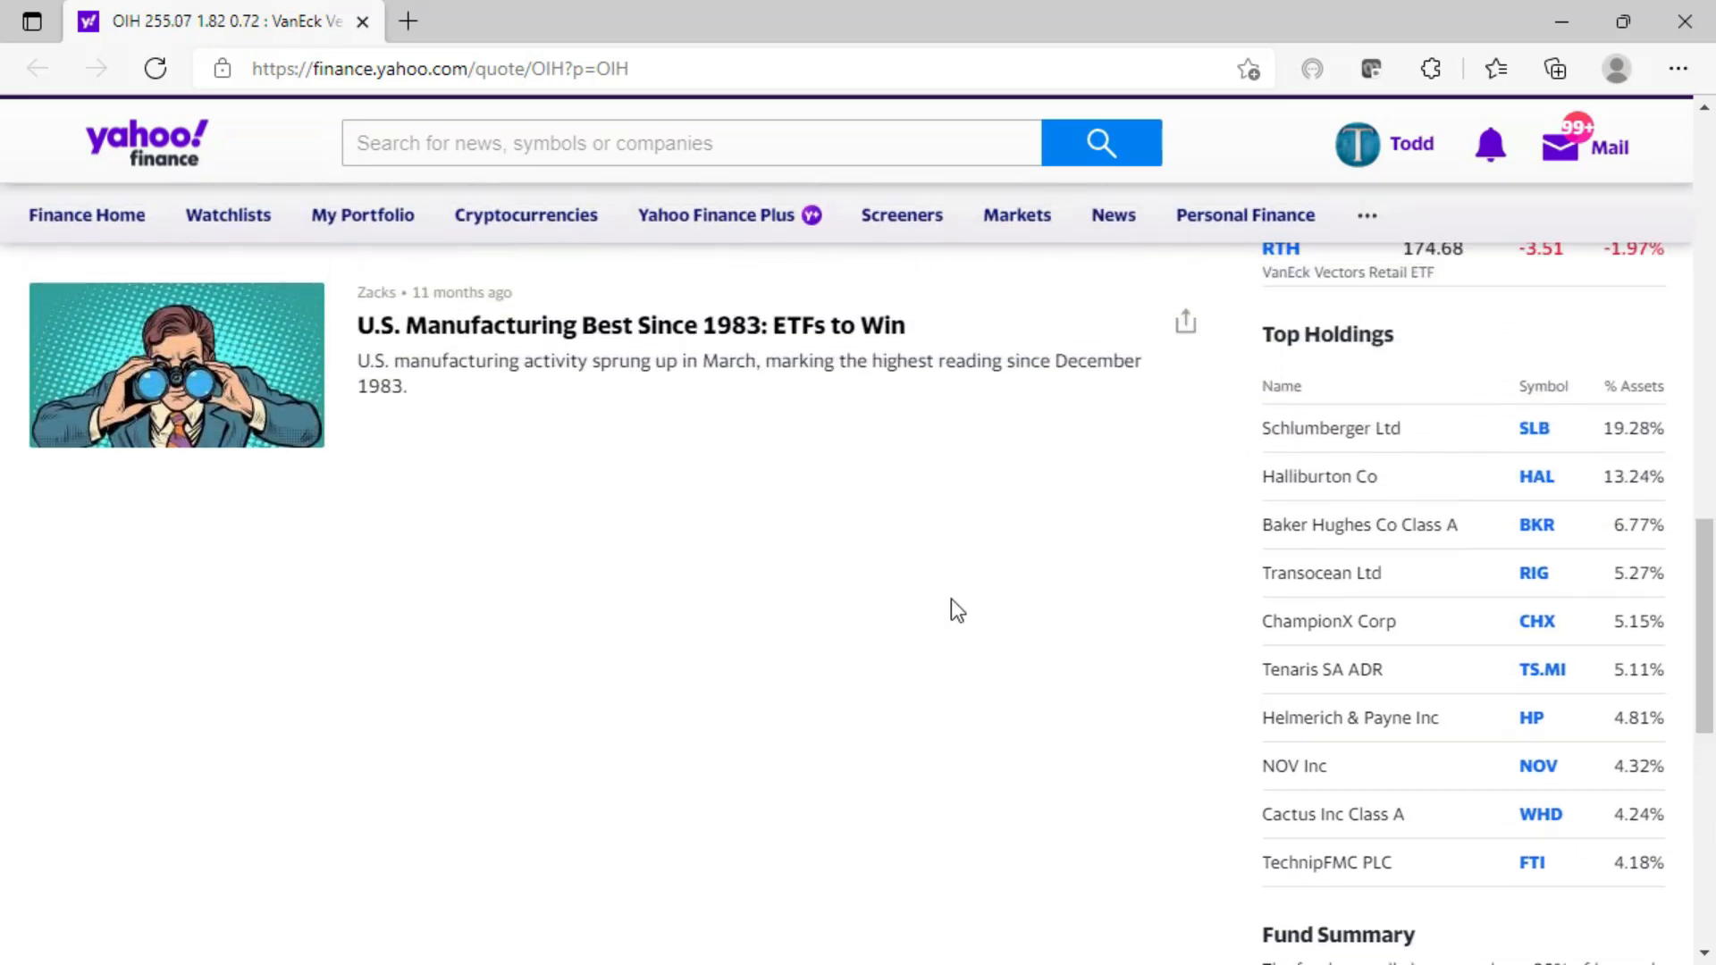
pyautogui.moveTo(933, 563)
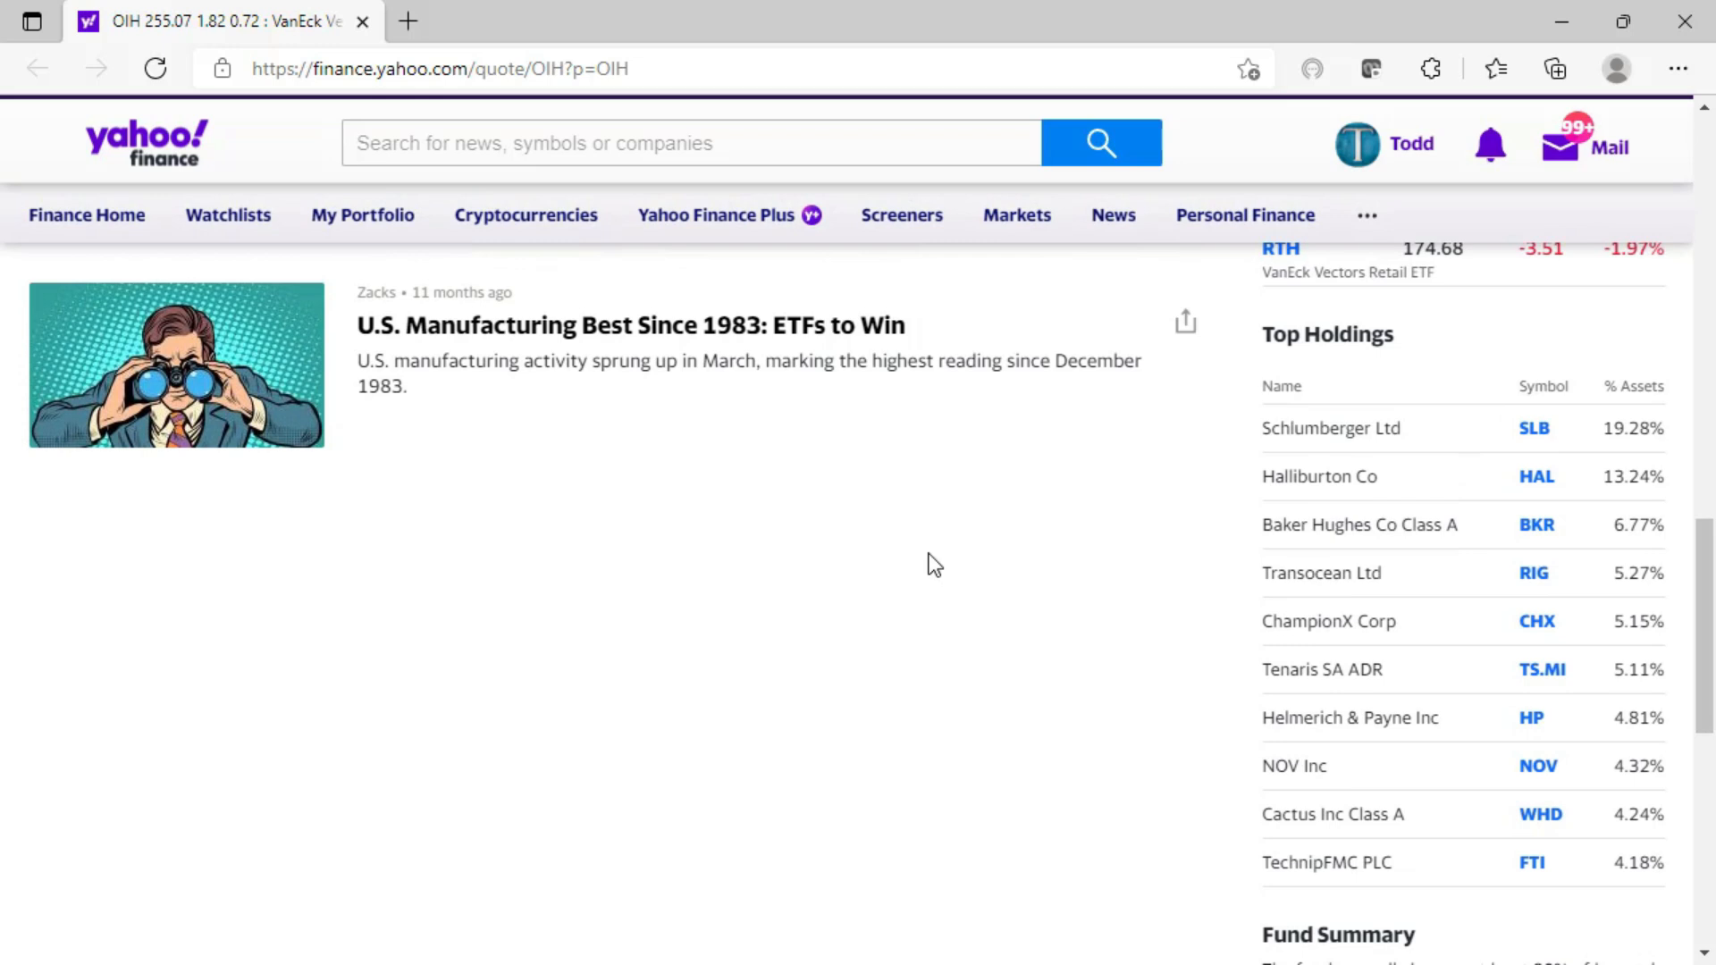
pyautogui.moveTo(948, 548)
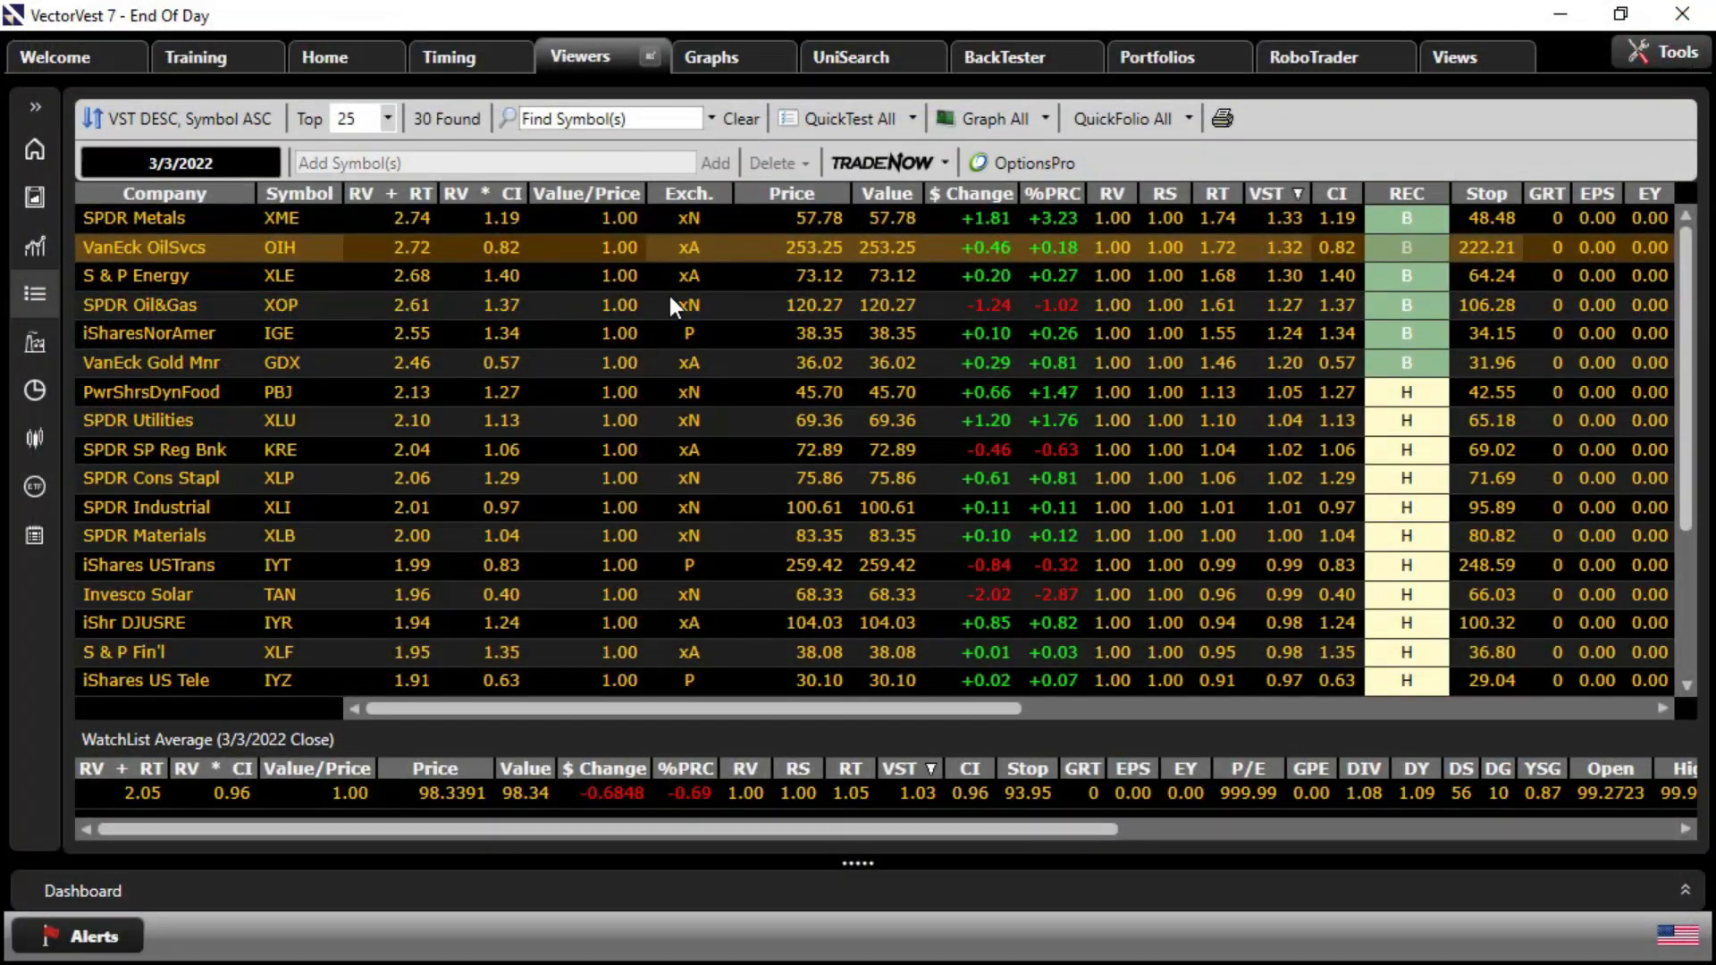
pyautogui.moveTo(1672, 717)
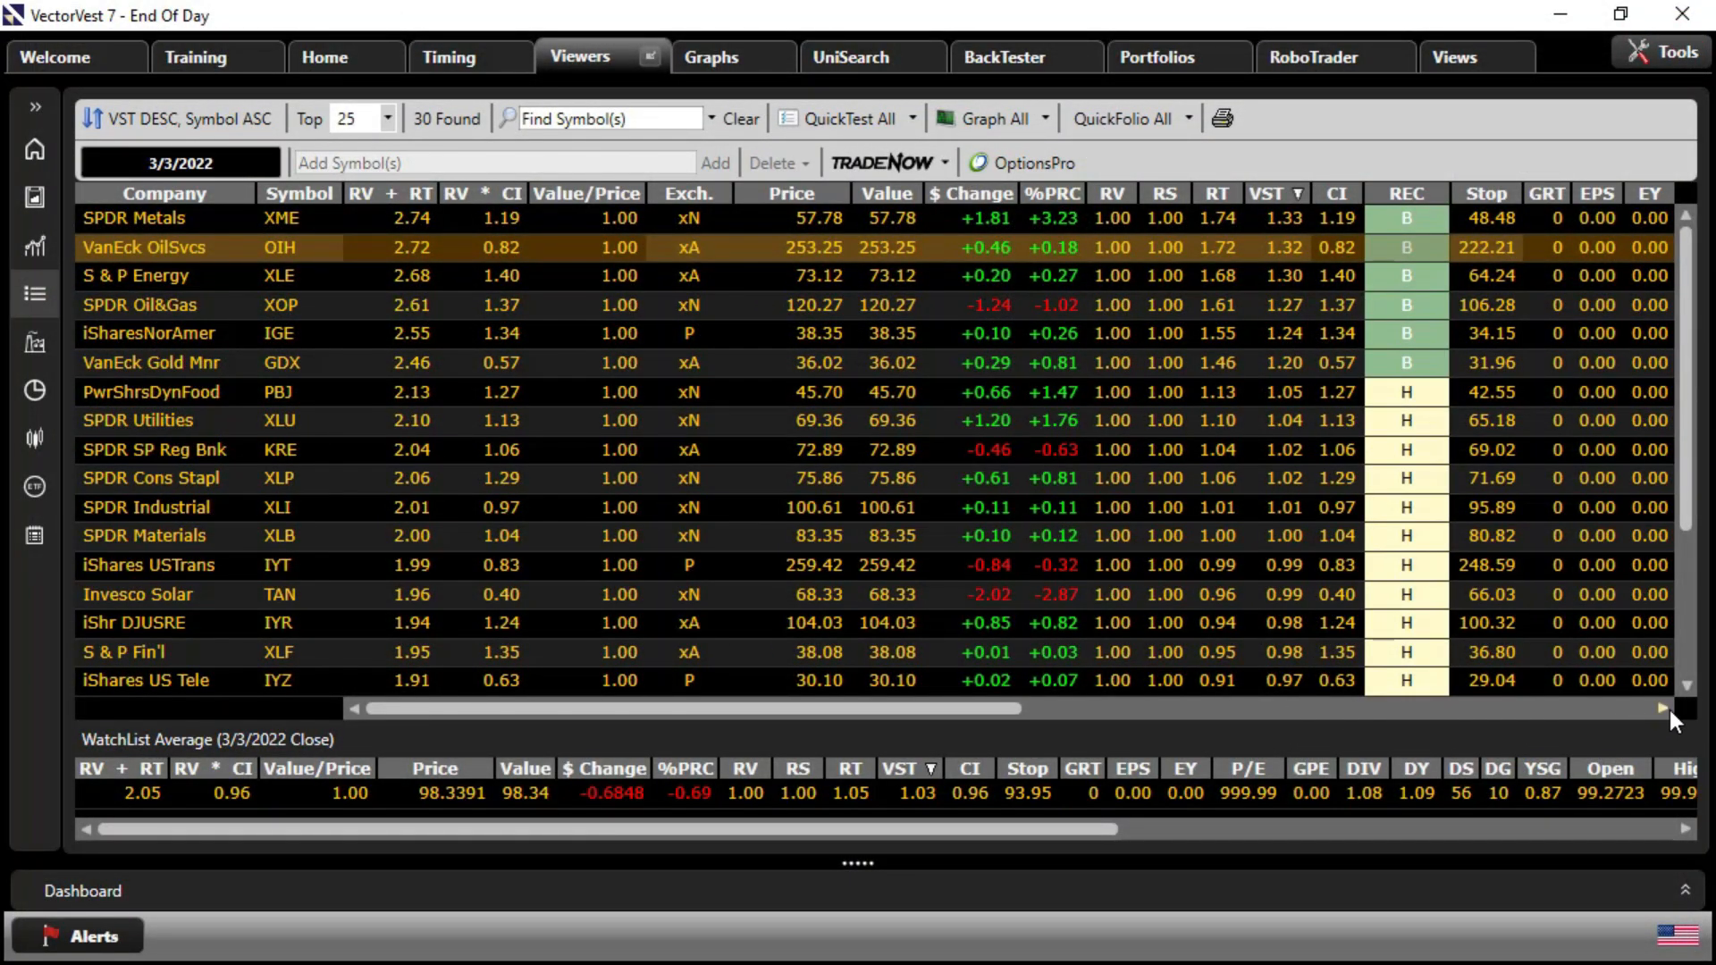
# Scroll the Sector ETFs watchlist across to the Volume, Shares and Industry columns, OIH under NatrlResrcs
pyautogui.hscroll(3)
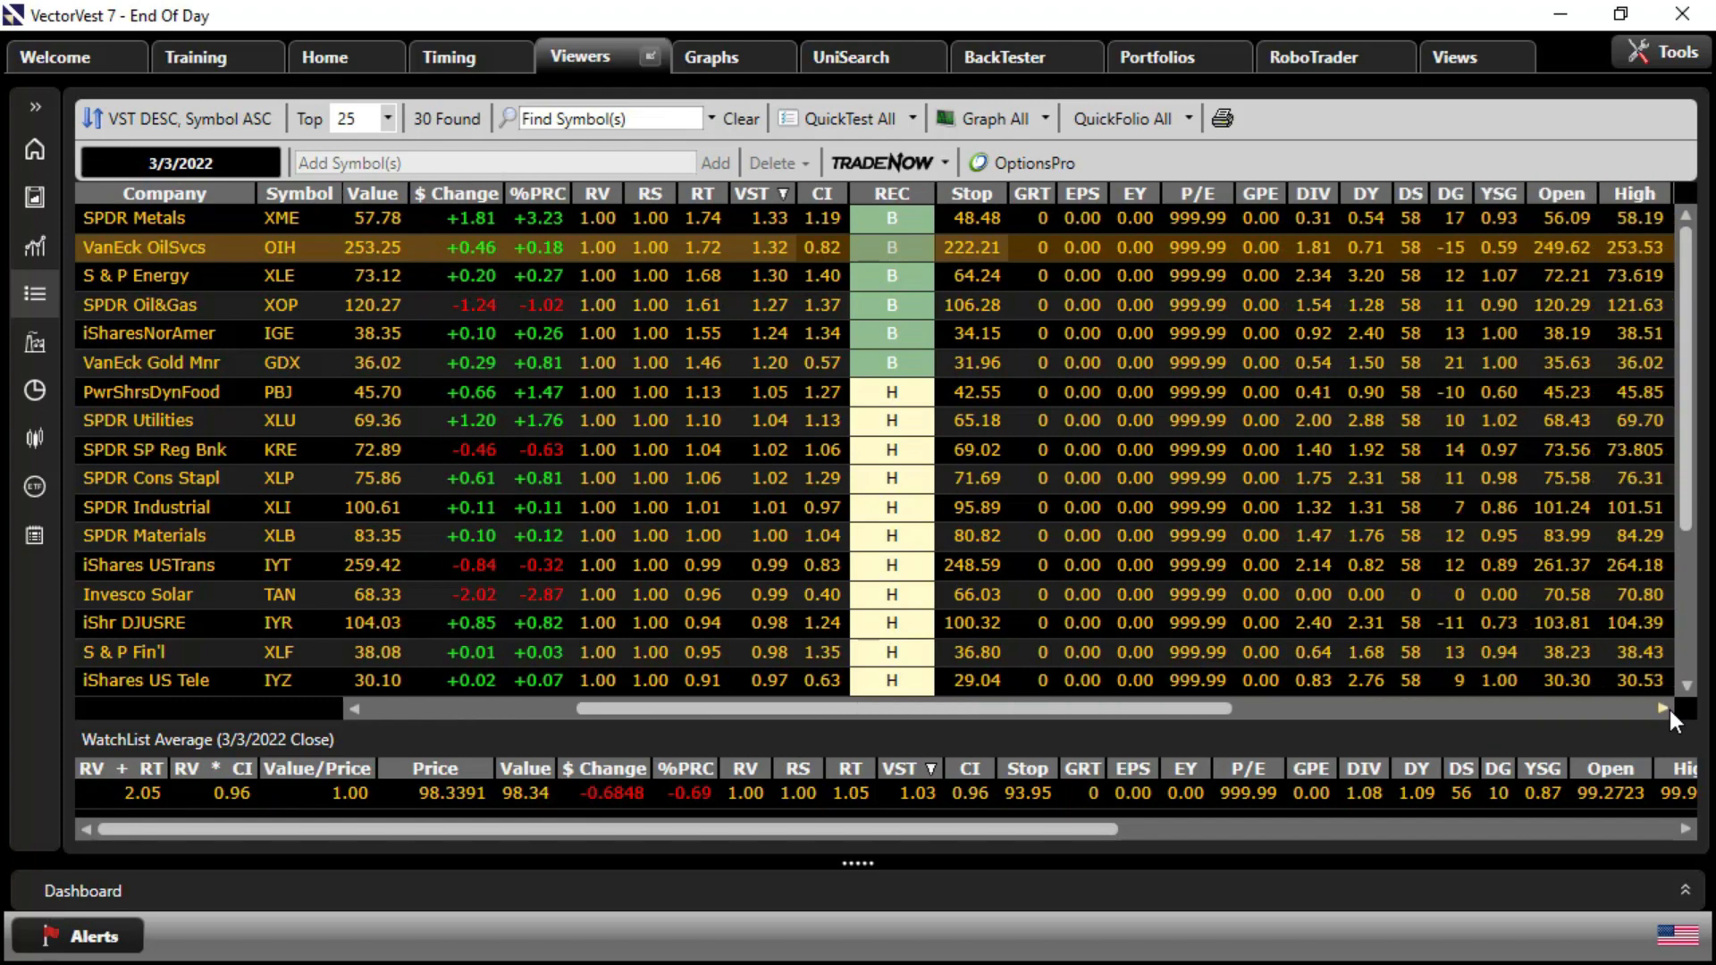
pyautogui.hscroll(3)
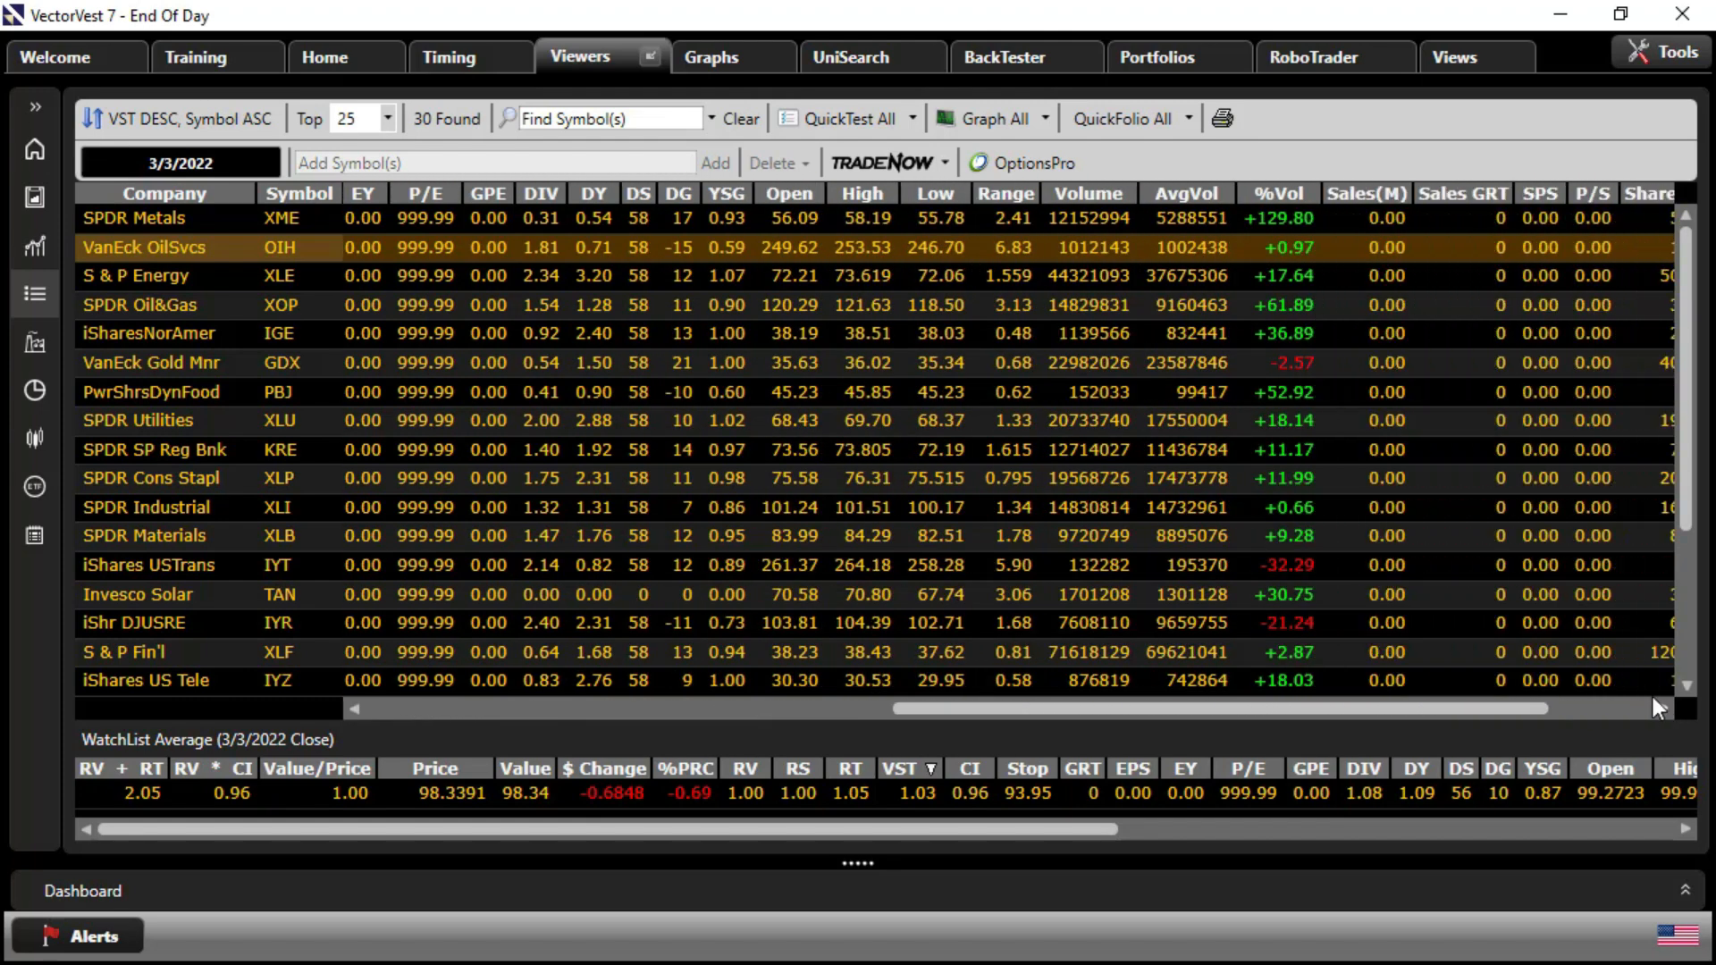
pyautogui.moveTo(1203, 258)
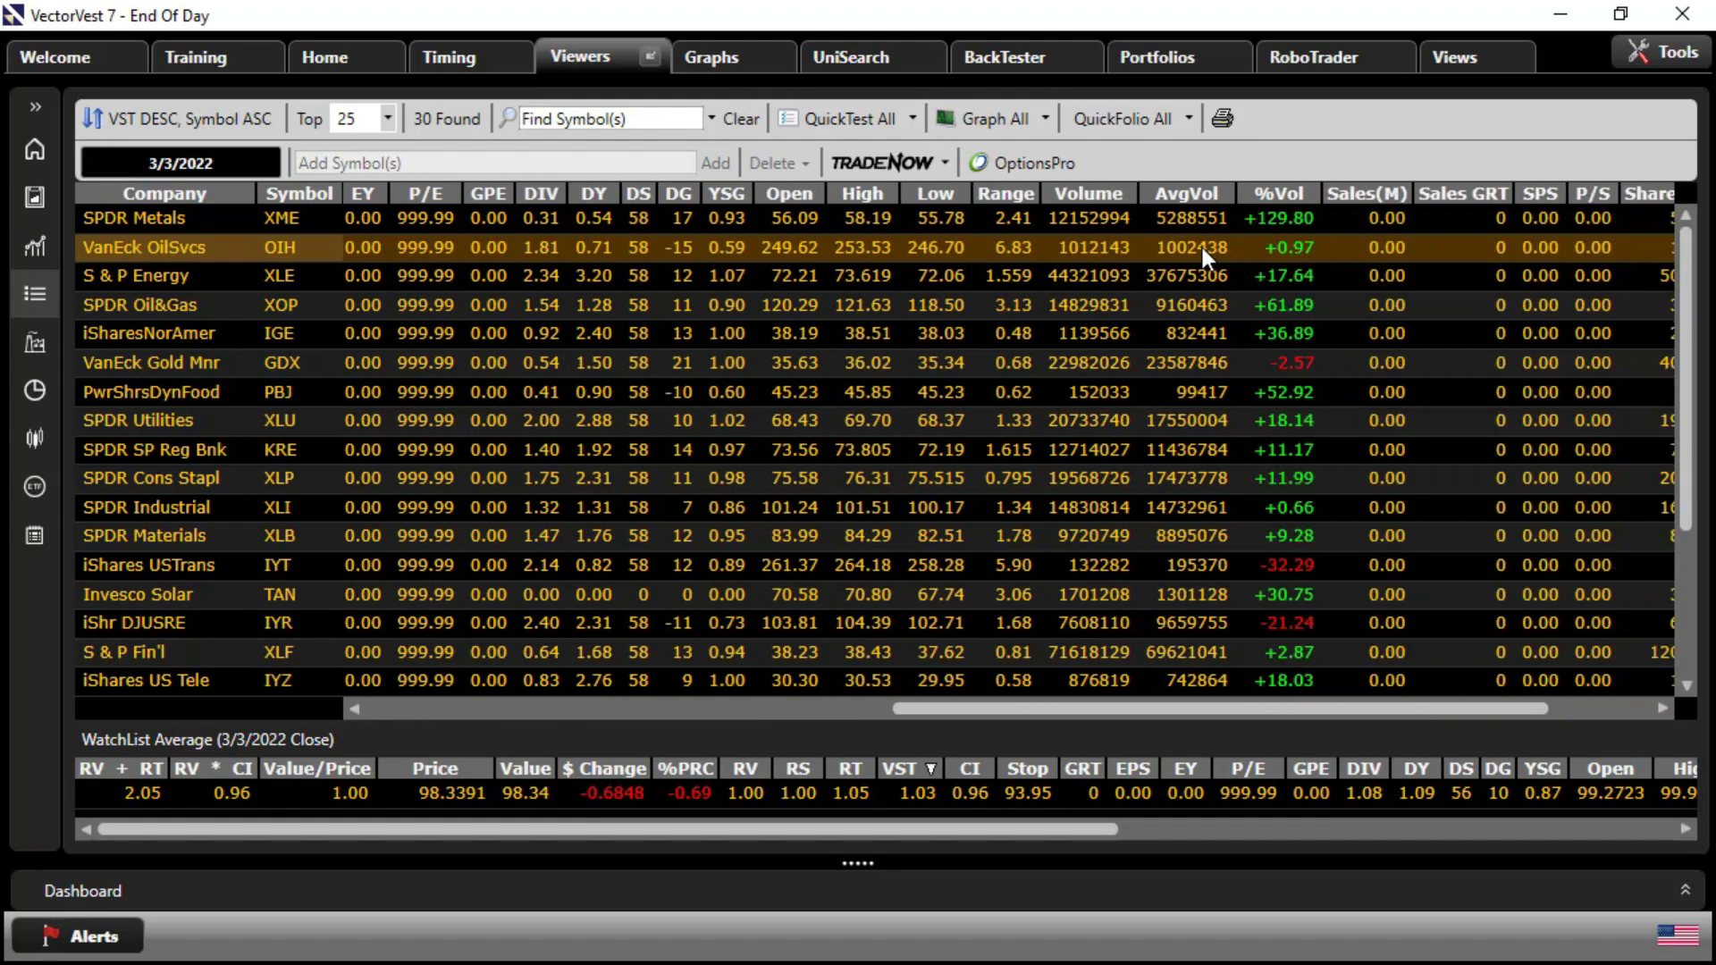
pyautogui.moveTo(1196, 265)
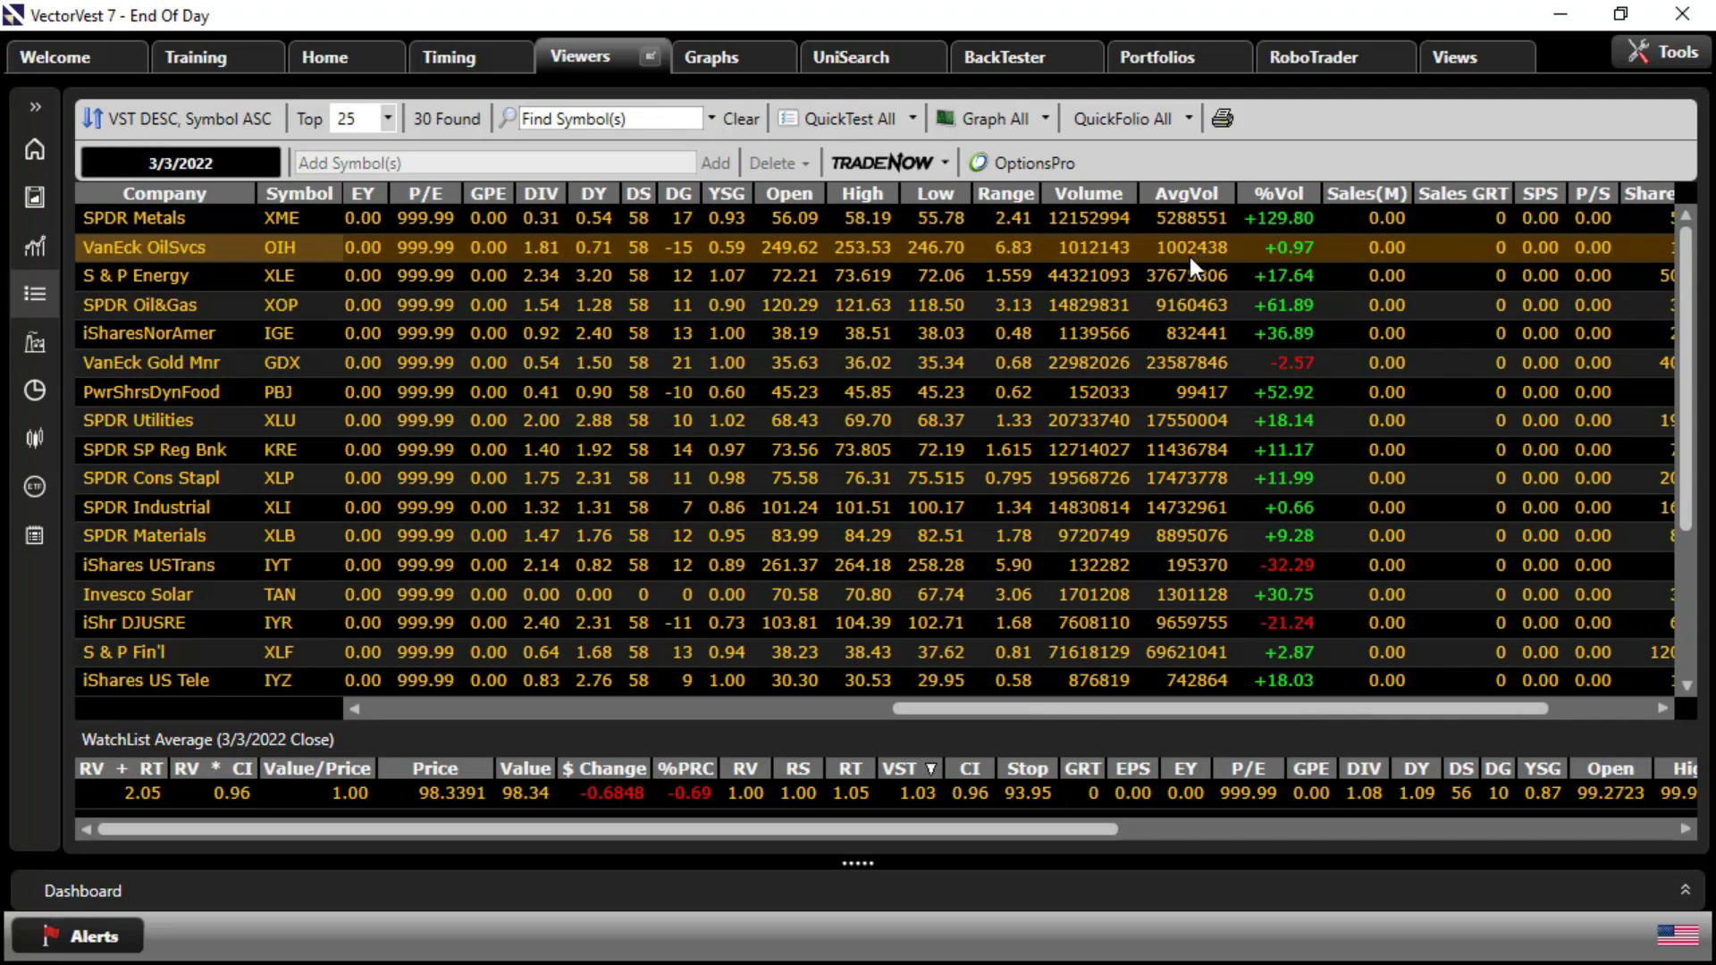
pyautogui.moveTo(1332, 735)
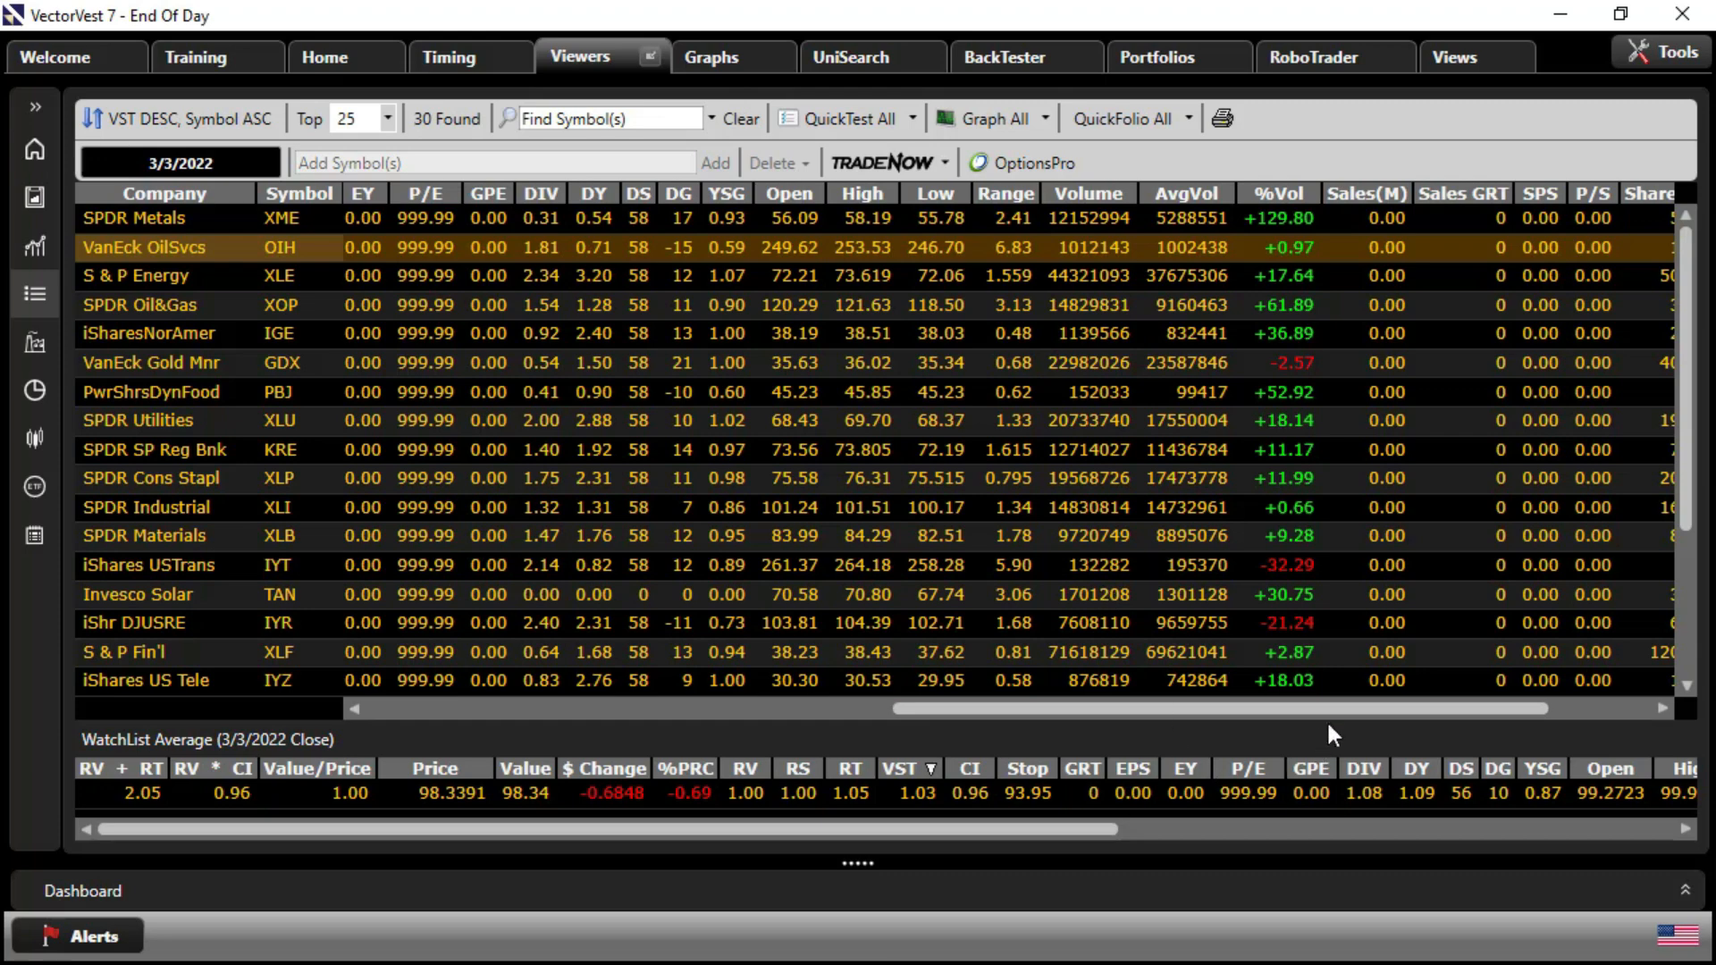
pyautogui.hscroll(3)
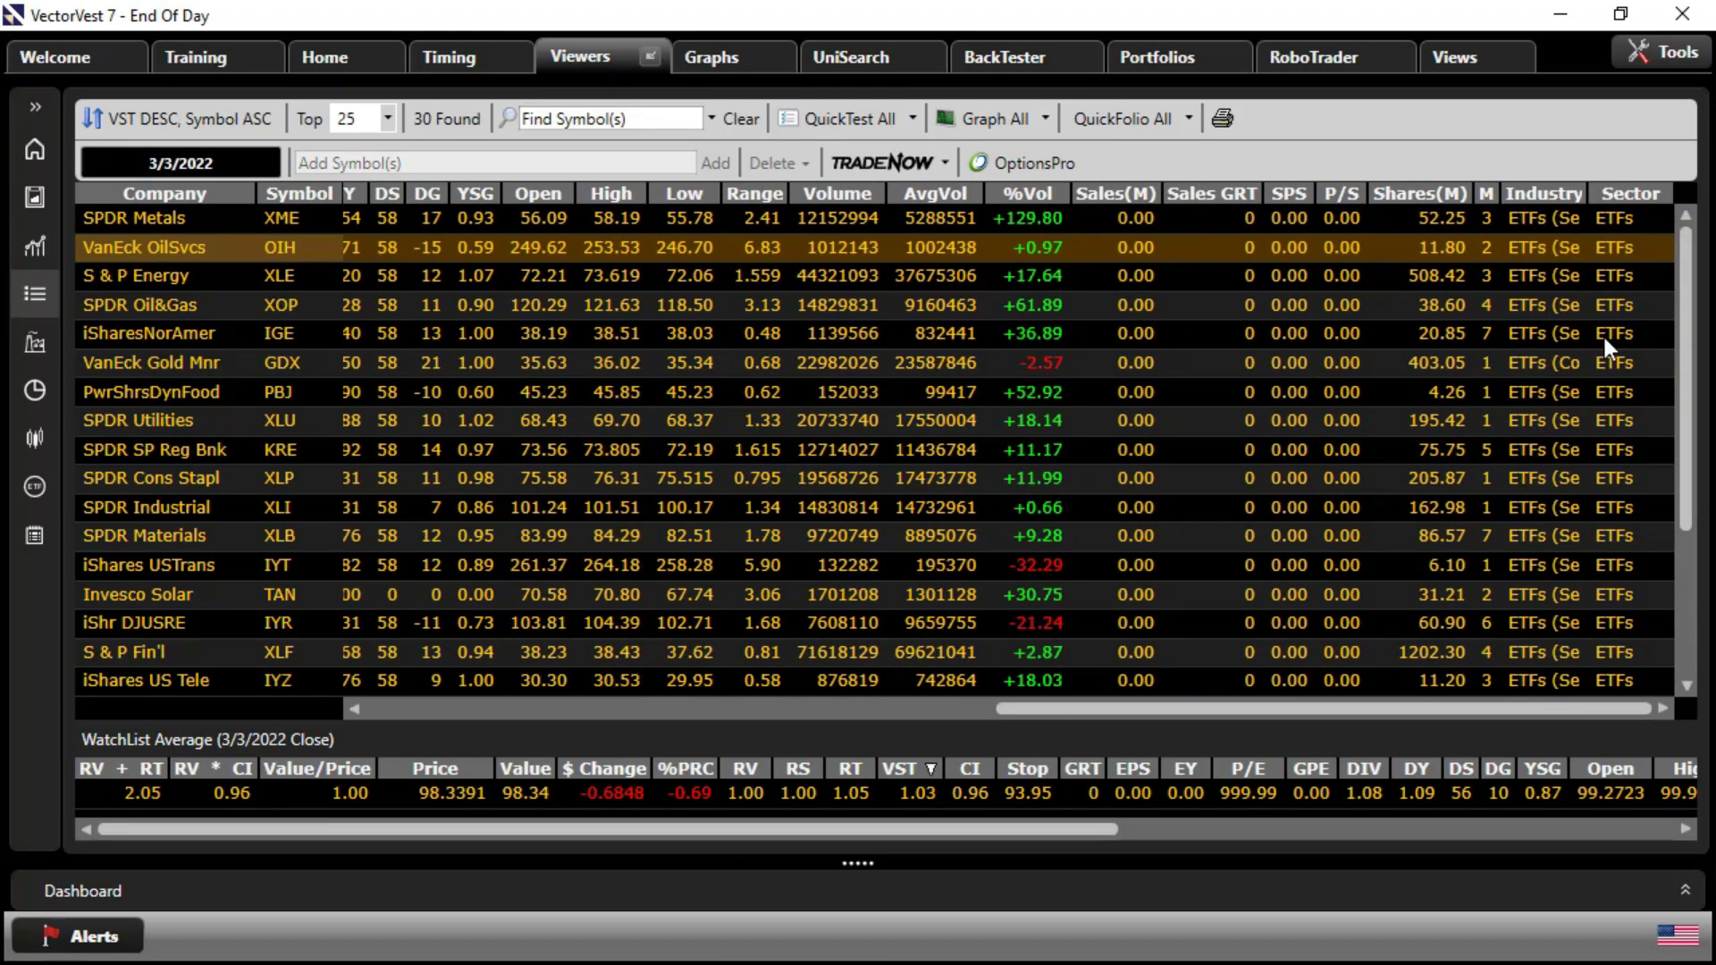
pyautogui.hscroll(3)
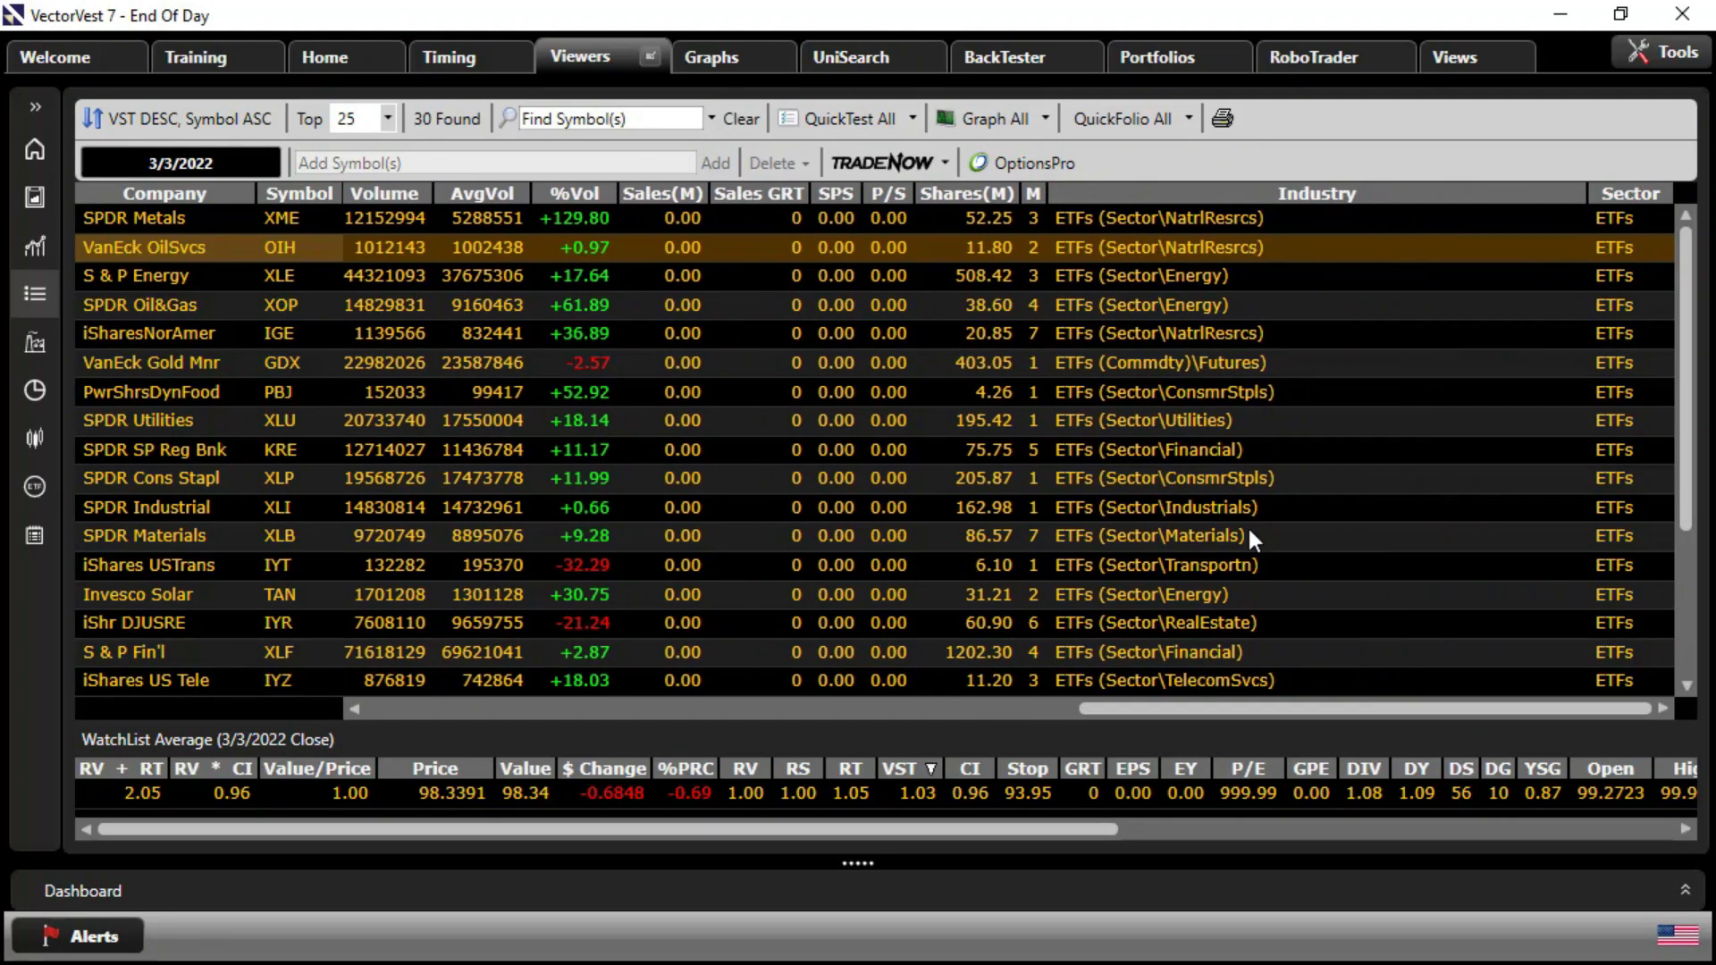
pyautogui.moveTo(1310, 685)
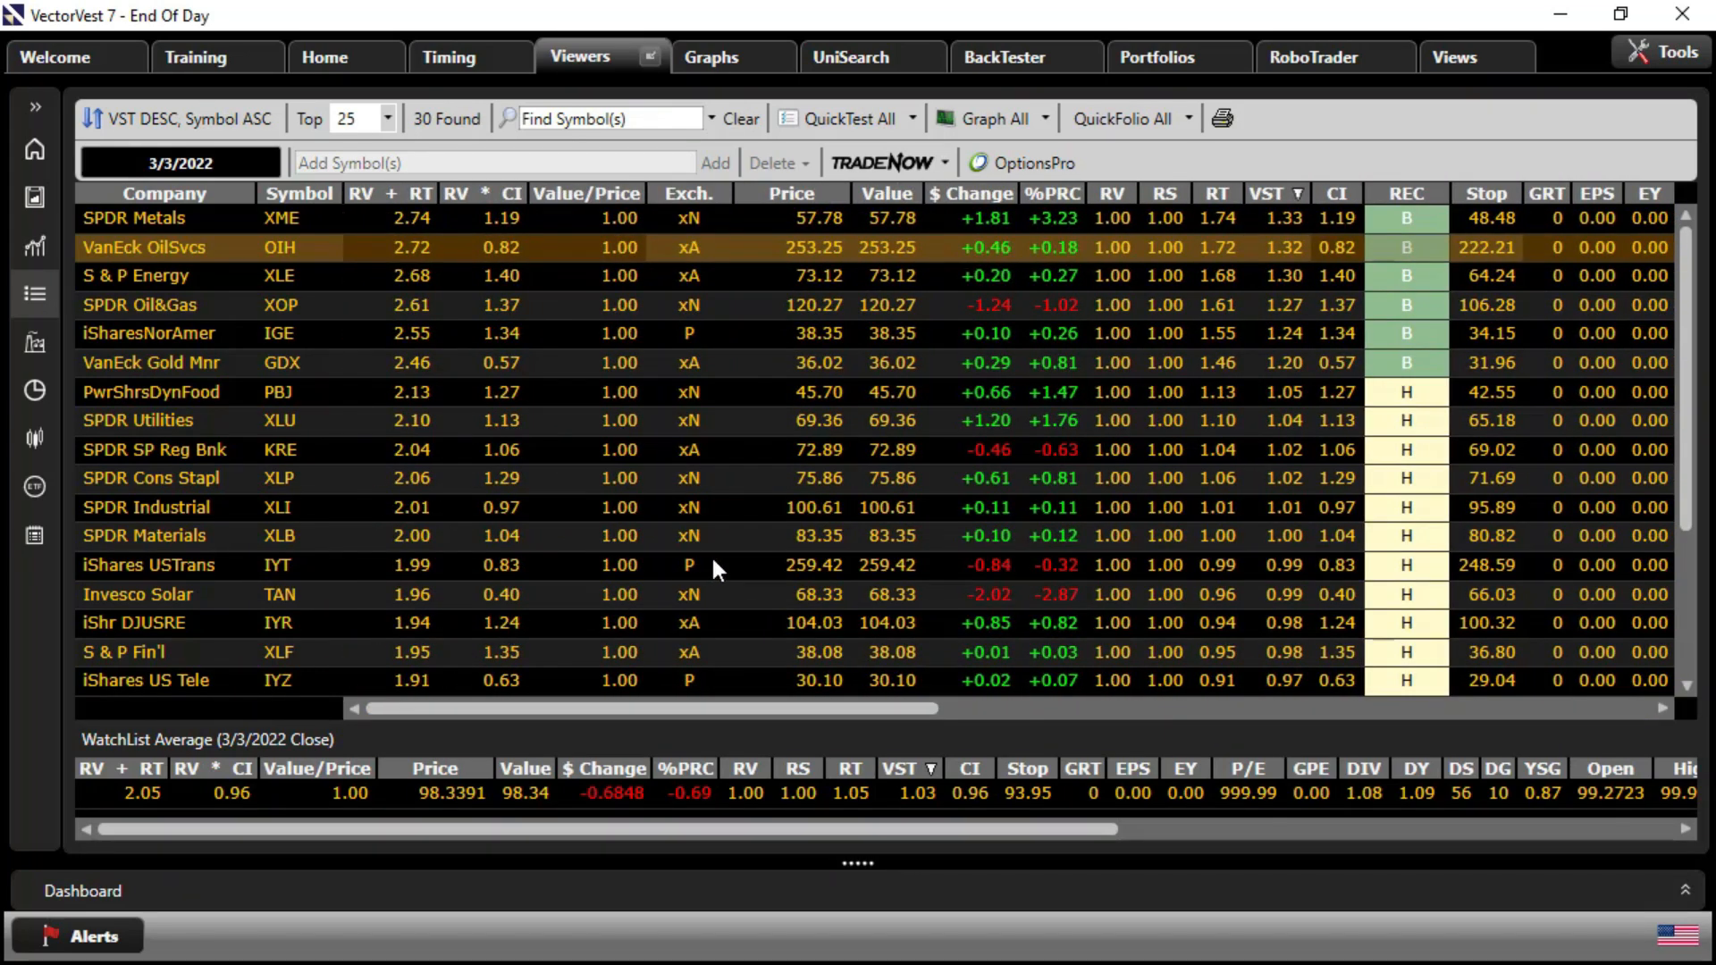
pyautogui.moveTo(758, 81)
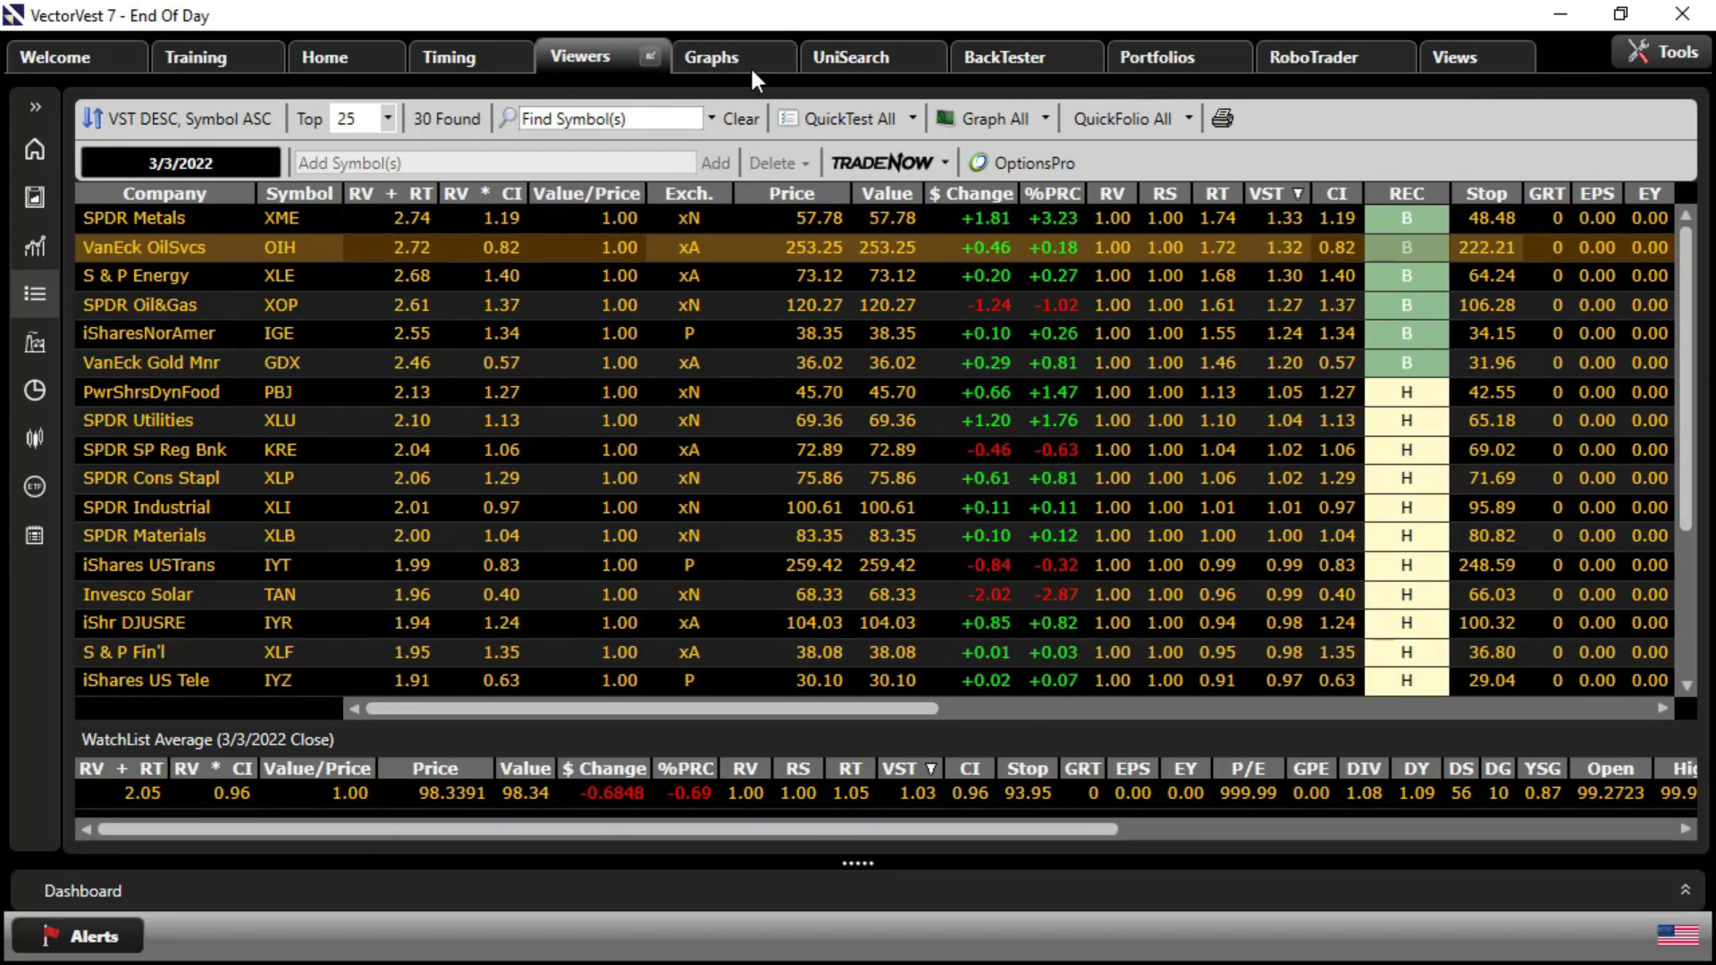
# Show the six-month Market Timing price graph with its 40-day moving average ending March 3, 2022
pyautogui.click(710, 57)
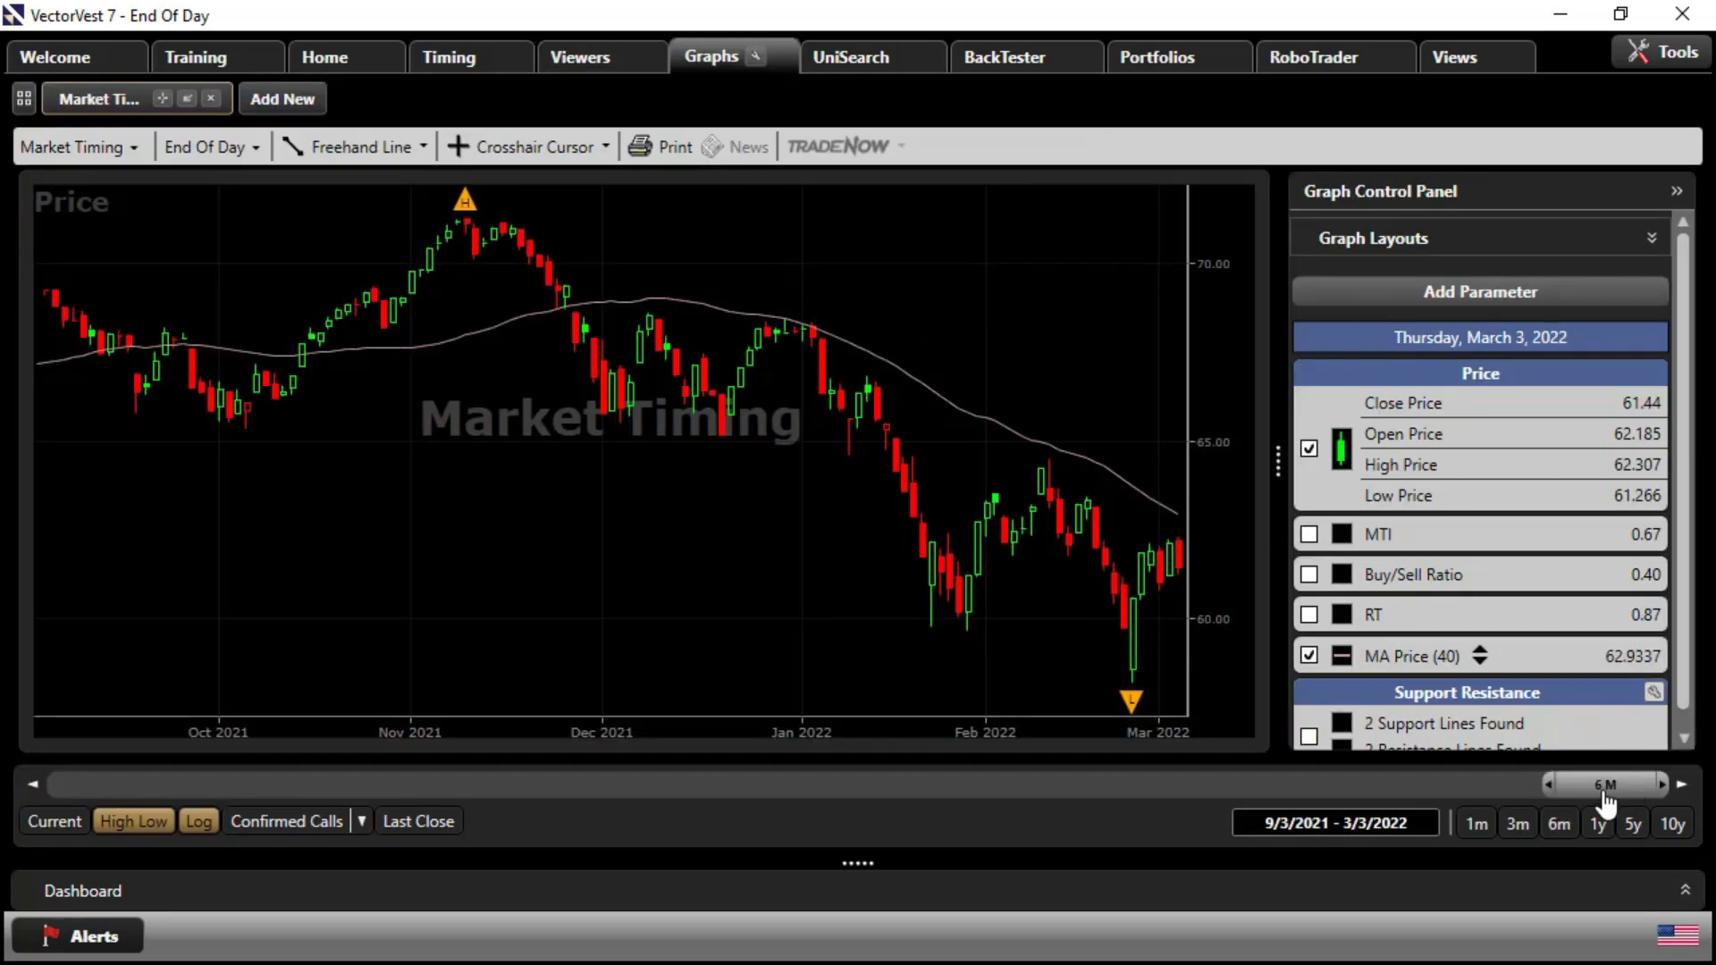
pyautogui.moveTo(728, 345)
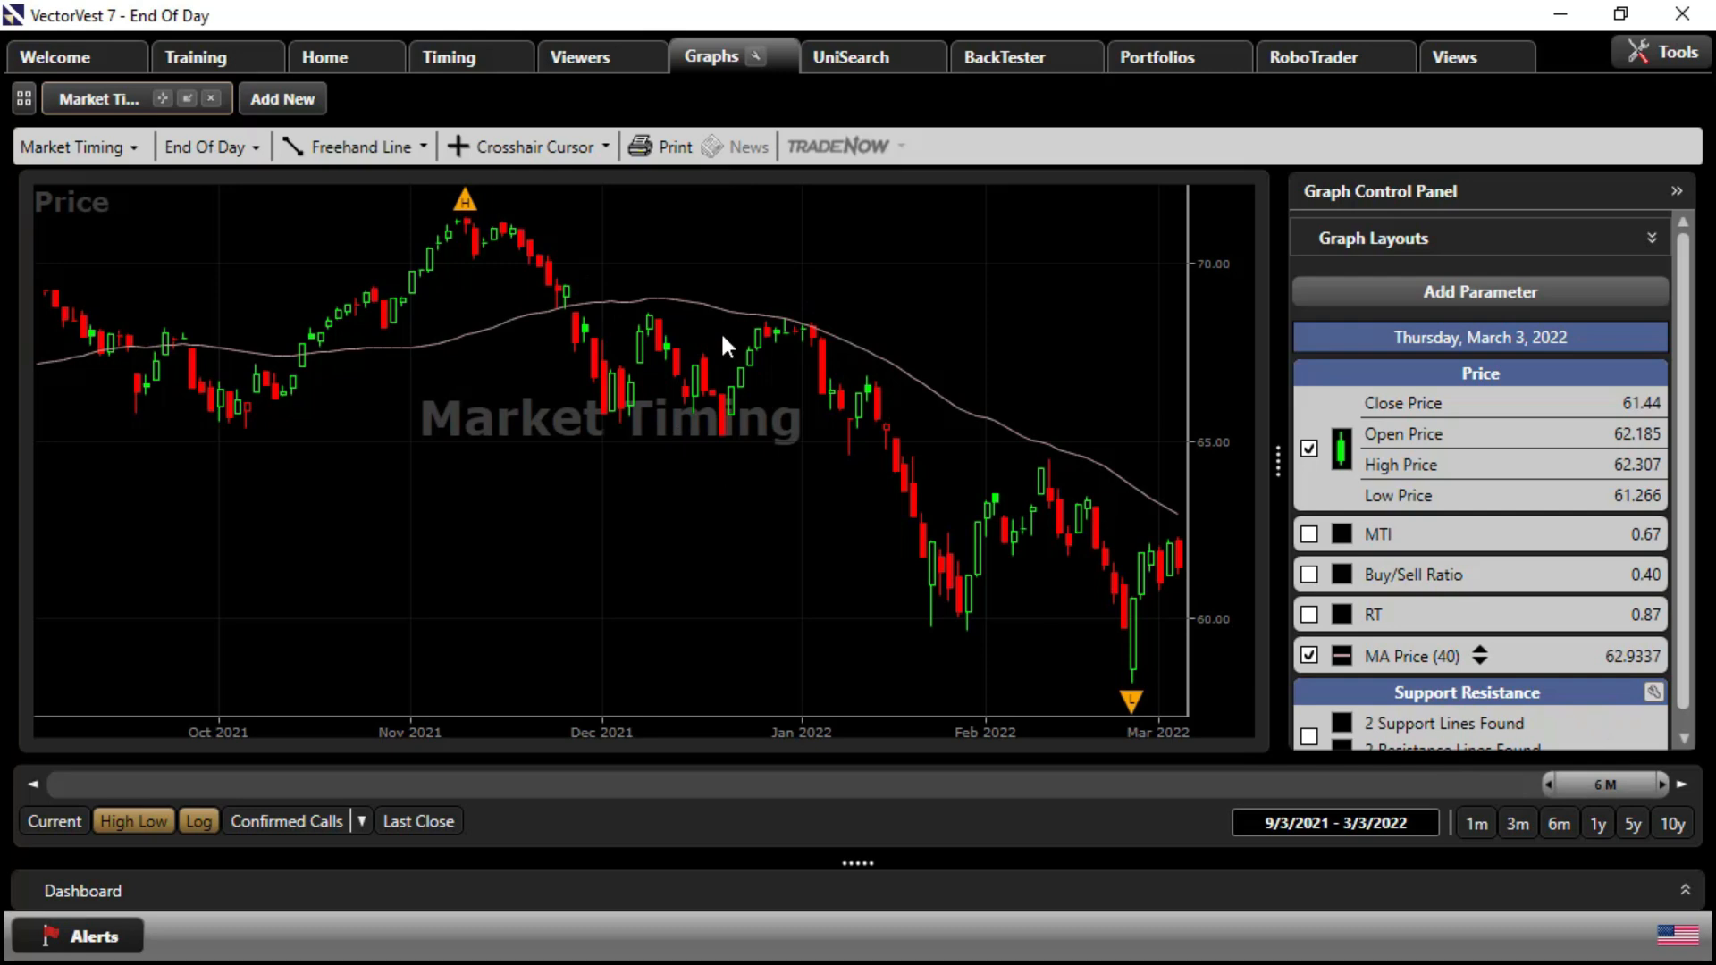
pyautogui.moveTo(1134, 706)
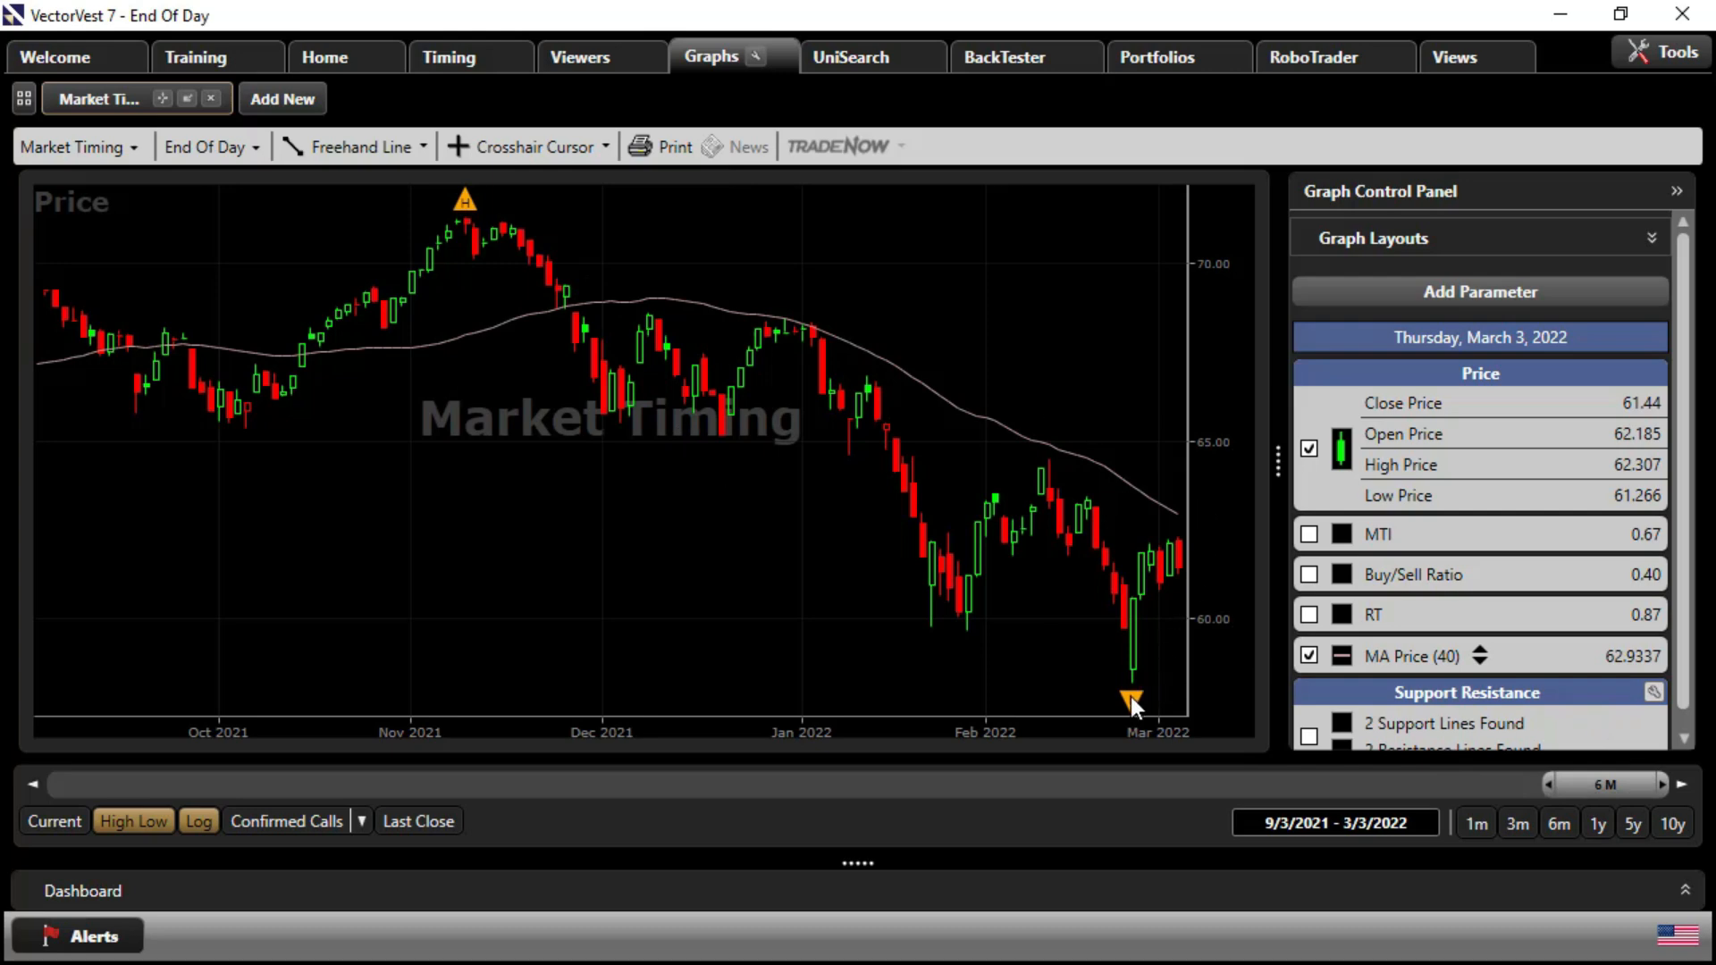
pyautogui.moveTo(1133, 701)
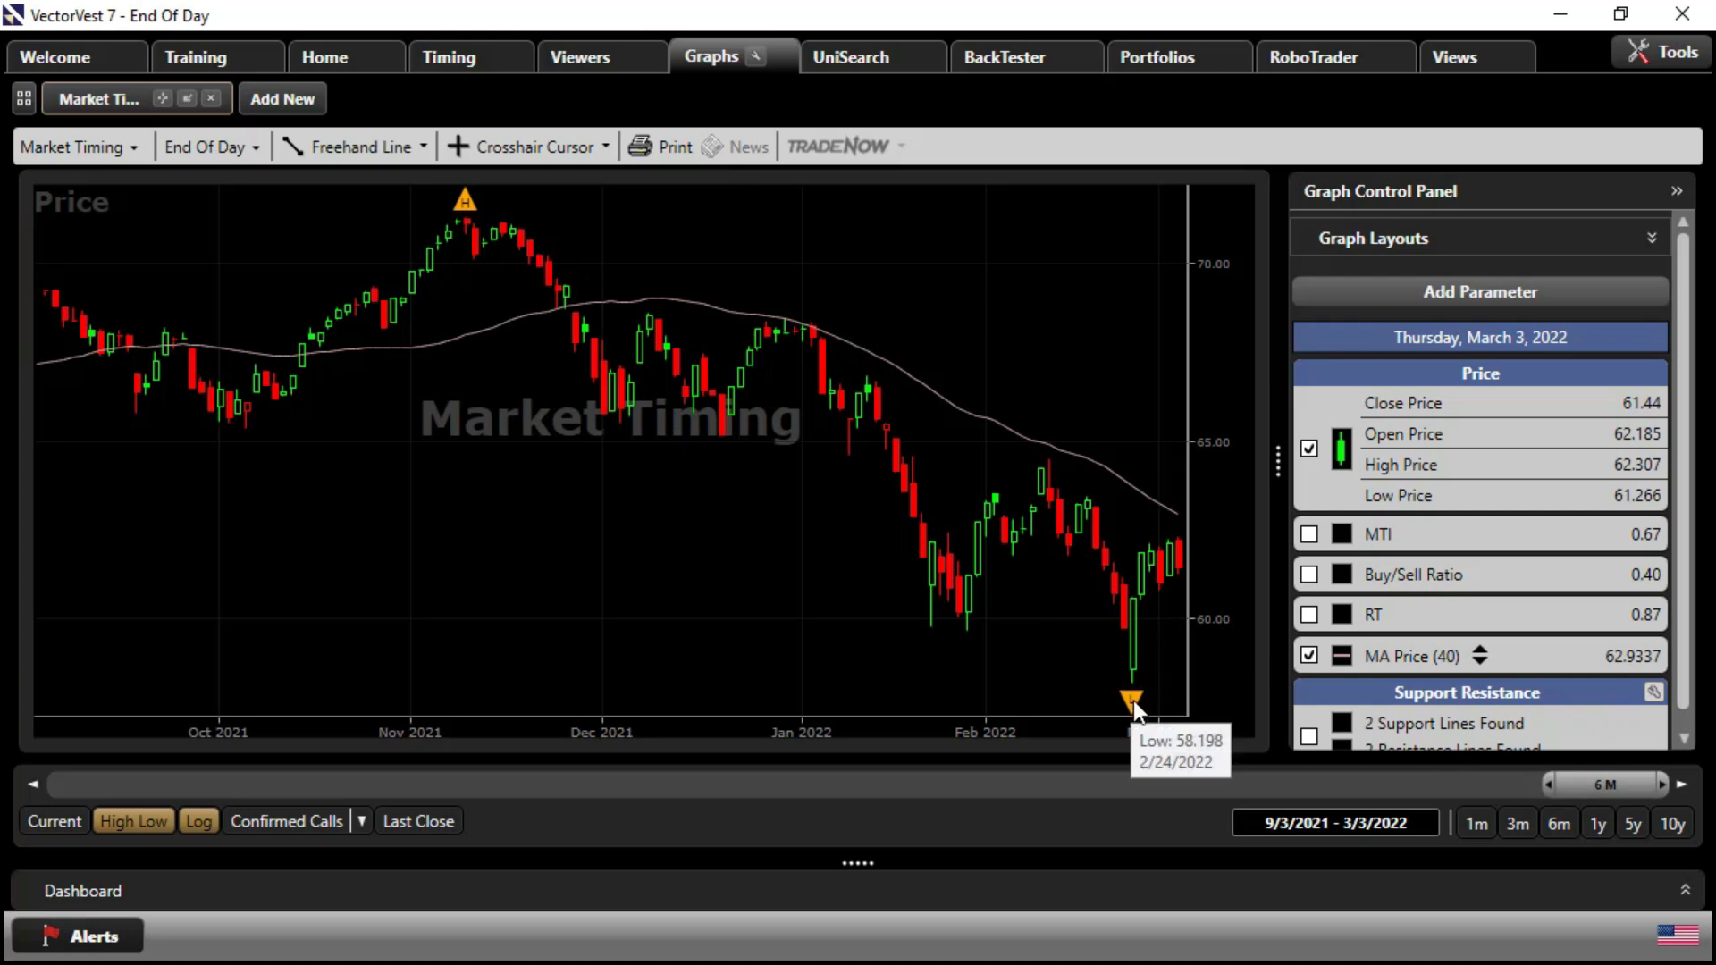
pyautogui.moveTo(644, 100)
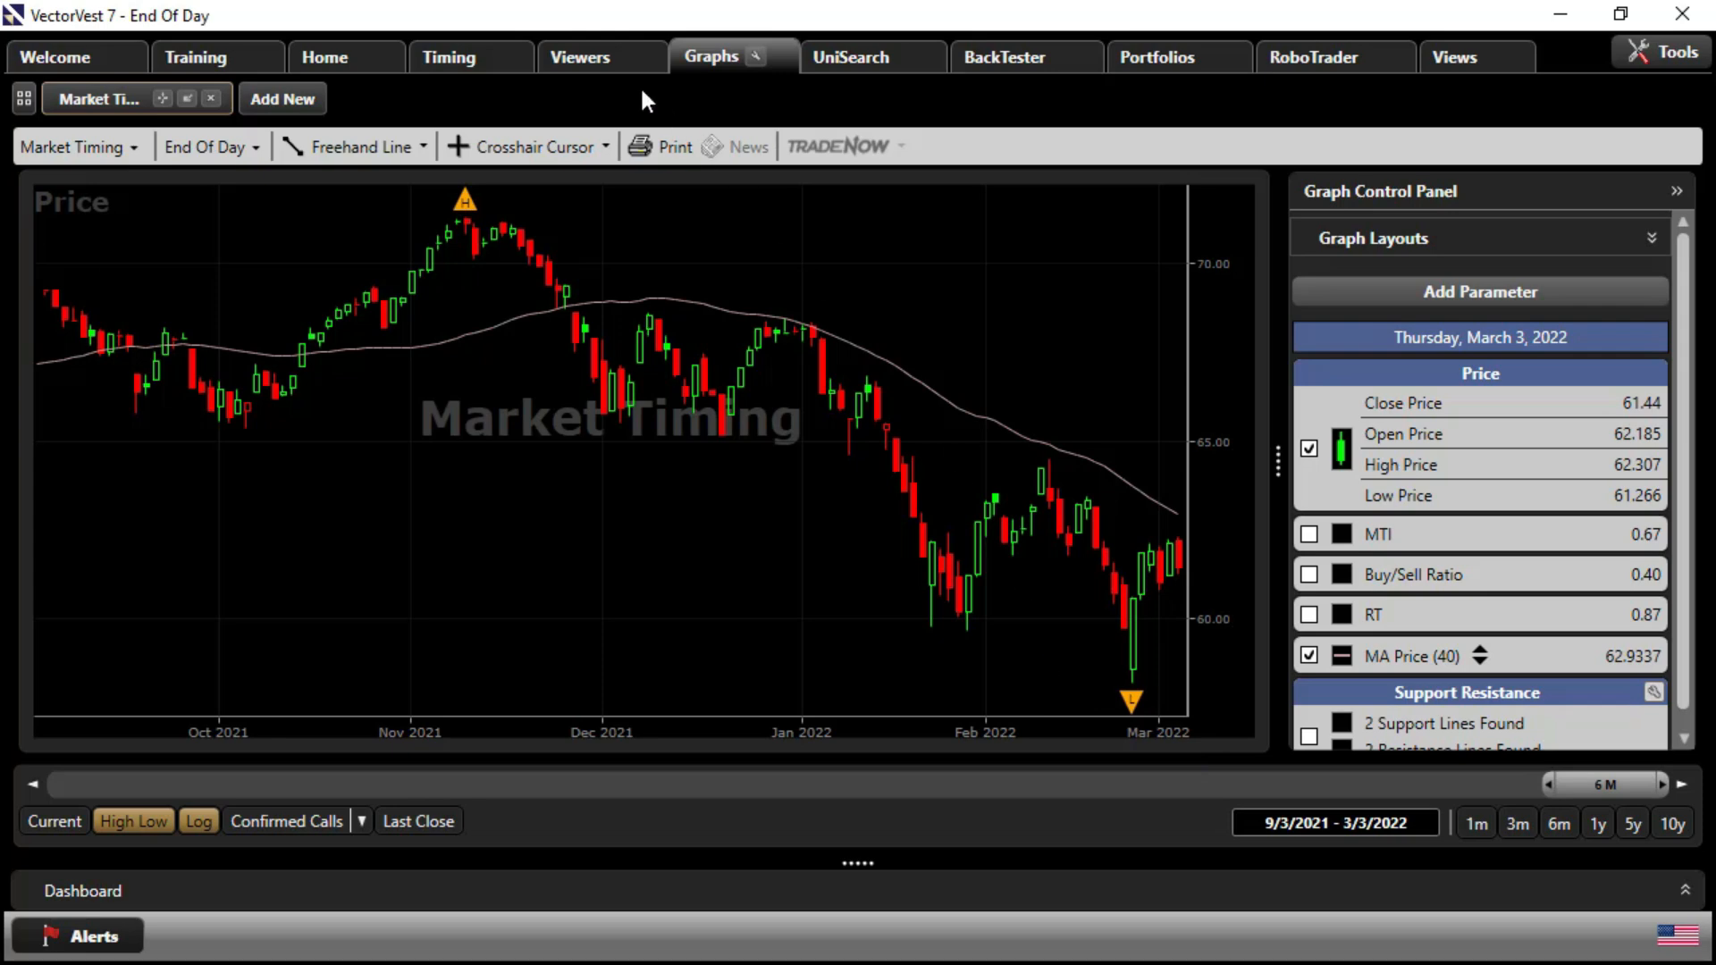
# Return to the Sector ETFs watchlist and move its calendar back to February 2022
pyautogui.click(577, 57)
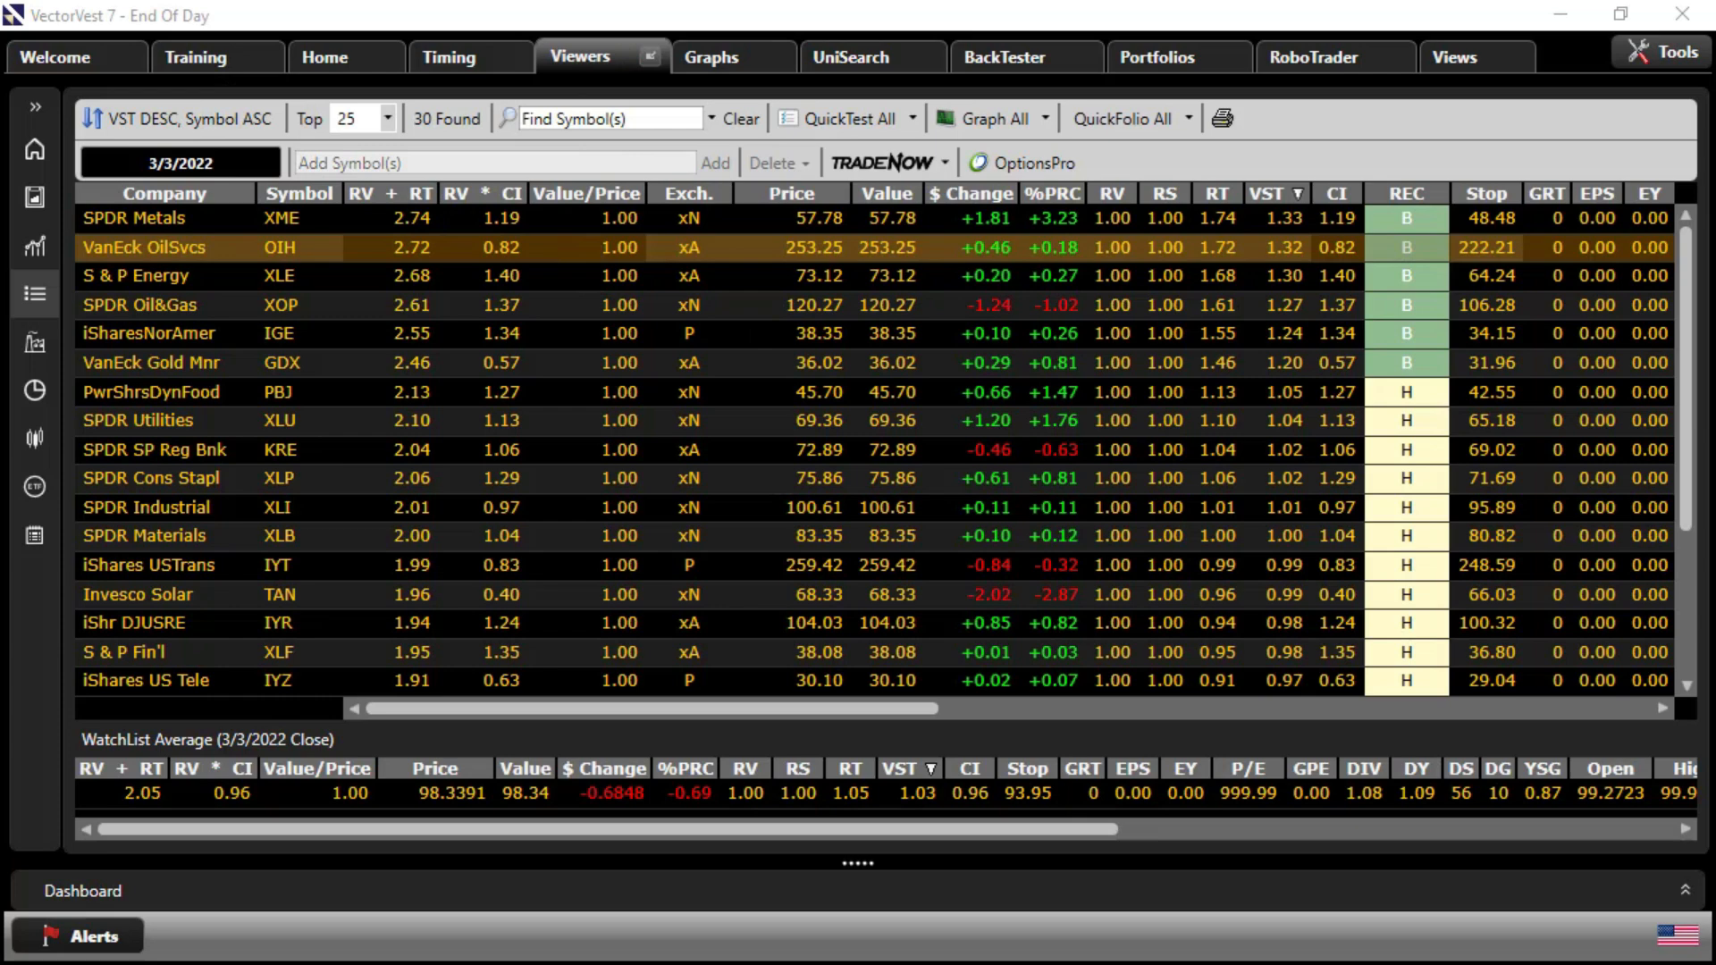
pyautogui.click(179, 163)
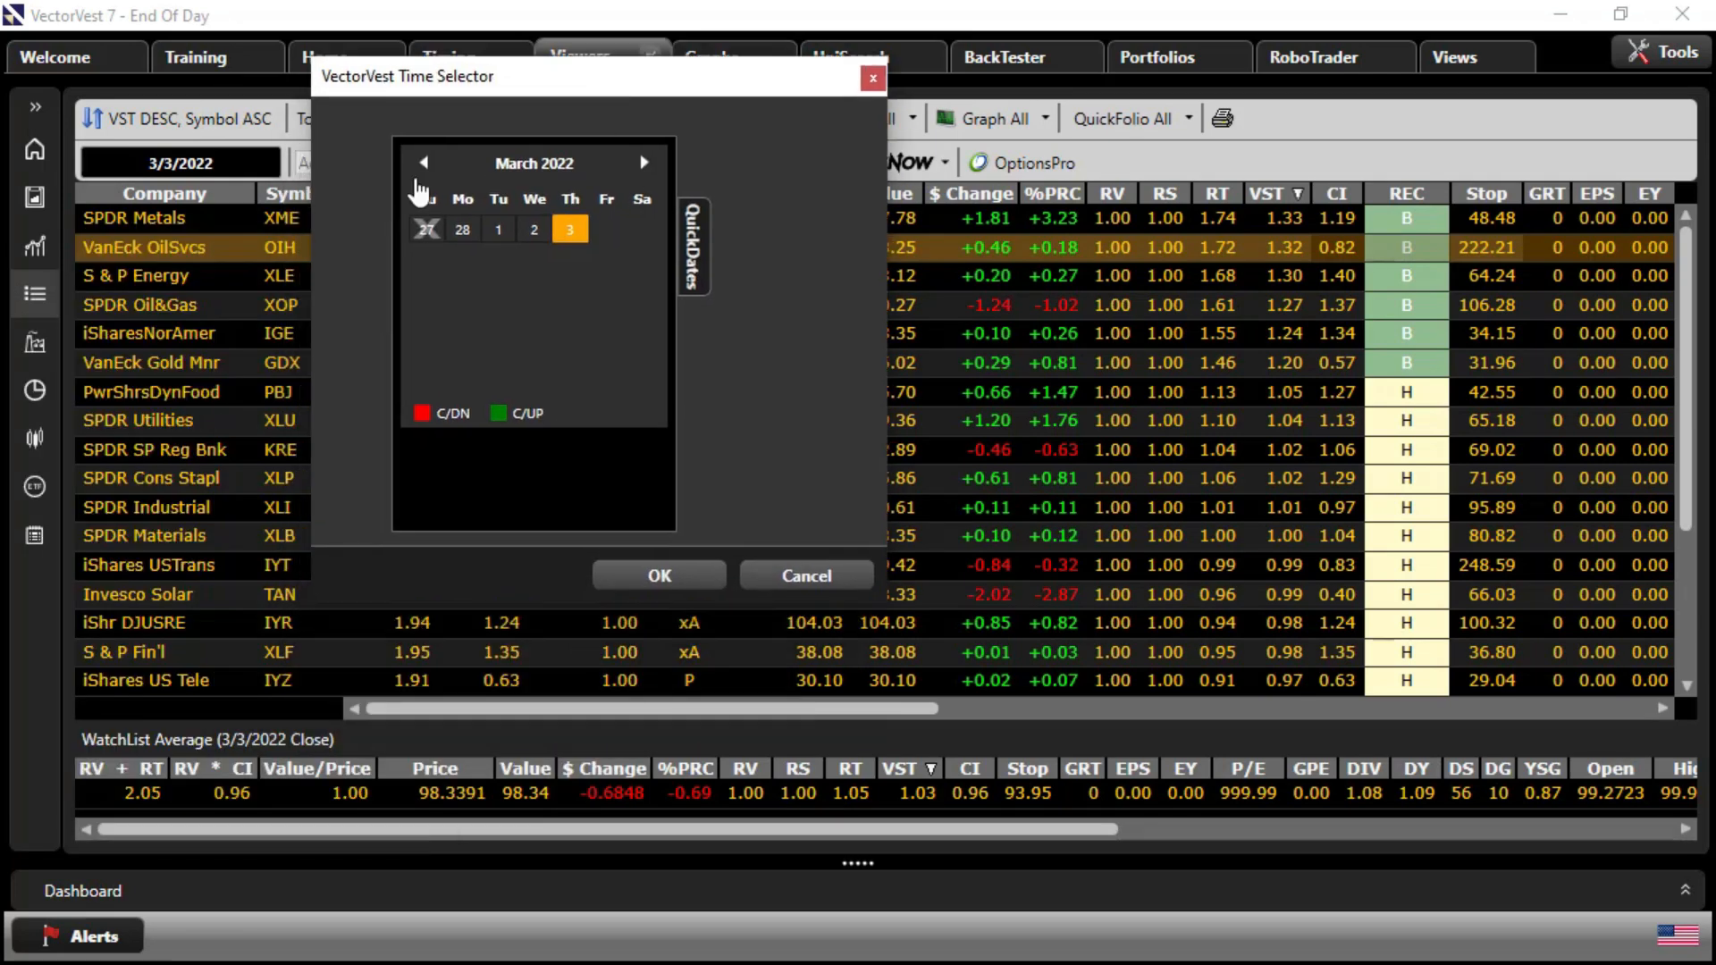
pyautogui.click(422, 163)
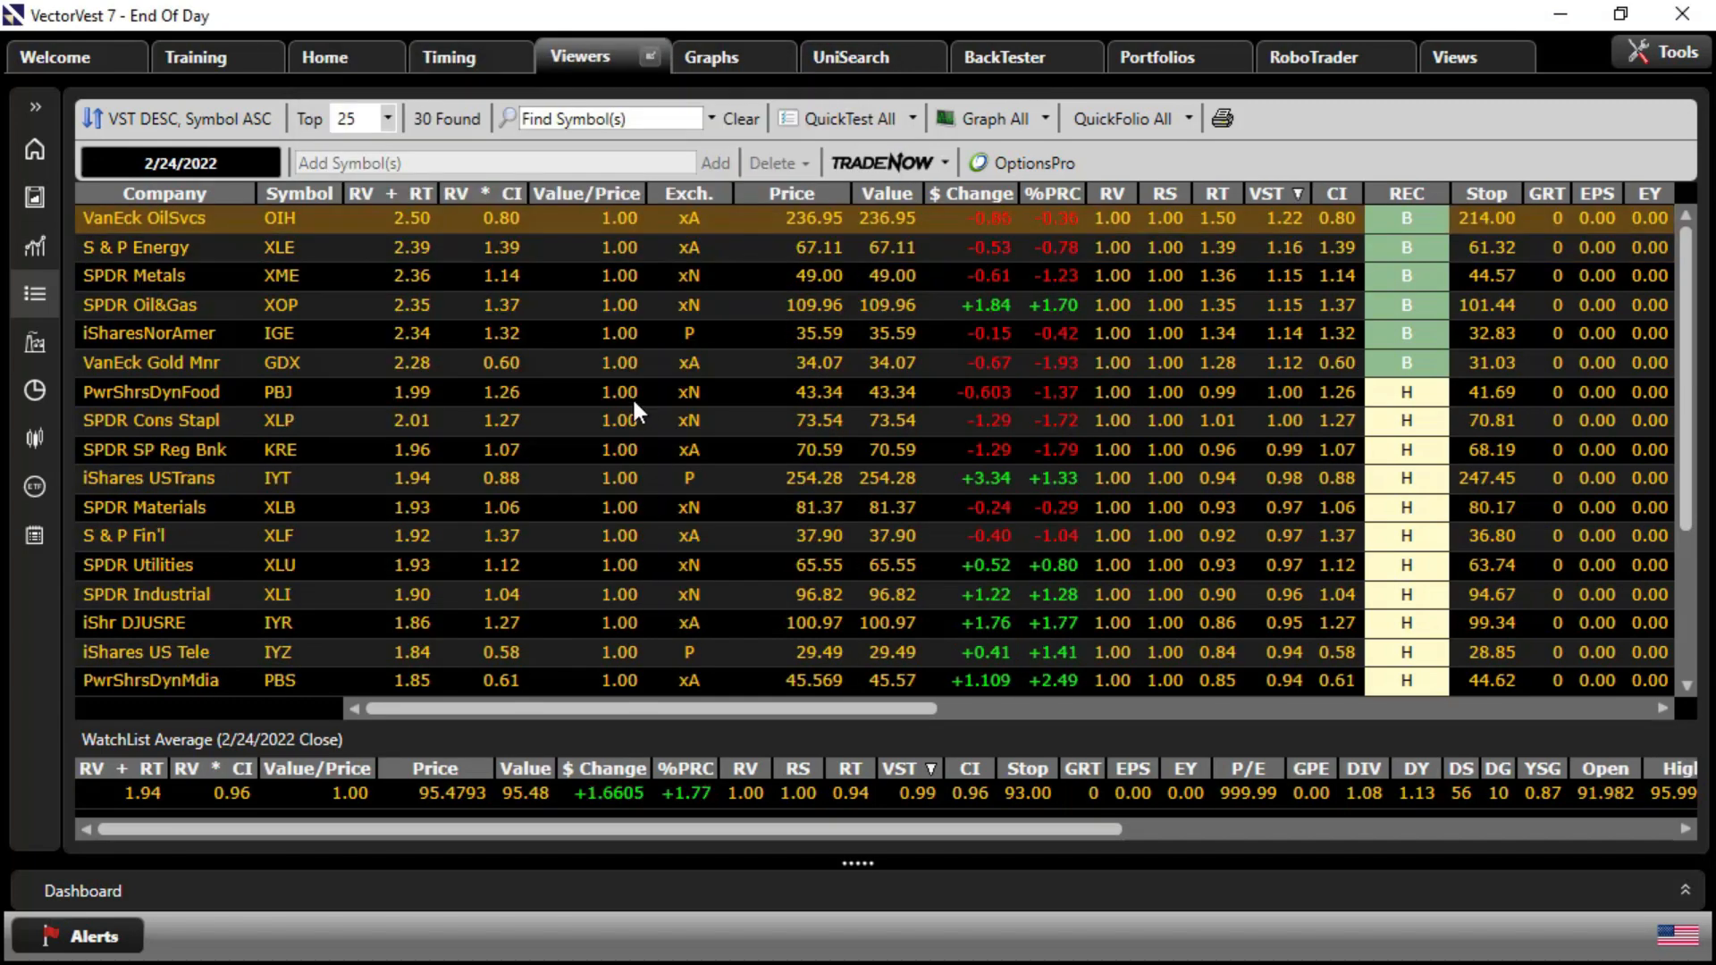
pyautogui.moveTo(318, 375)
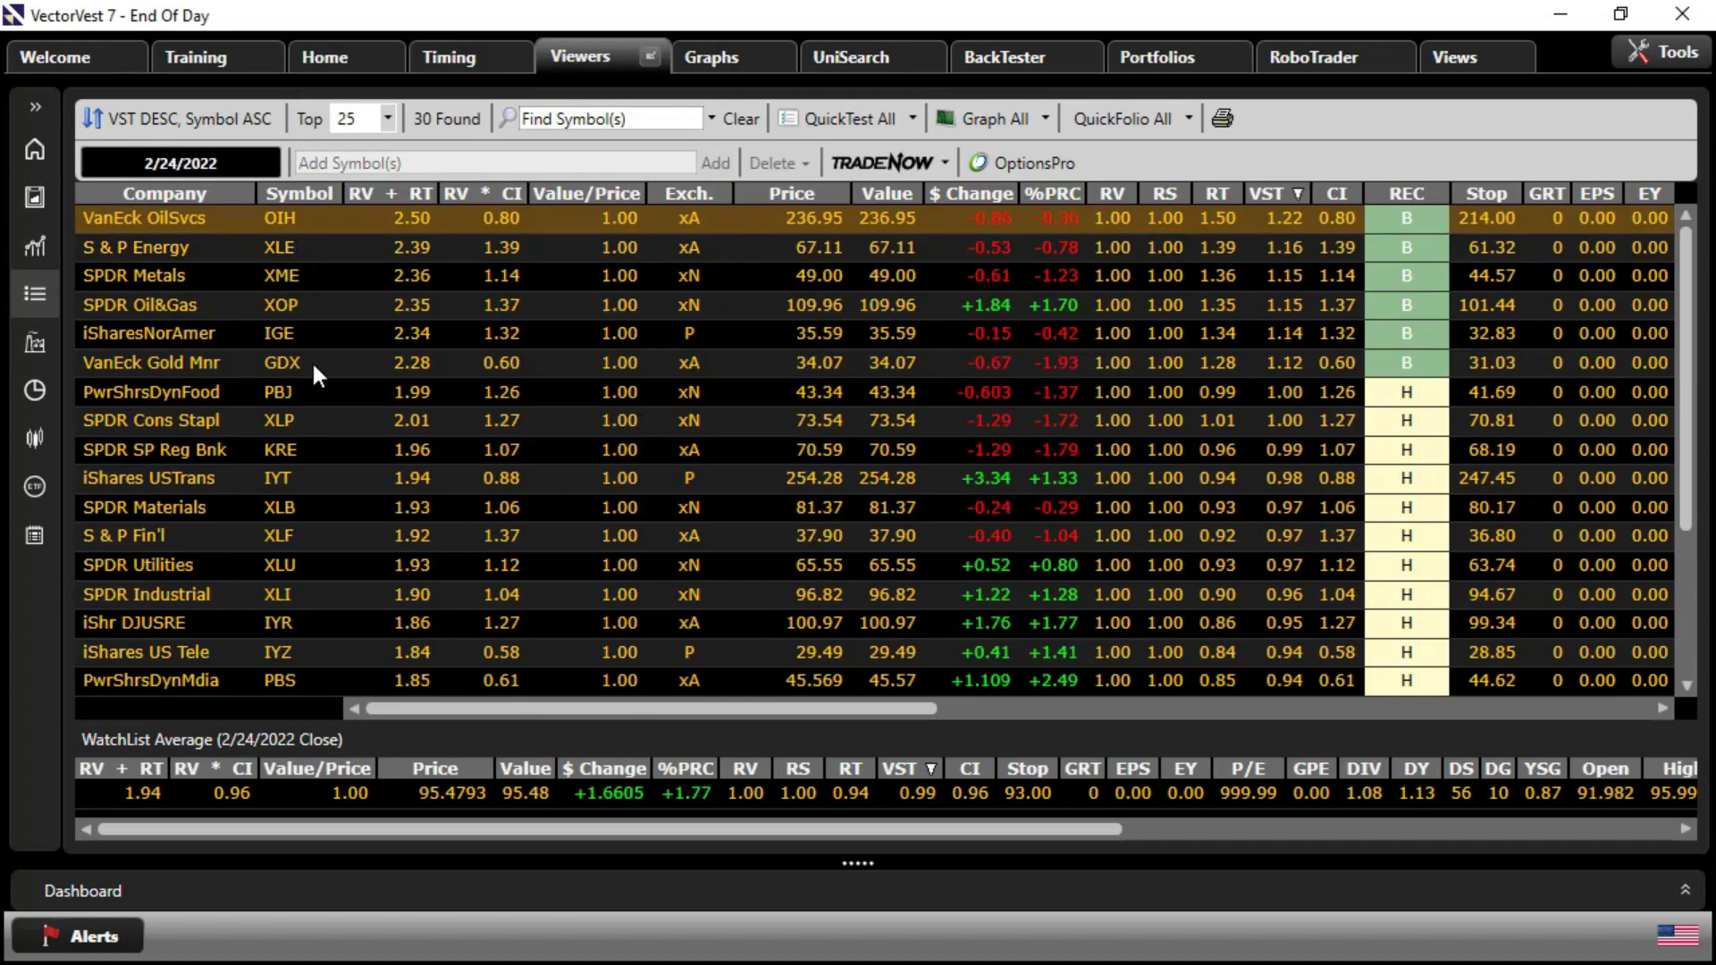
pyautogui.moveTo(237, 197)
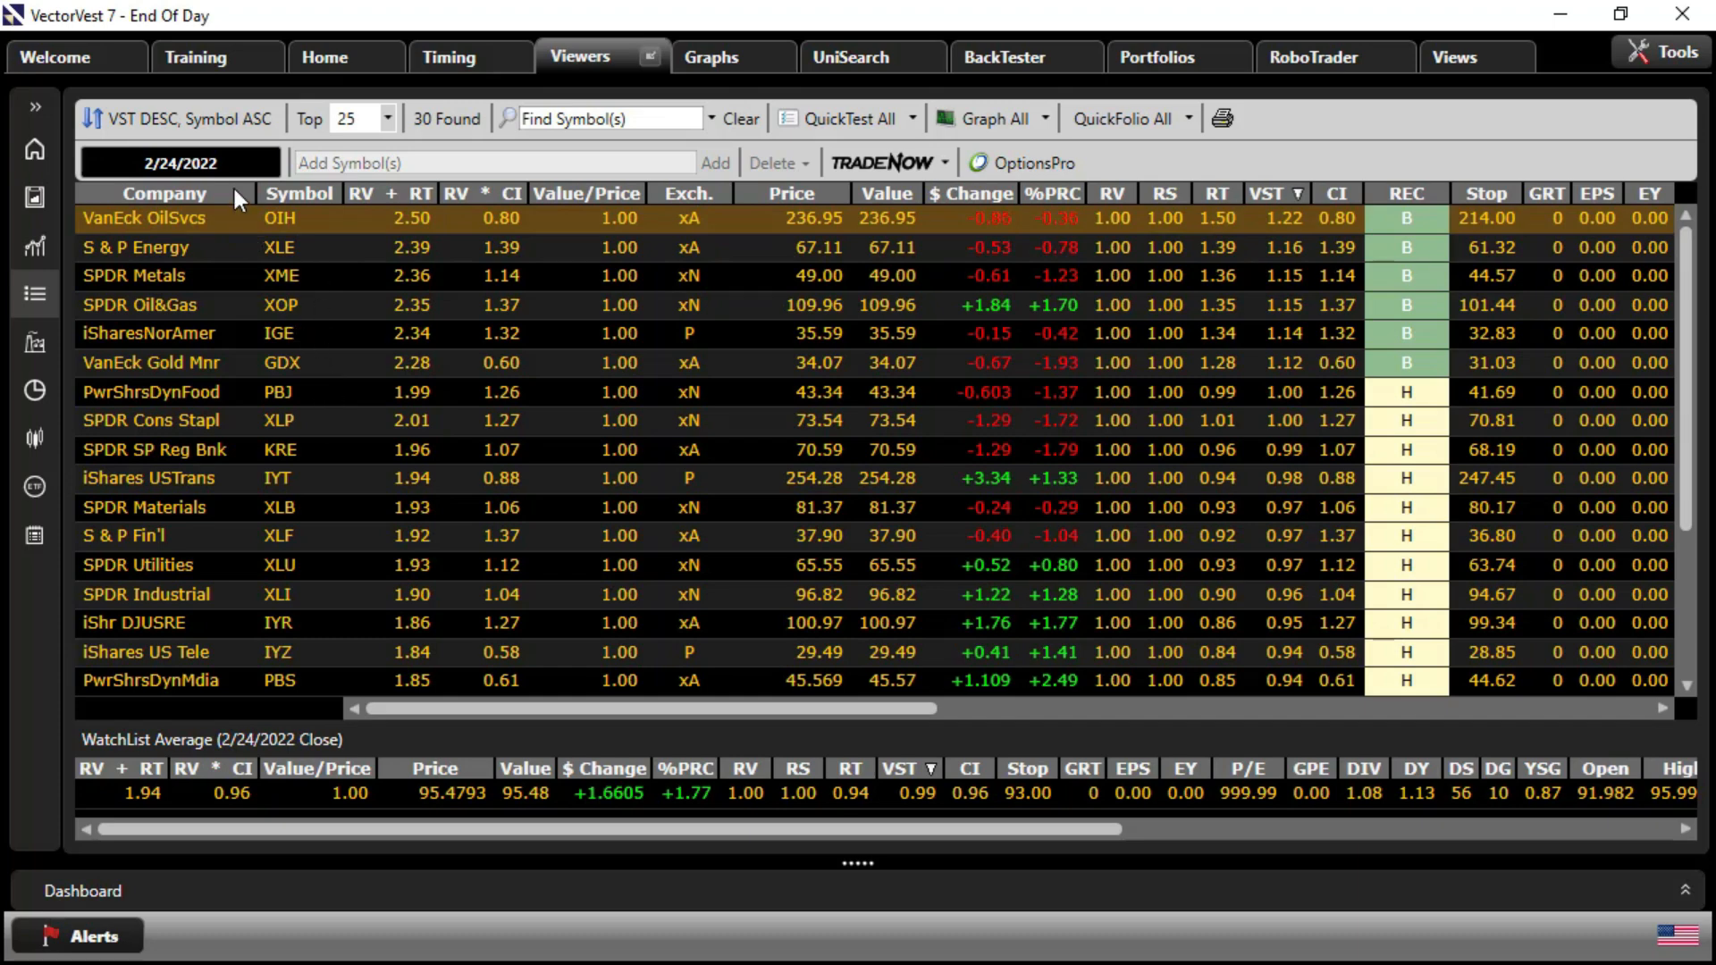
pyautogui.moveTo(578, 359)
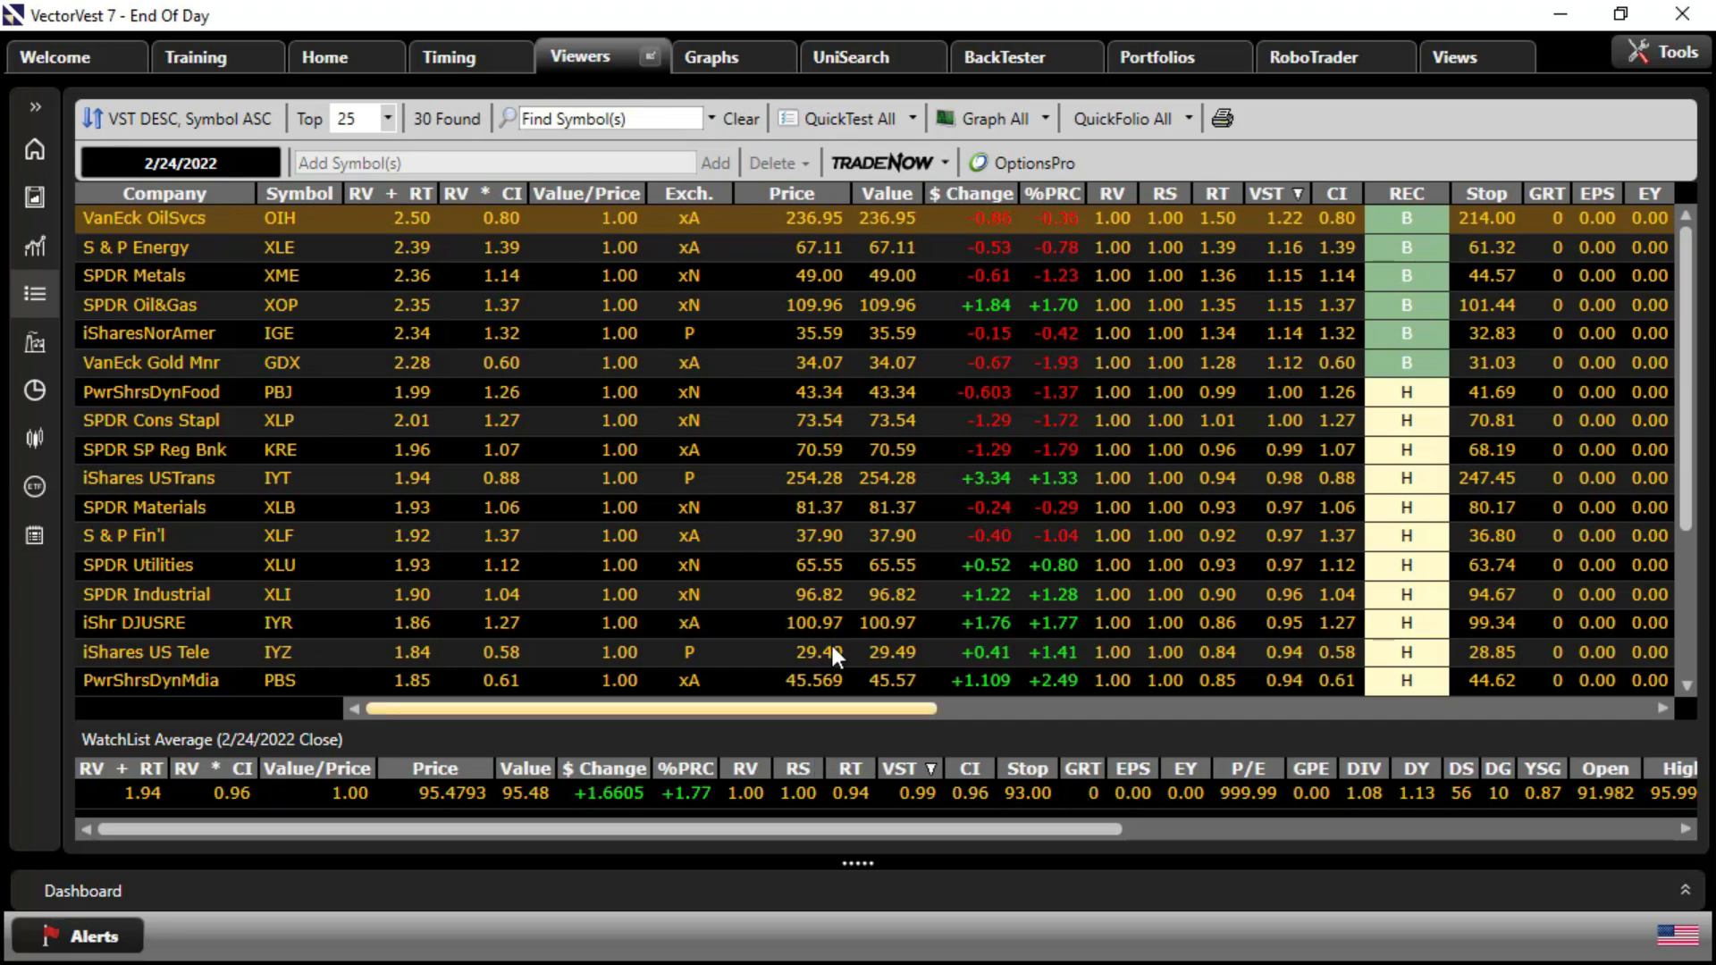
pyautogui.moveTo(1134, 391)
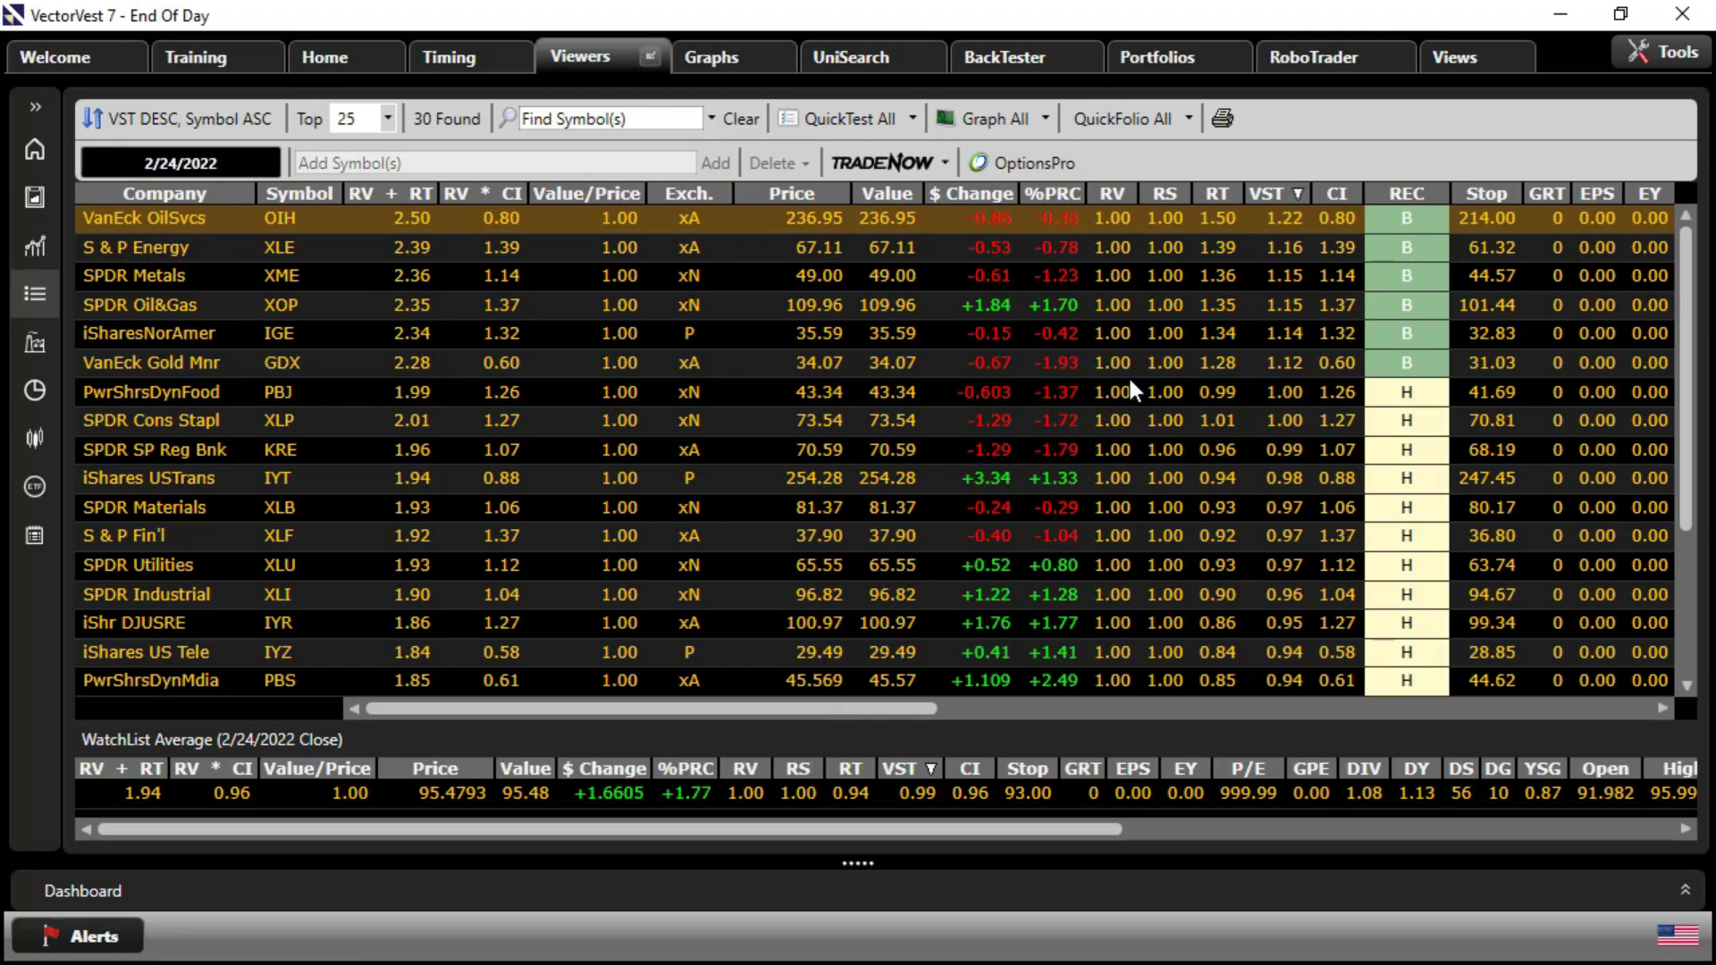
pyautogui.moveTo(1358, 372)
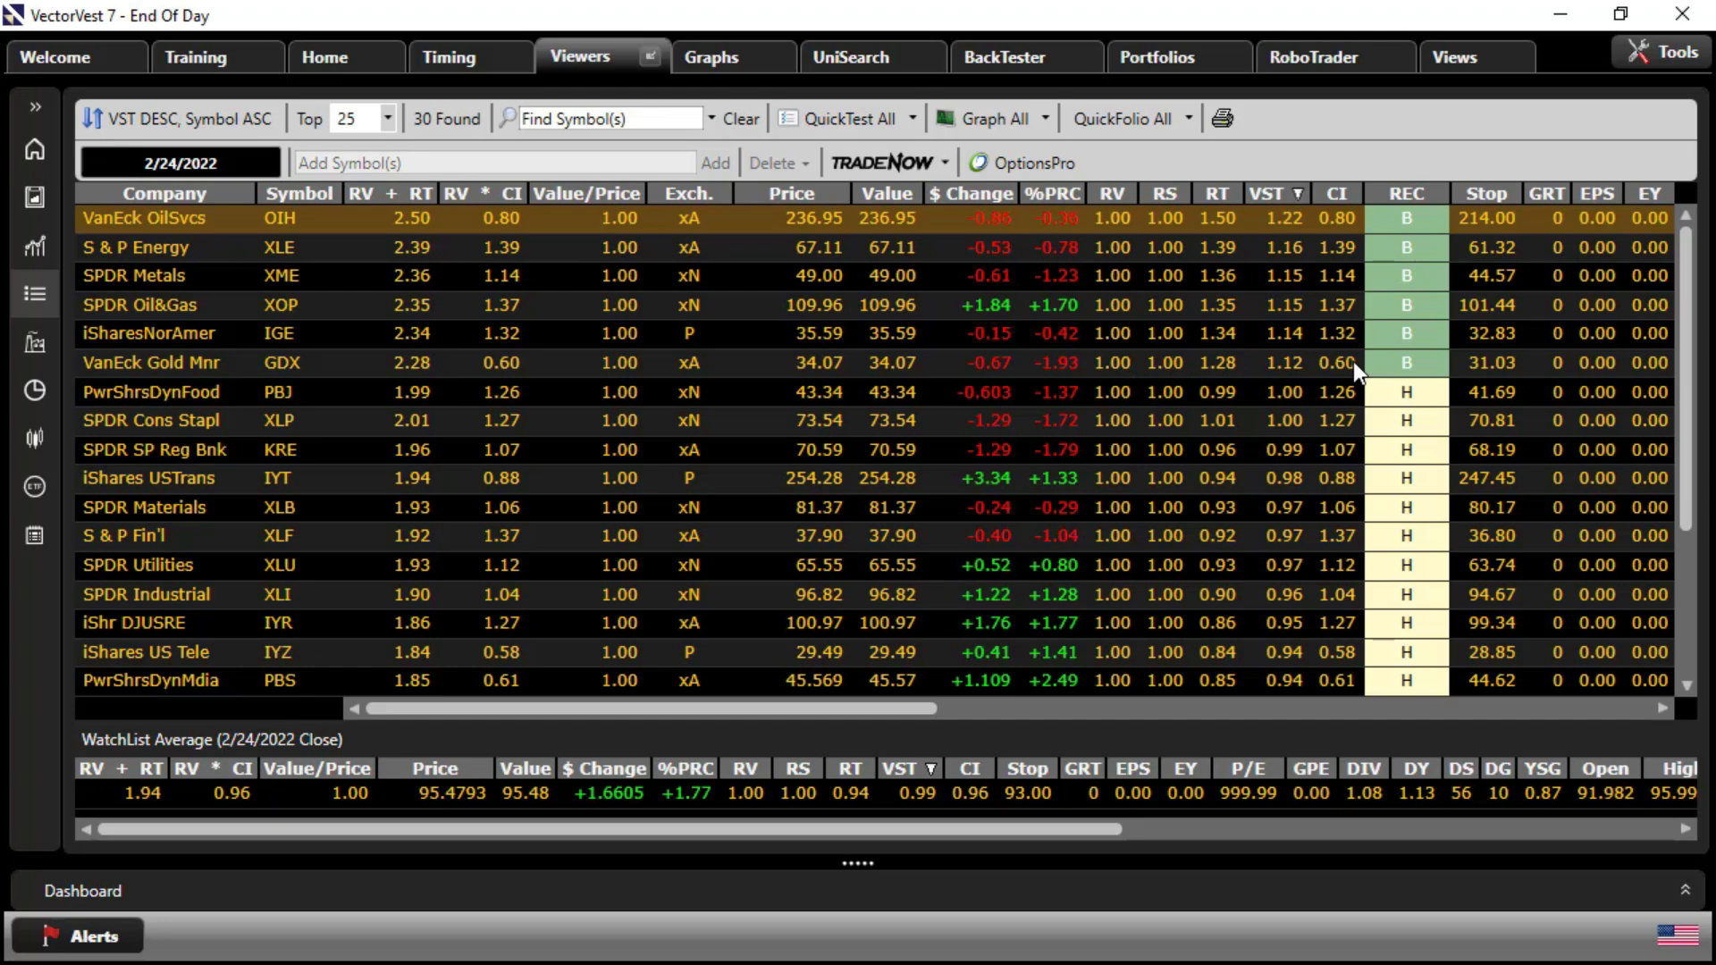
pyautogui.moveTo(1223, 372)
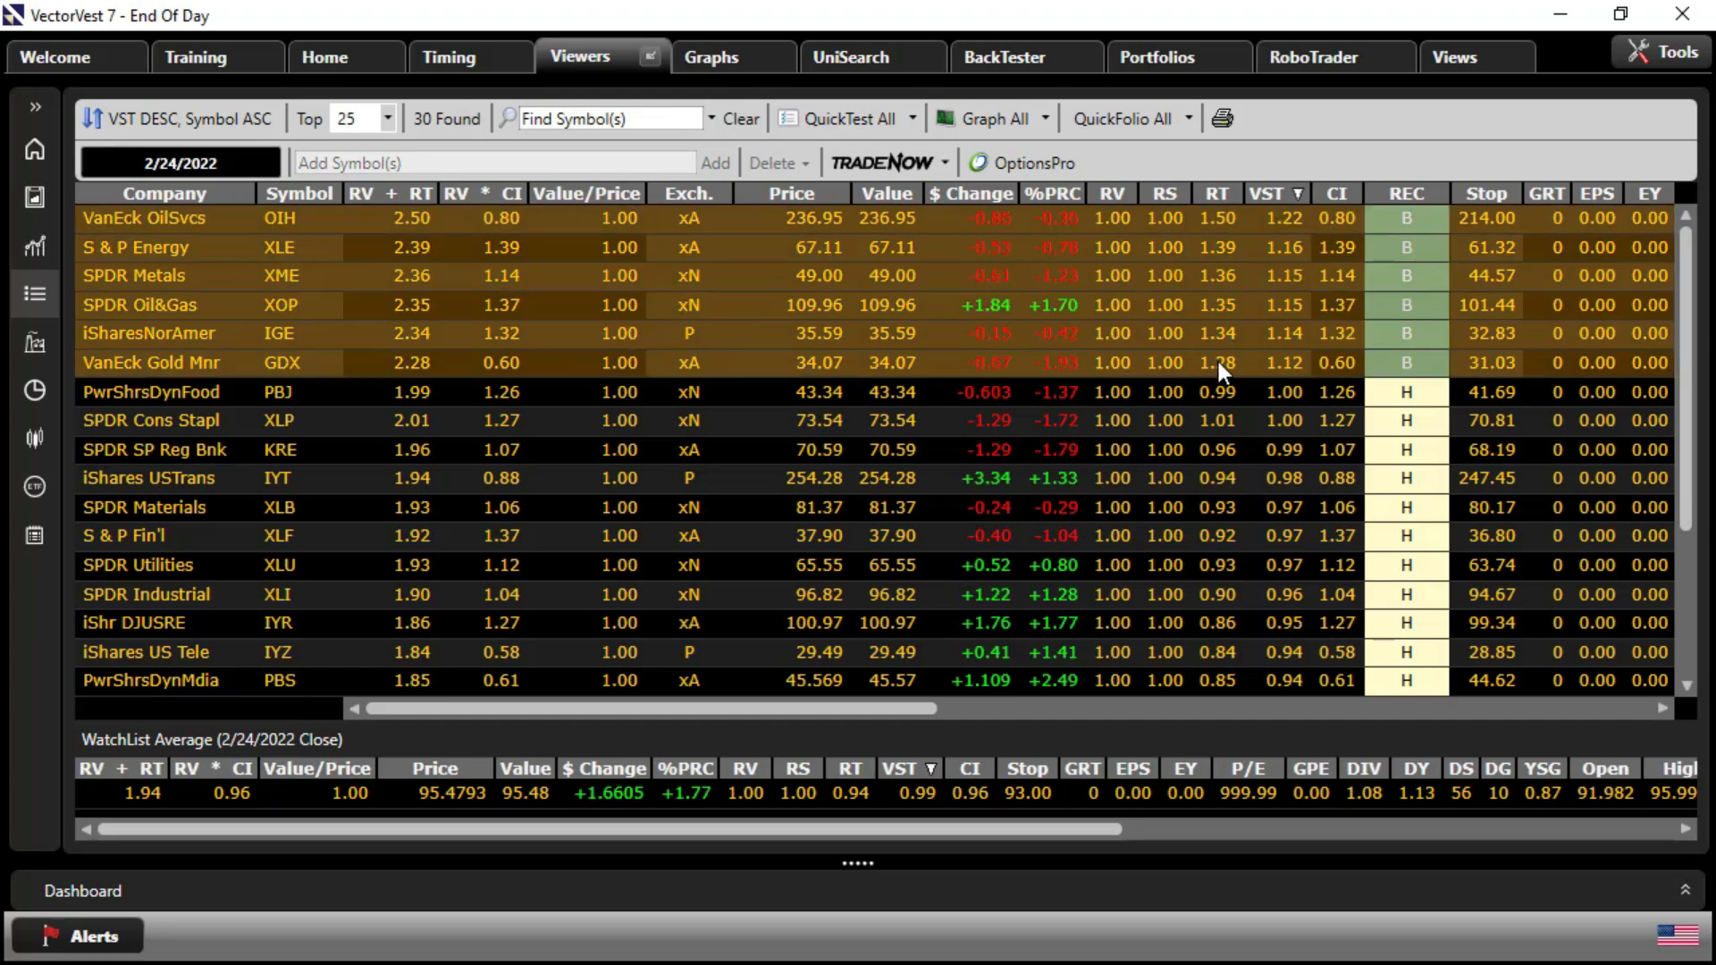
pyautogui.moveTo(1201, 352)
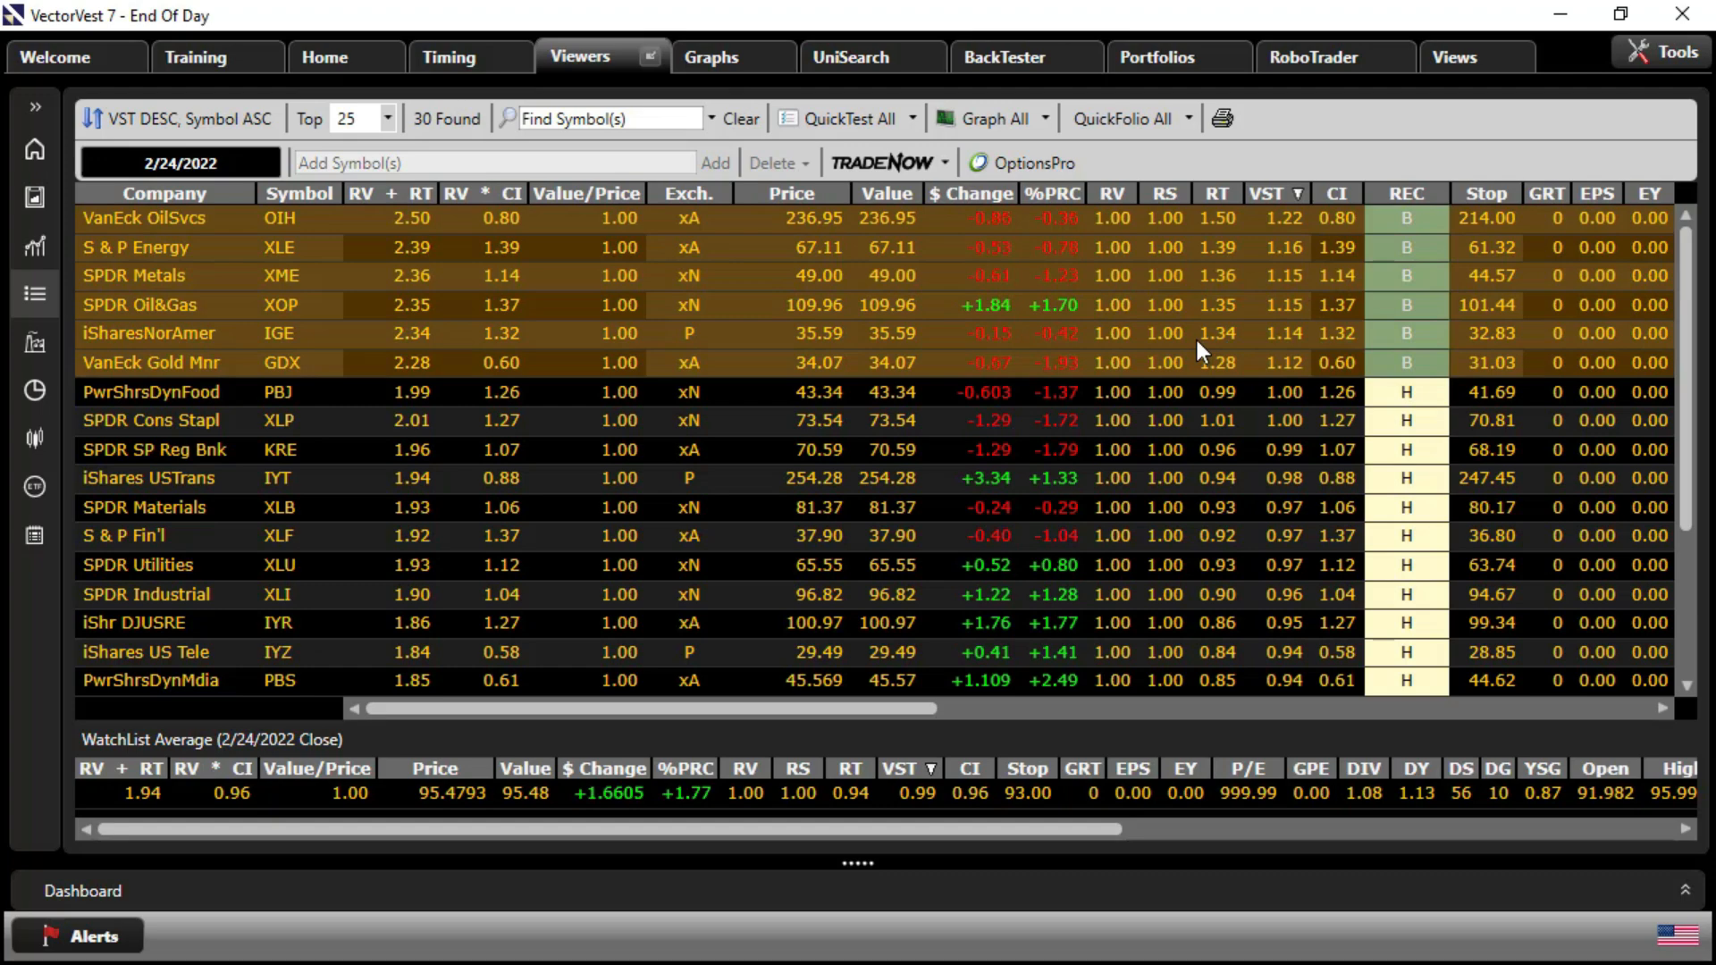
pyautogui.moveTo(798, 289)
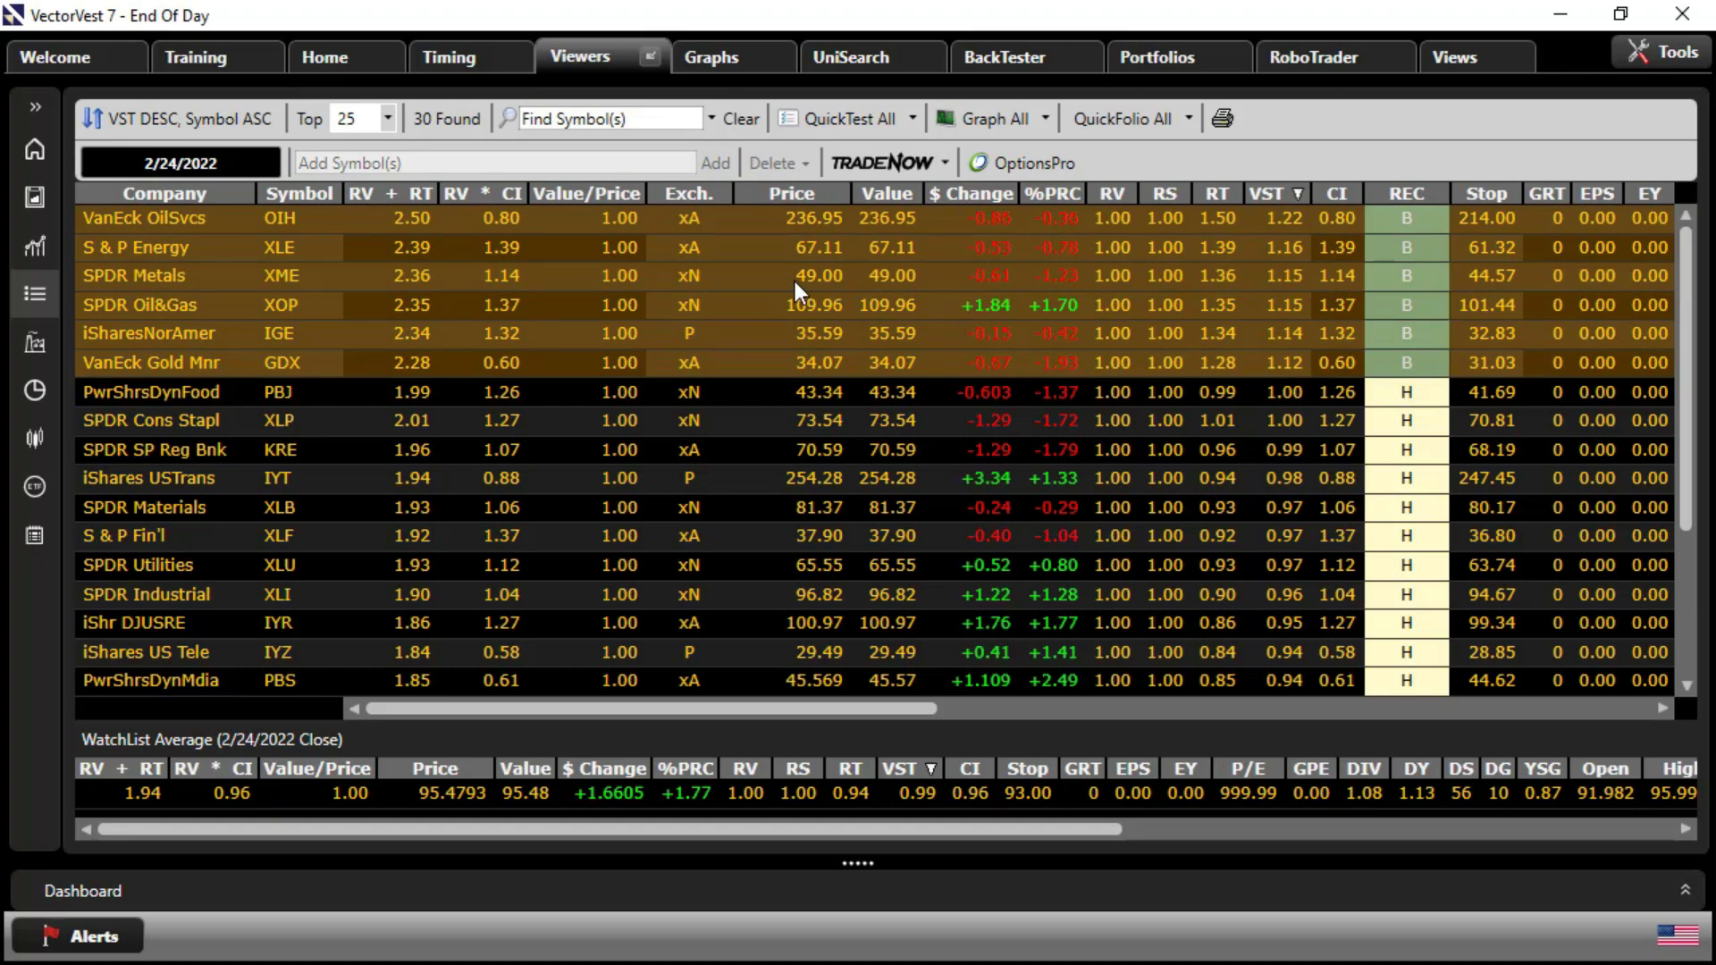
# QuickTest the six Buy-rated ETFs 2/24–3/3/2022 against SPX instead of VVC, then close the results
pyautogui.rightClick(797, 290)
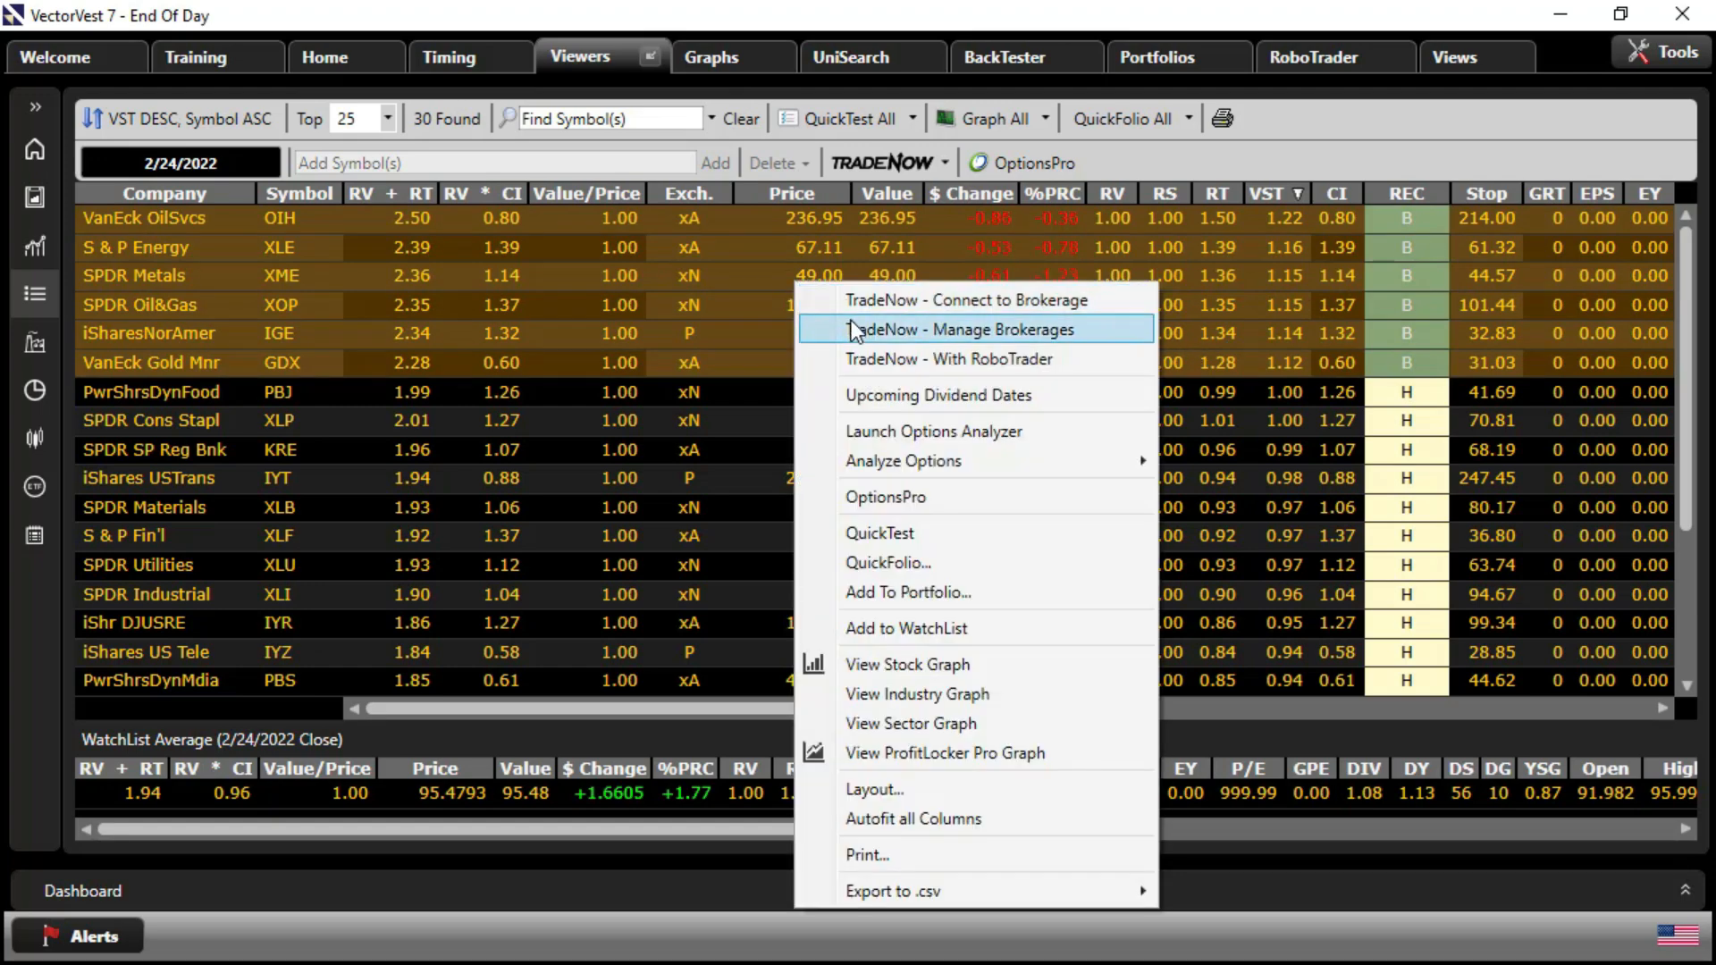
pyautogui.moveTo(901, 534)
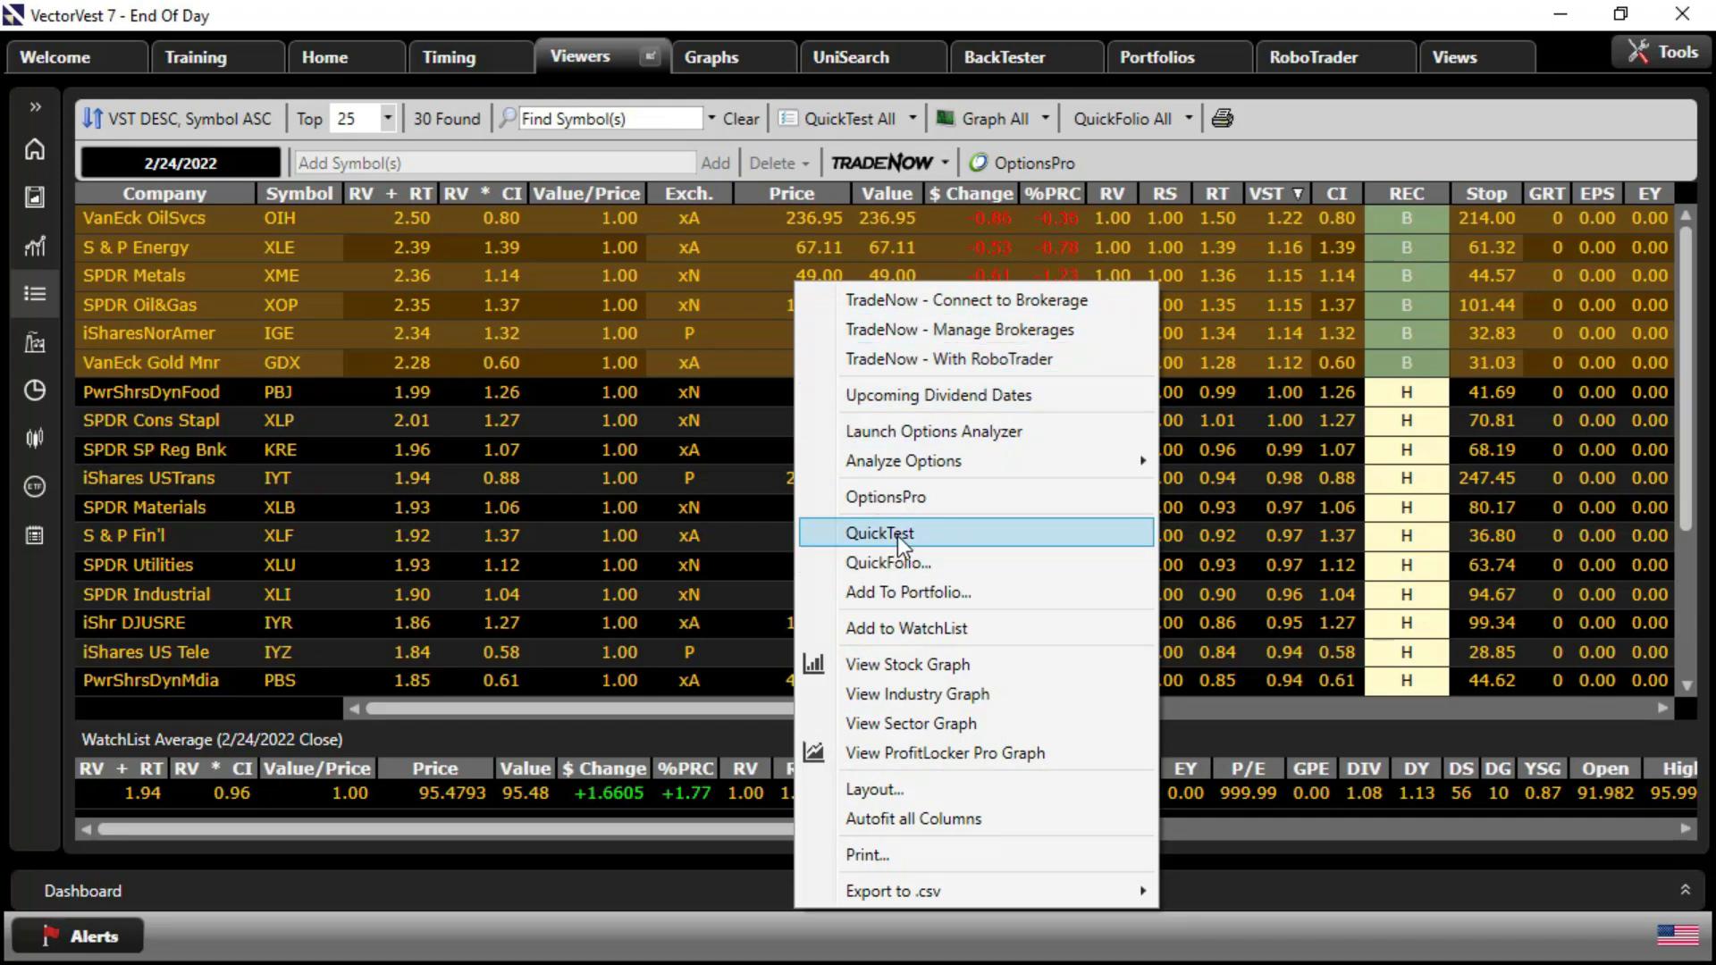
pyautogui.click(880, 533)
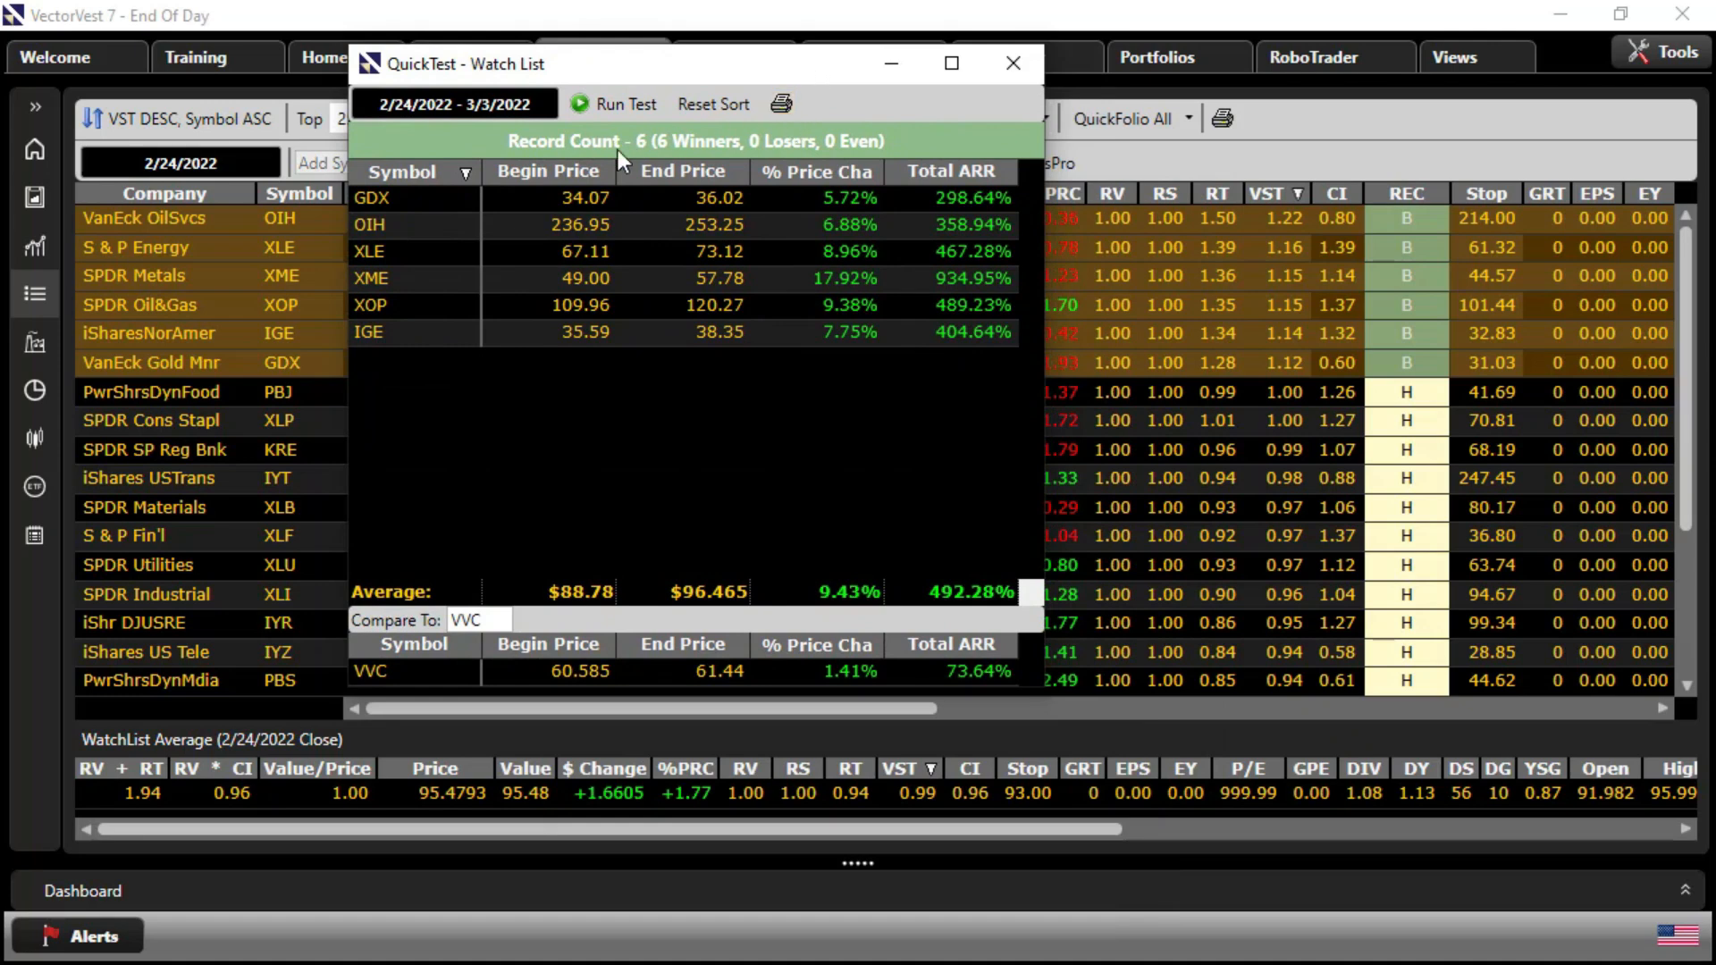
pyautogui.moveTo(453, 372)
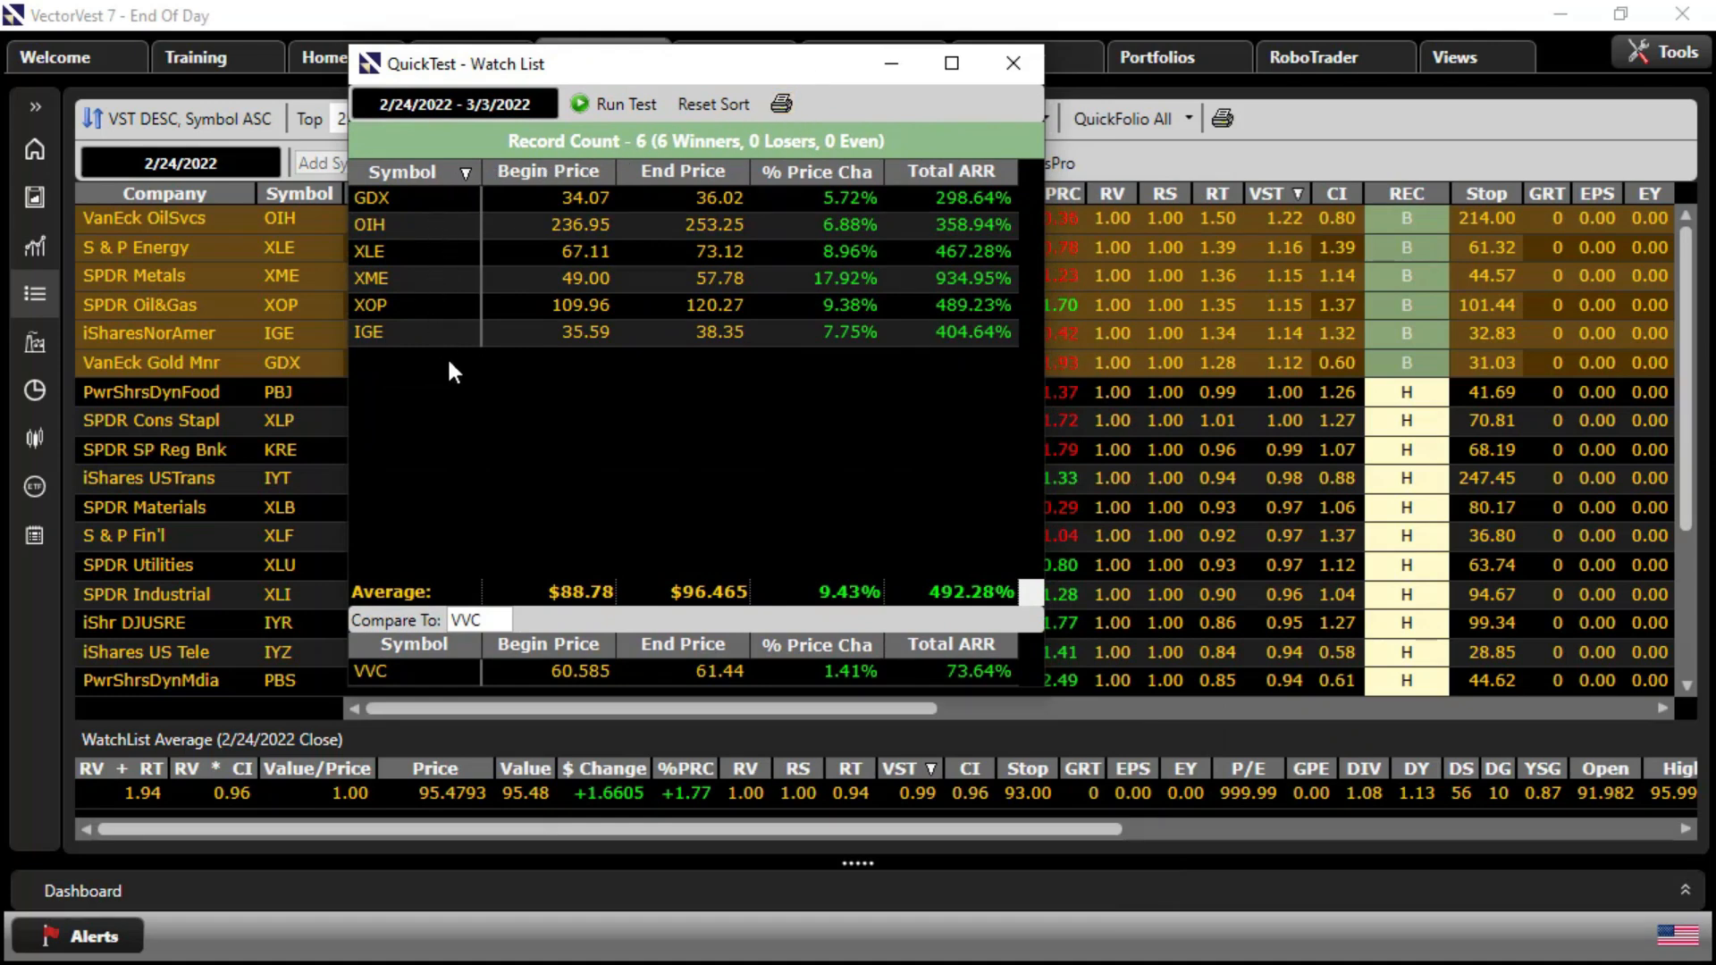
pyautogui.moveTo(831, 603)
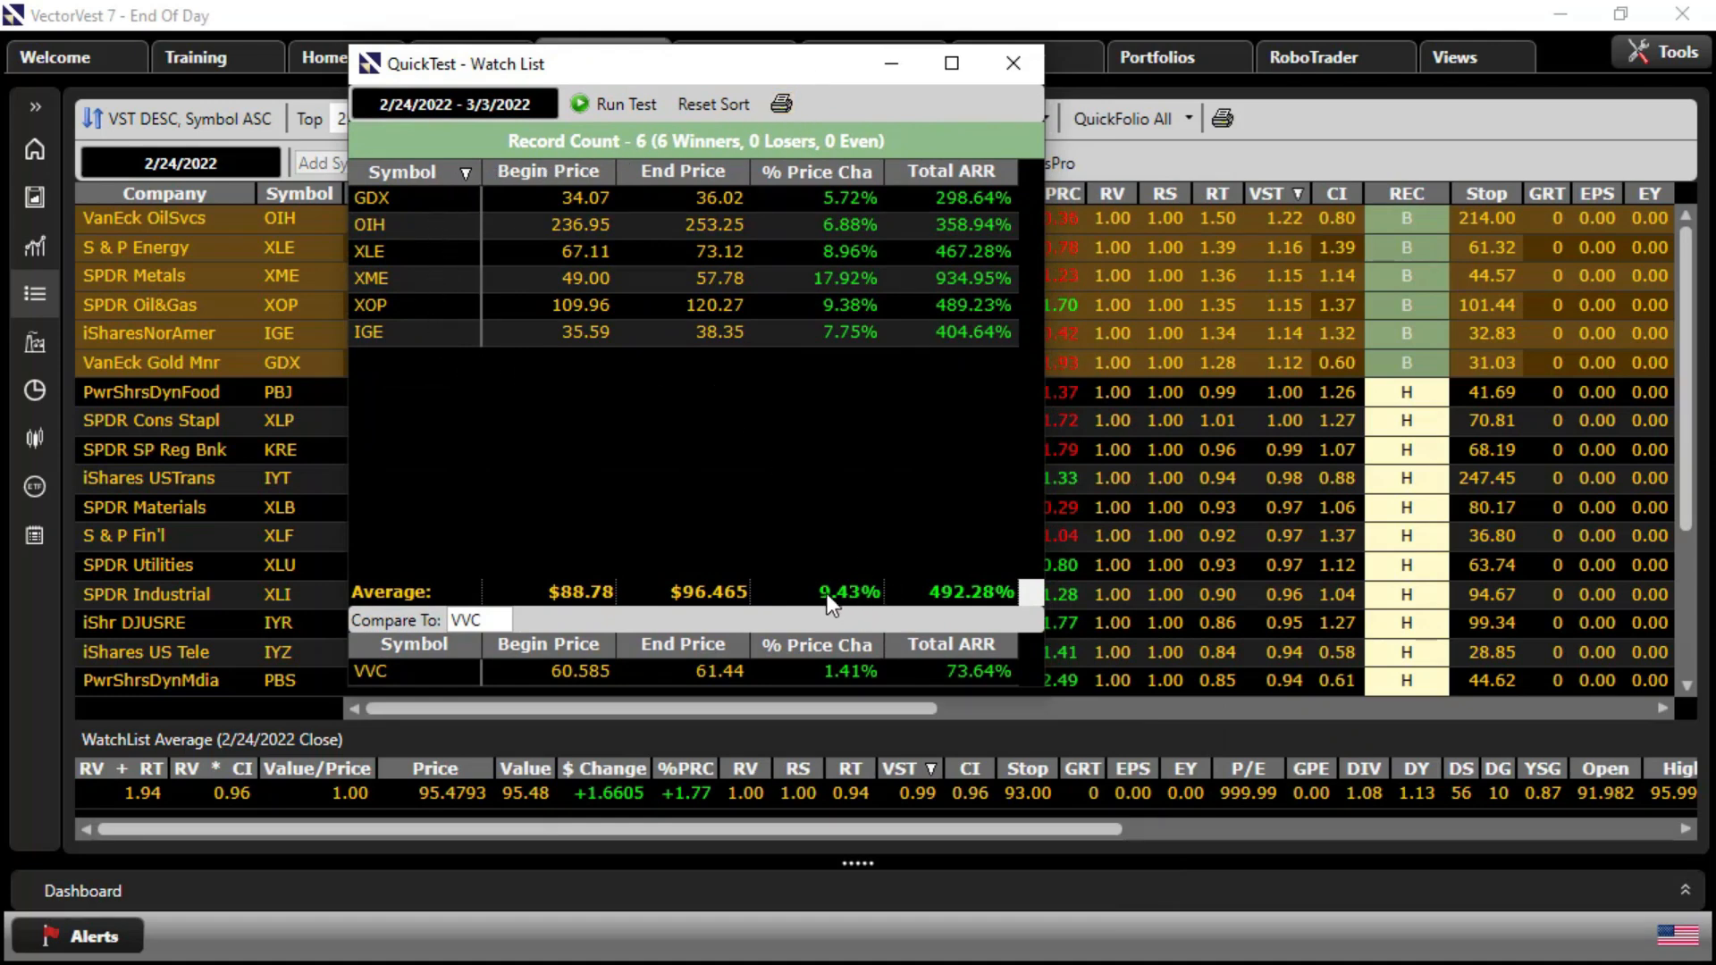
pyautogui.moveTo(863, 612)
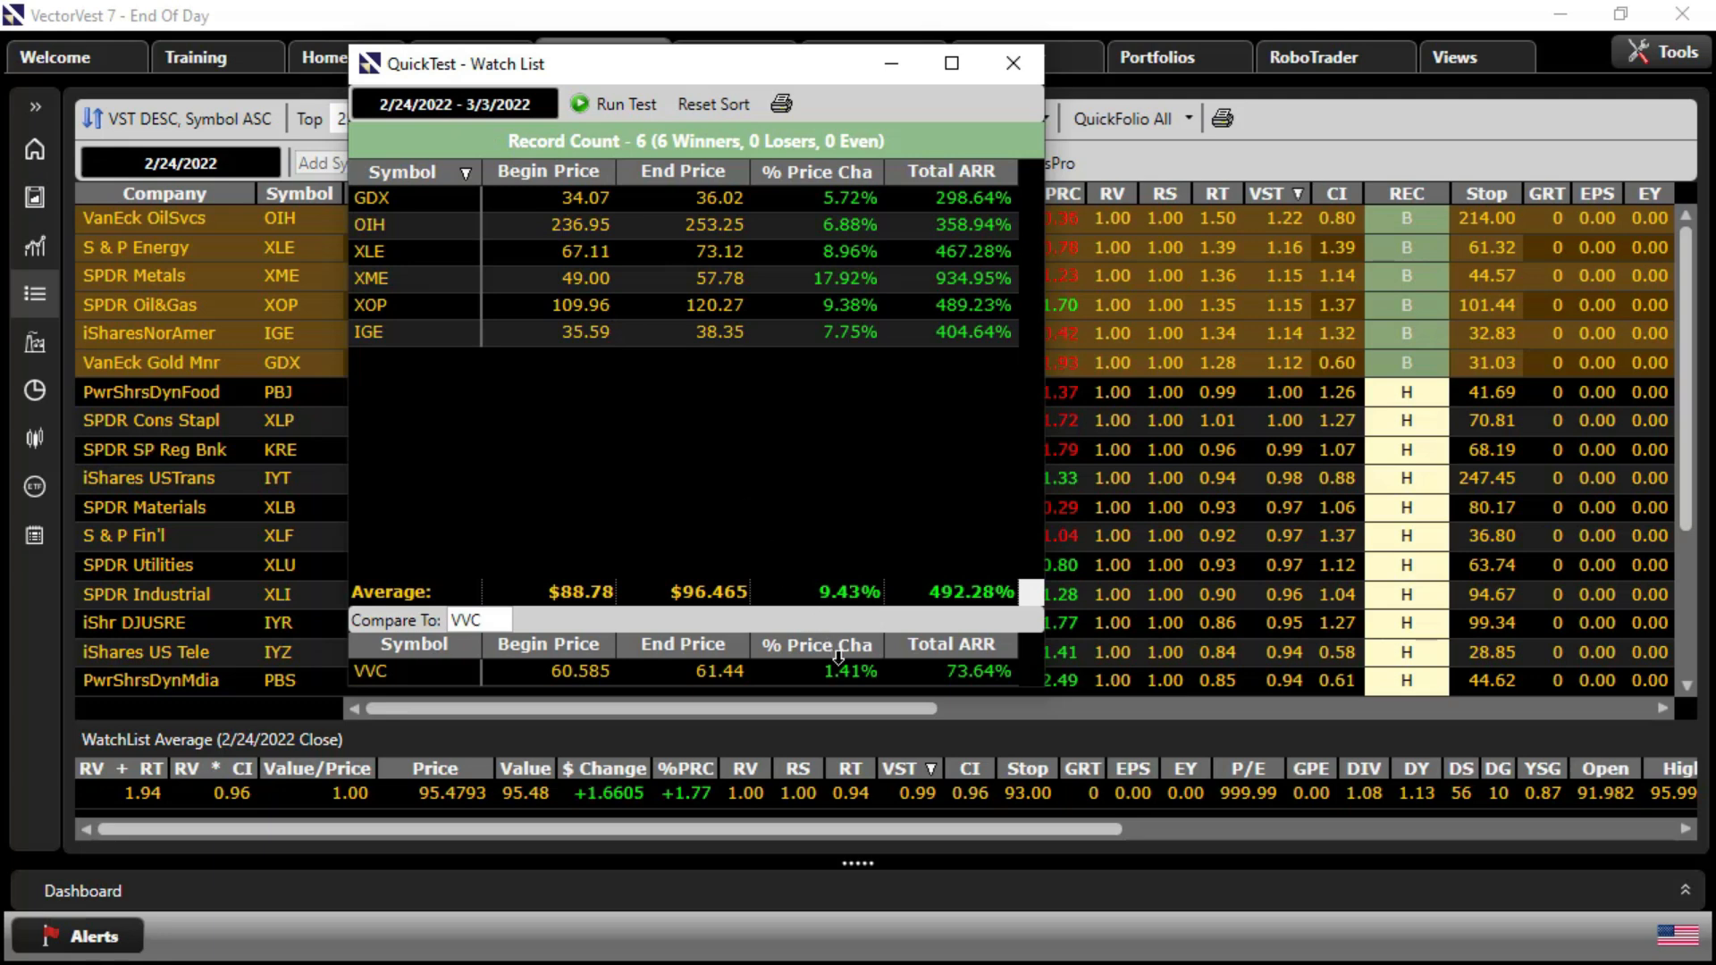
pyautogui.moveTo(854, 699)
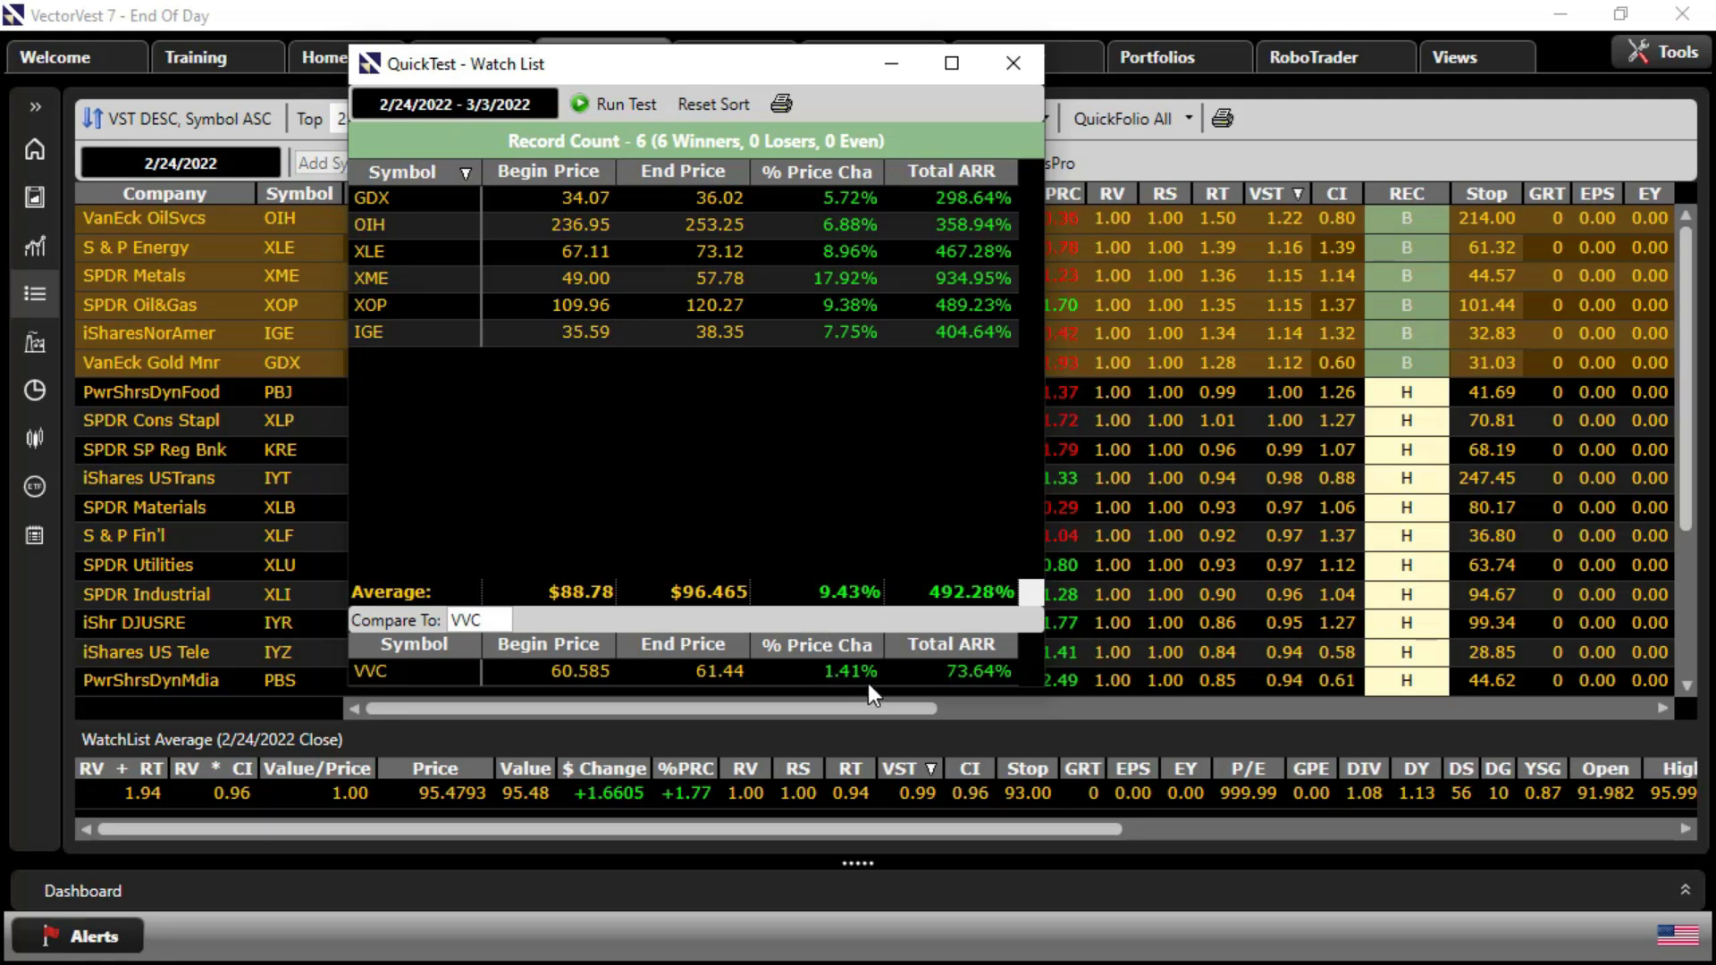
pyautogui.moveTo(484, 634)
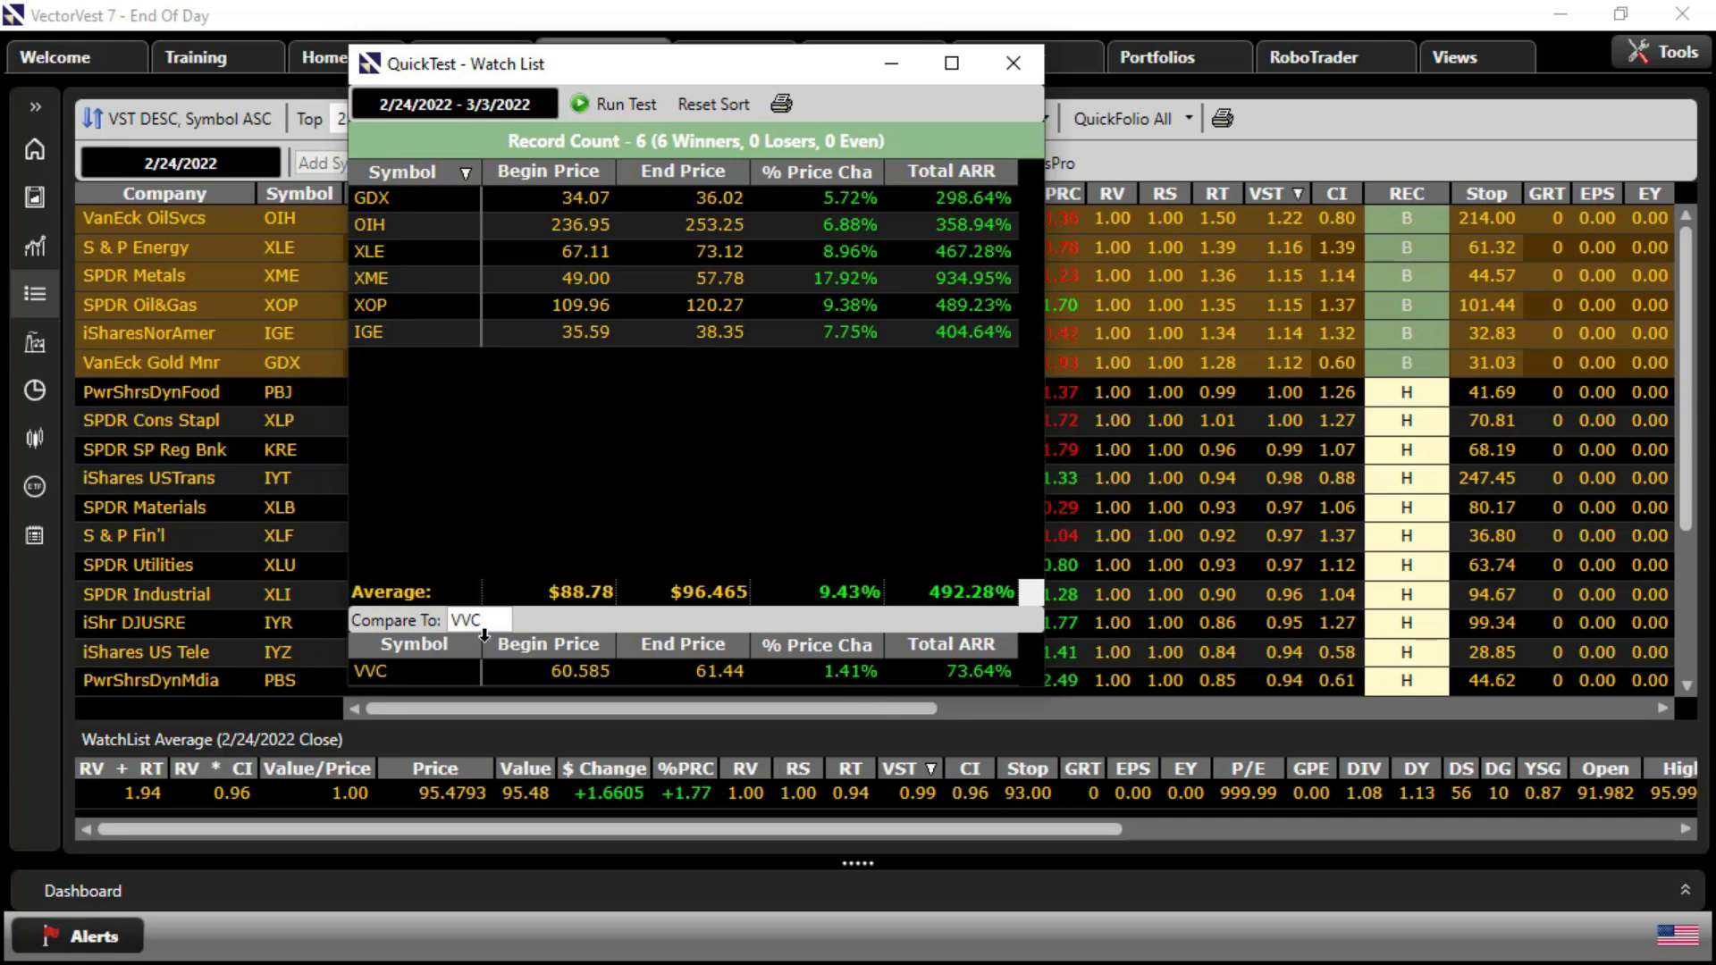
pyautogui.tripleClick(479, 621)
pyautogui.write('SPX')
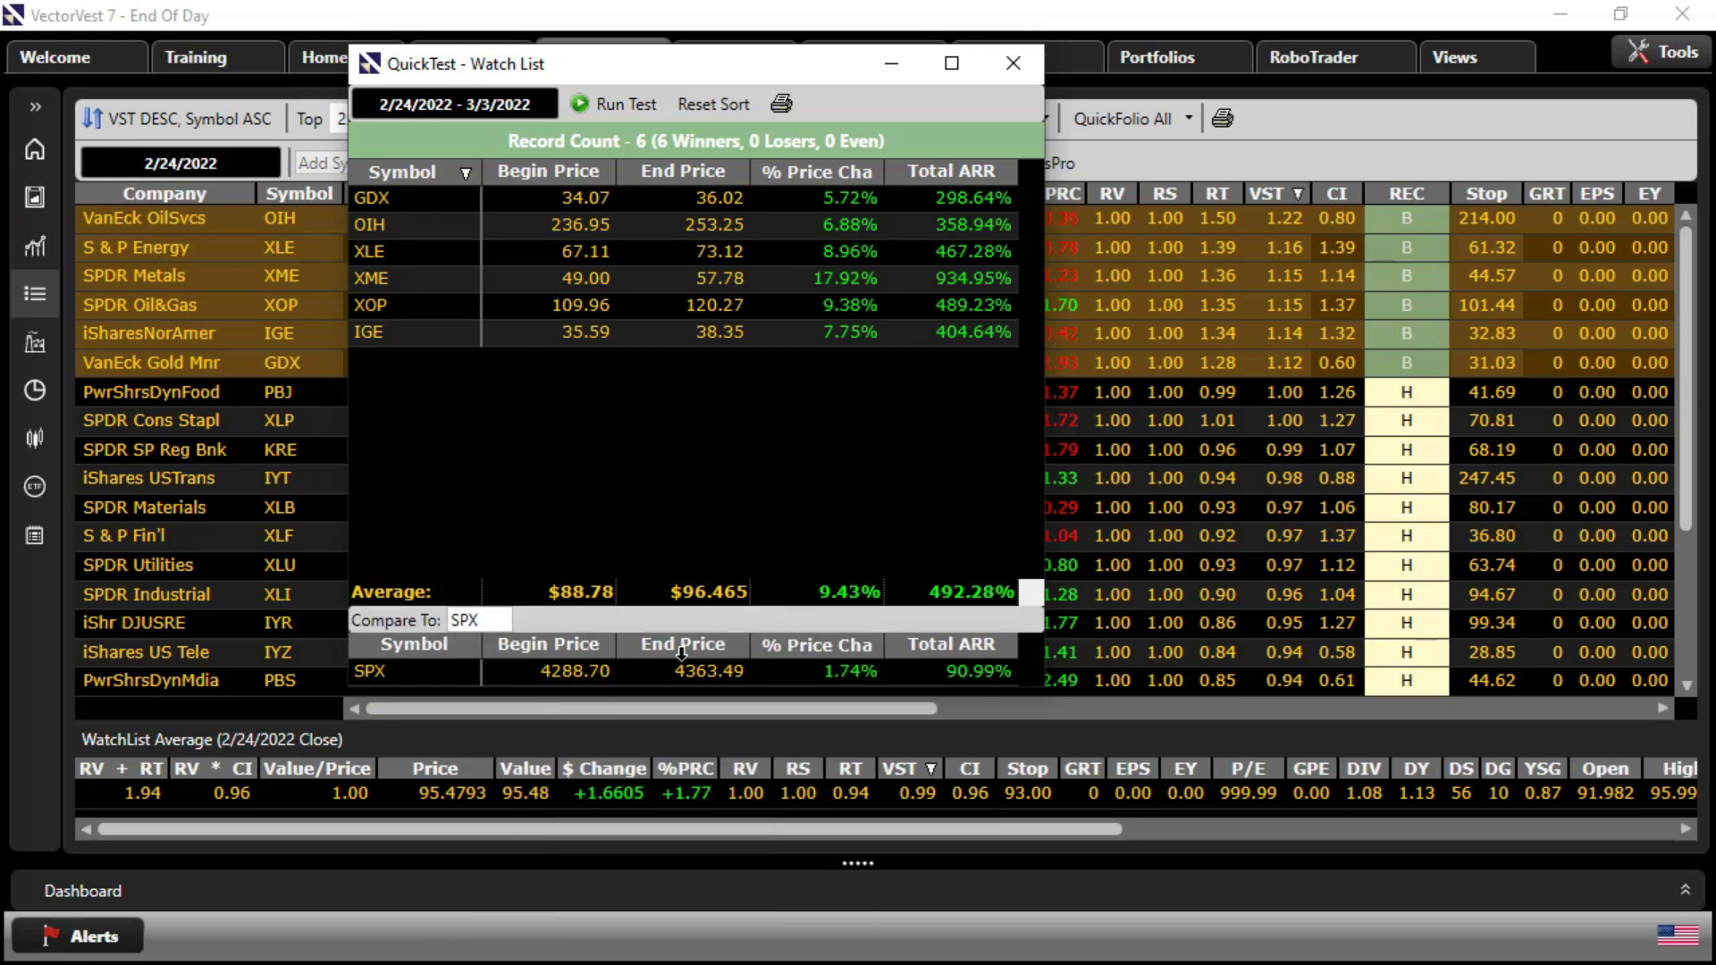
pyautogui.moveTo(874, 630)
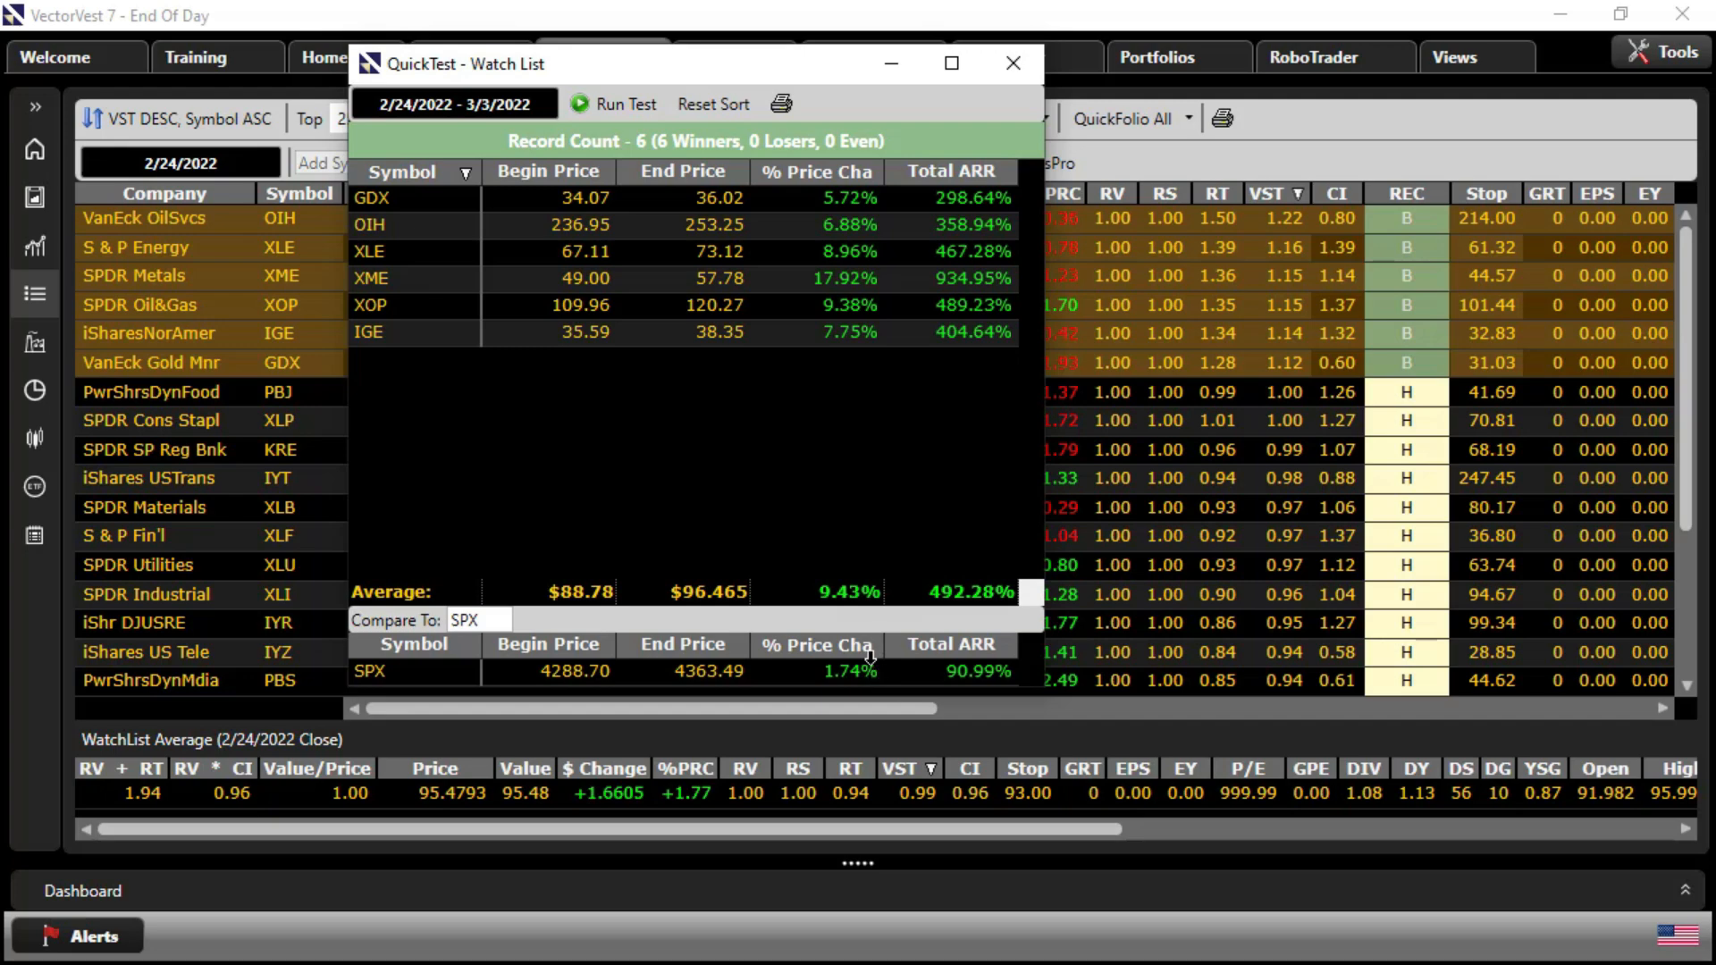
pyautogui.moveTo(1012, 62)
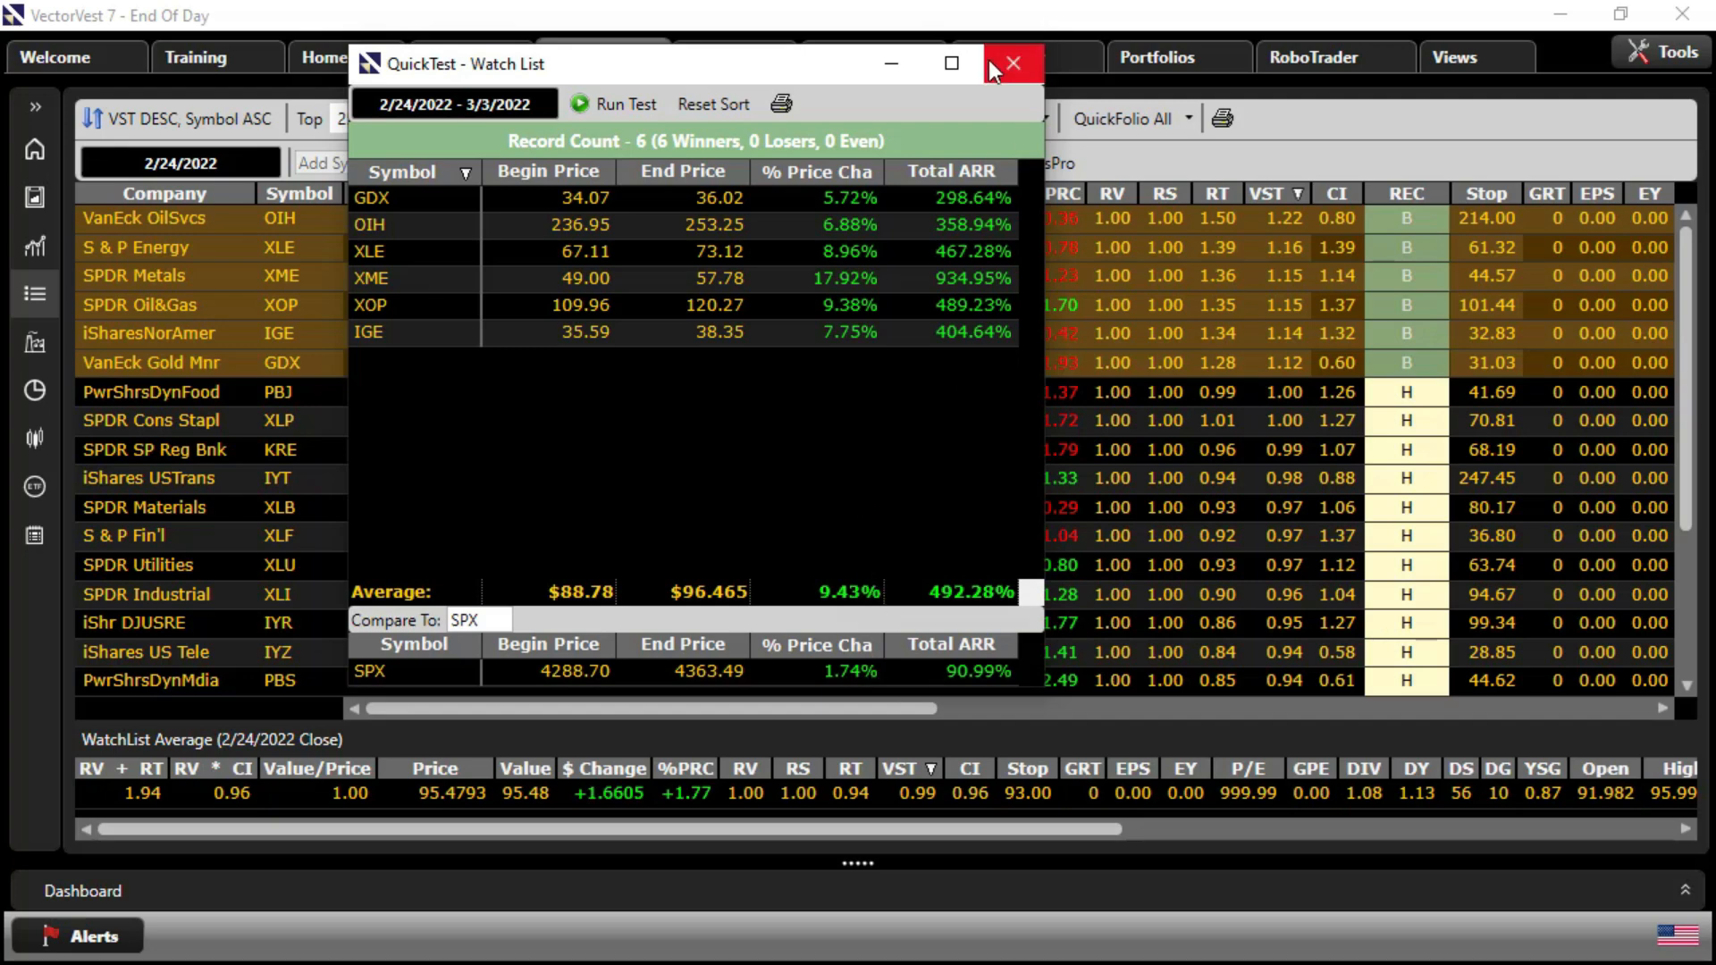
pyautogui.click(1012, 62)
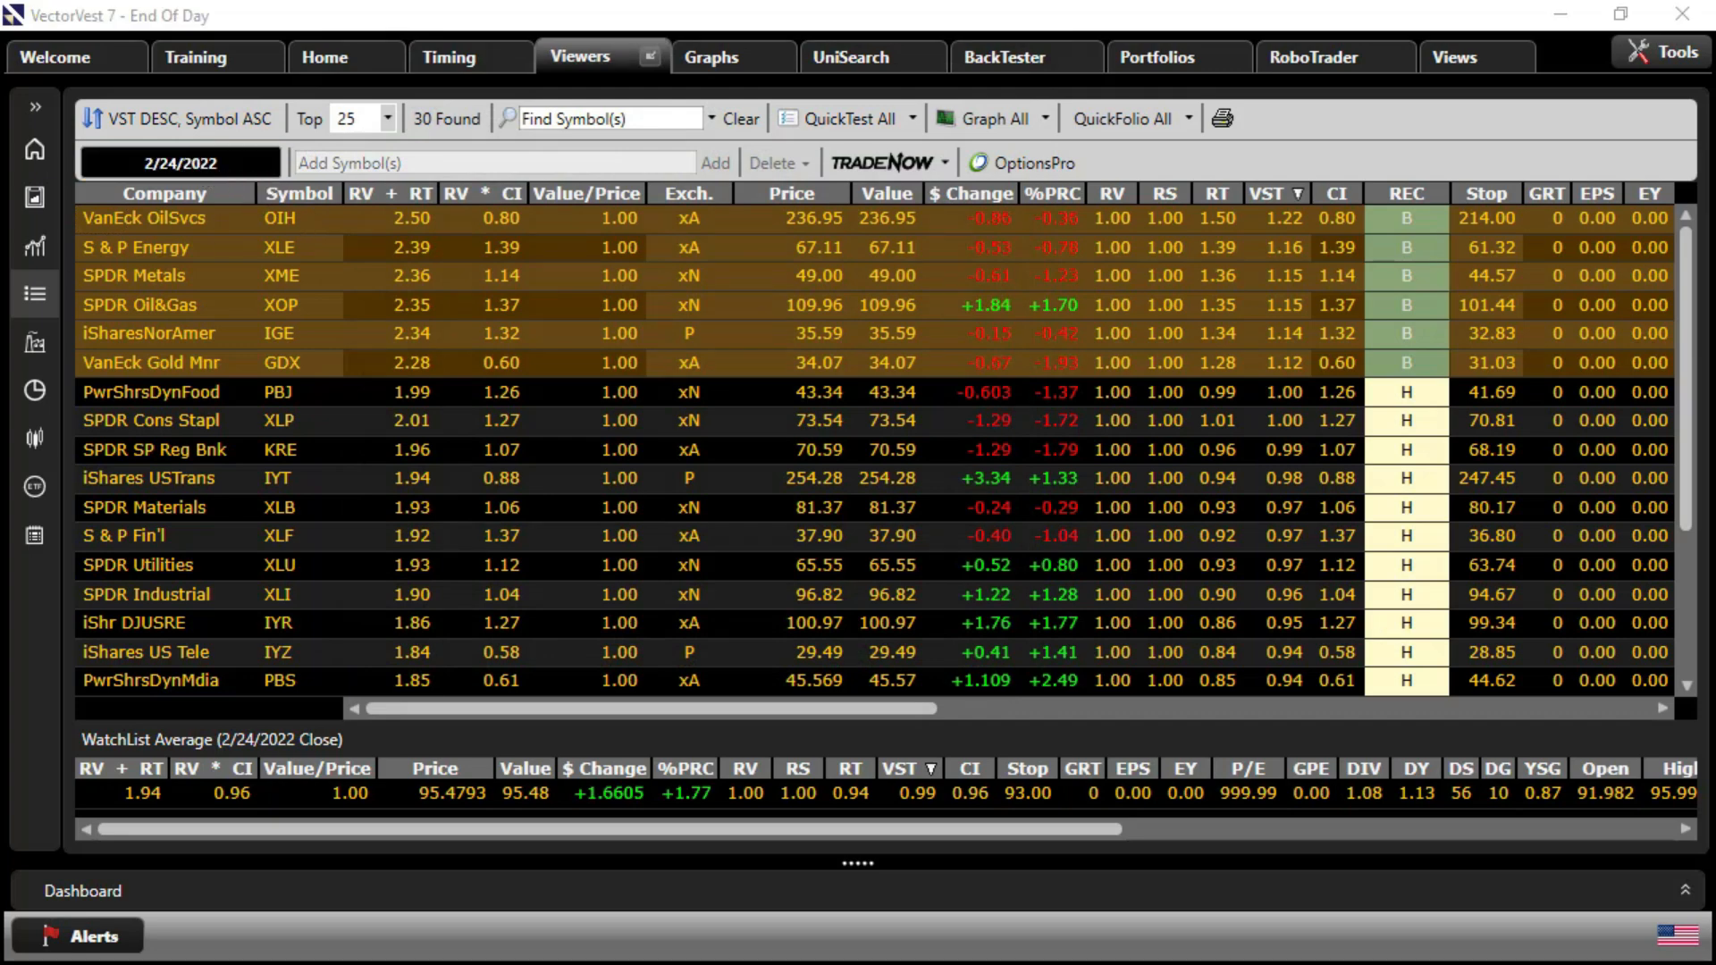
# Advance the viewer to 2/25/2022 and QuickTest the Buy-rated ETFs through 3/3/2022
pyautogui.click(179, 162)
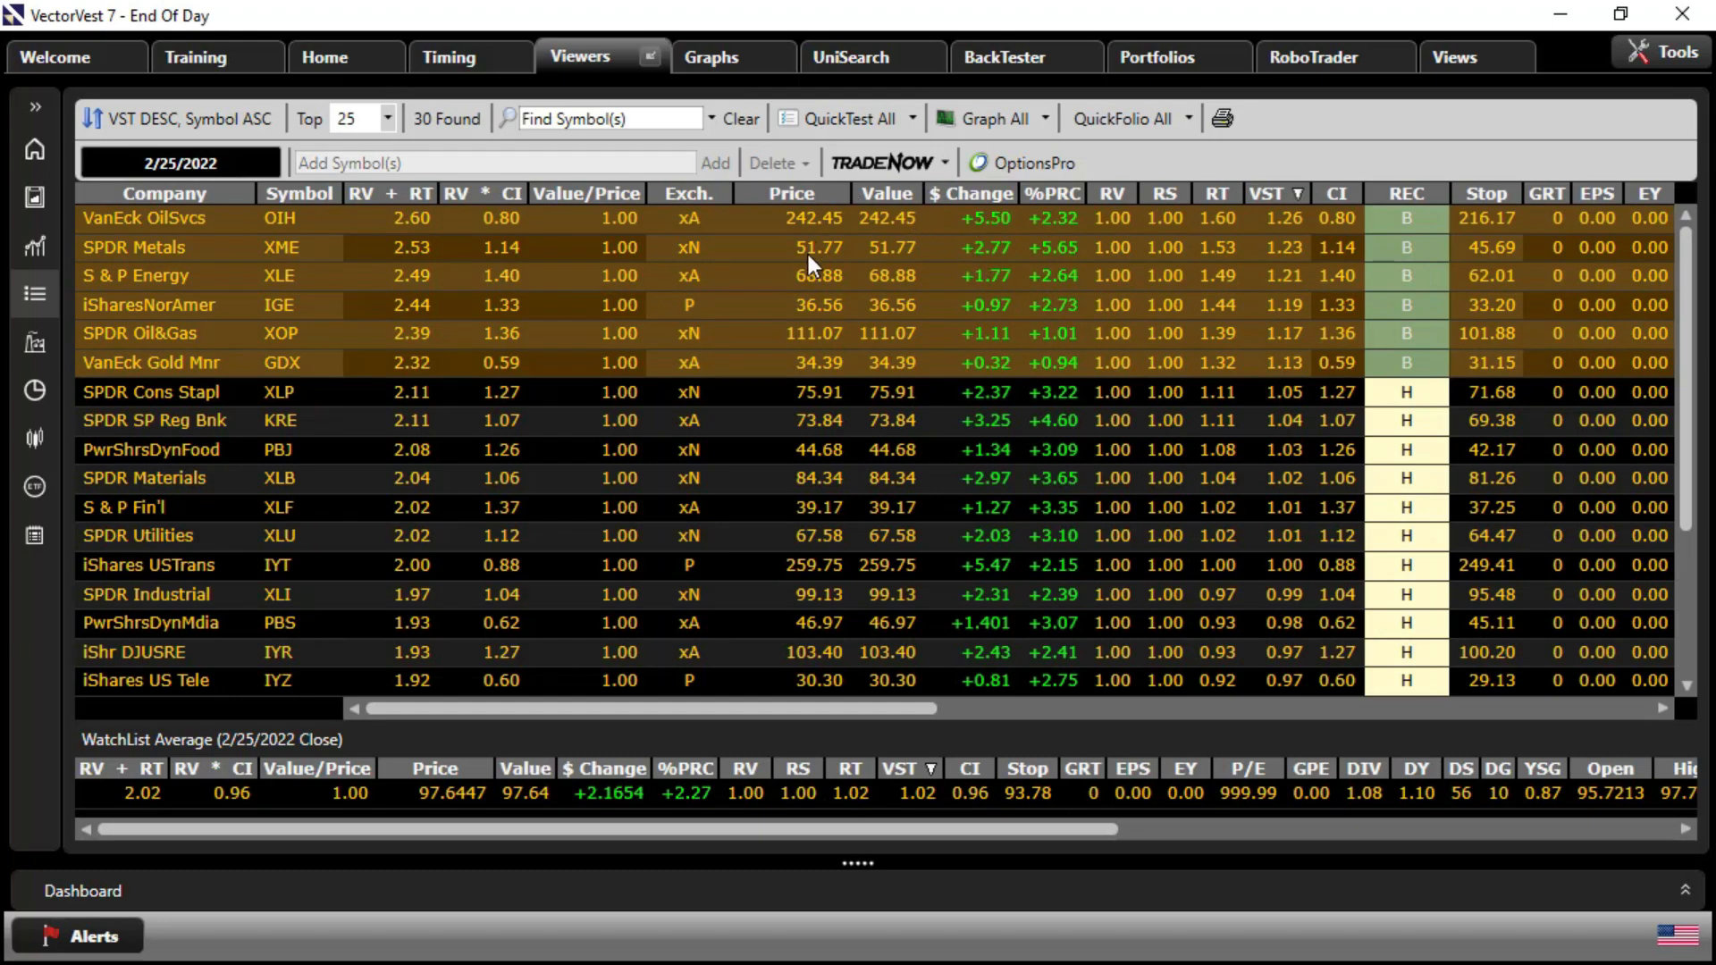
pyautogui.rightClick(809, 263)
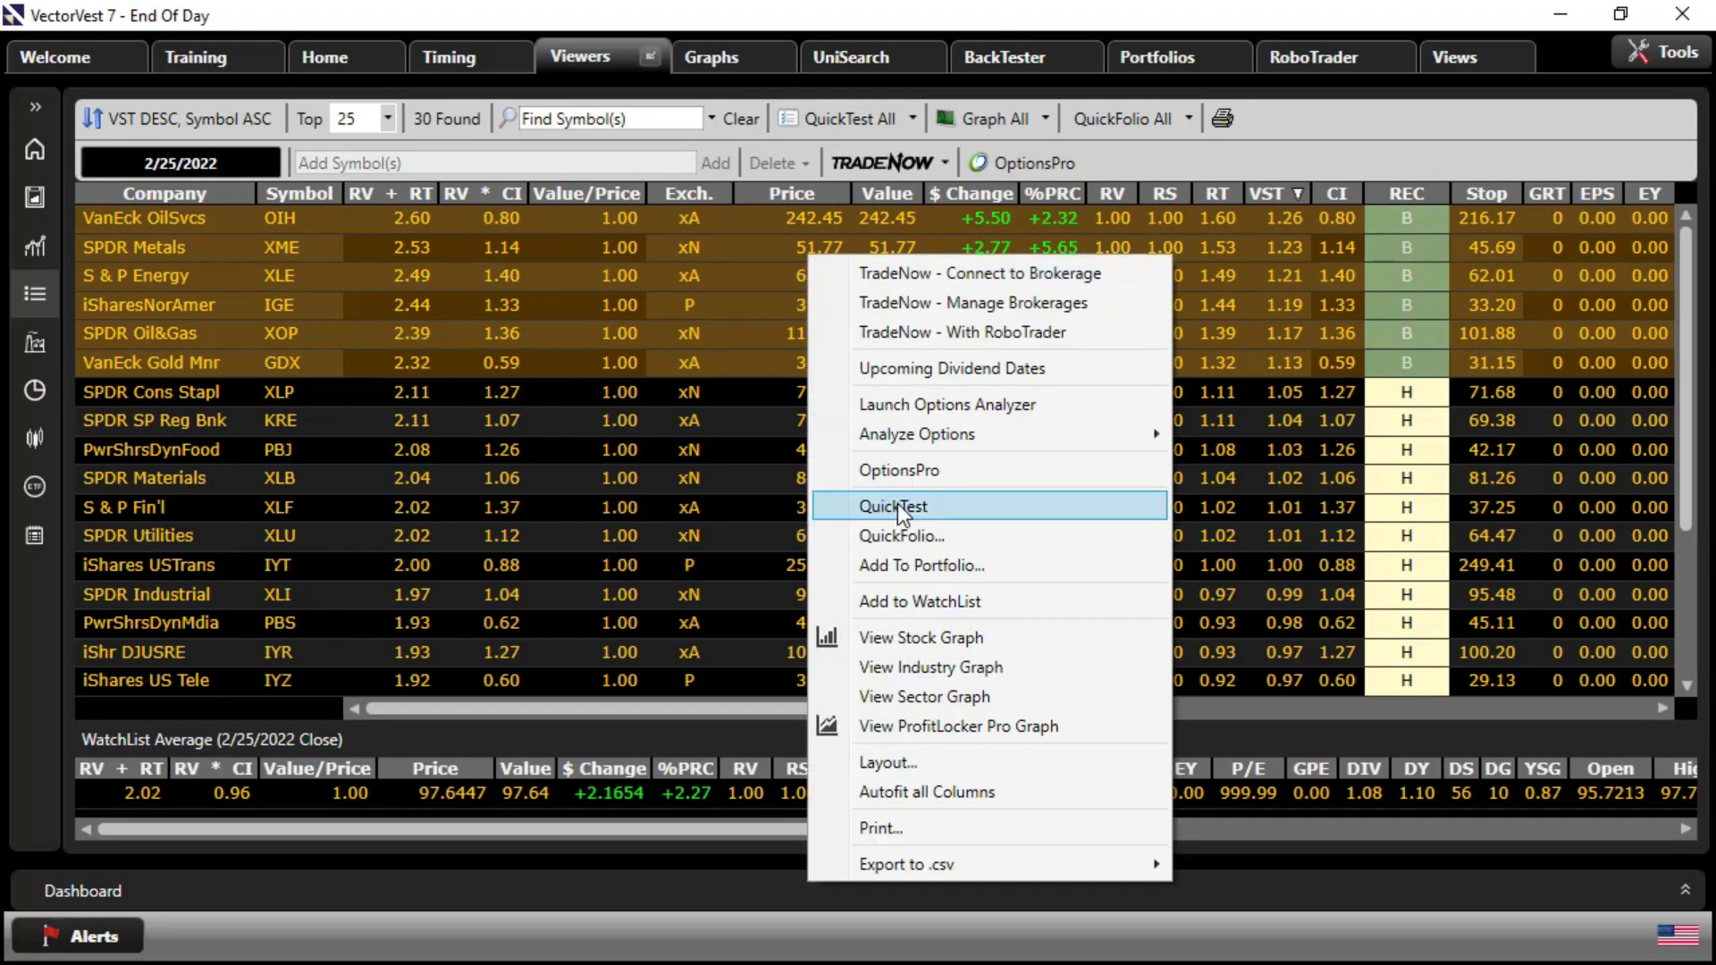
pyautogui.click(892, 506)
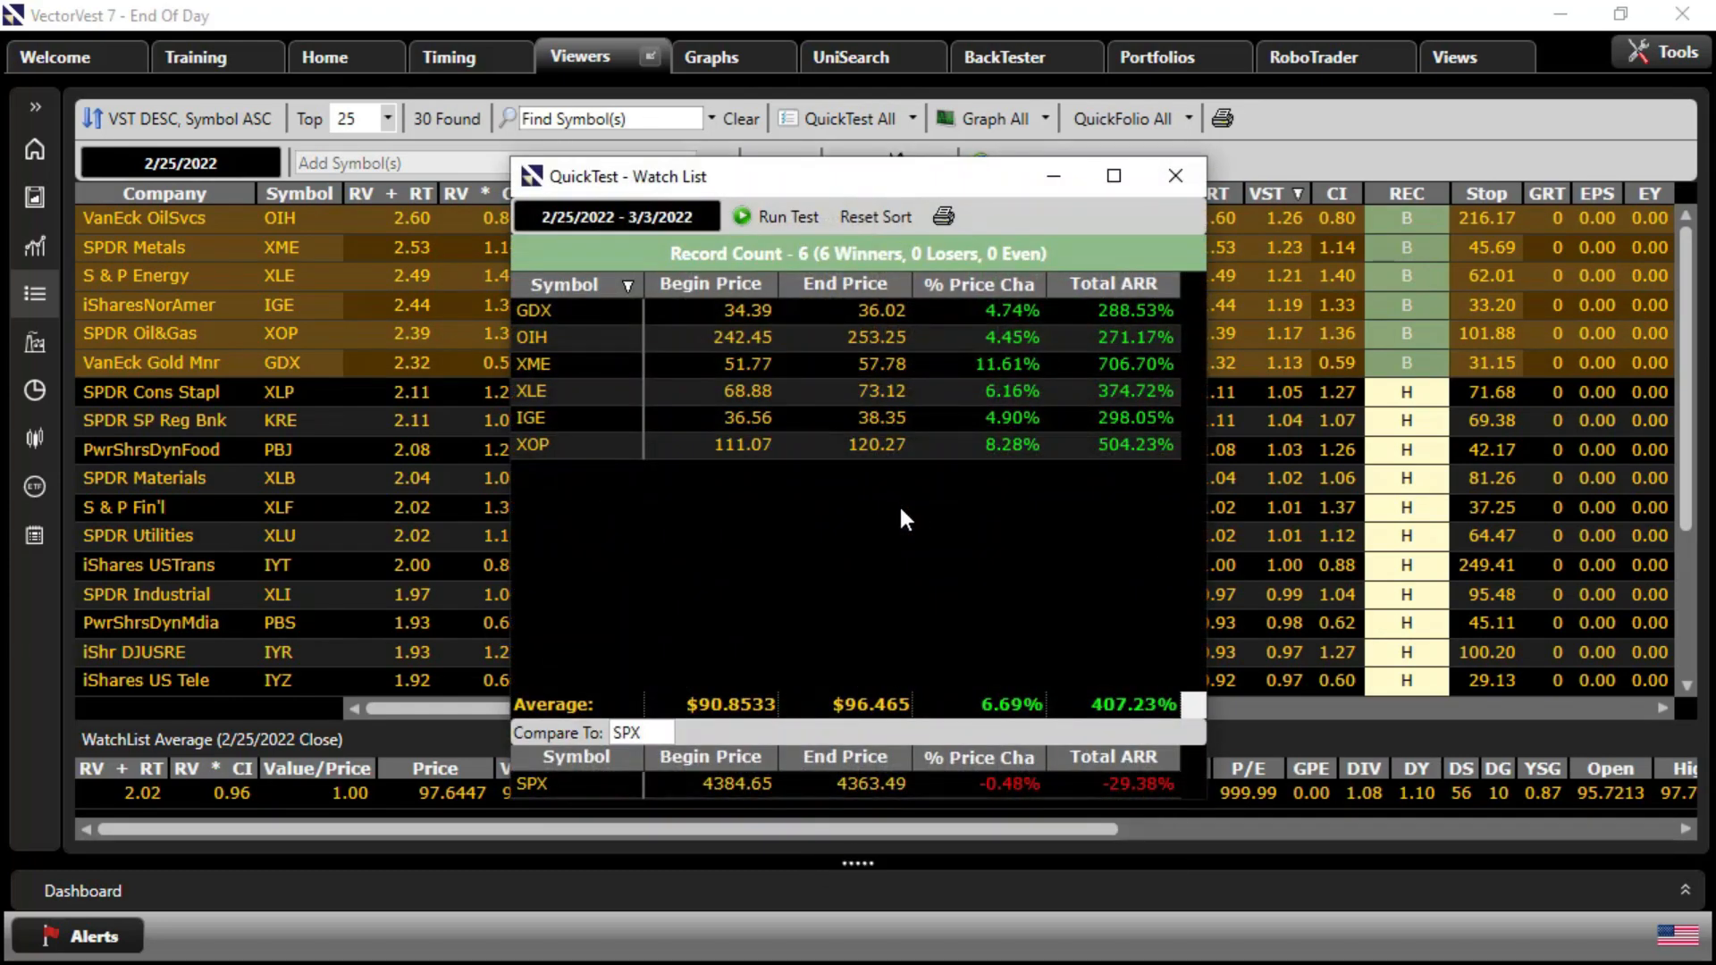
pyautogui.moveTo(985, 789)
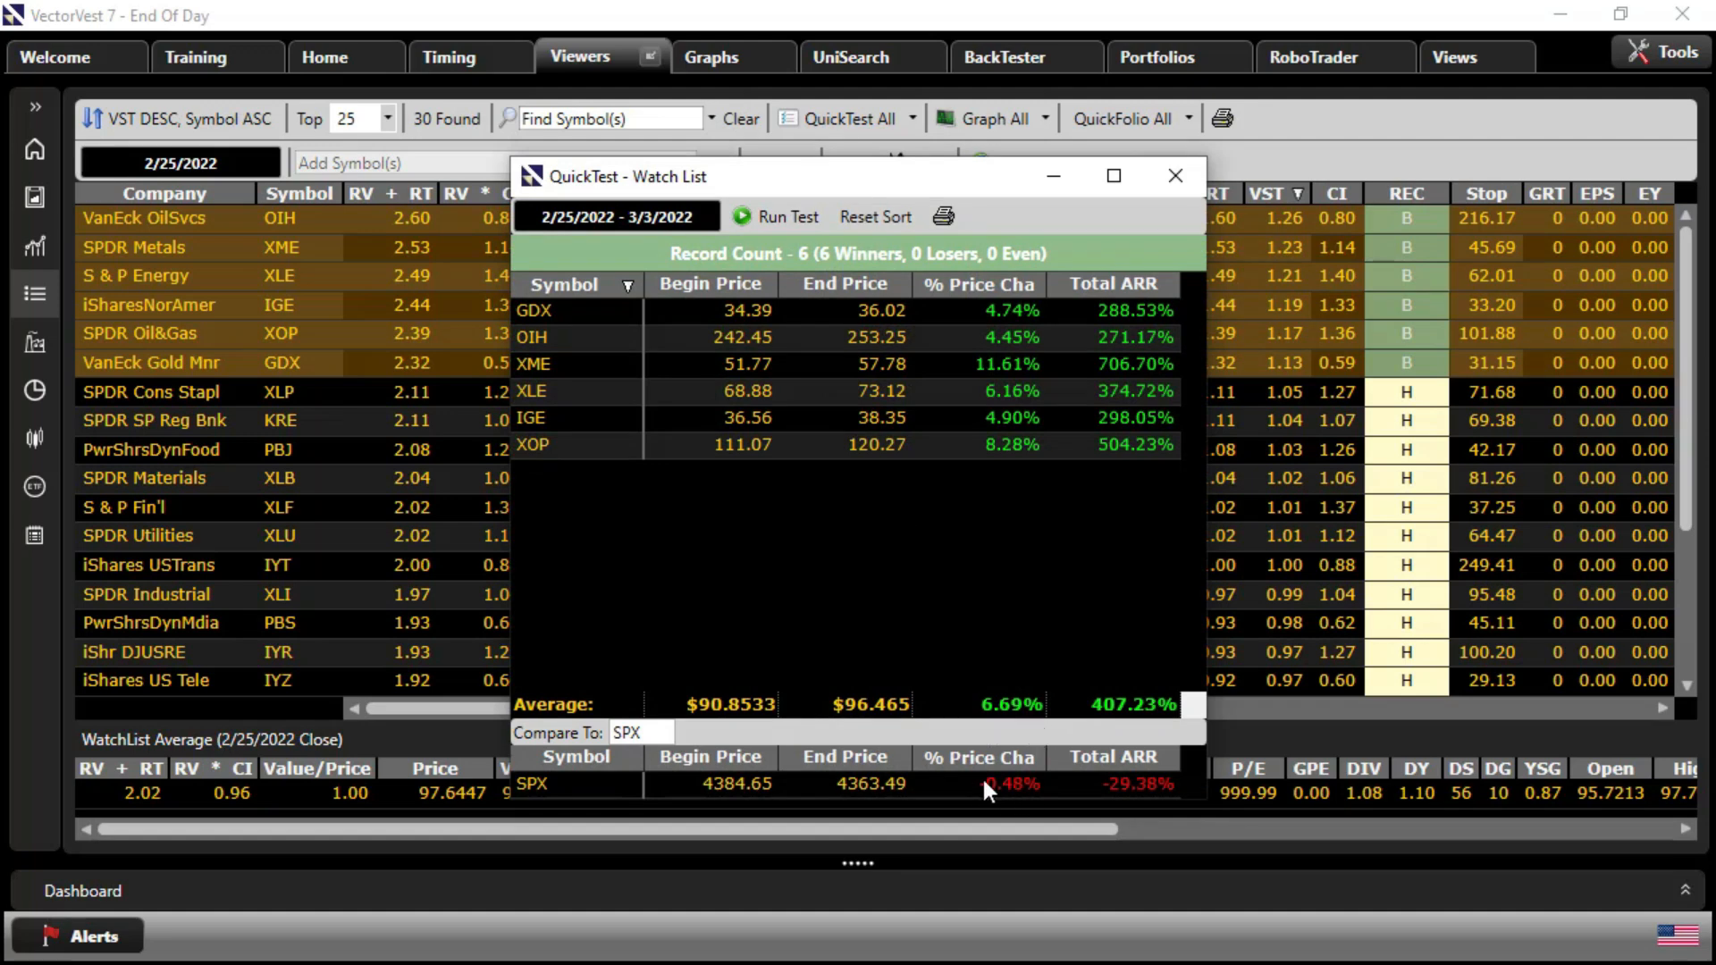
pyautogui.moveTo(1022, 792)
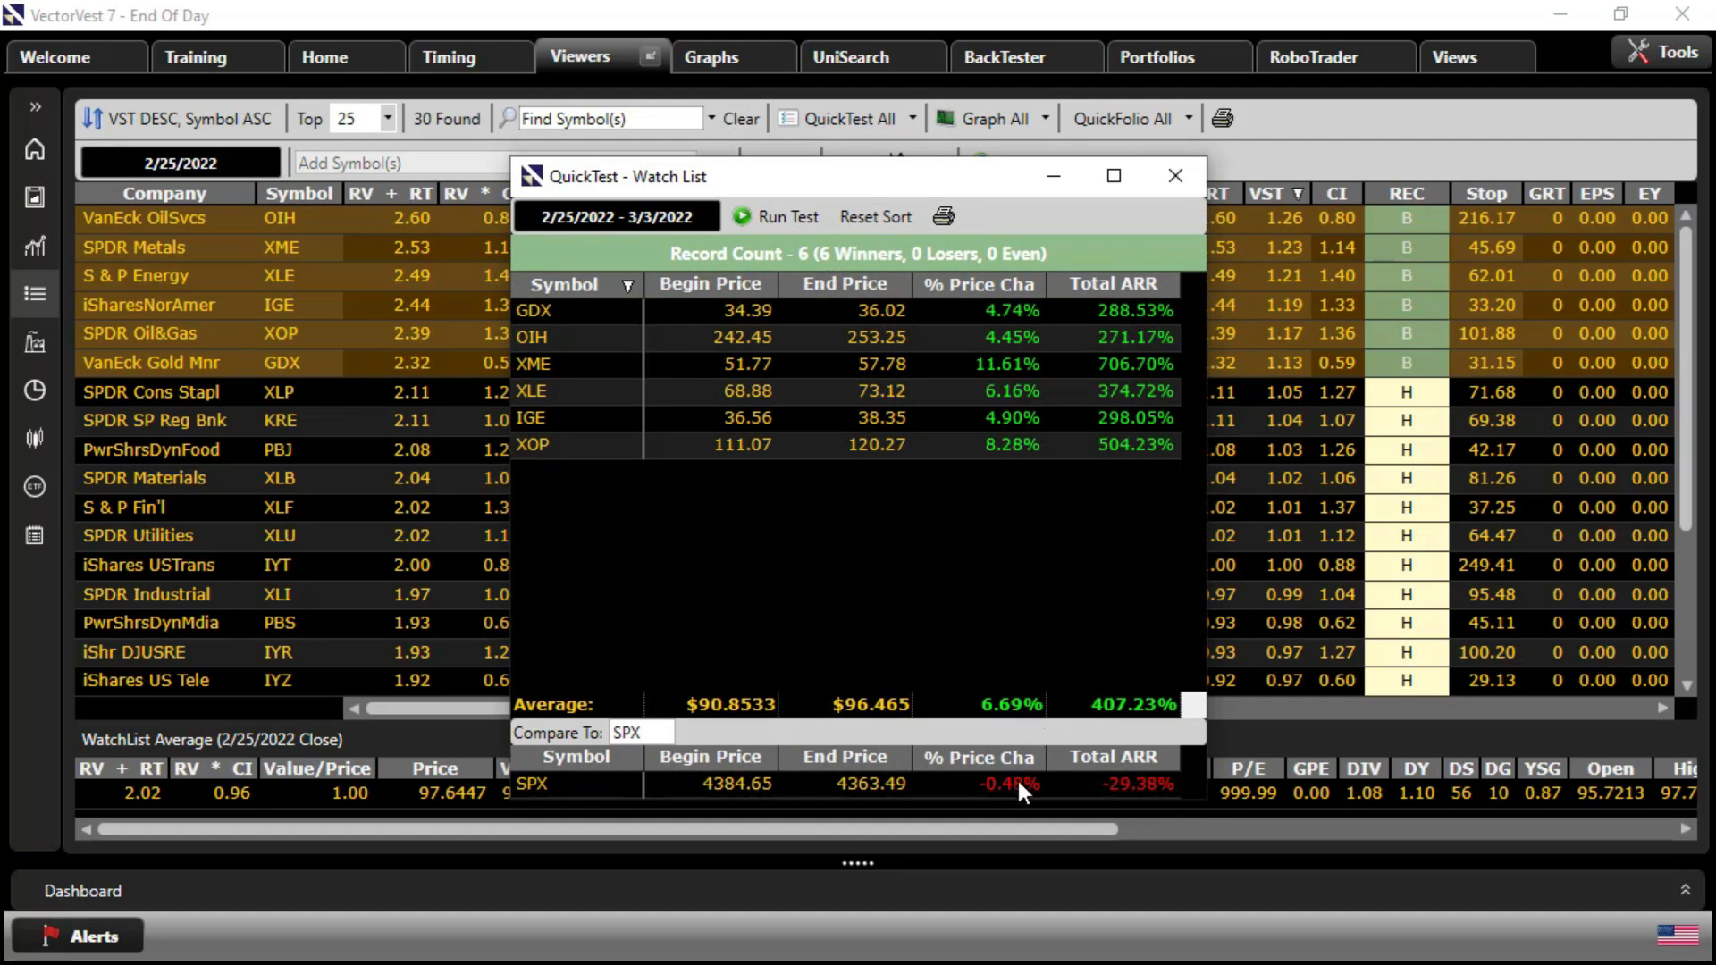
pyautogui.moveTo(1283, 749)
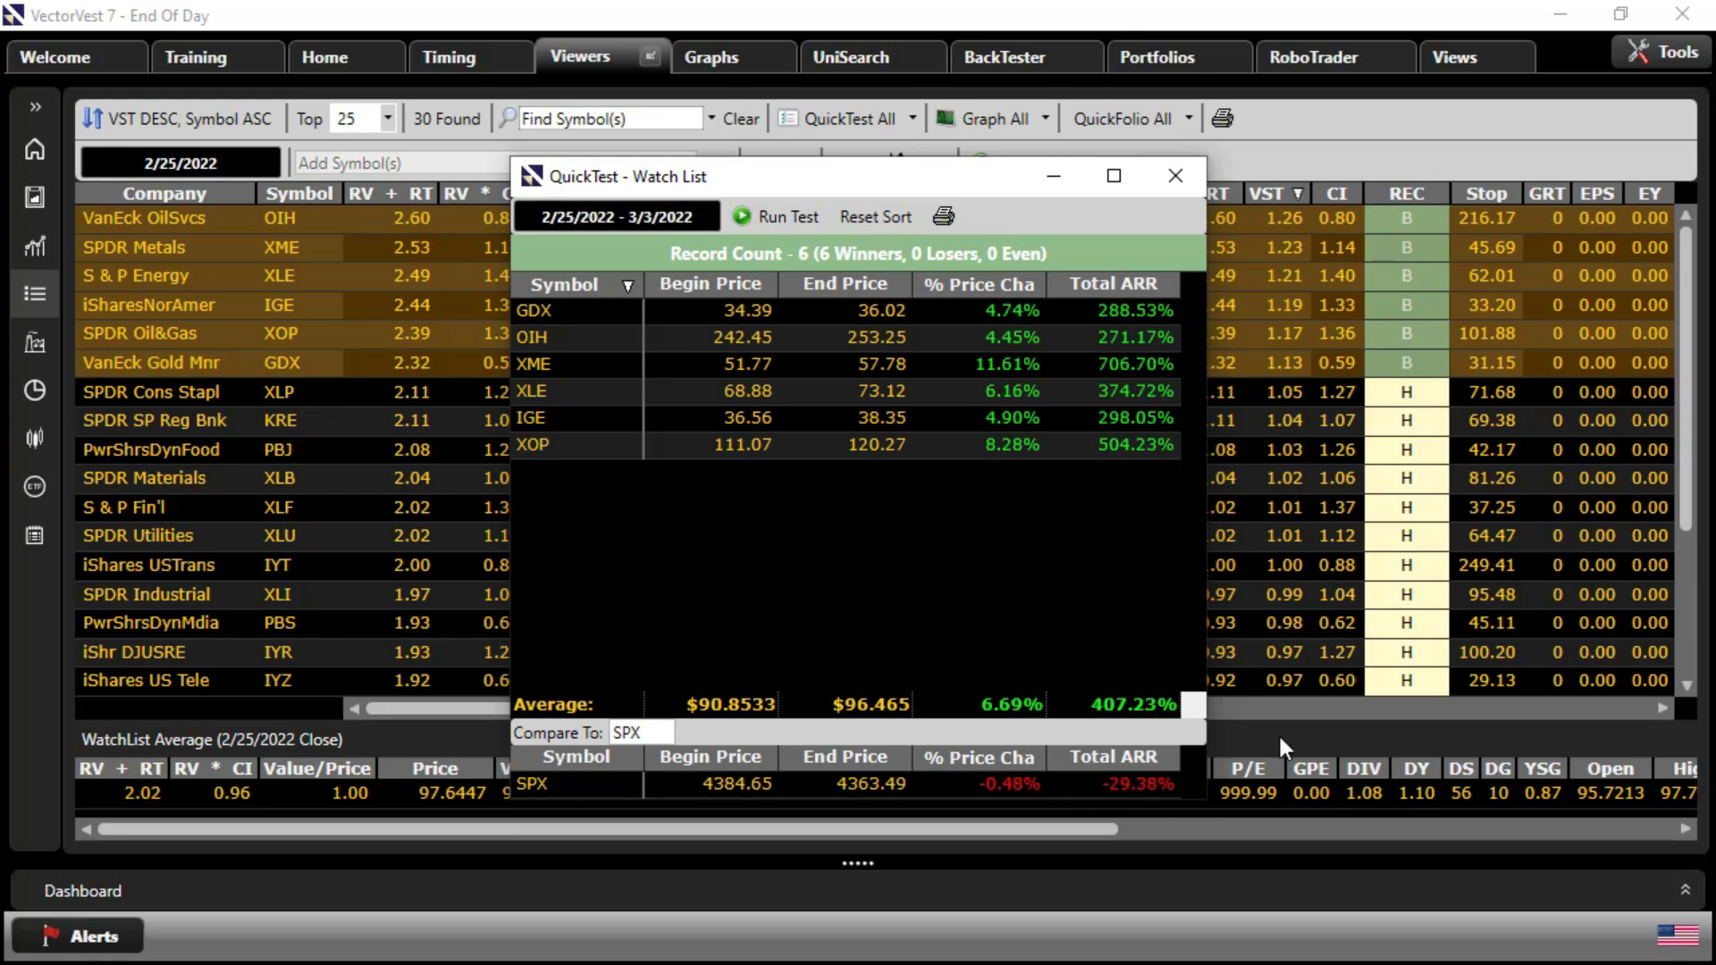
pyautogui.moveTo(1139, 565)
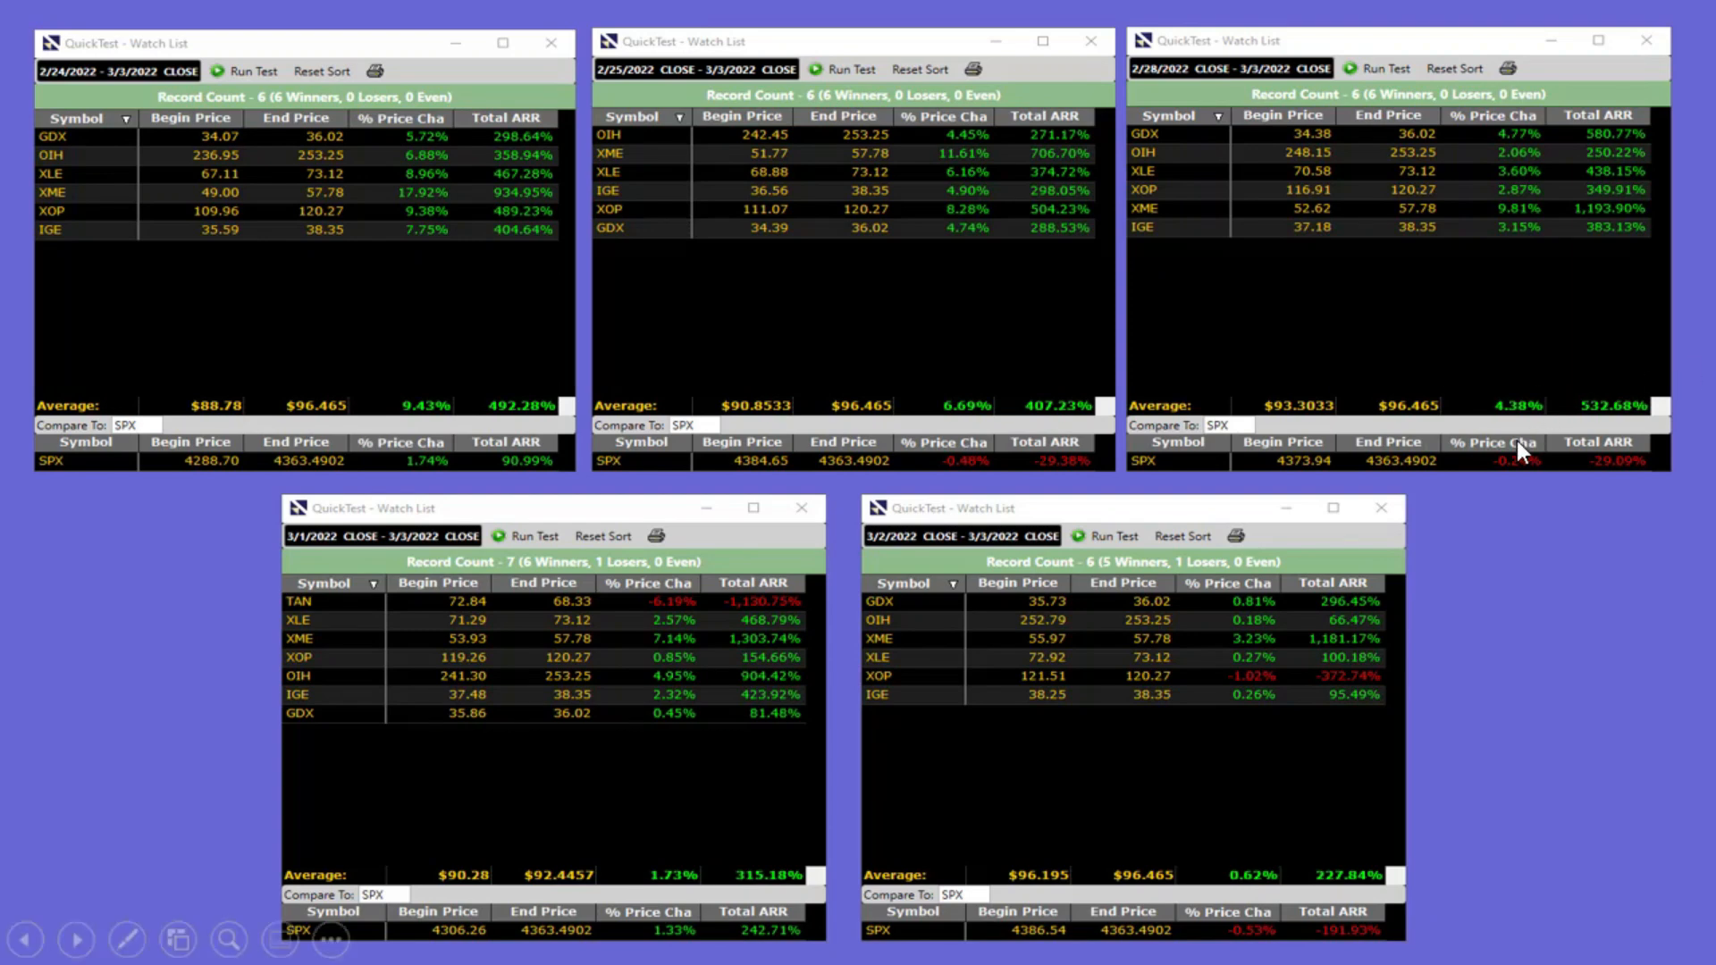
pyautogui.moveTo(1511, 480)
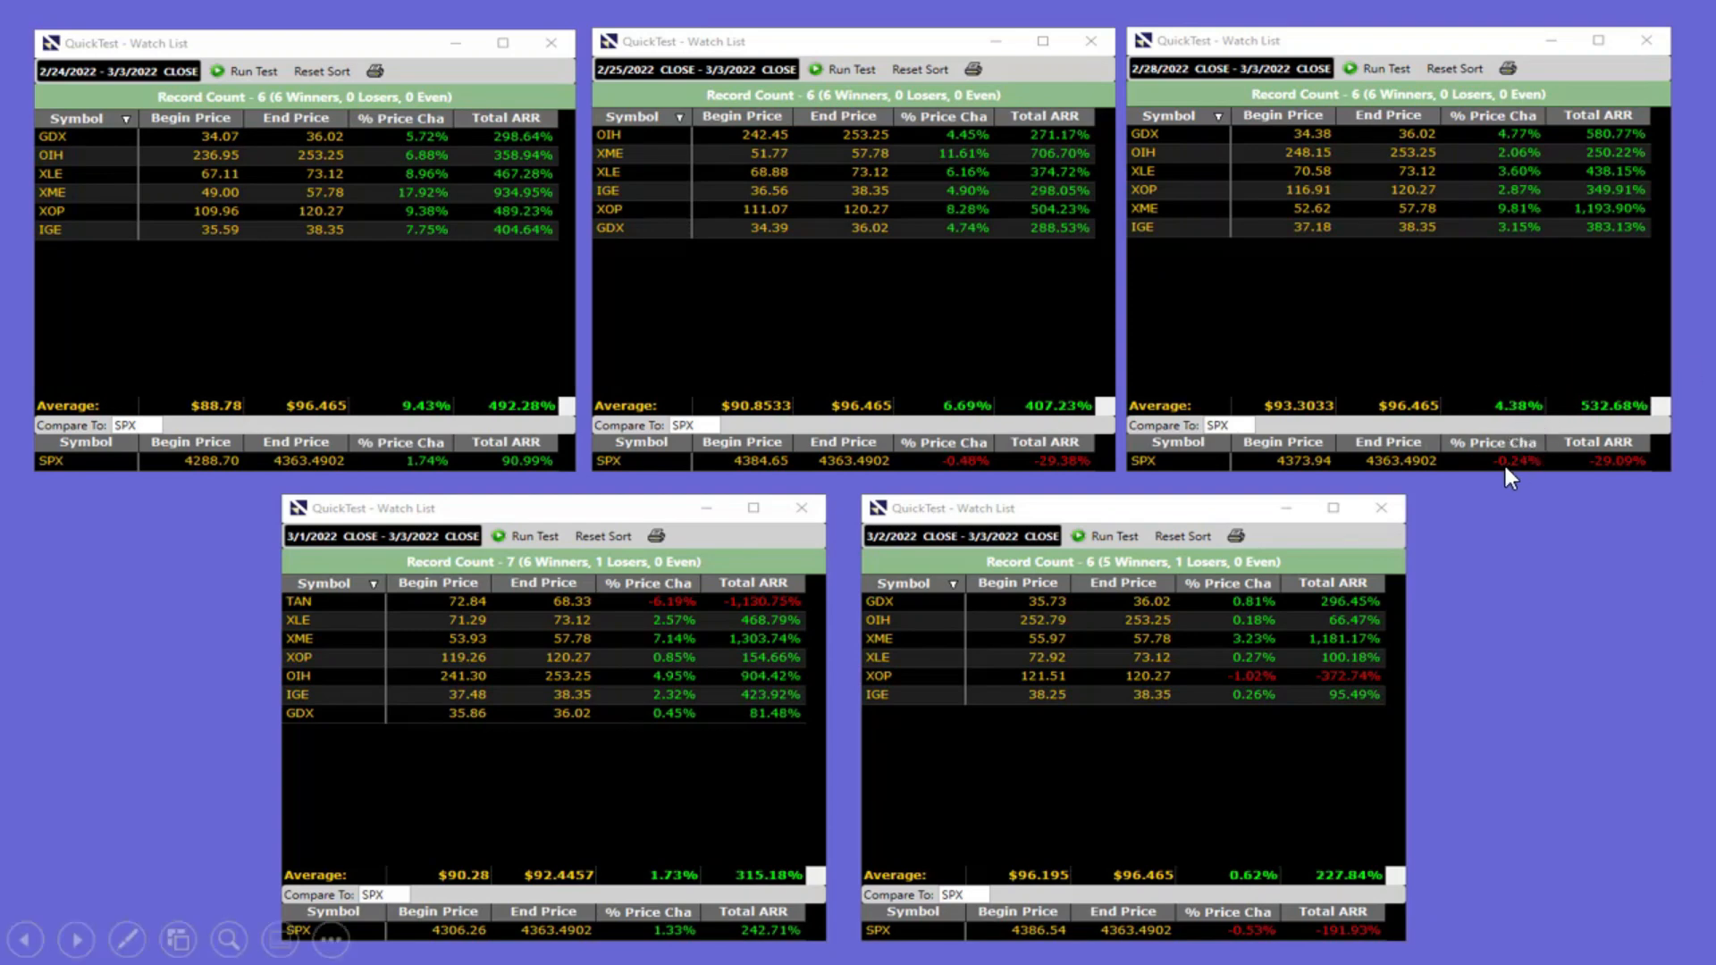
pyautogui.moveTo(1470, 494)
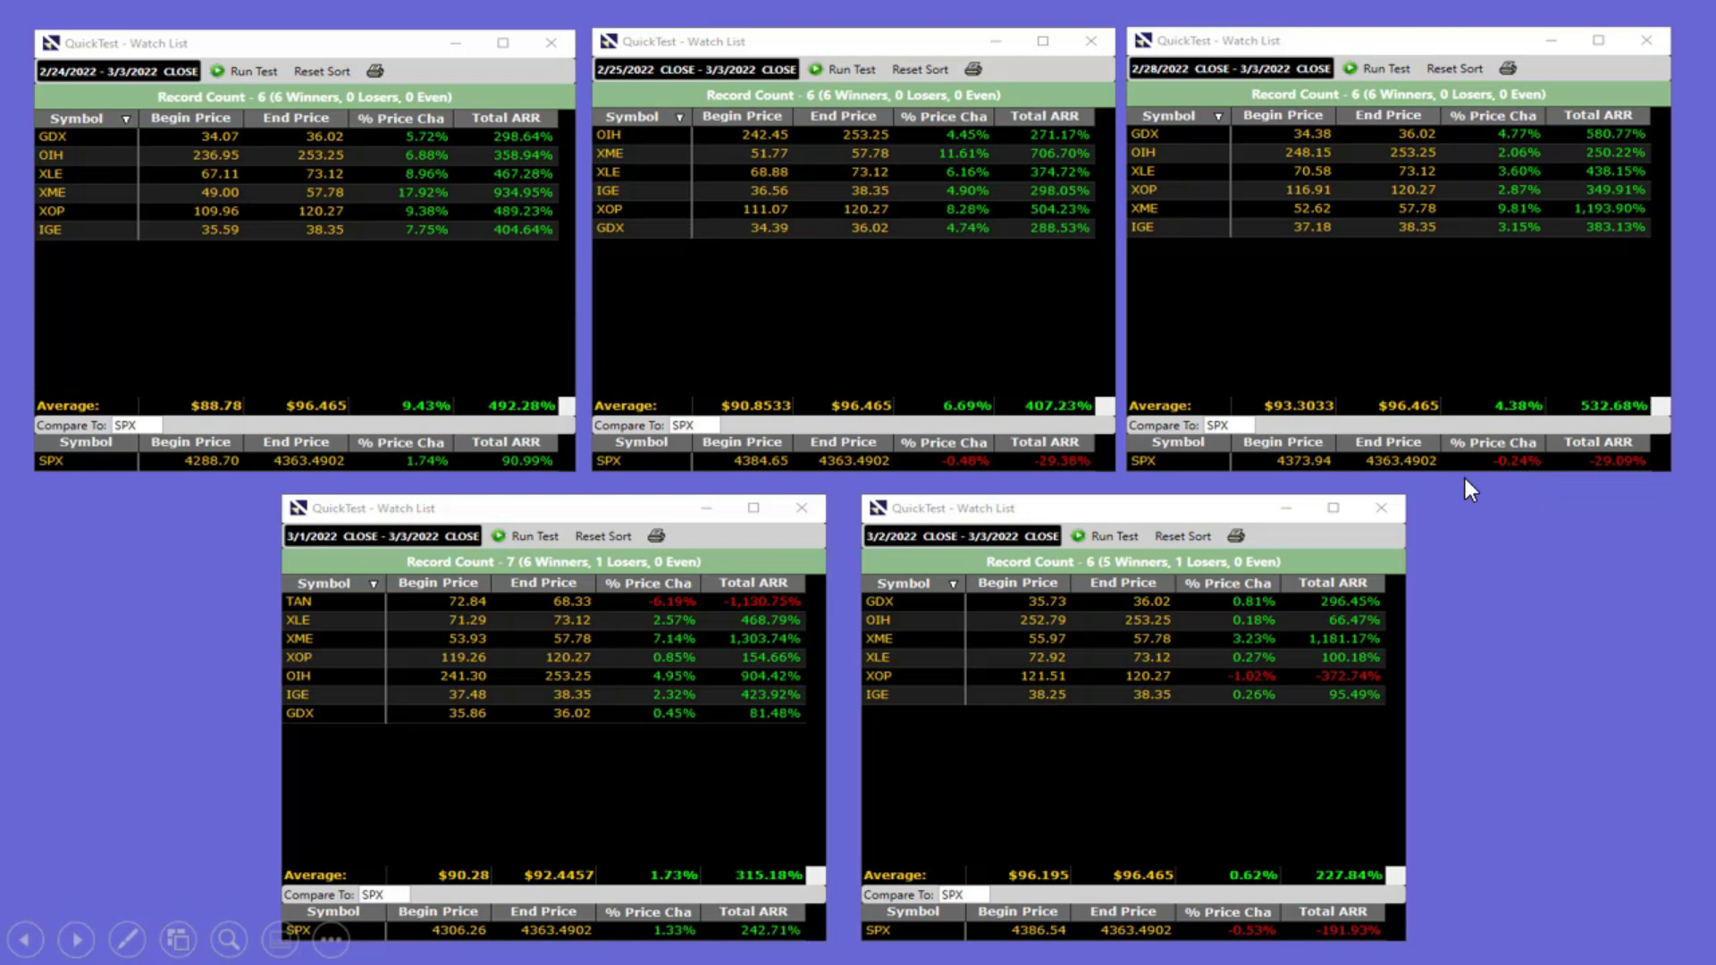
pyautogui.moveTo(714, 928)
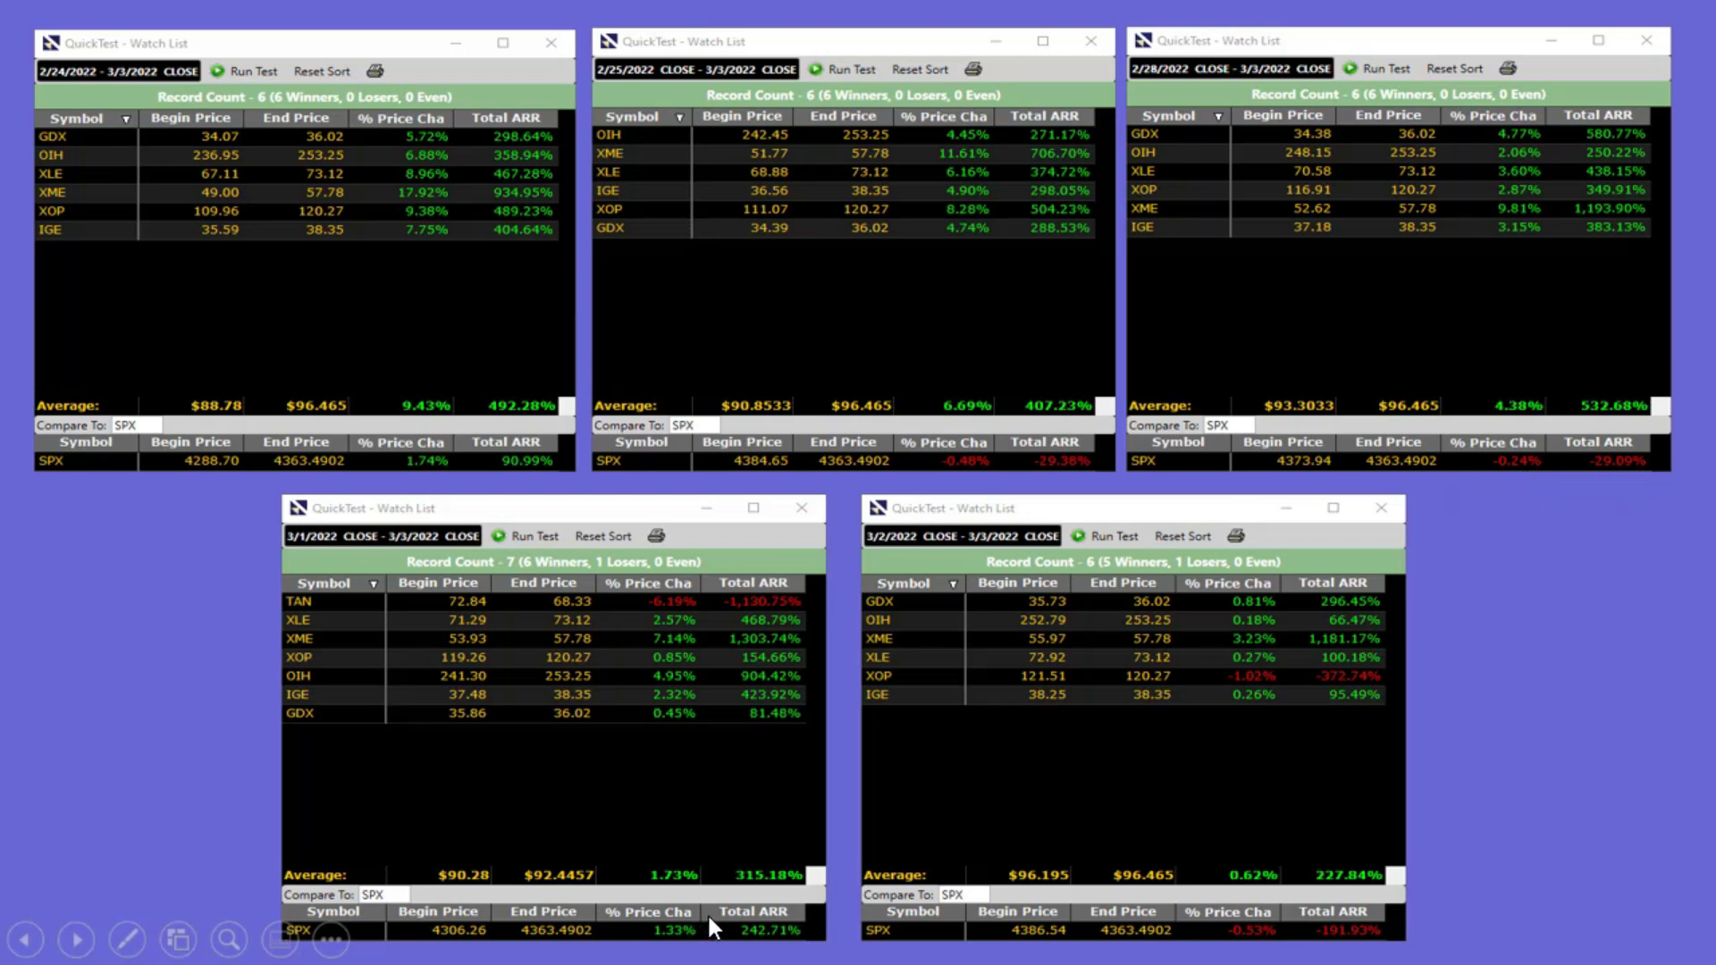
pyautogui.moveTo(685, 896)
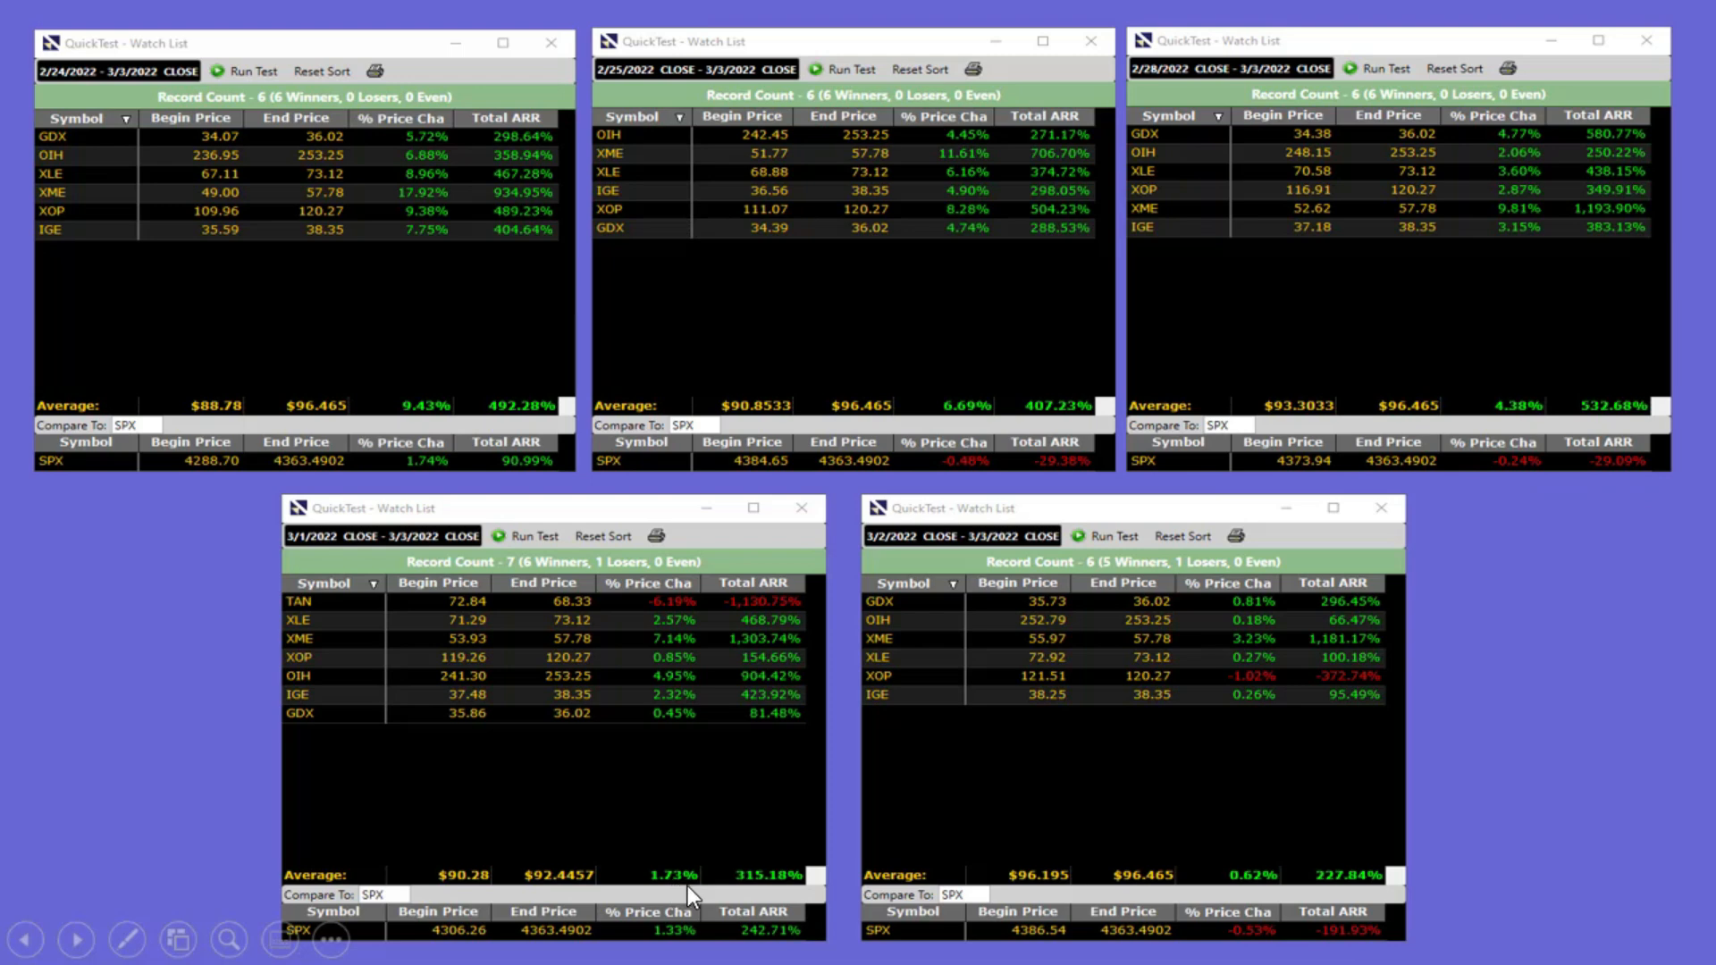
pyautogui.moveTo(687, 949)
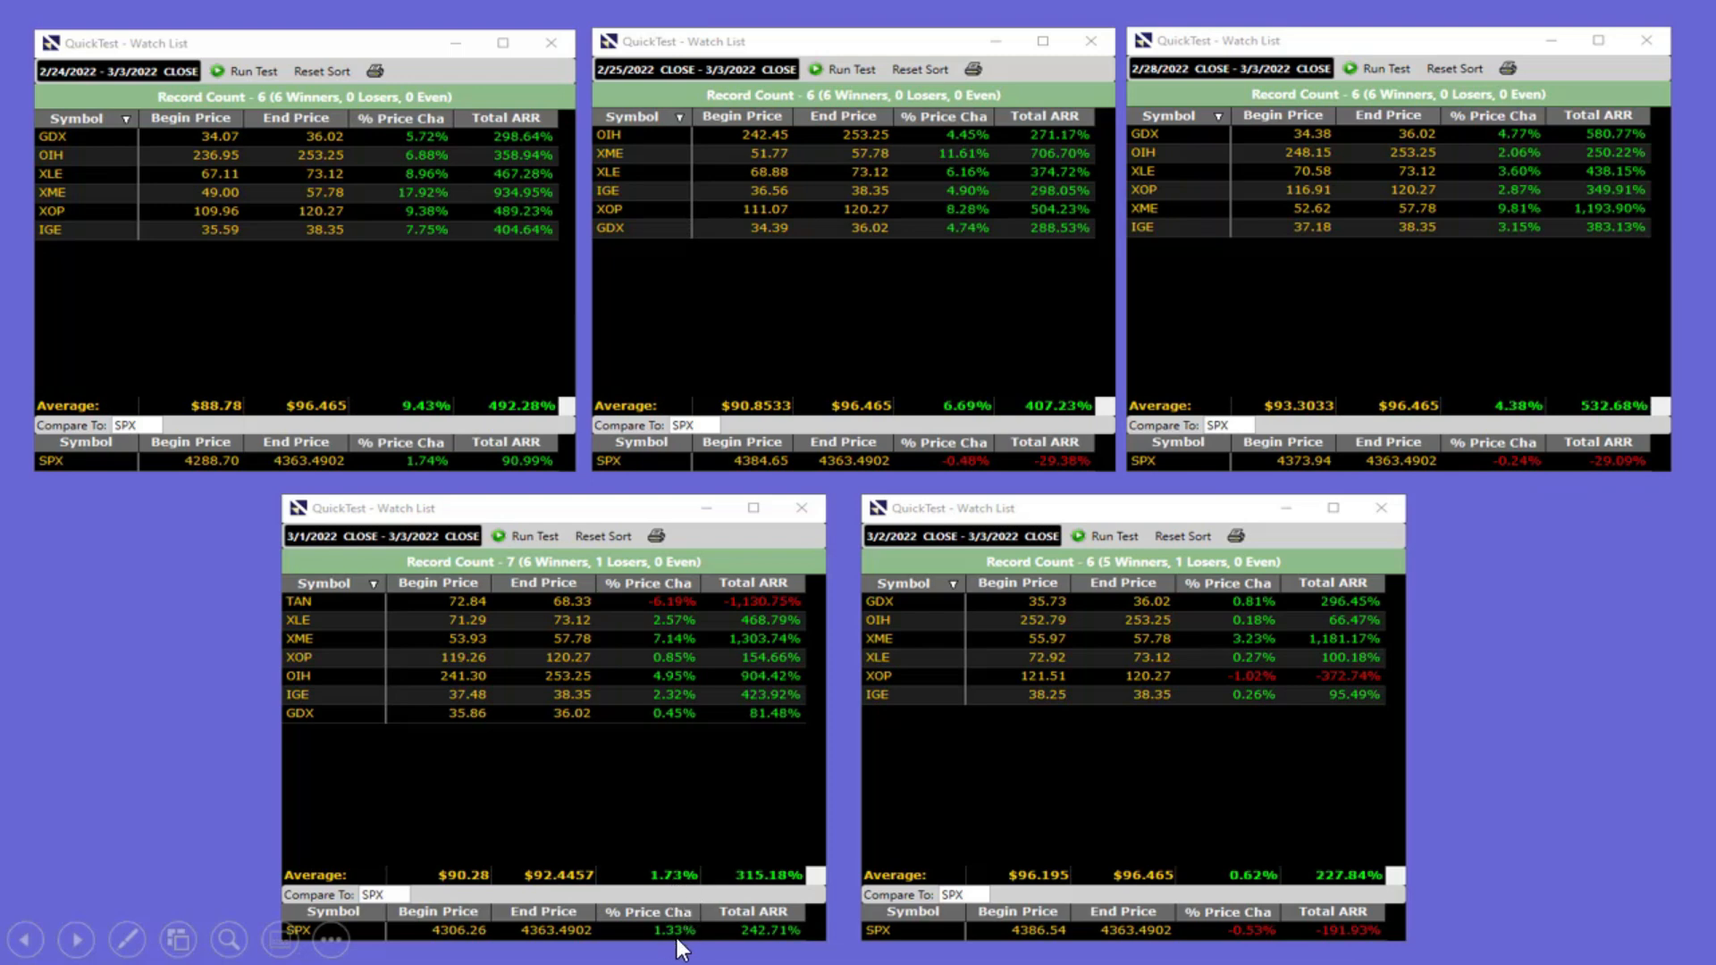
pyautogui.moveTo(1144, 594)
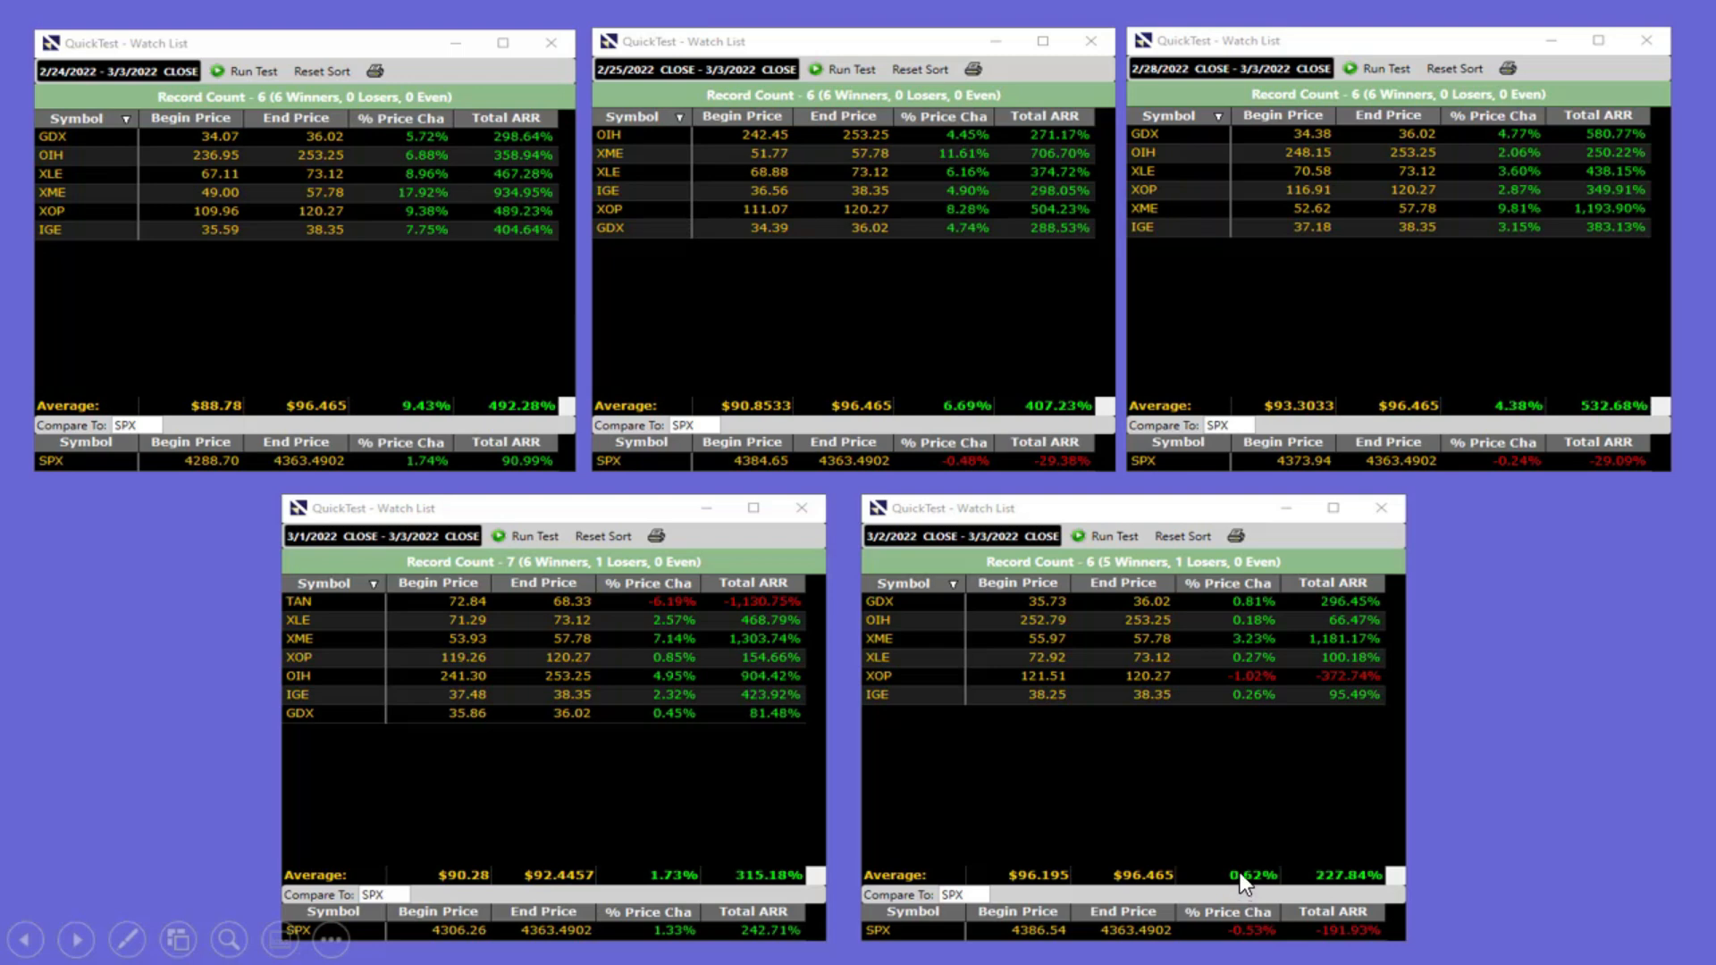
pyautogui.moveTo(1235, 874)
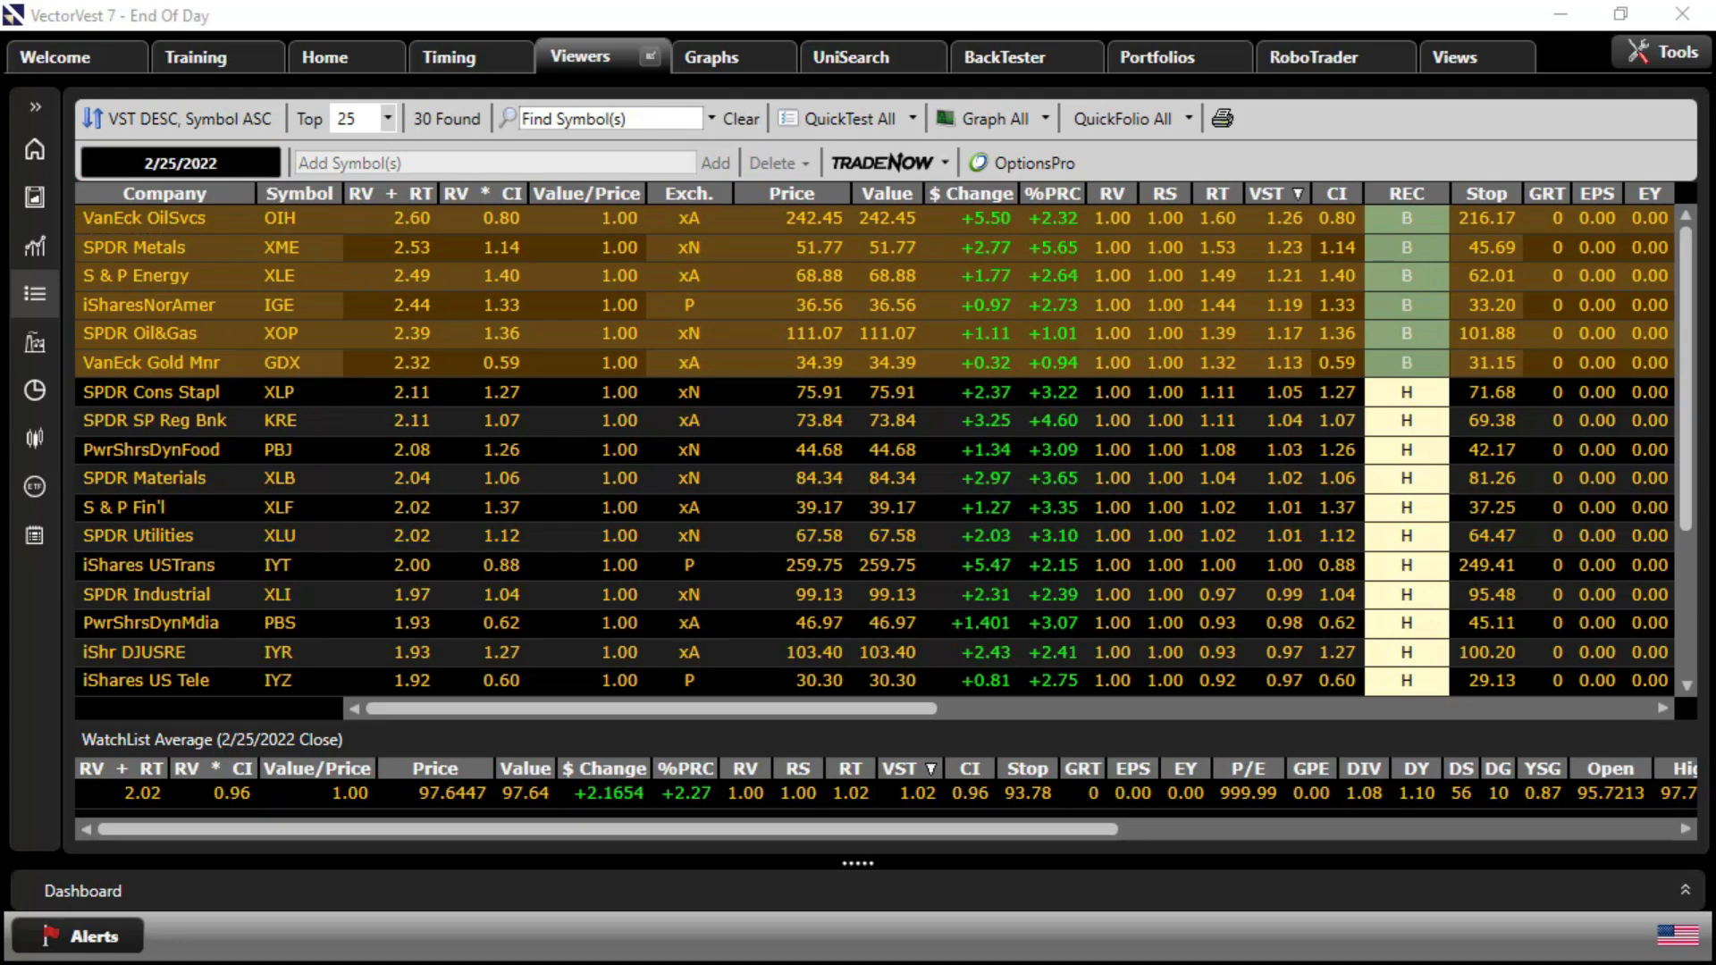
# Set the watchlist date to March 3, 2022 and graph all listed ETFs, starting with XME
pyautogui.click(178, 163)
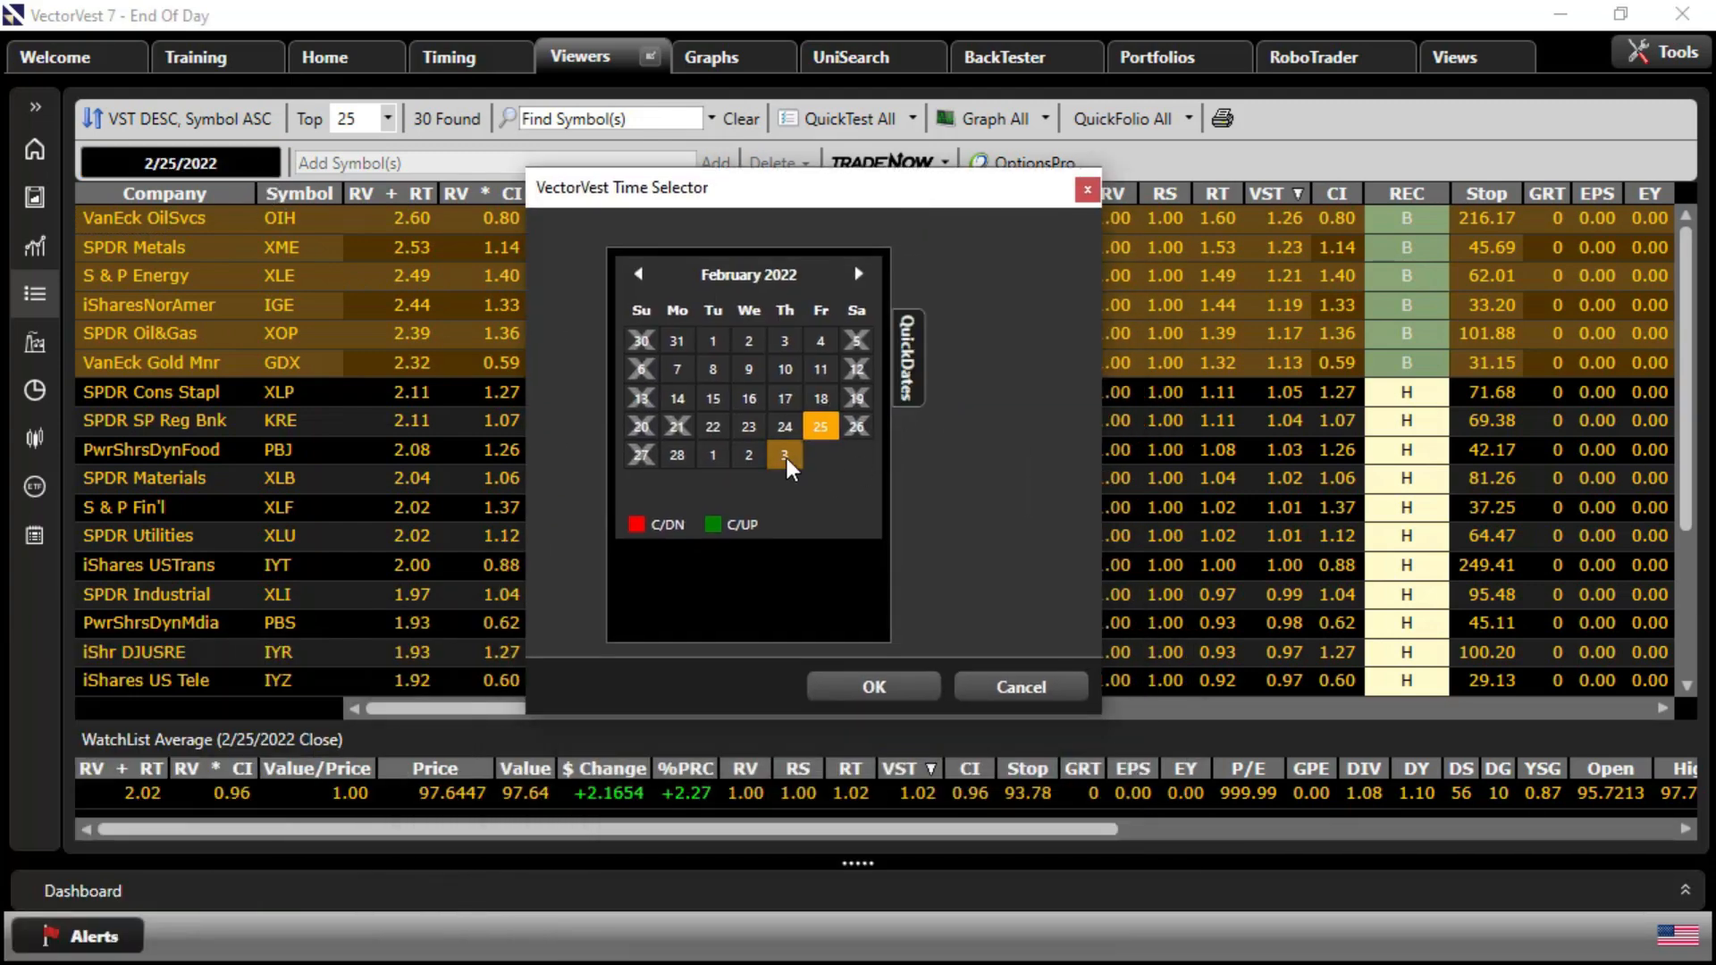
pyautogui.click(873, 687)
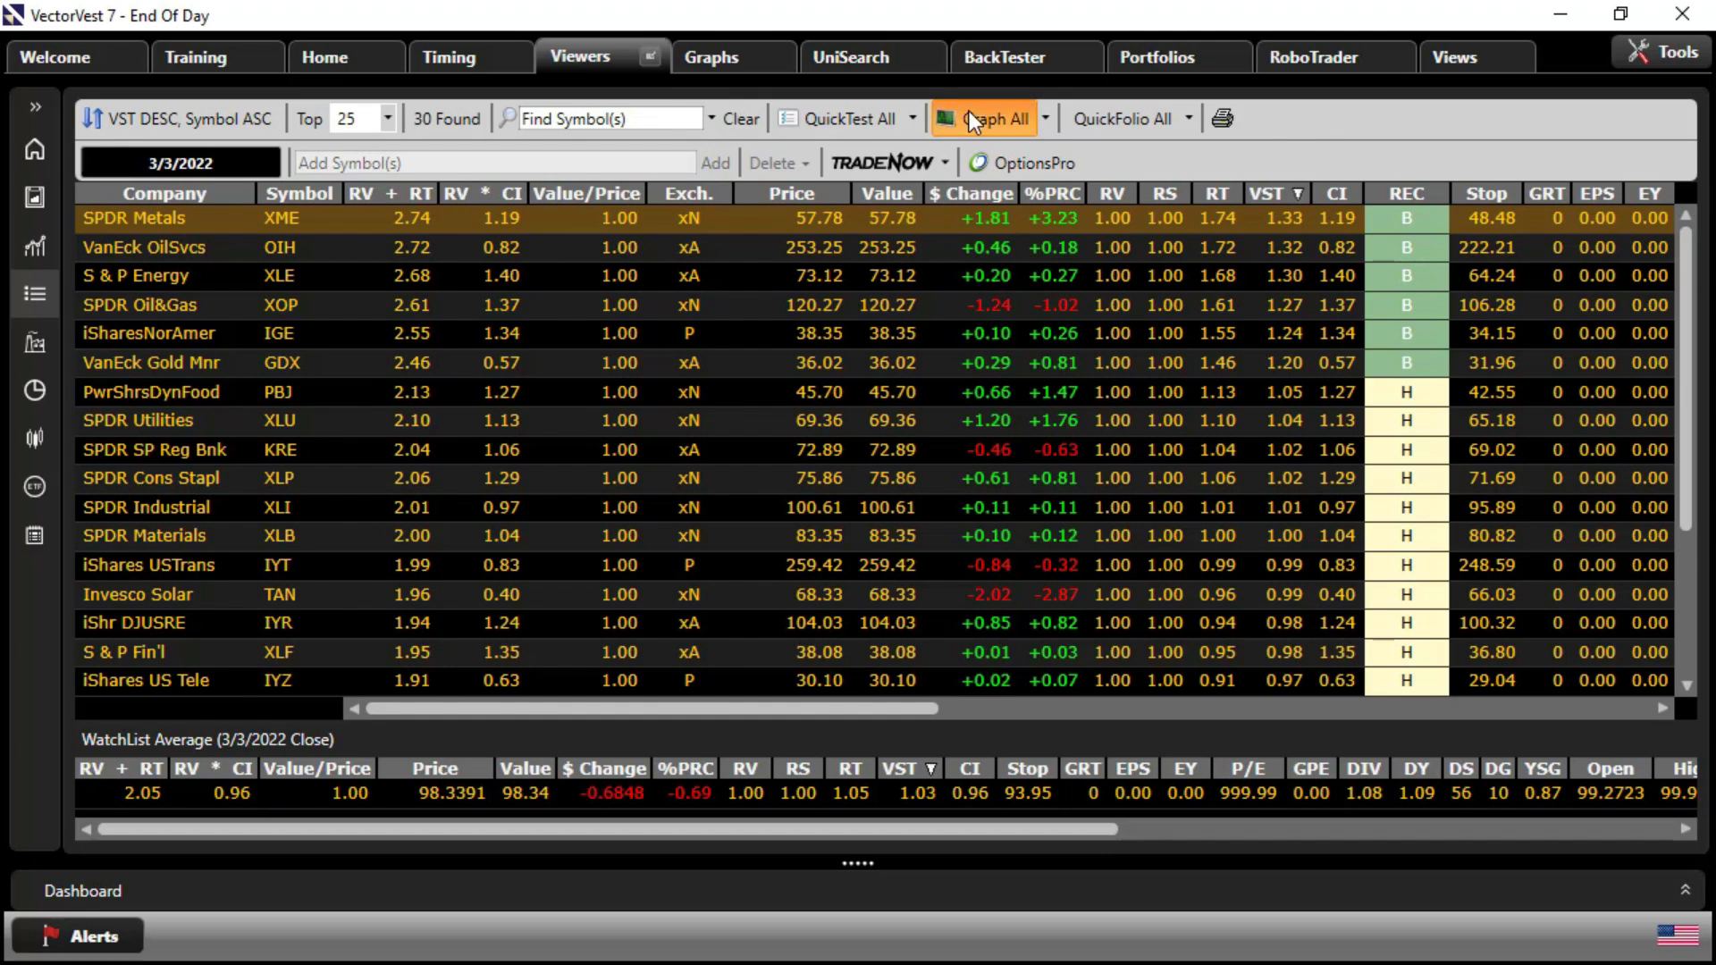
pyautogui.click(990, 118)
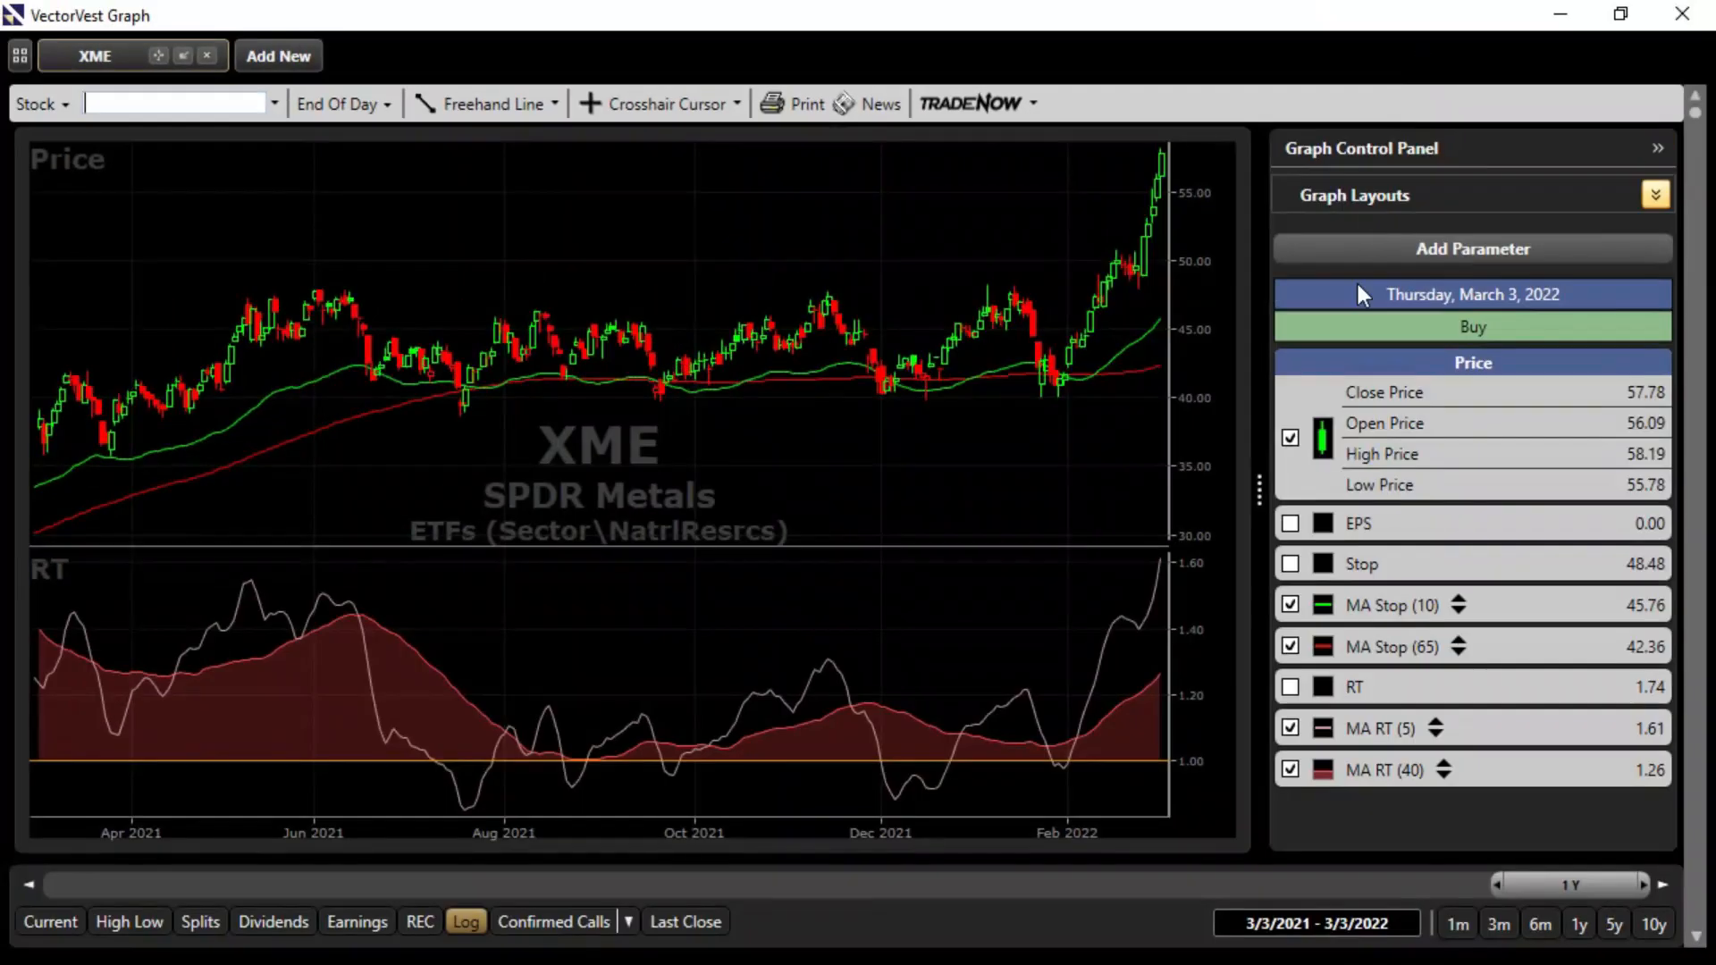
# Show the available graph layouts on the XME graph
pyautogui.click(1654, 195)
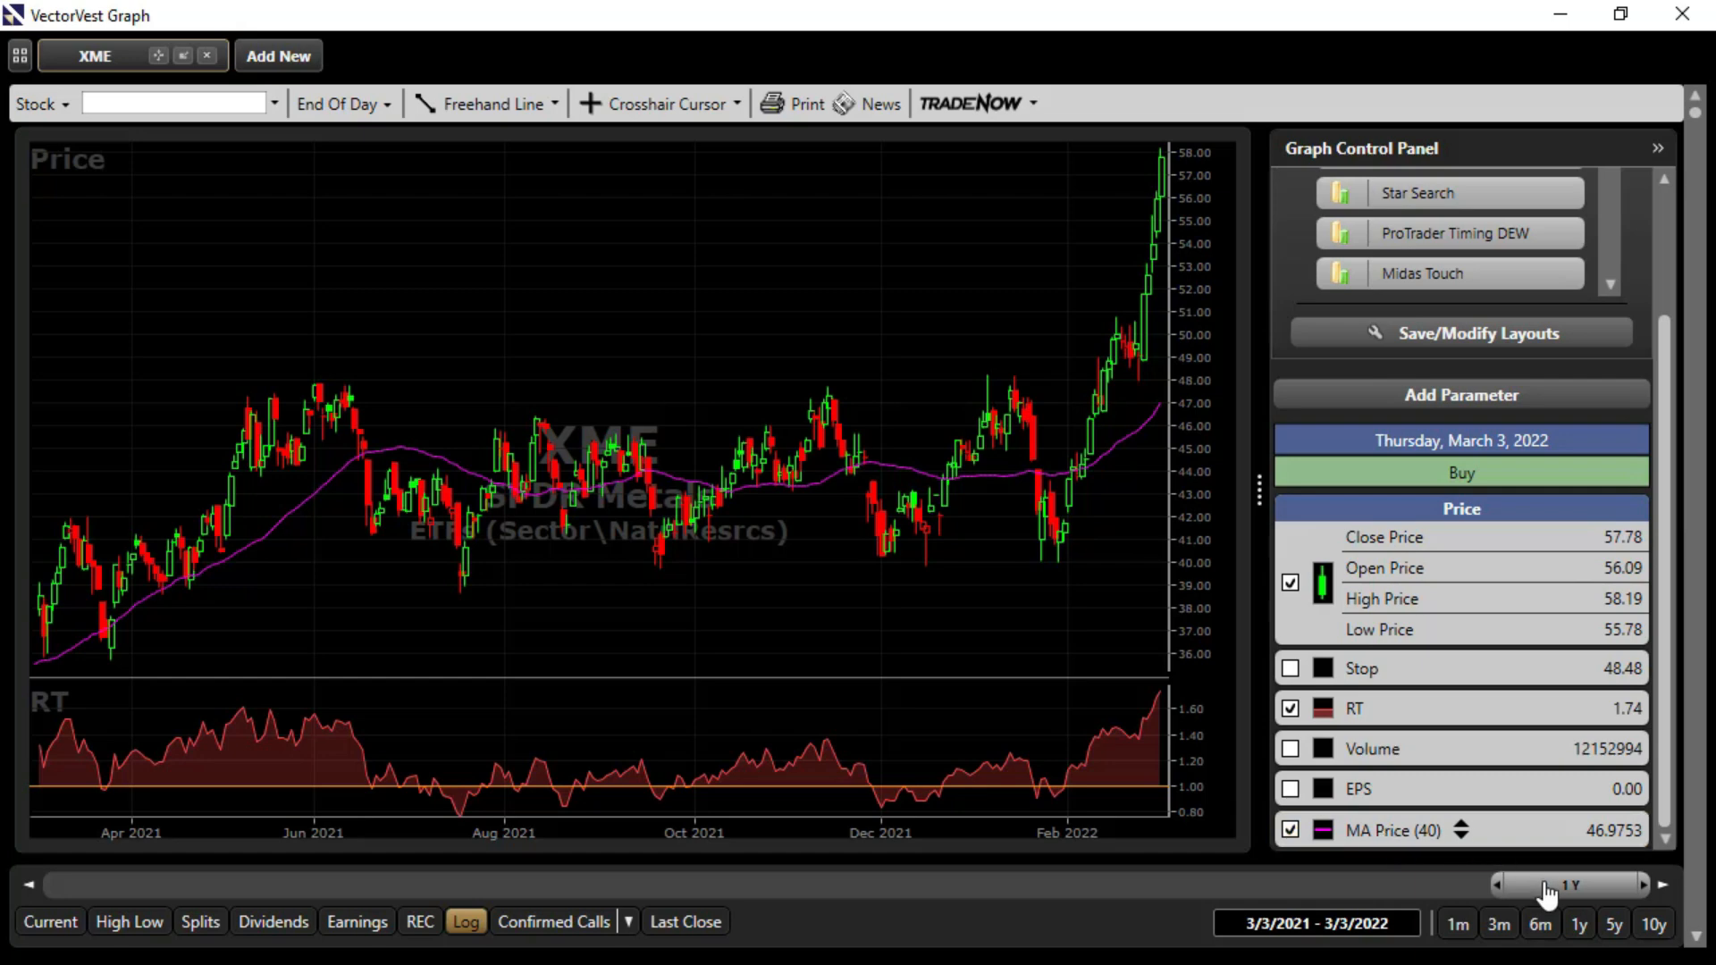
pyautogui.moveTo(181, 556)
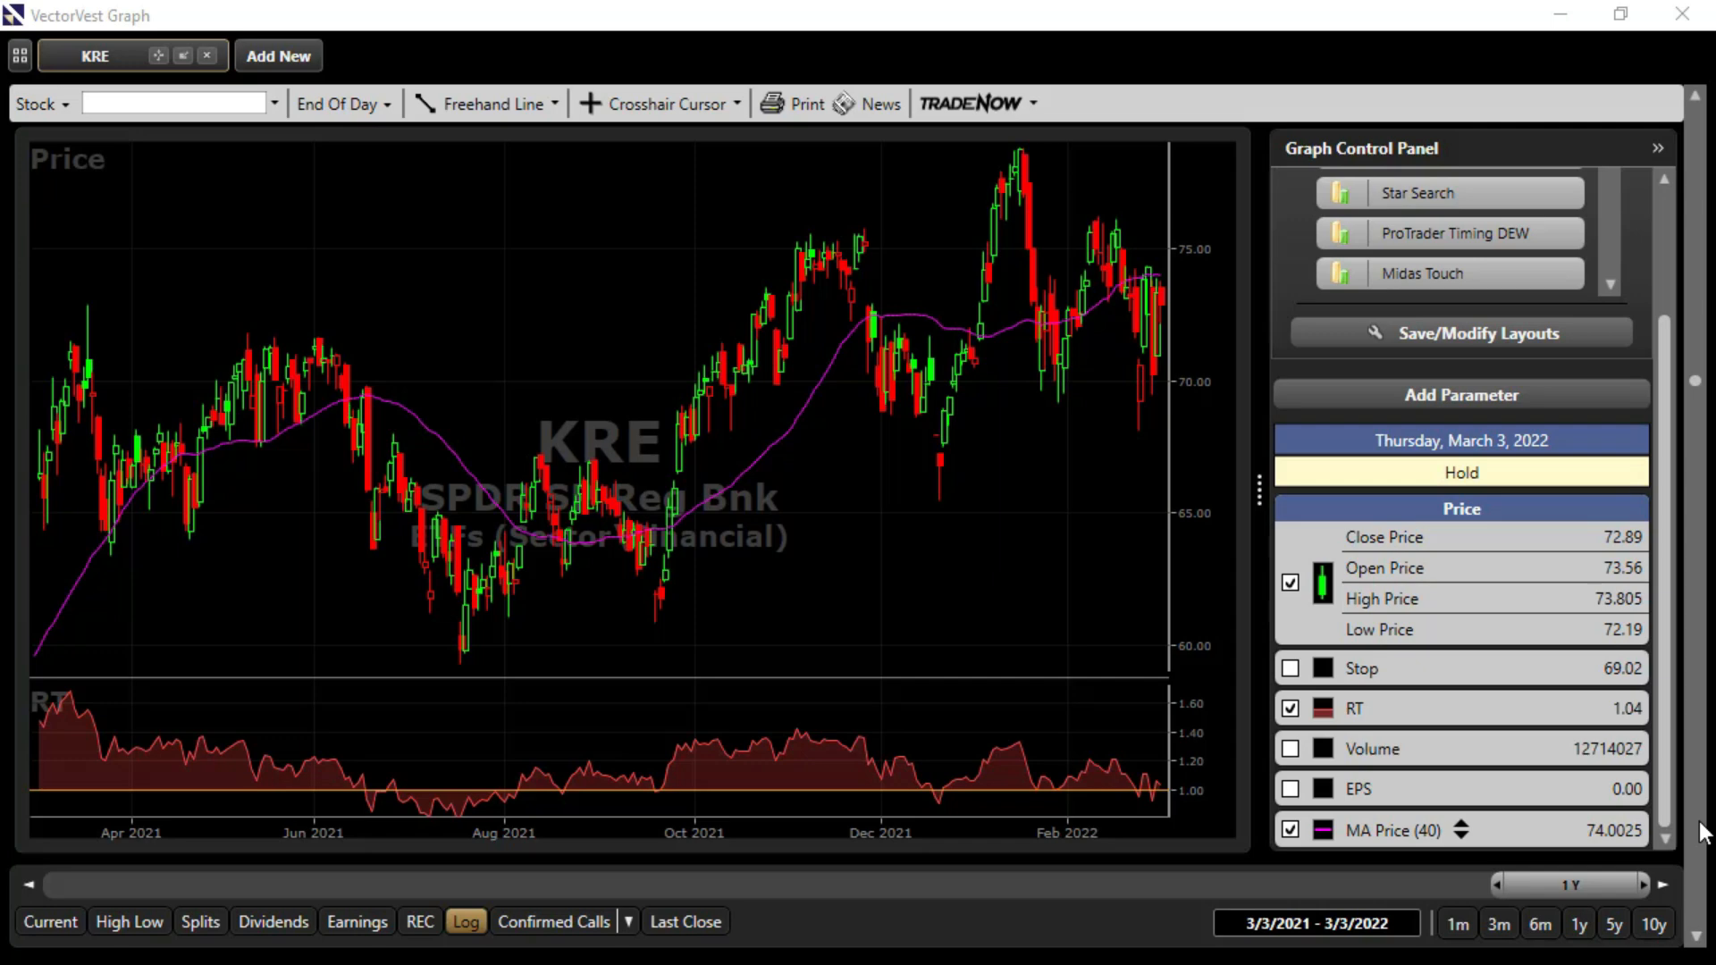
pyautogui.moveTo(1128, 865)
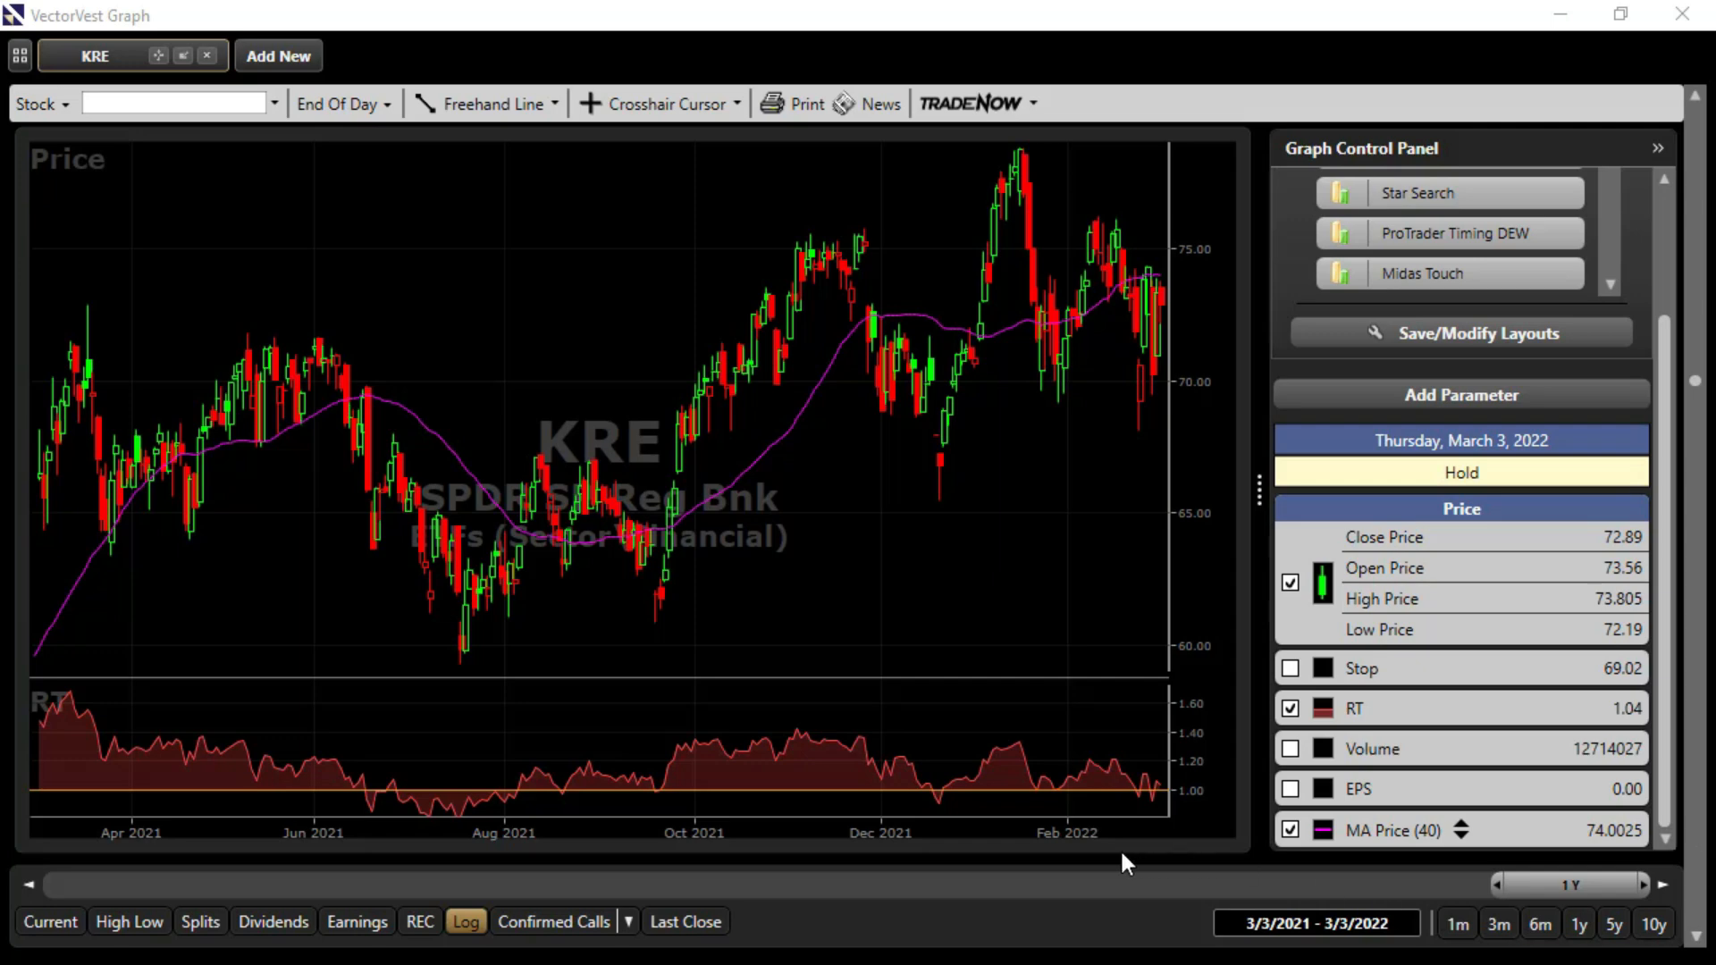
pyautogui.moveTo(1568, 36)
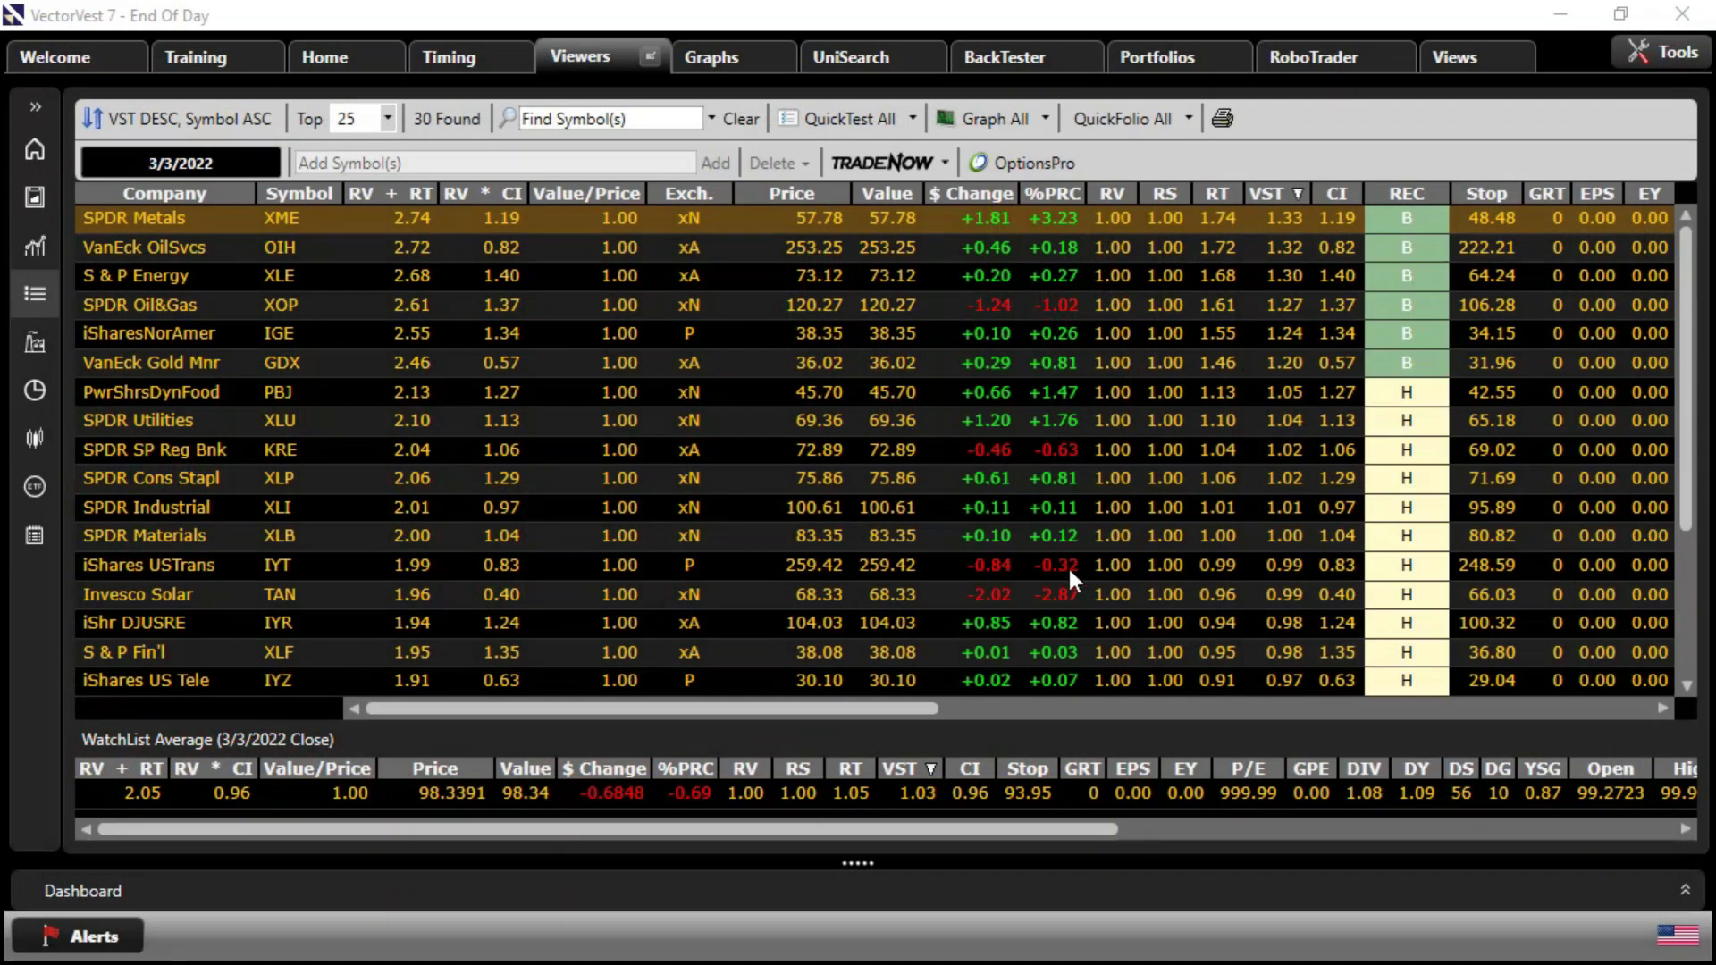
pyautogui.moveTo(1423, 338)
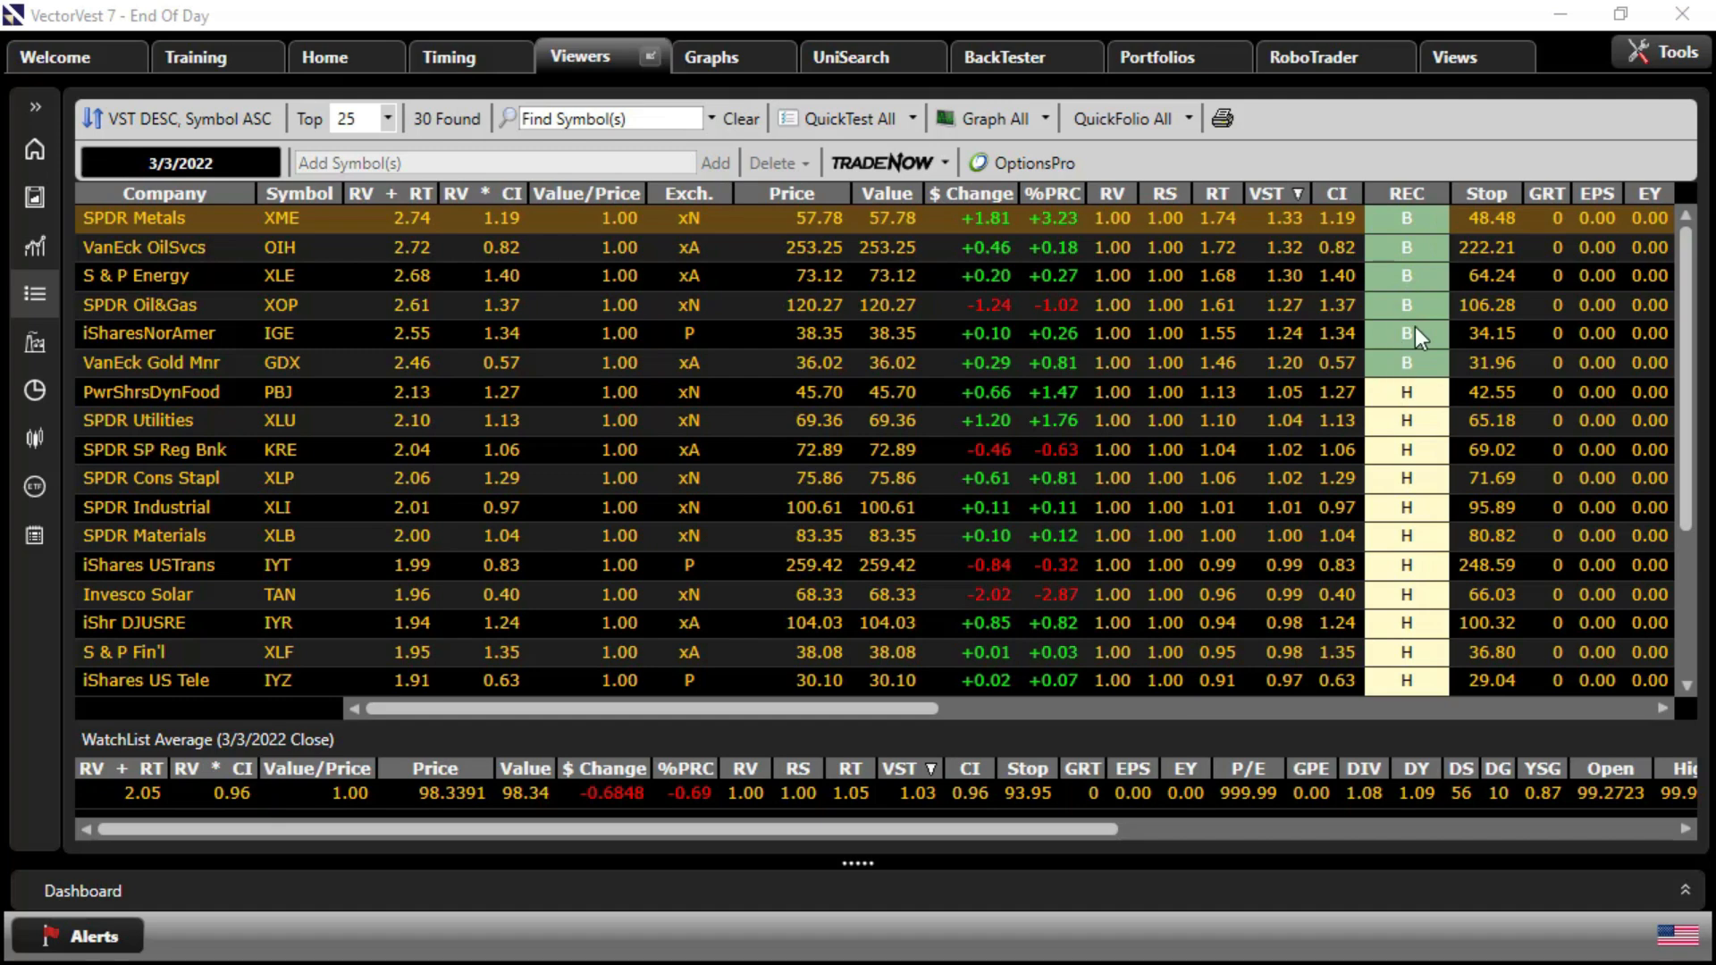
pyautogui.moveTo(1378, 417)
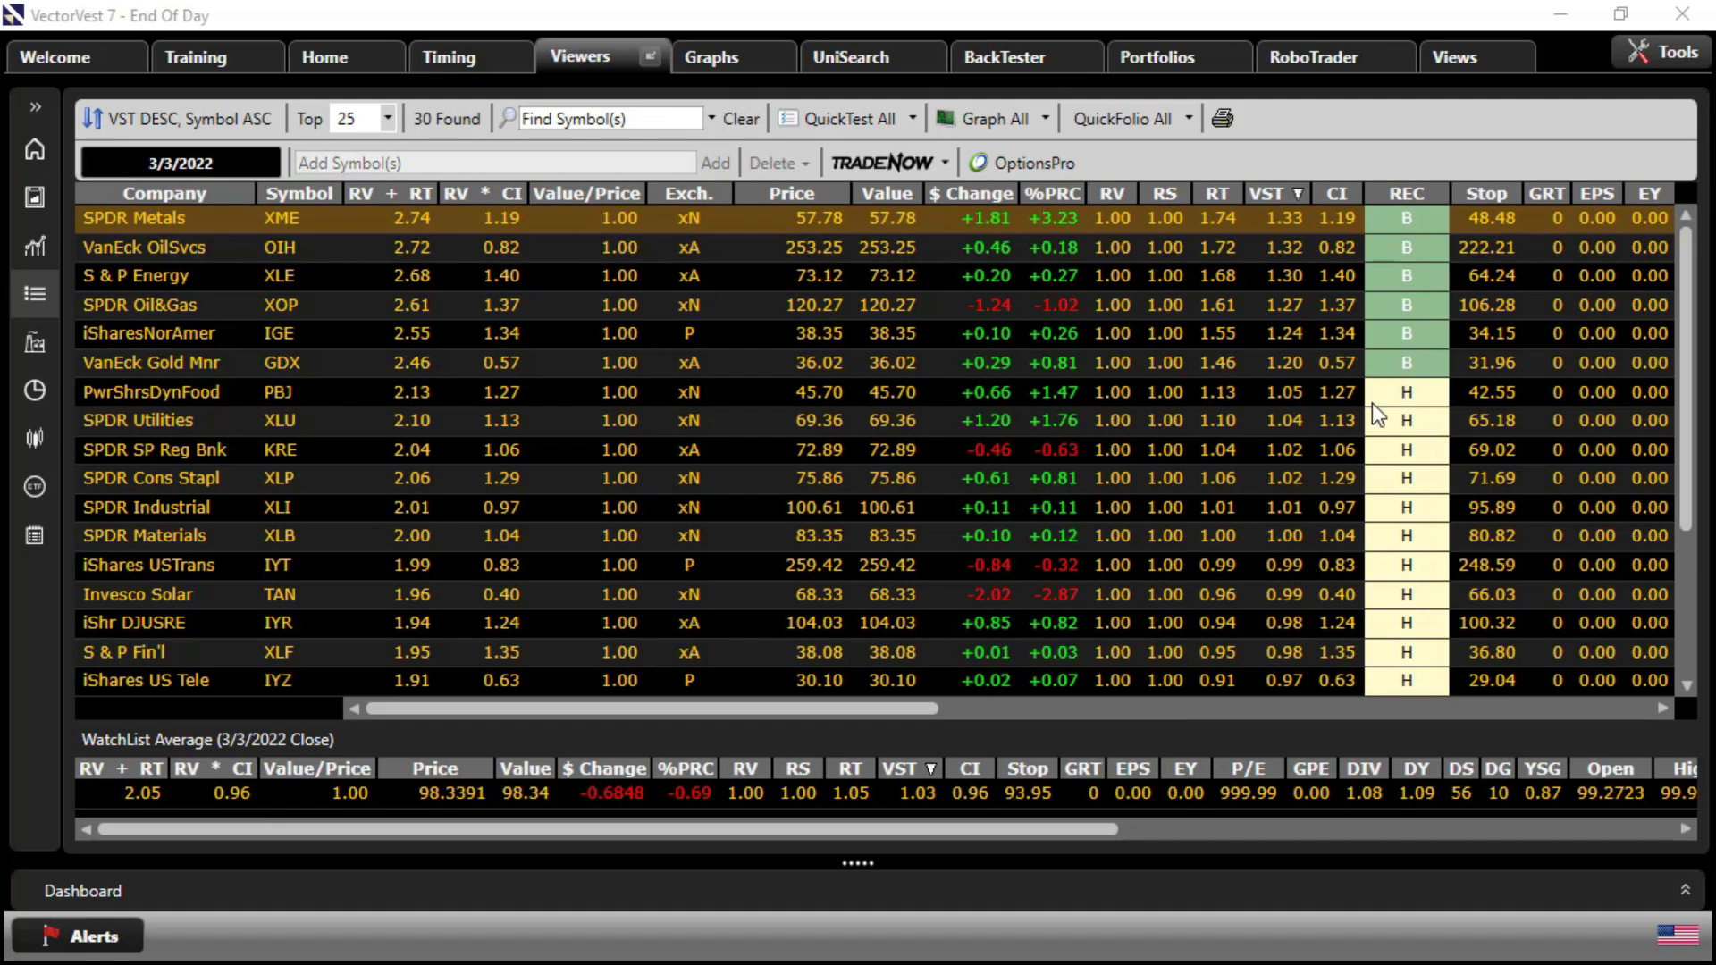
pyautogui.moveTo(1346, 291)
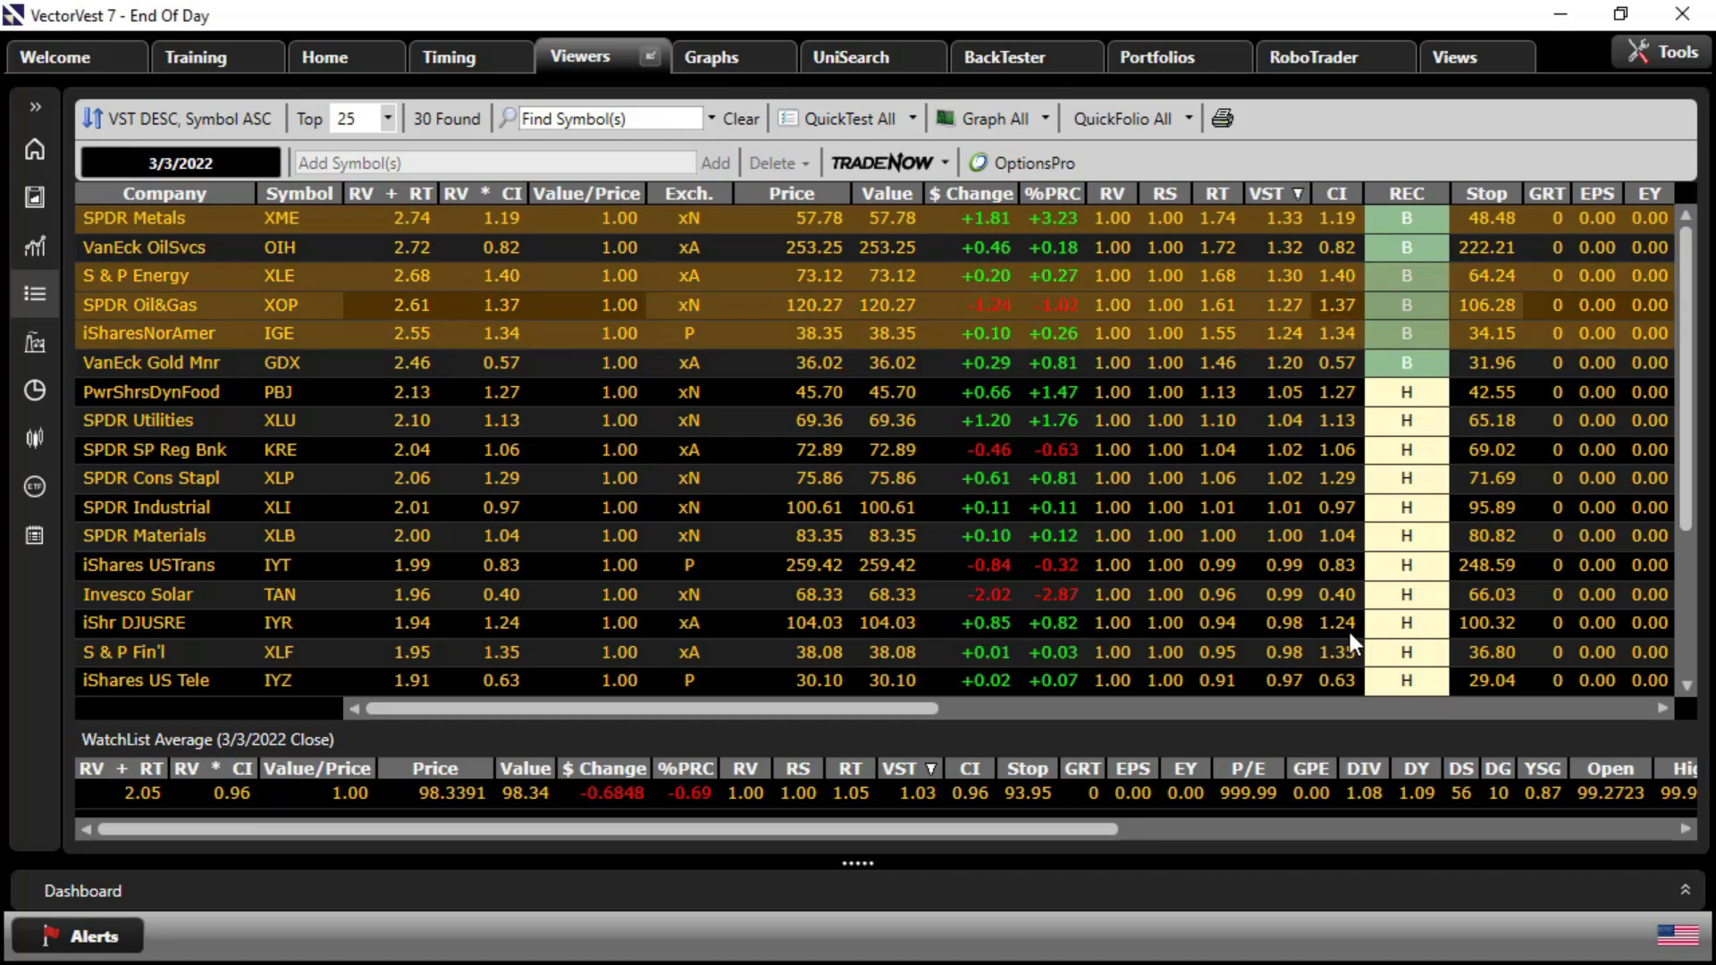
pyautogui.moveTo(1357, 207)
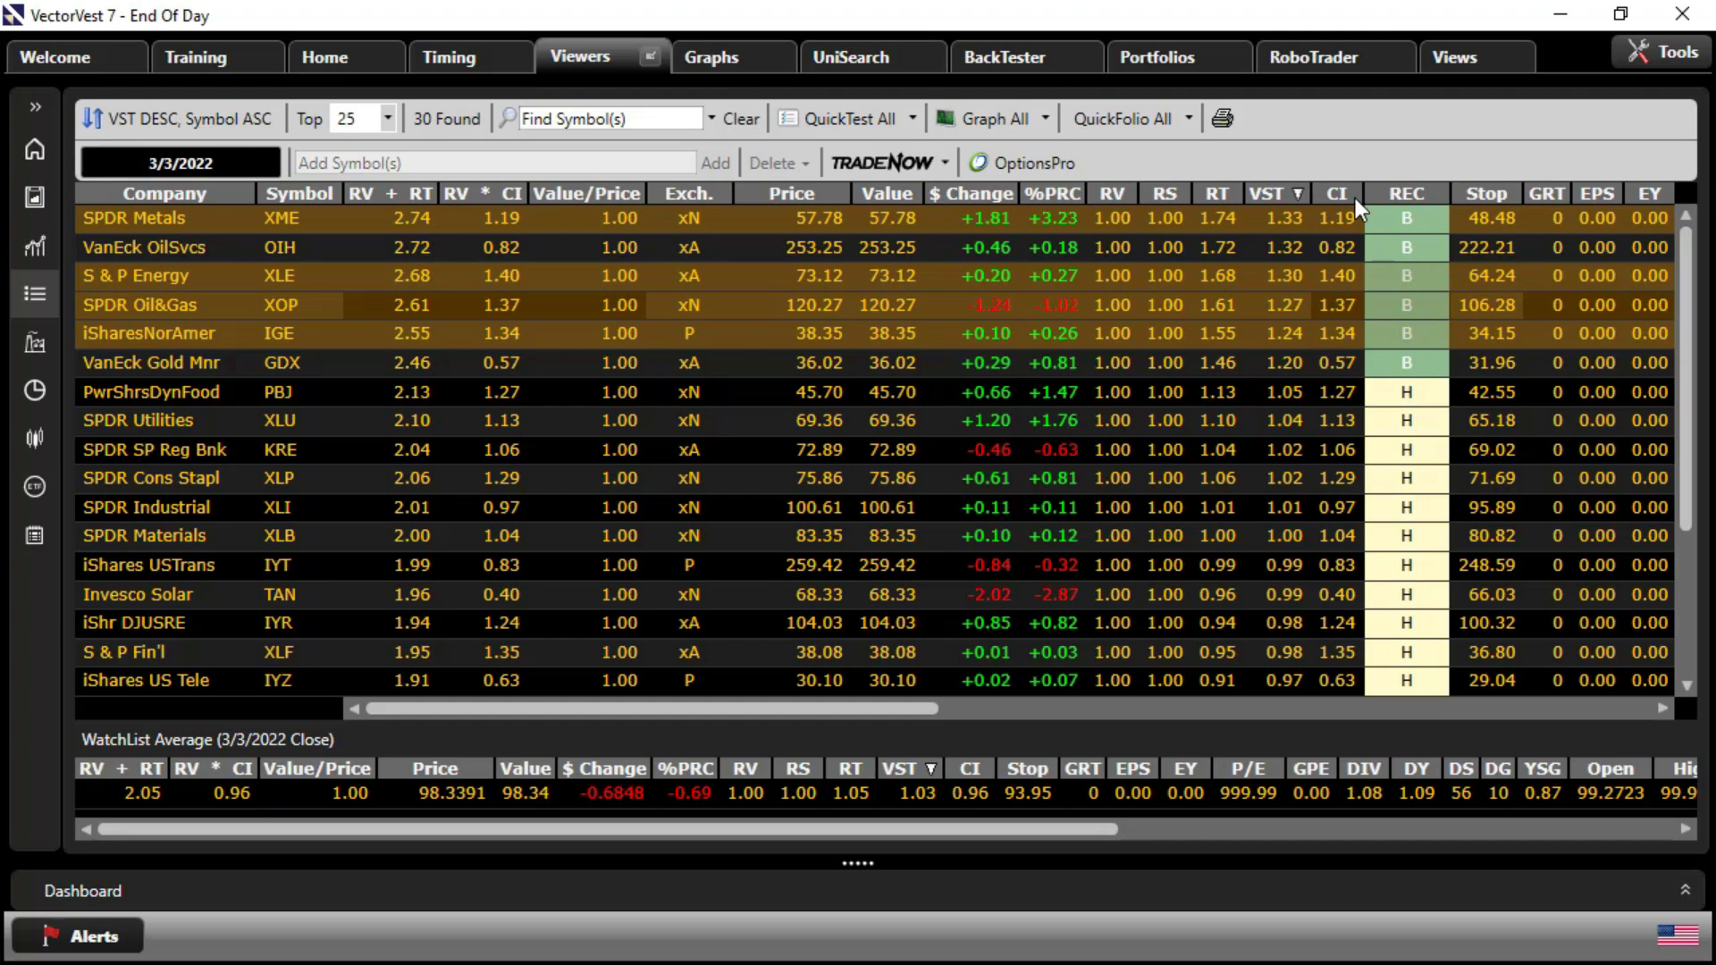
pyautogui.moveTo(1221, 513)
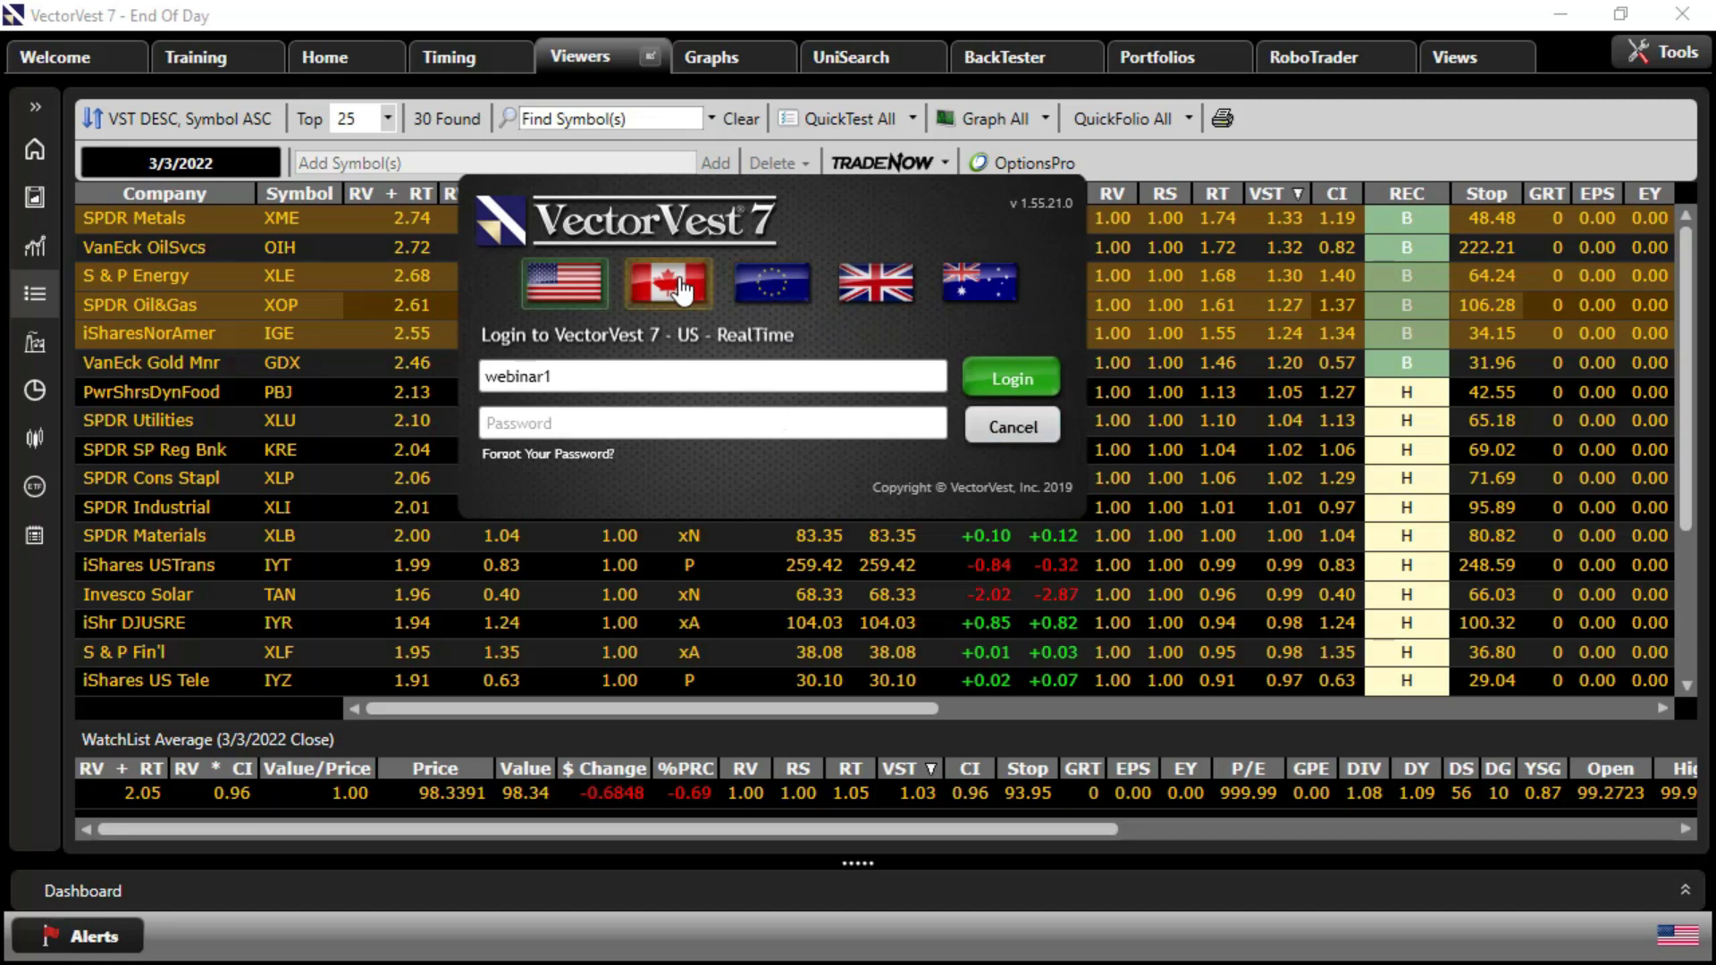
# Switch to the Canadian edition and log in to its 3/3/2022 Home dashboard
pyautogui.click(667, 282)
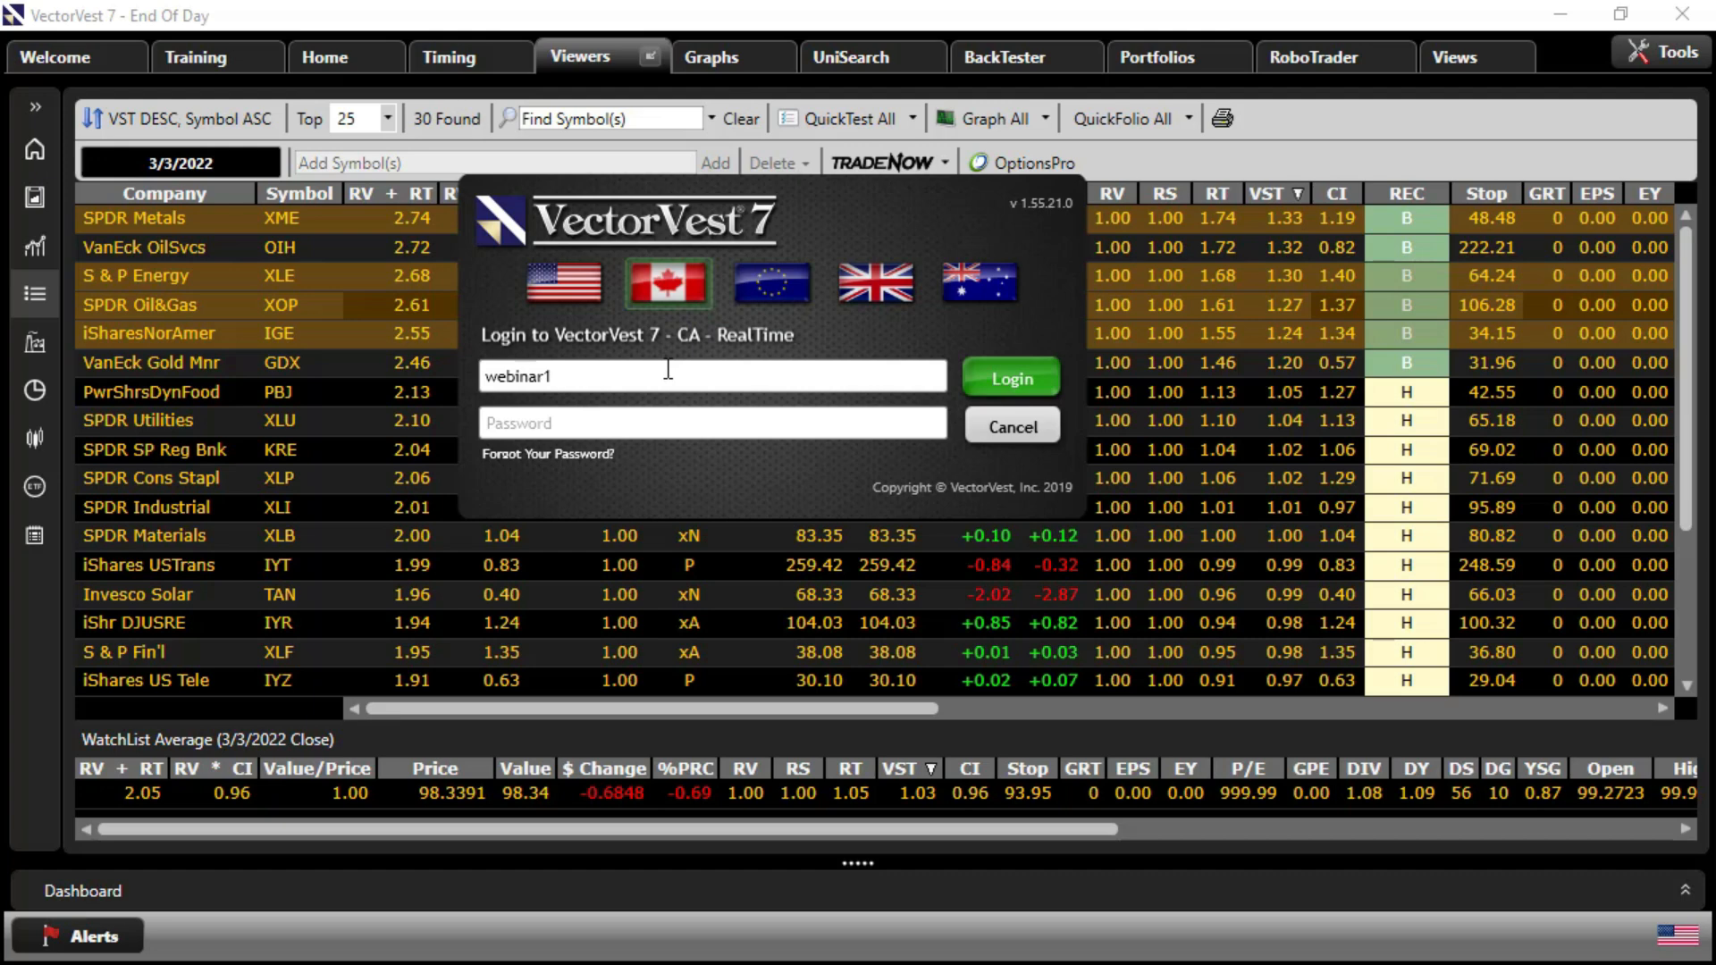
pyautogui.click(712, 422)
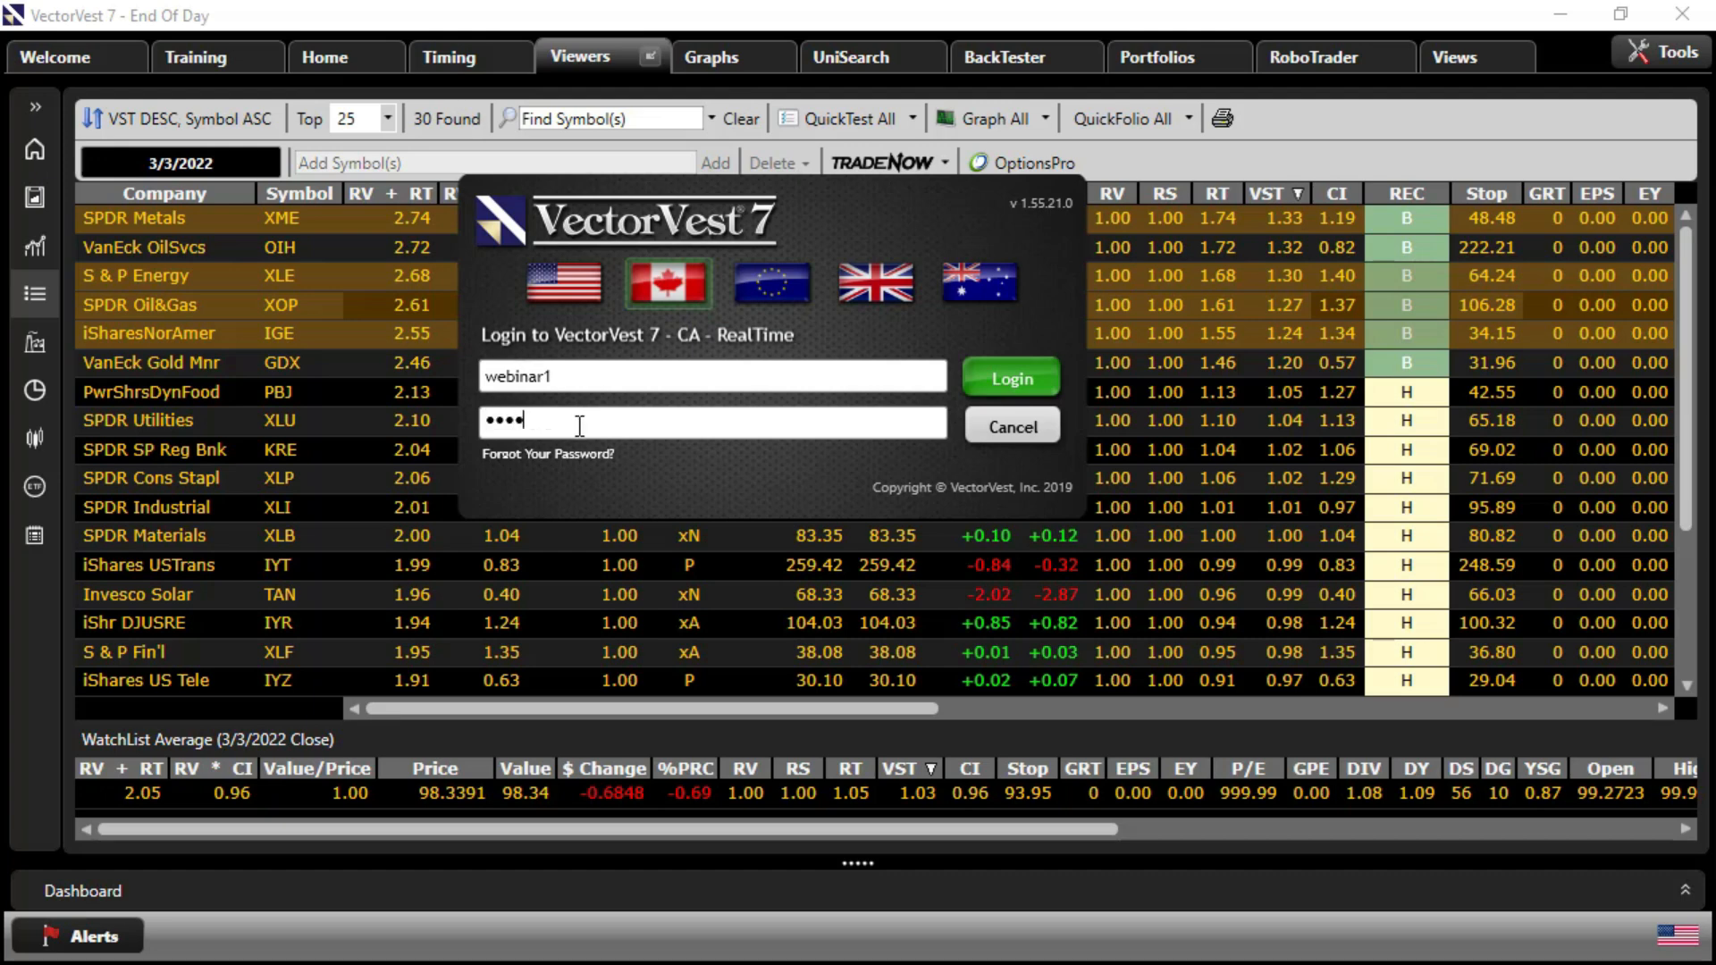
pyautogui.click(1008, 377)
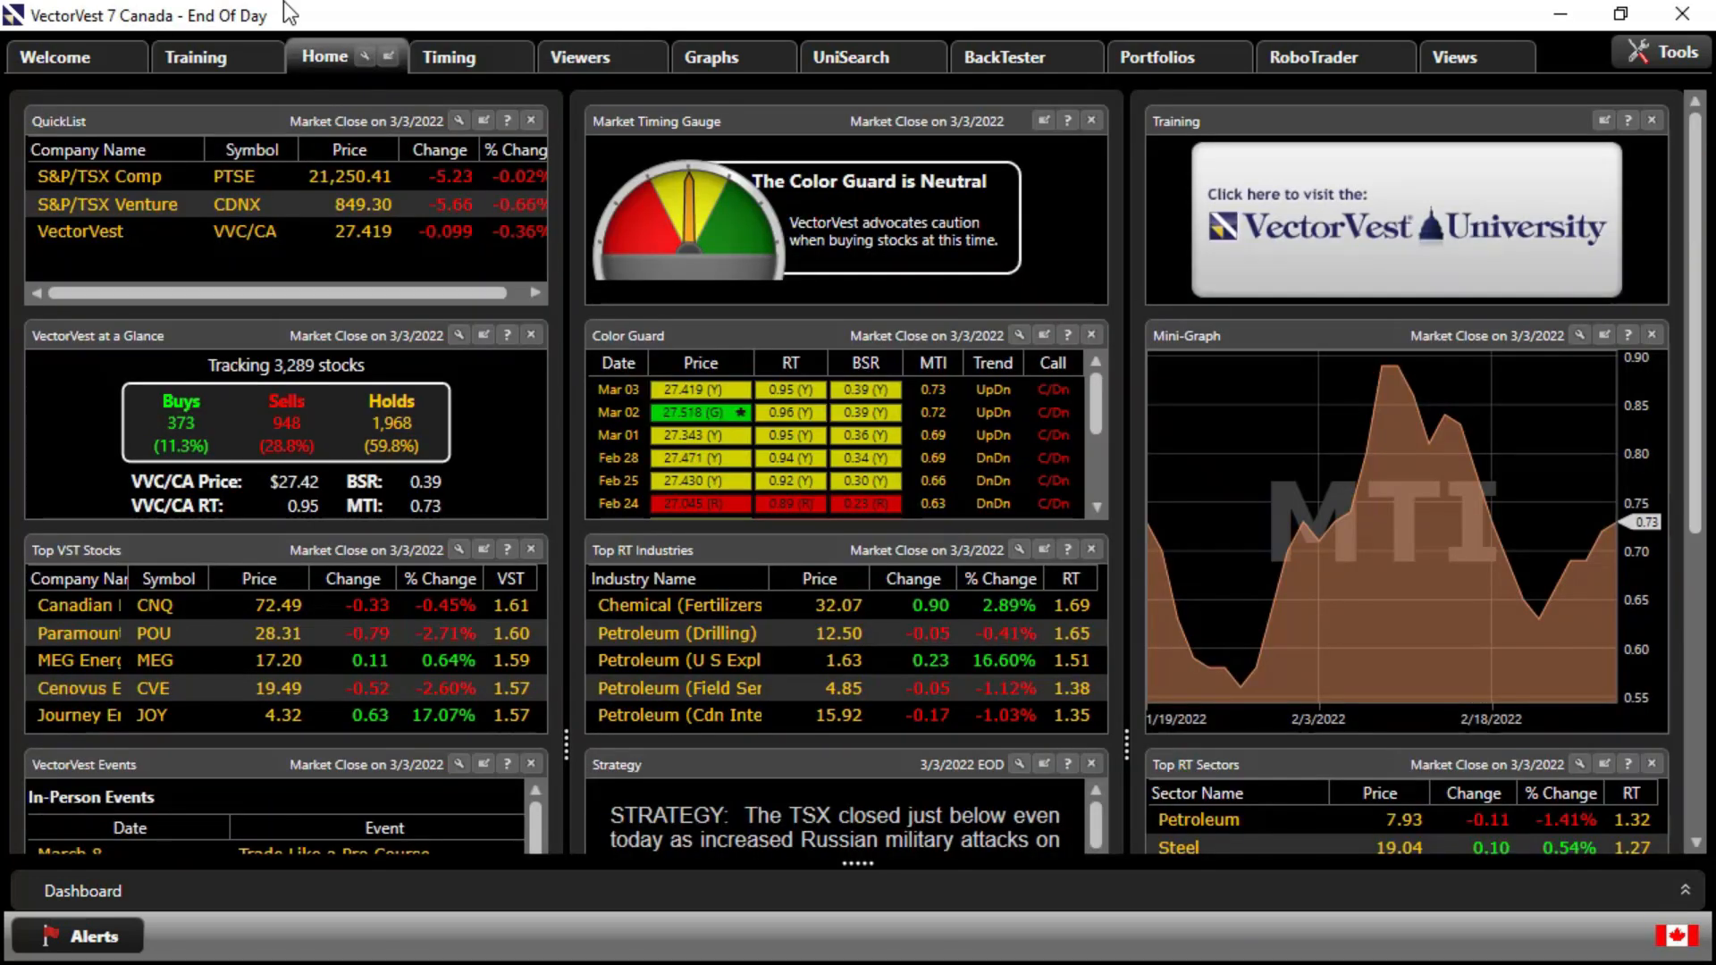
pyautogui.moveTo(277, 36)
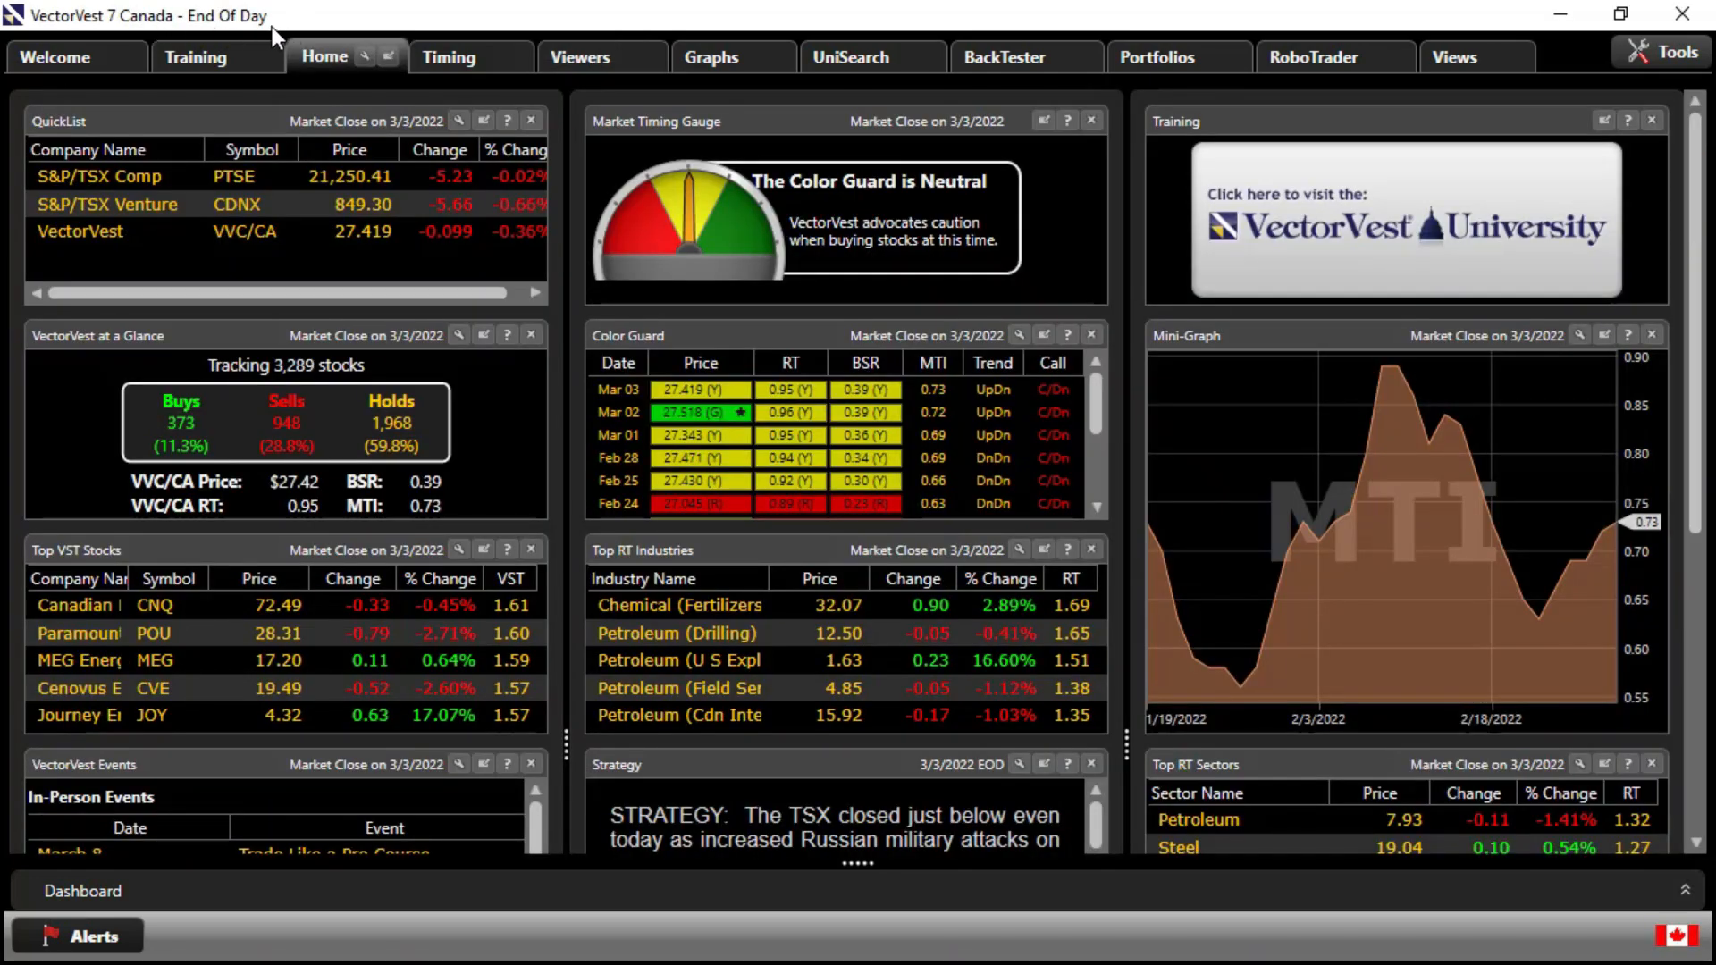
pyautogui.moveTo(1477, 57)
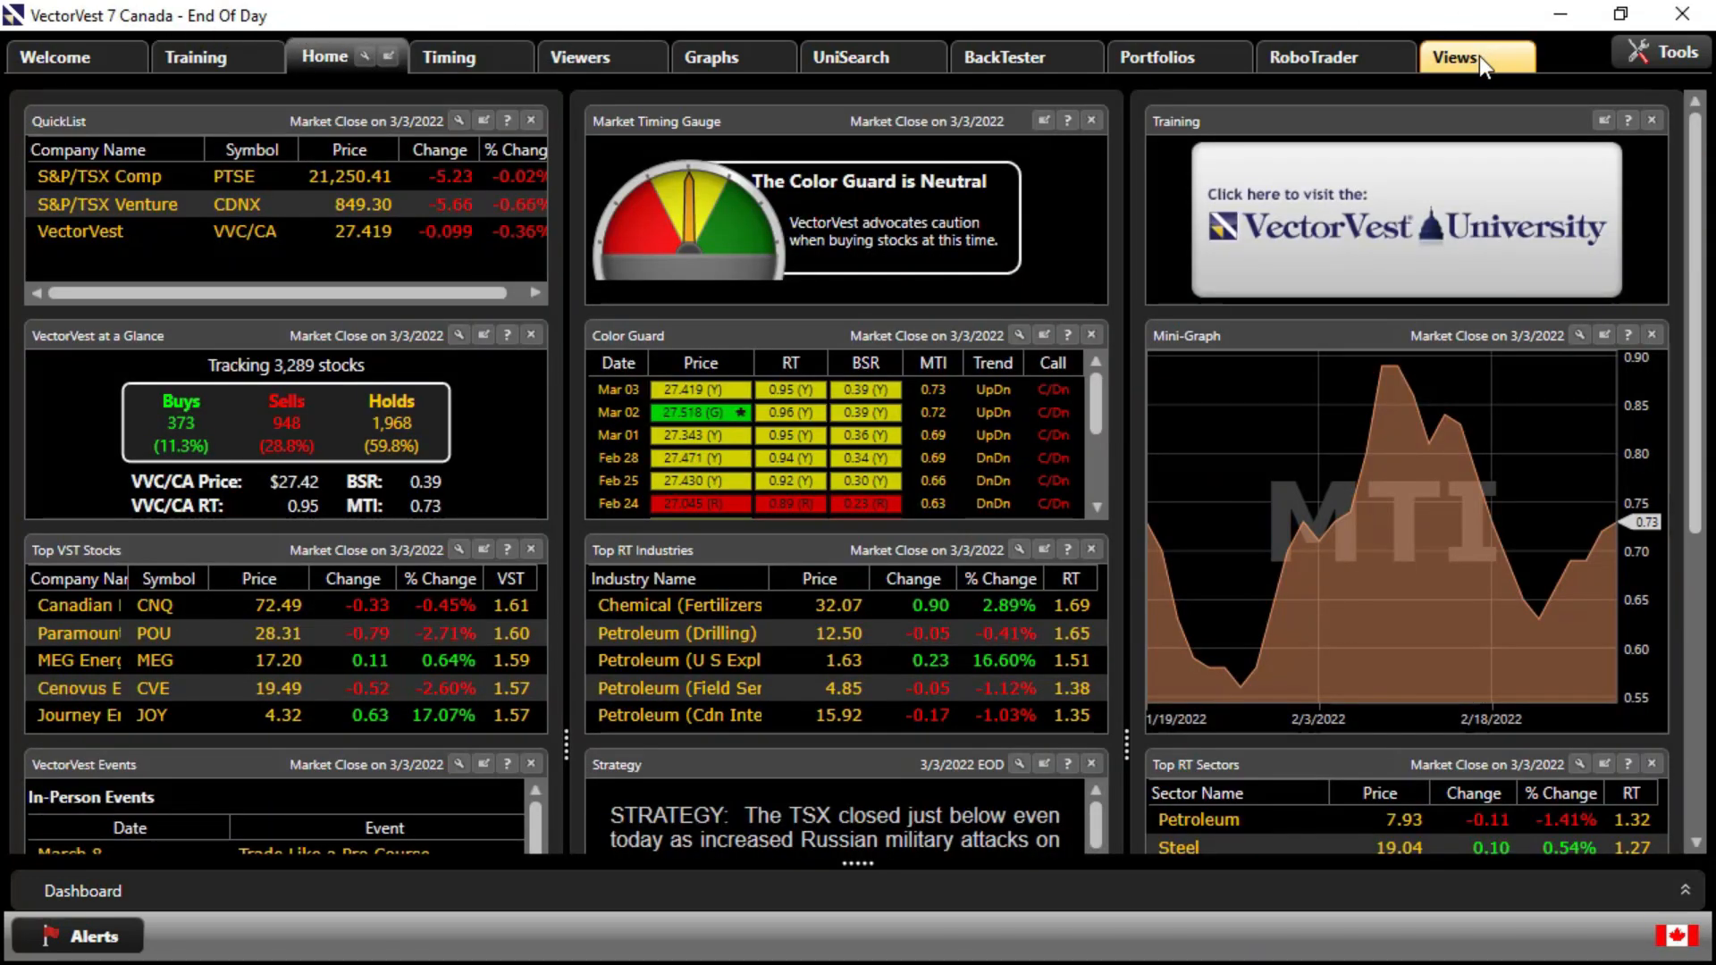
# In the Views Essay Viewer, load the 2/18/2022 essay The Near Perfect Indicator
pyautogui.click(1455, 58)
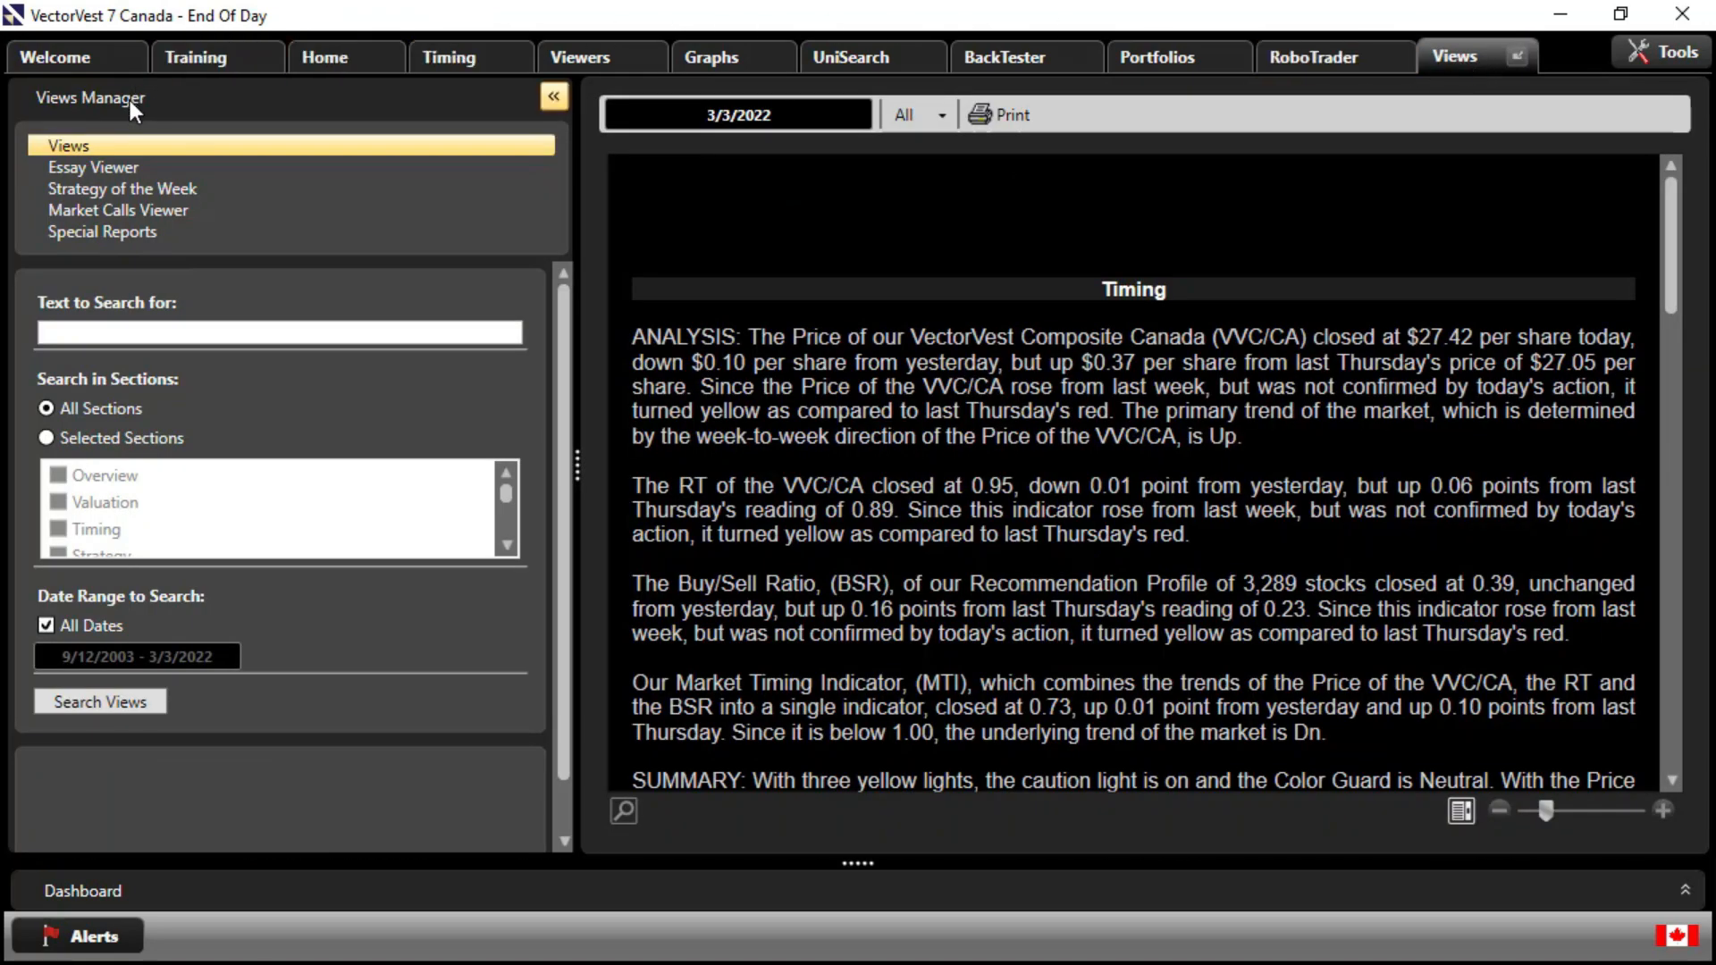
pyautogui.moveTo(131, 176)
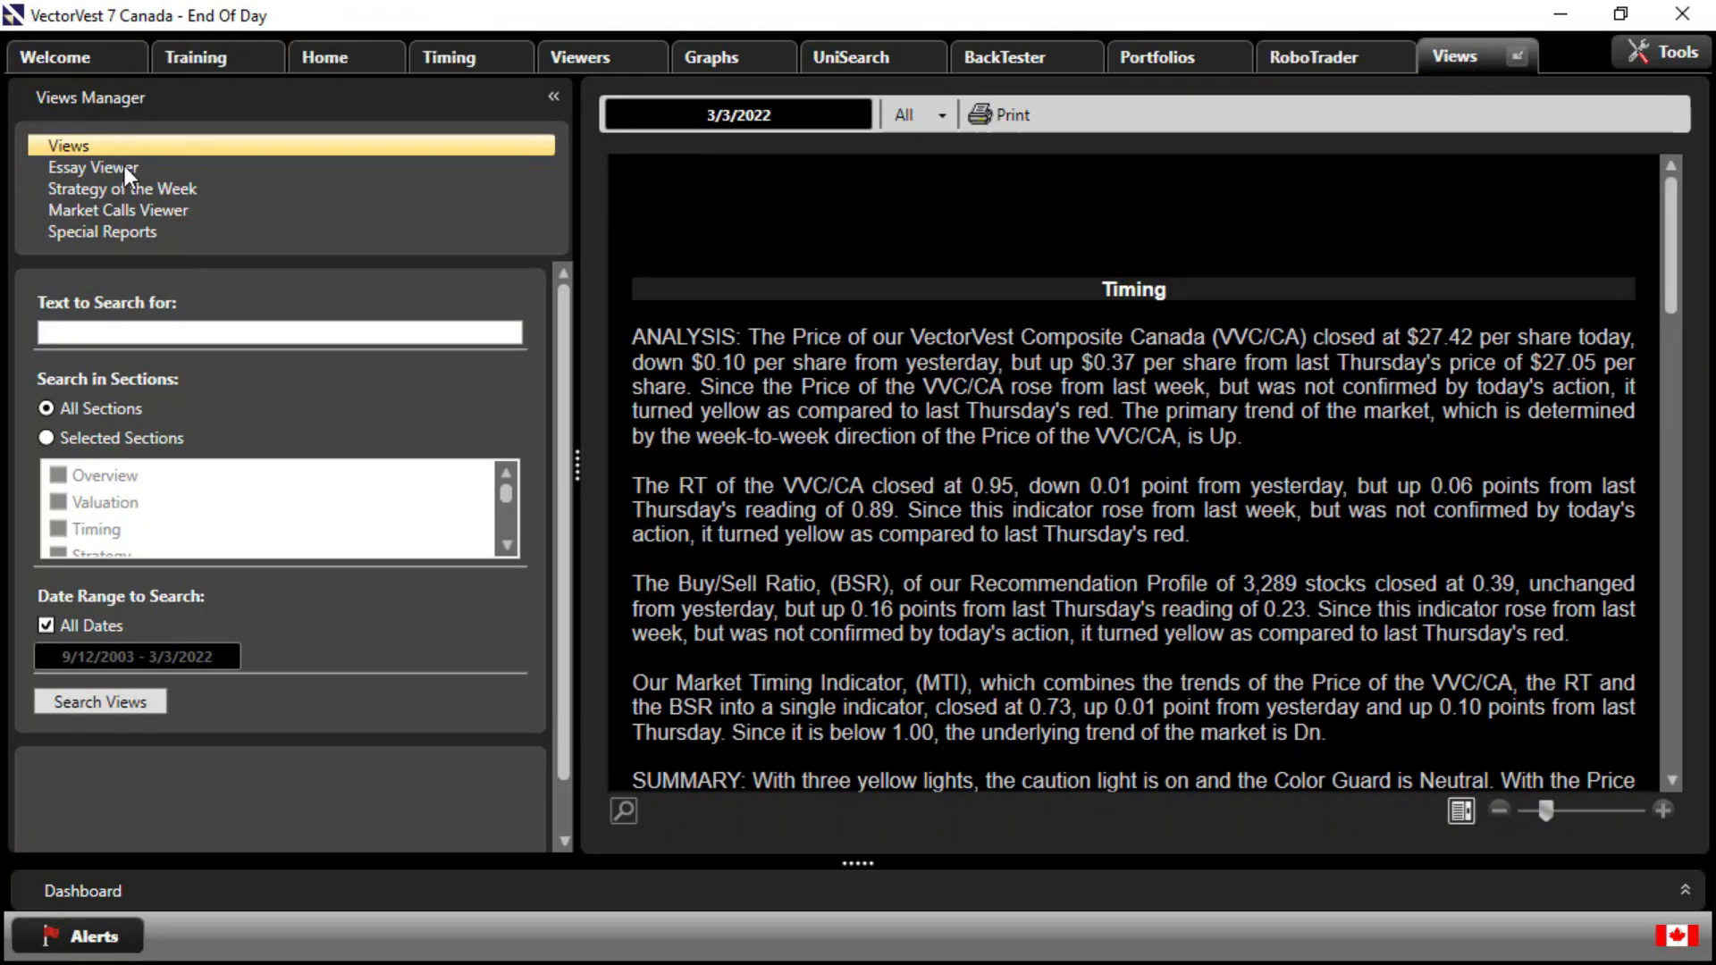
pyautogui.click(92, 166)
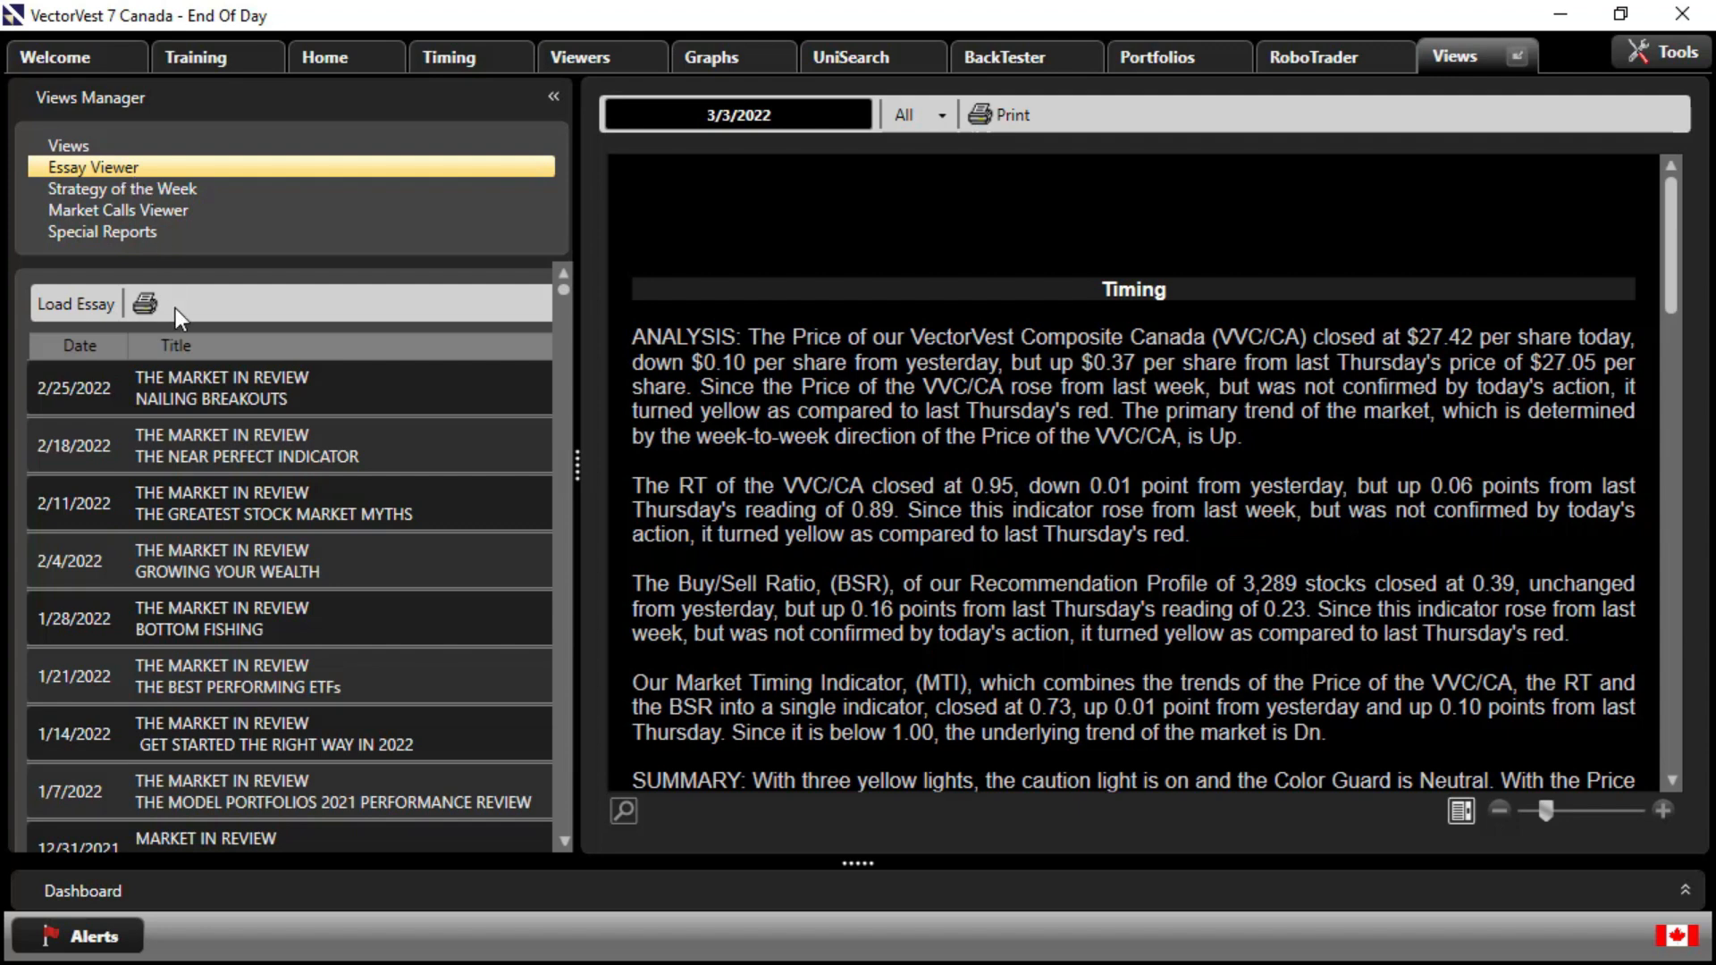
pyautogui.click(274, 446)
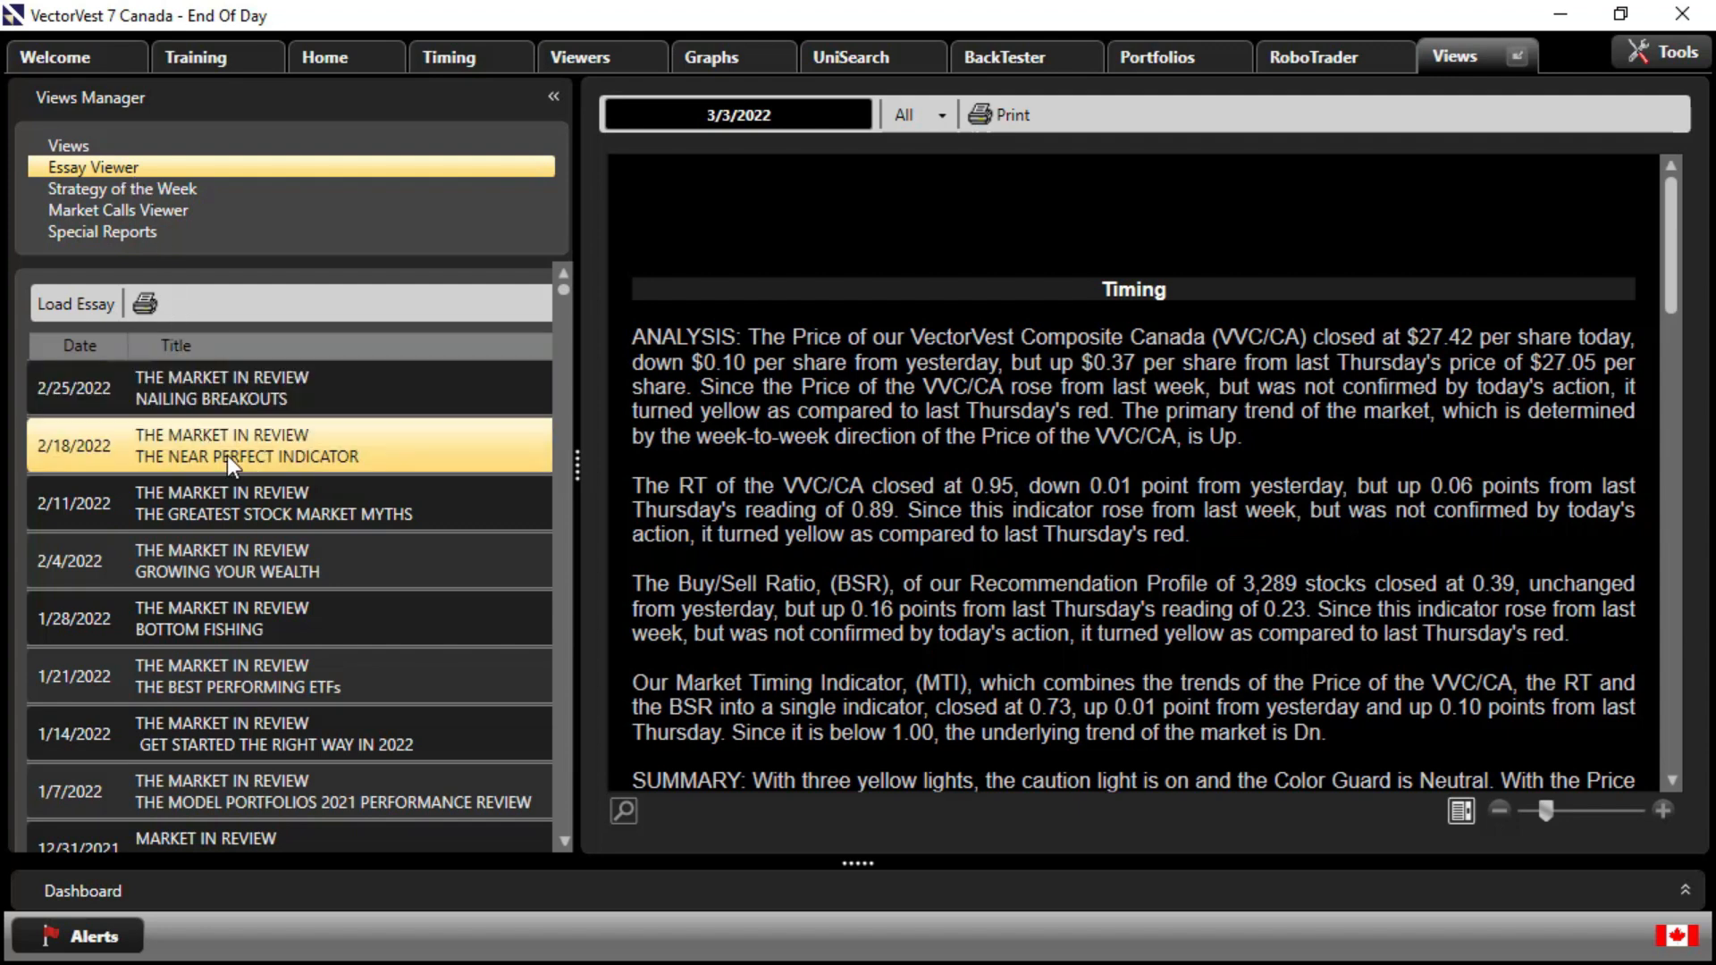
pyautogui.moveTo(289, 460)
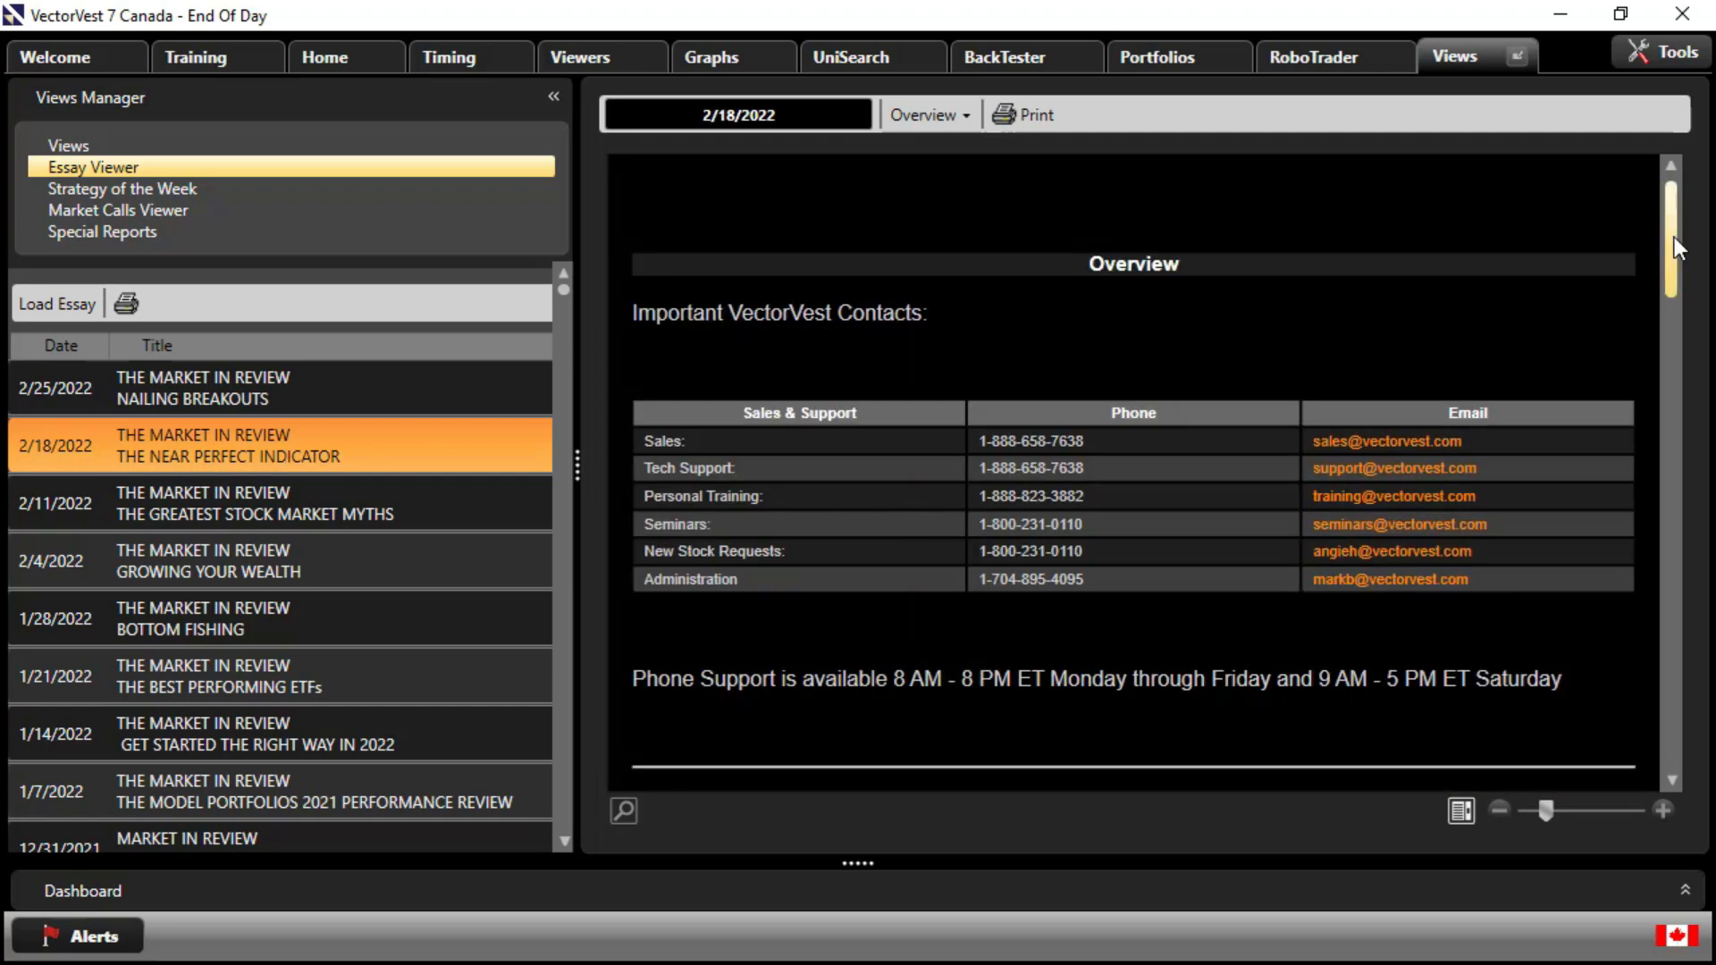
# Scroll through the essay's RT and Midas Touch rules, then return to the U.S. ETF watchlist
pyautogui.scroll(-3)
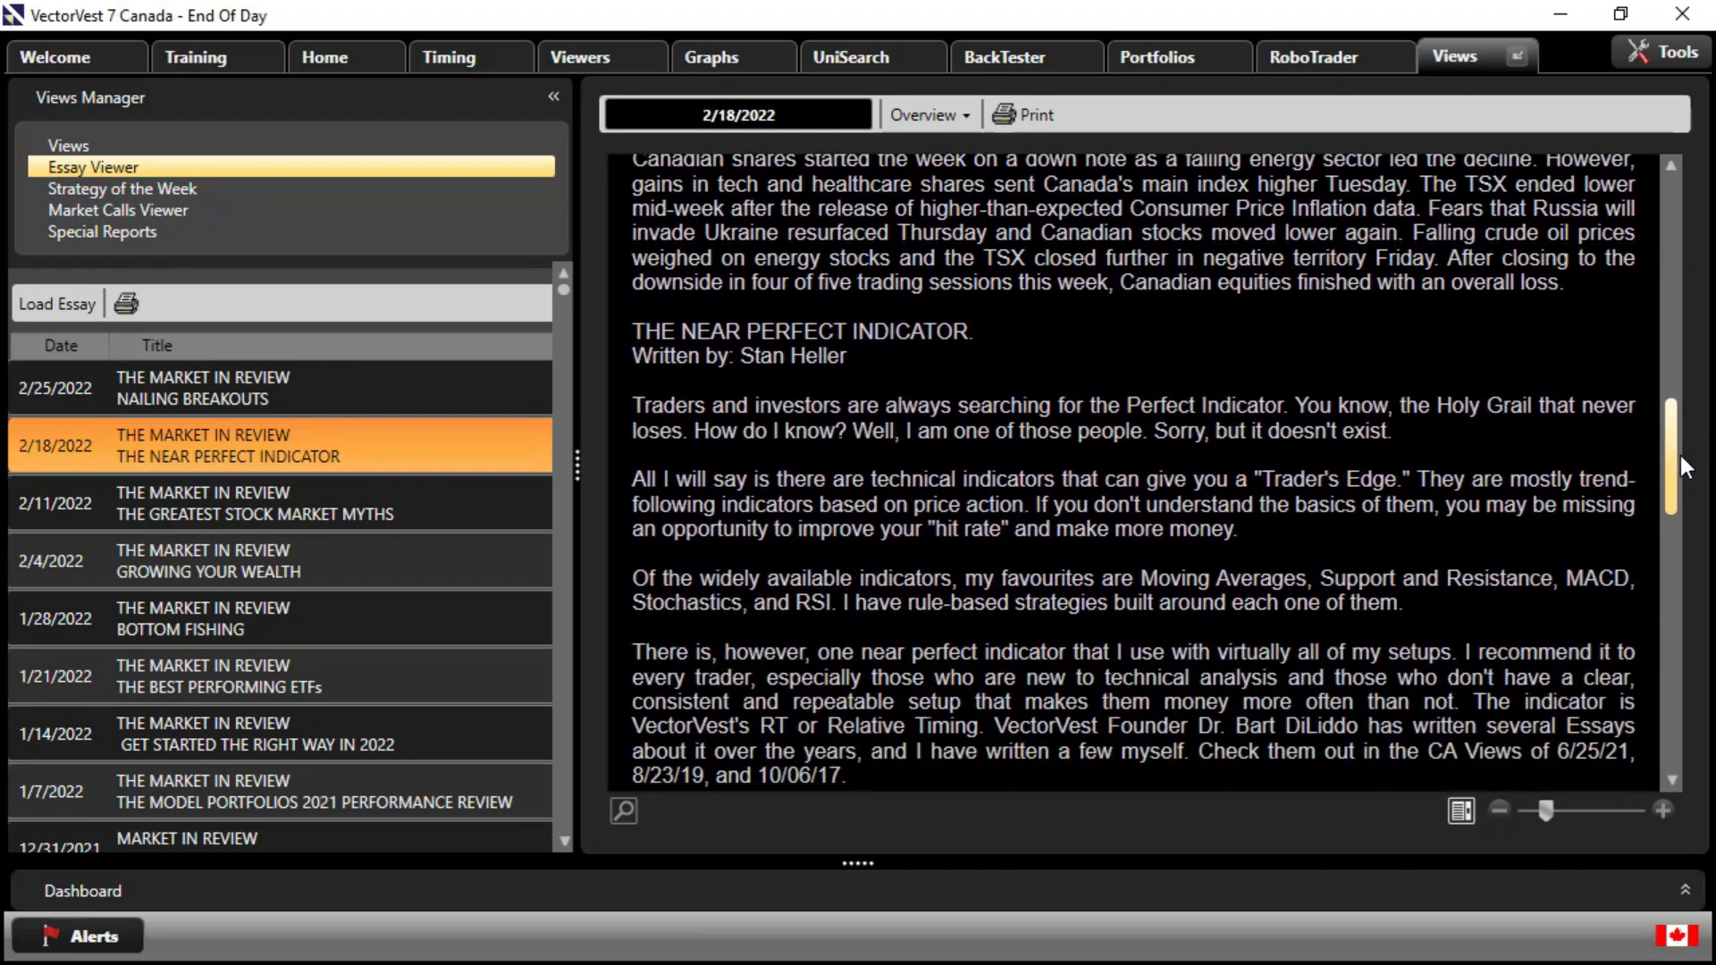
pyautogui.scroll(-3)
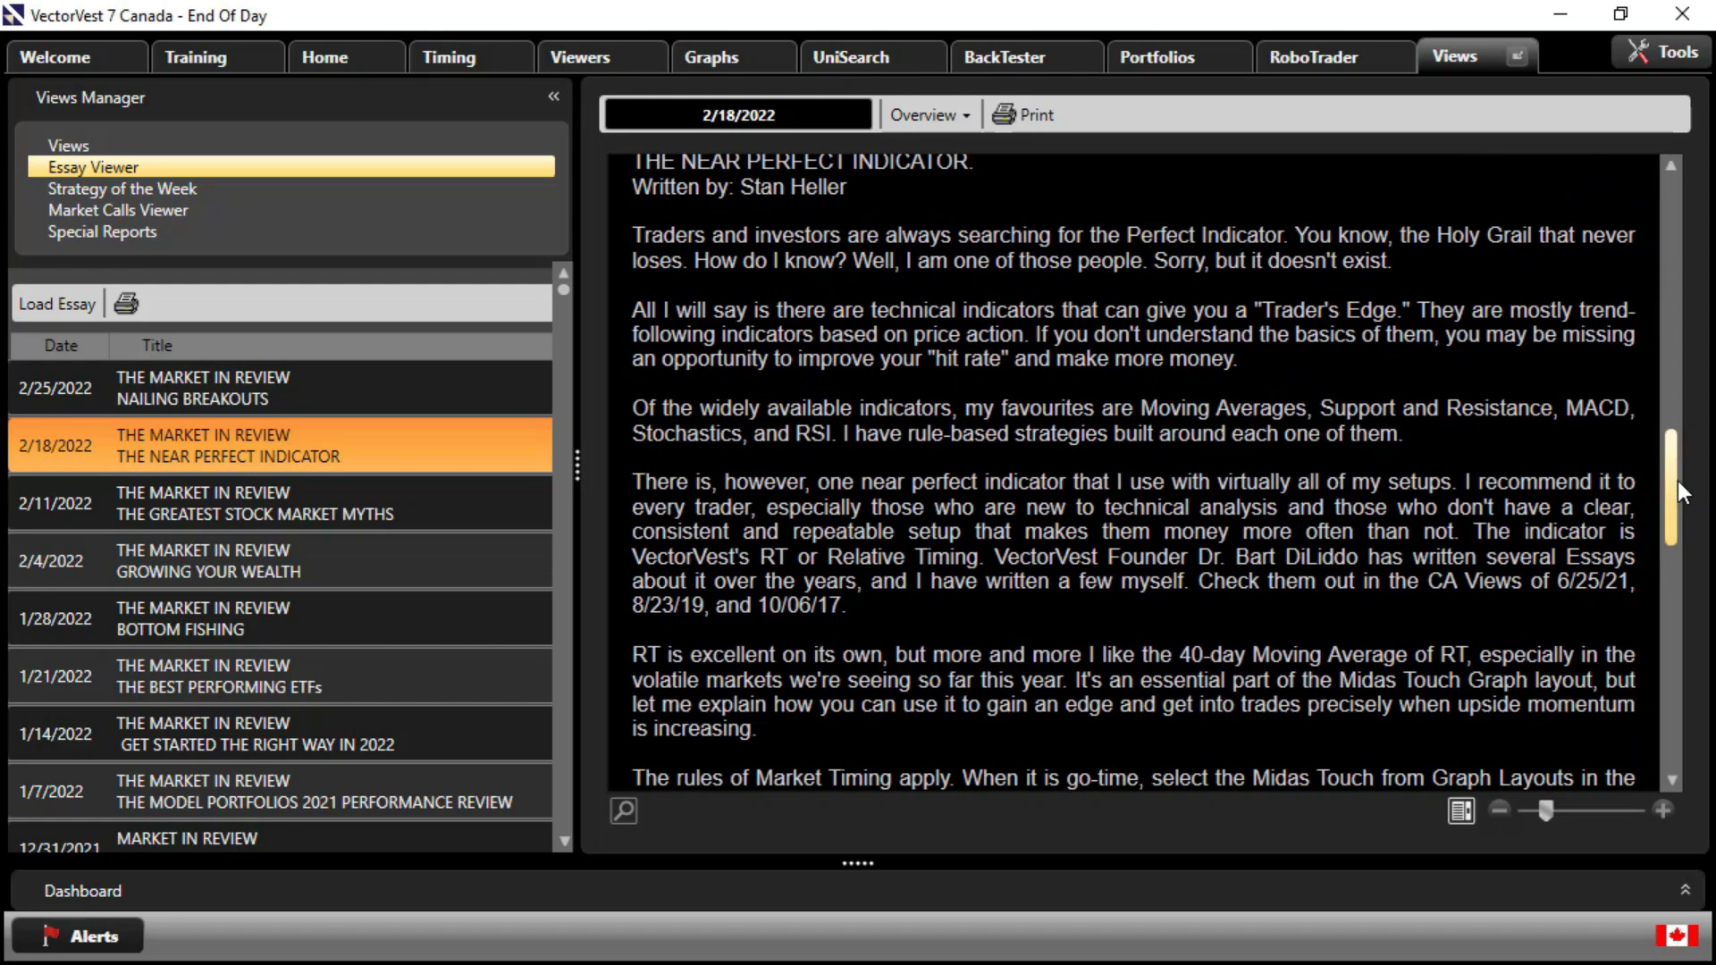
pyautogui.scroll(3)
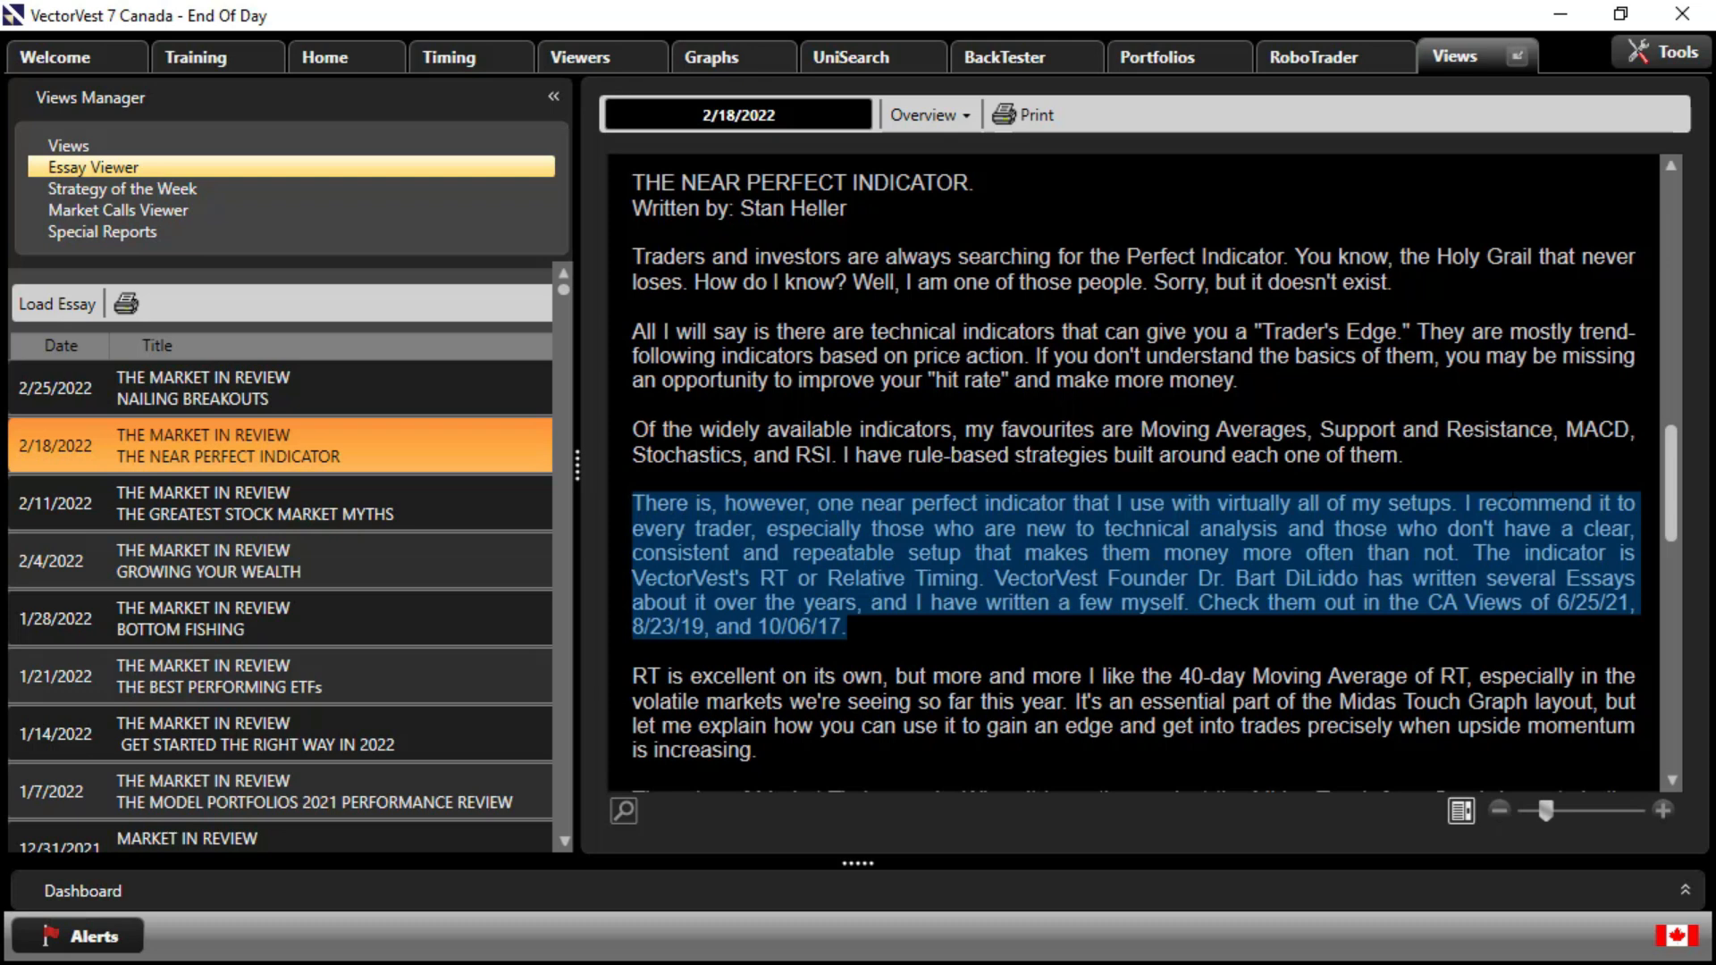
pyautogui.moveTo(667, 638)
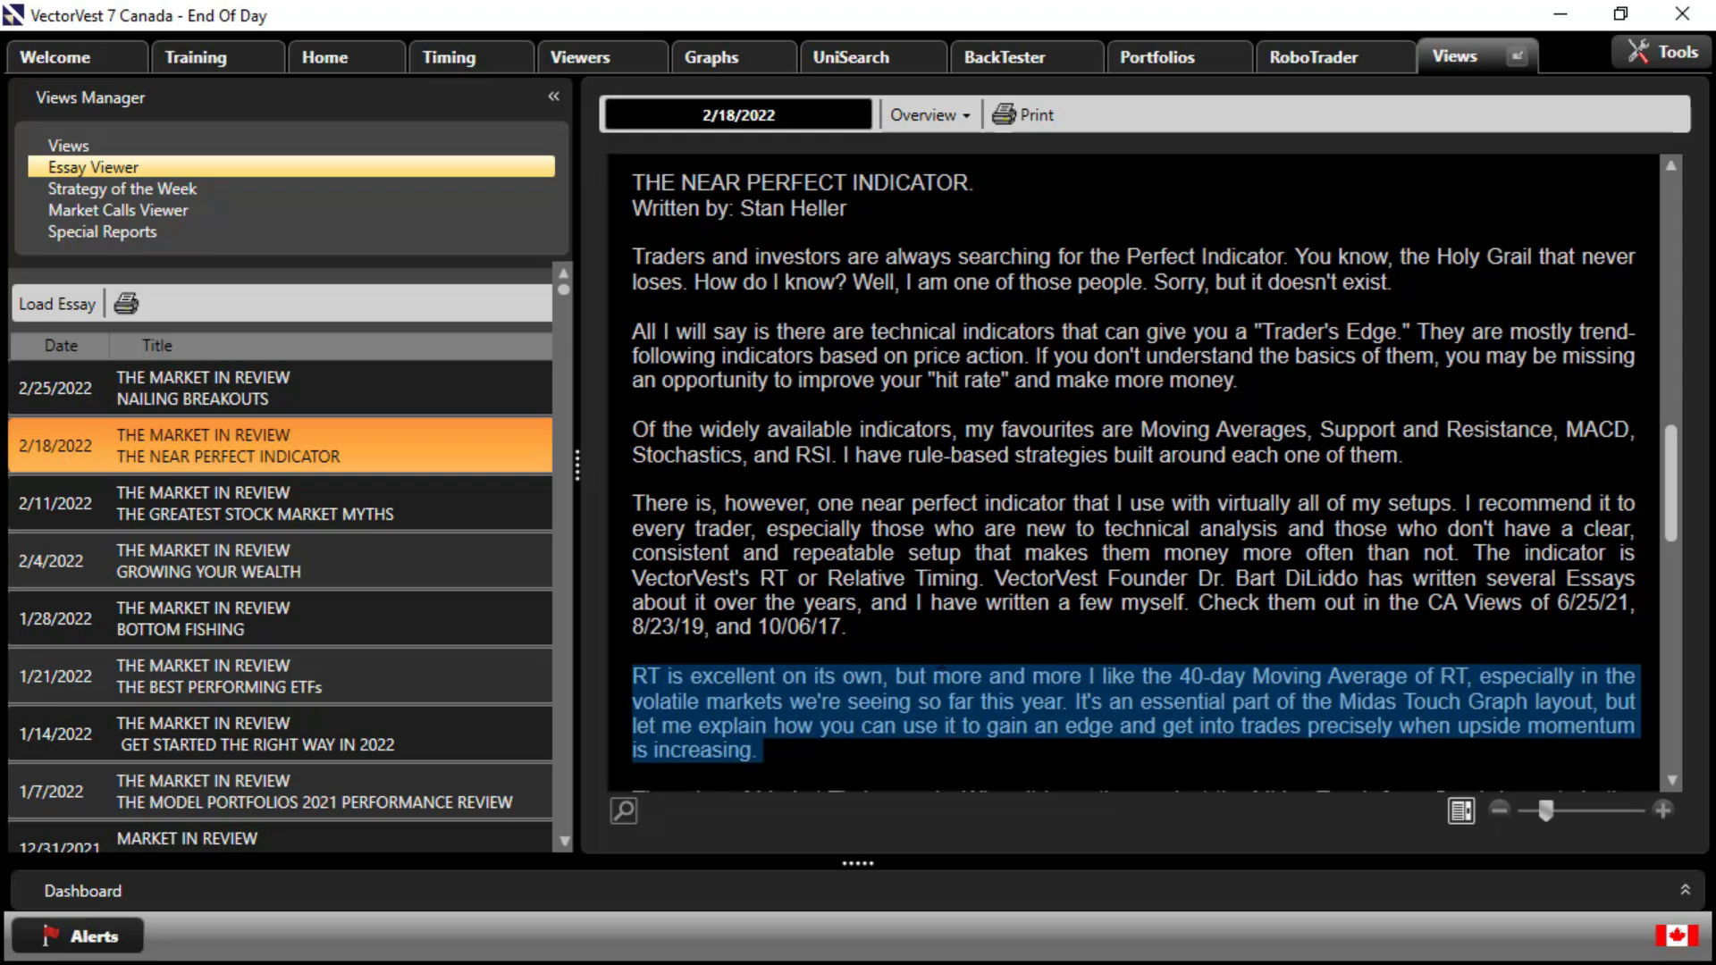
pyautogui.scroll(-3)
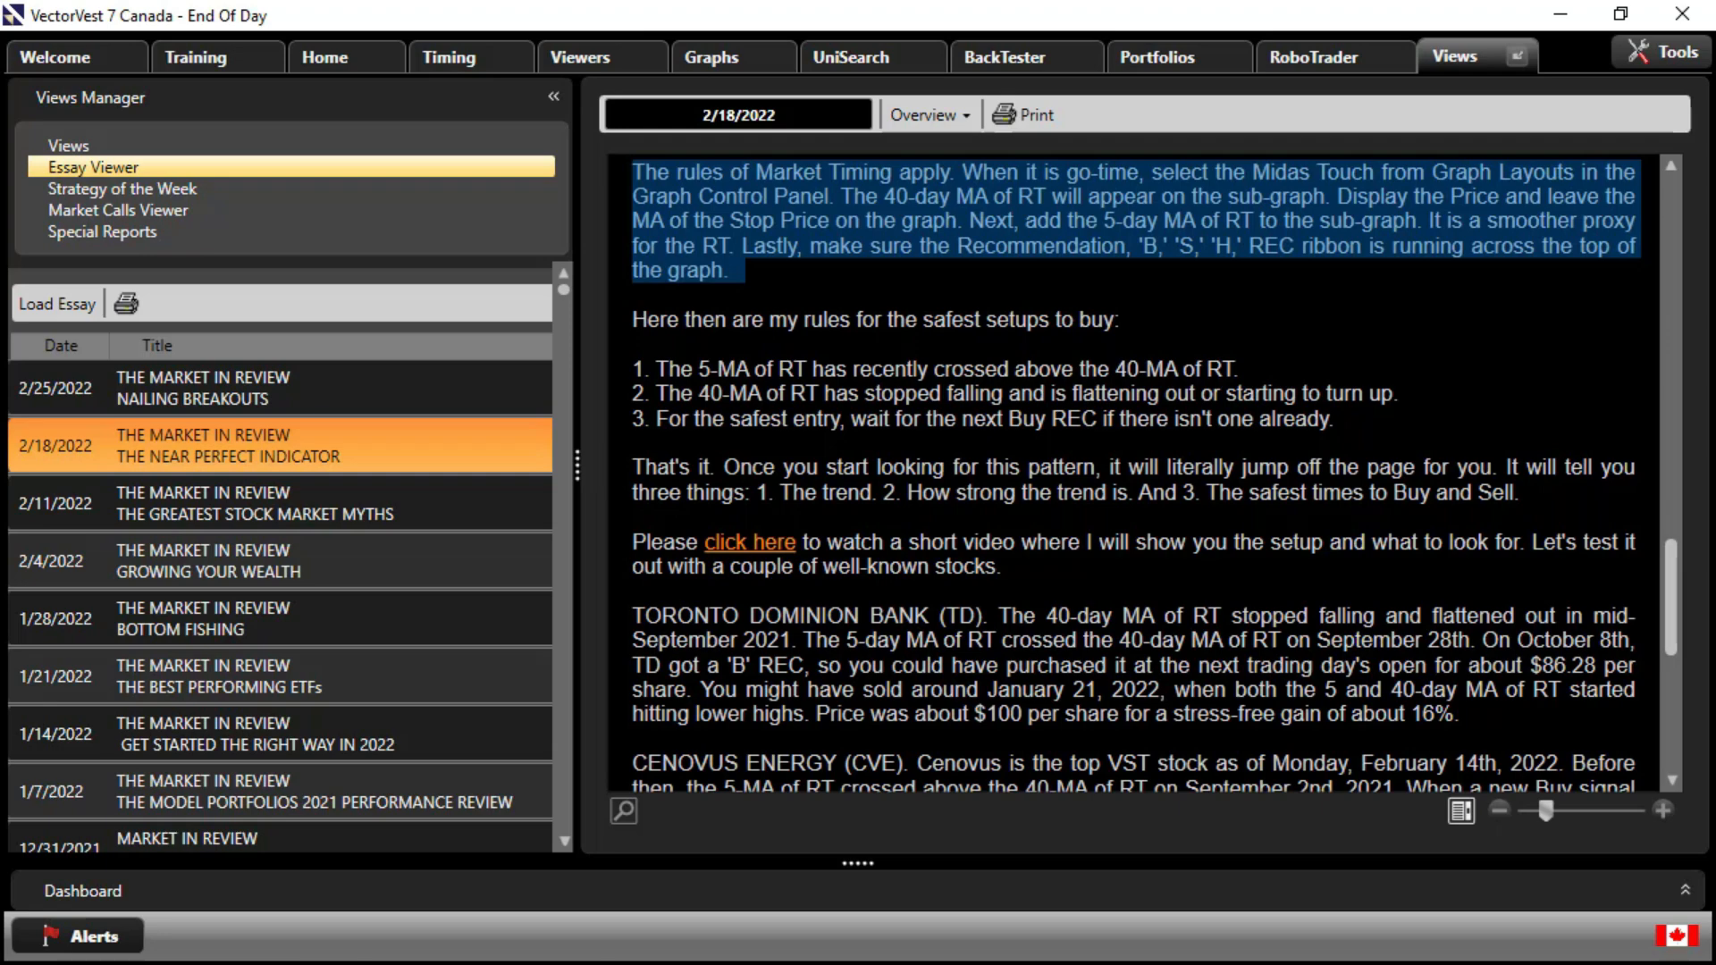
pyautogui.click(578, 57)
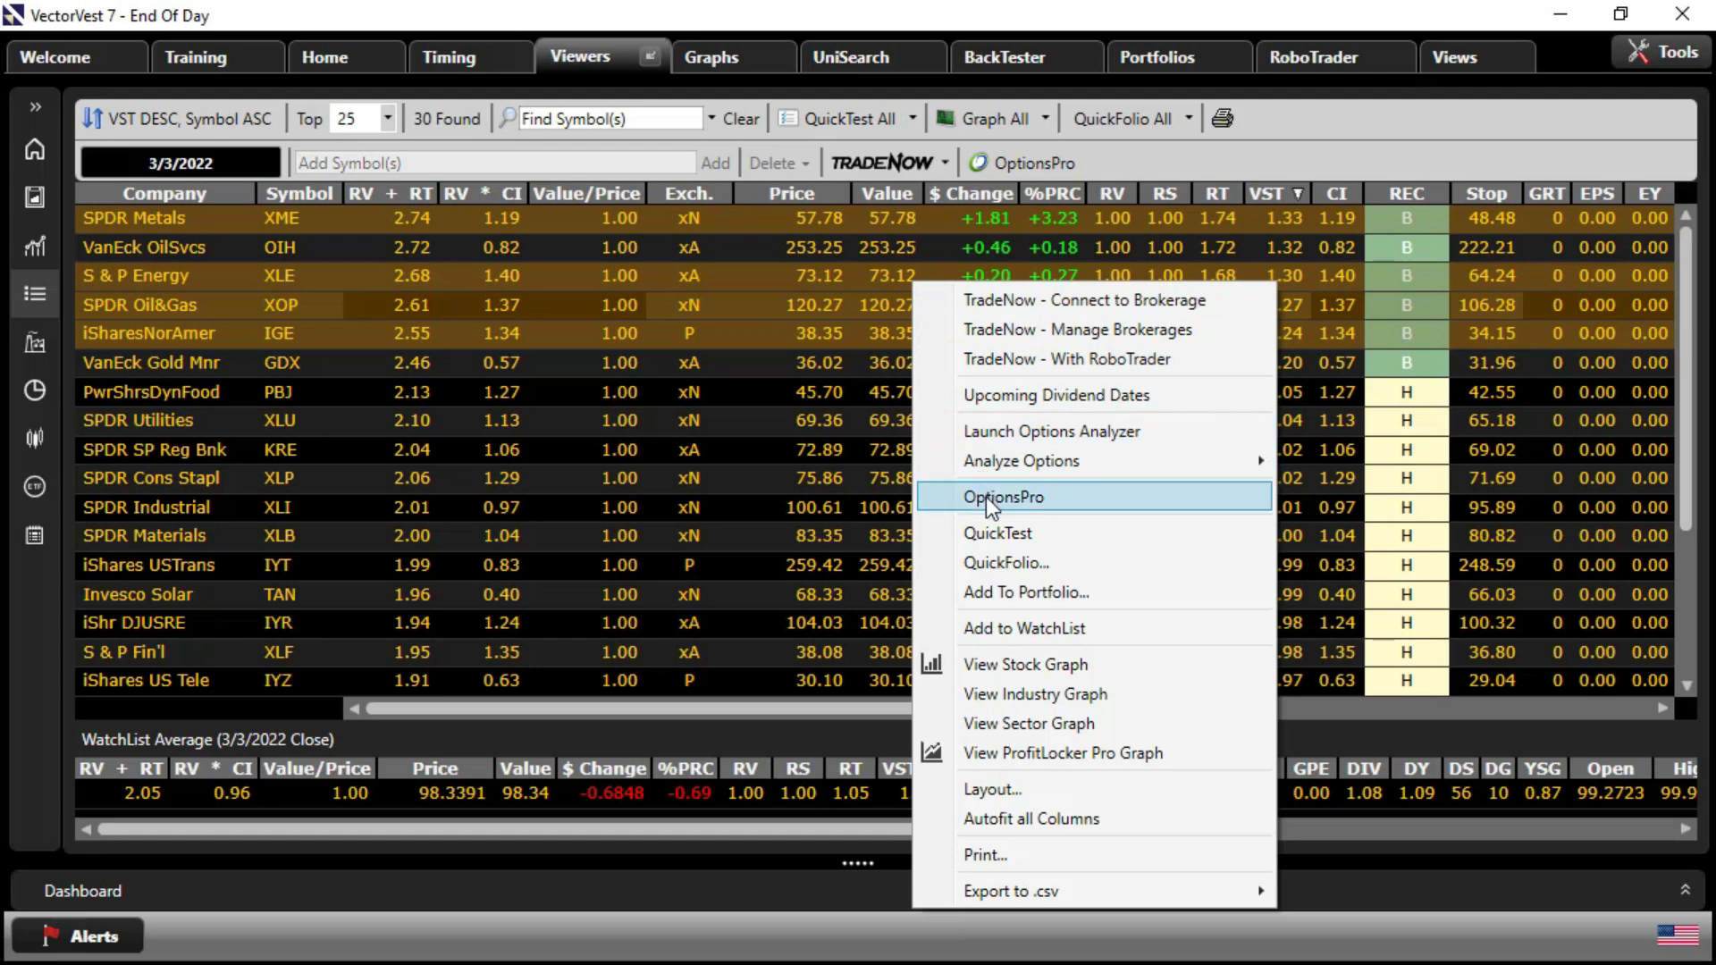
pyautogui.moveTo(1024, 665)
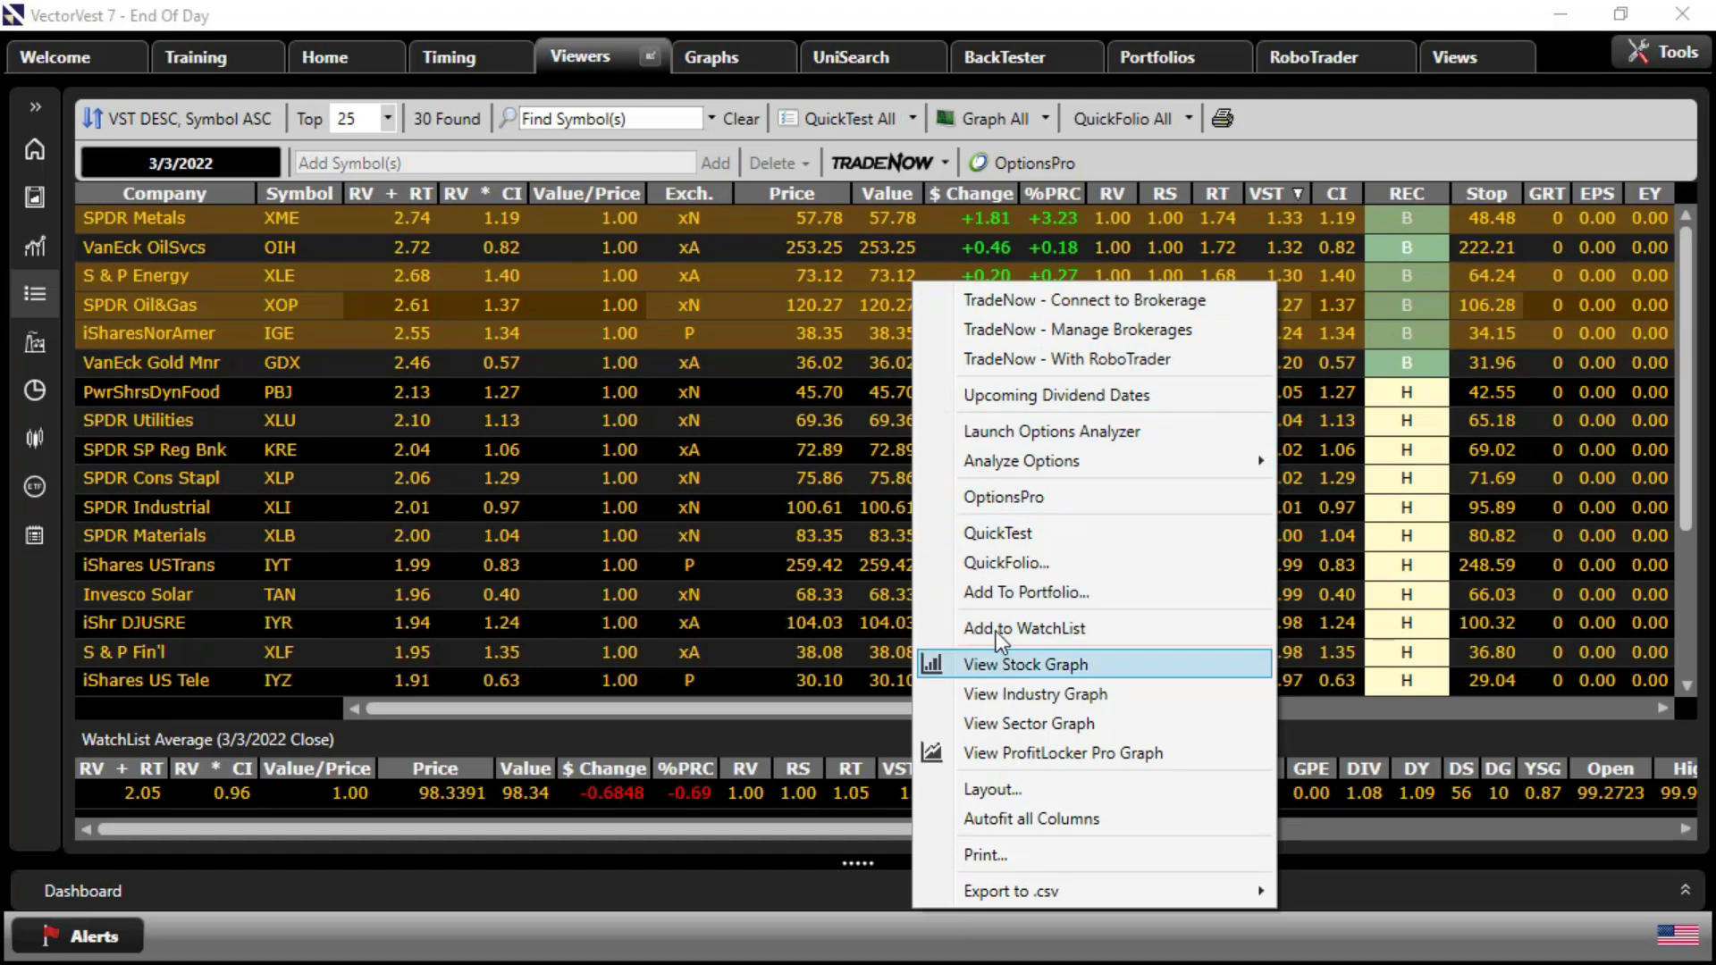
# Graph XME and expand its Graph Control Panel listing price, RT, volume and 40-day average
pyautogui.click(1024, 665)
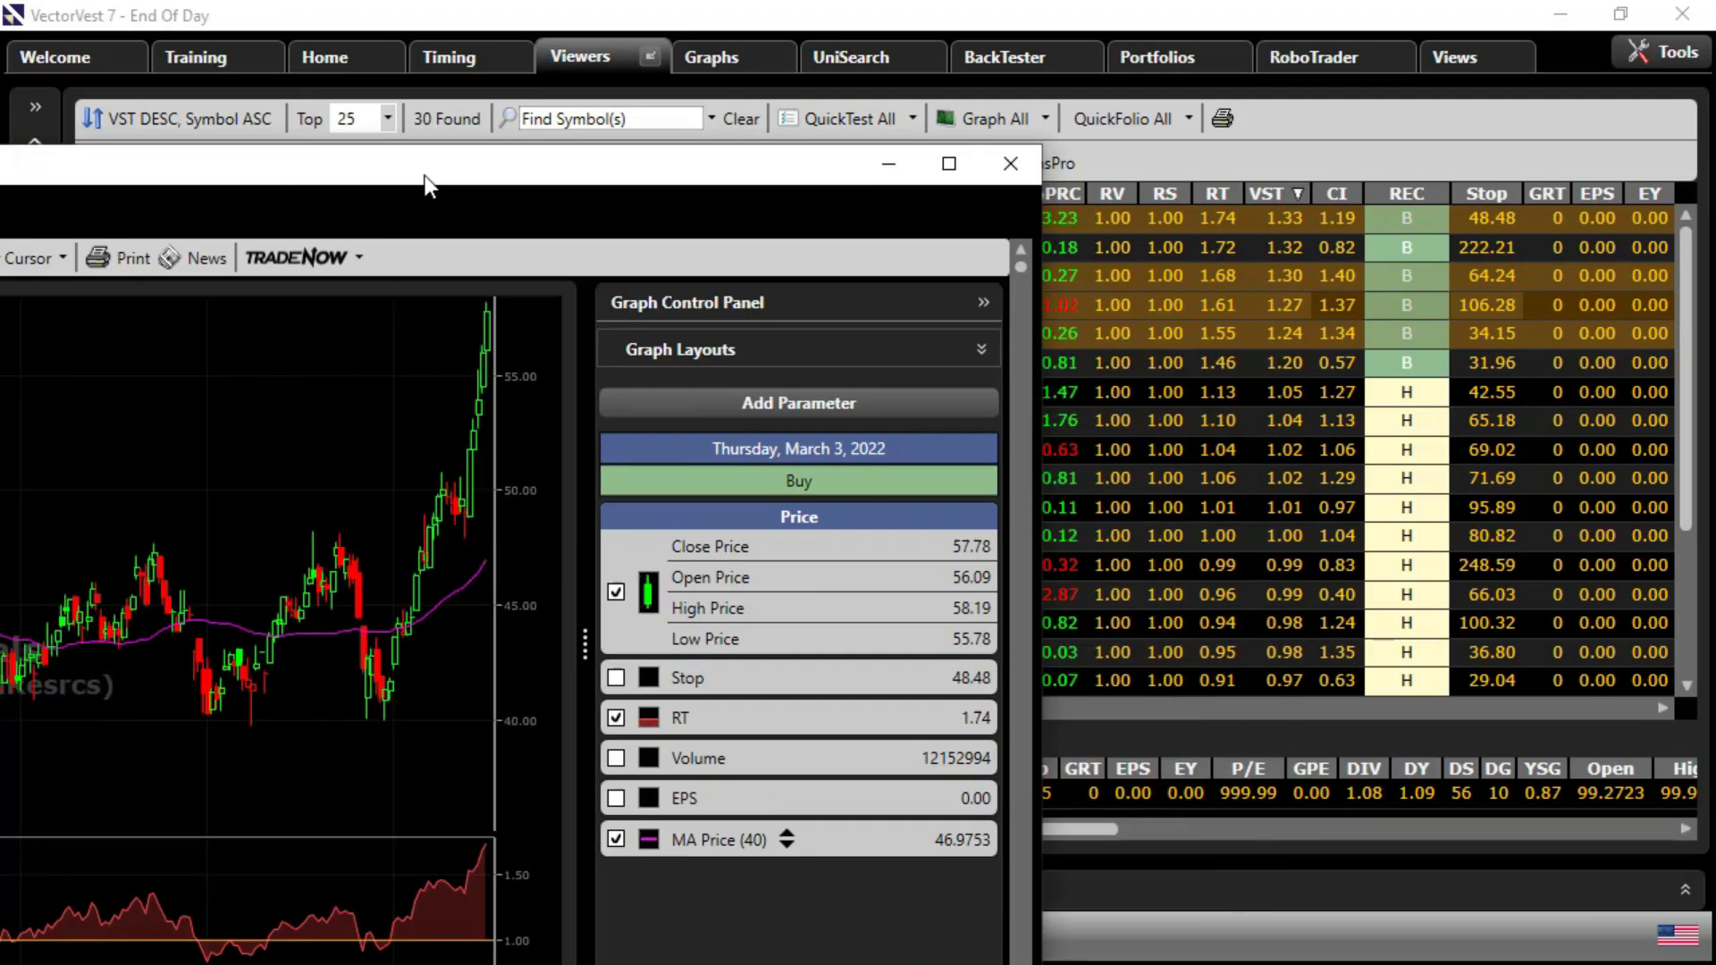
pyautogui.click(947, 162)
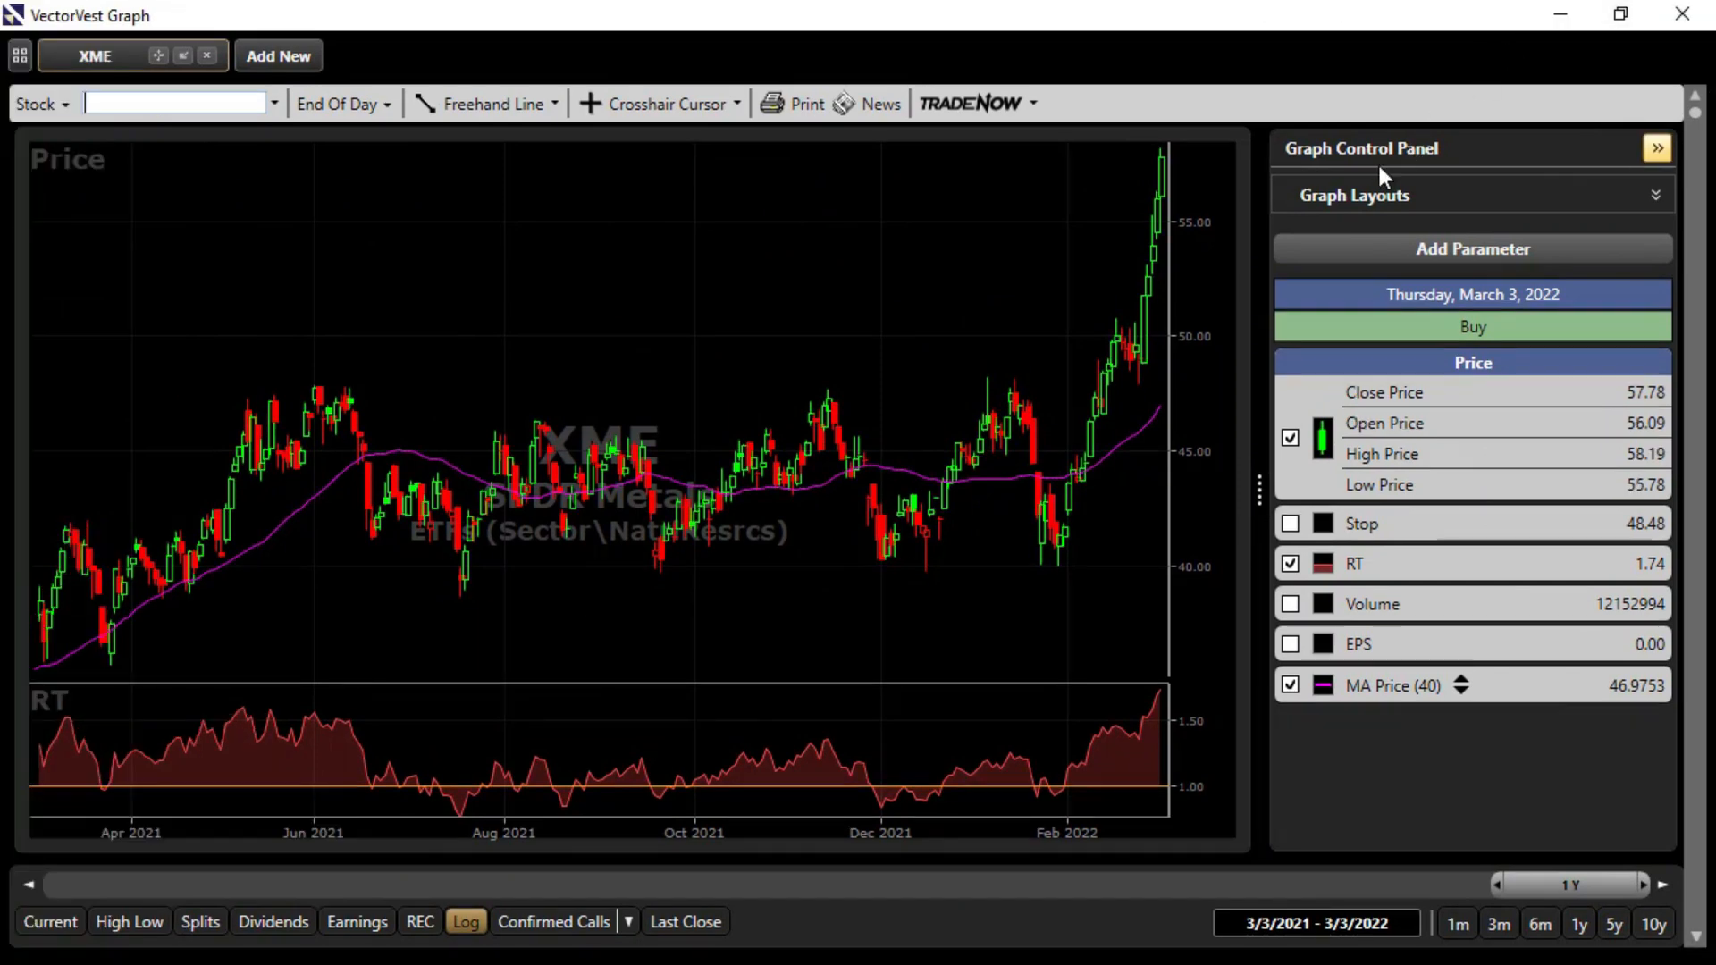
# Load the Midas Touch layout with 10- and 65-day stops plus 5- and 40-day RT averages
pyautogui.click(1353, 195)
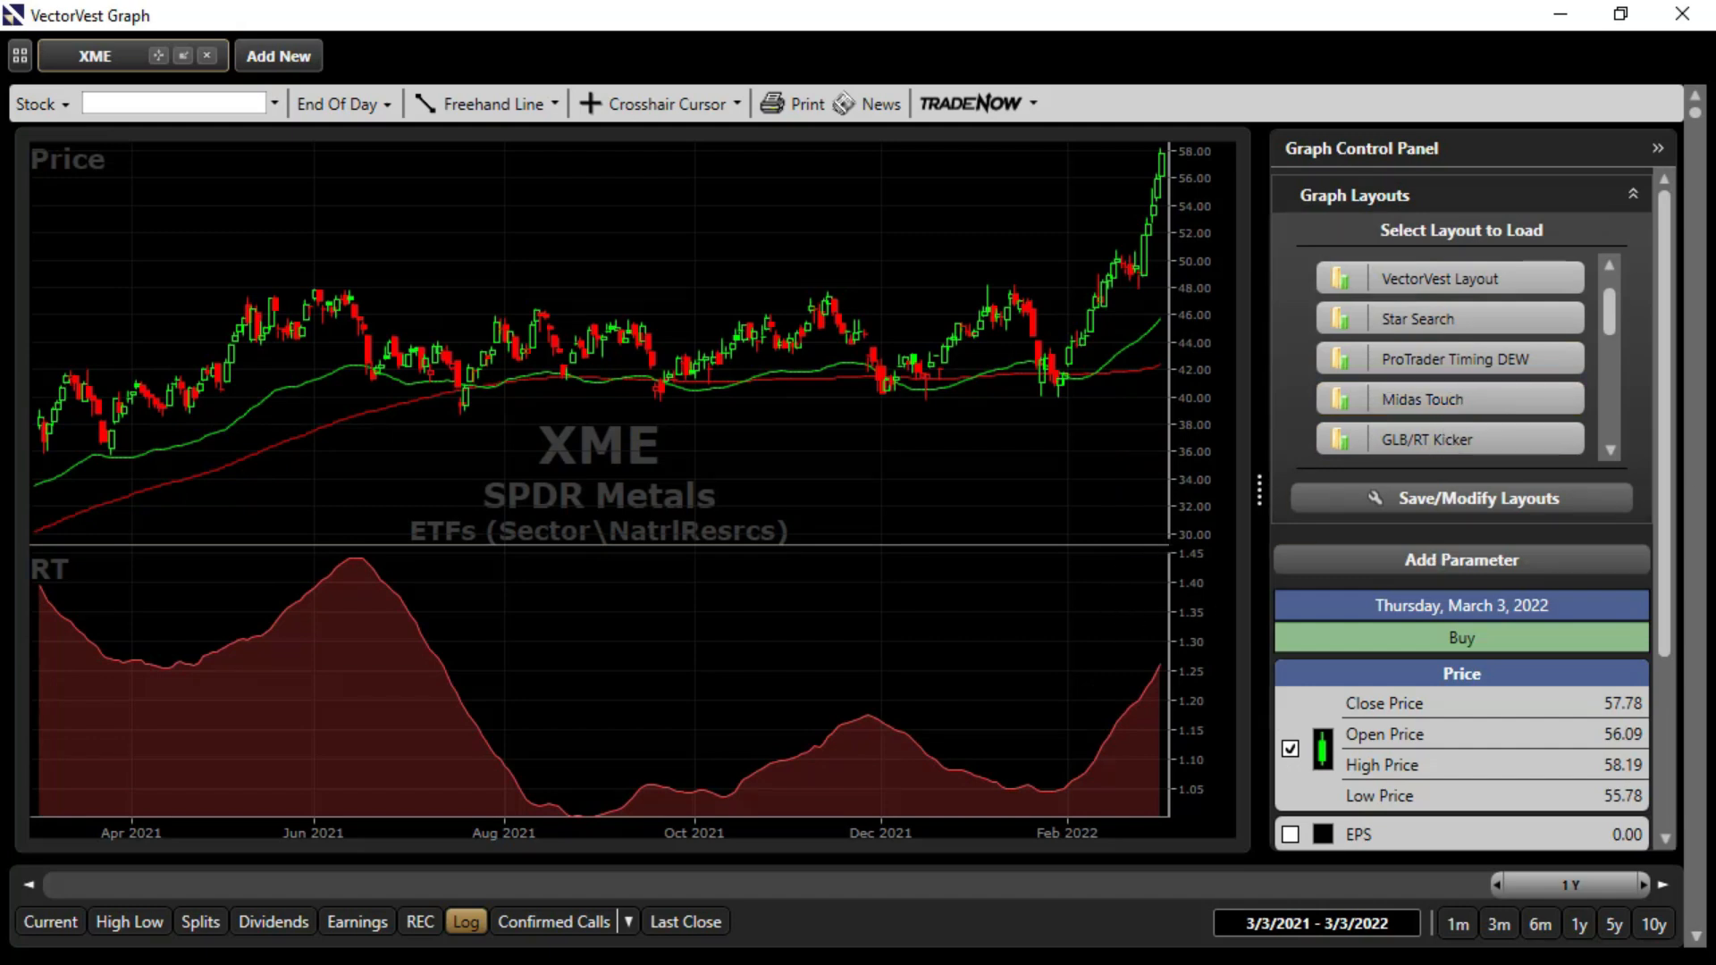
pyautogui.scroll(-3)
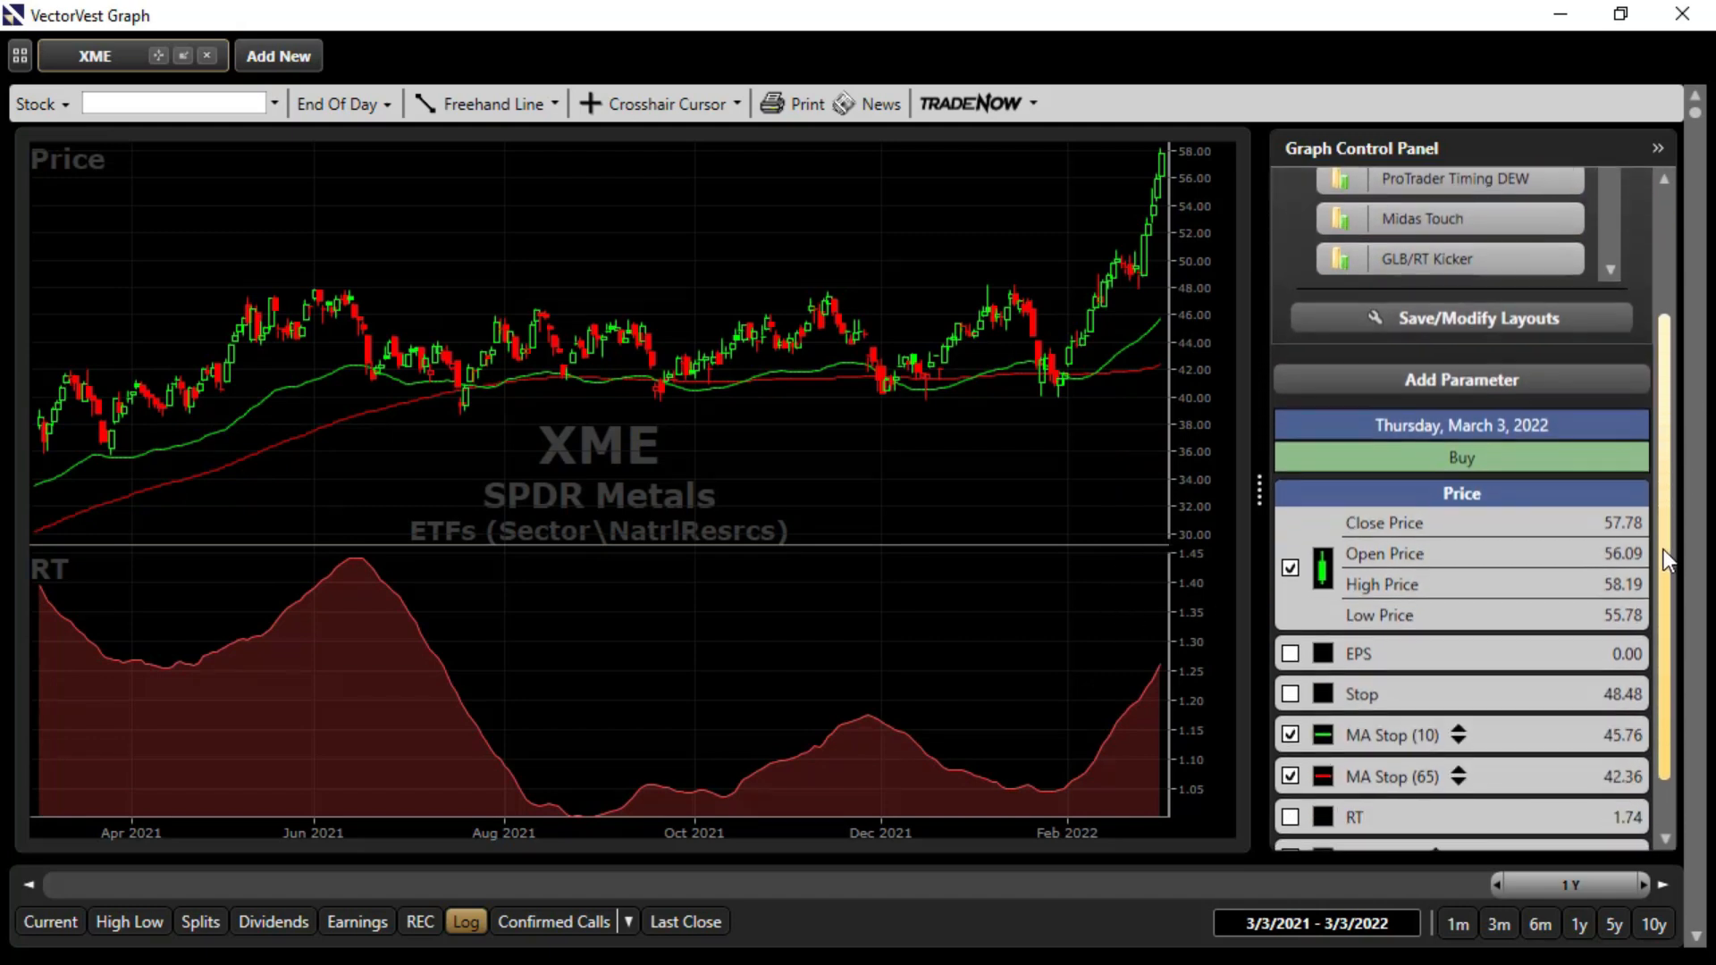
pyautogui.scroll(-3)
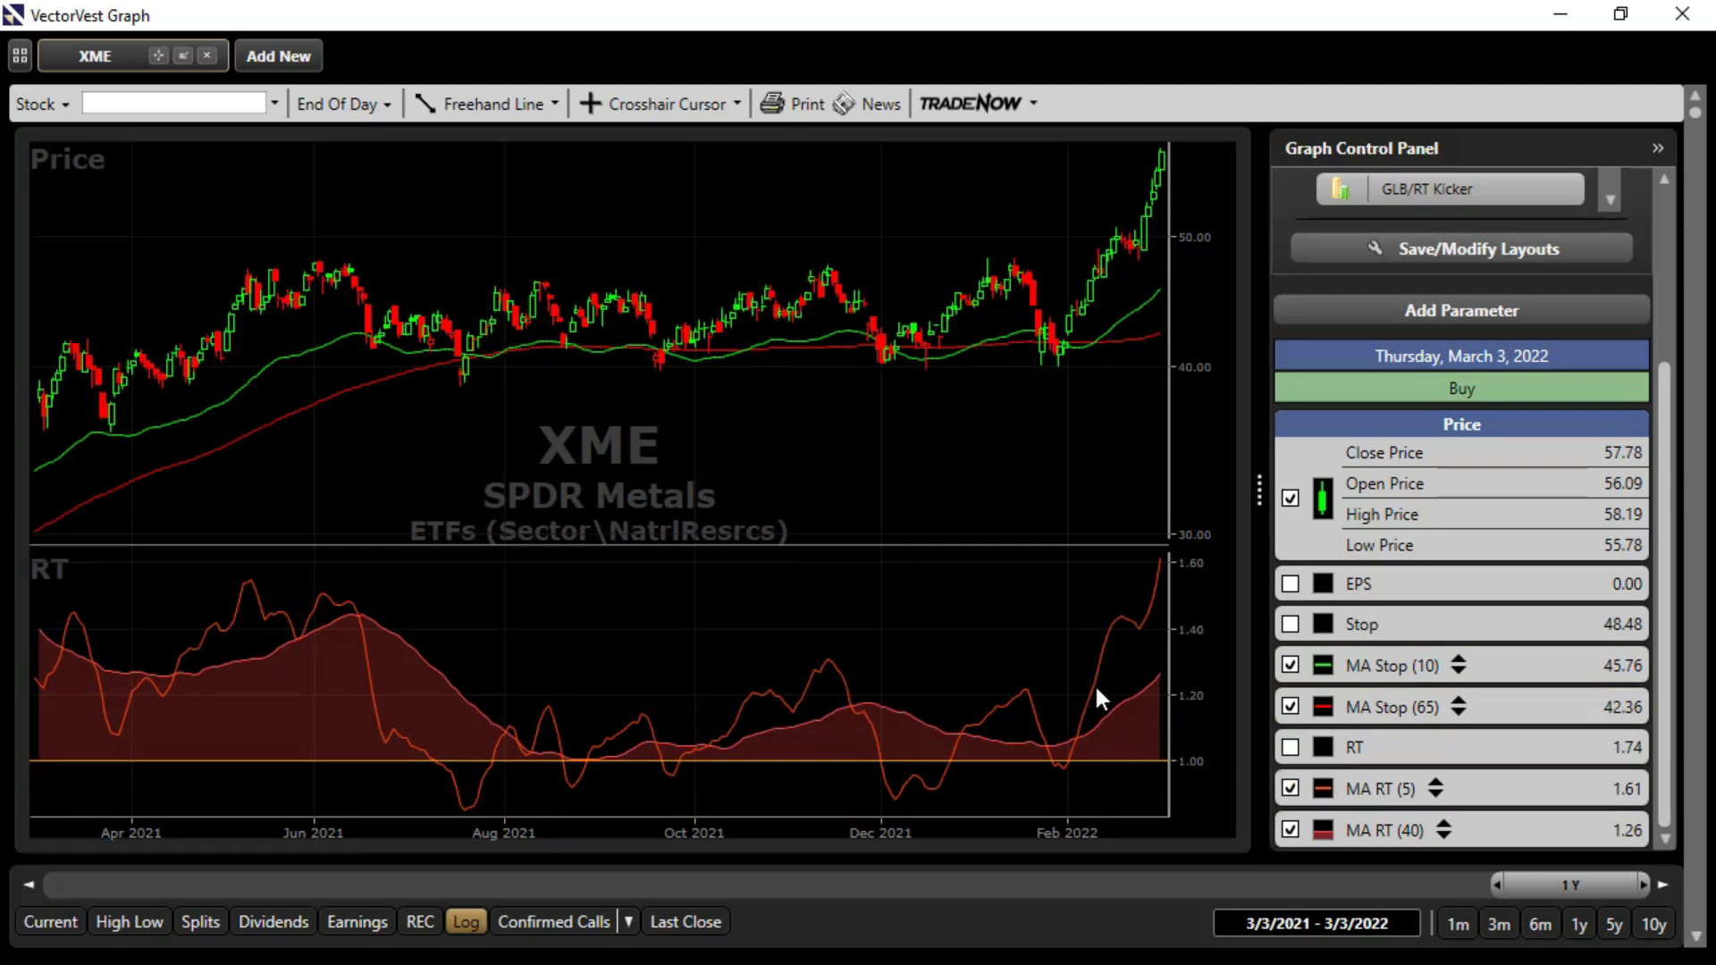
pyautogui.moveTo(1515, 799)
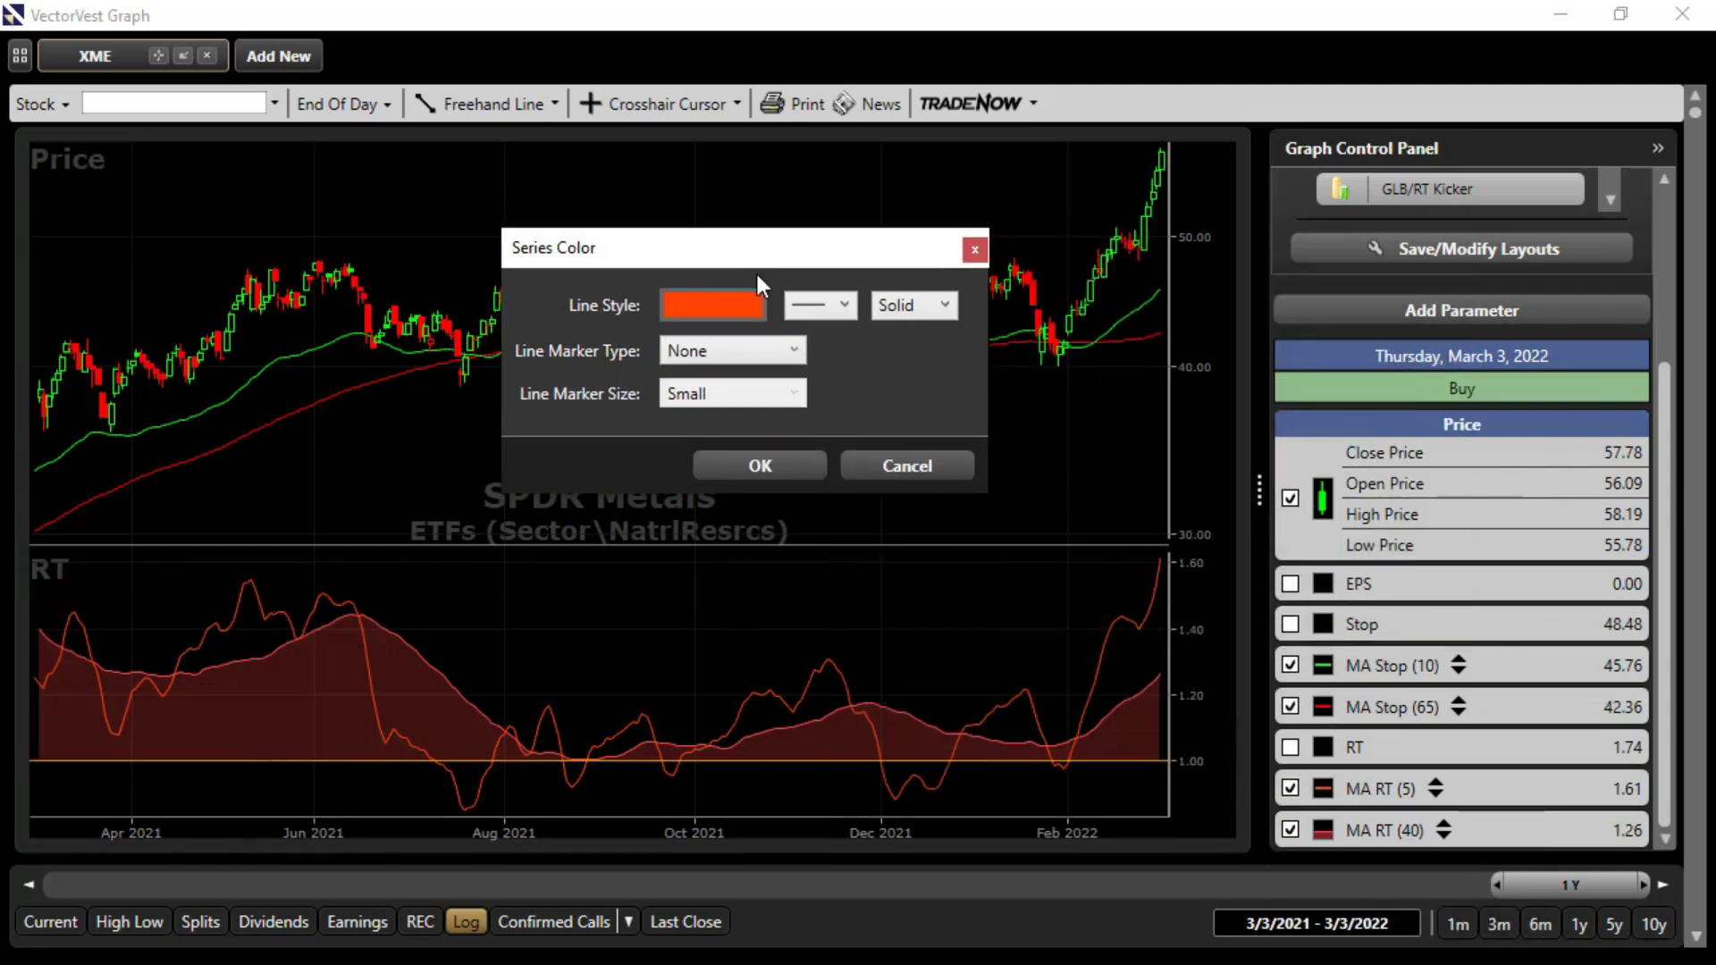
# Recolor the MA RT (5) line to yellow
pyautogui.click(712, 304)
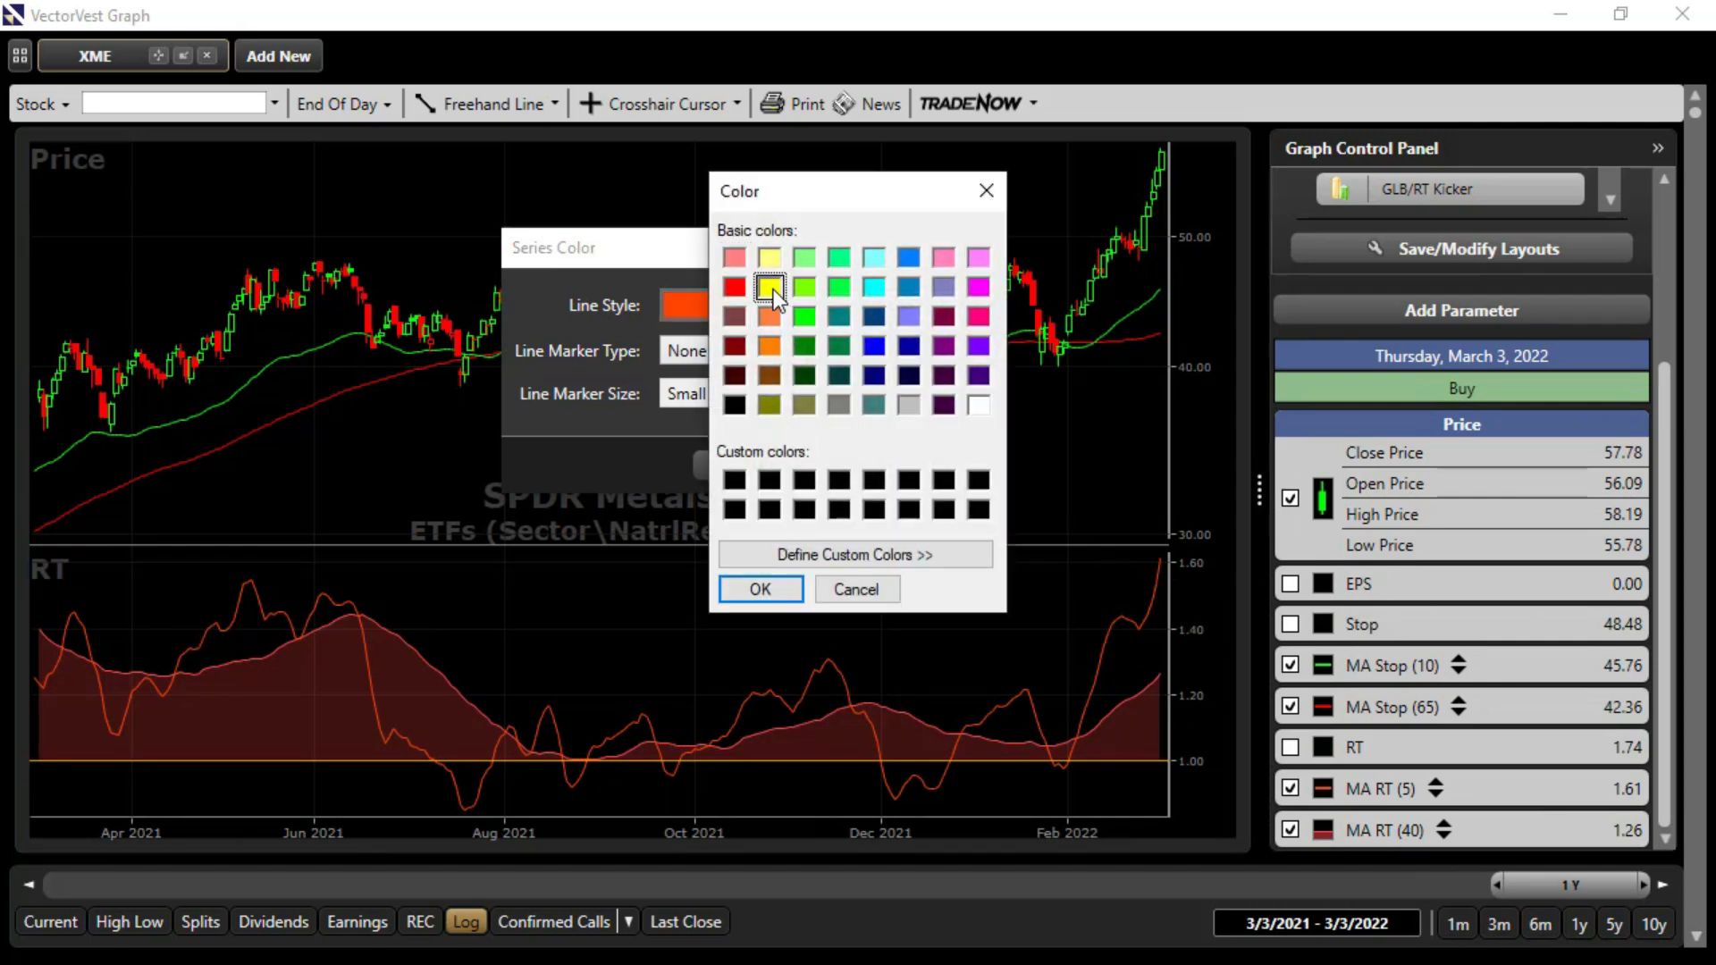
pyautogui.click(759, 588)
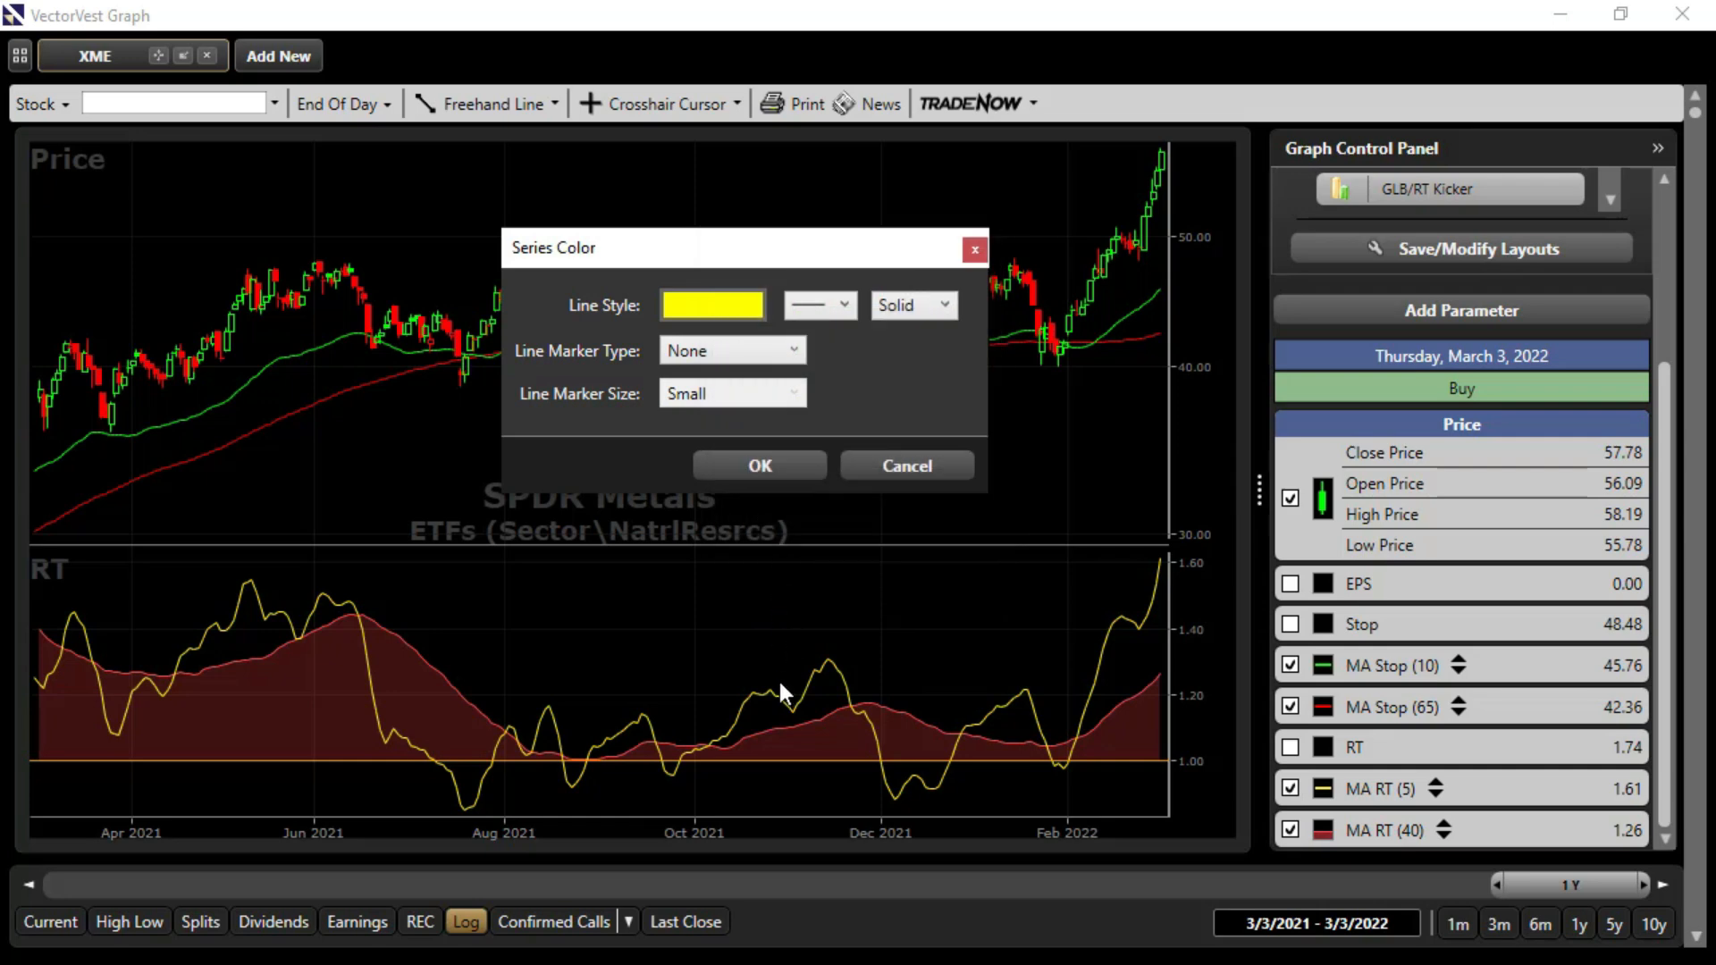
pyautogui.moveTo(783, 511)
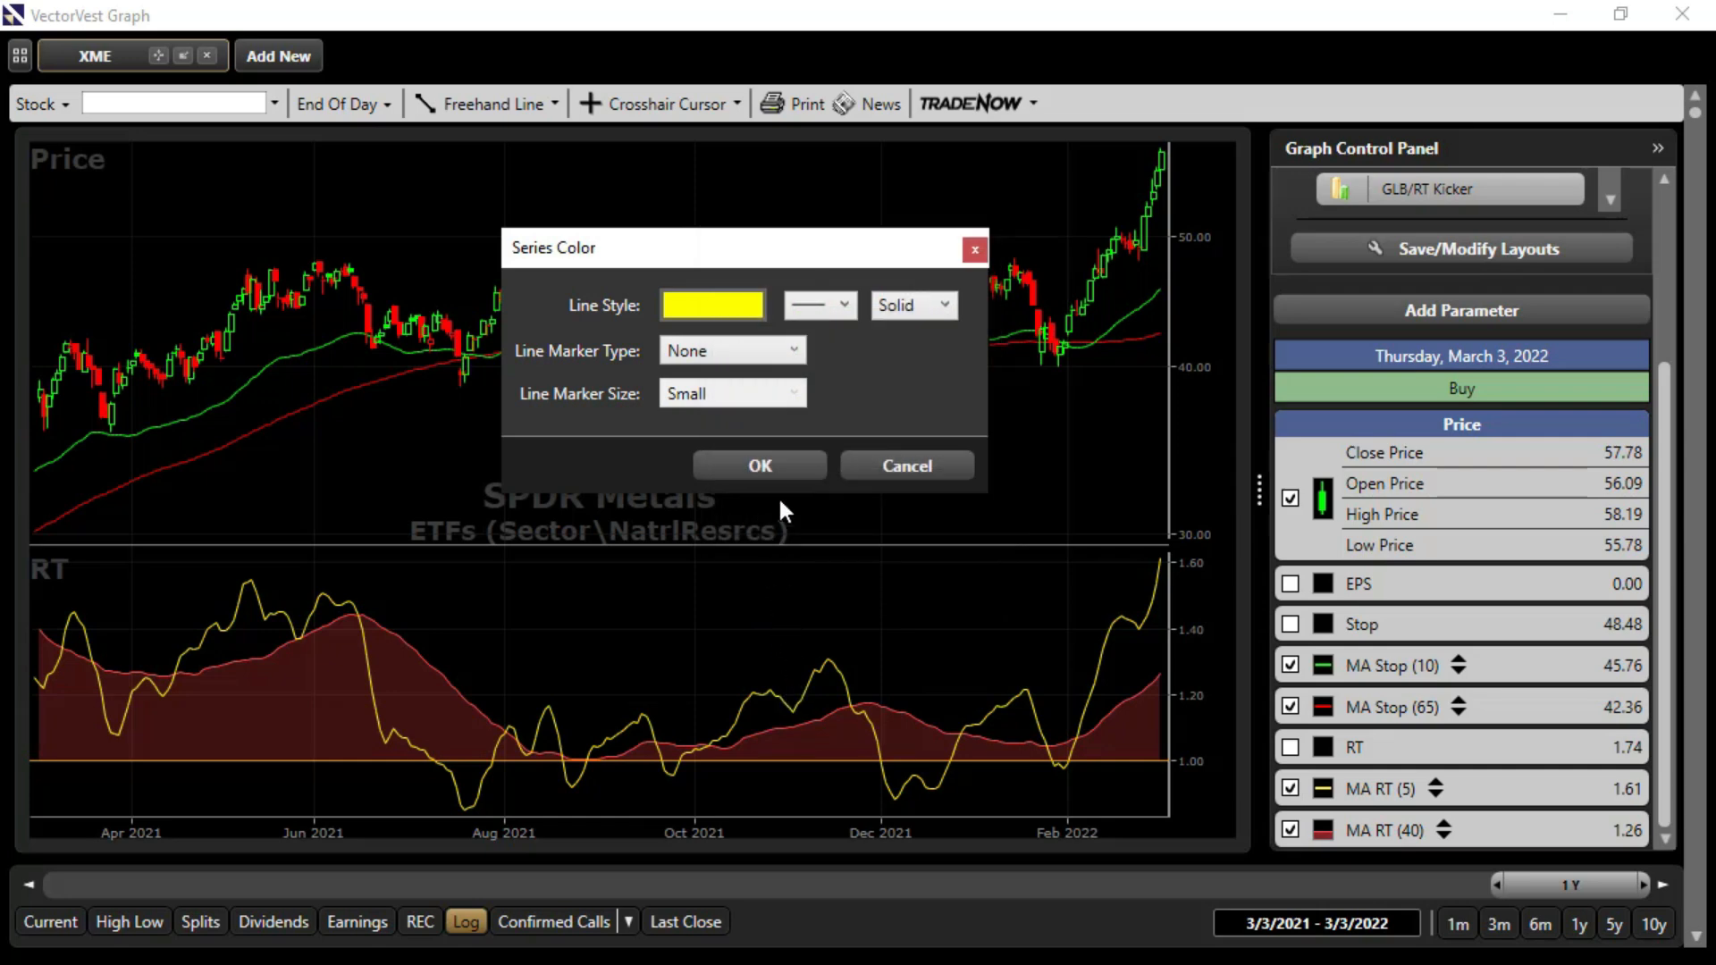
pyautogui.click(758, 465)
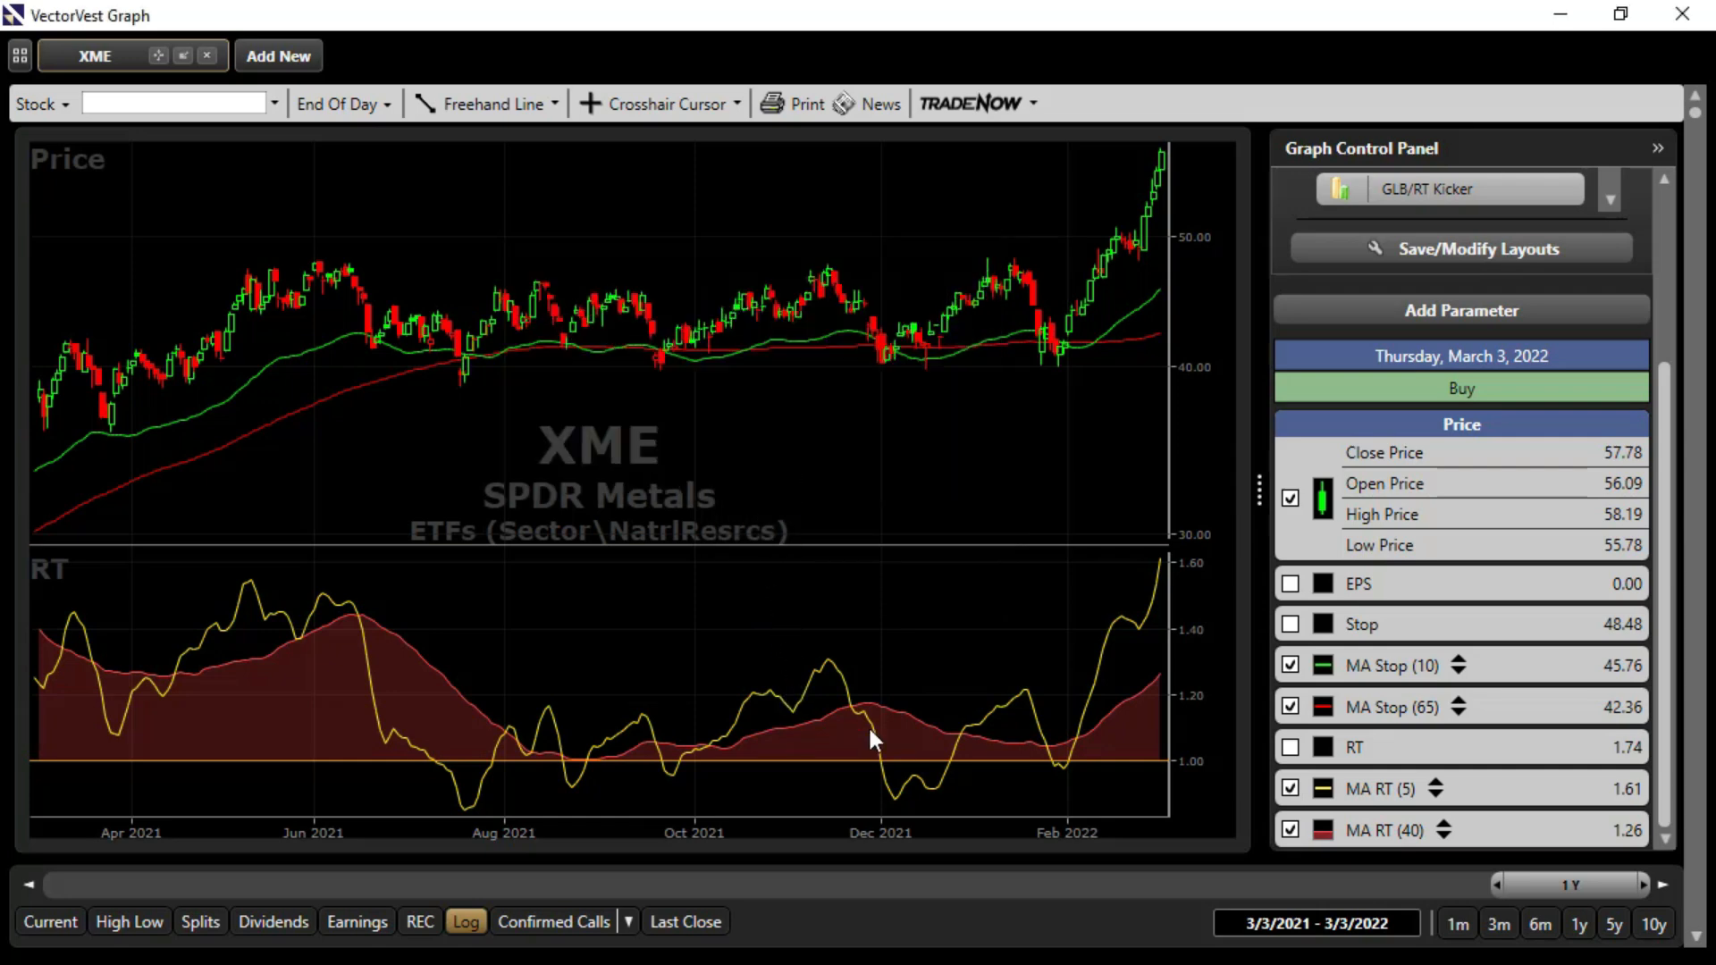
pyautogui.moveTo(944, 710)
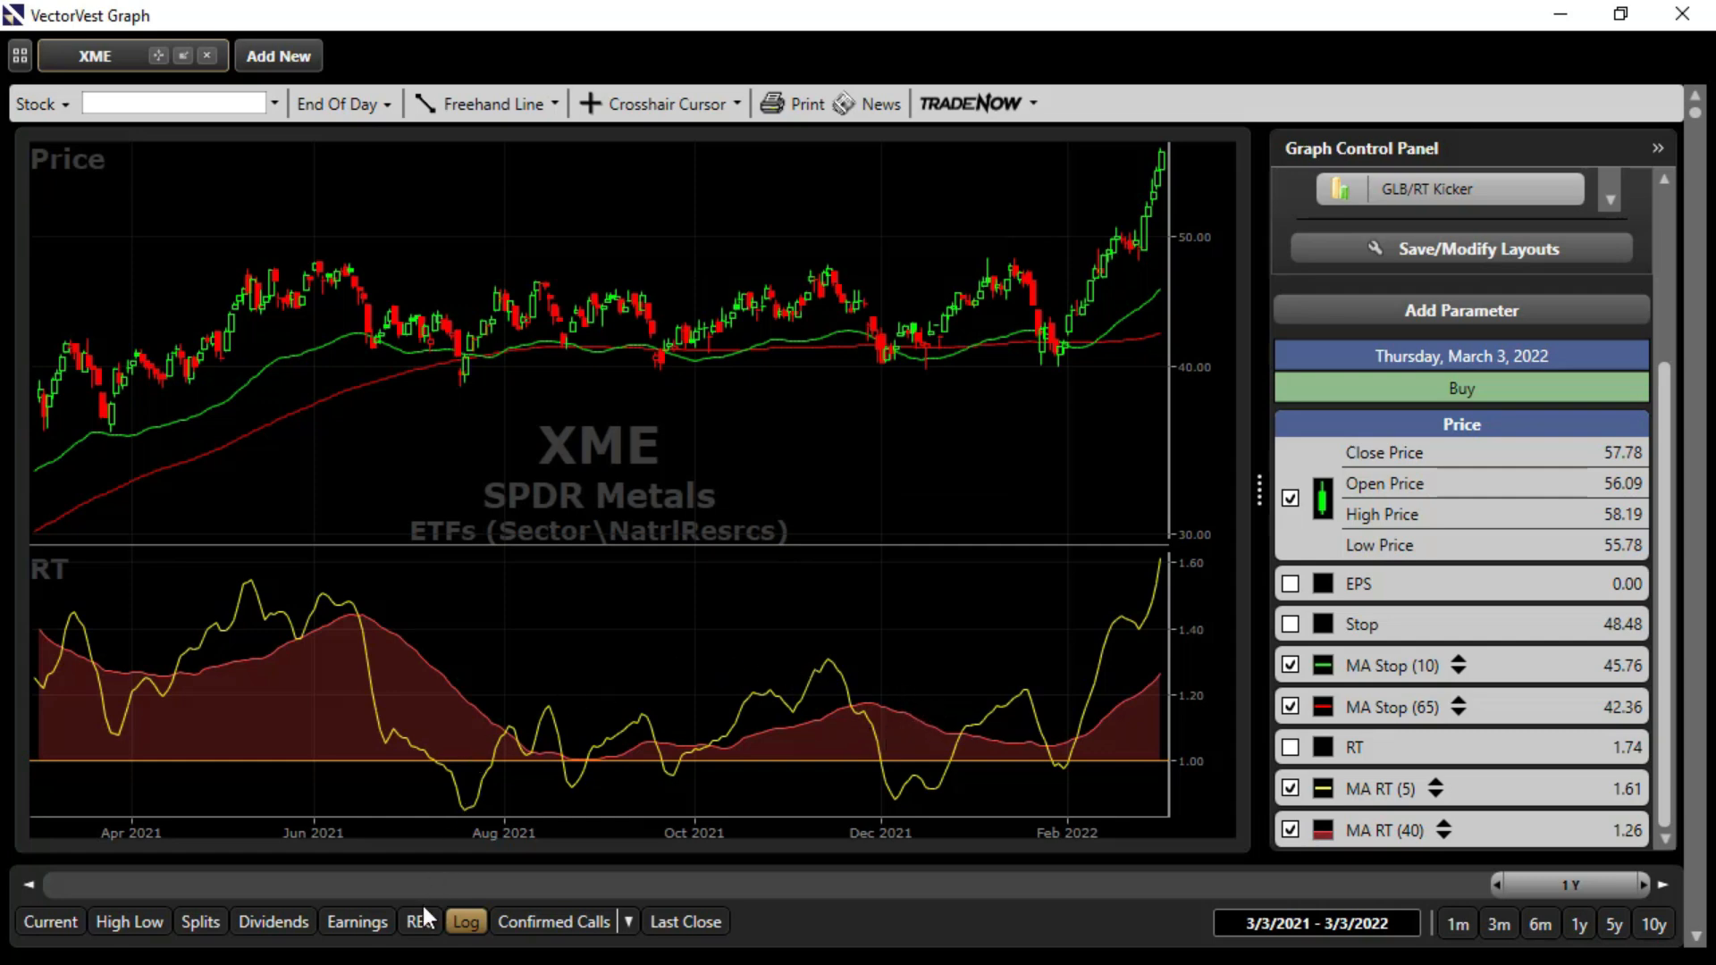
# Turn on the REC strip showing XME's historical Buy and Hold ratings above the price chart
pyautogui.click(419, 920)
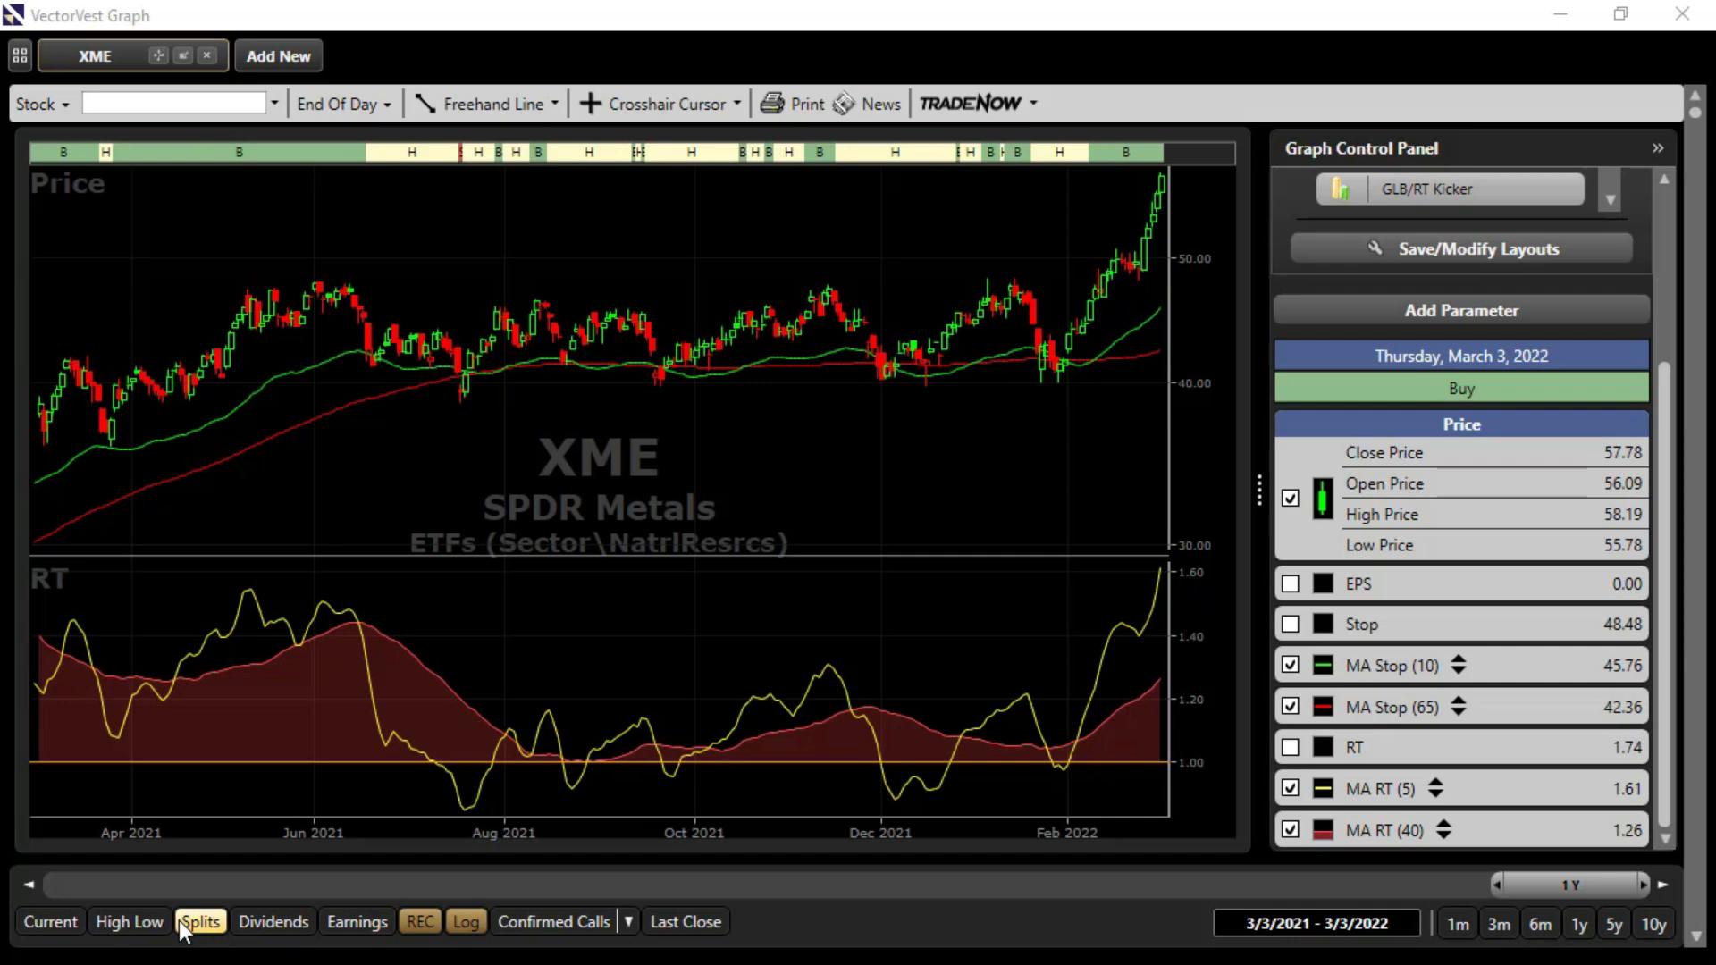
pyautogui.moveTo(208, 922)
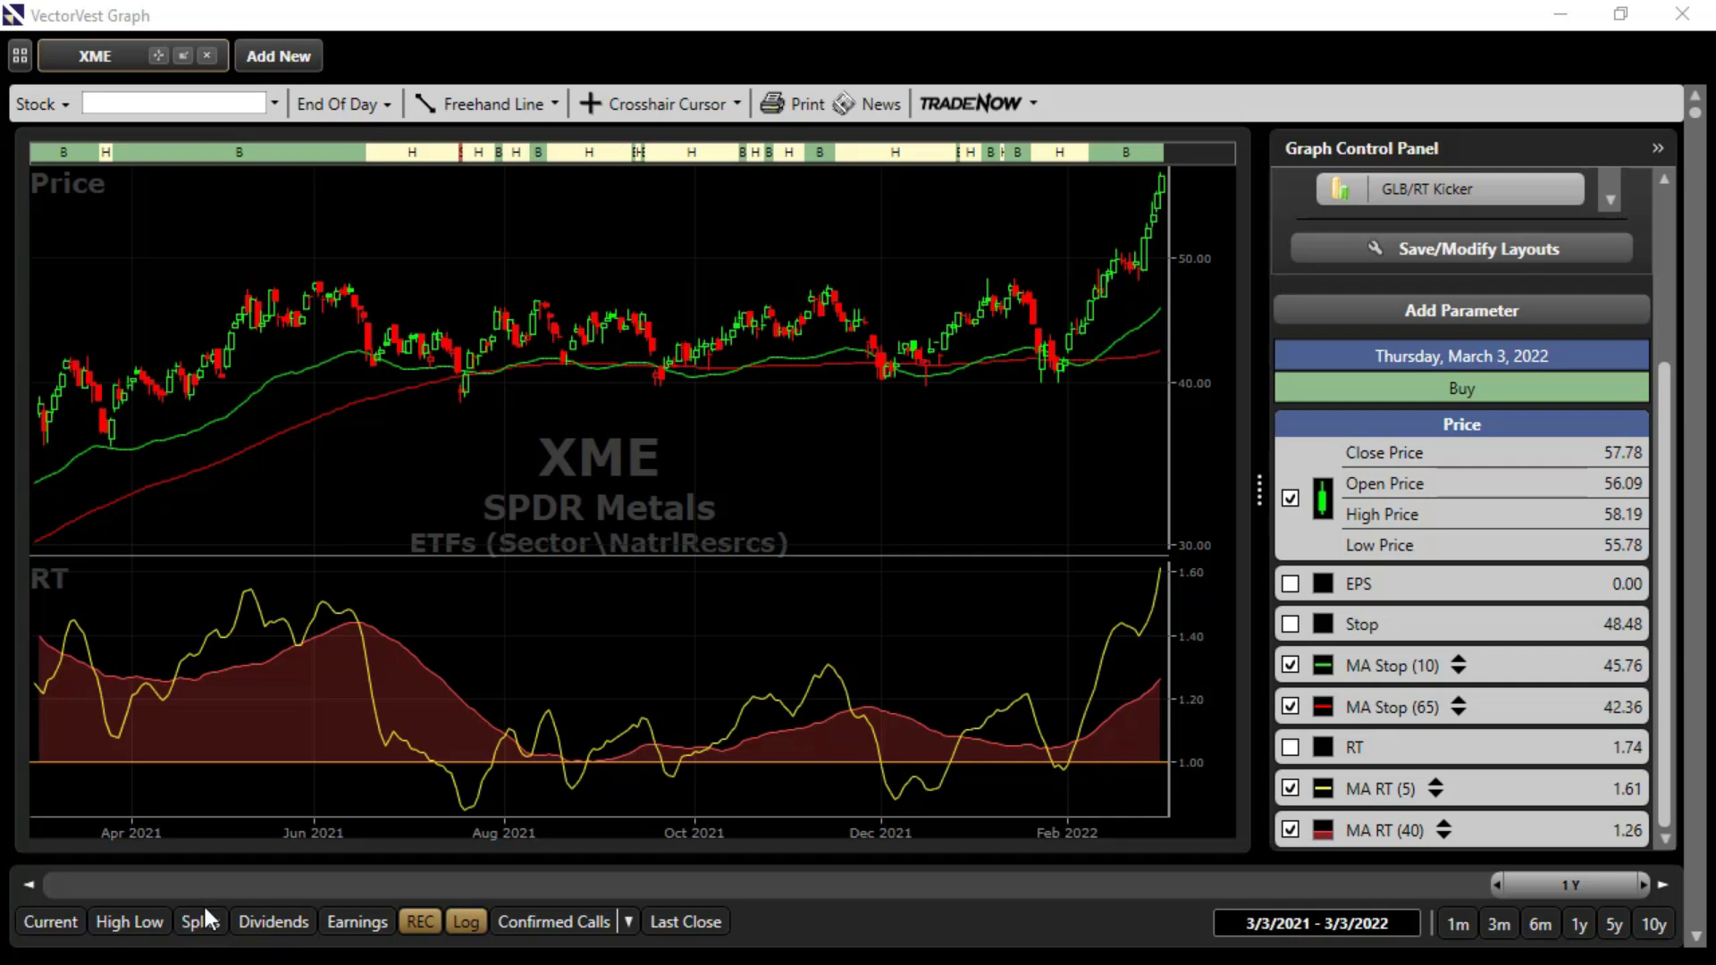
pyautogui.moveTo(286, 901)
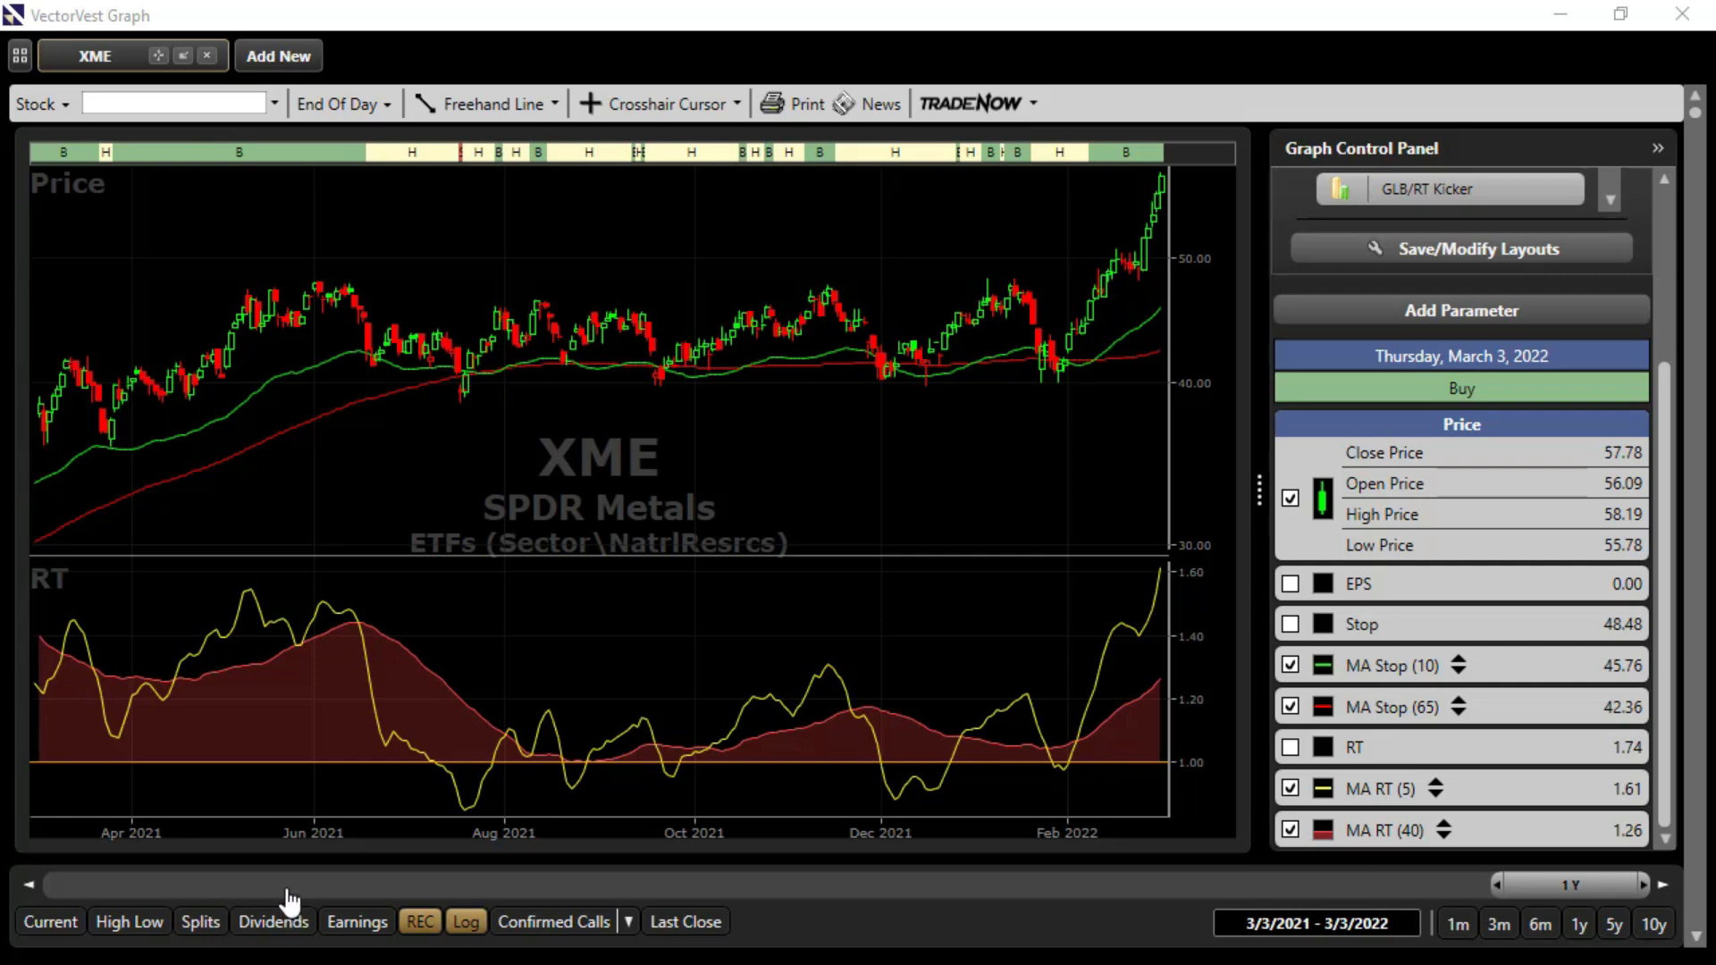
pyautogui.moveTo(742, 120)
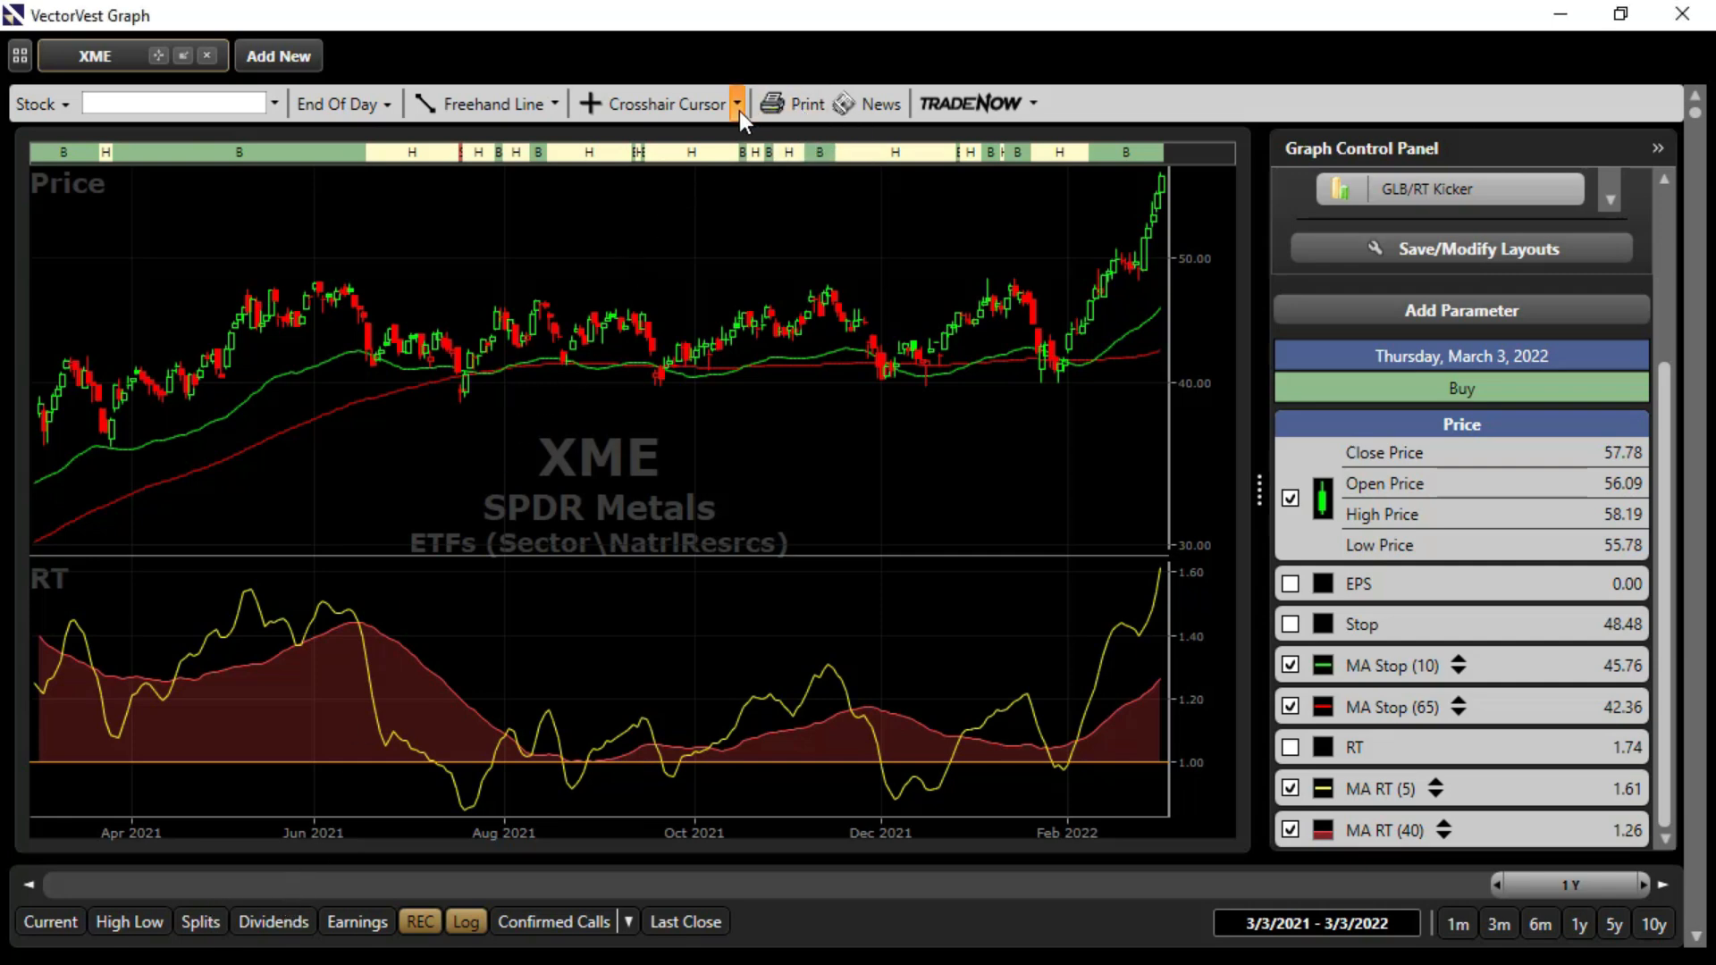
pyautogui.click(738, 104)
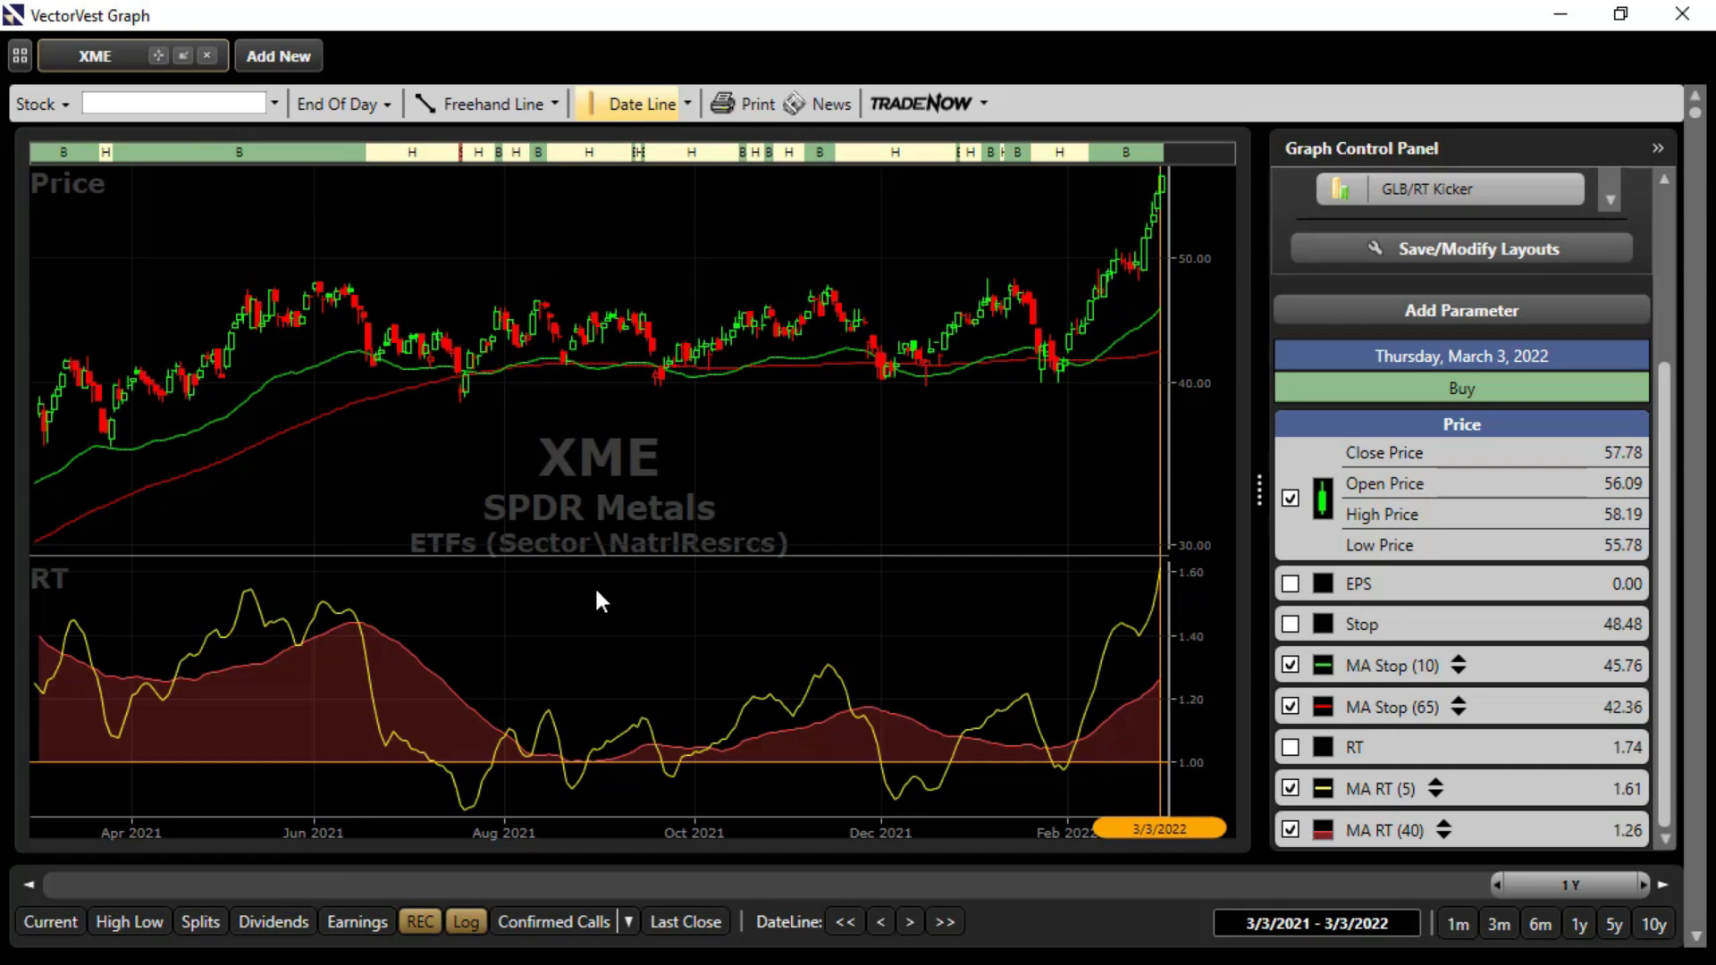
pyautogui.moveTo(57, 679)
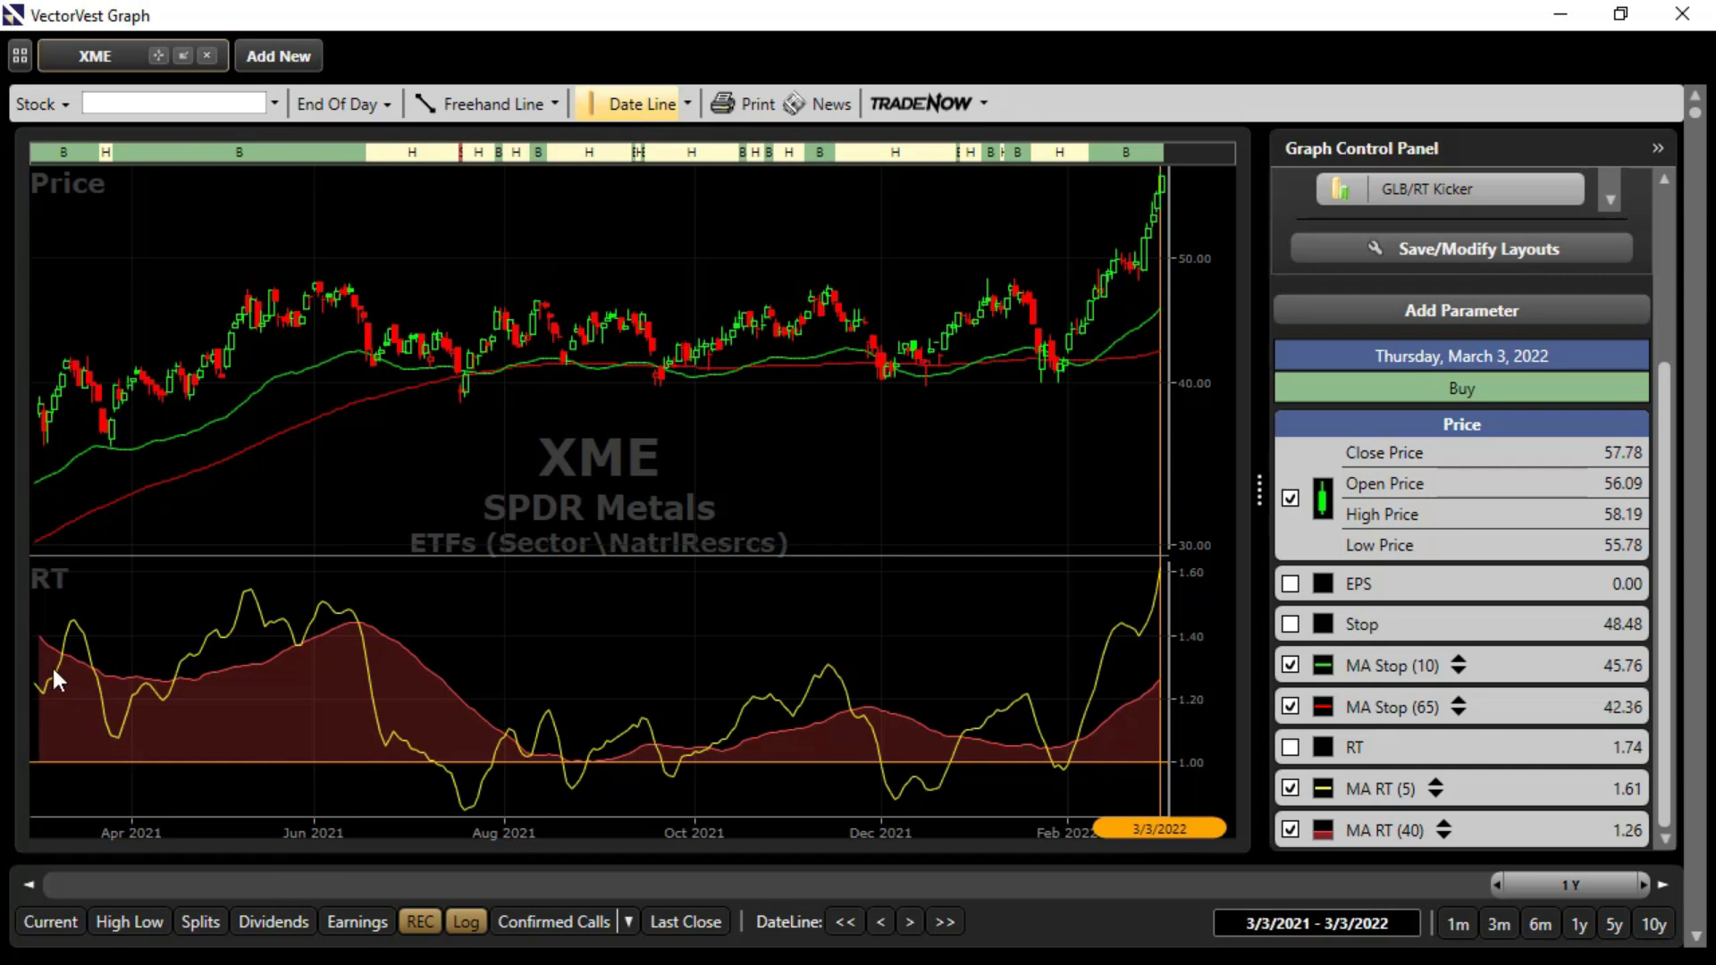
pyautogui.moveTo(739, 549)
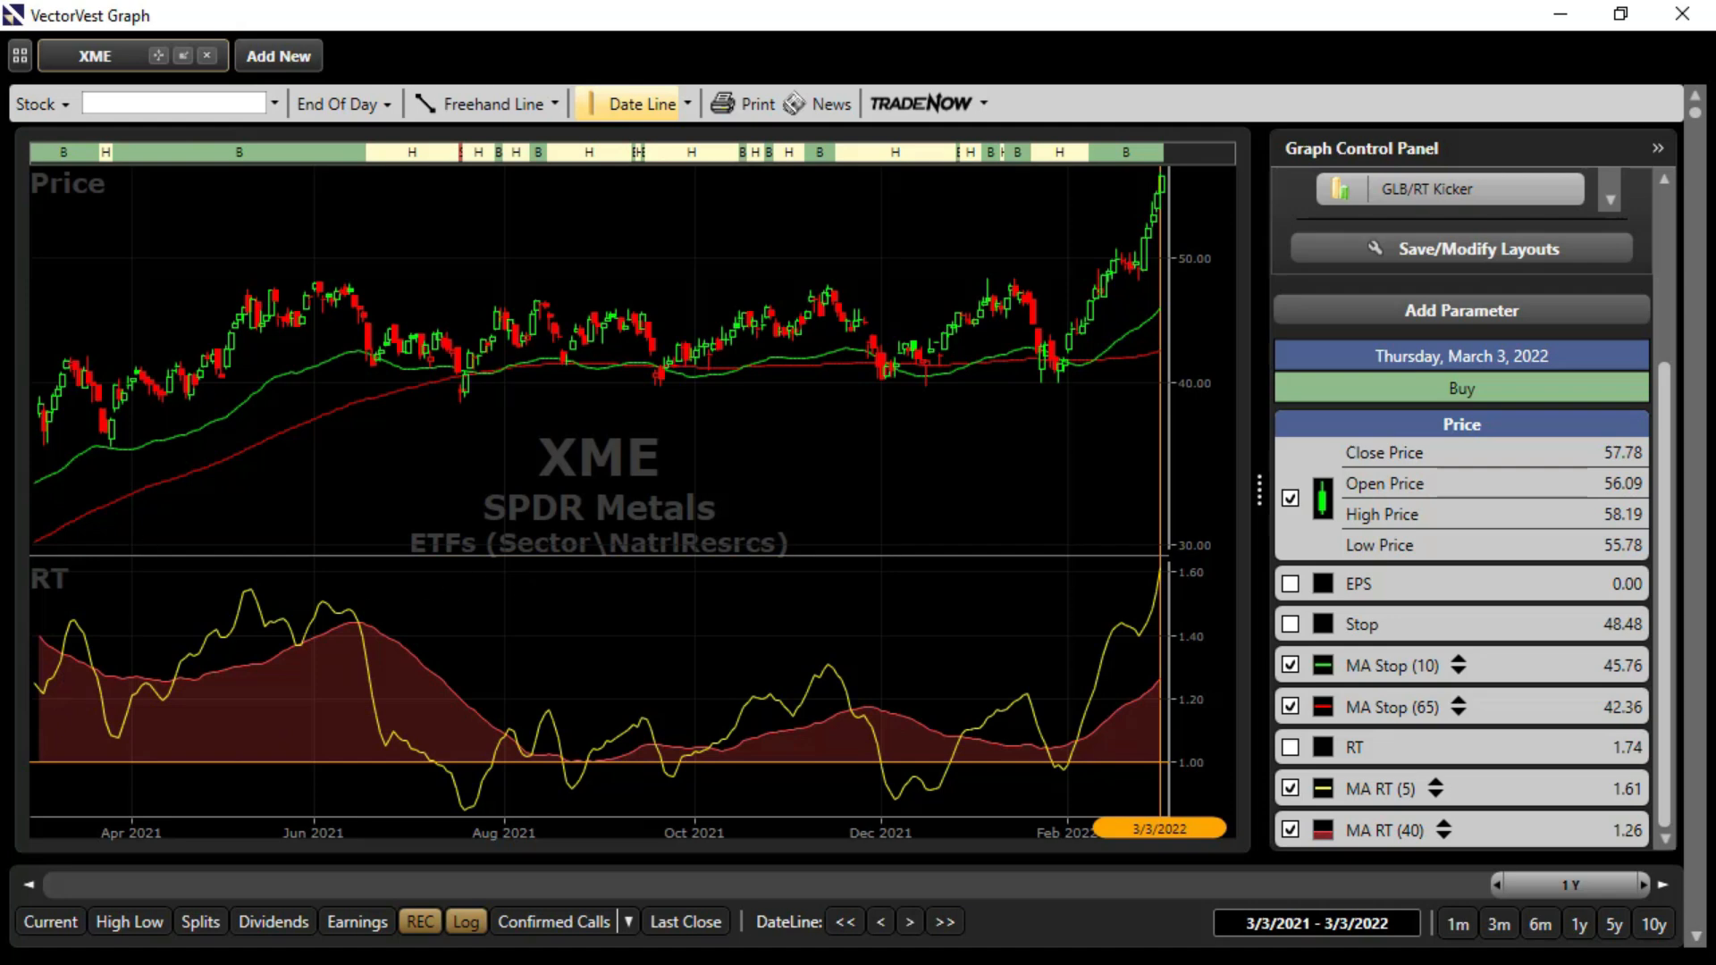
pyautogui.click(61, 722)
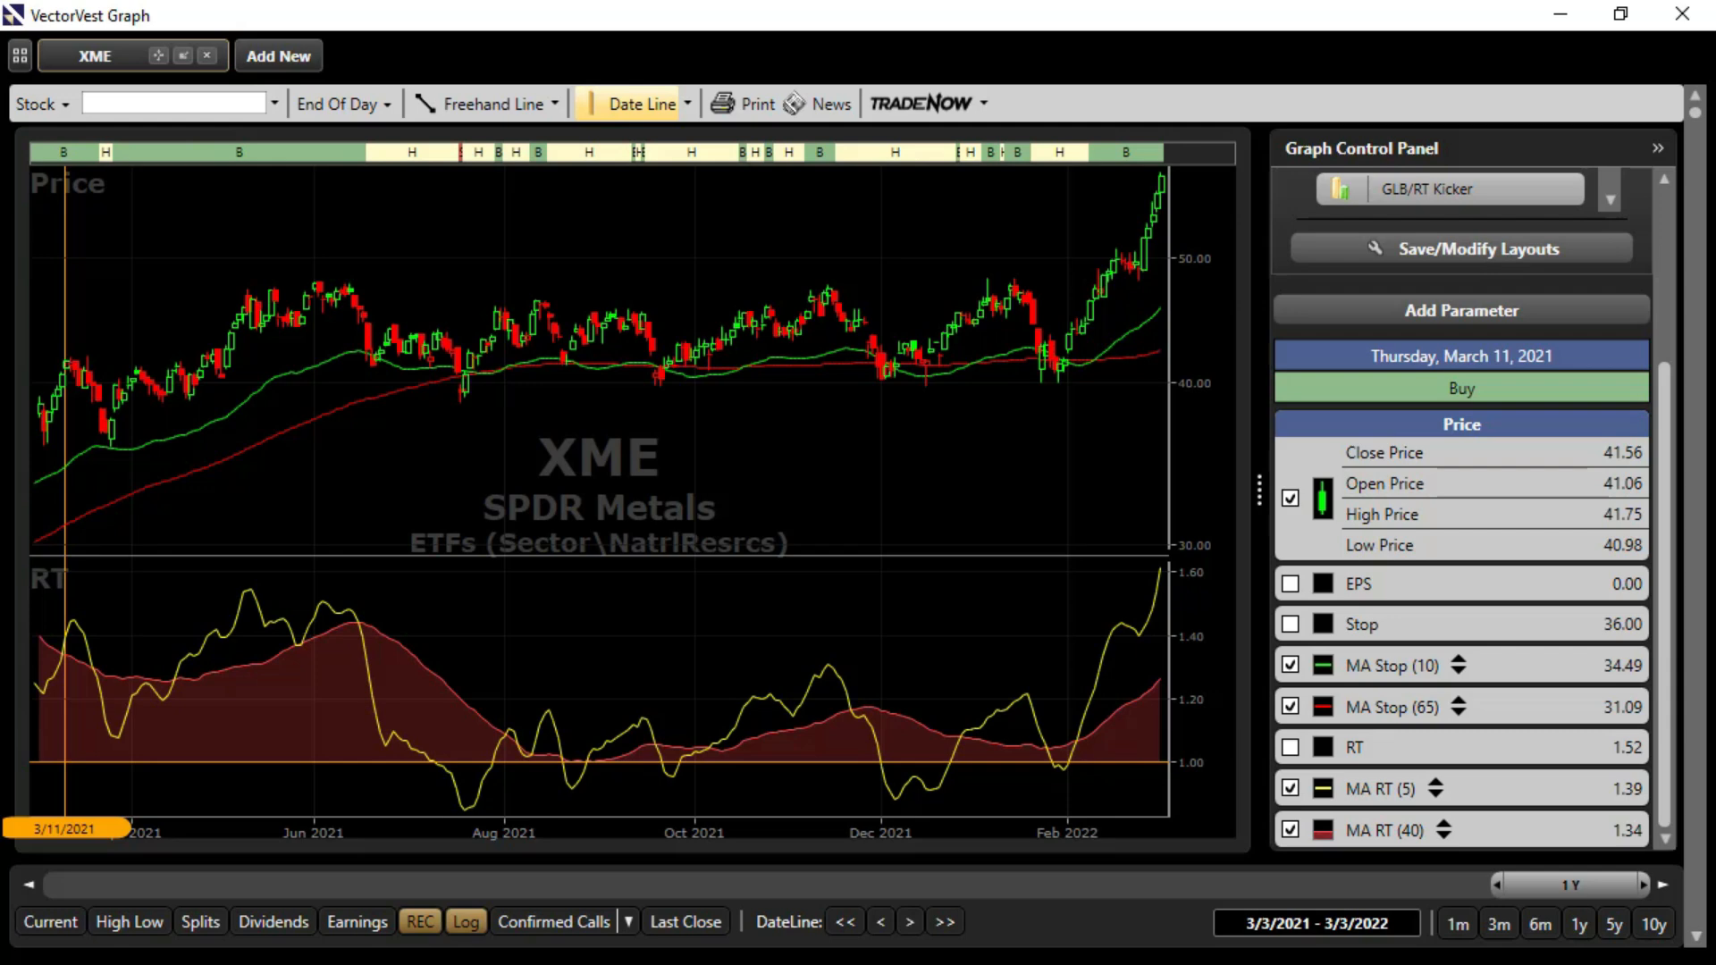
pyautogui.moveTo(61, 667)
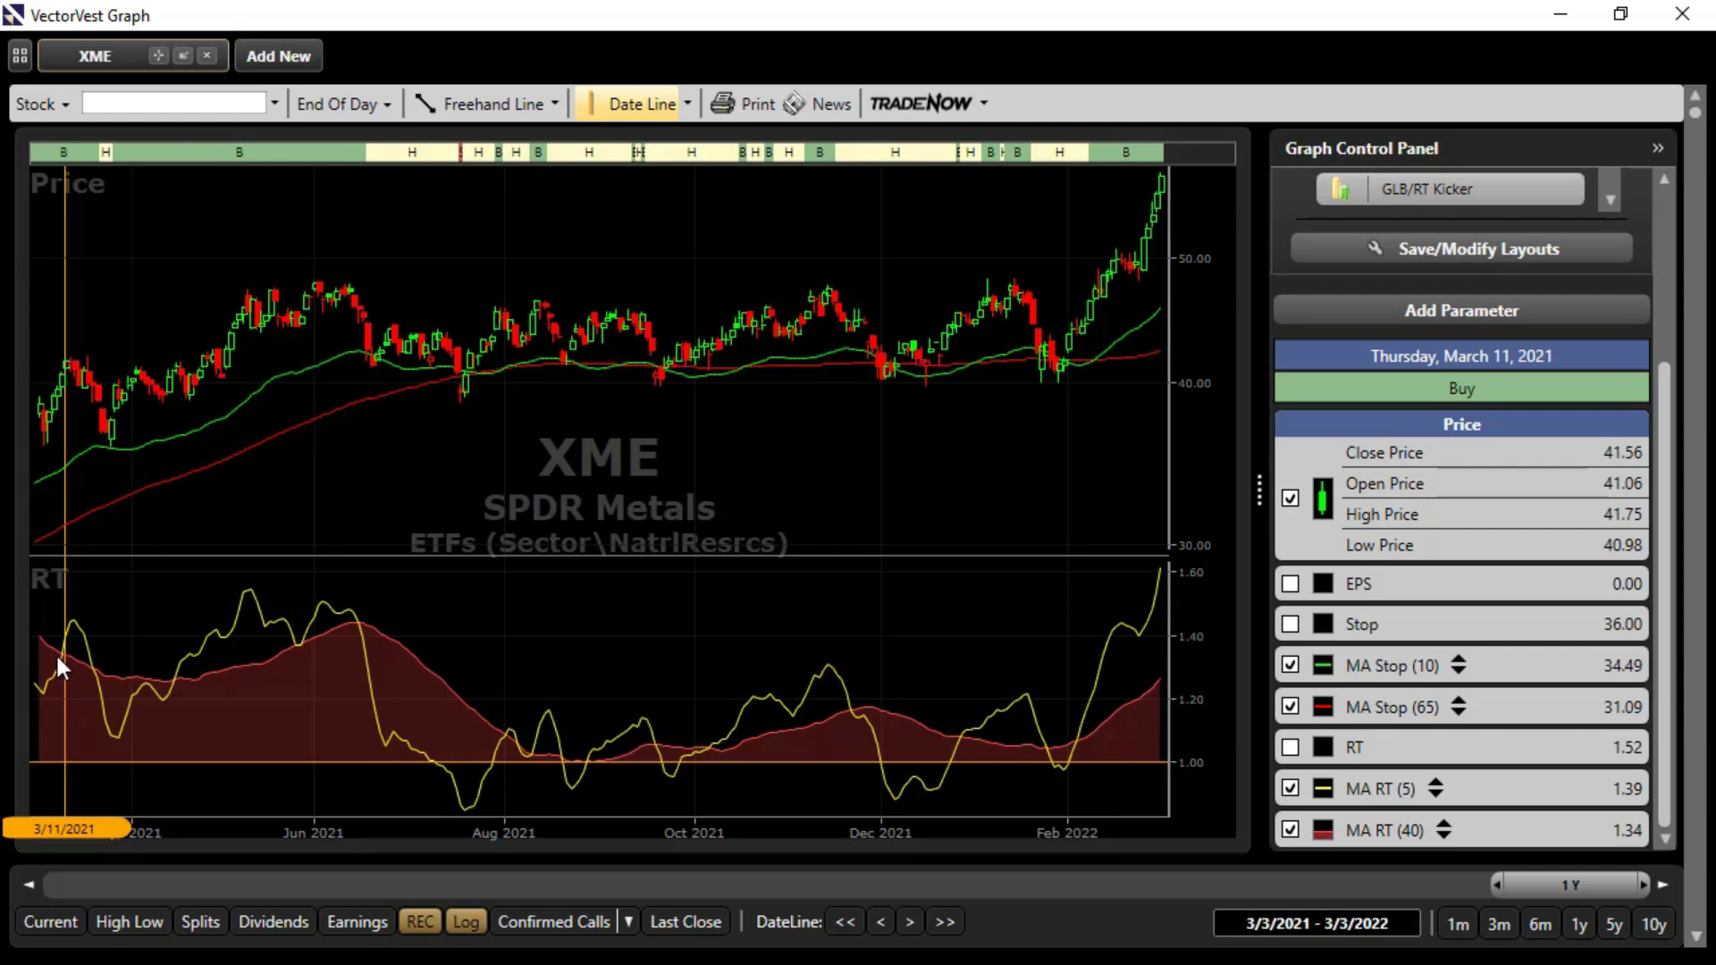
pyautogui.moveTo(169, 701)
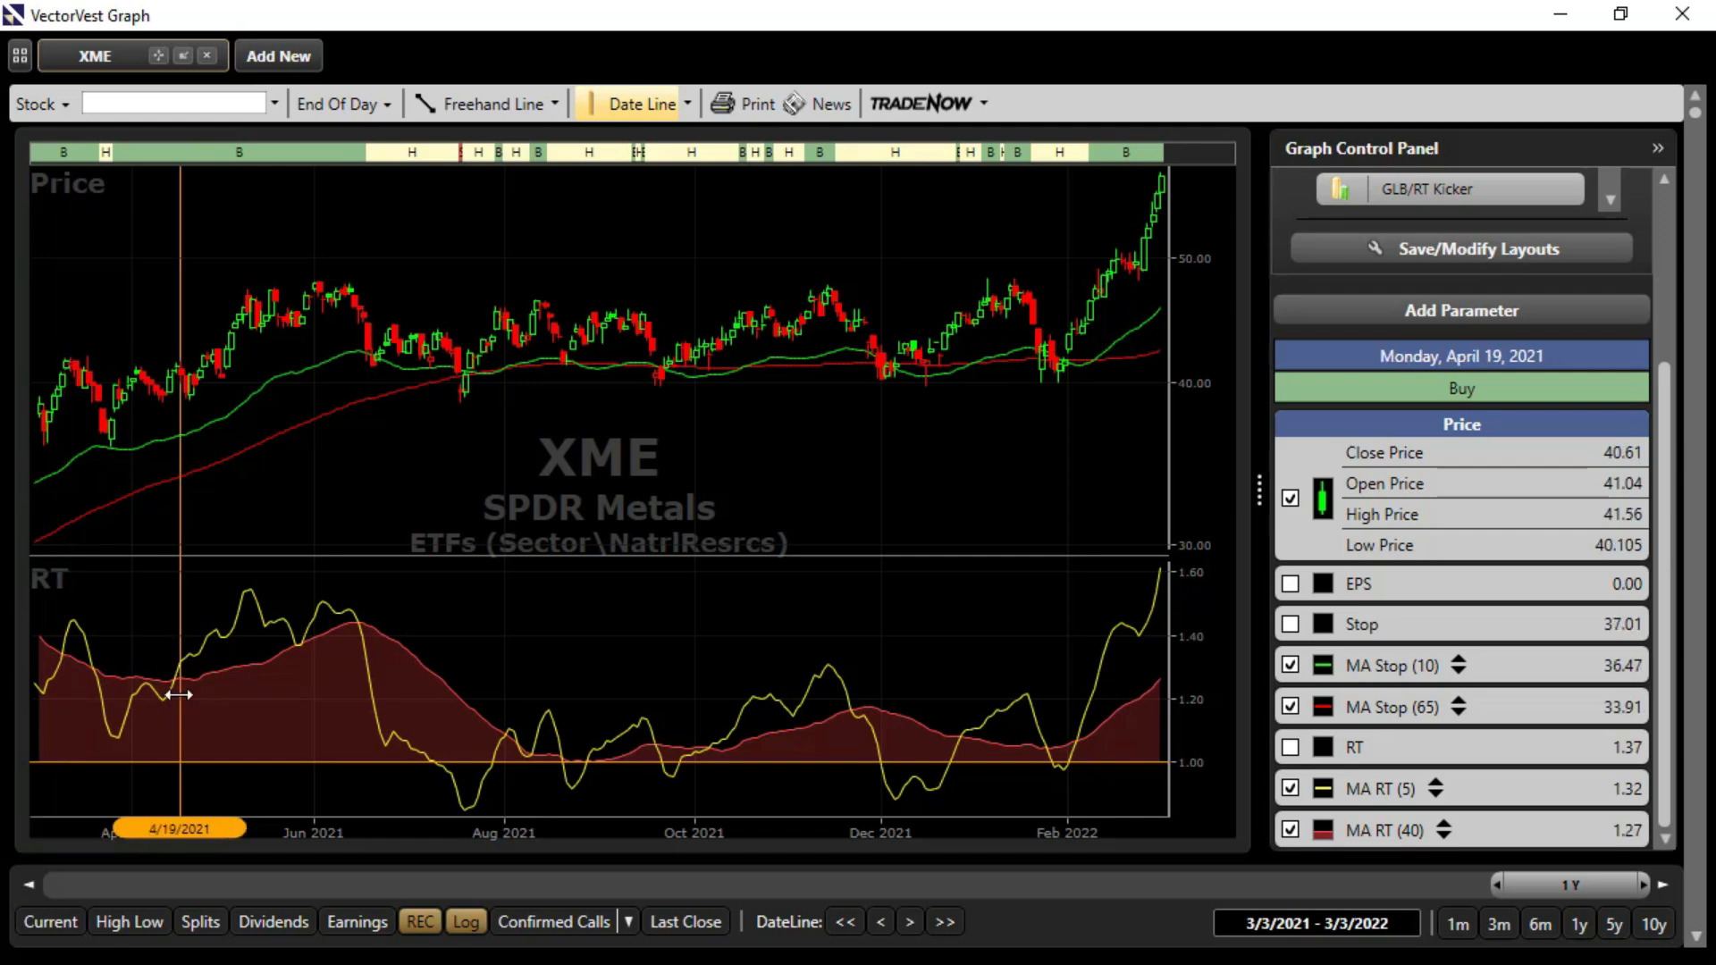
pyautogui.moveTo(178, 691)
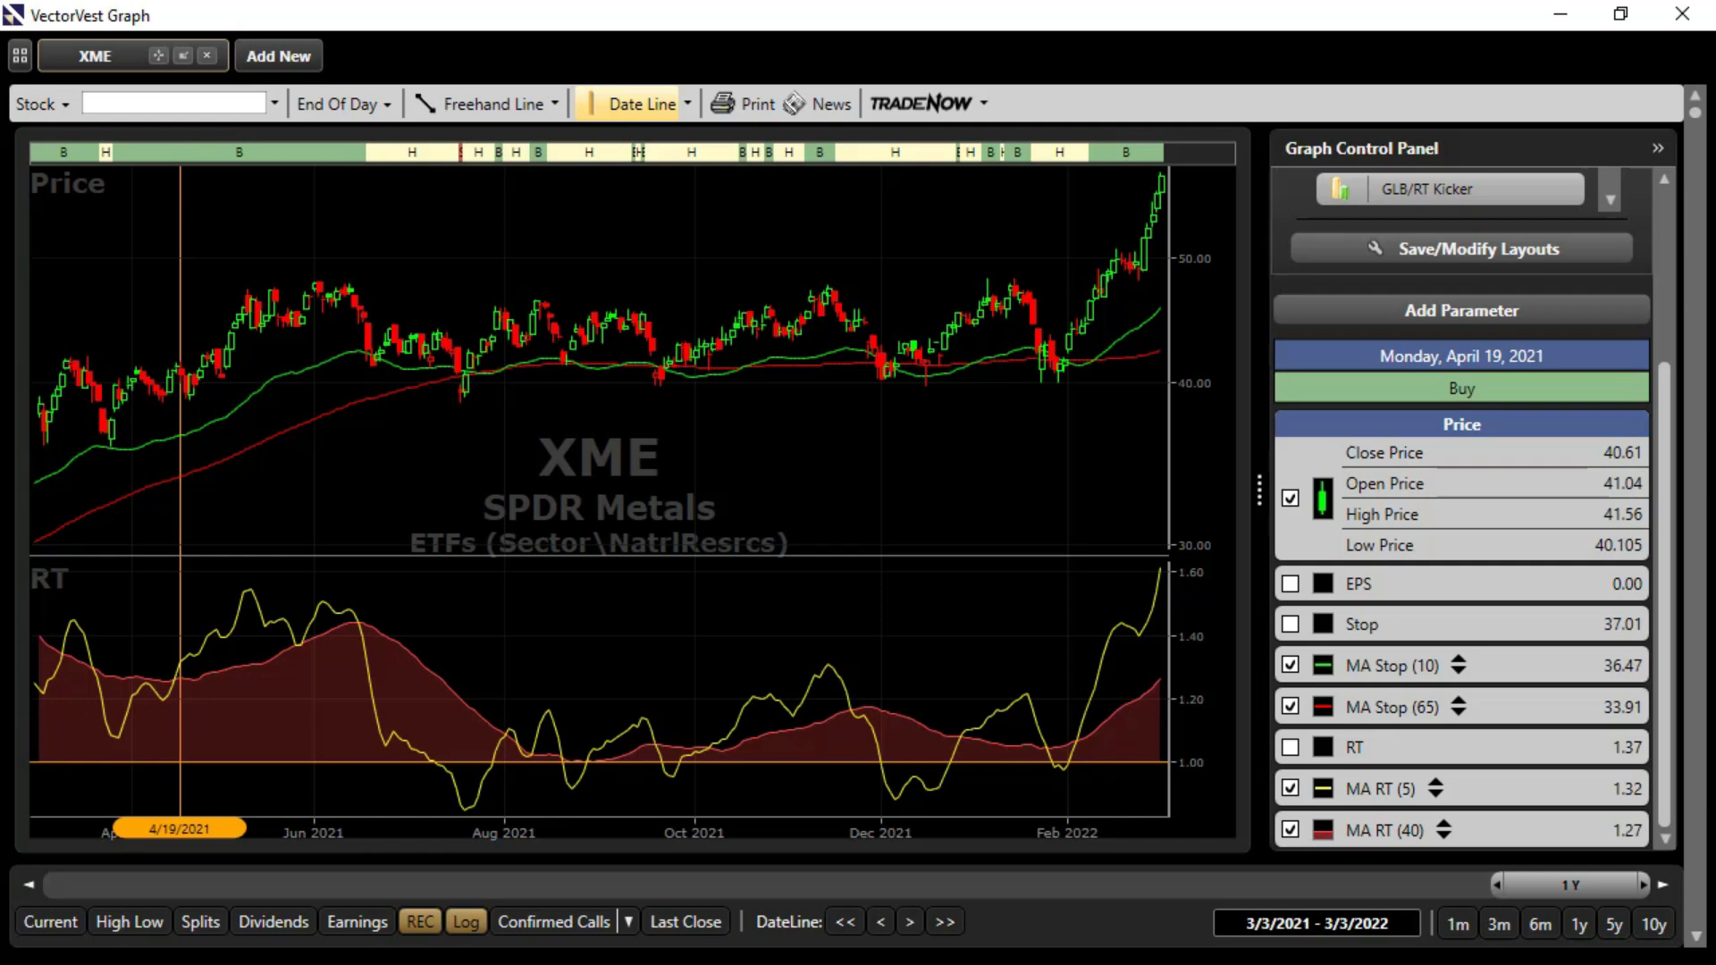
pyautogui.moveTo(234, 315)
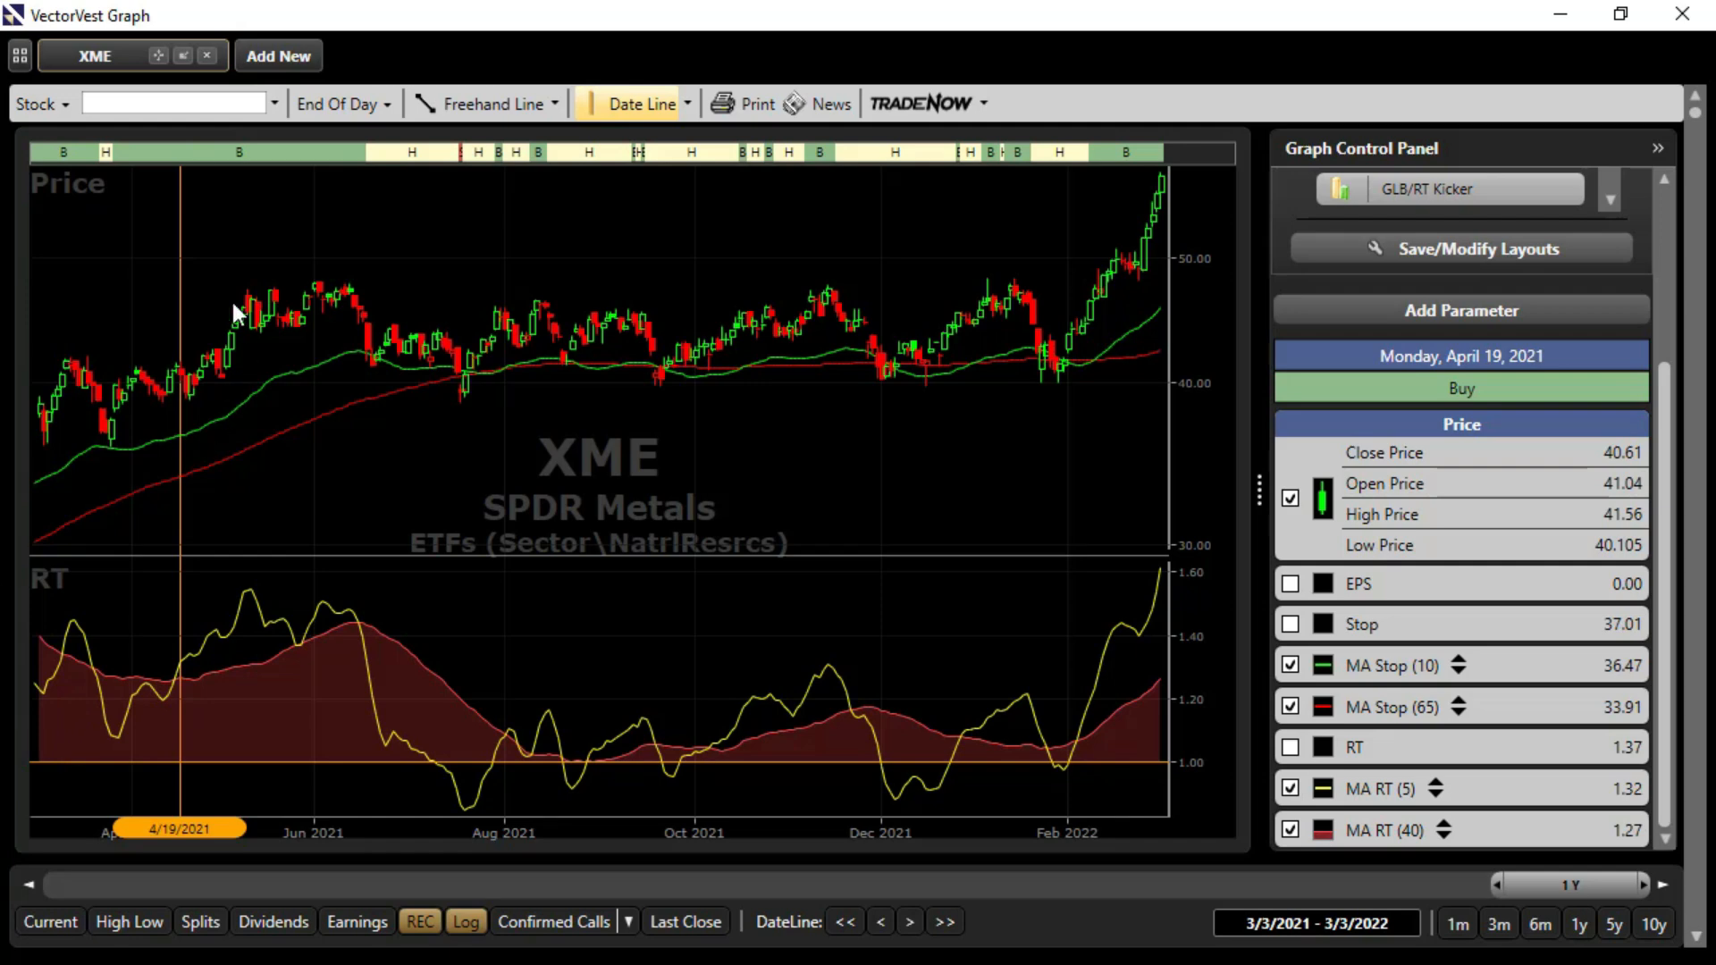
pyautogui.moveTo(119, 177)
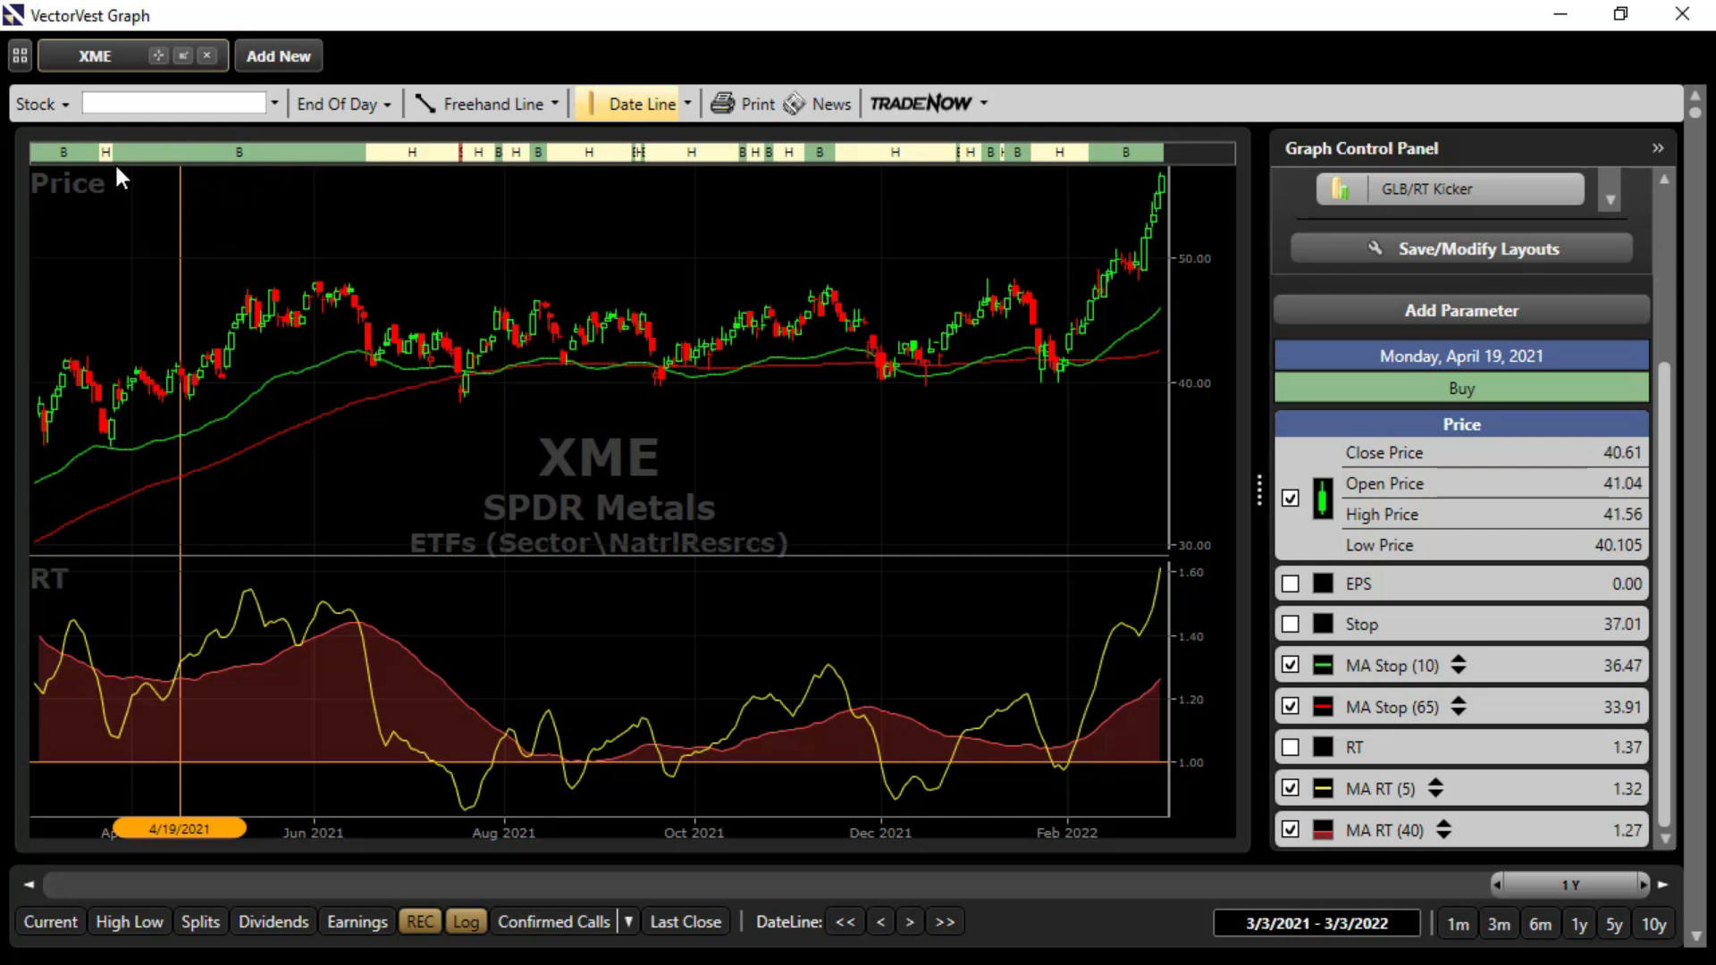
pyautogui.moveTo(225, 171)
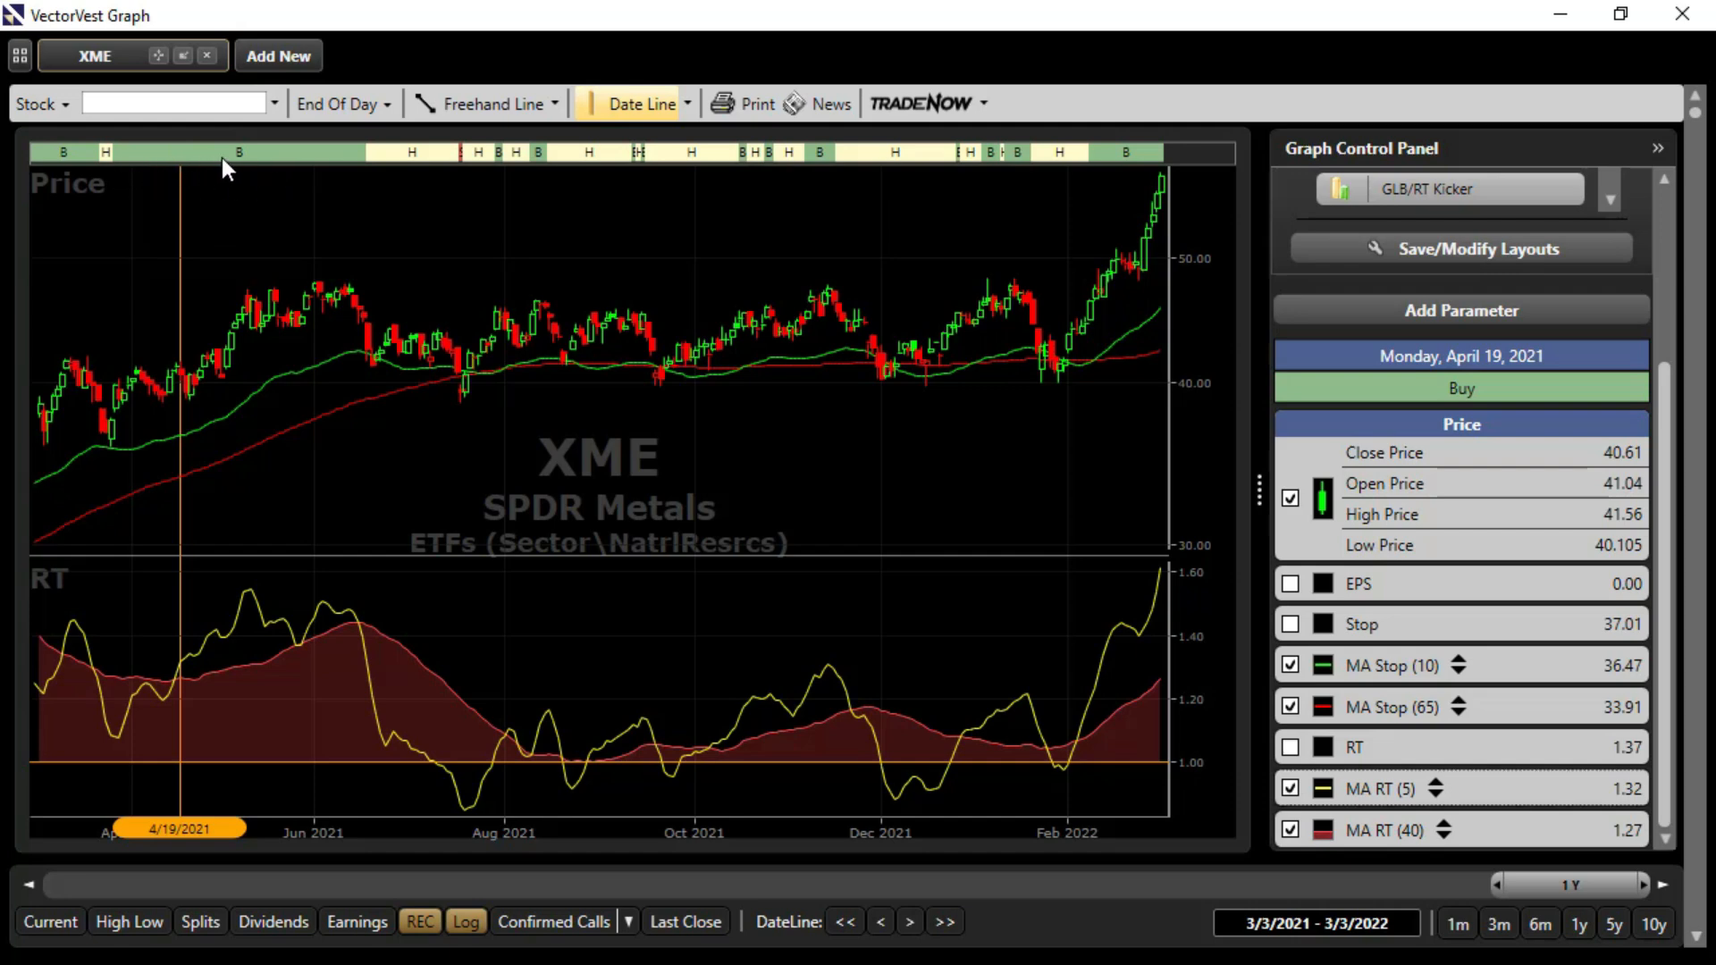
pyautogui.moveTo(32, 557)
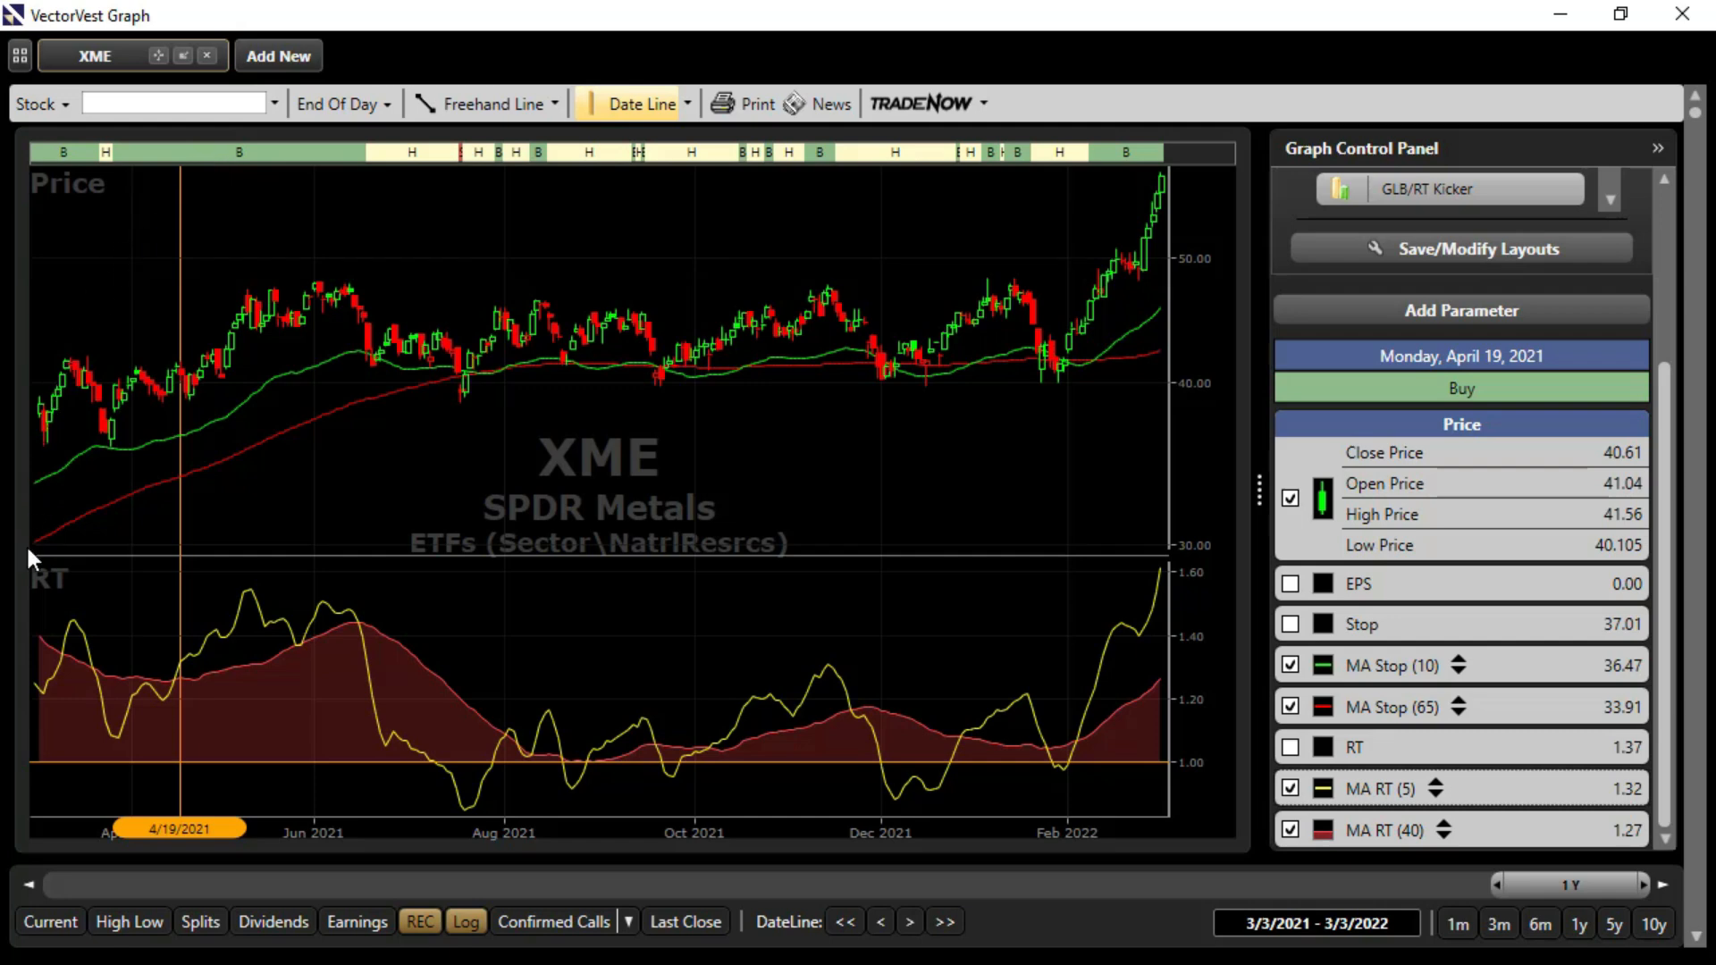
pyautogui.moveTo(211, 649)
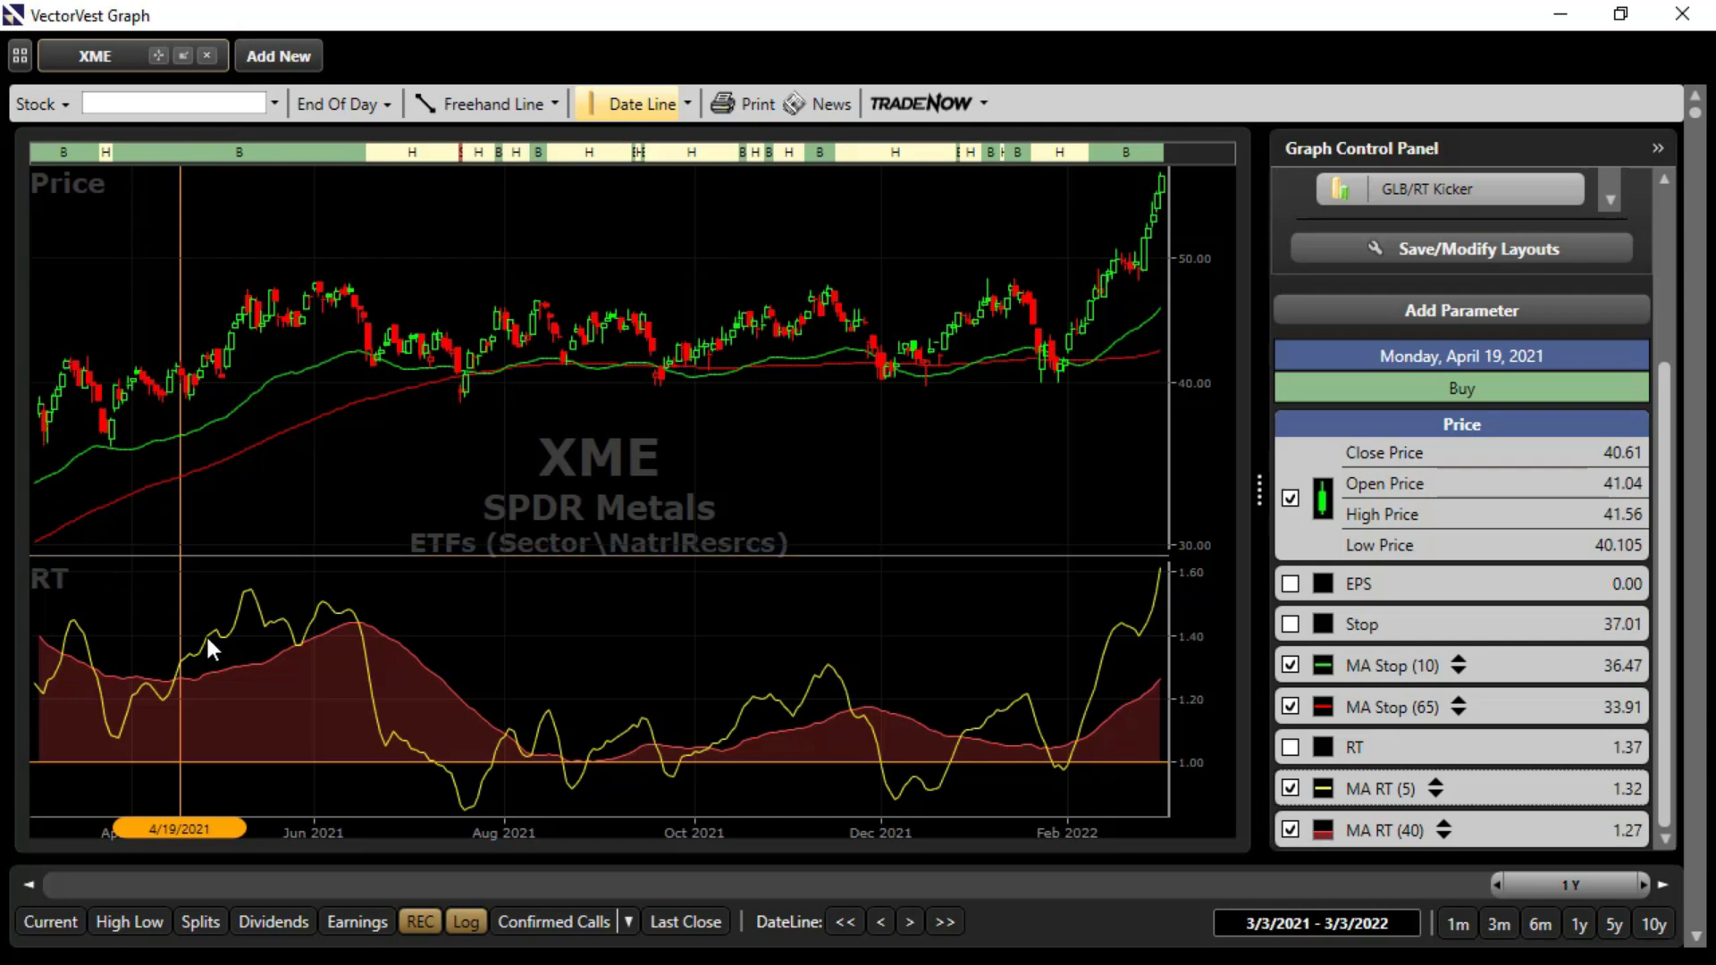
pyautogui.moveTo(354, 646)
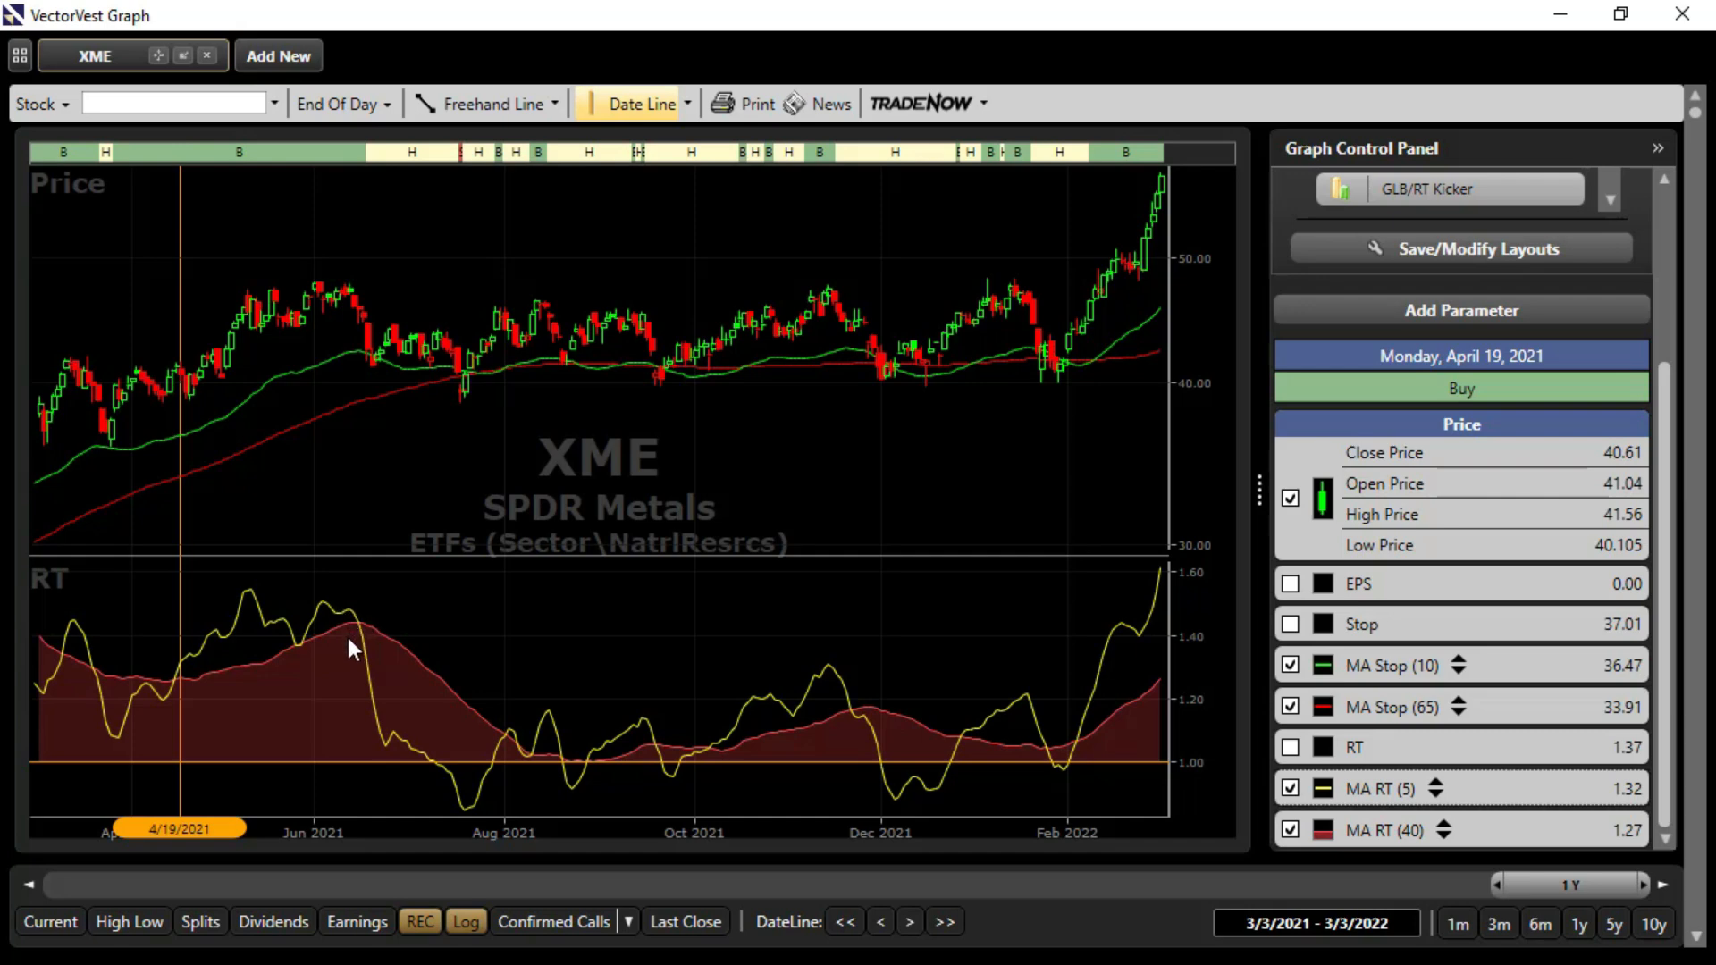
pyautogui.moveTo(177, 365)
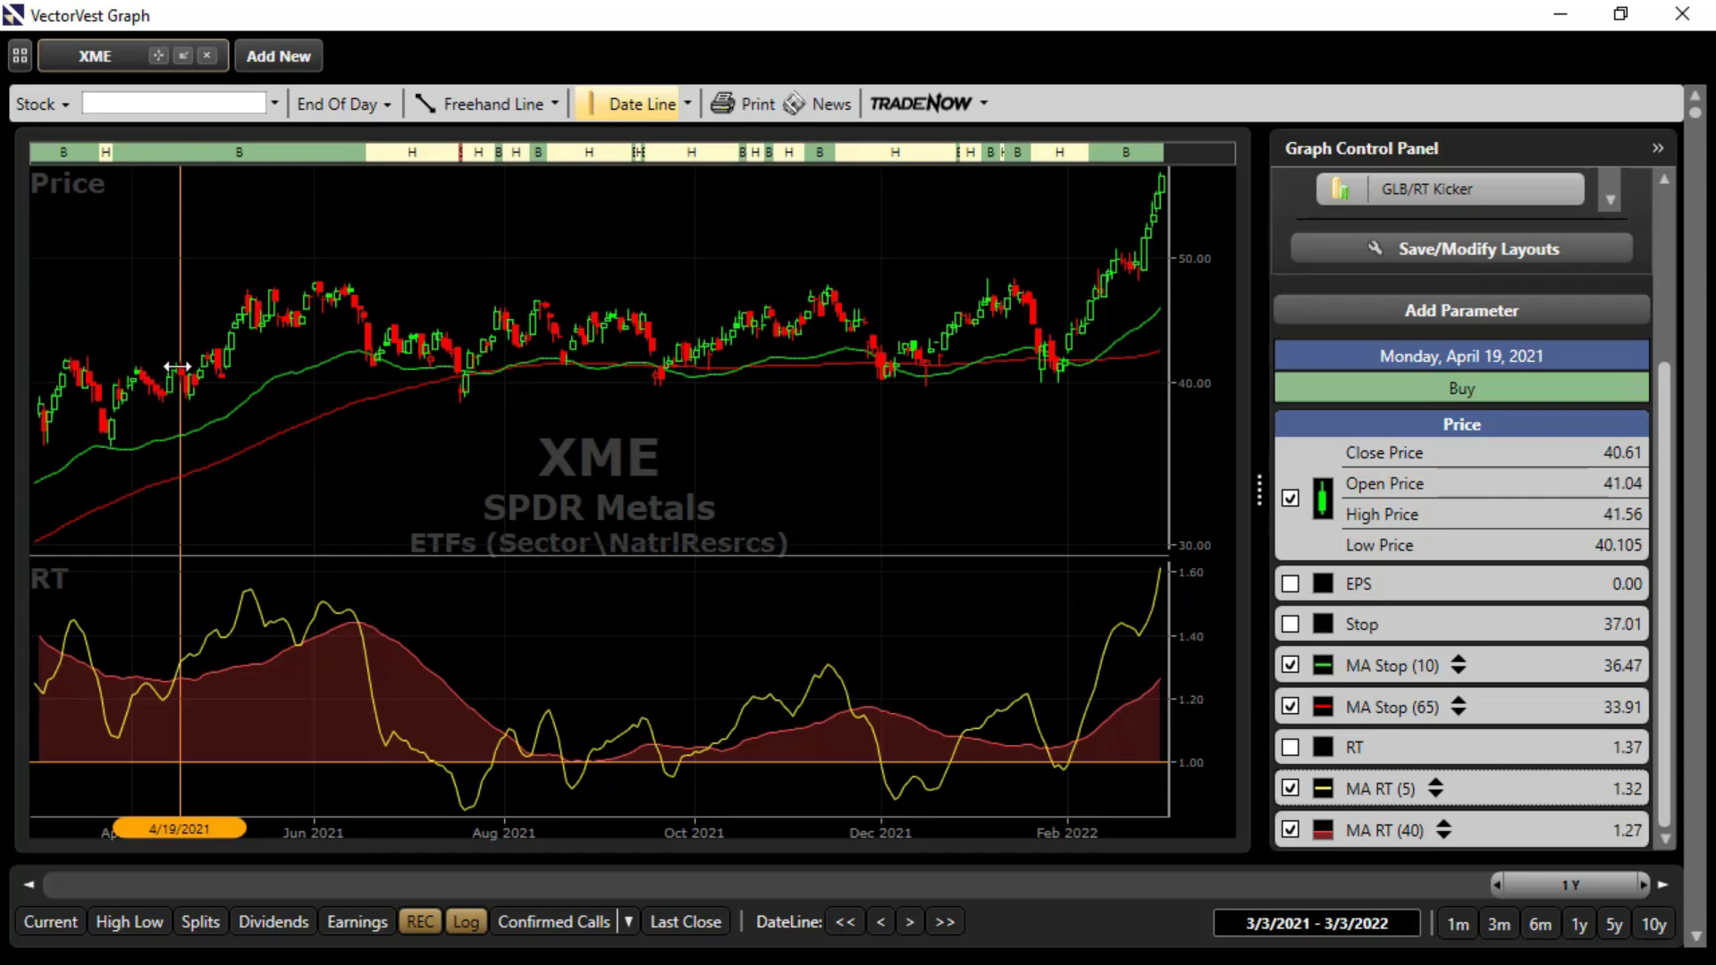
pyautogui.moveTo(339, 286)
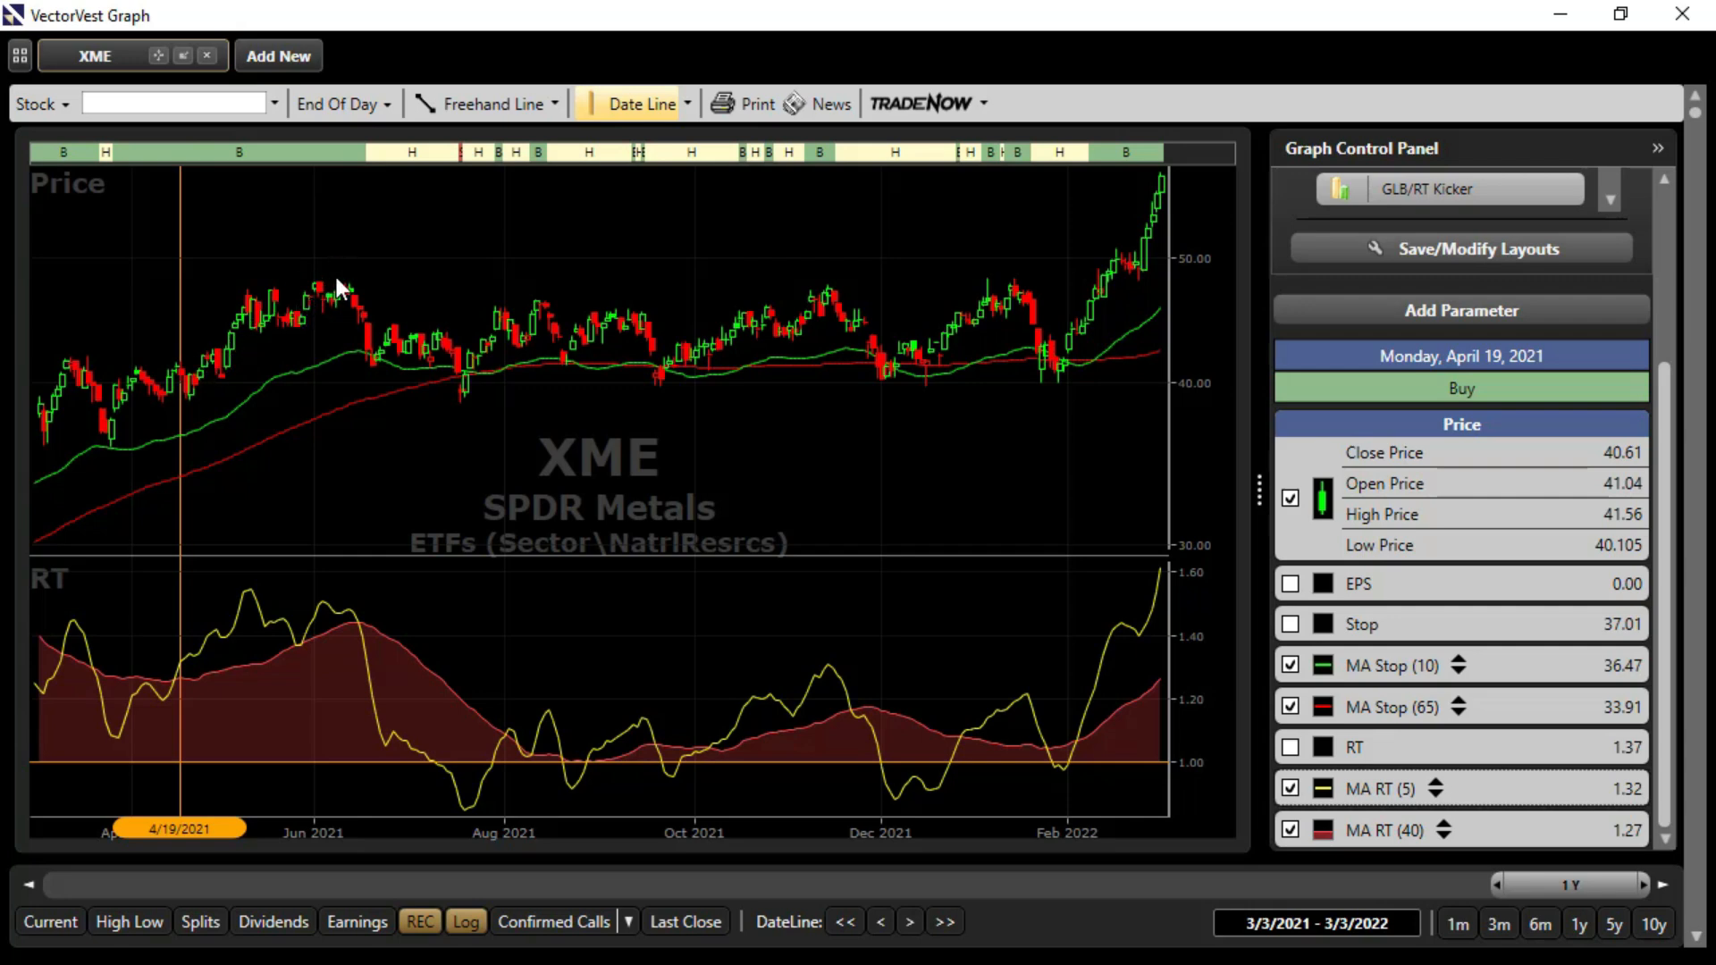
pyautogui.moveTo(295, 288)
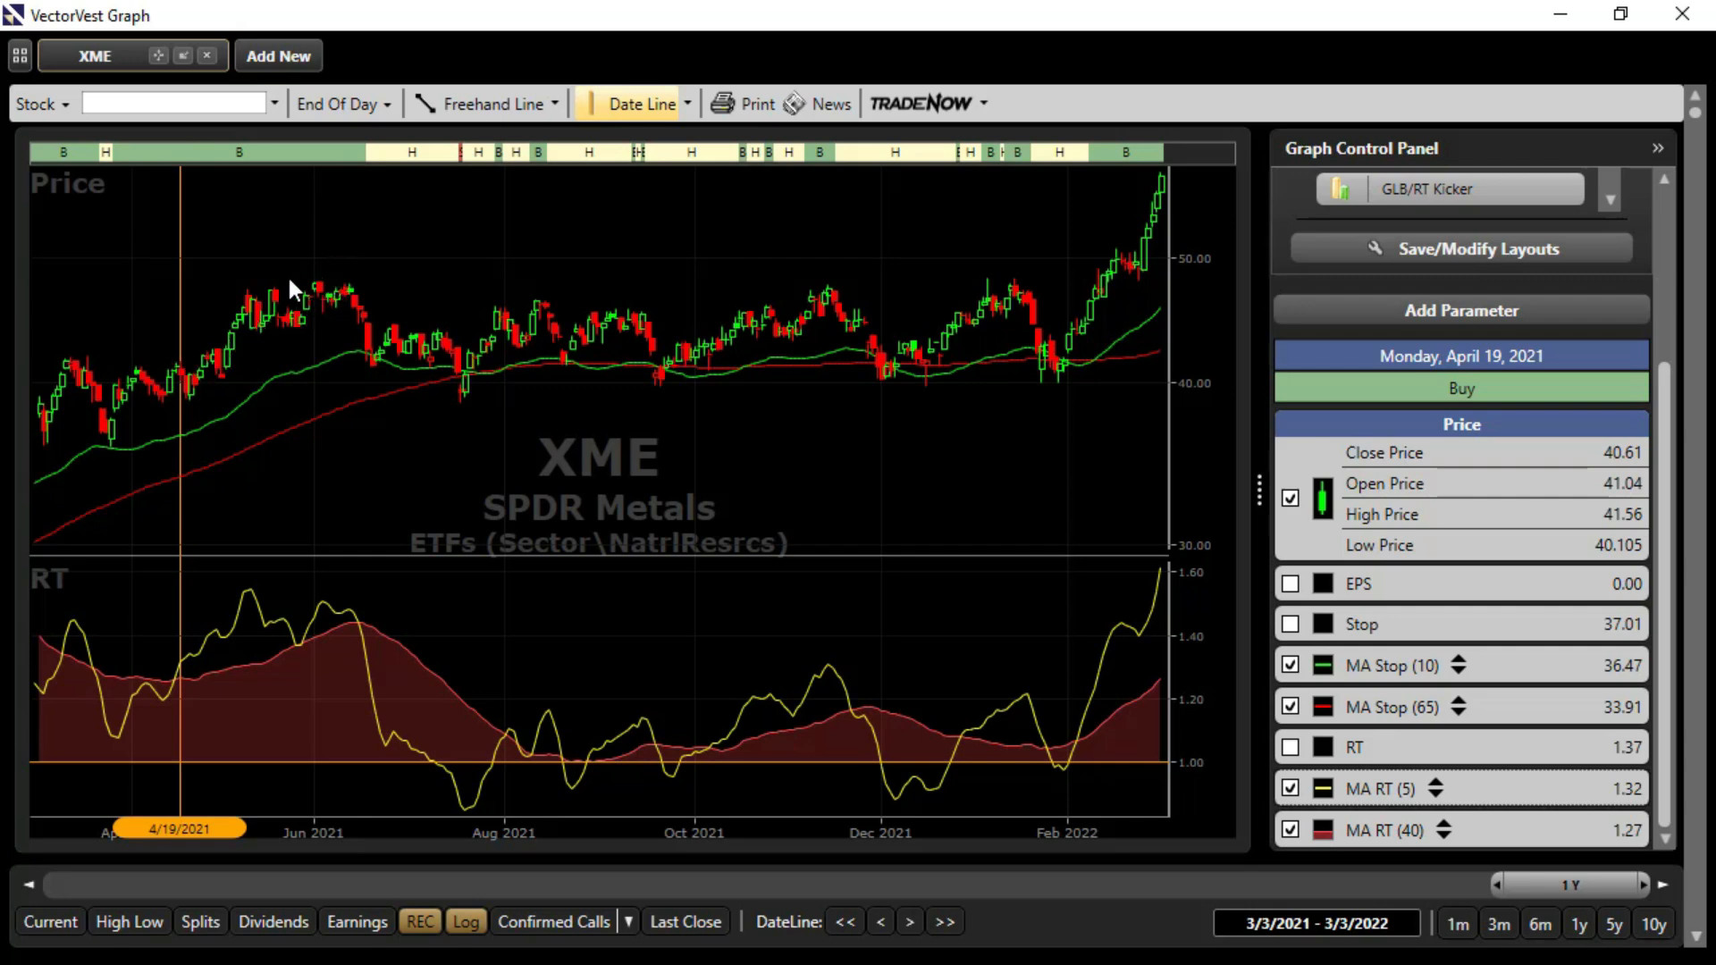
pyautogui.moveTo(175, 523)
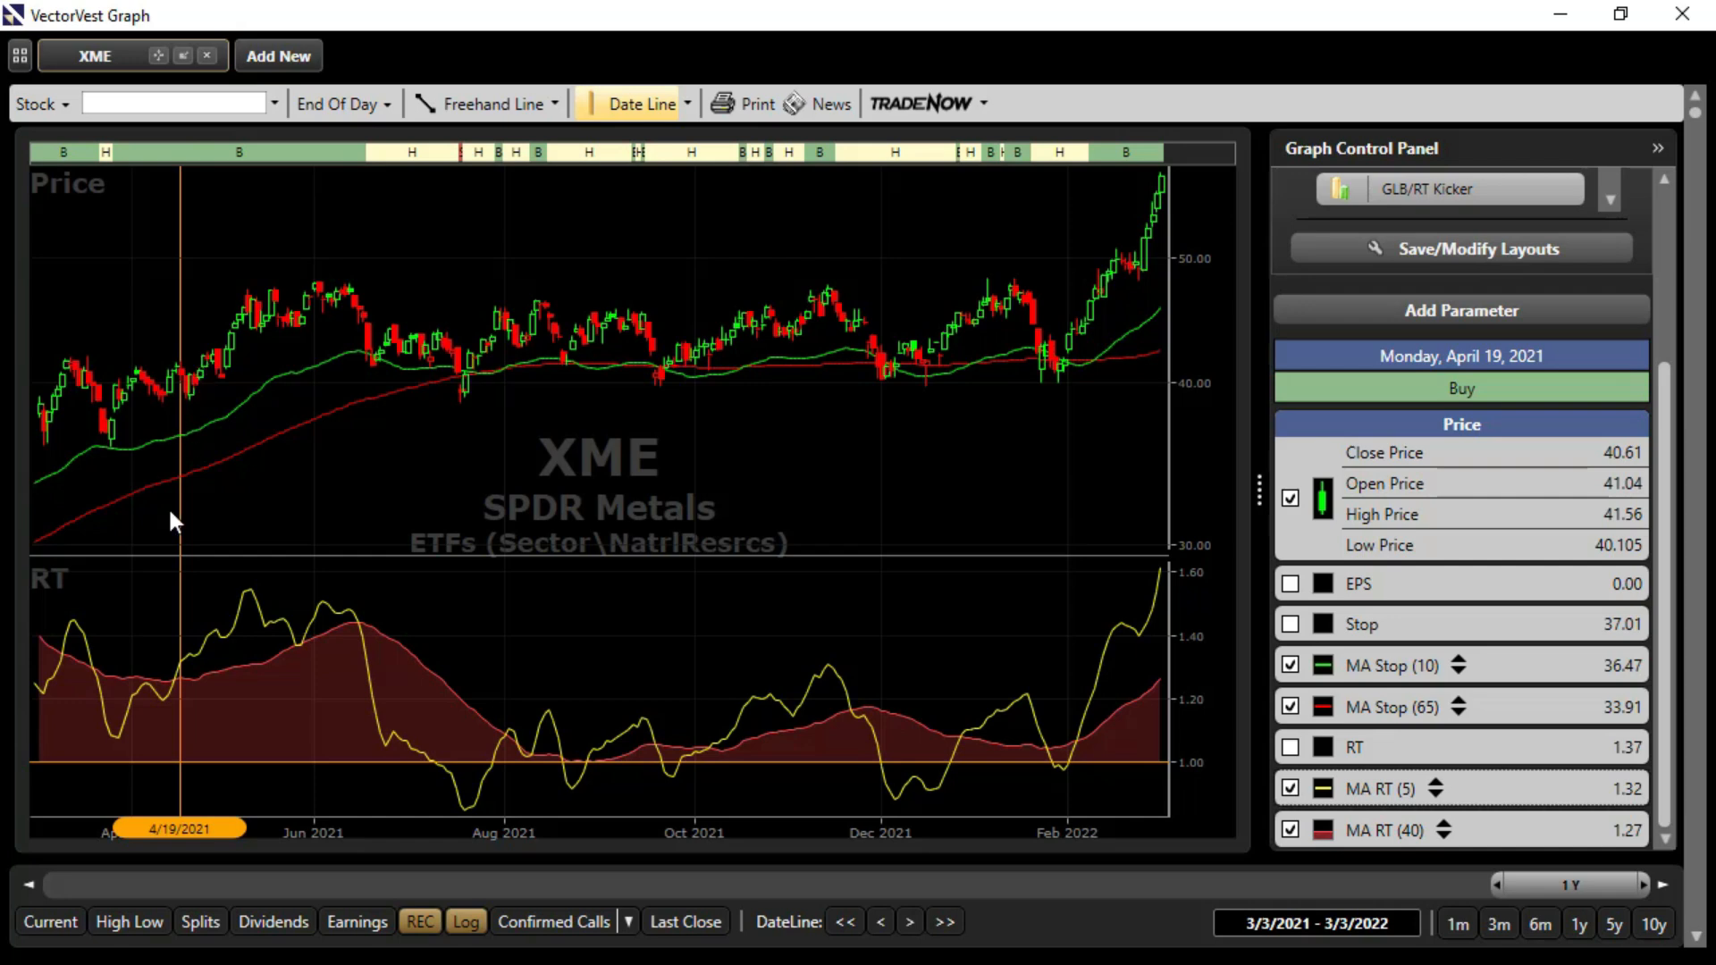
pyautogui.moveTo(309, 635)
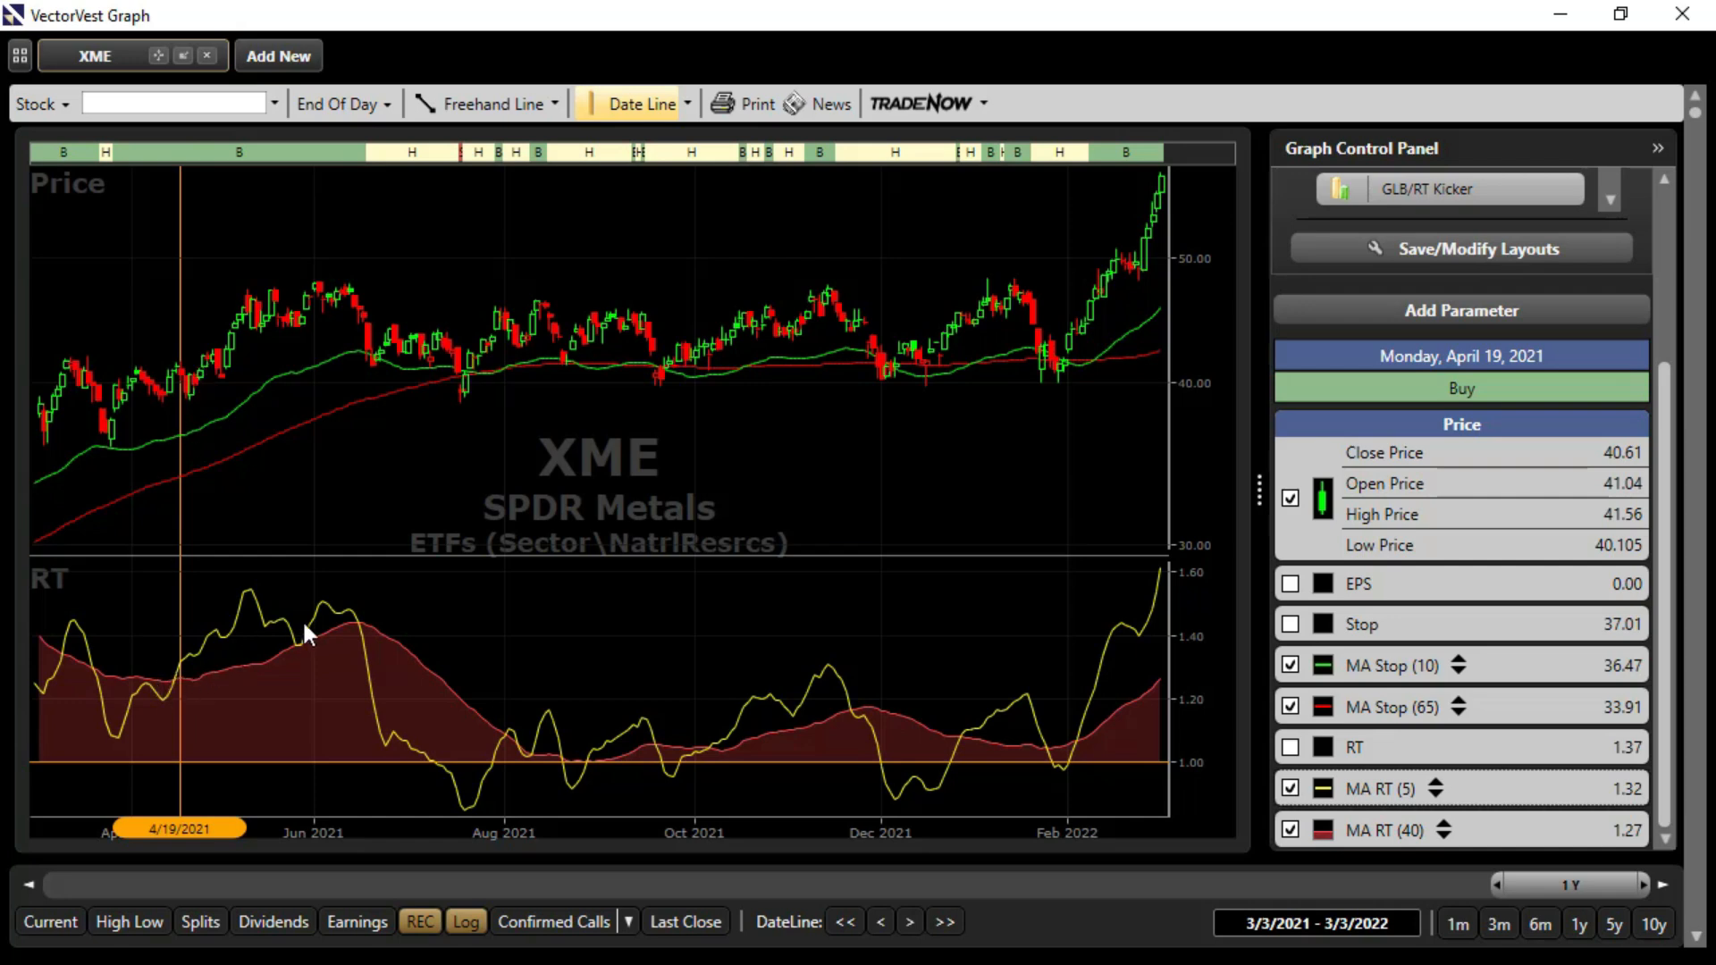
pyautogui.moveTo(314, 627)
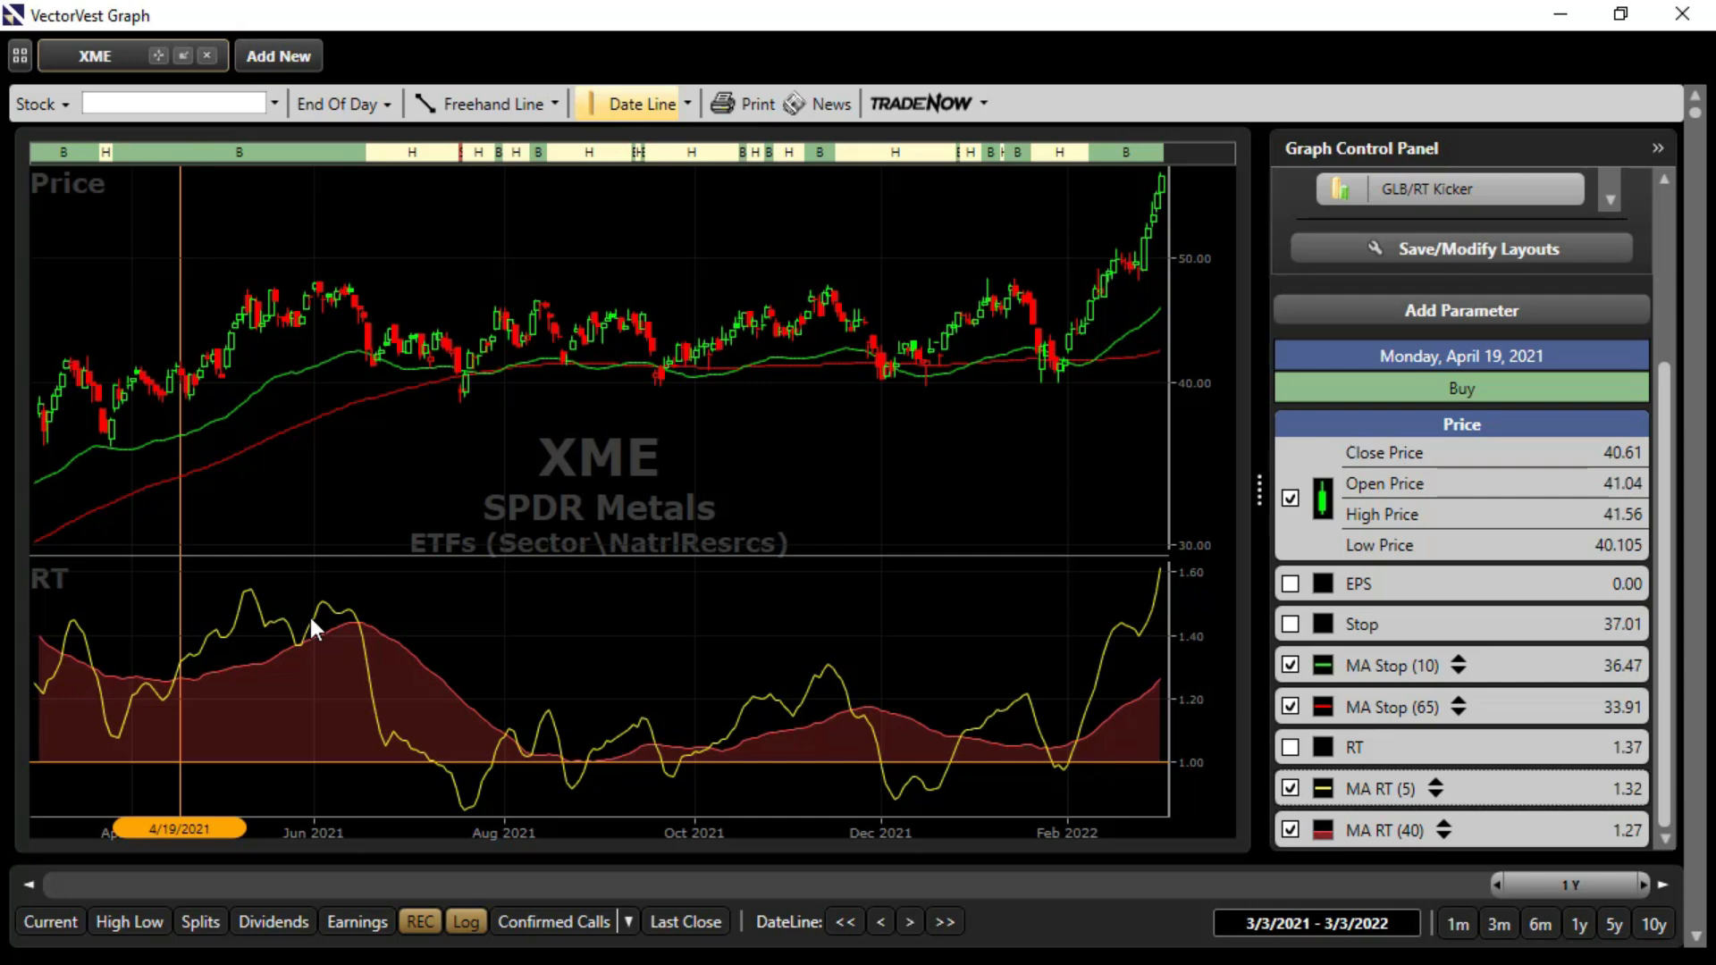
pyautogui.moveTo(186, 714)
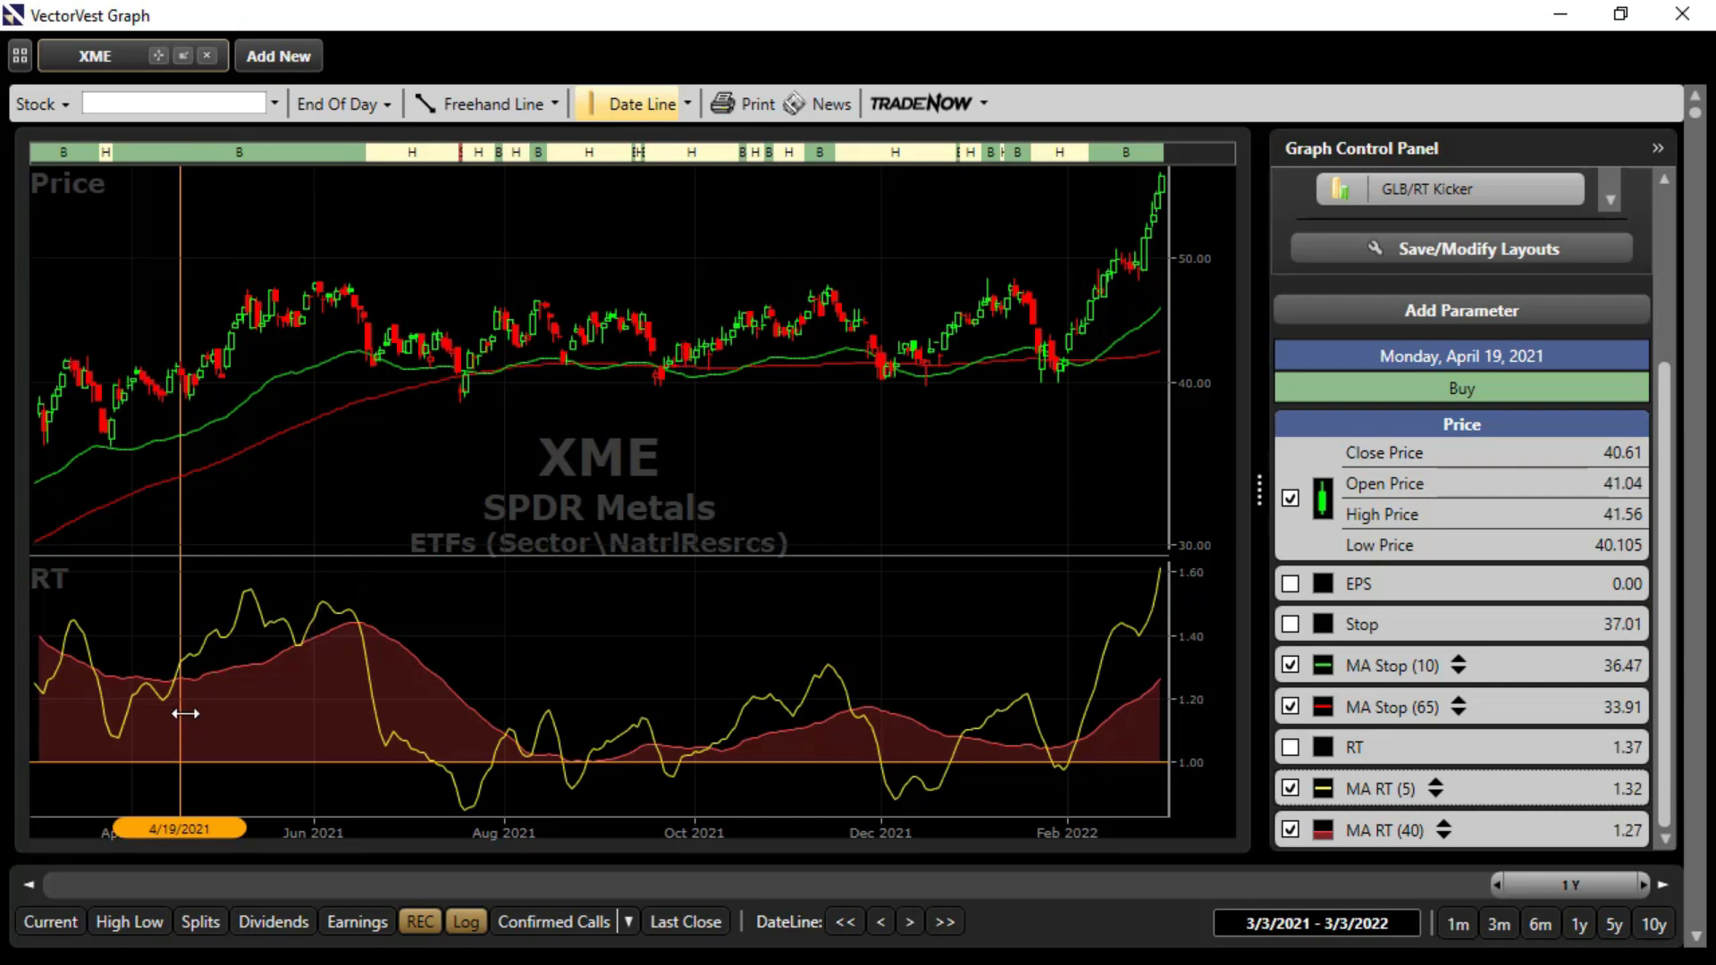
pyautogui.moveTo(259, 406)
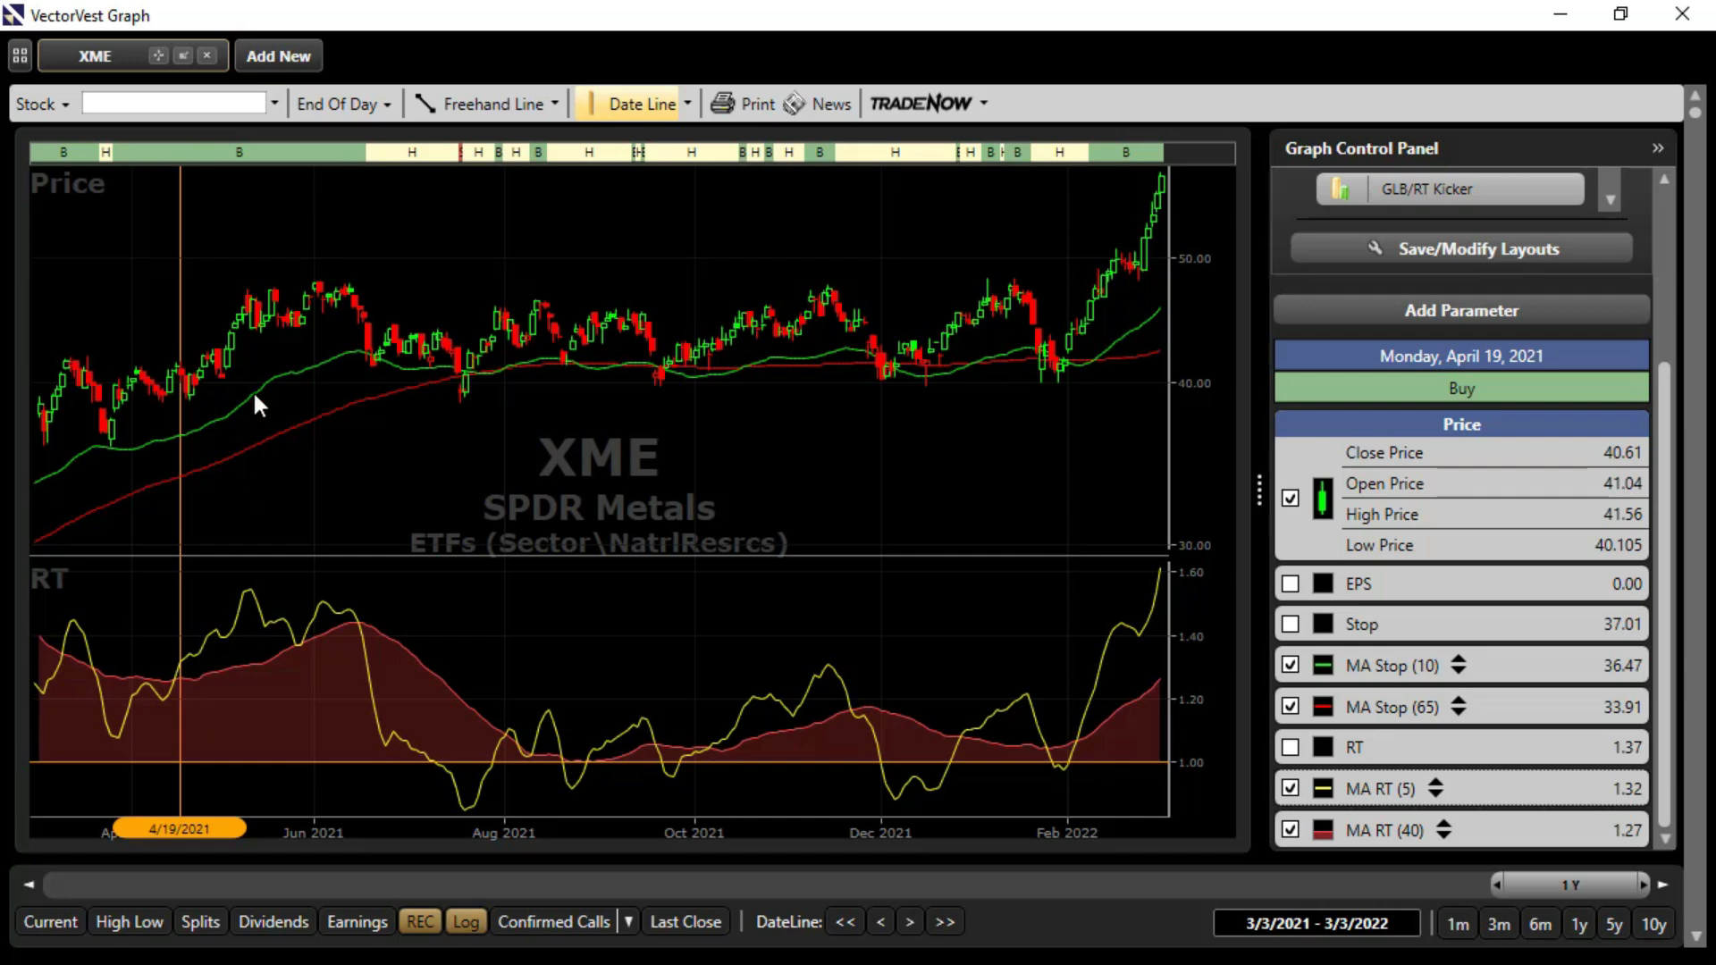
pyautogui.moveTo(328, 335)
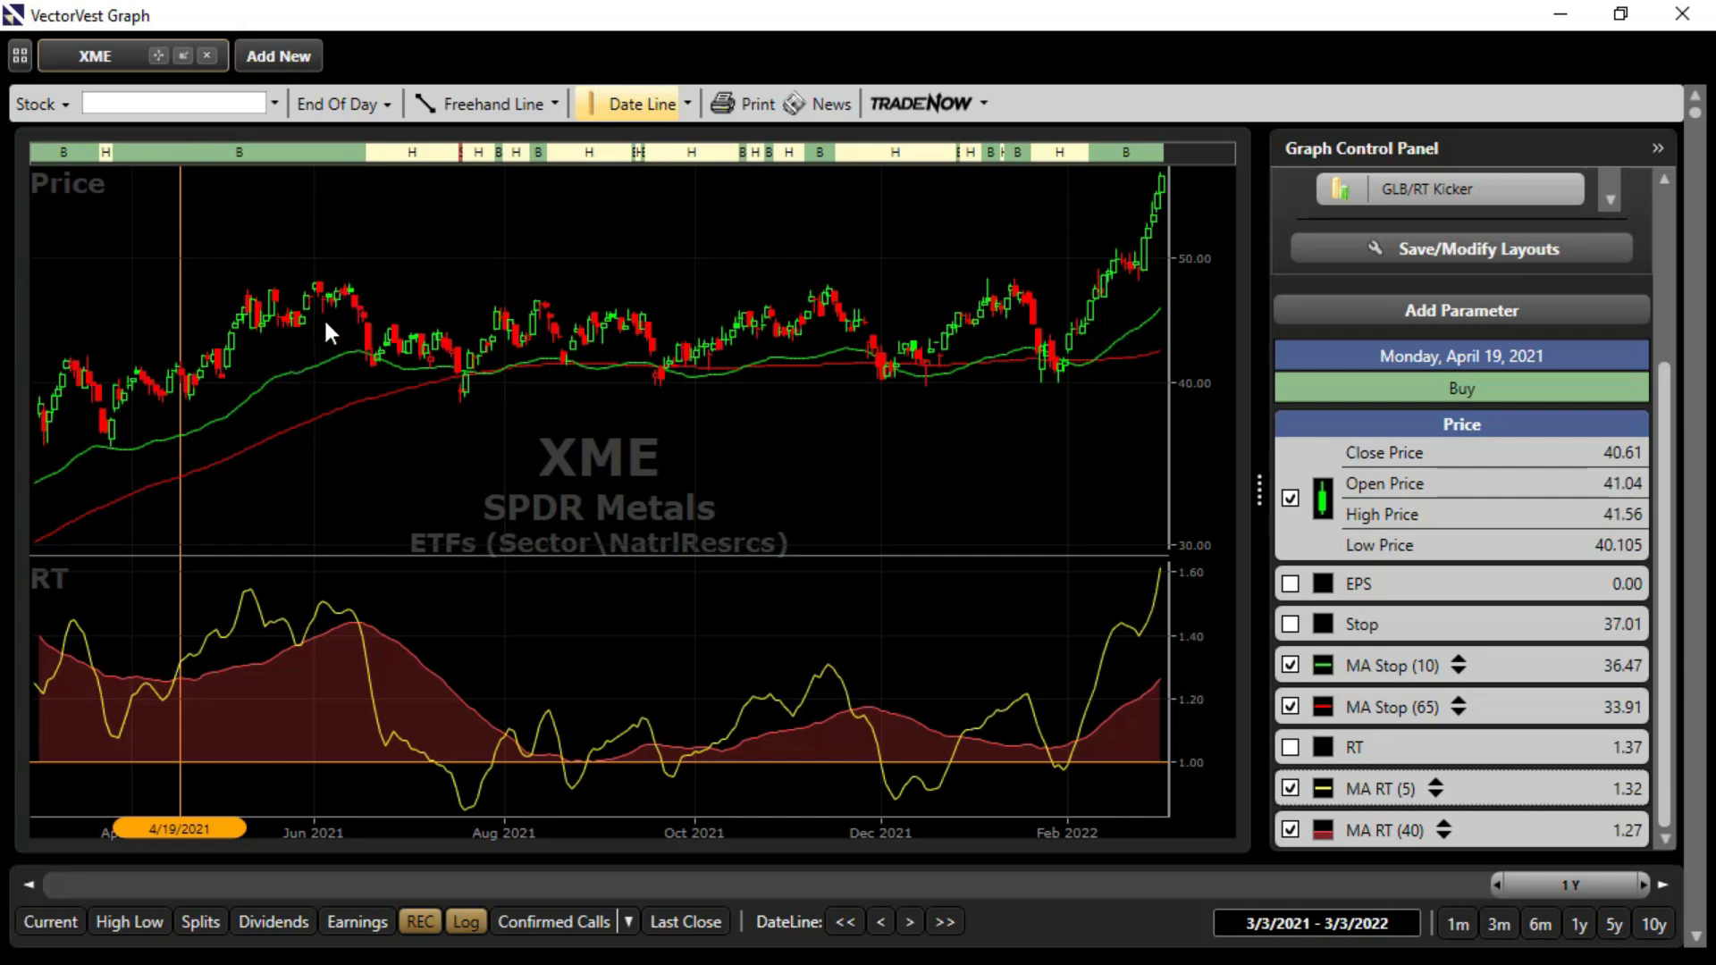
pyautogui.moveTo(245, 408)
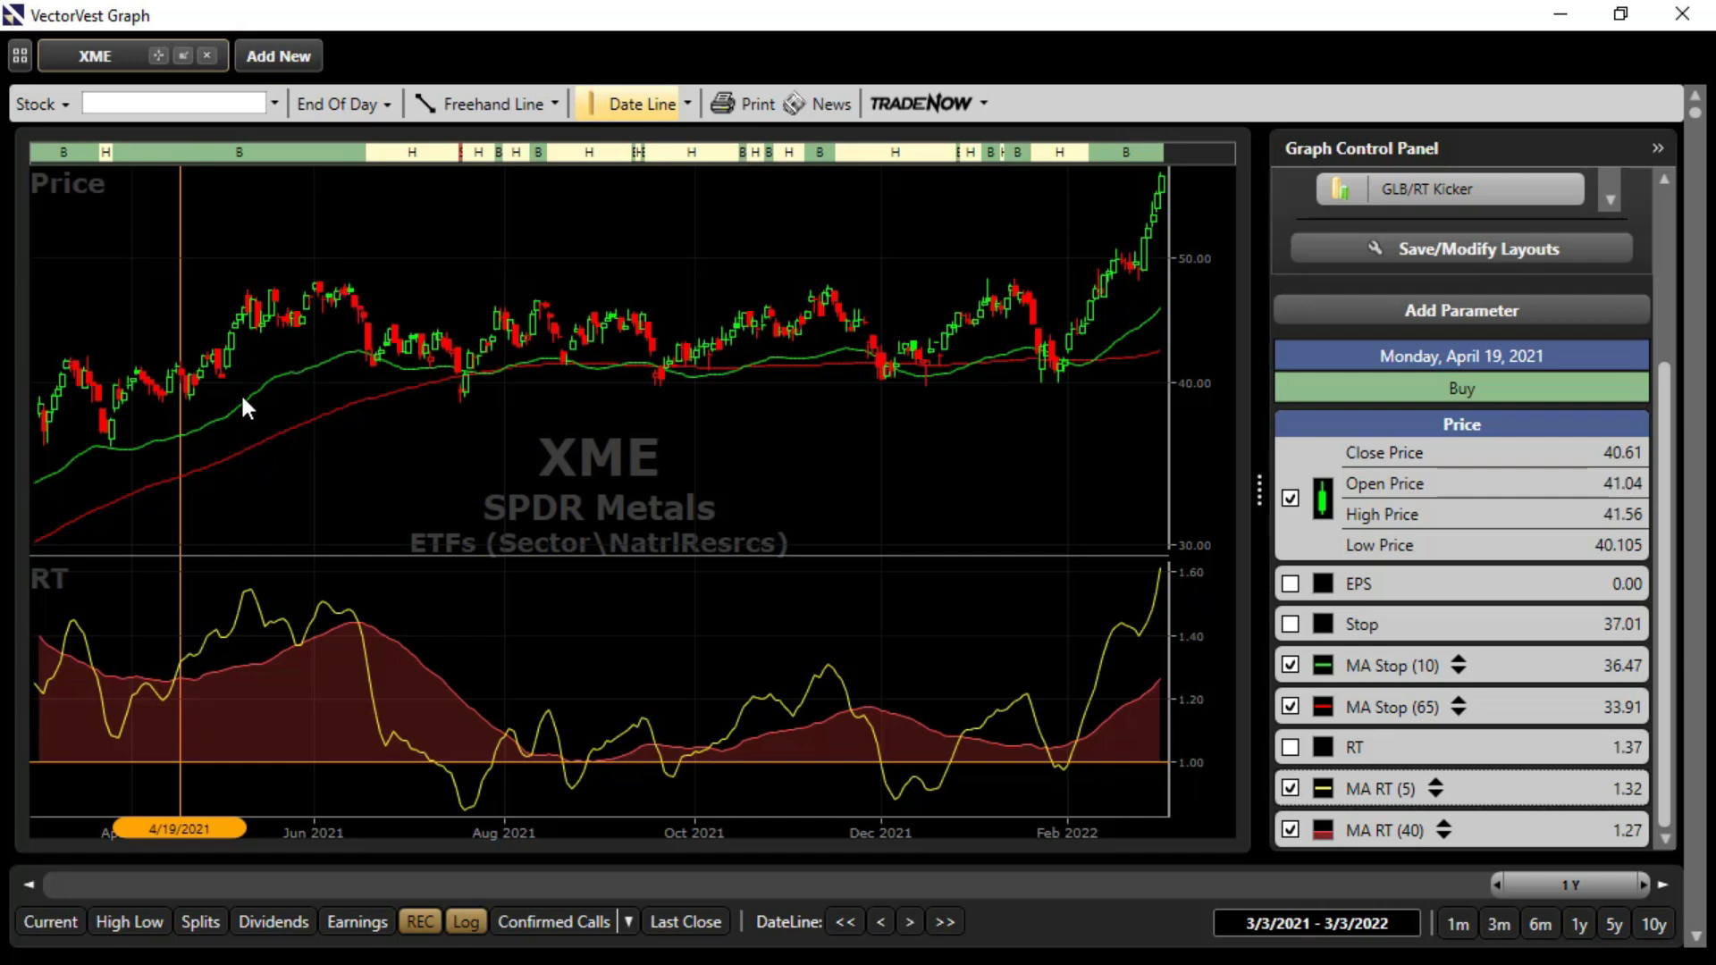
pyautogui.moveTo(601, 788)
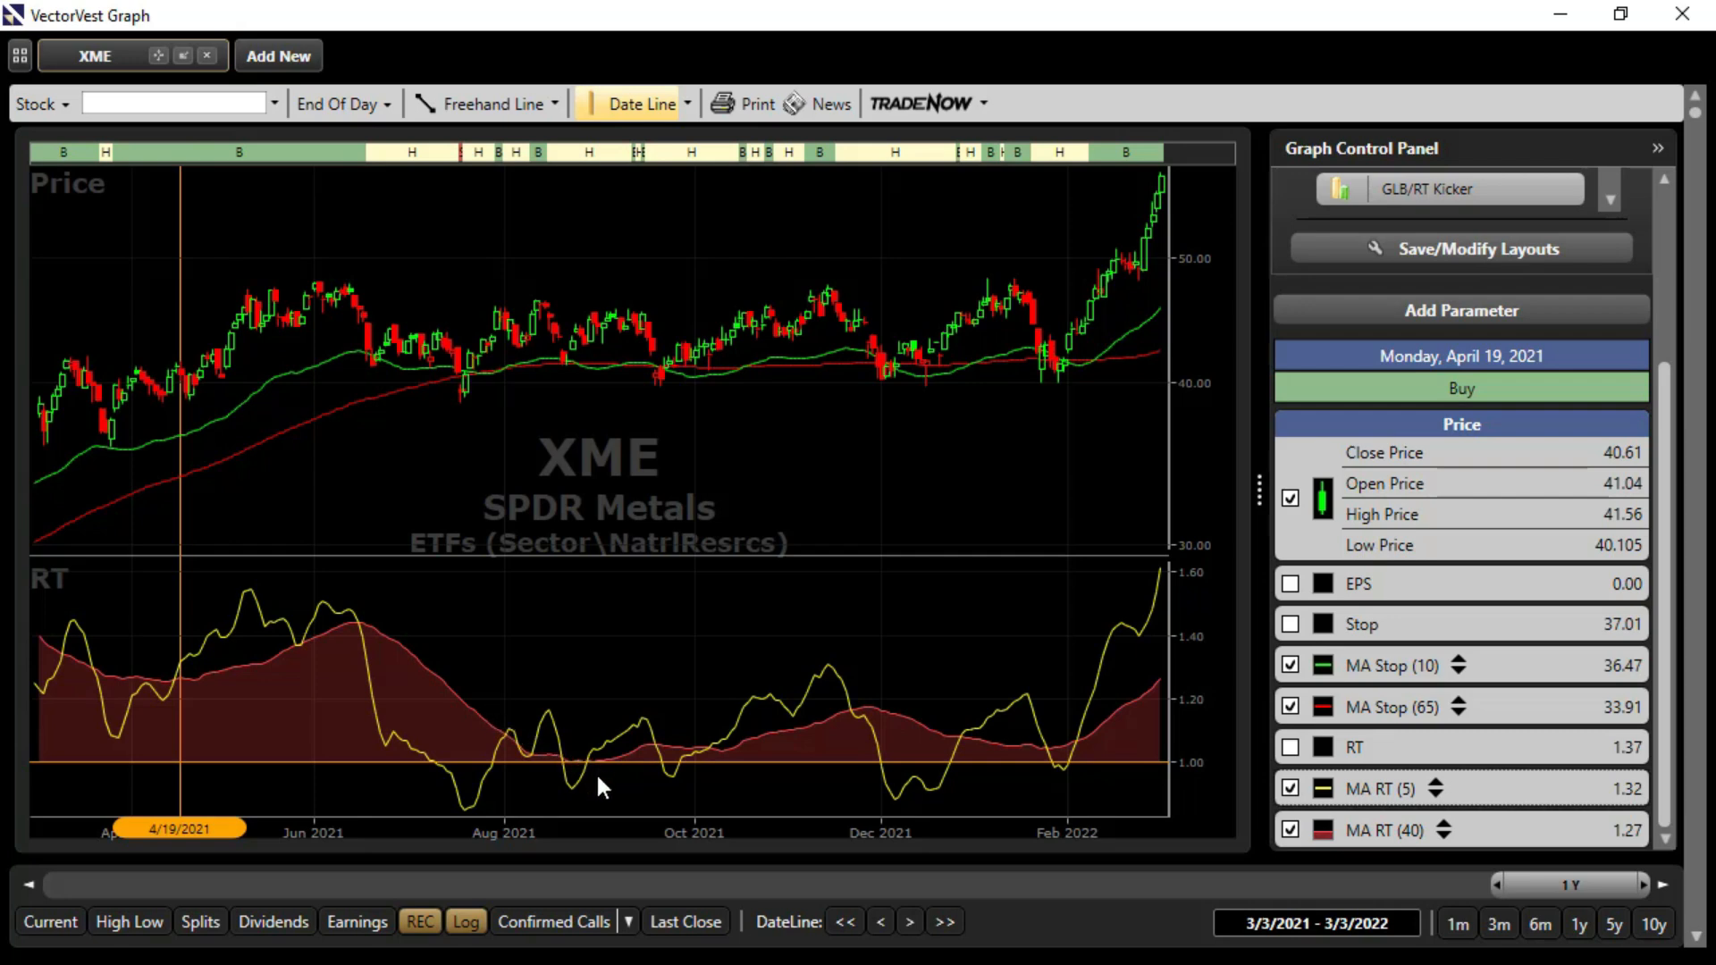
# Move the XME date line to August 27, 2021, showing a Hold rating at 44.82 close
pyautogui.click(589, 356)
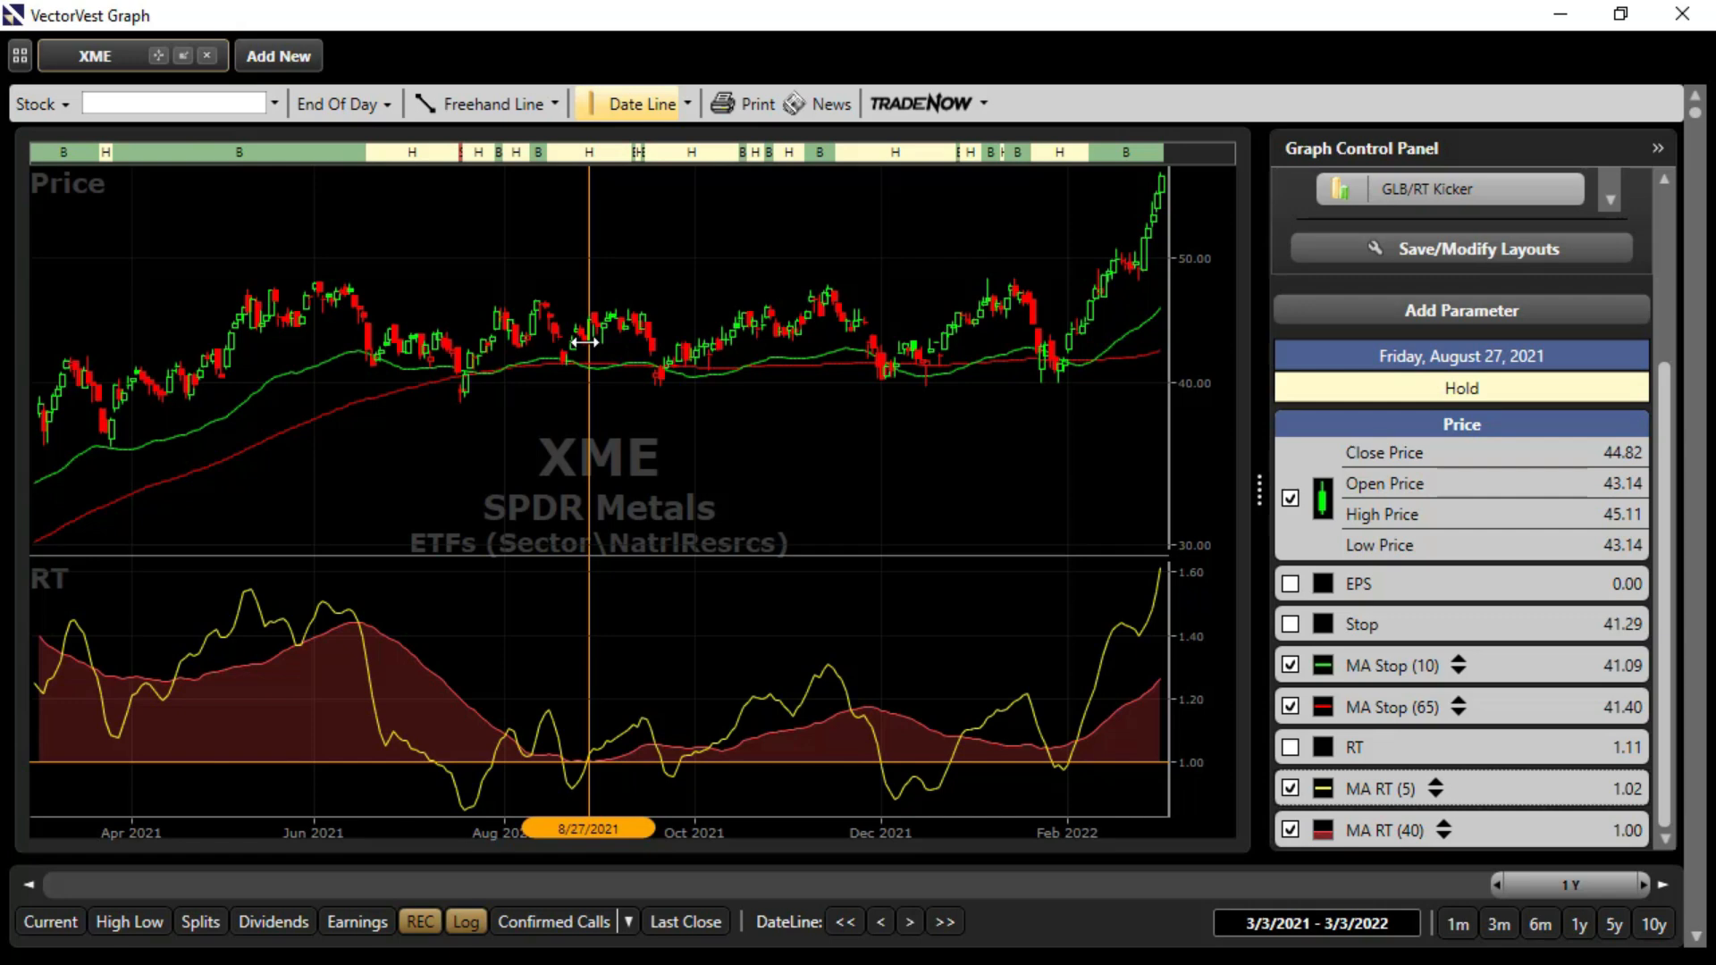
pyautogui.moveTo(588, 329)
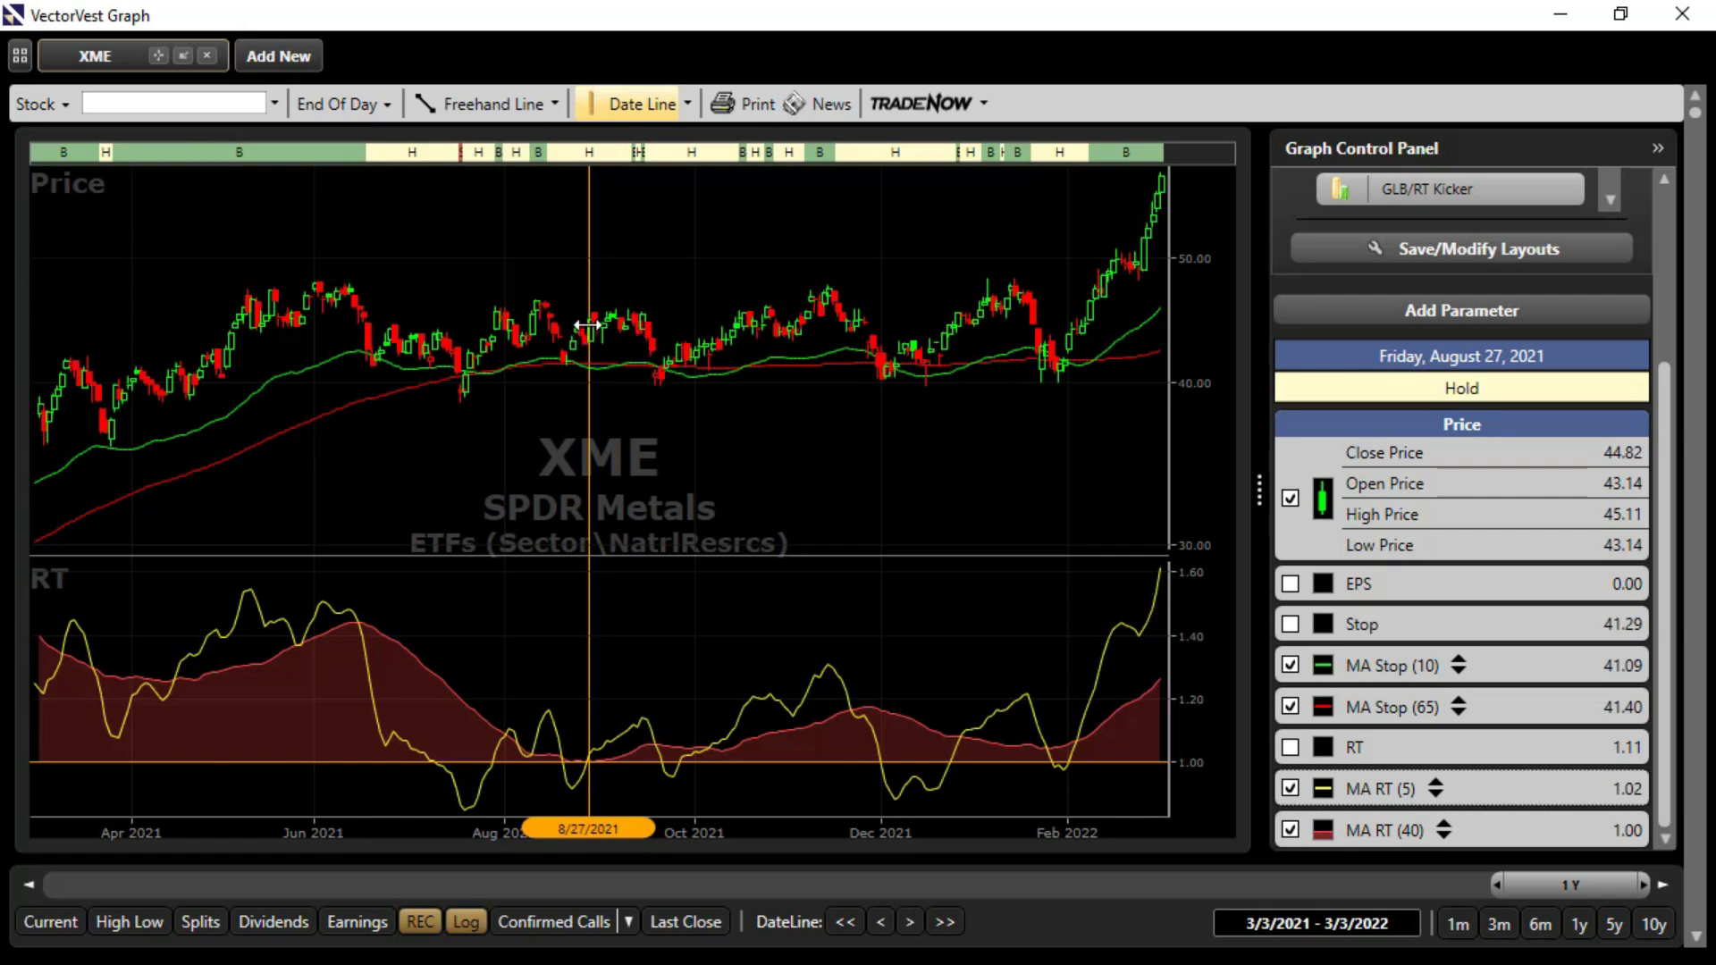
pyautogui.moveTo(657, 383)
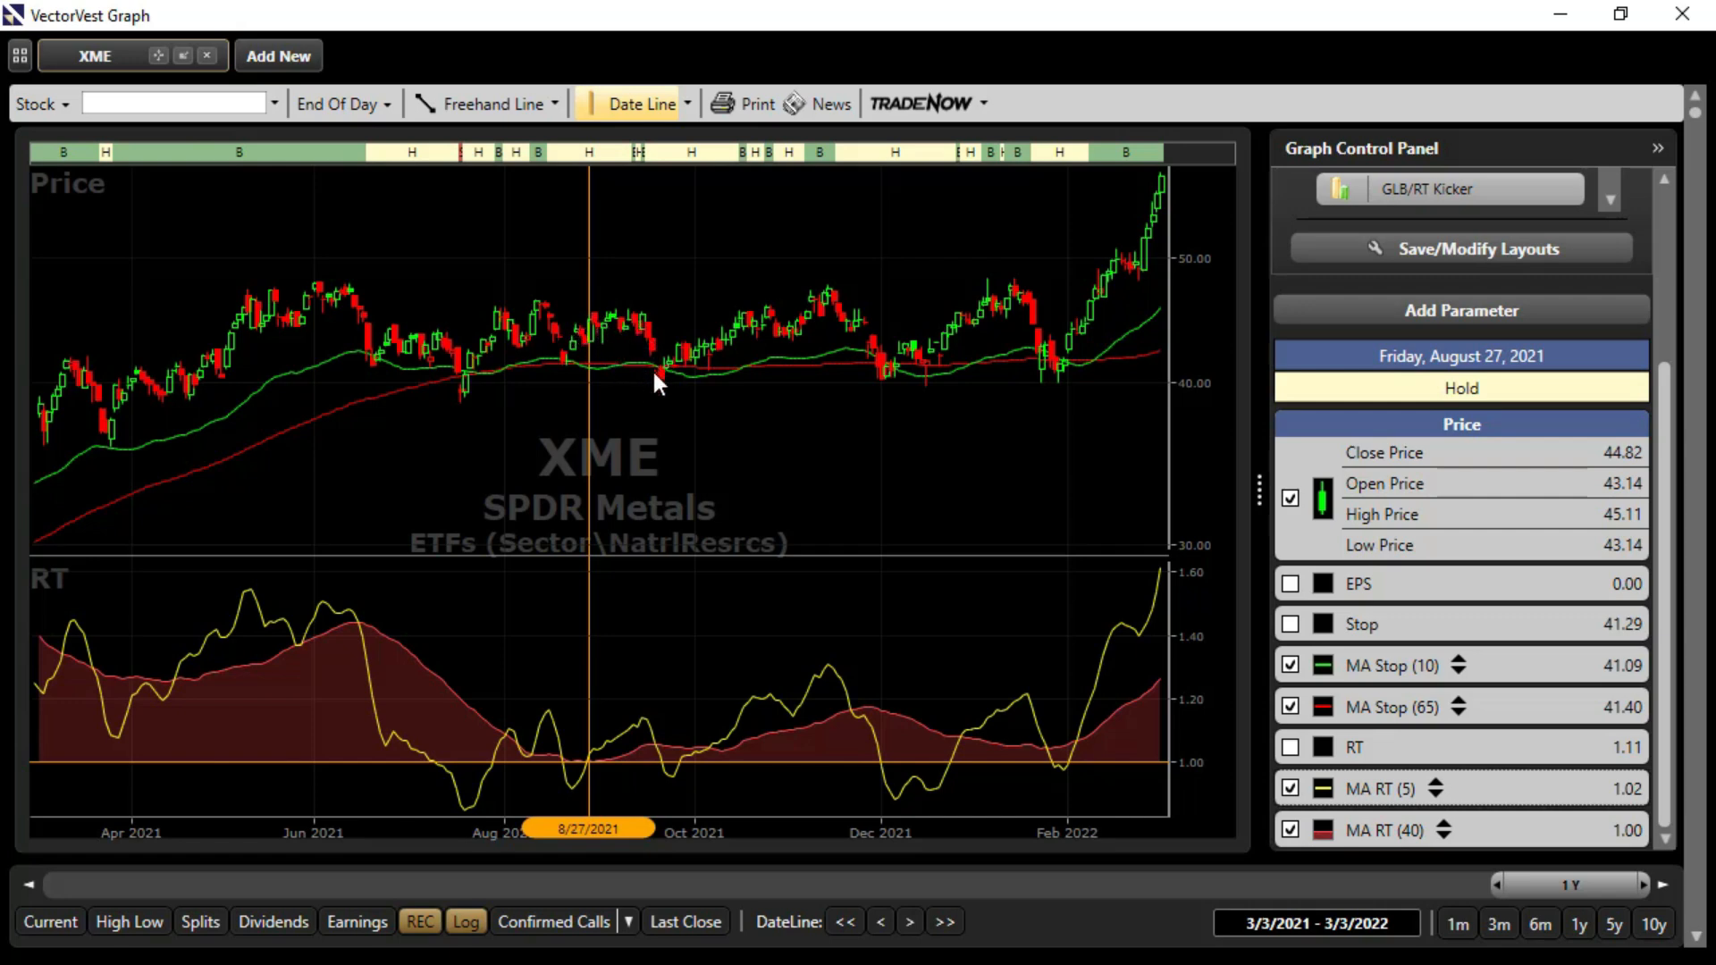
pyautogui.moveTo(695, 762)
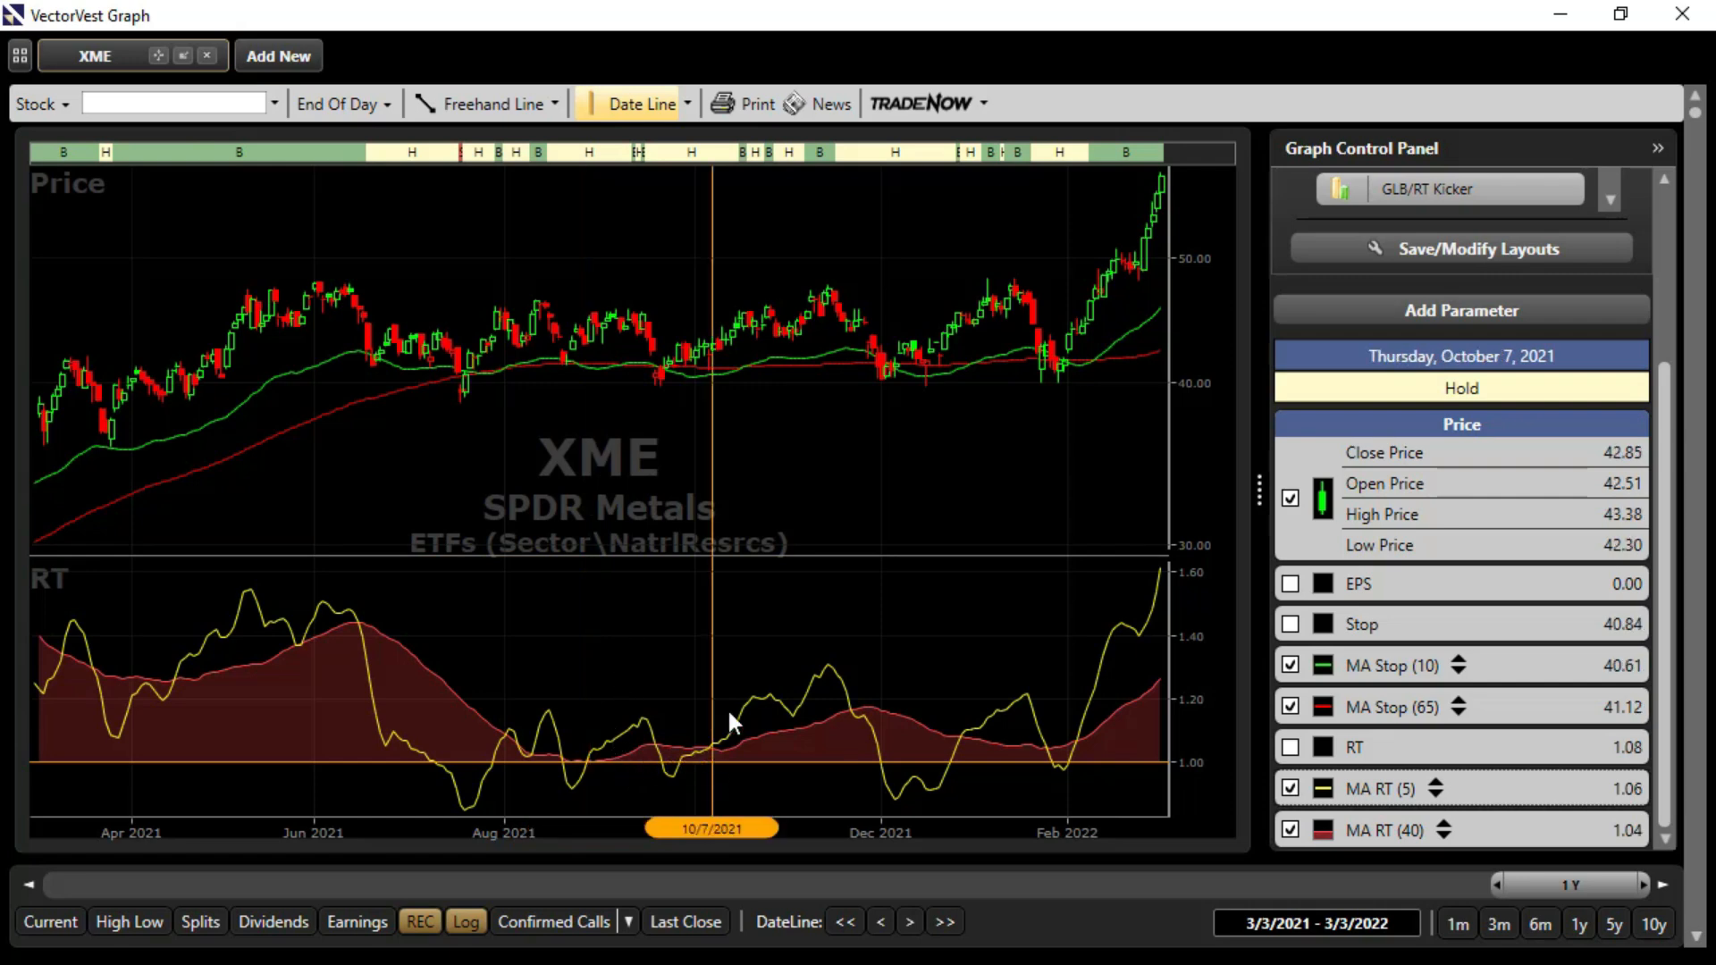
pyautogui.moveTo(889, 399)
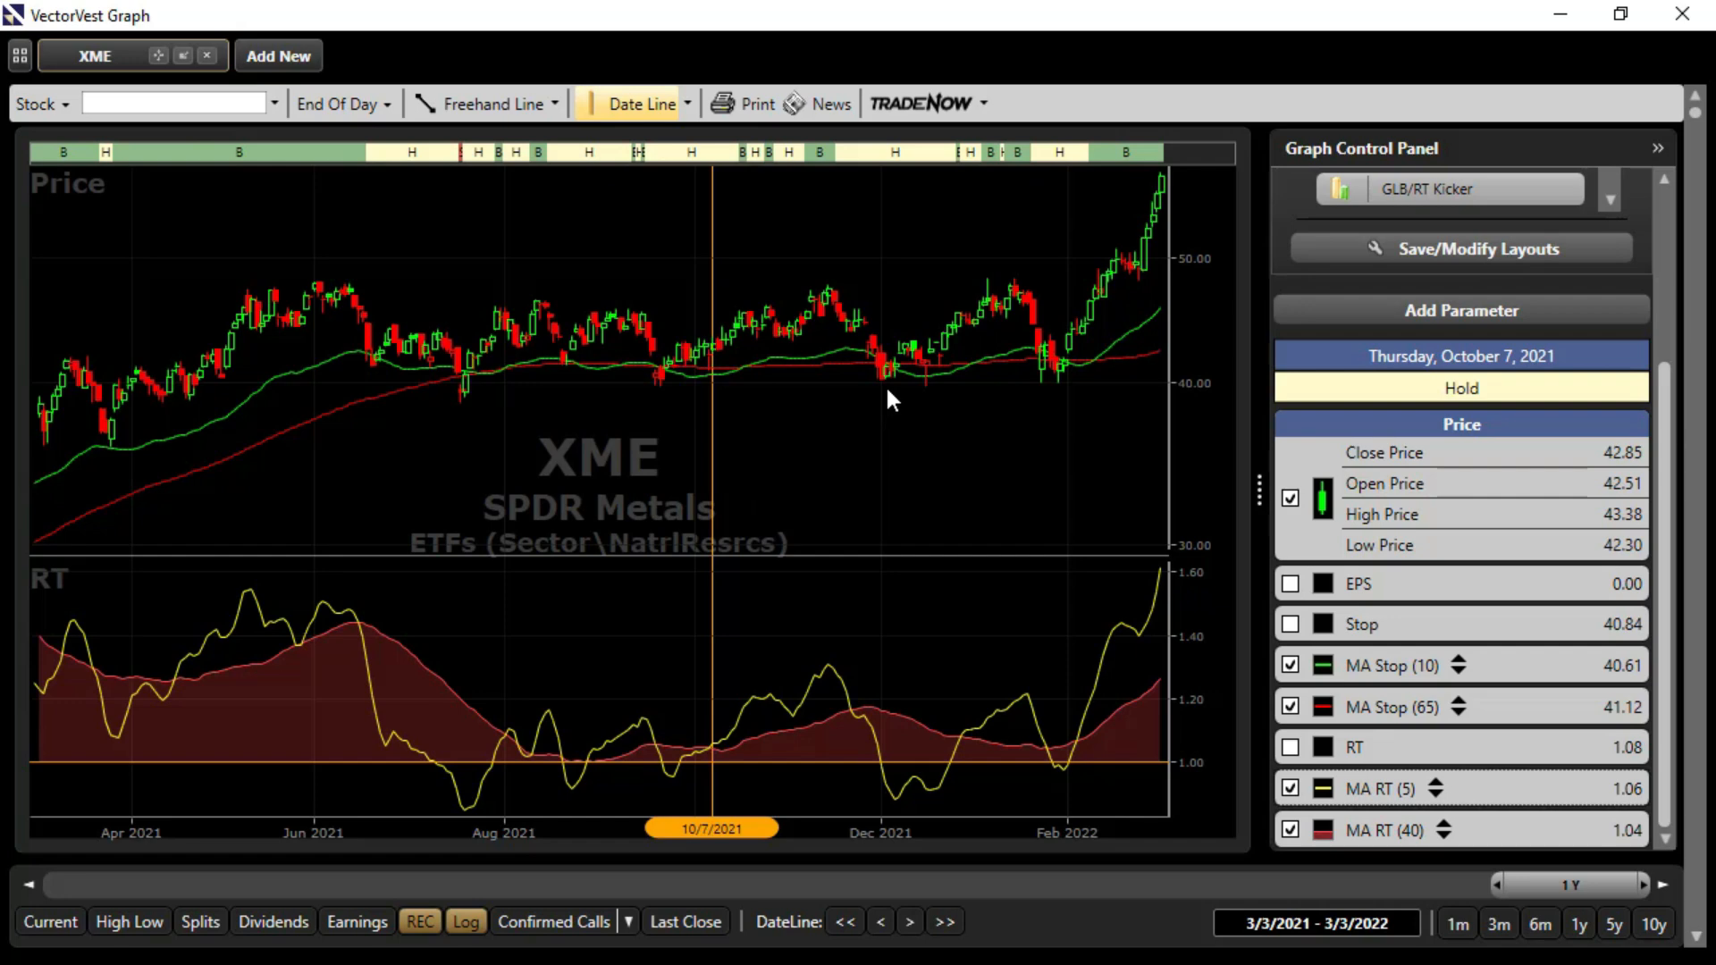
pyautogui.moveTo(974, 767)
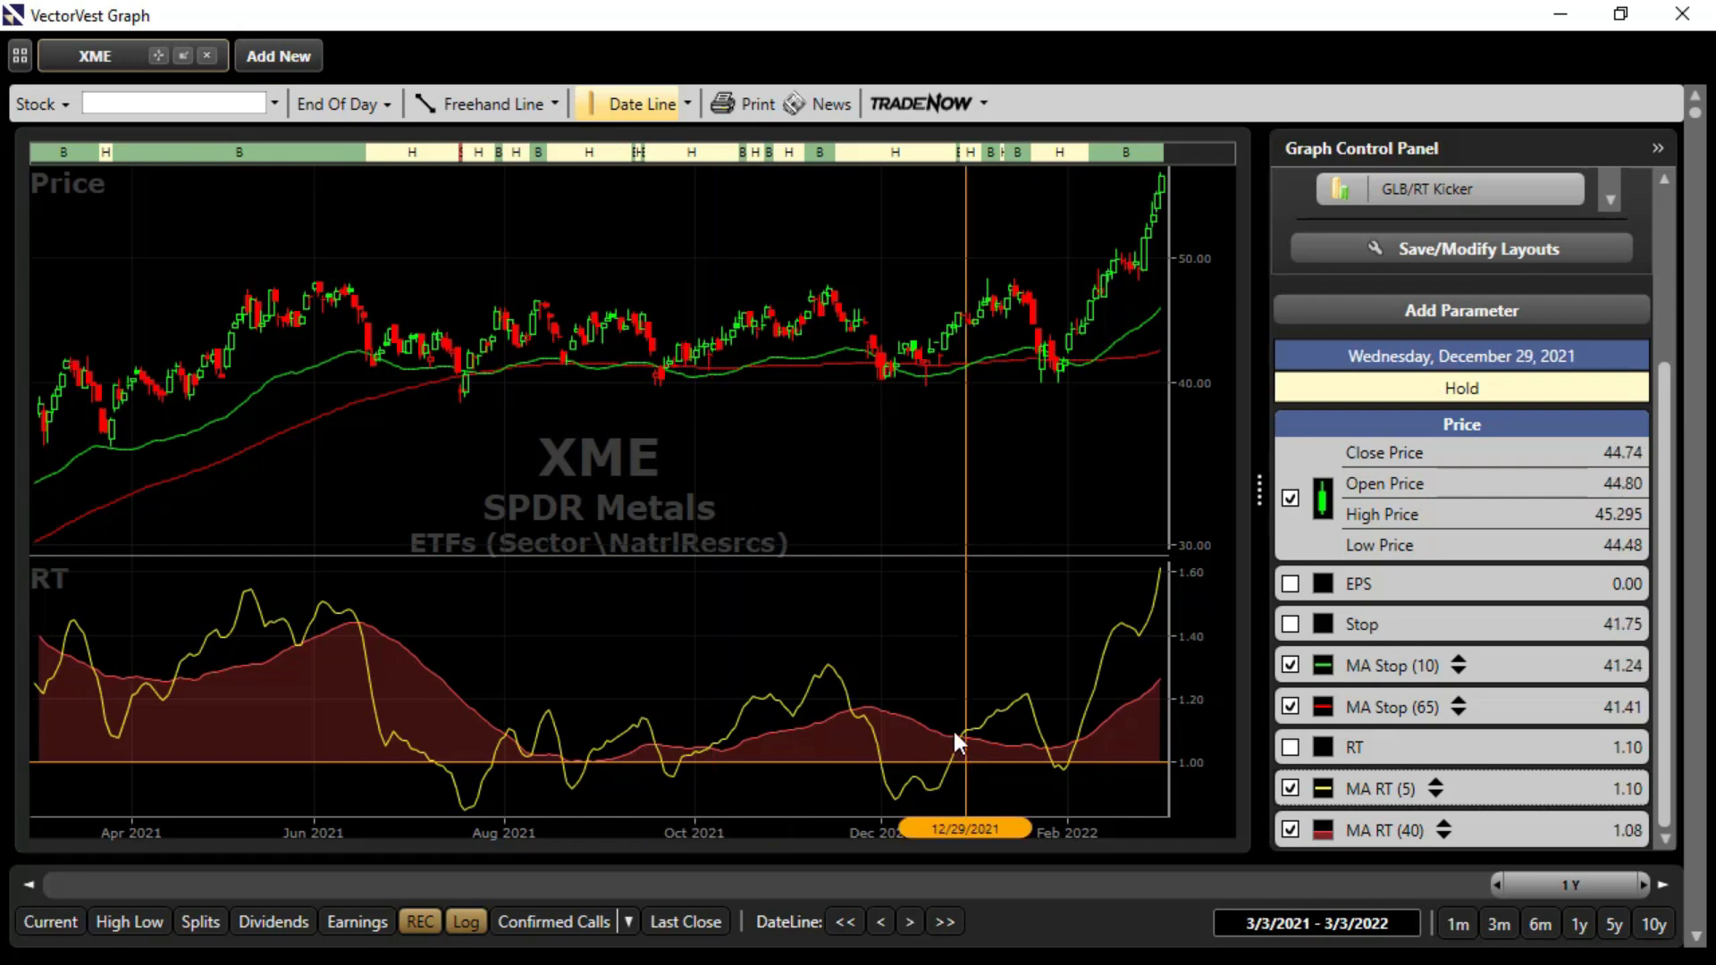
pyautogui.moveTo(1089, 749)
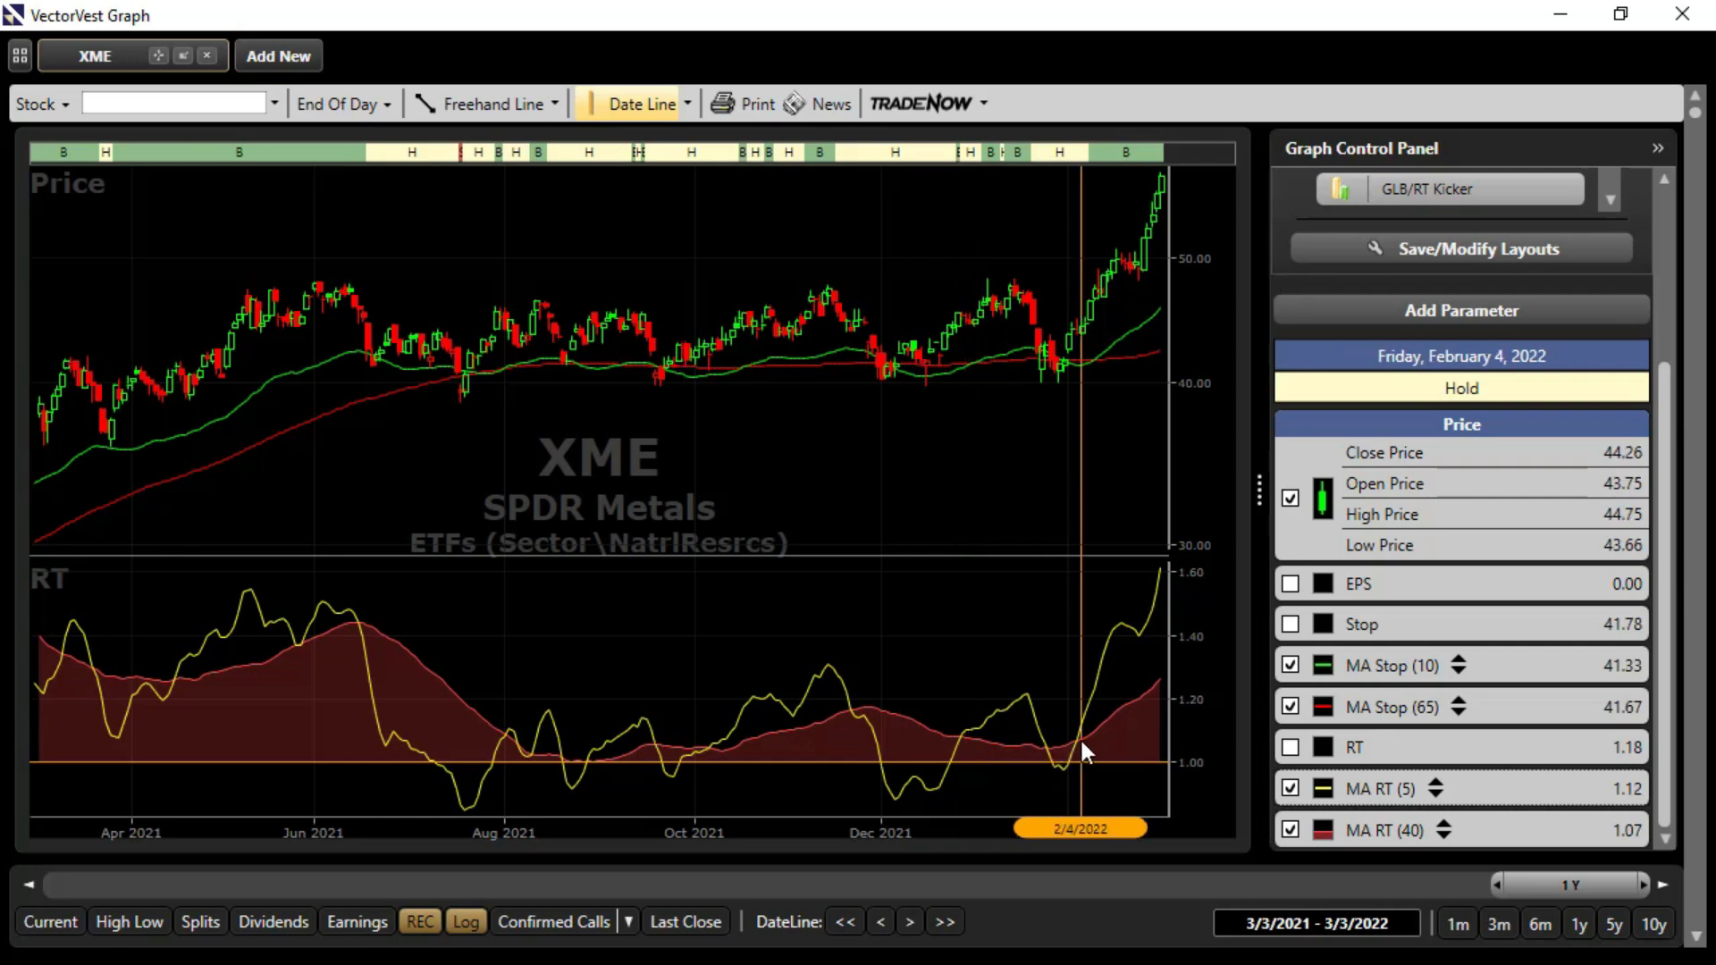
pyautogui.moveTo(908, 581)
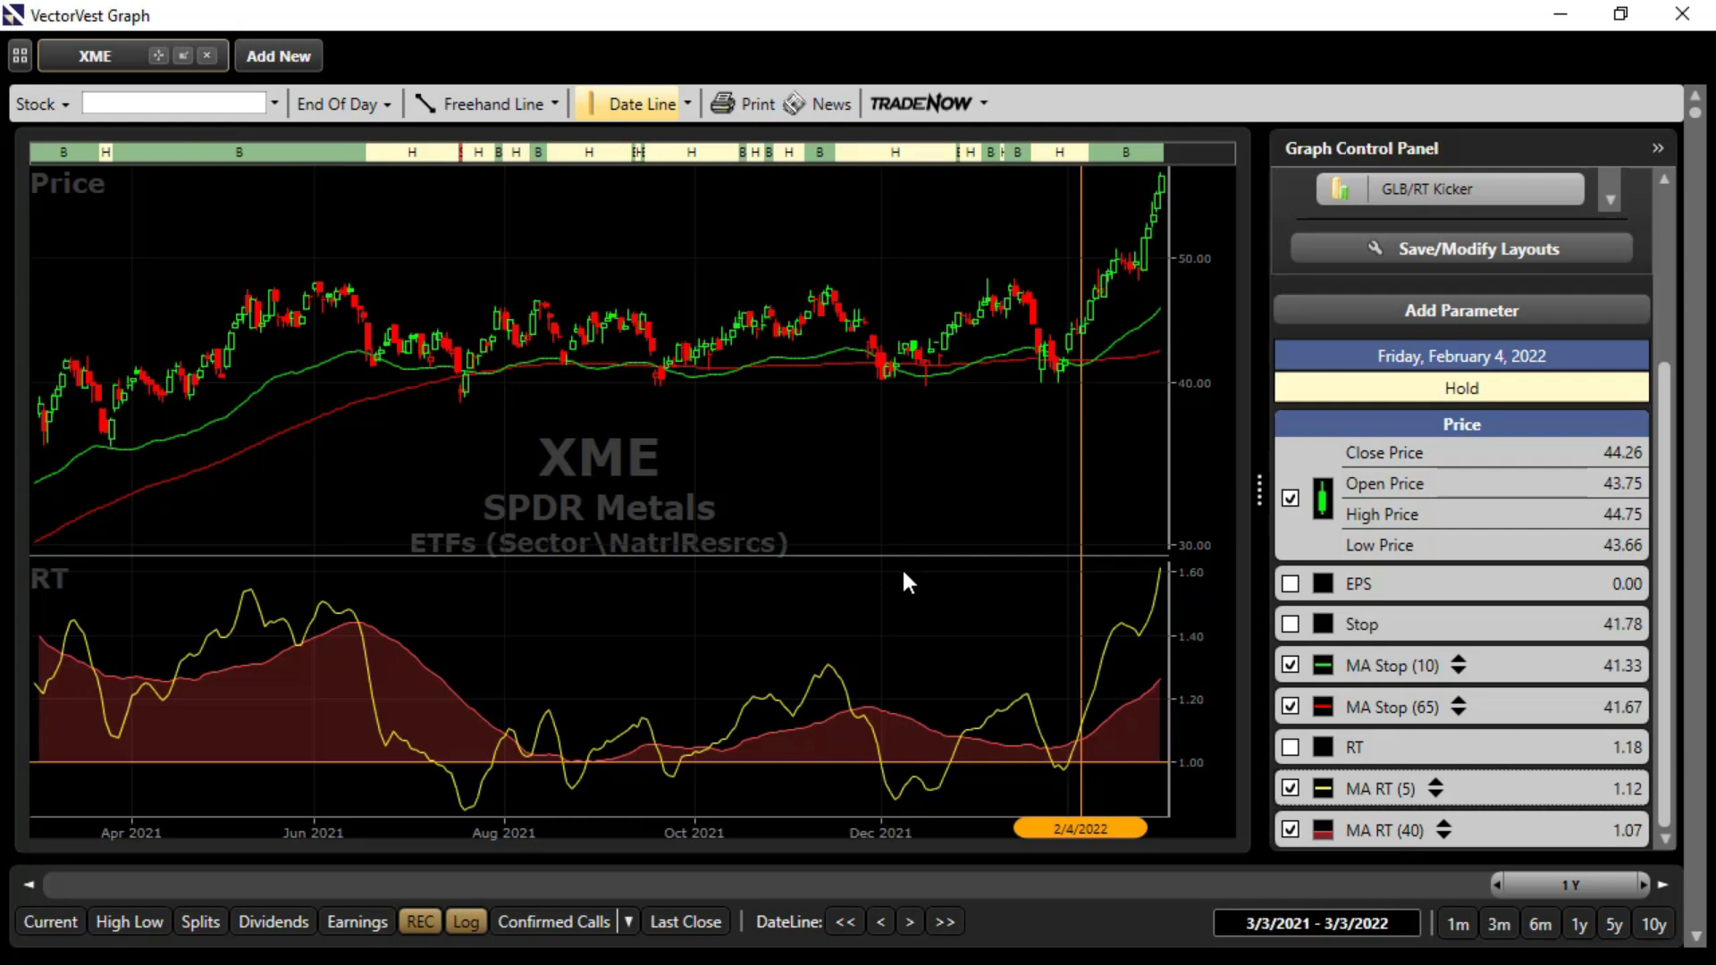
pyautogui.moveTo(1706, 696)
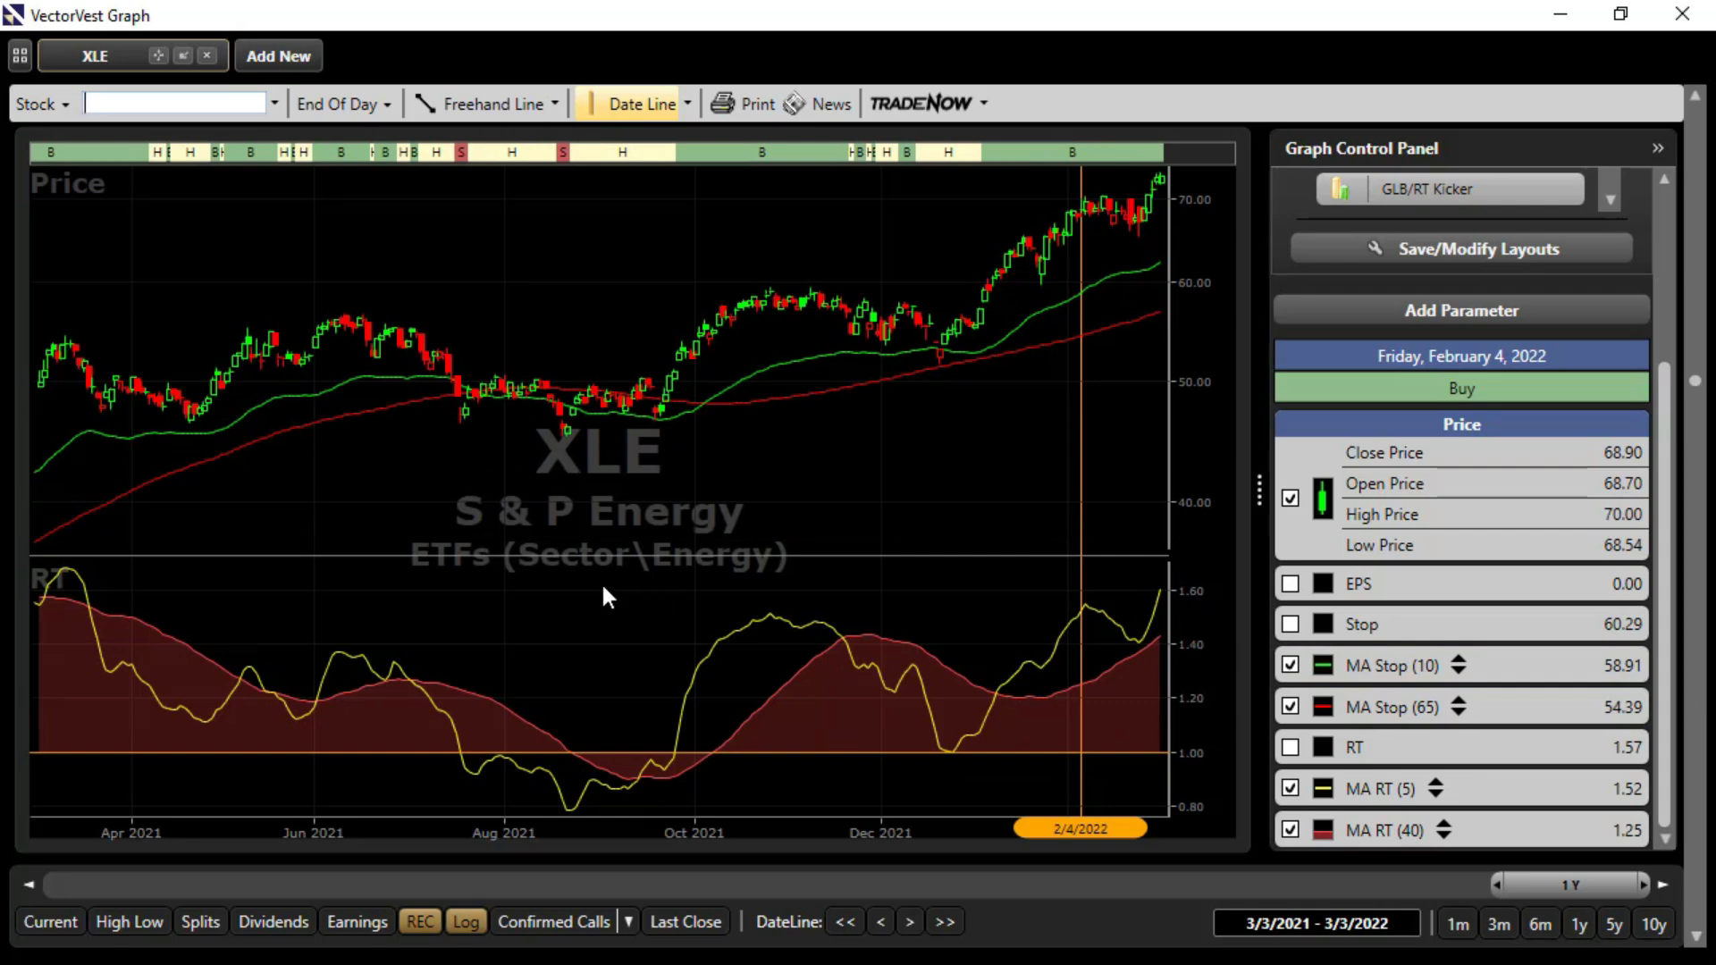
pyautogui.moveTo(457, 560)
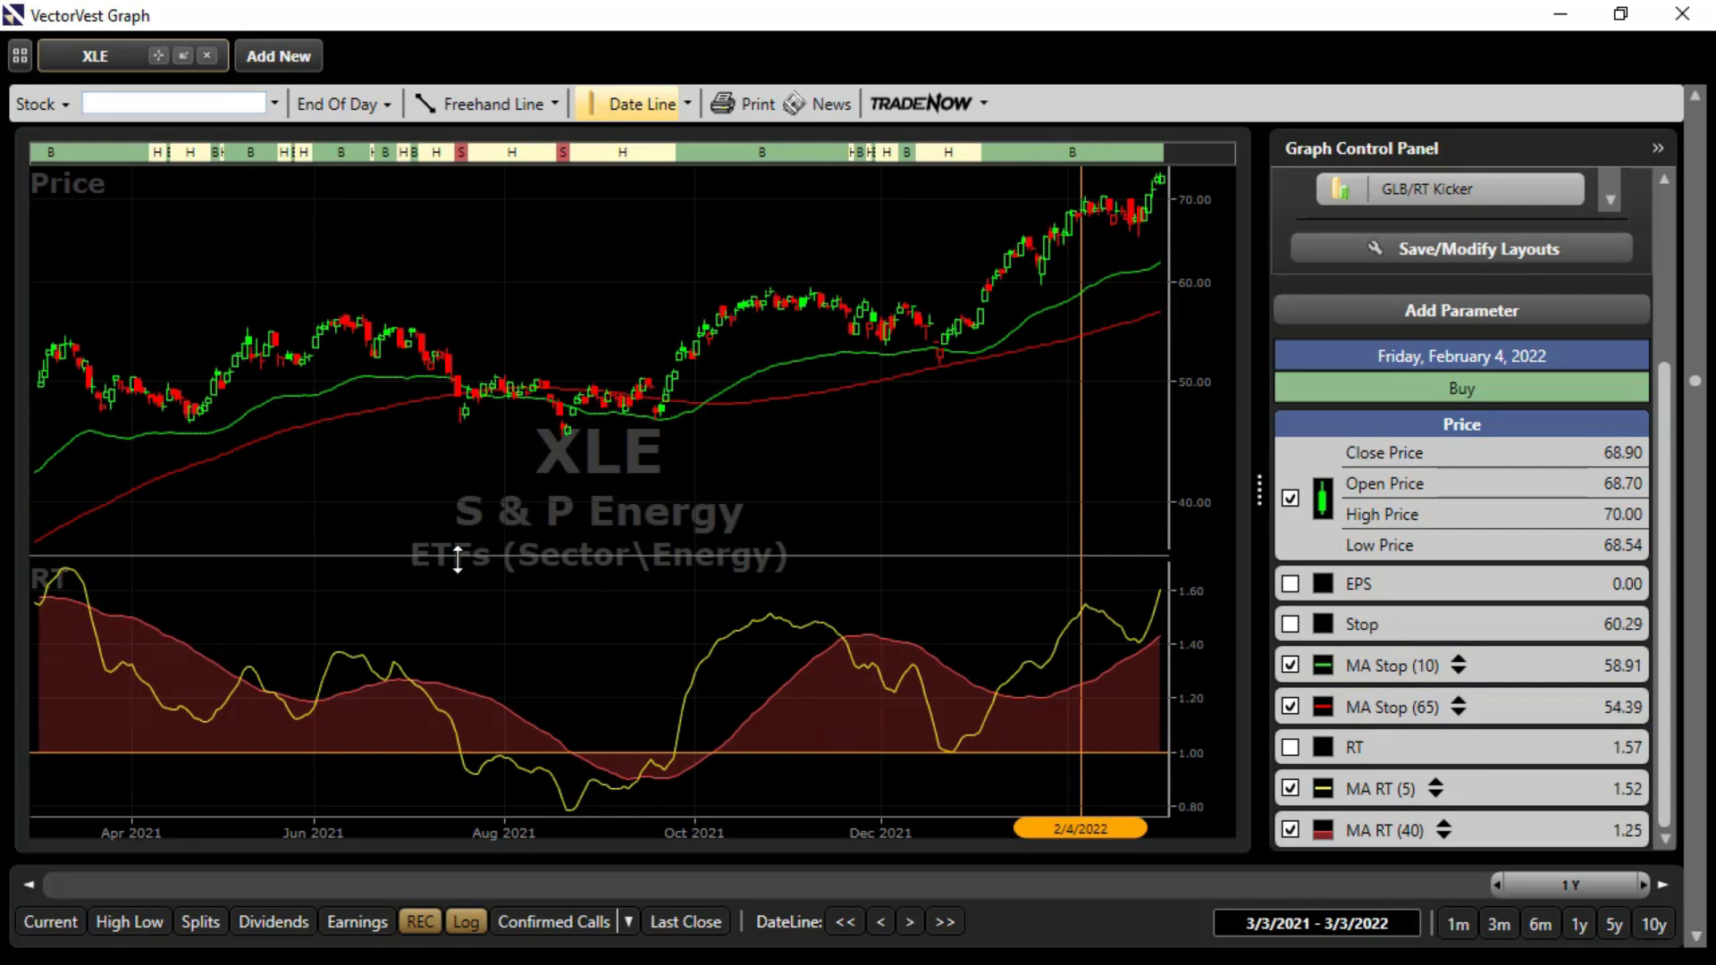
pyautogui.moveTo(150, 660)
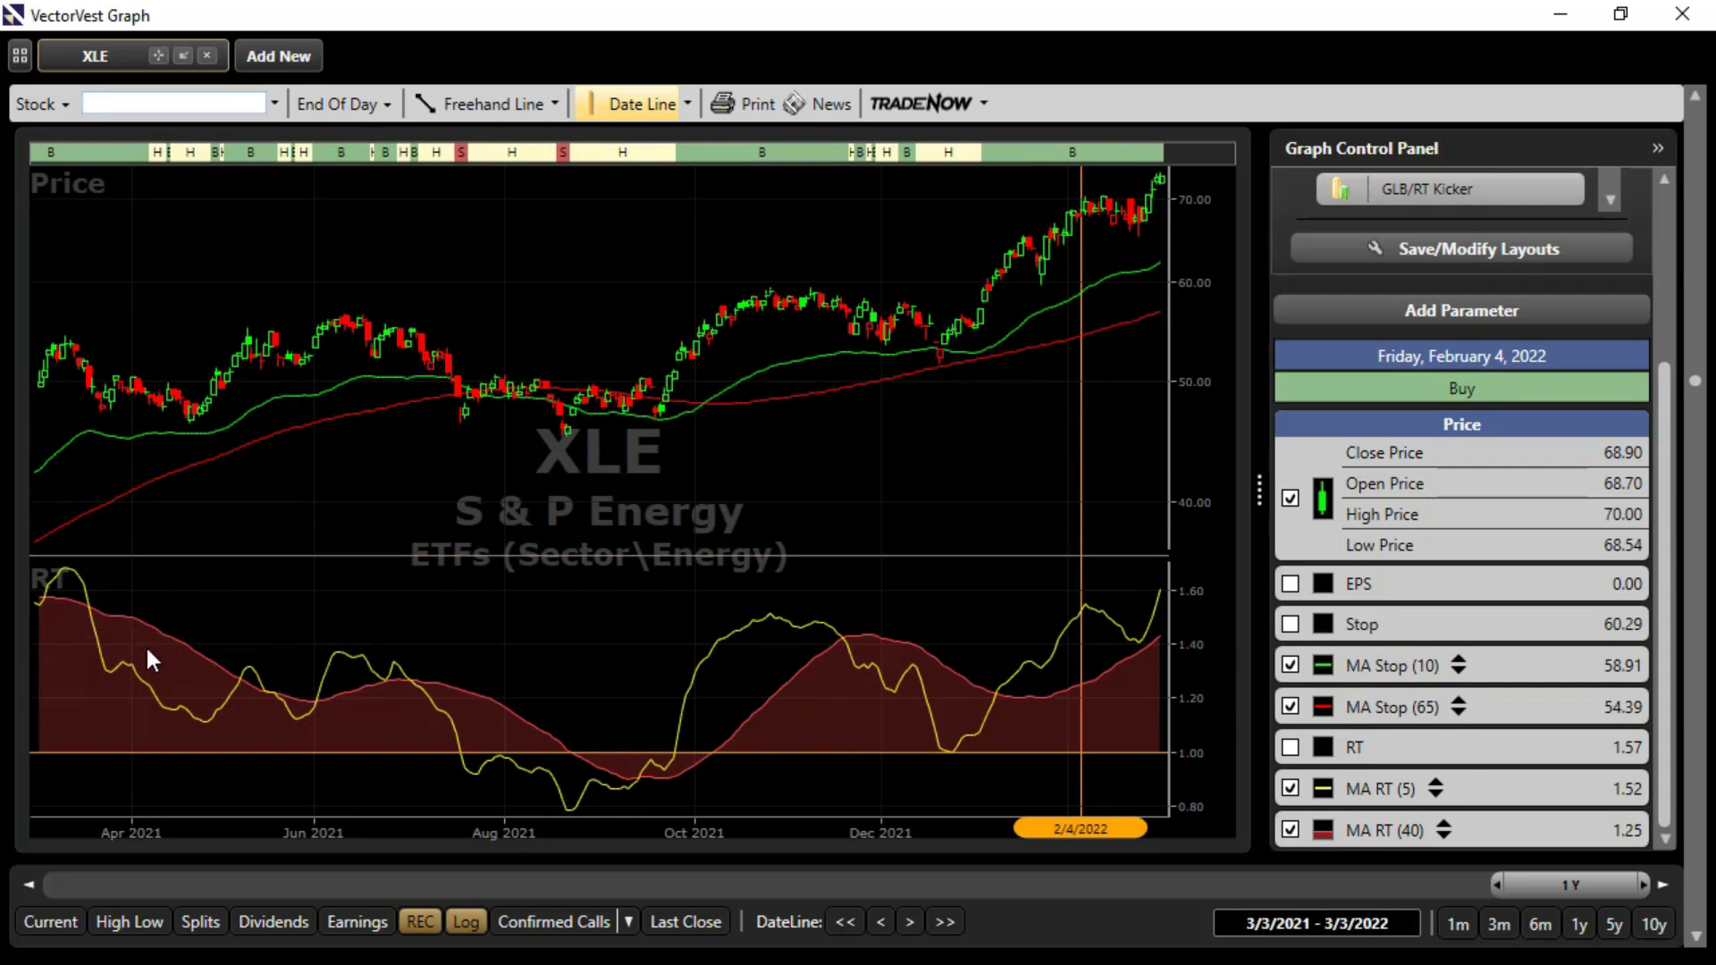
pyautogui.moveTo(131, 635)
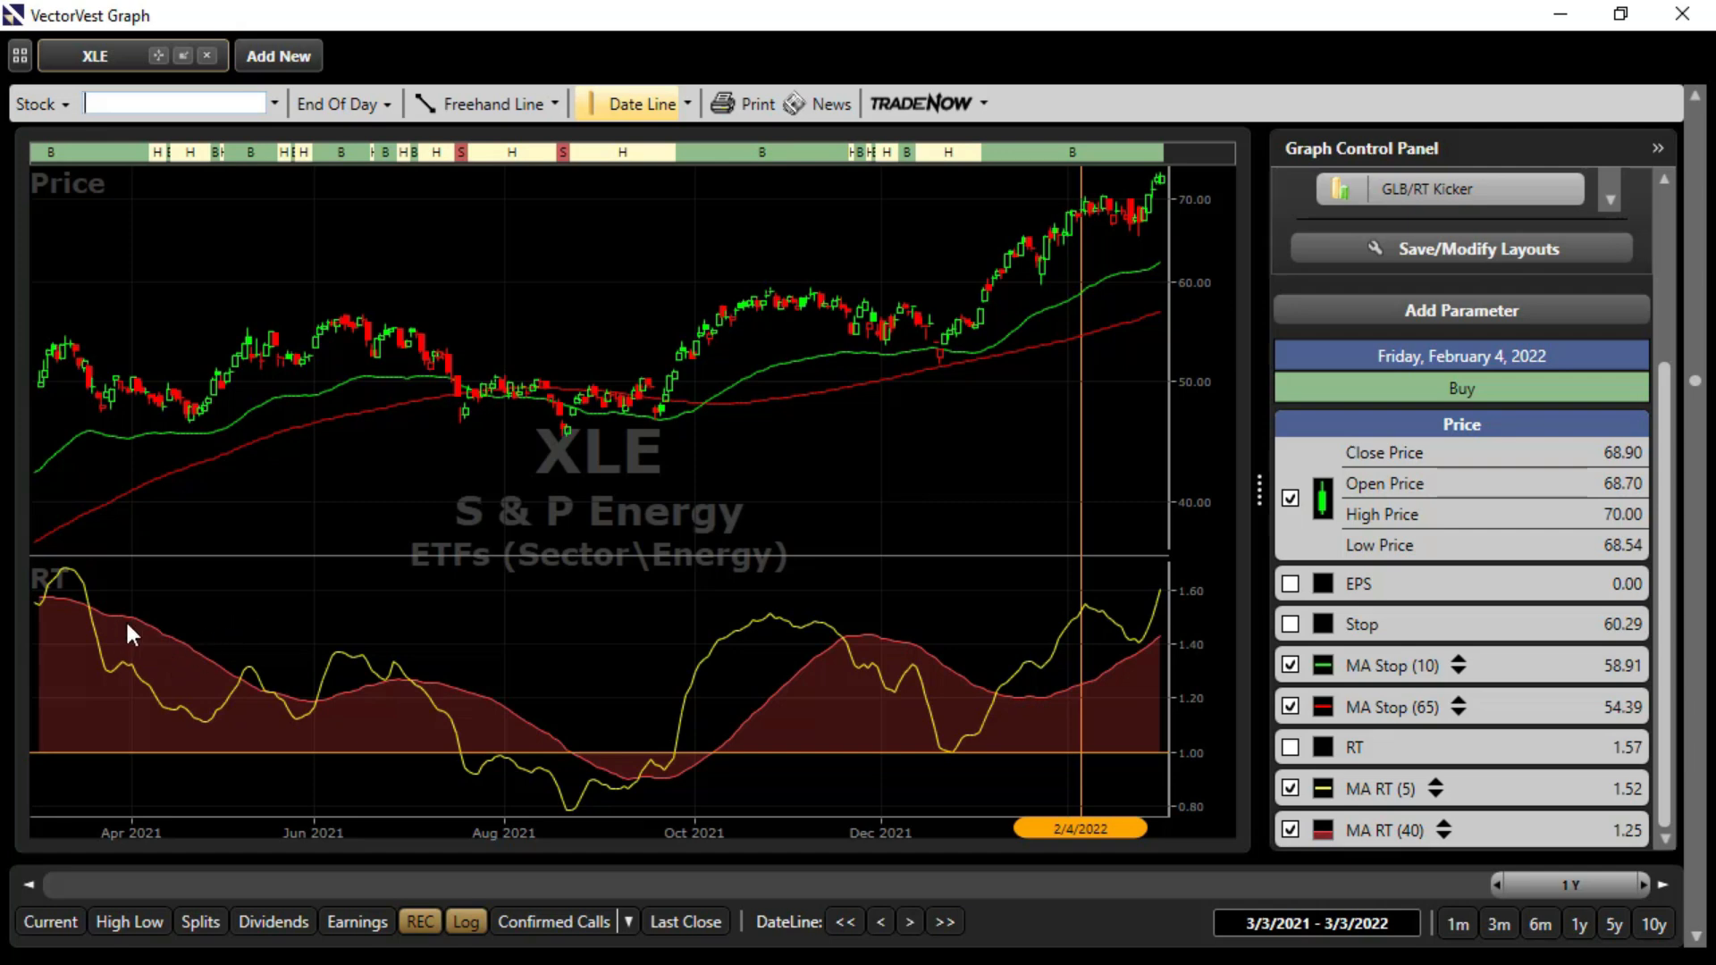
pyautogui.moveTo(322, 727)
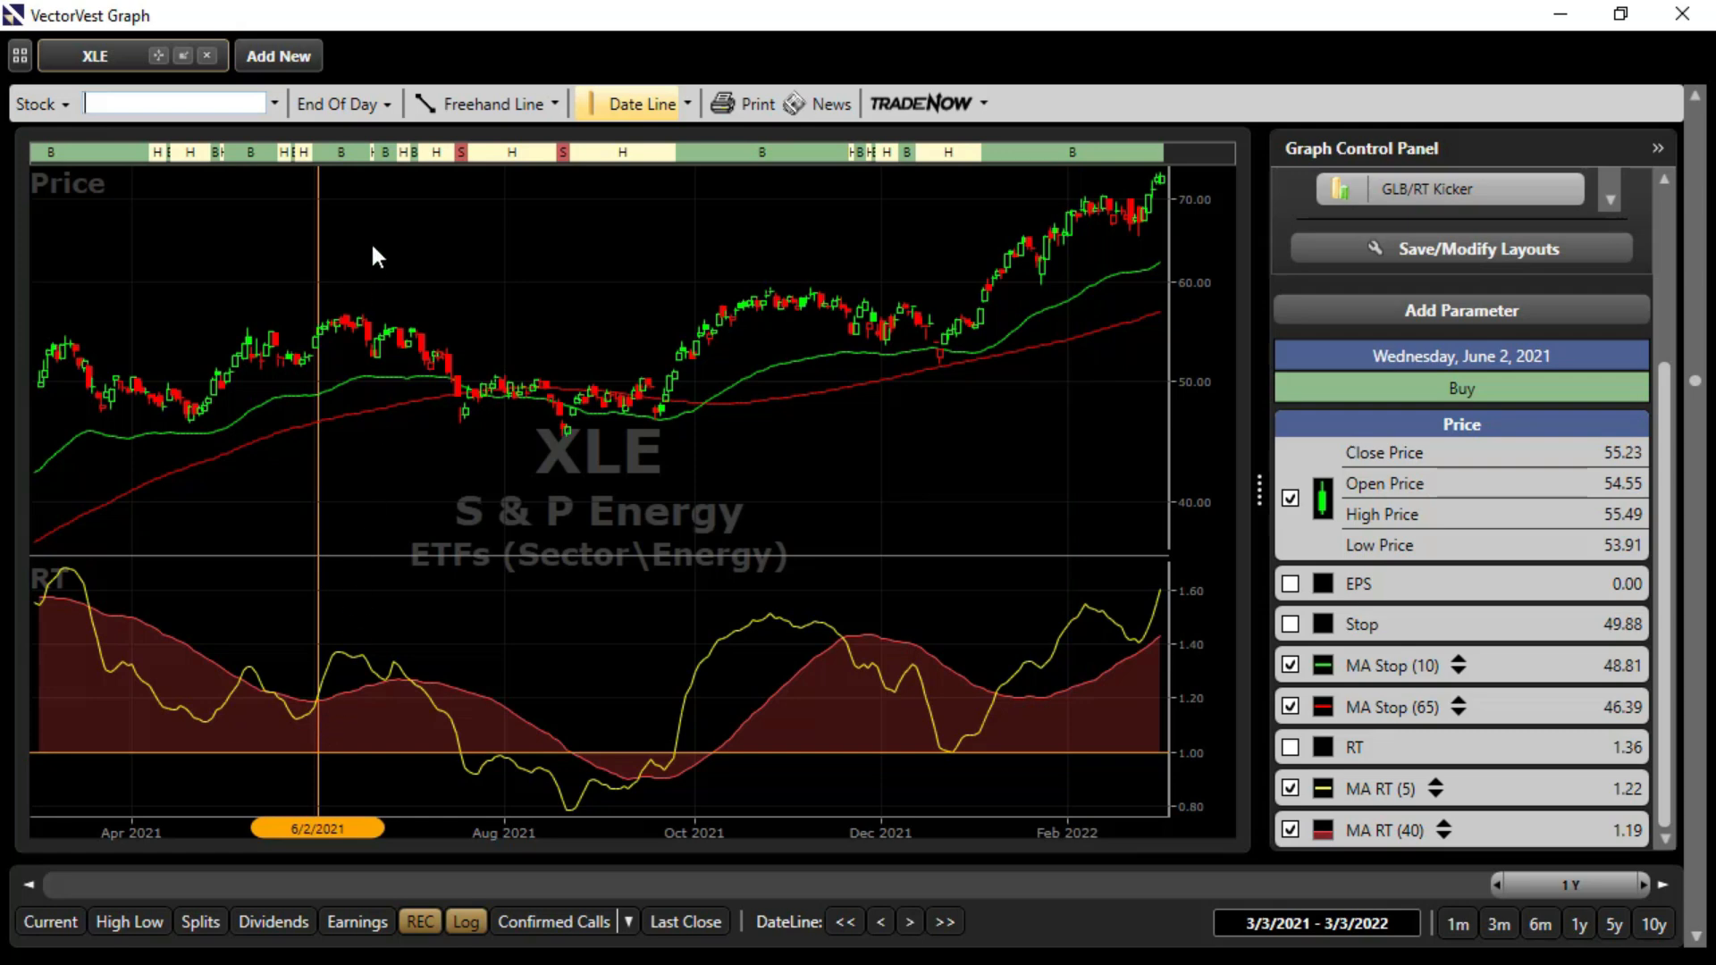
pyautogui.moveTo(318, 319)
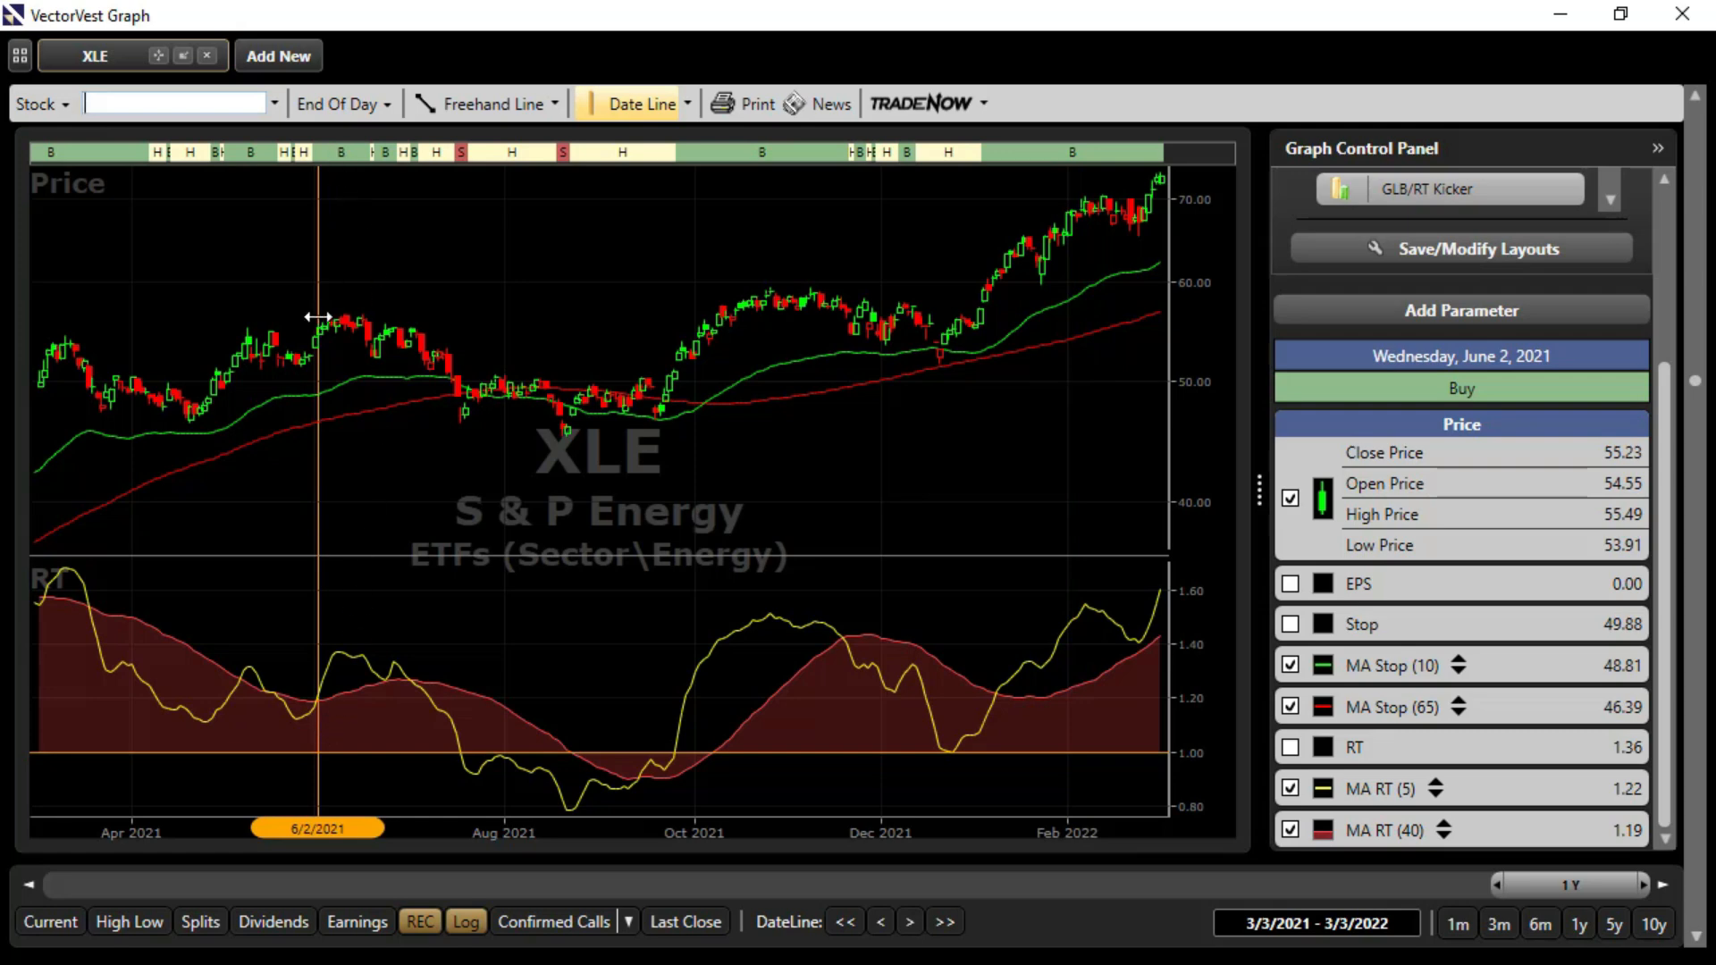
pyautogui.moveTo(399, 633)
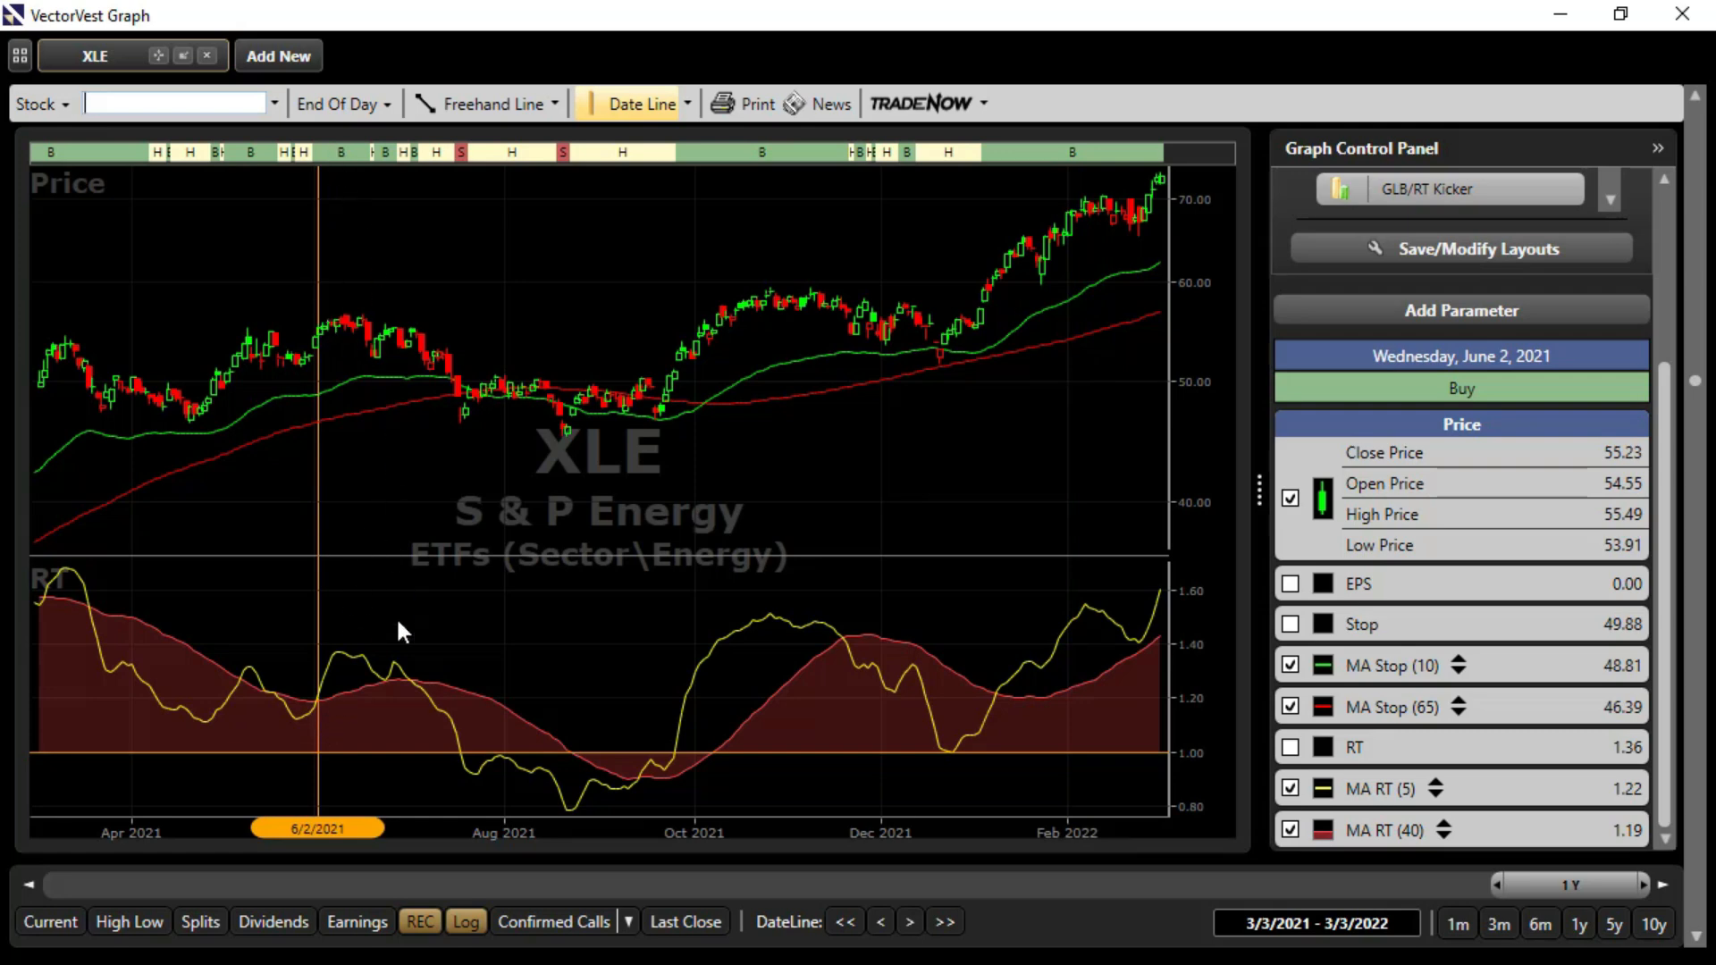
pyautogui.moveTo(649, 796)
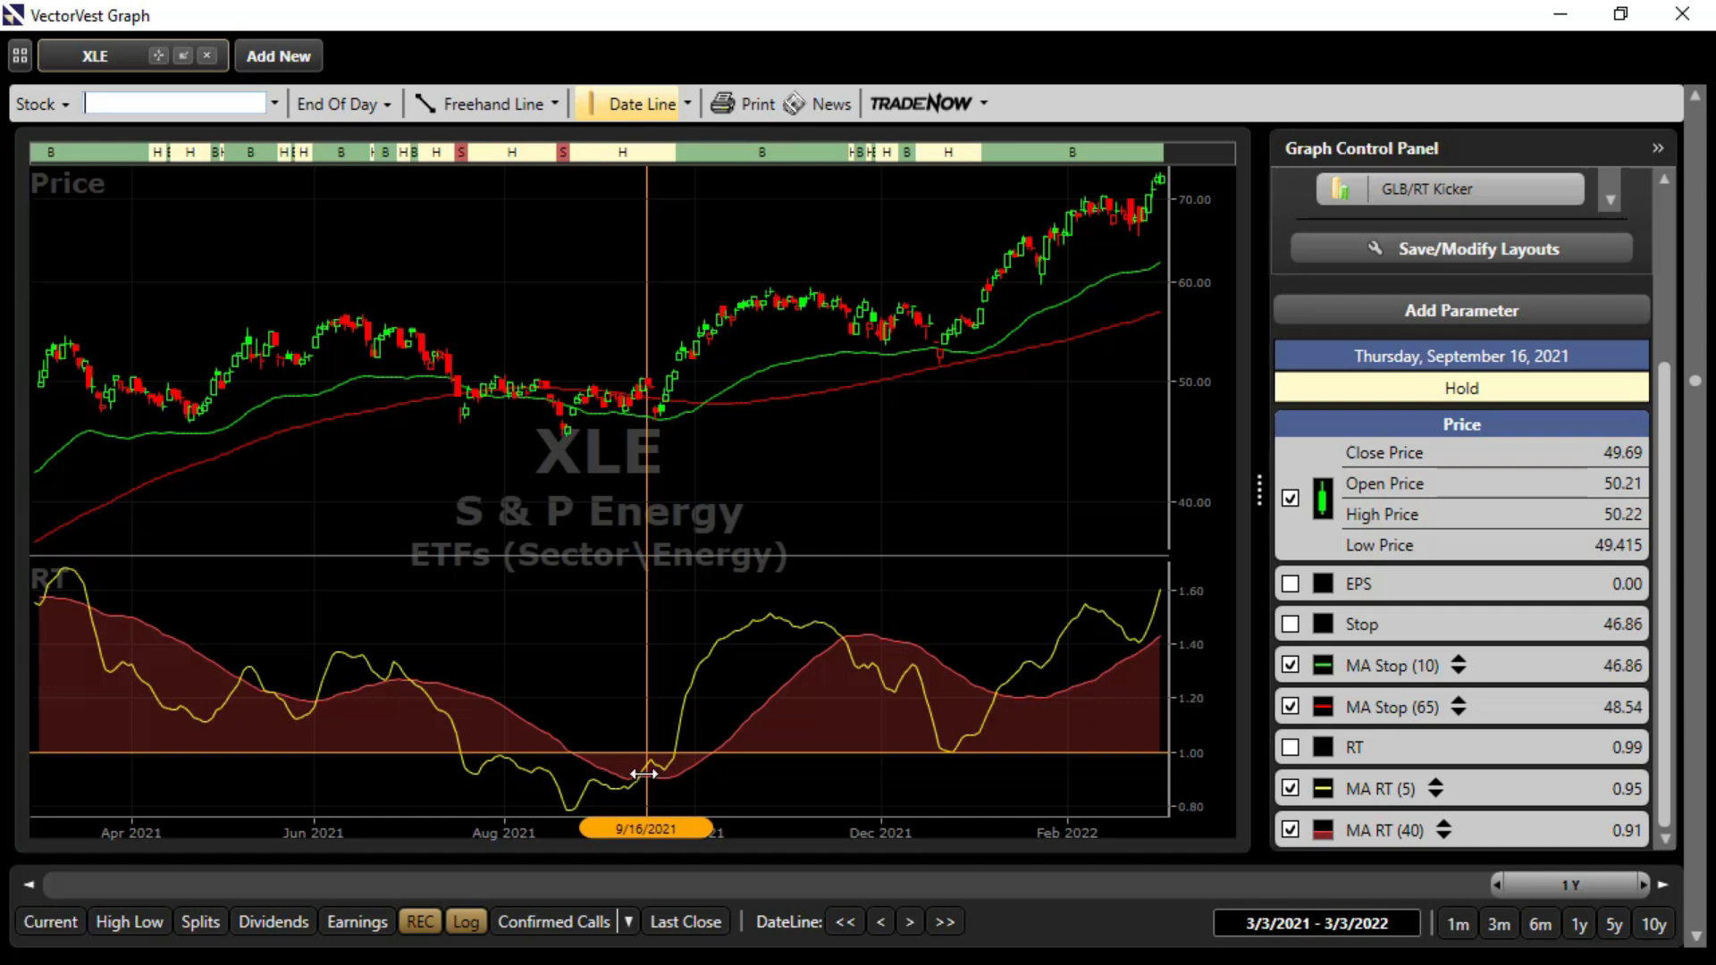
pyautogui.moveTo(812, 611)
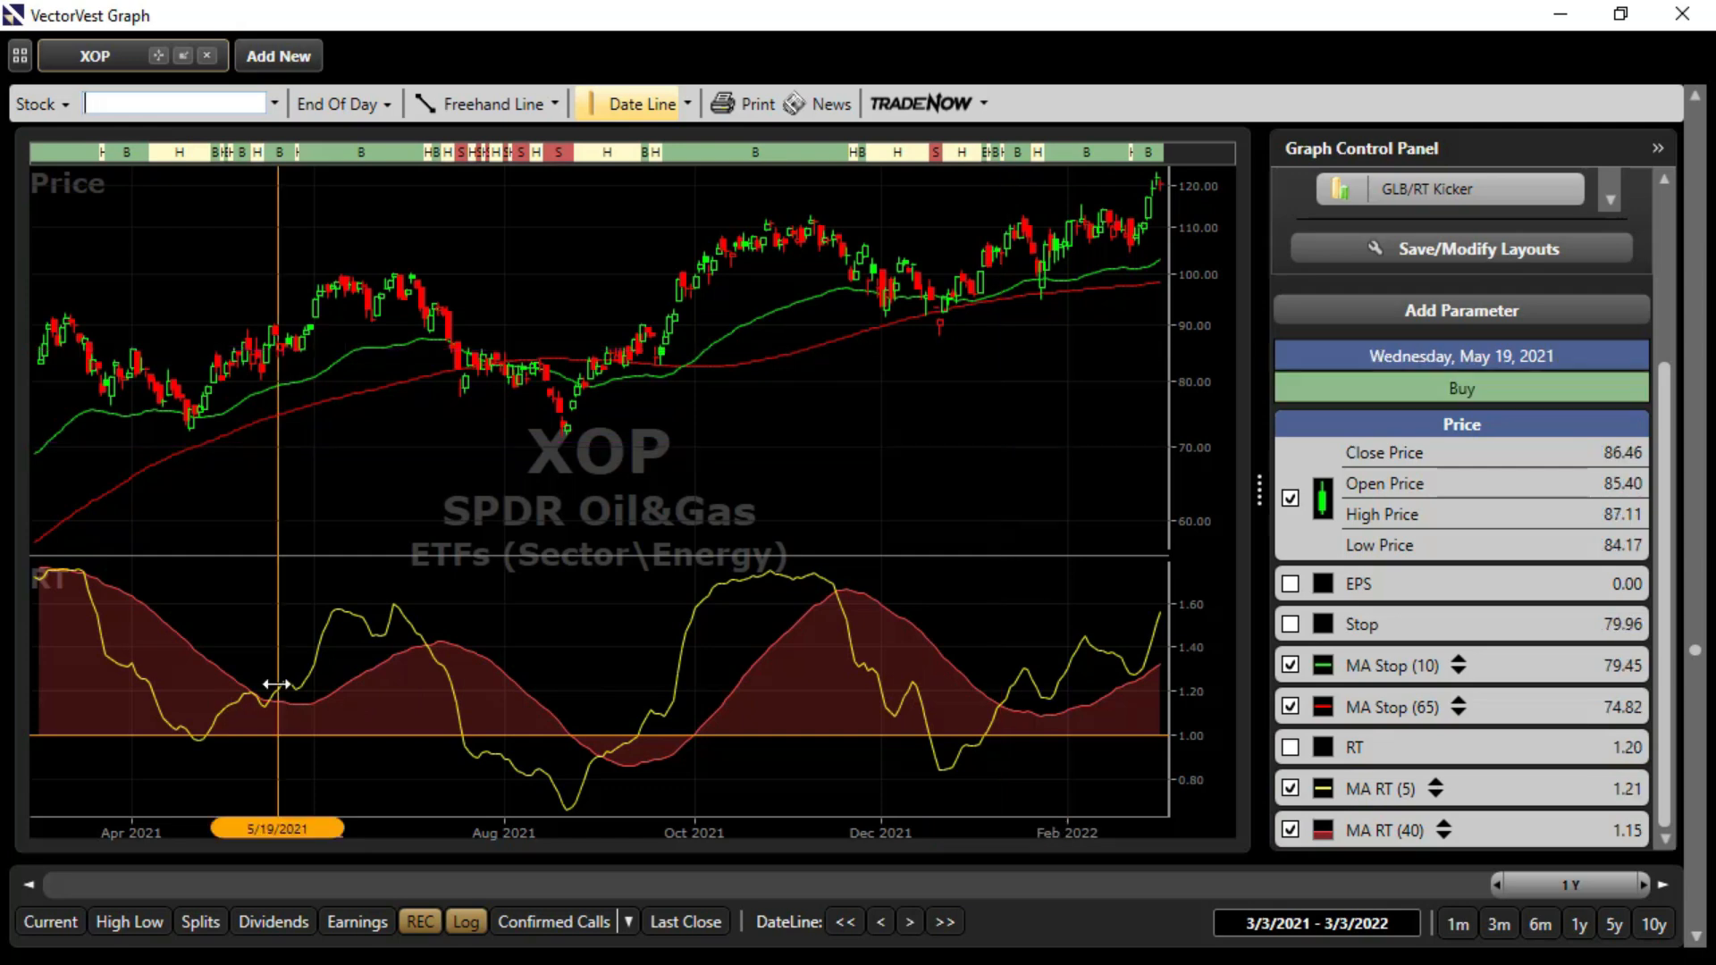
pyautogui.moveTo(577, 728)
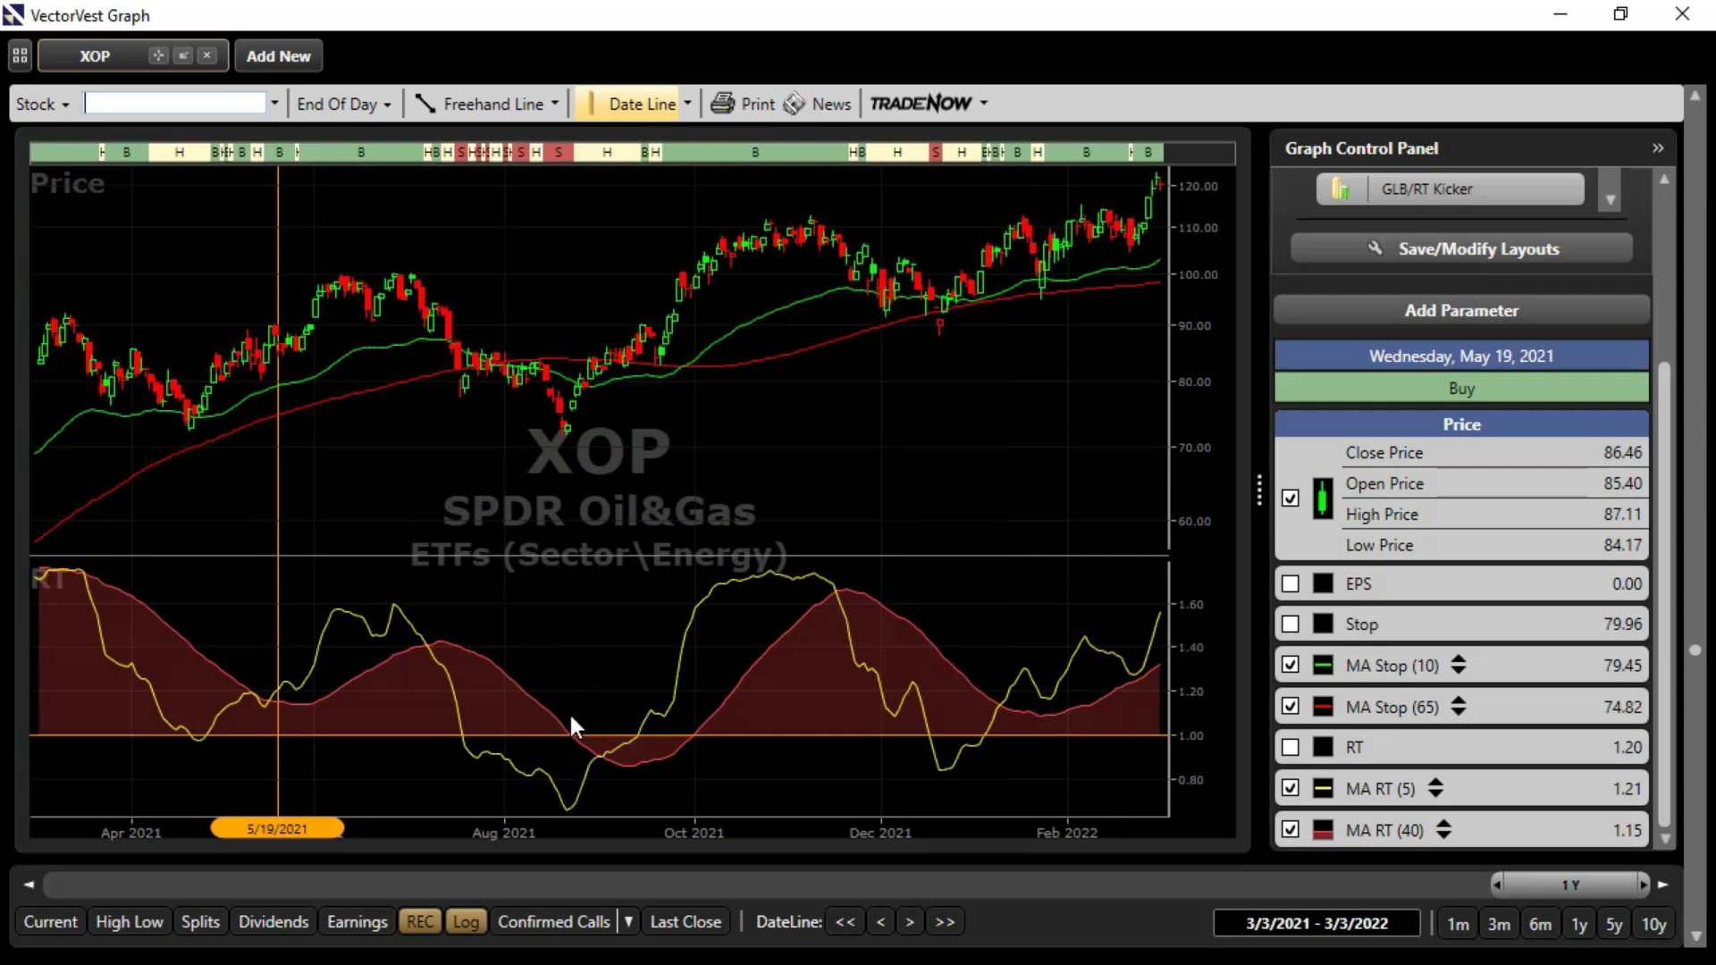
pyautogui.moveTo(609, 781)
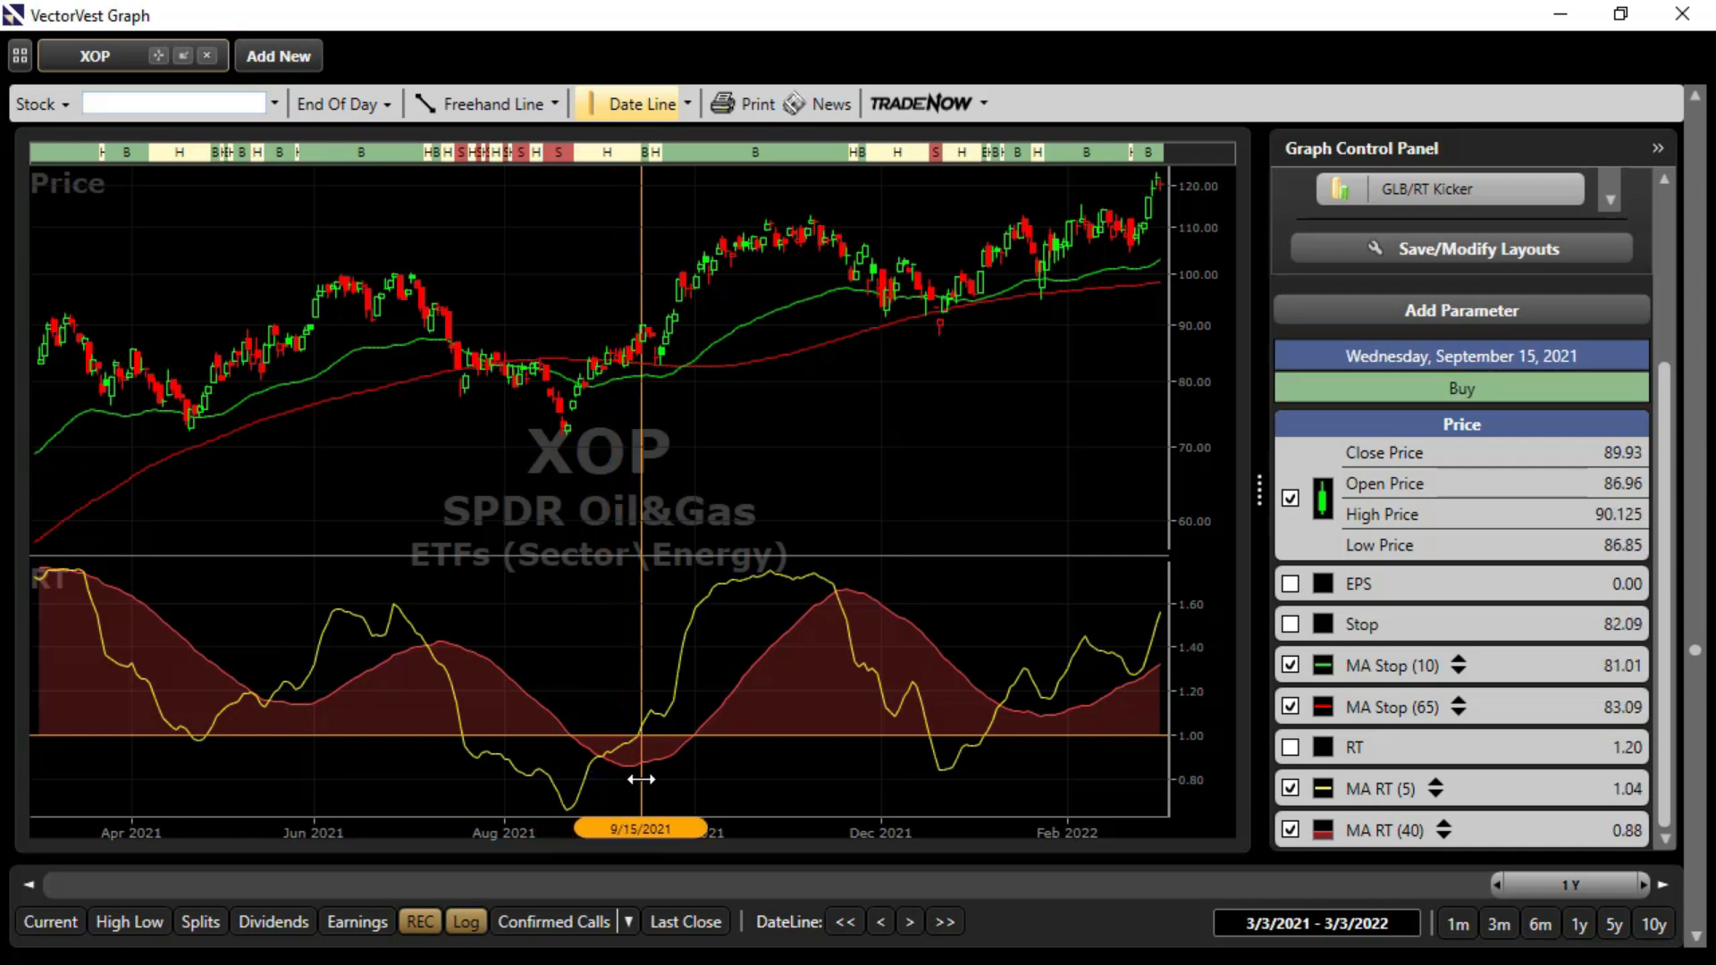
pyautogui.moveTo(708, 393)
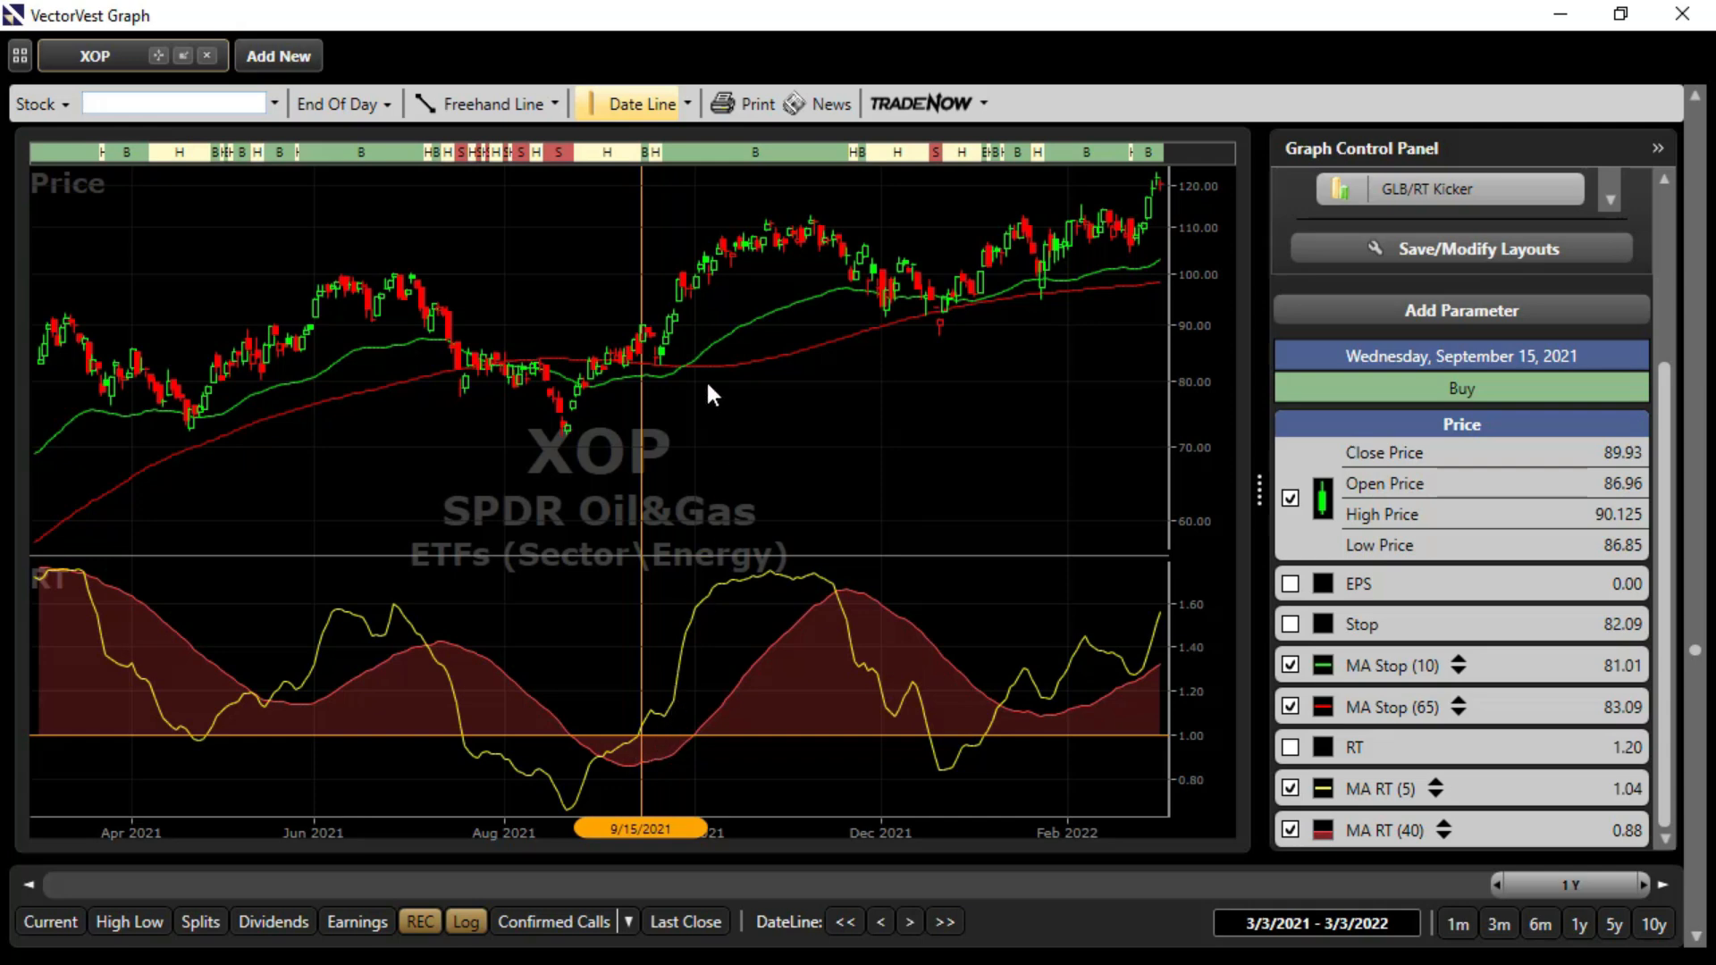
pyautogui.moveTo(847, 504)
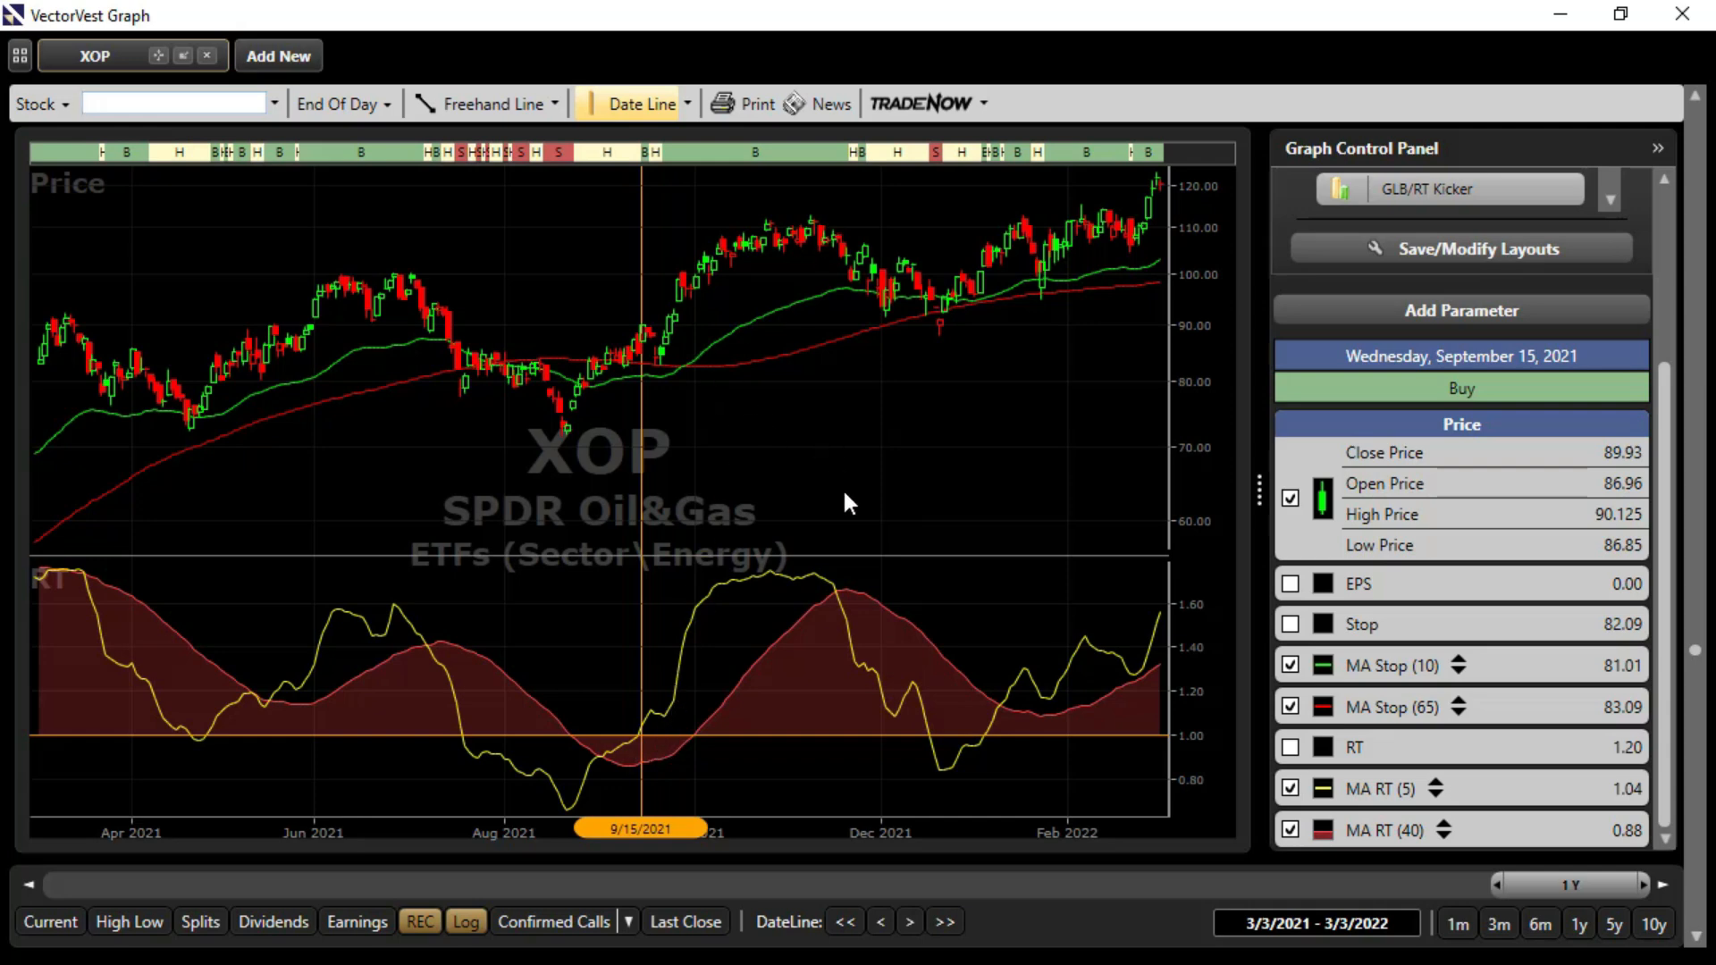
pyautogui.moveTo(866, 629)
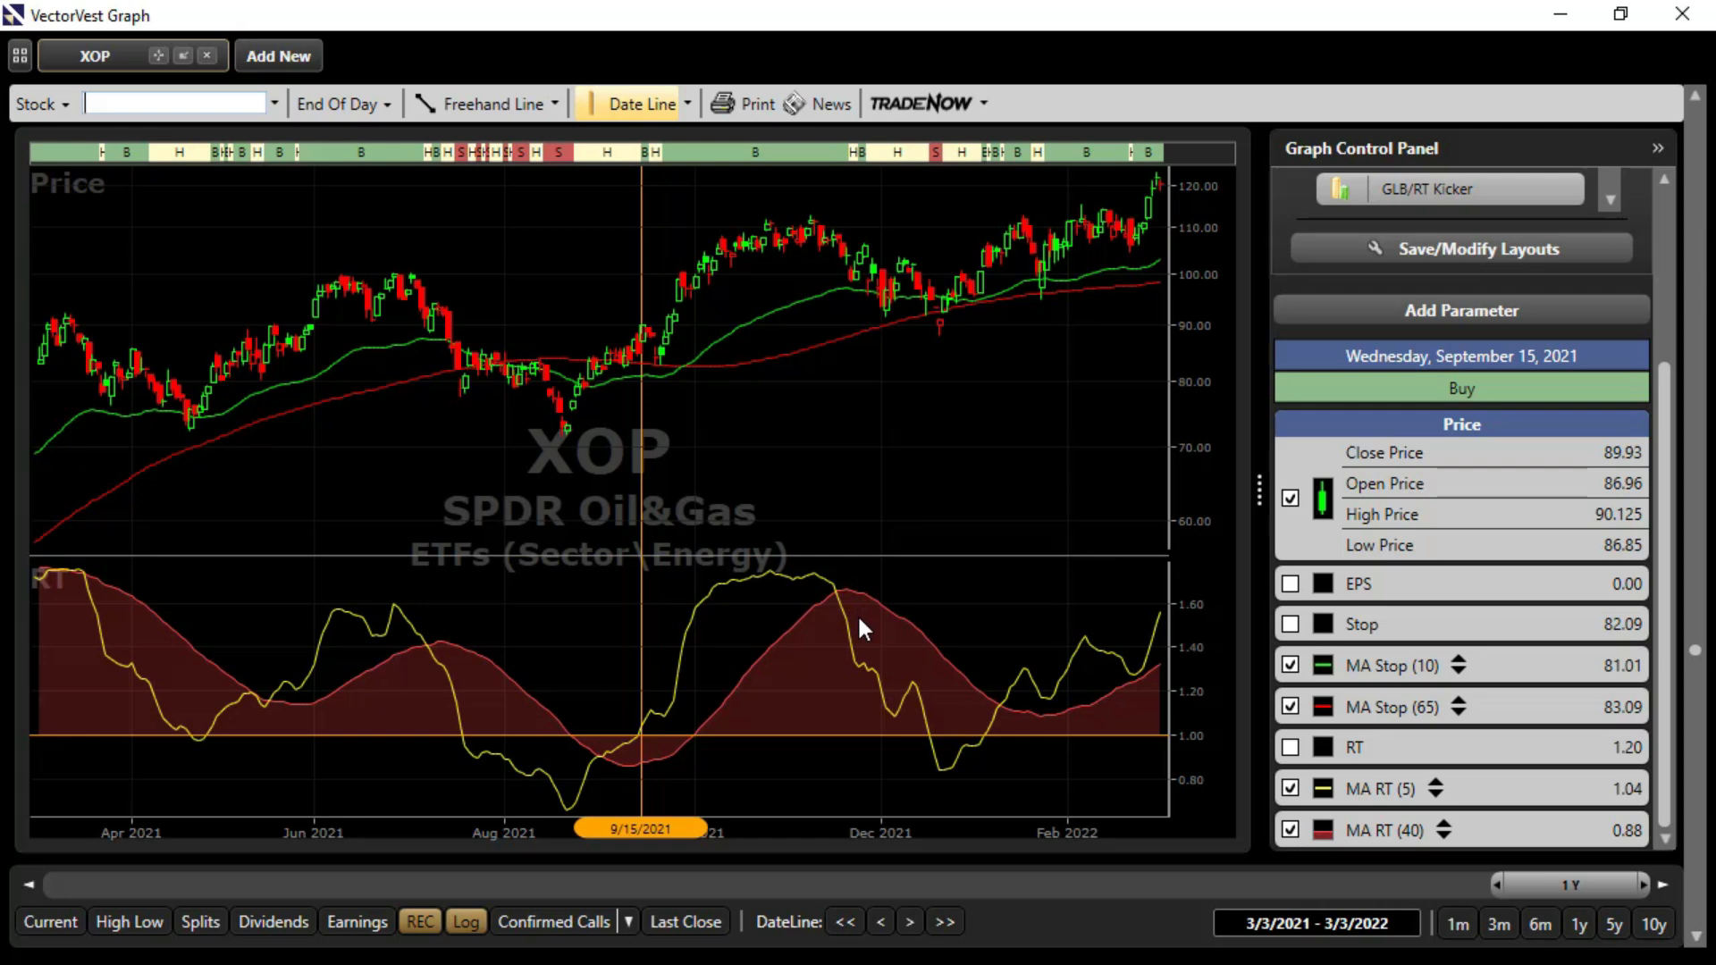
pyautogui.moveTo(1019, 737)
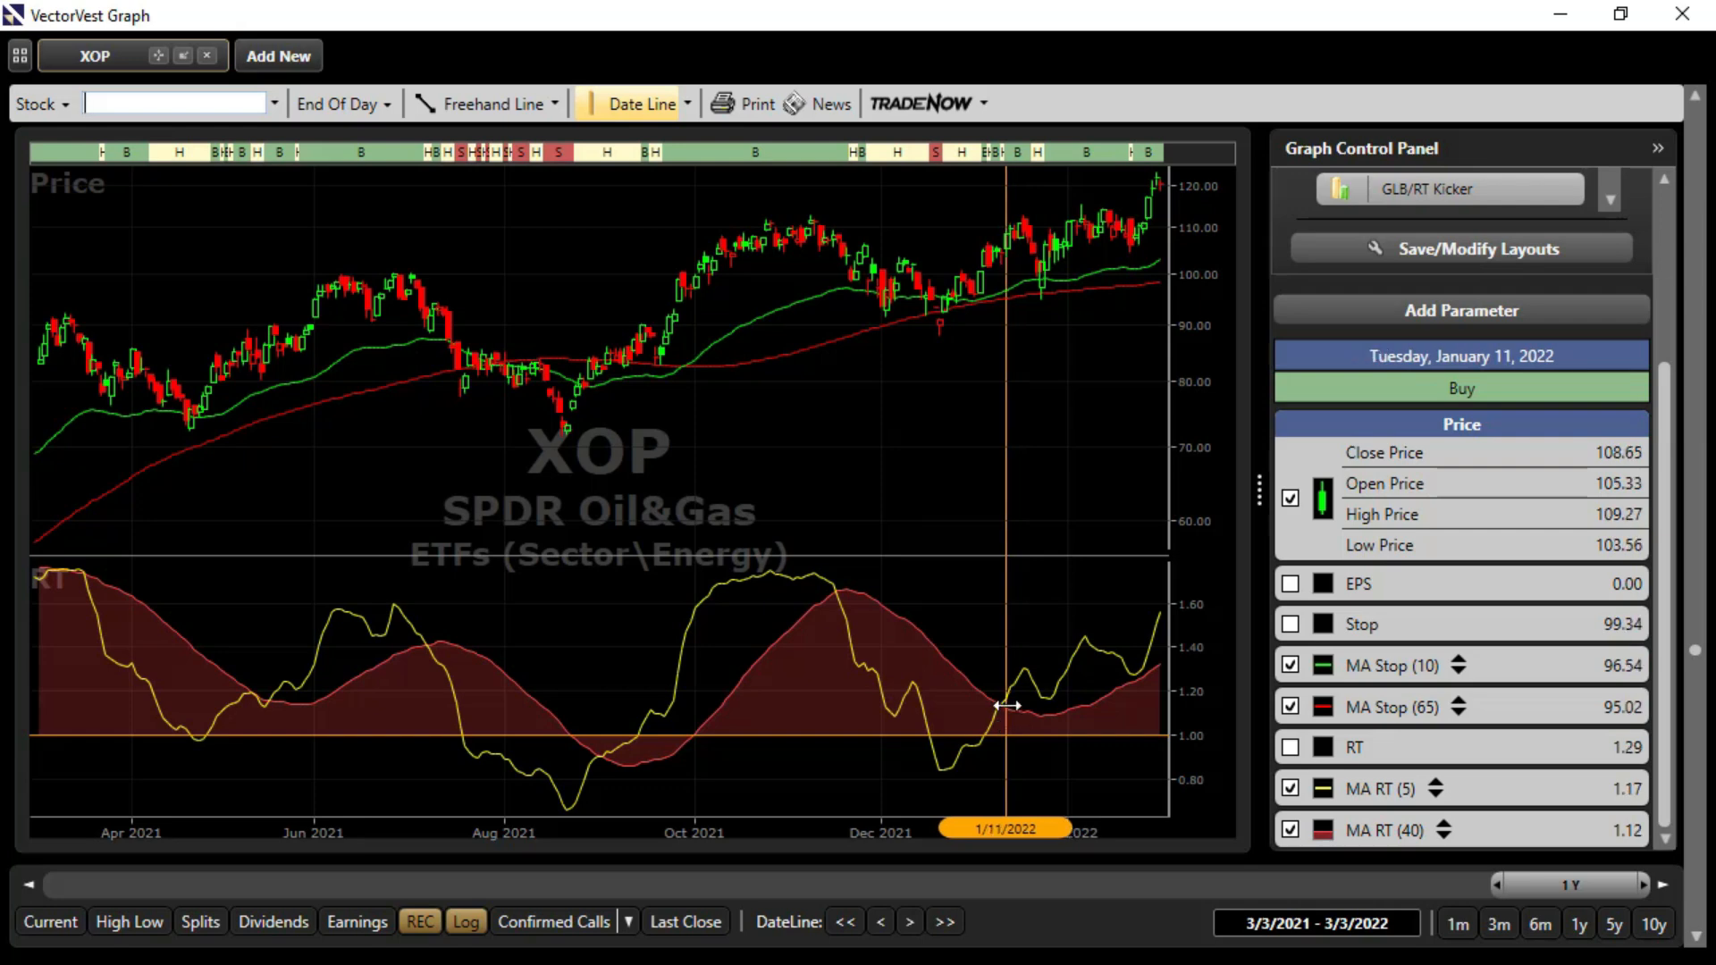
pyautogui.moveTo(1006, 730)
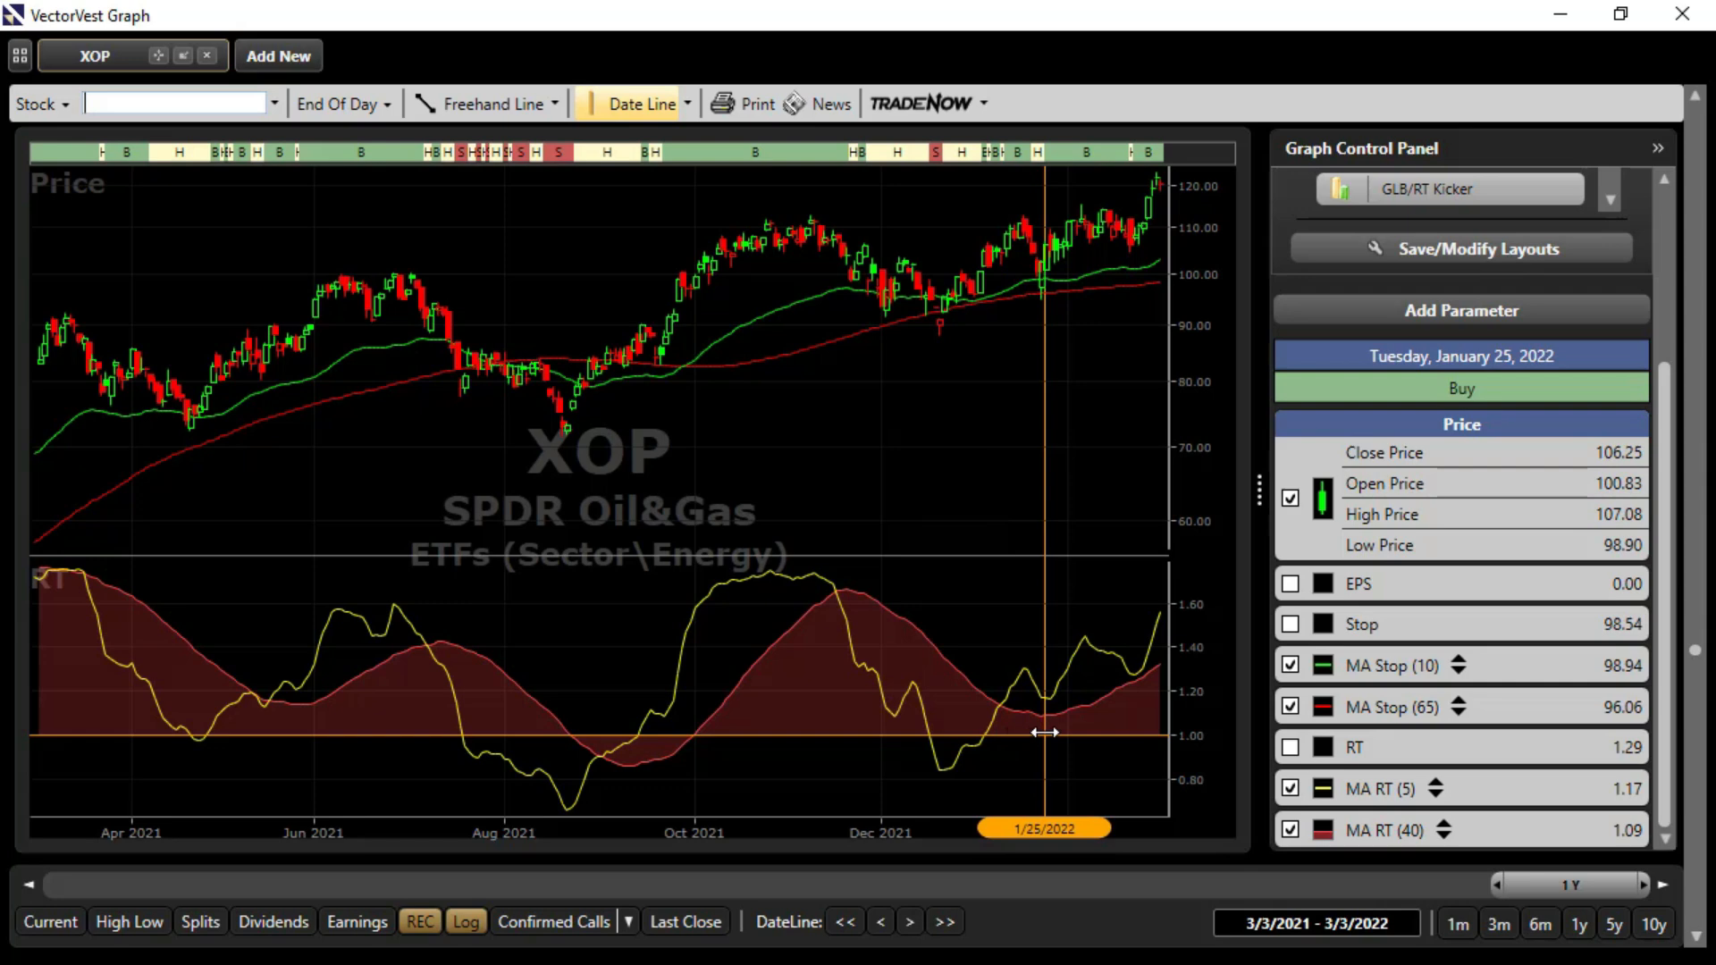
# Pin the XOP date line on January 26, 2022, rated Buy with MA RT(5) 1.17 over MA RT(40) 1.09
pyautogui.click(908, 920)
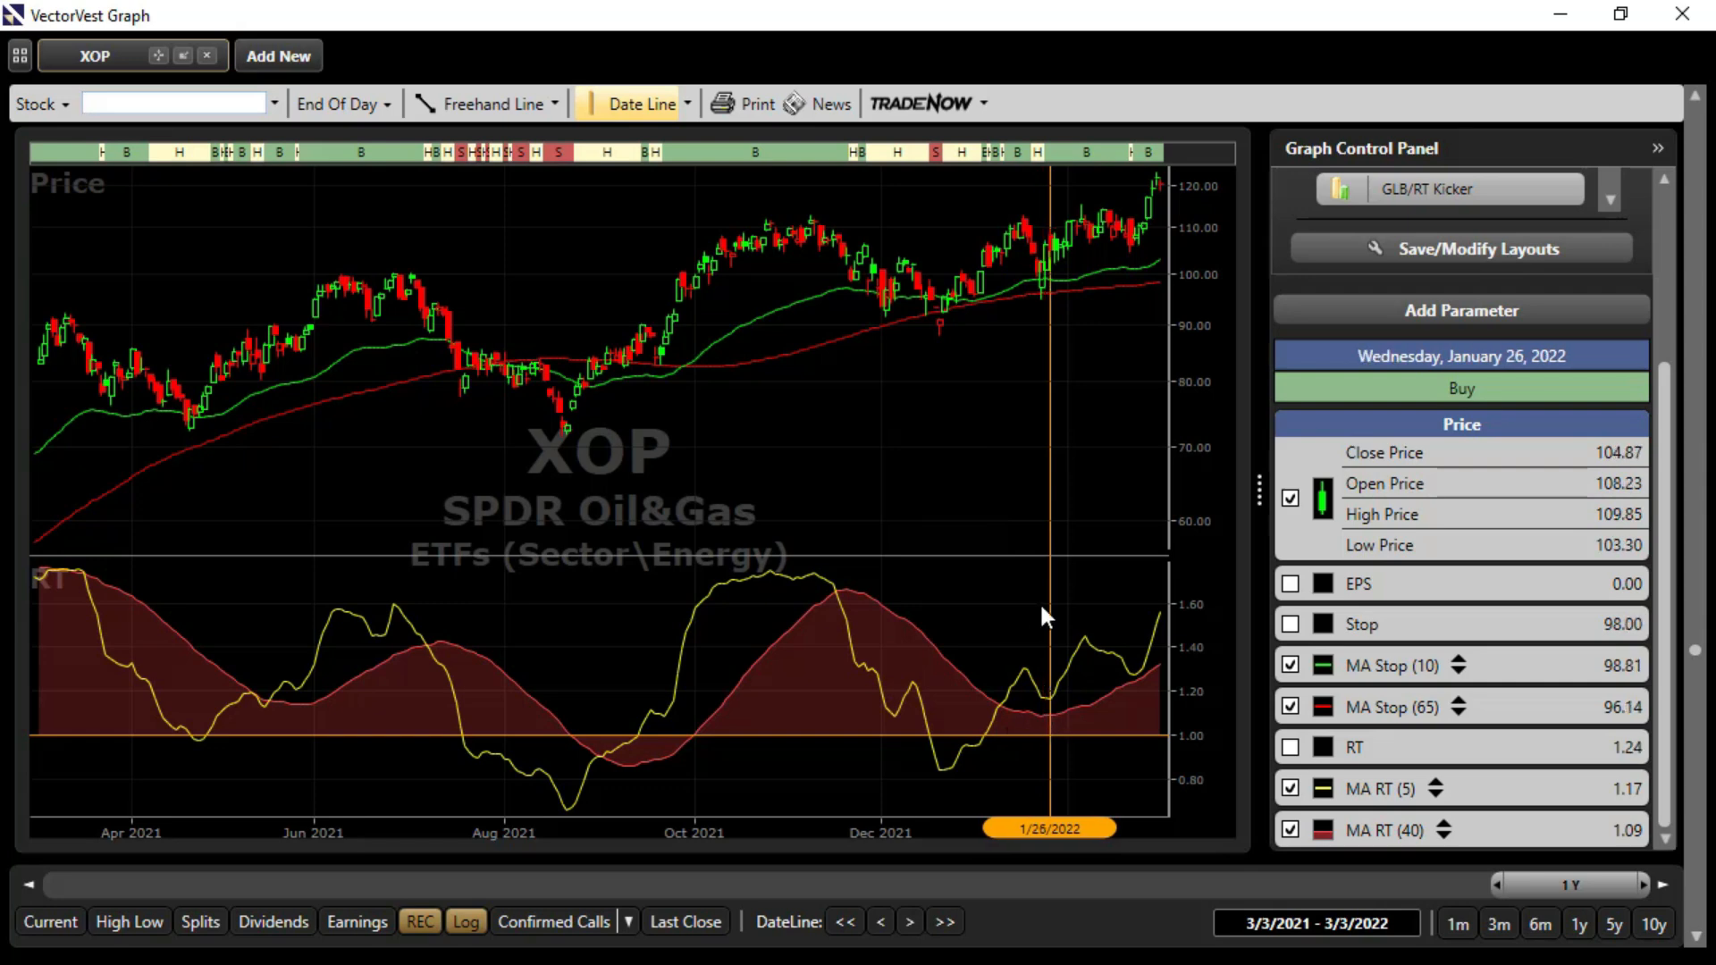
pyautogui.moveTo(1026, 561)
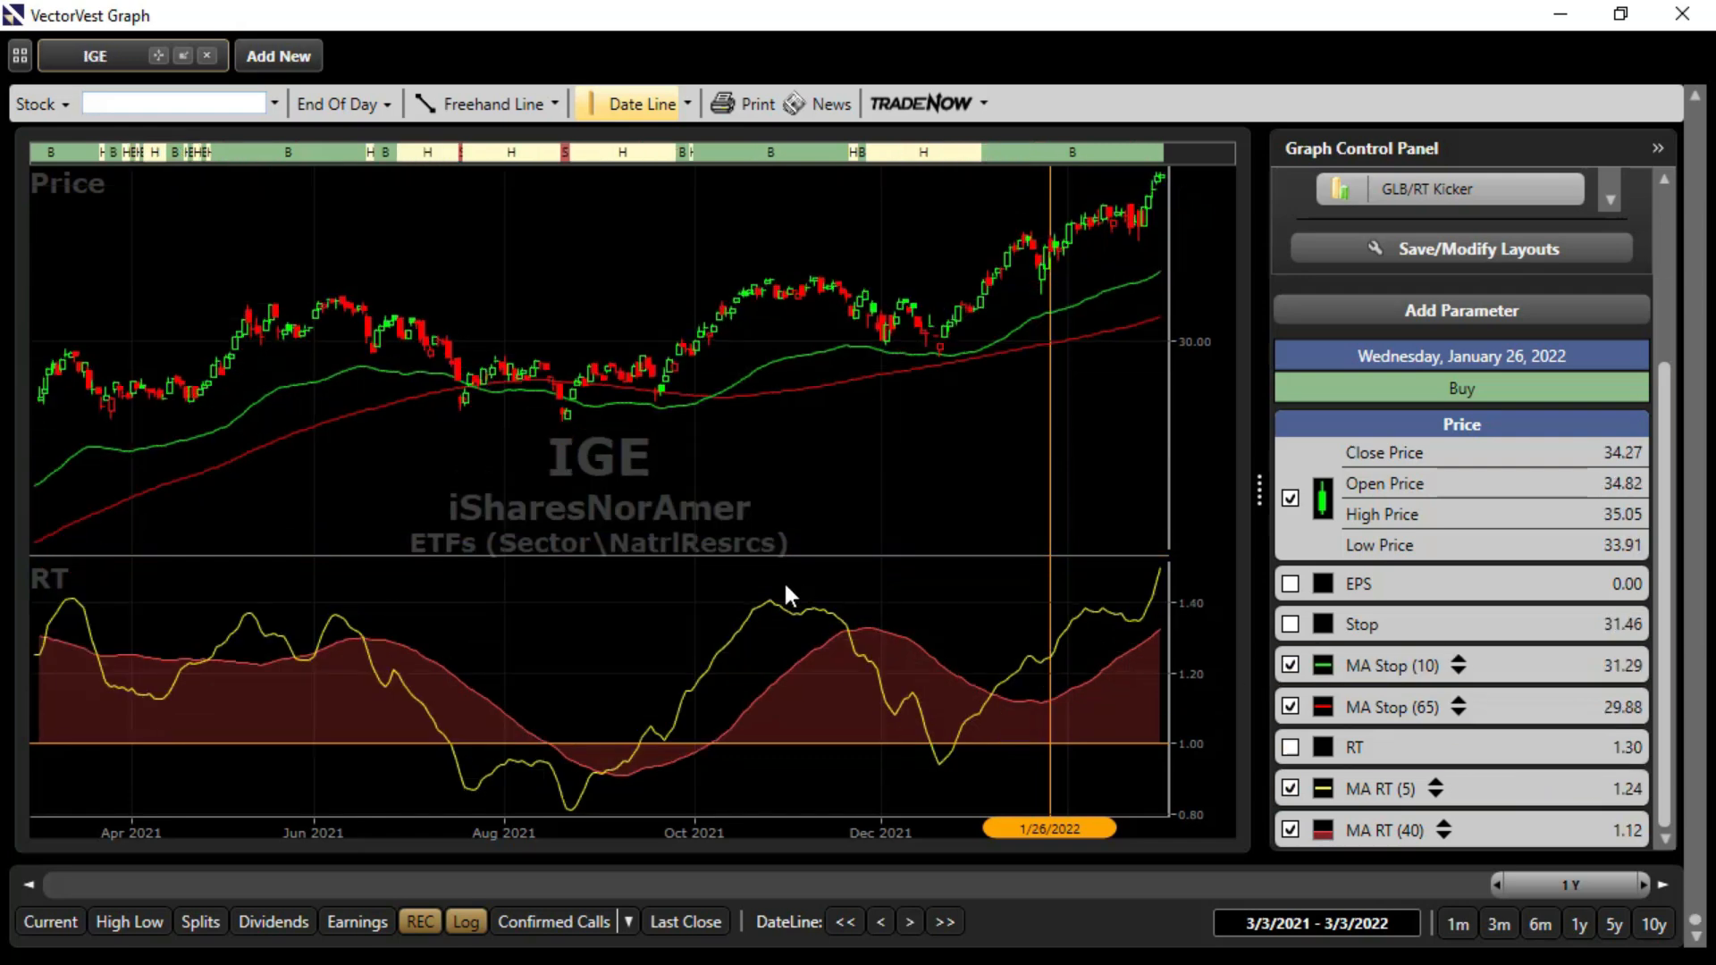
pyautogui.moveTo(308, 413)
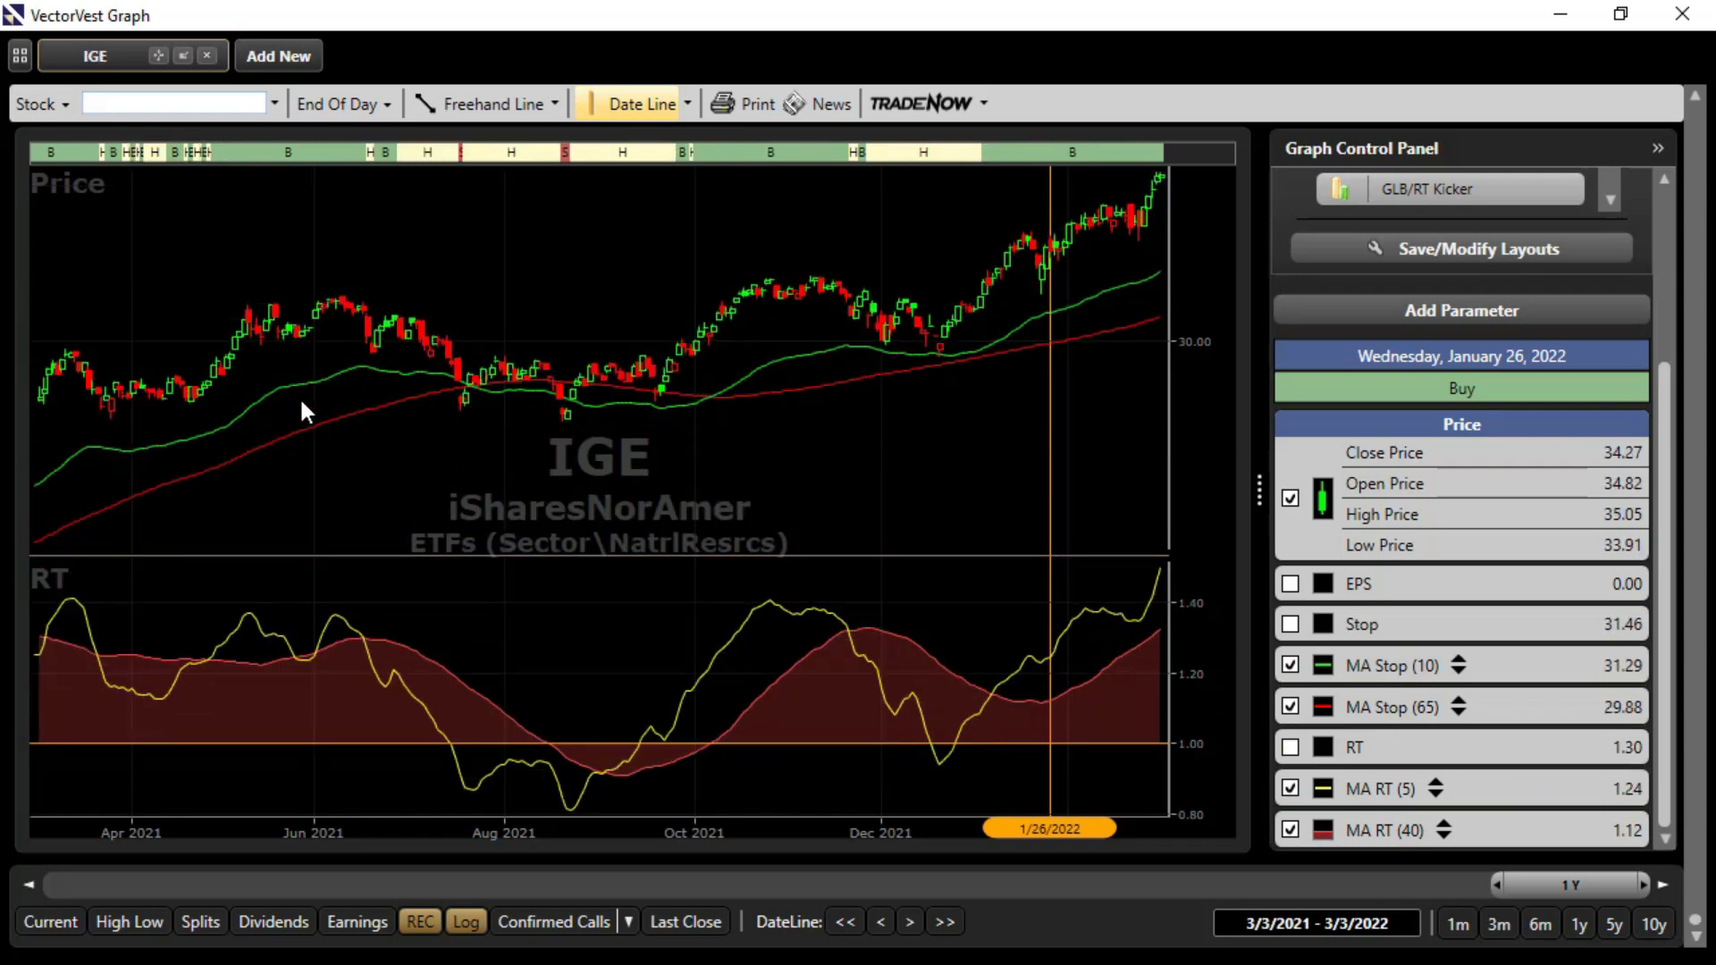
pyautogui.moveTo(324, 696)
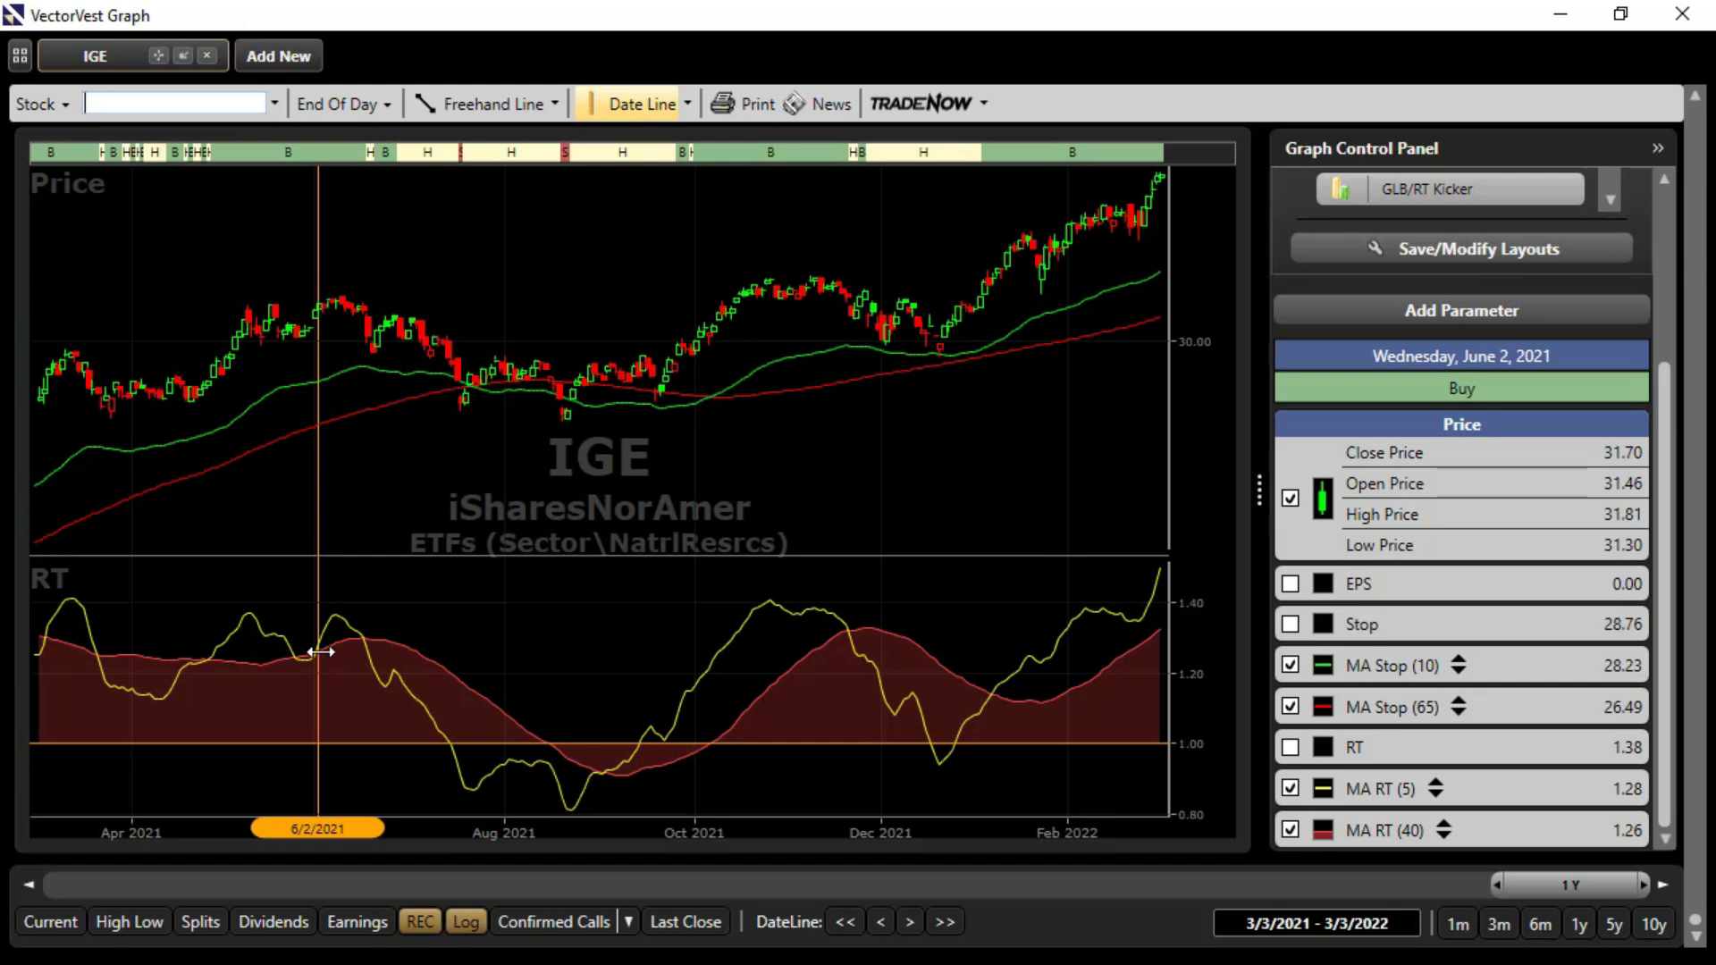
pyautogui.moveTo(332, 334)
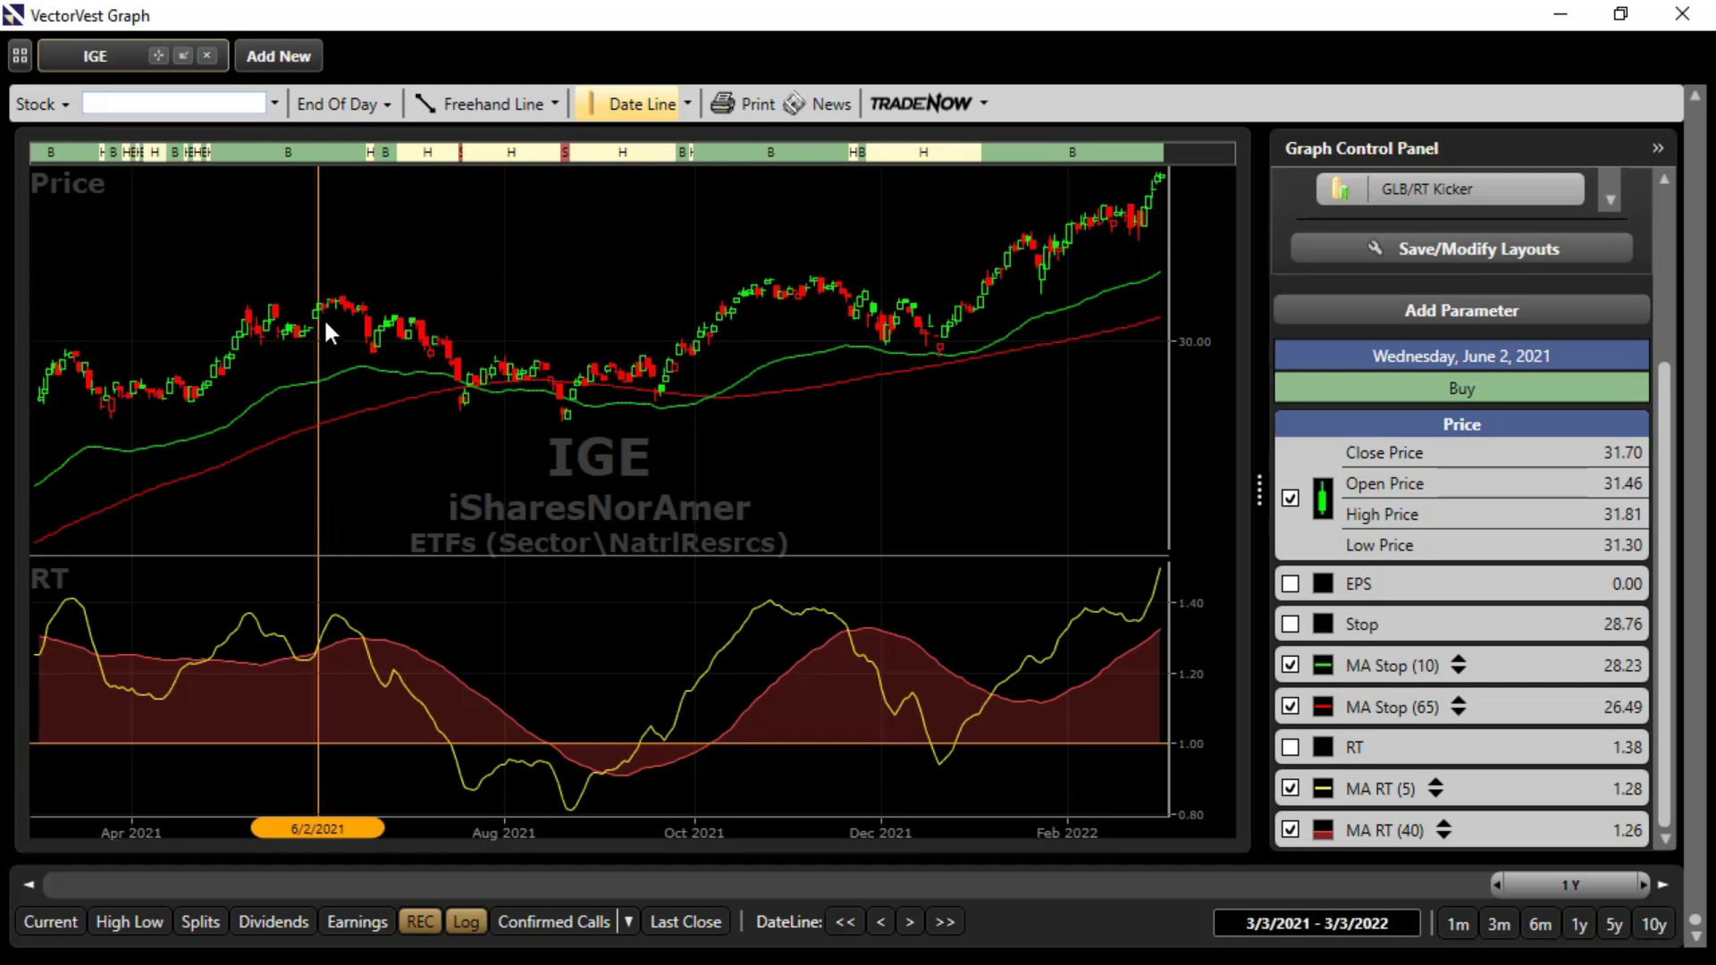
pyautogui.moveTo(377, 580)
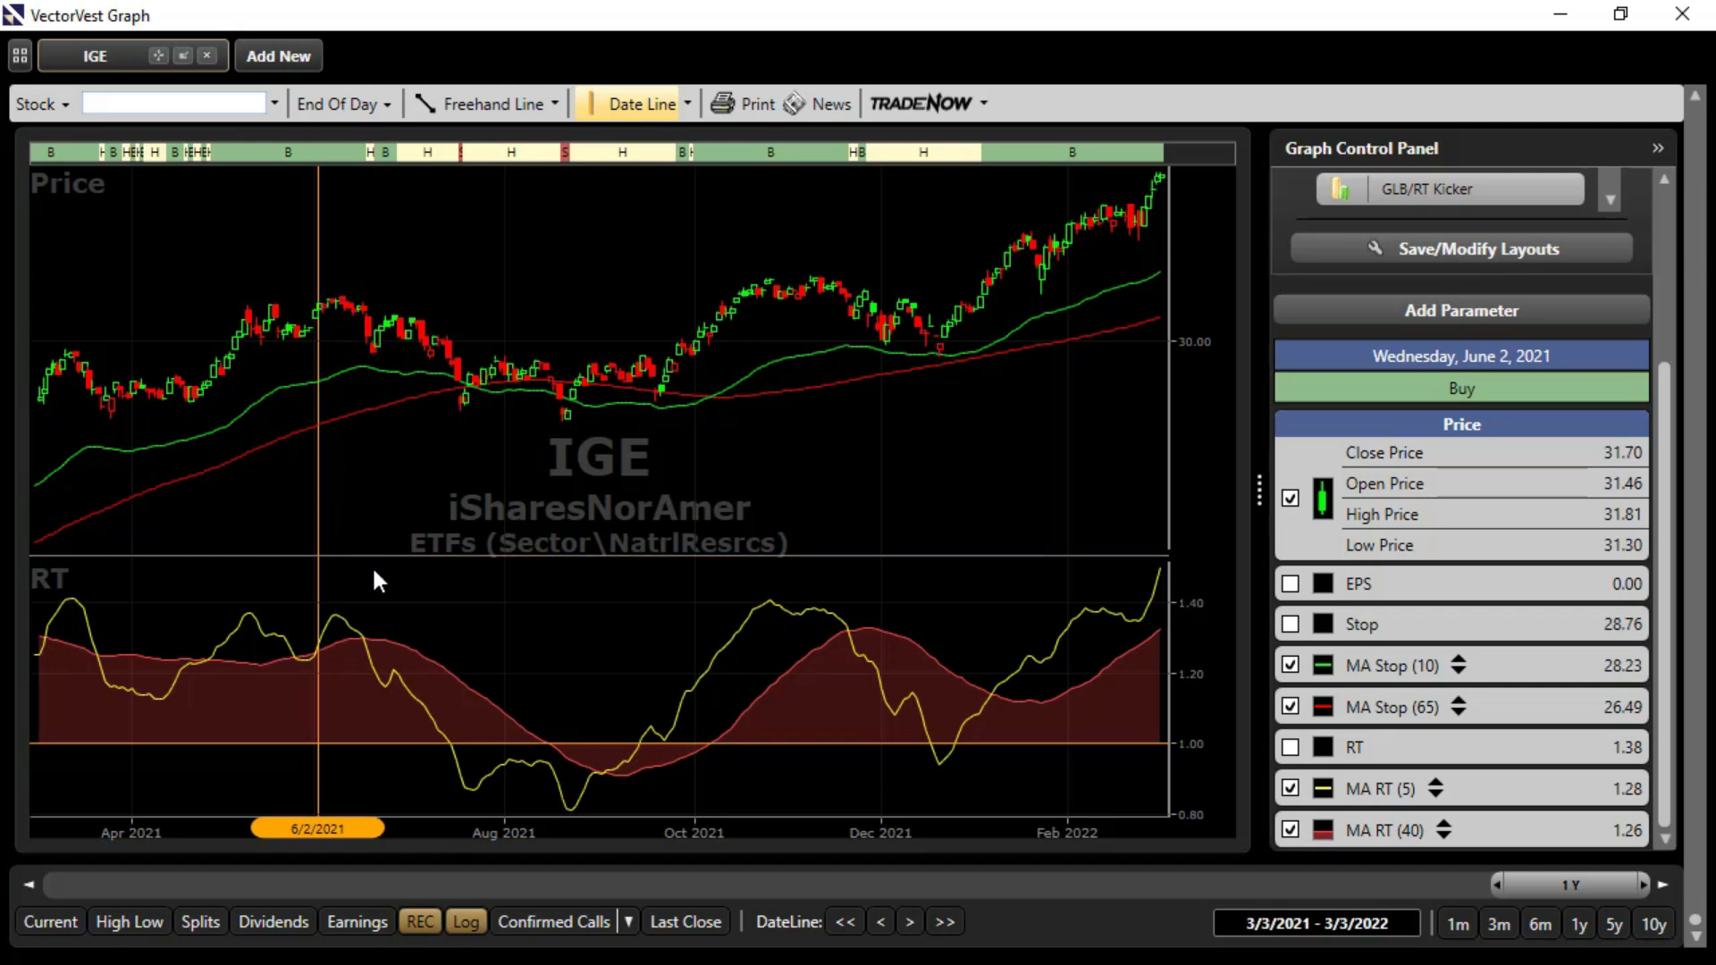
pyautogui.moveTo(592, 805)
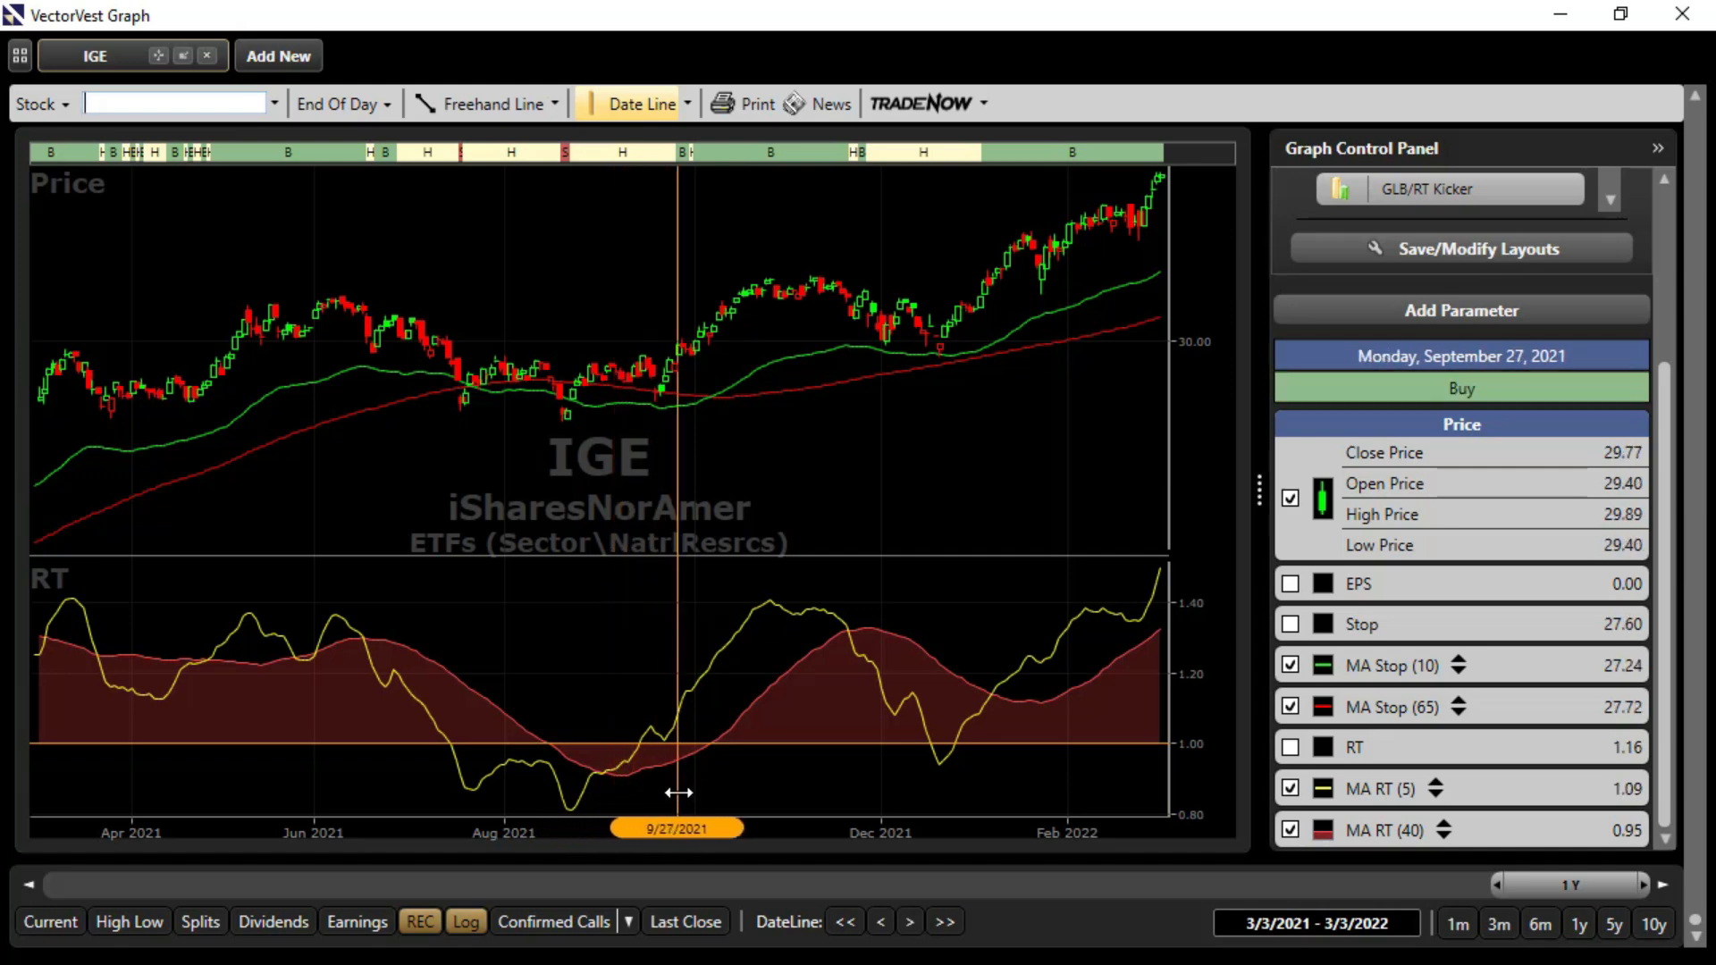
pyautogui.moveTo(841, 304)
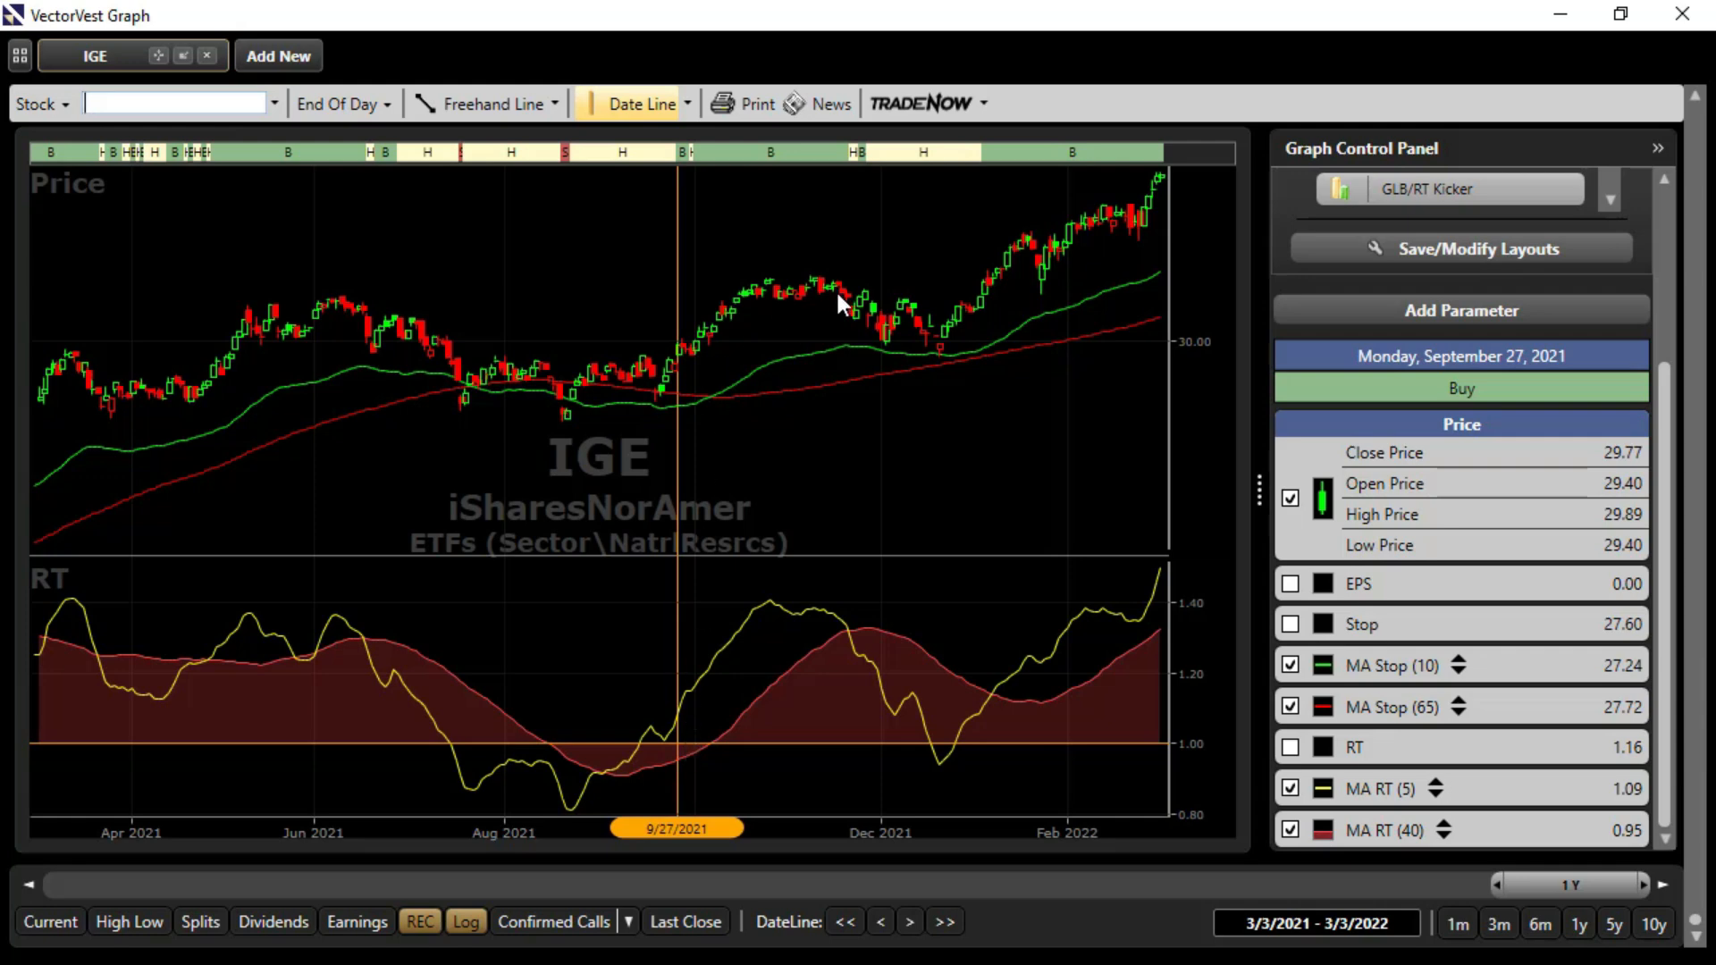
# Place the IGE date line in early January 2022, just after the short RT average crossed above the long
pyautogui.click(996, 722)
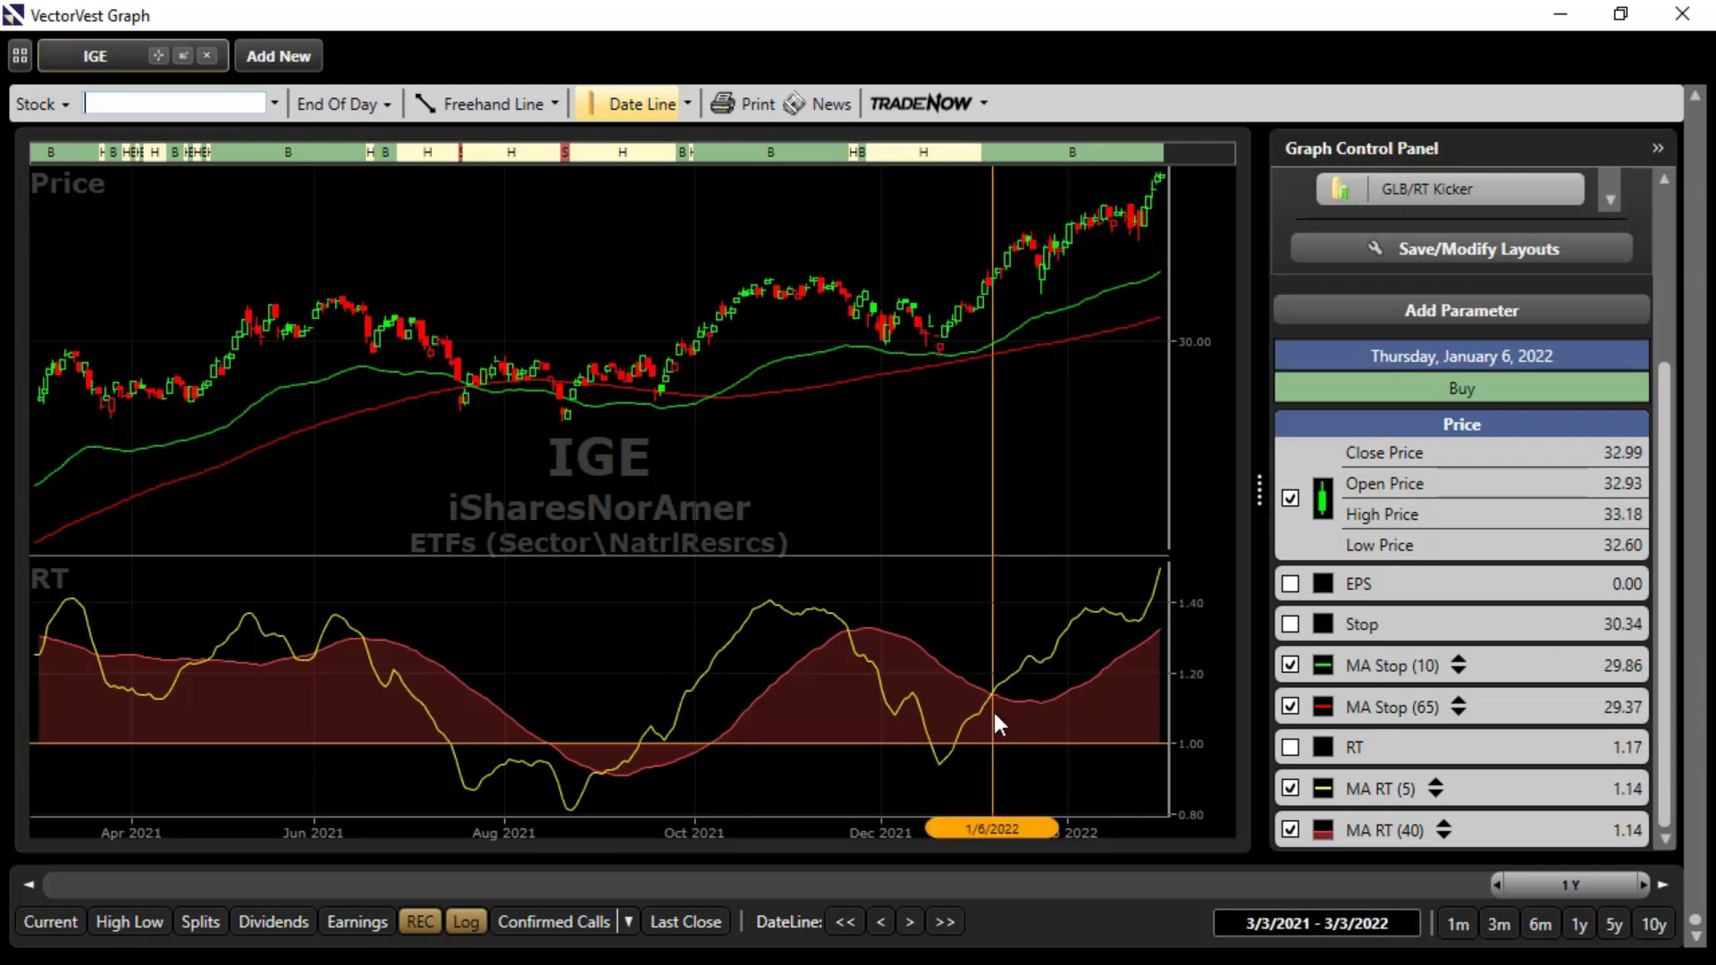
pyautogui.moveTo(991, 716)
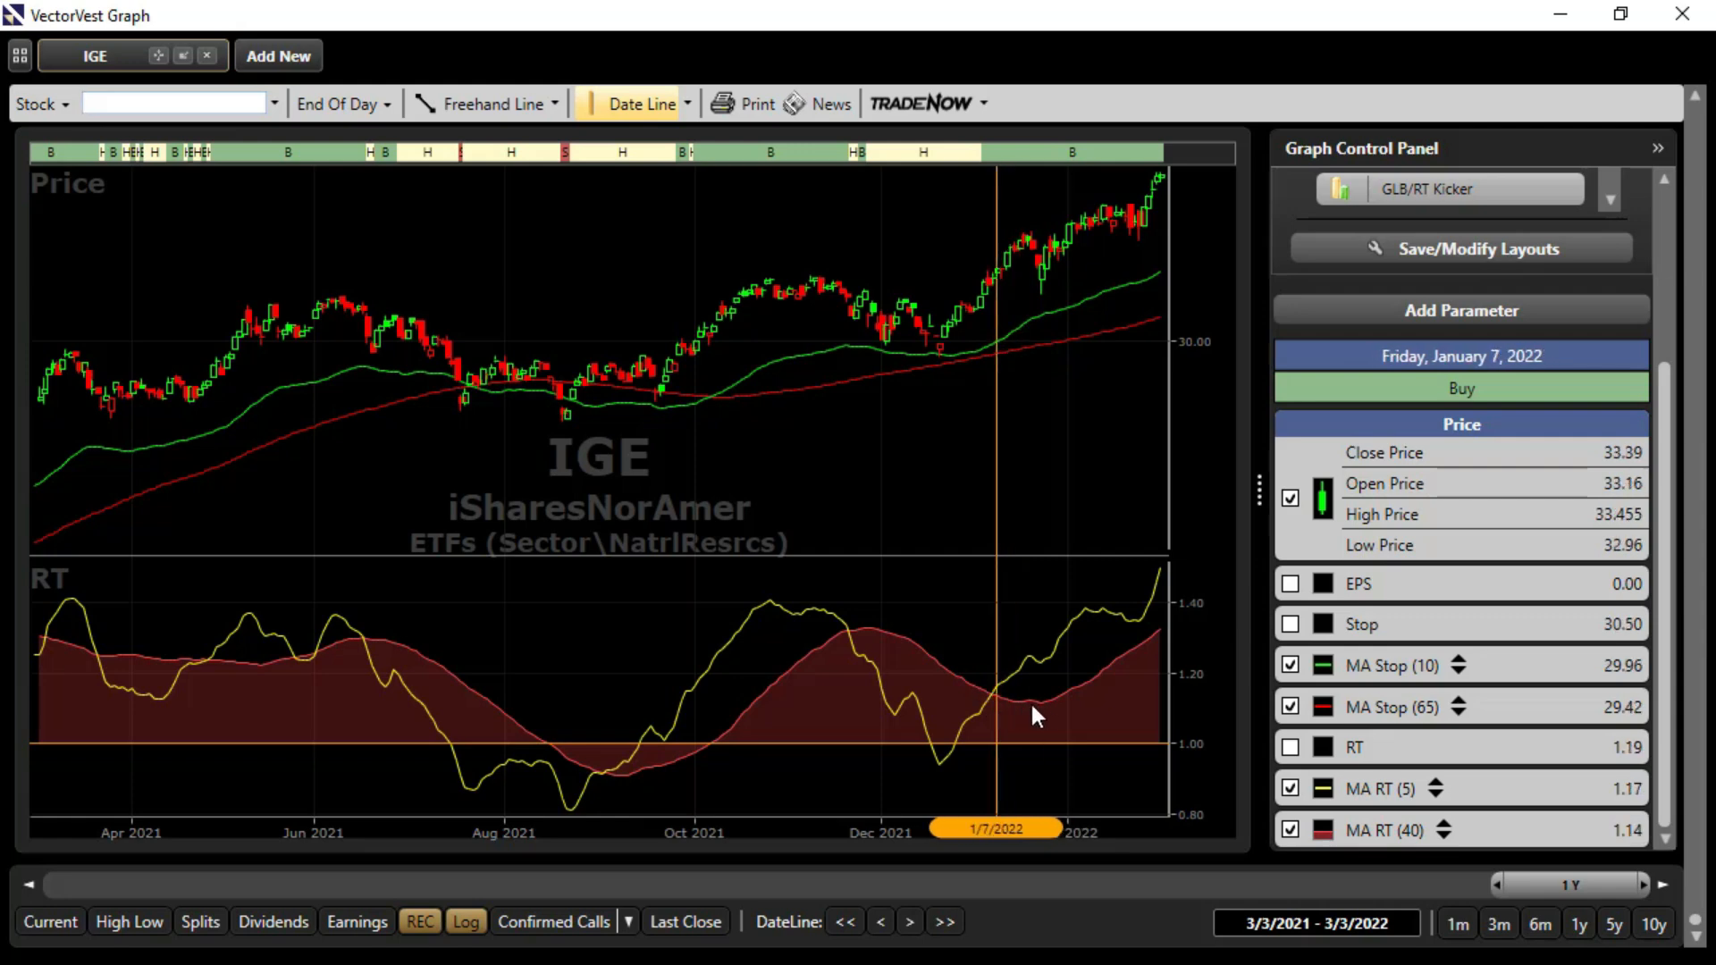
pyautogui.moveTo(1039, 363)
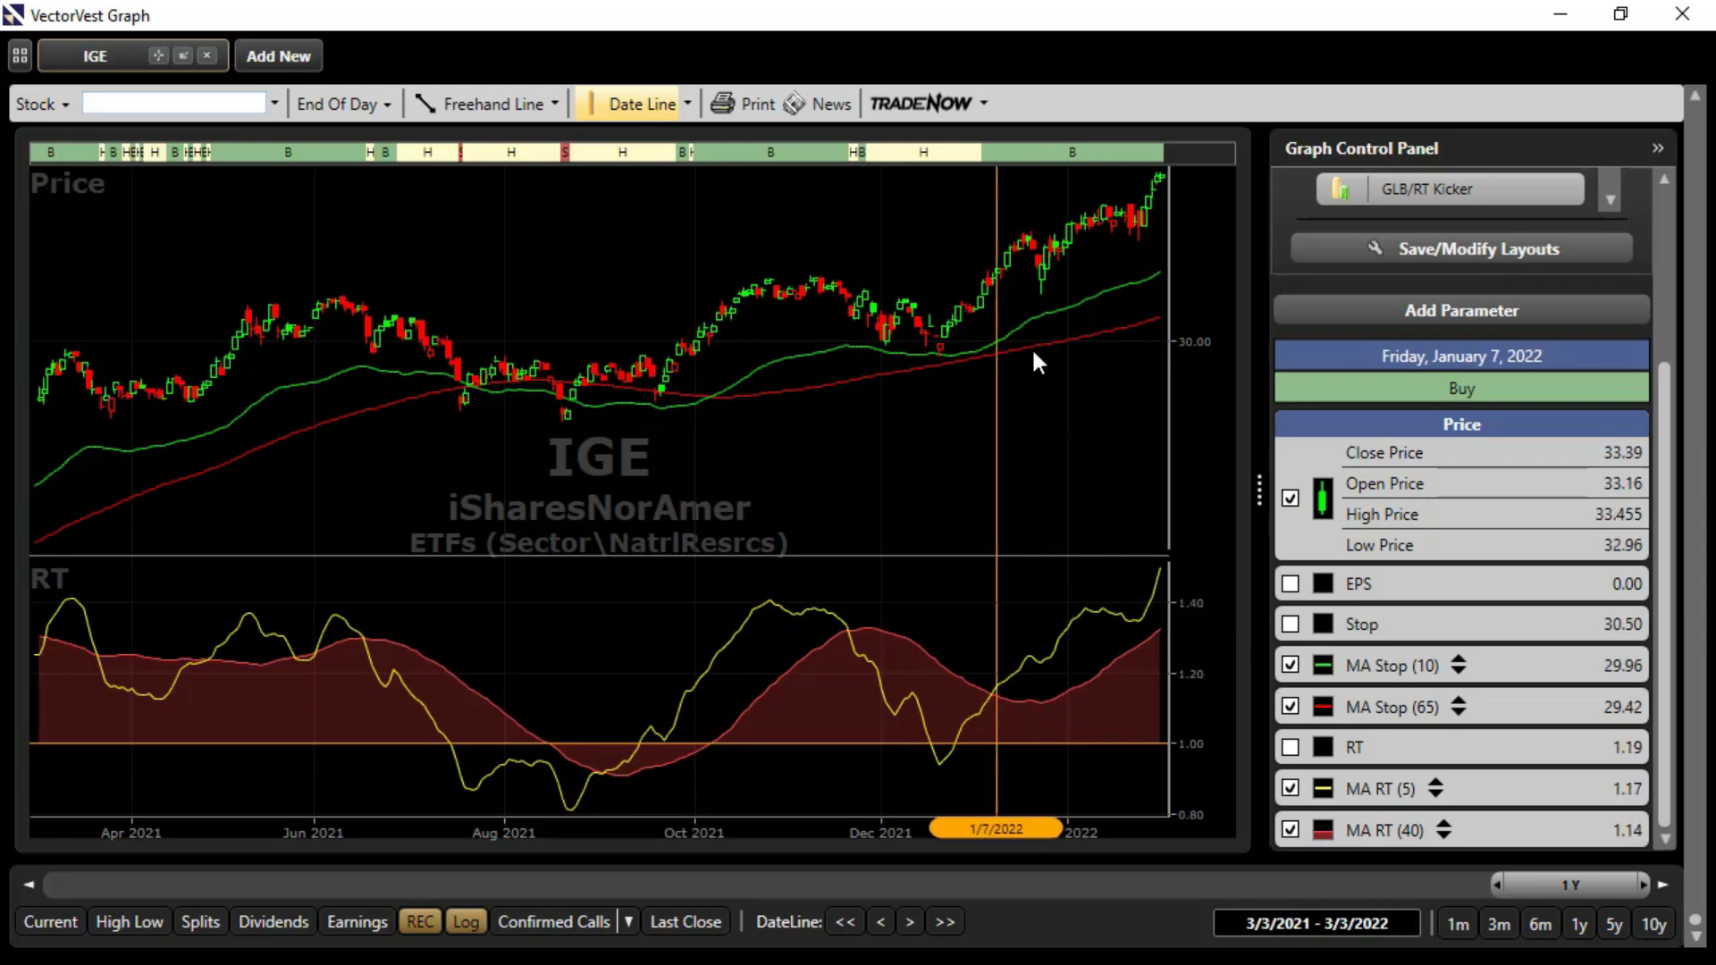
pyautogui.moveTo(1101, 543)
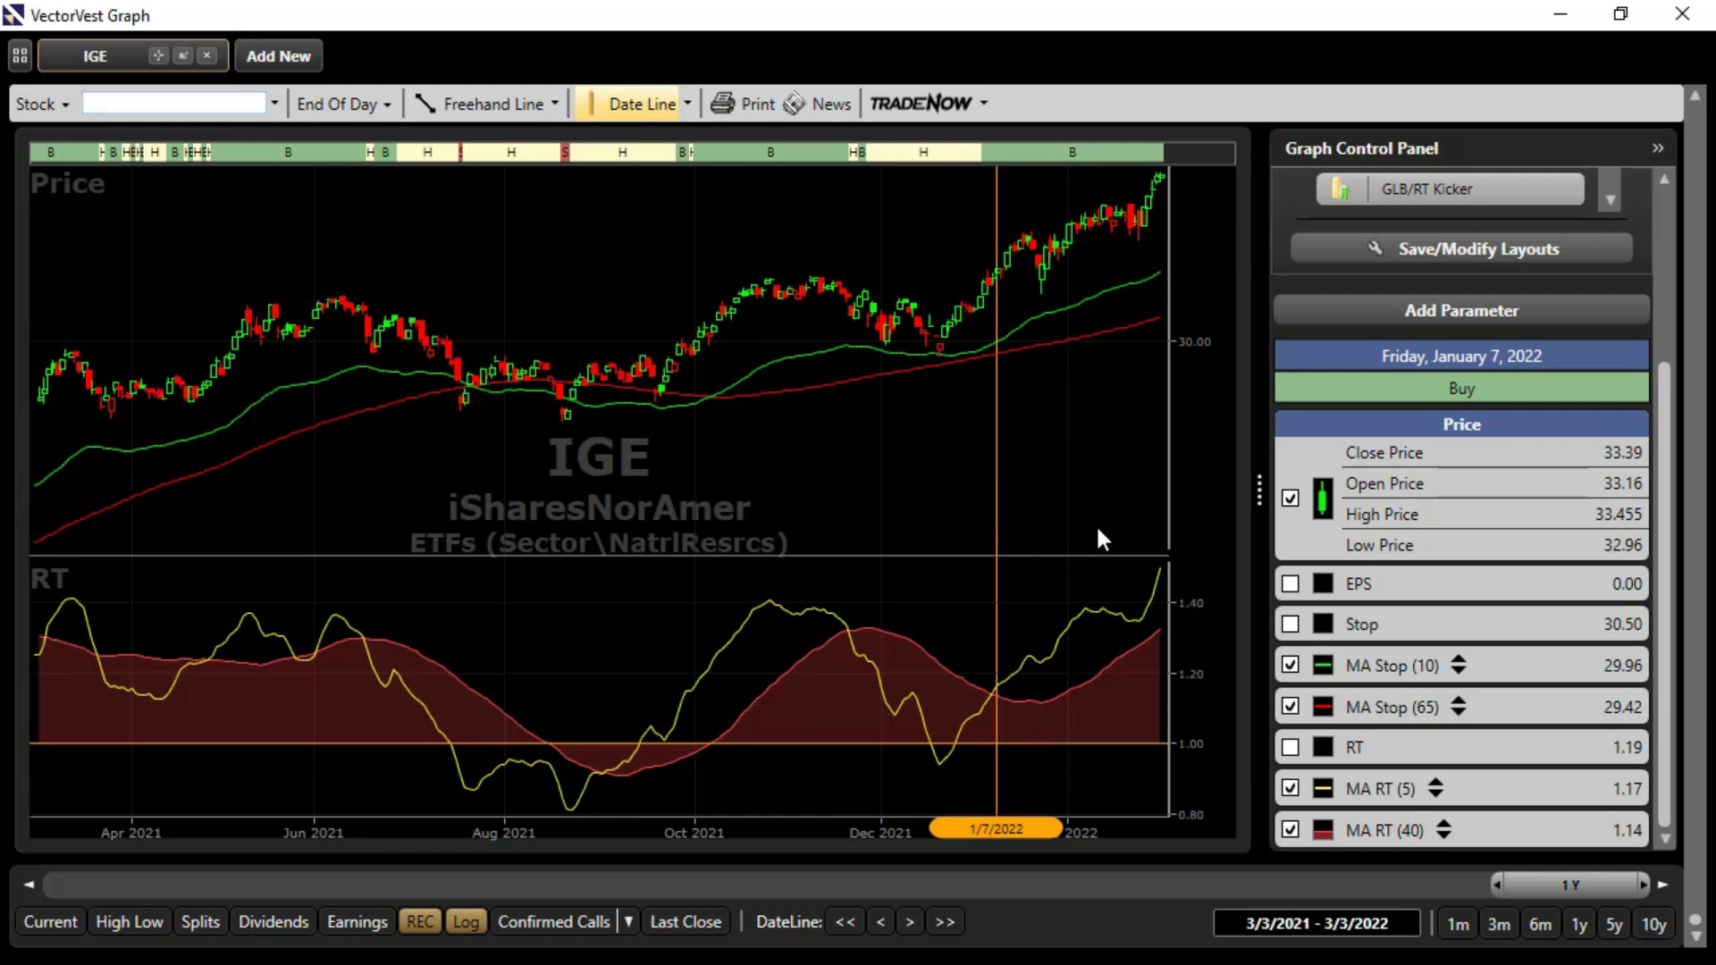
pyautogui.moveTo(1119, 533)
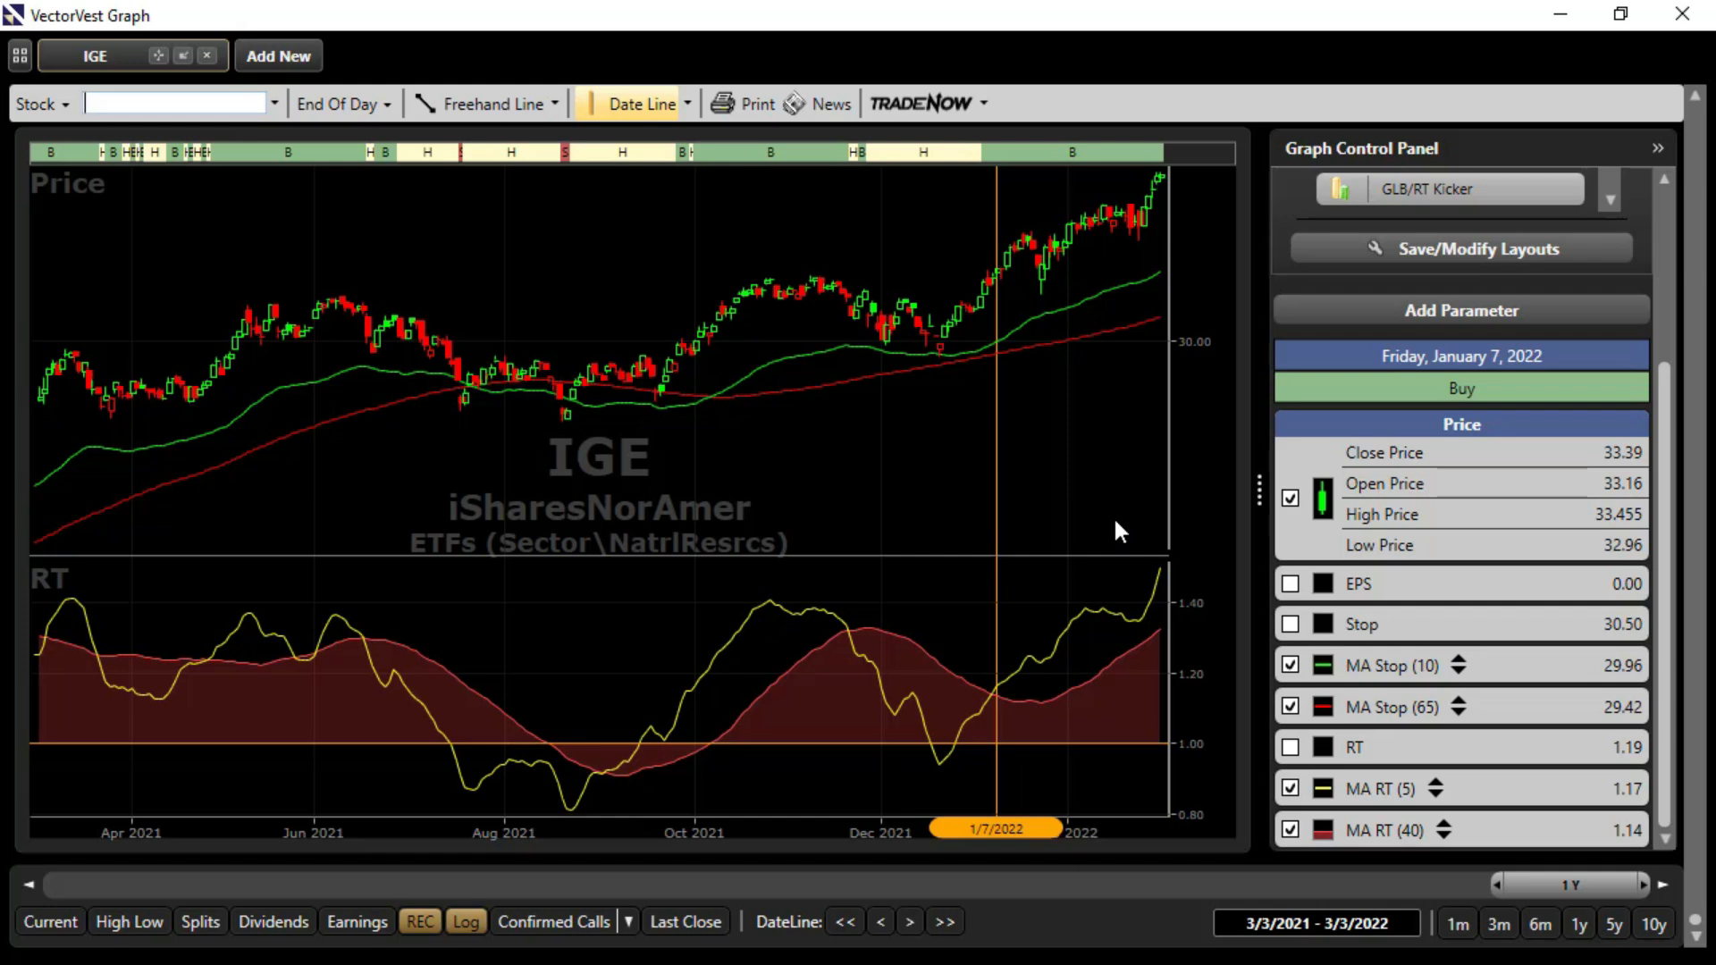
pyautogui.moveTo(1112, 531)
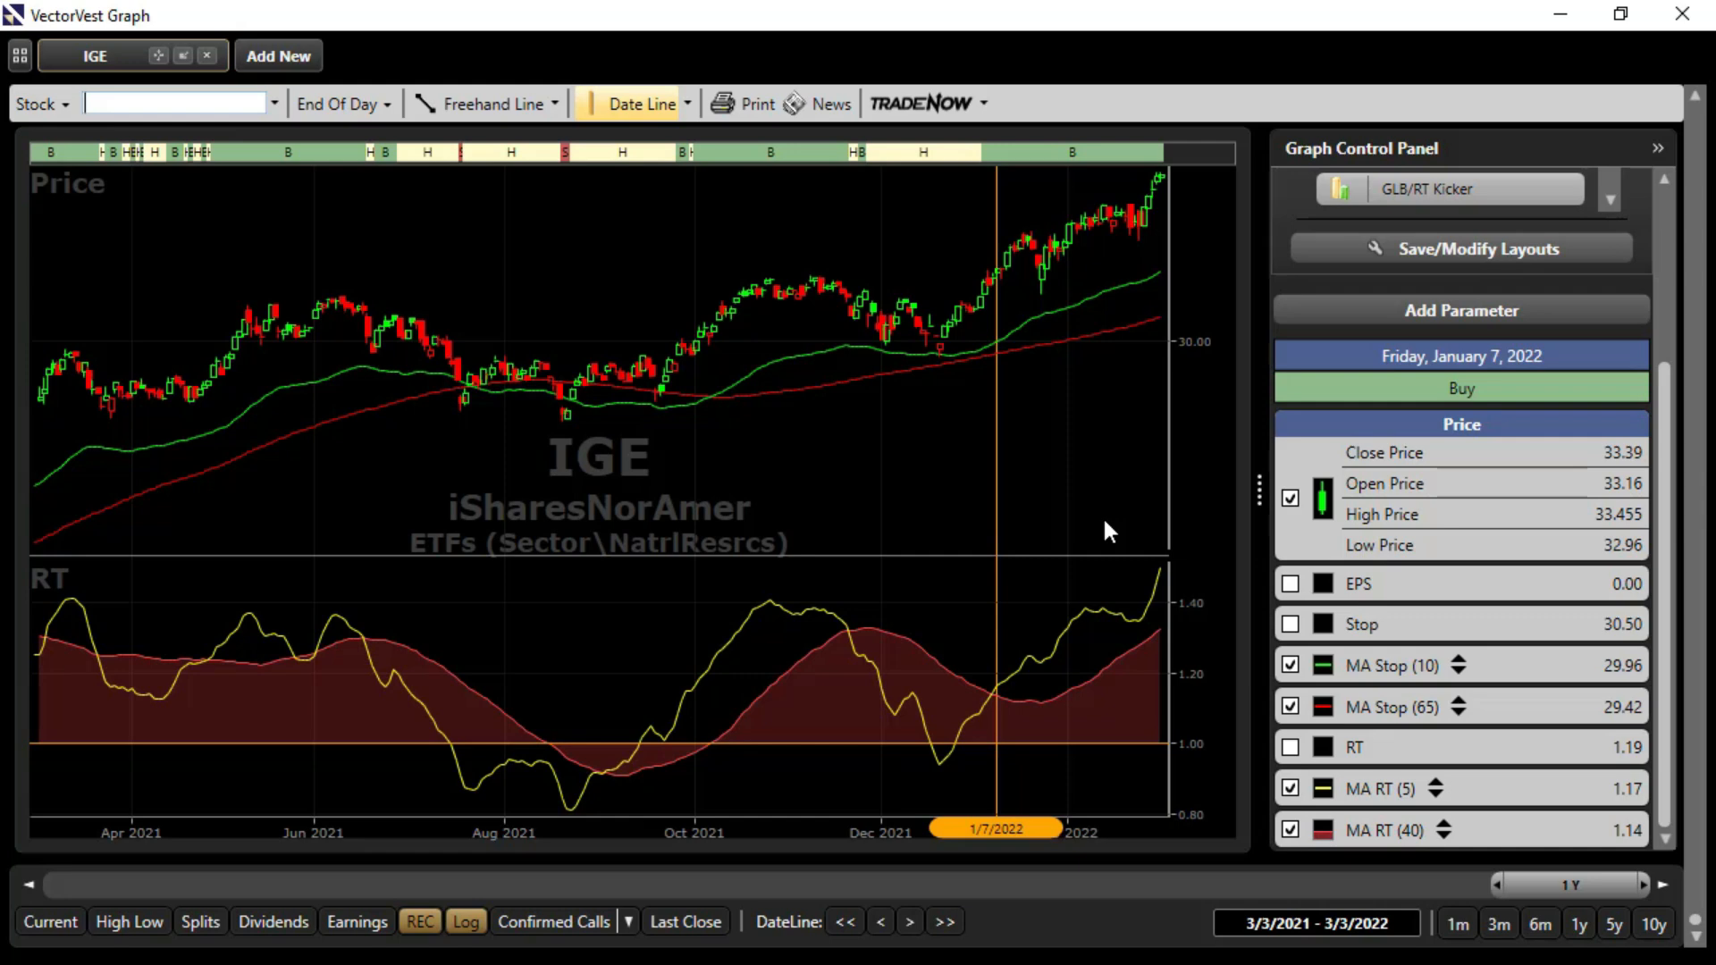
pyautogui.moveTo(957, 515)
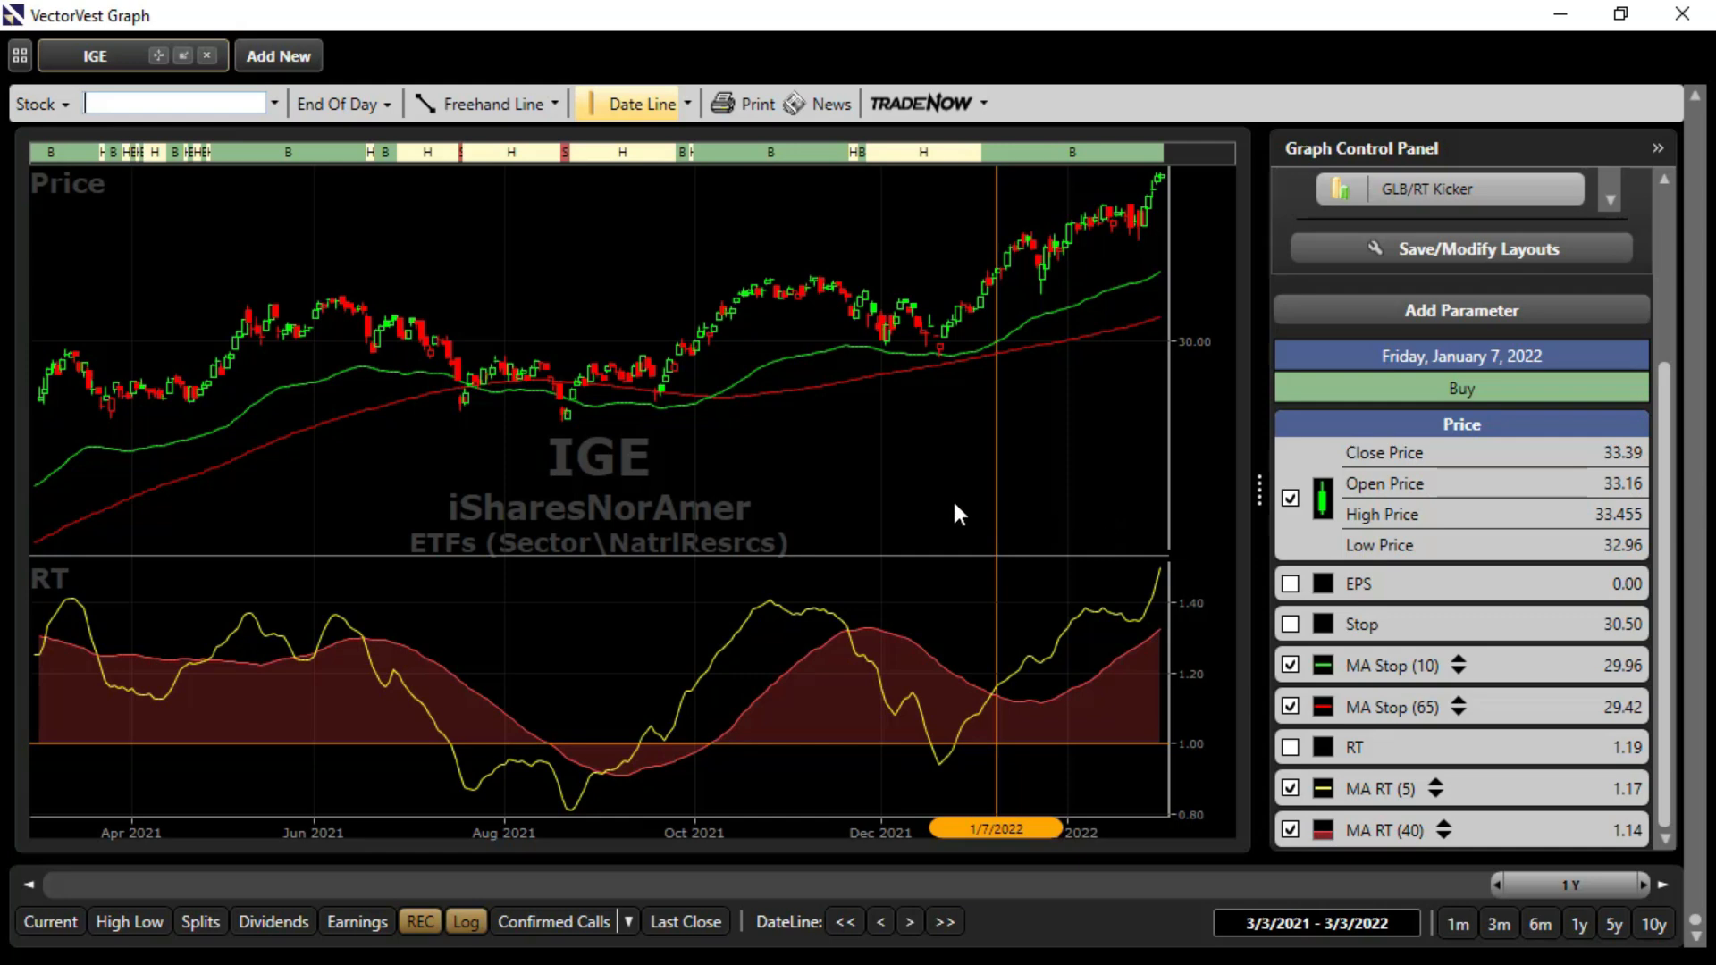
pyautogui.moveTo(767, 509)
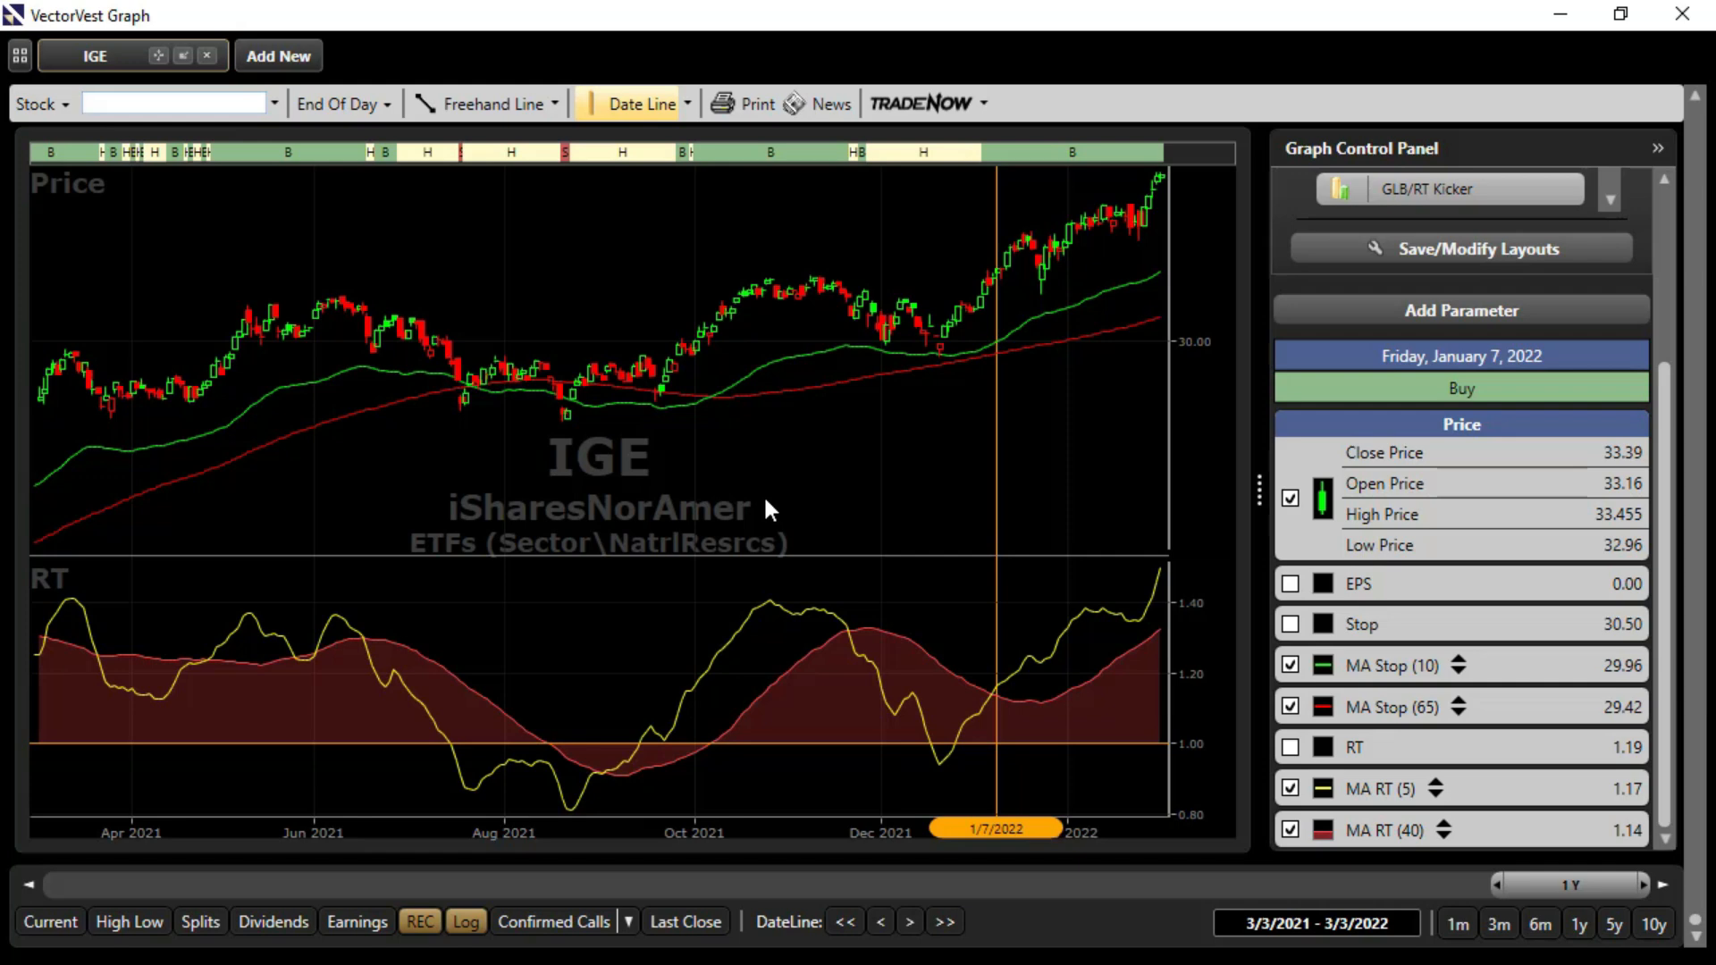
pyautogui.moveTo(754, 481)
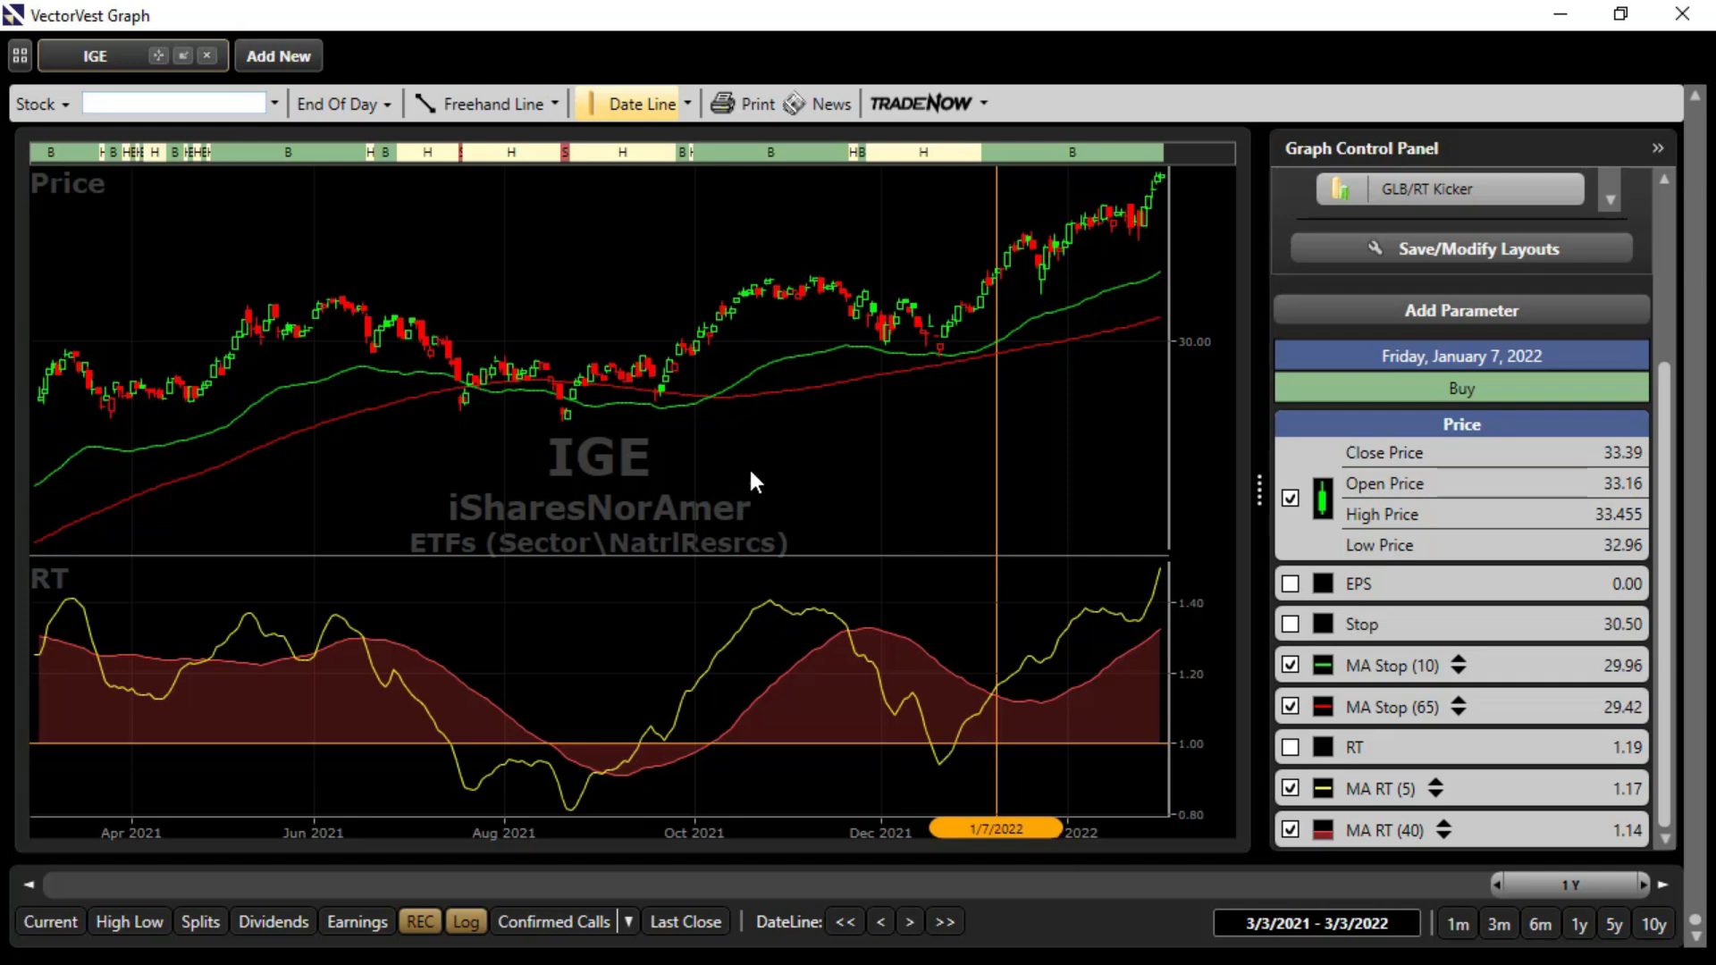
pyautogui.moveTo(461, 597)
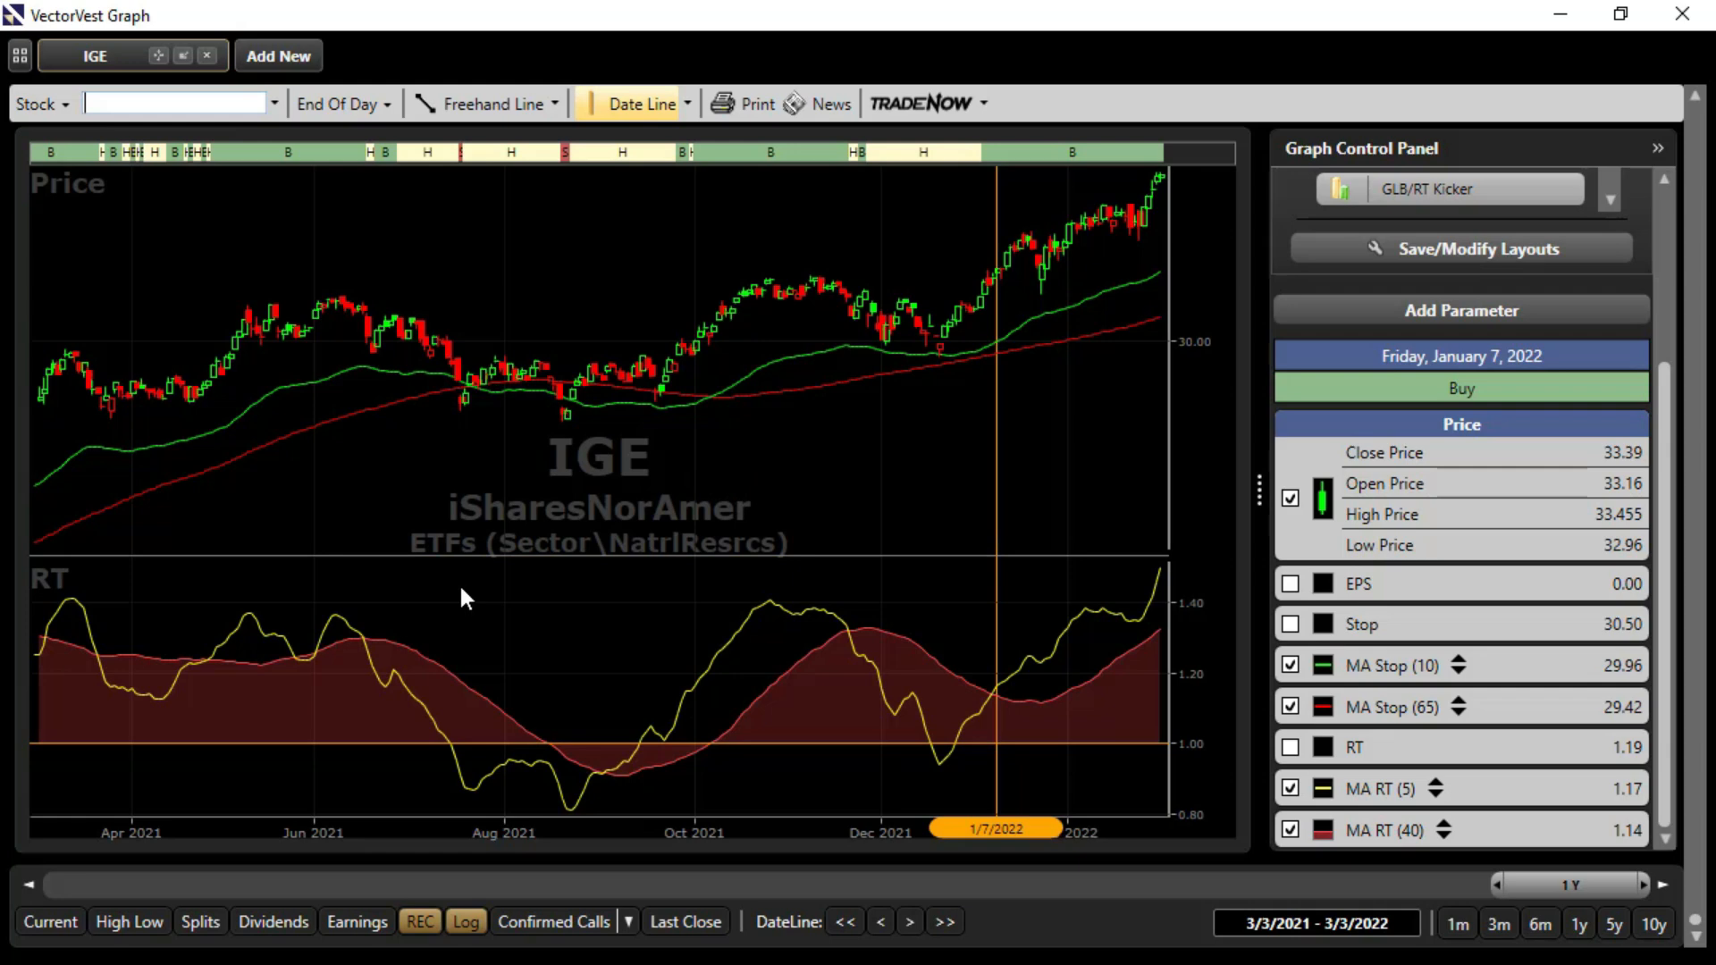
pyautogui.moveTo(470, 618)
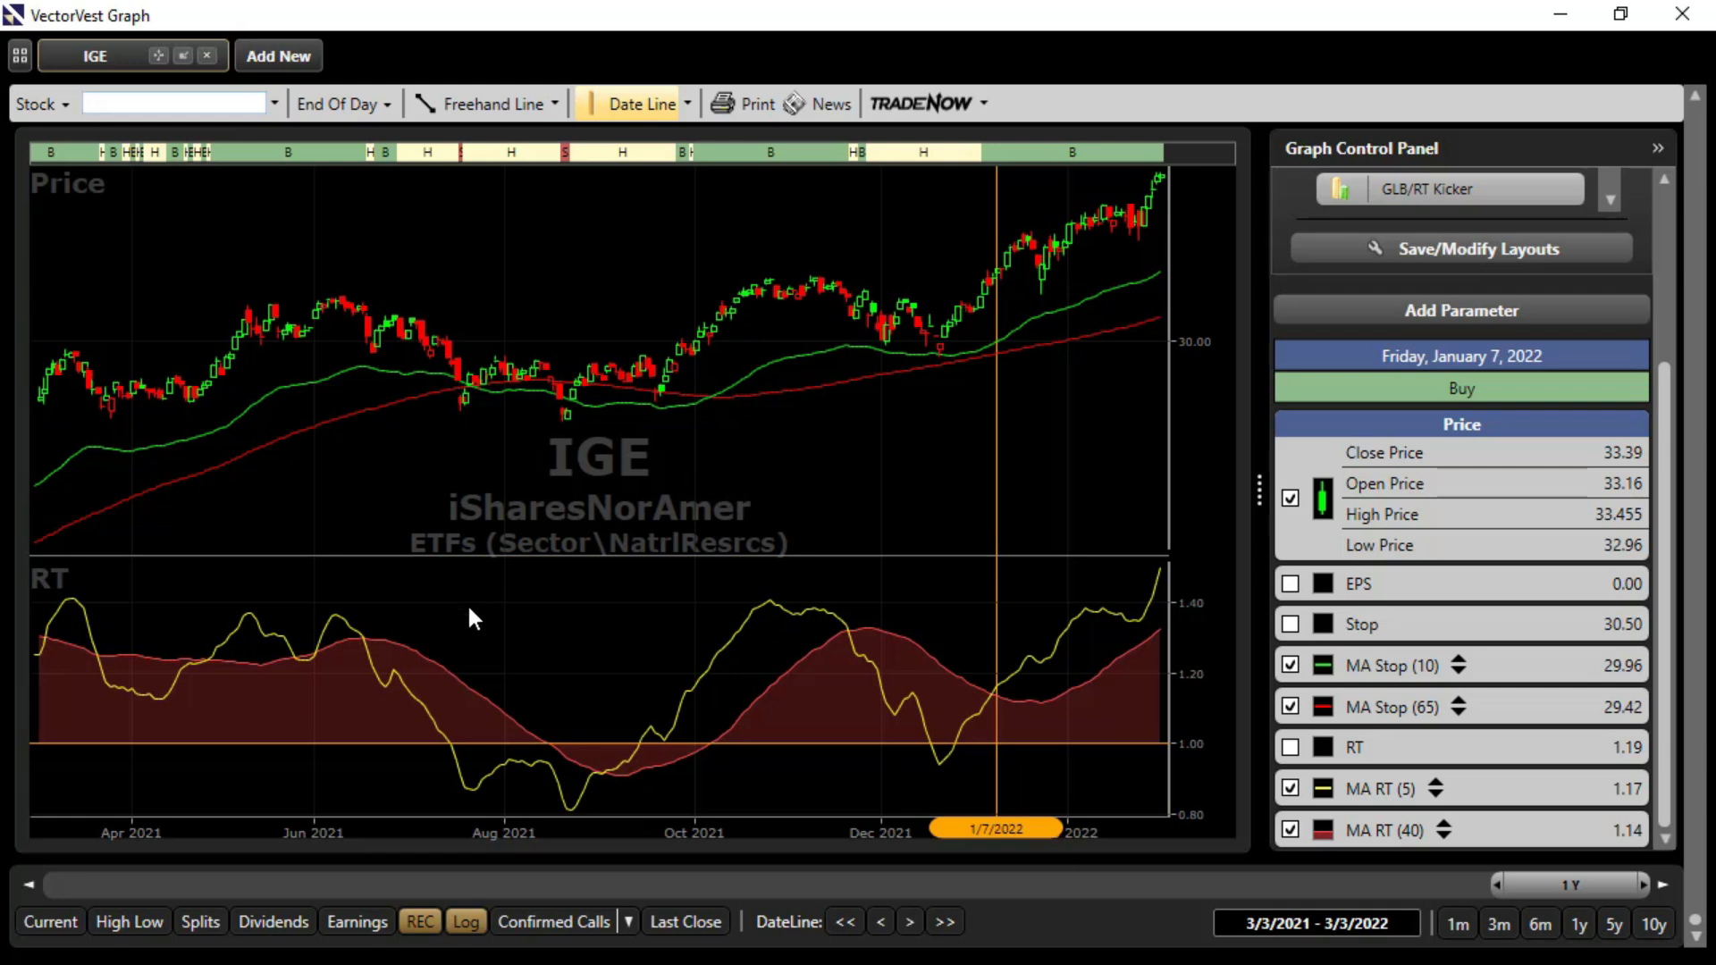
# Move the IGE date line to November 19, 2021, then close the graph back to the sector ETF viewer
pyautogui.click(847, 656)
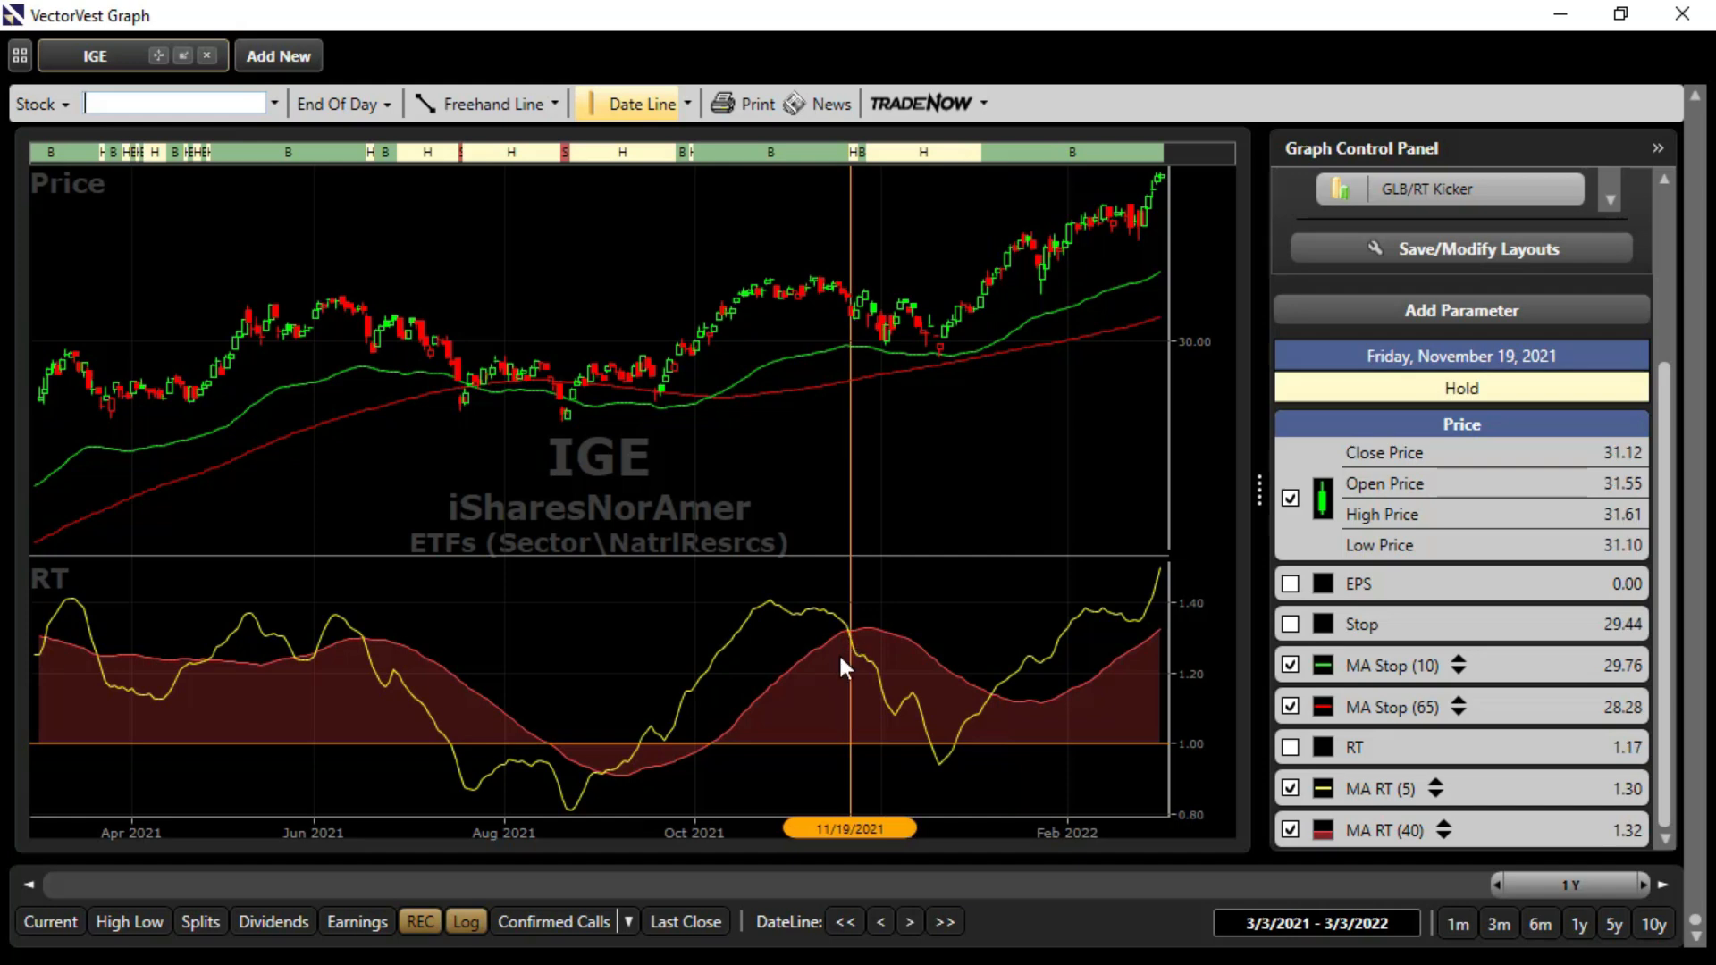
pyautogui.moveTo(788, 619)
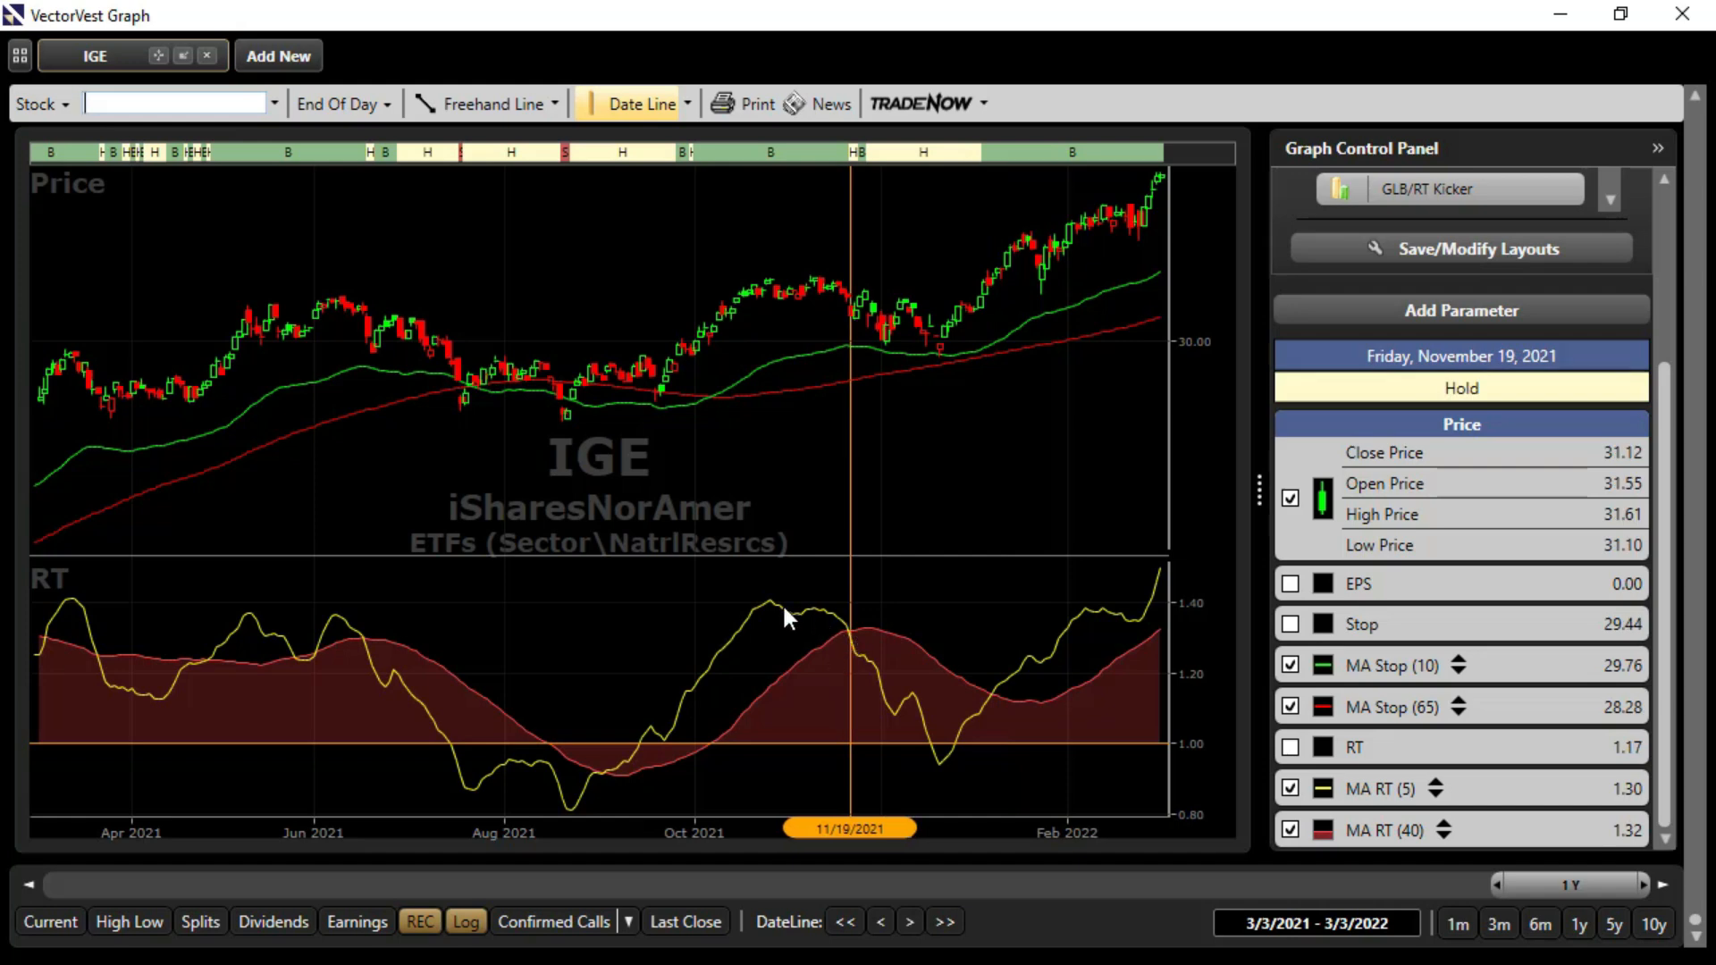
pyautogui.moveTo(701, 395)
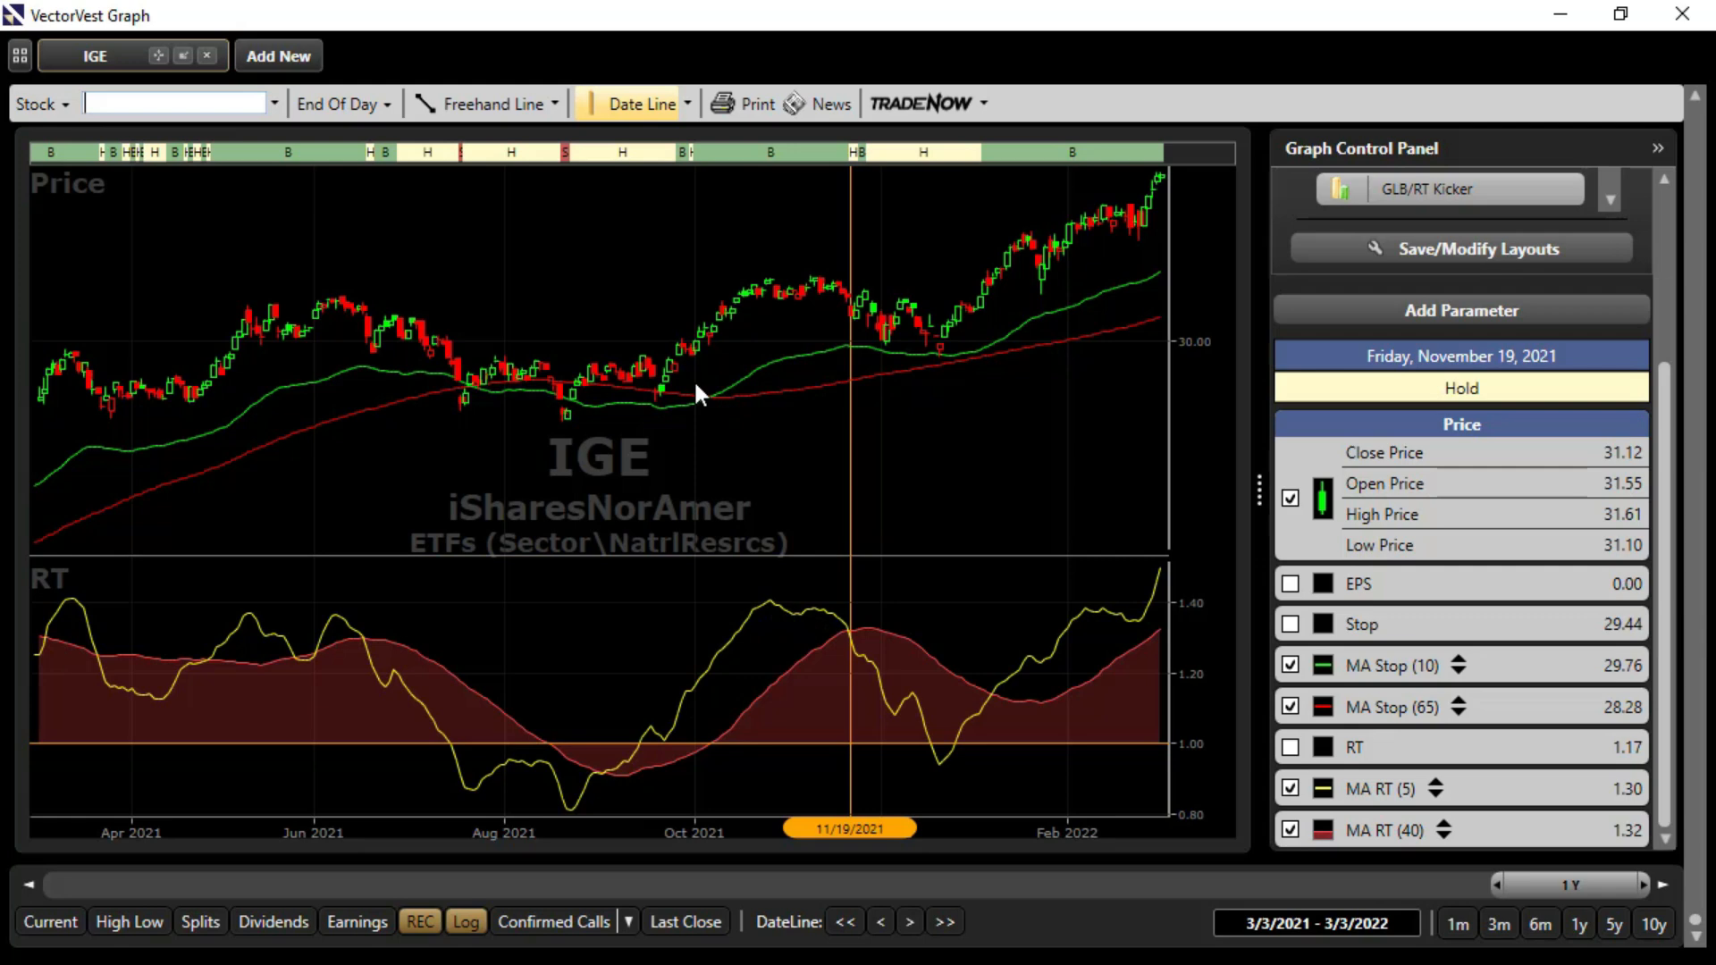
pyautogui.moveTo(818, 647)
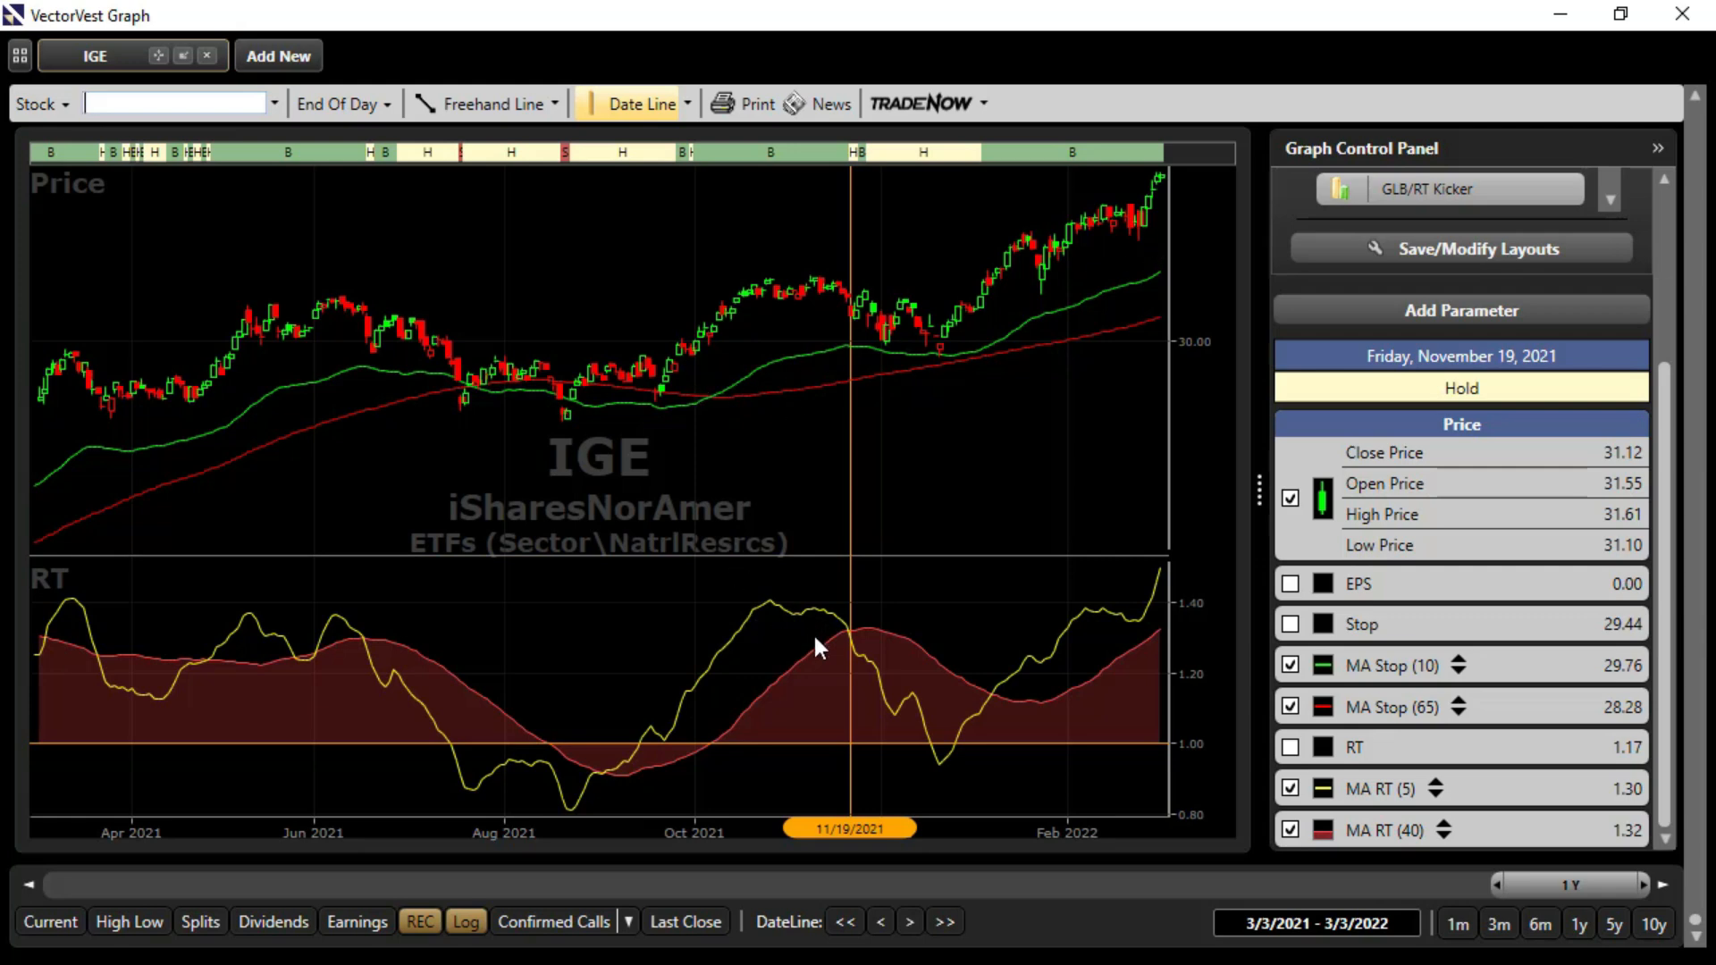
pyautogui.moveTo(847, 635)
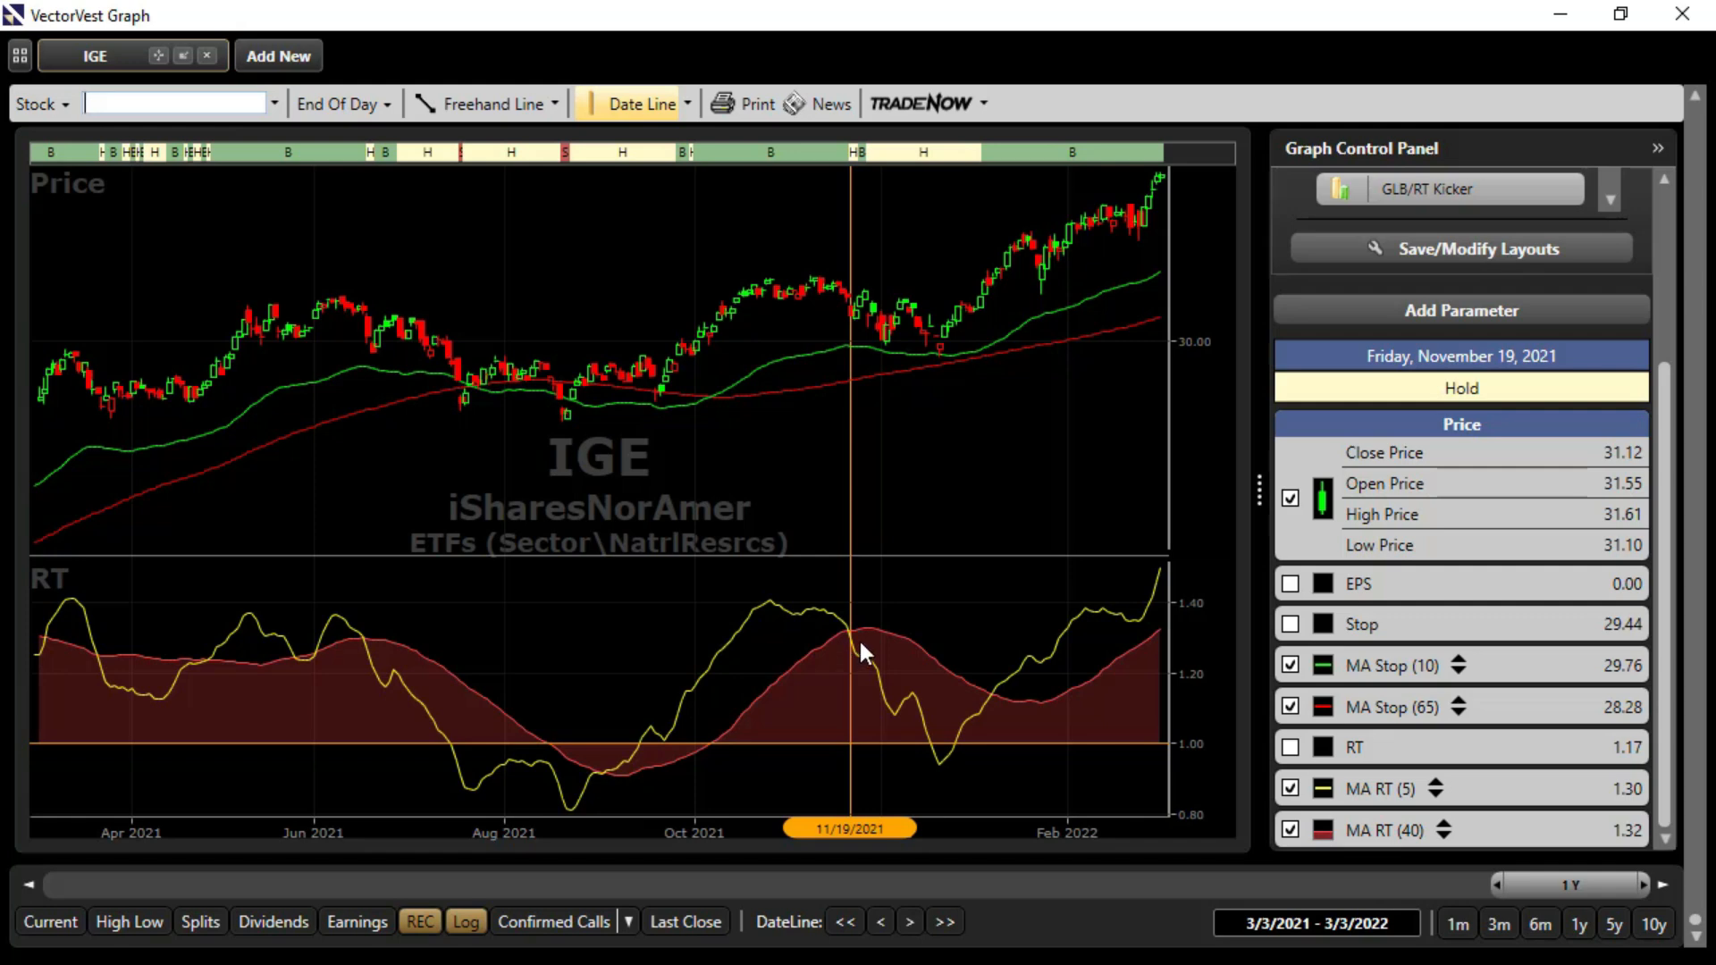
pyautogui.moveTo(1685, 15)
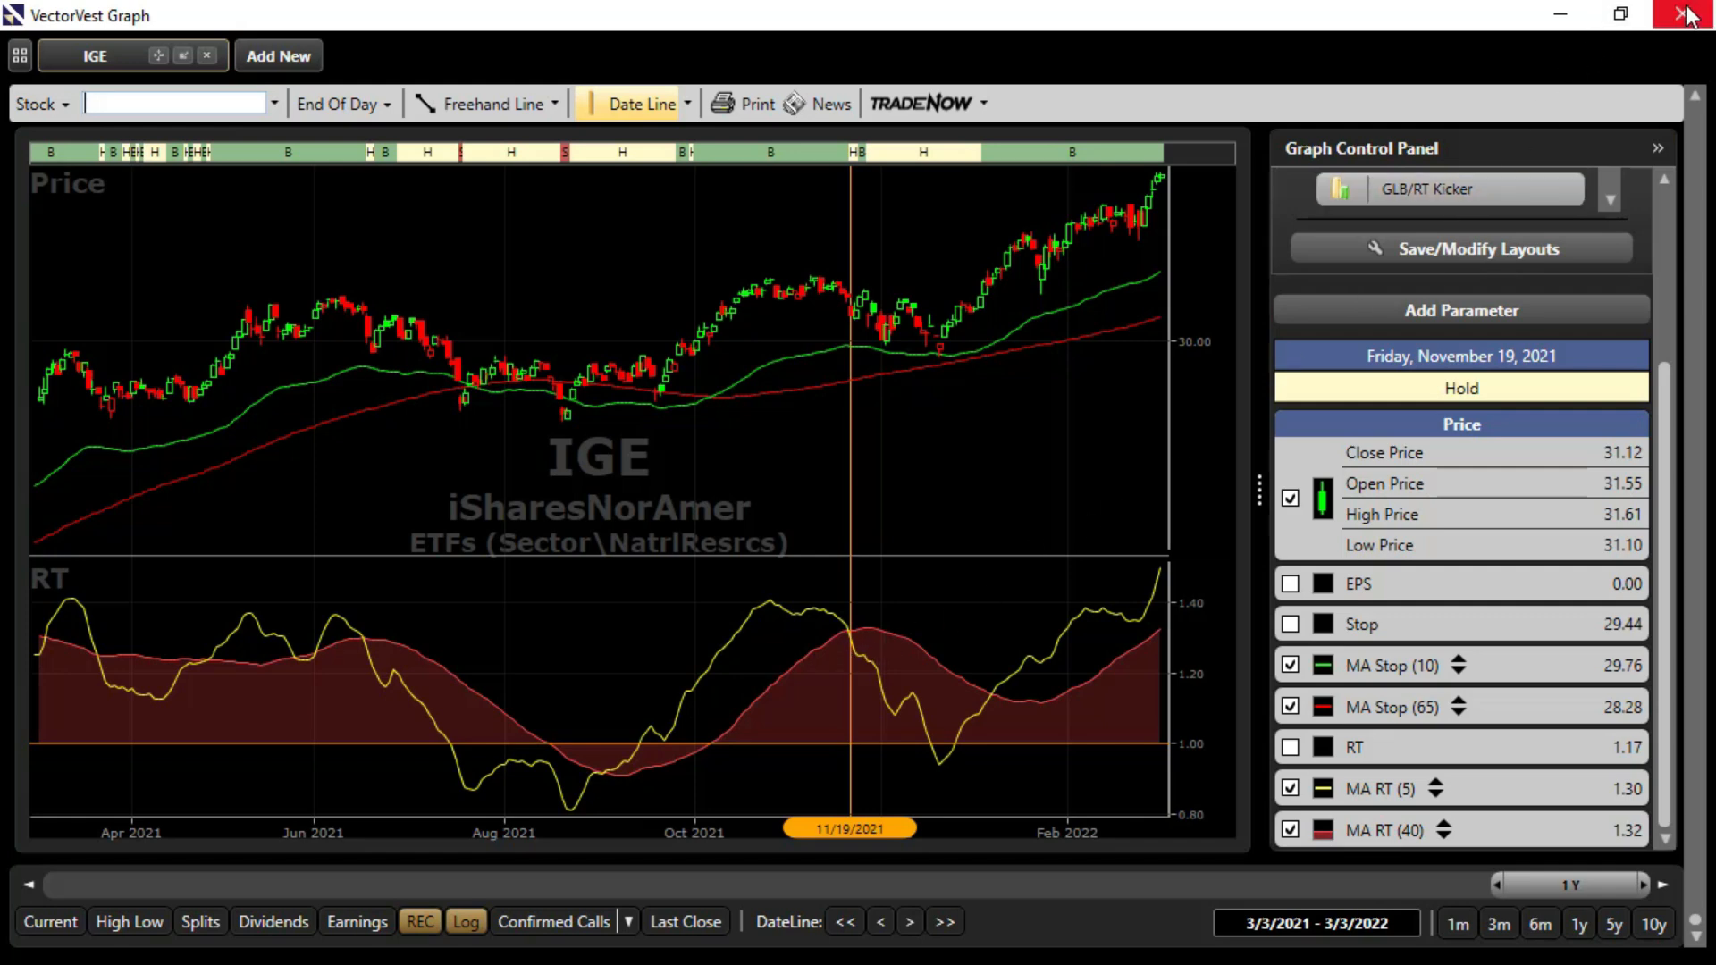
pyautogui.click(1689, 14)
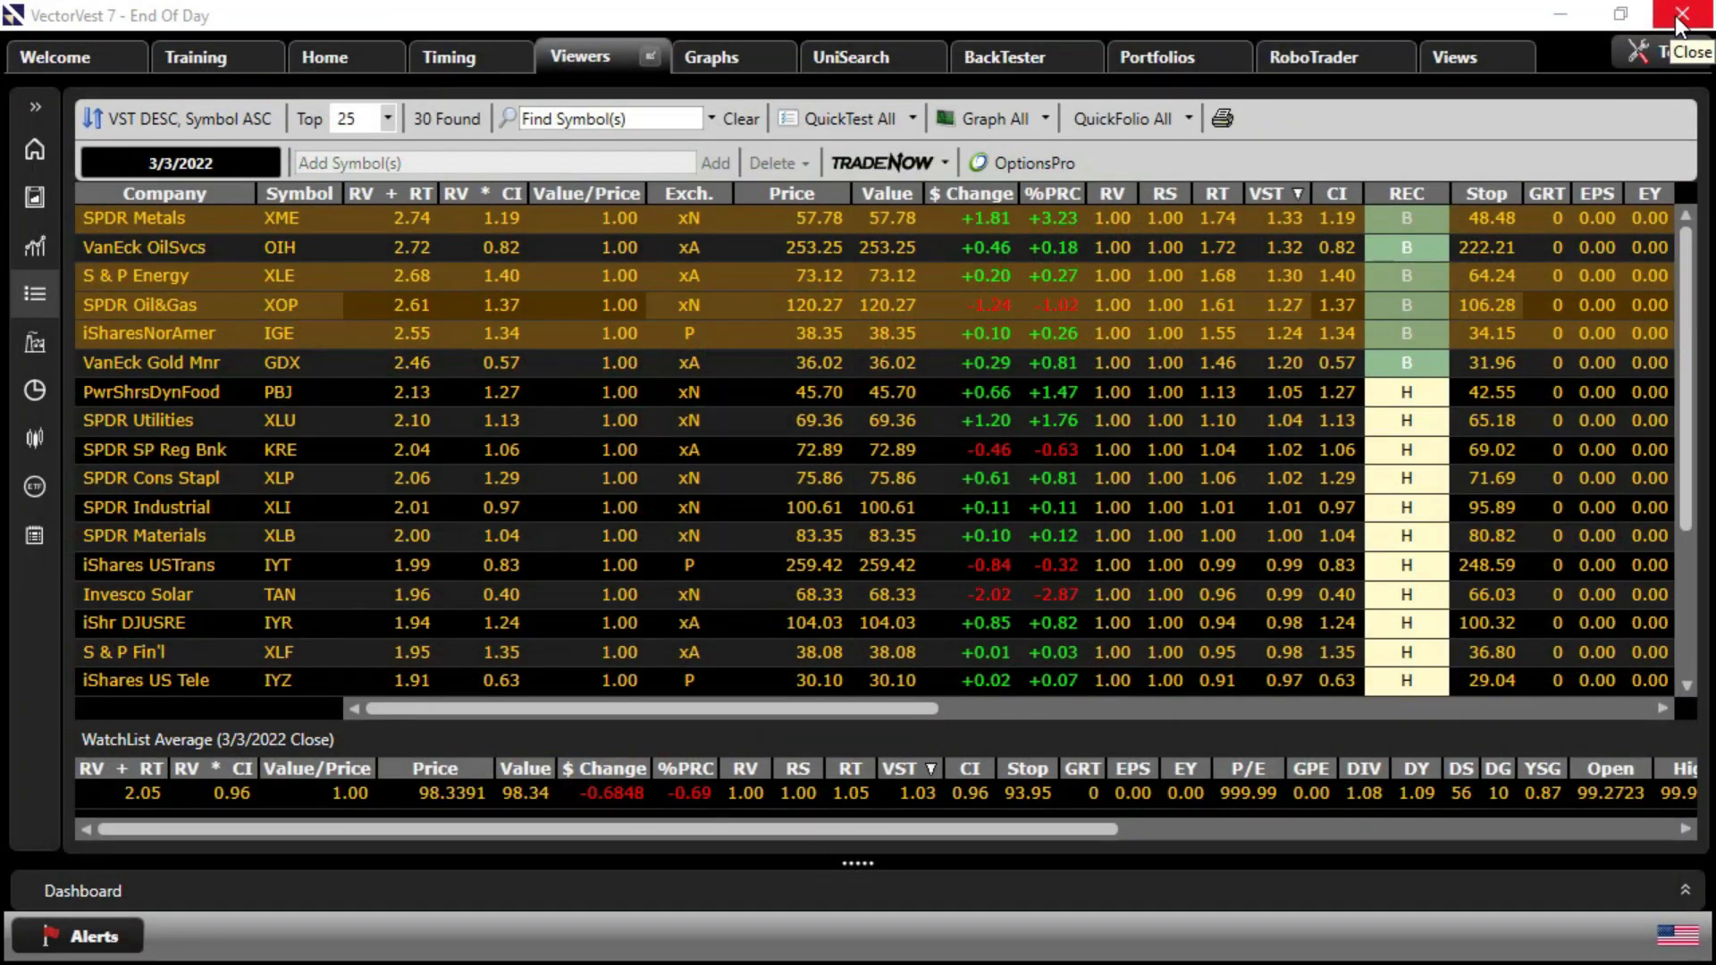